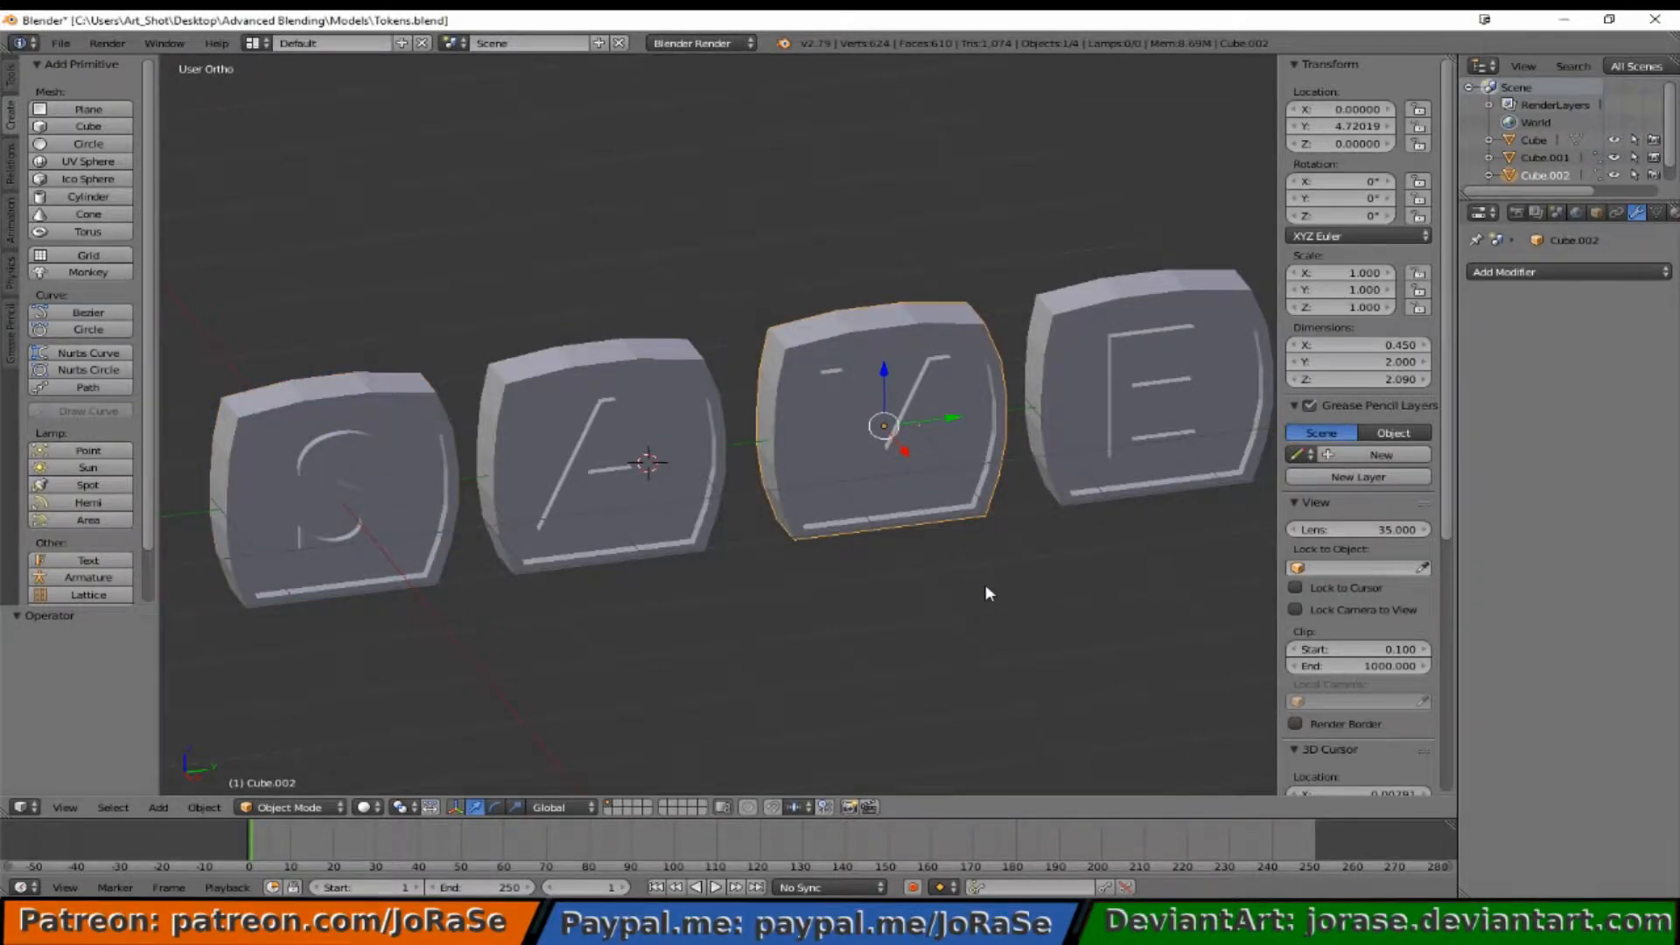
Step: Turn on the Screencast Keys display and invert the selection to the S, A and E tokens
{"action": "scroll", "scroll_direction": "down", "scroll_amount": 3}
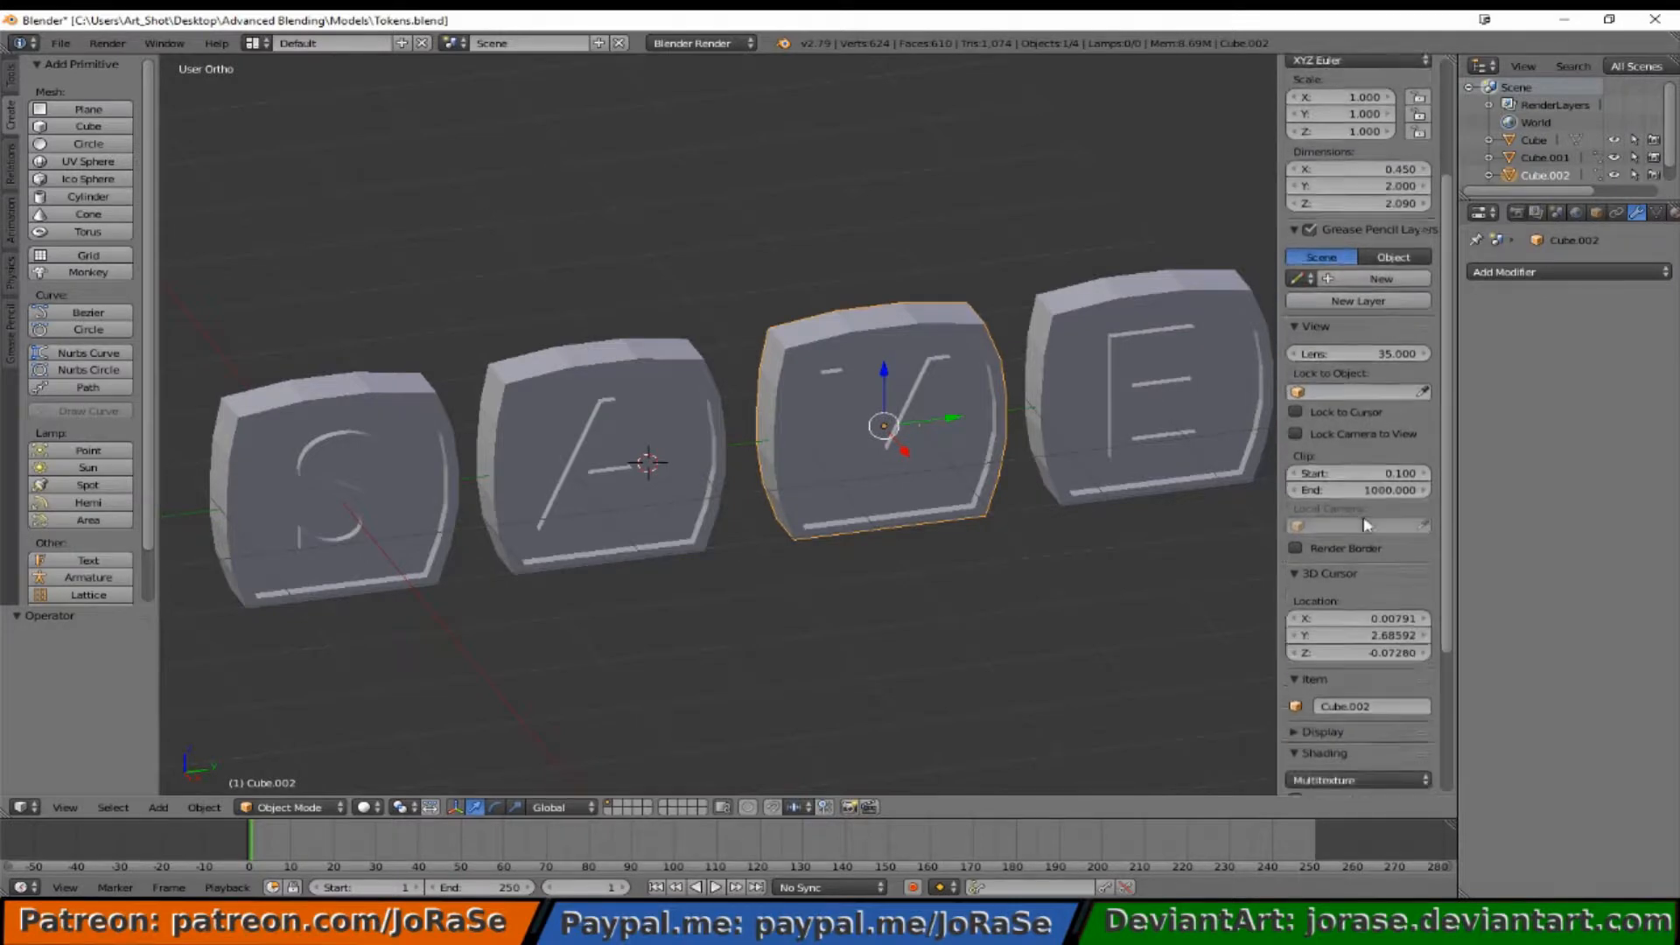
{"action": "scroll", "scroll_direction": "down", "scroll_amount": 3}
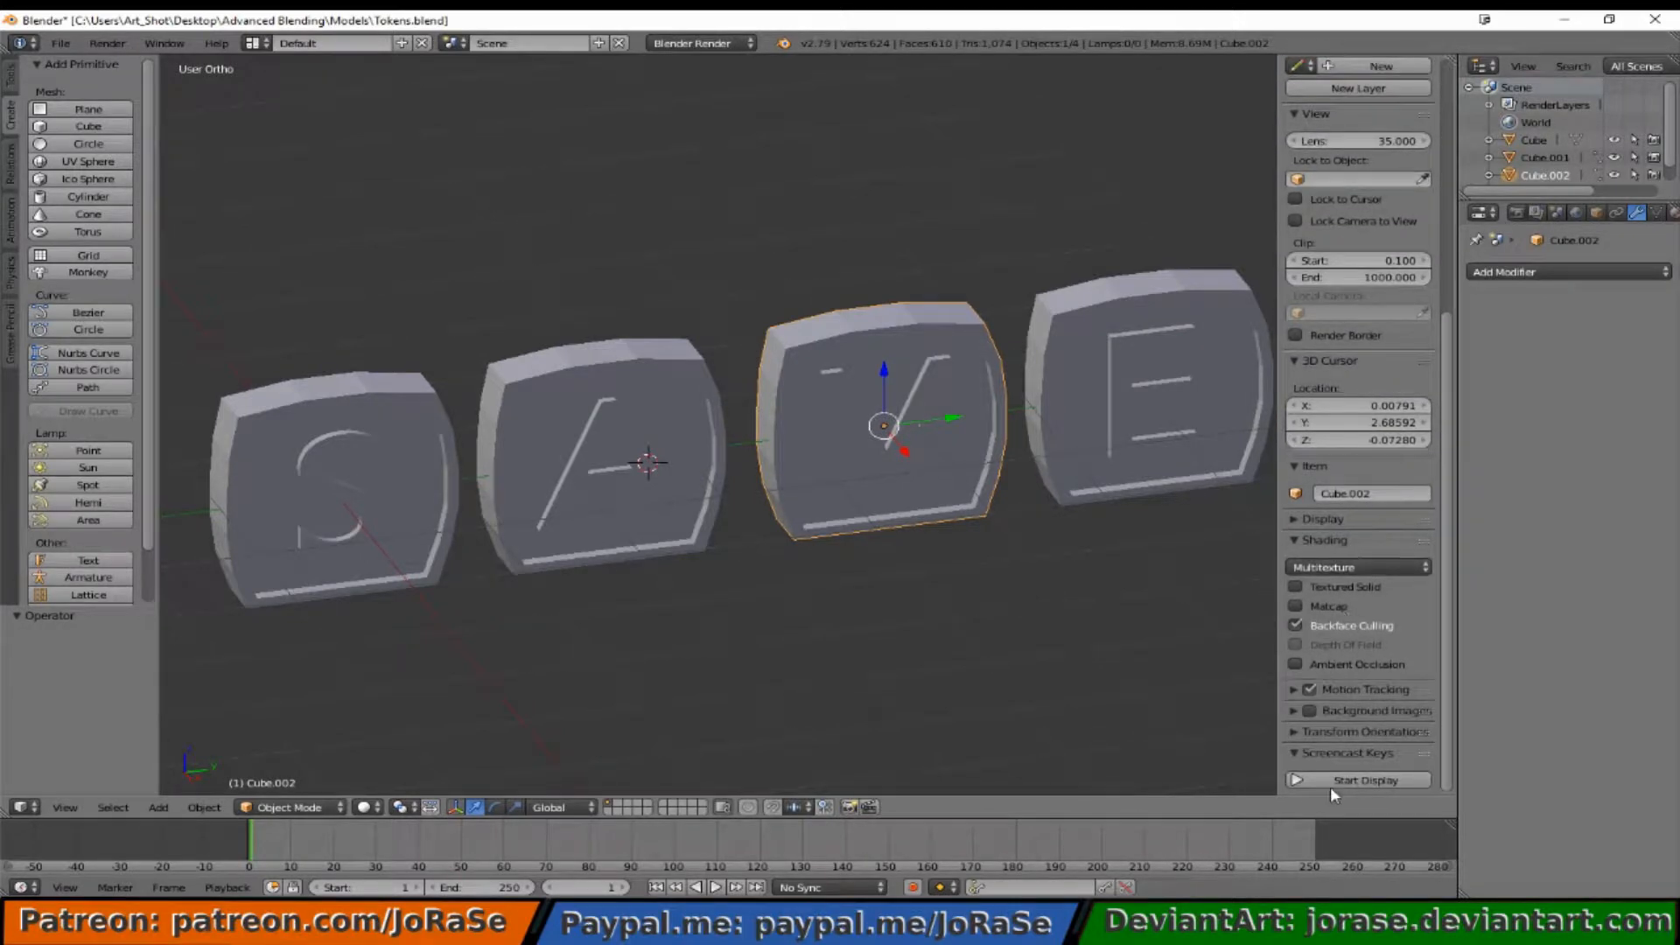
{"action": "left_click", "coordinate": [1356, 779]}
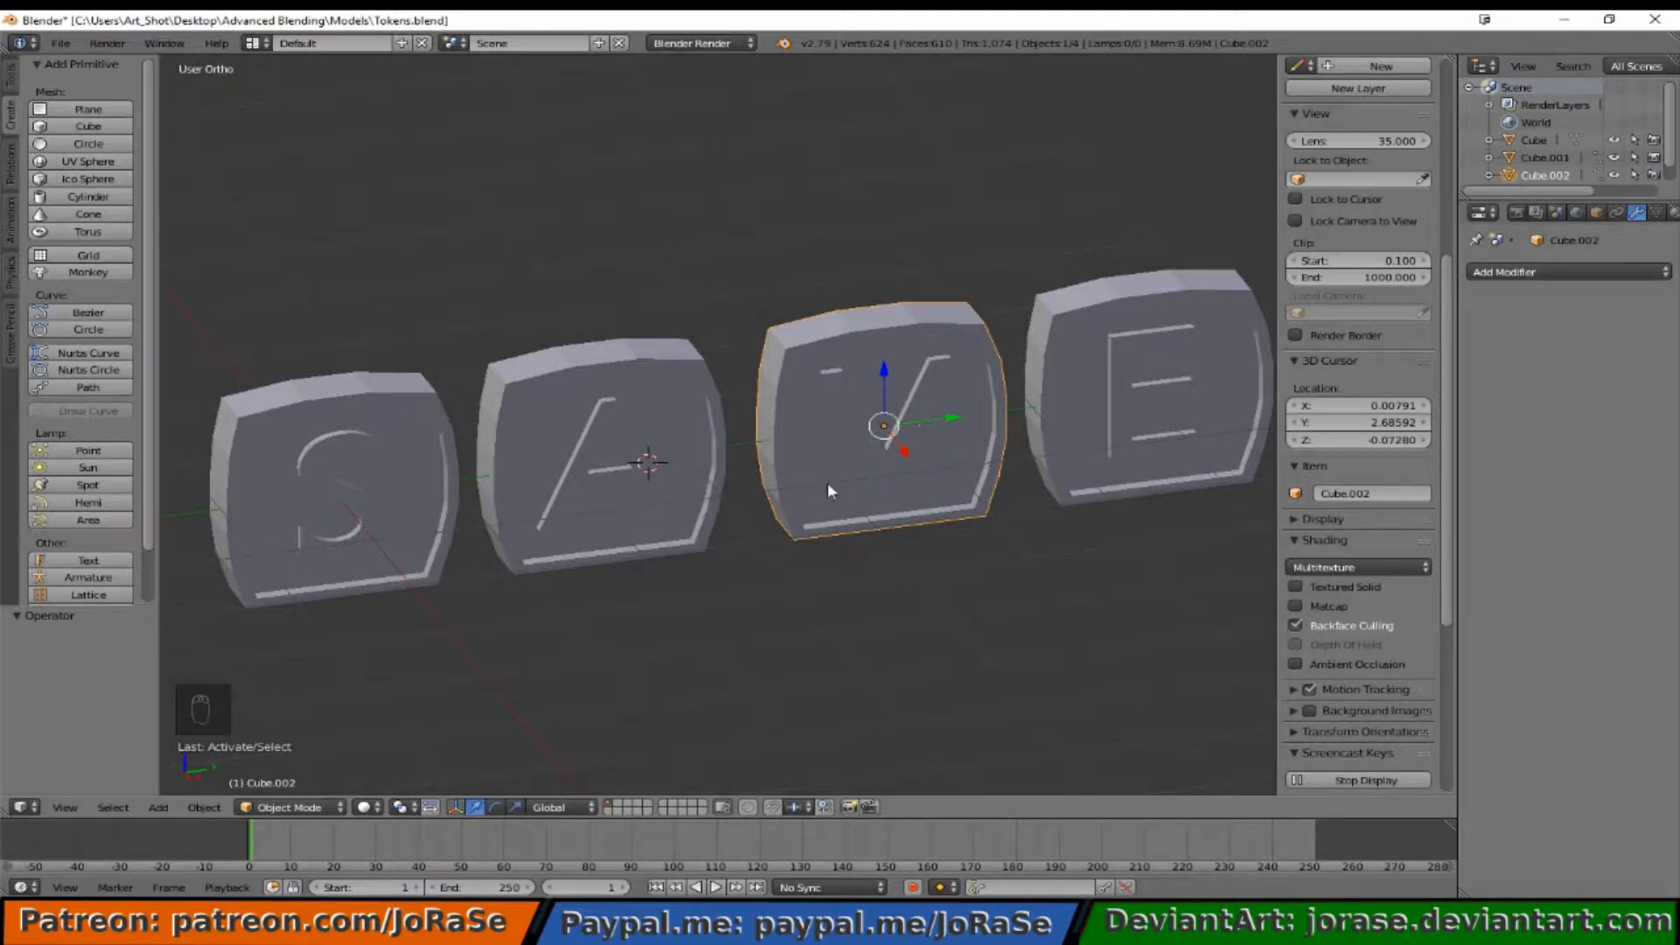
{"action": "mouse_move", "coordinate": [864, 492]}
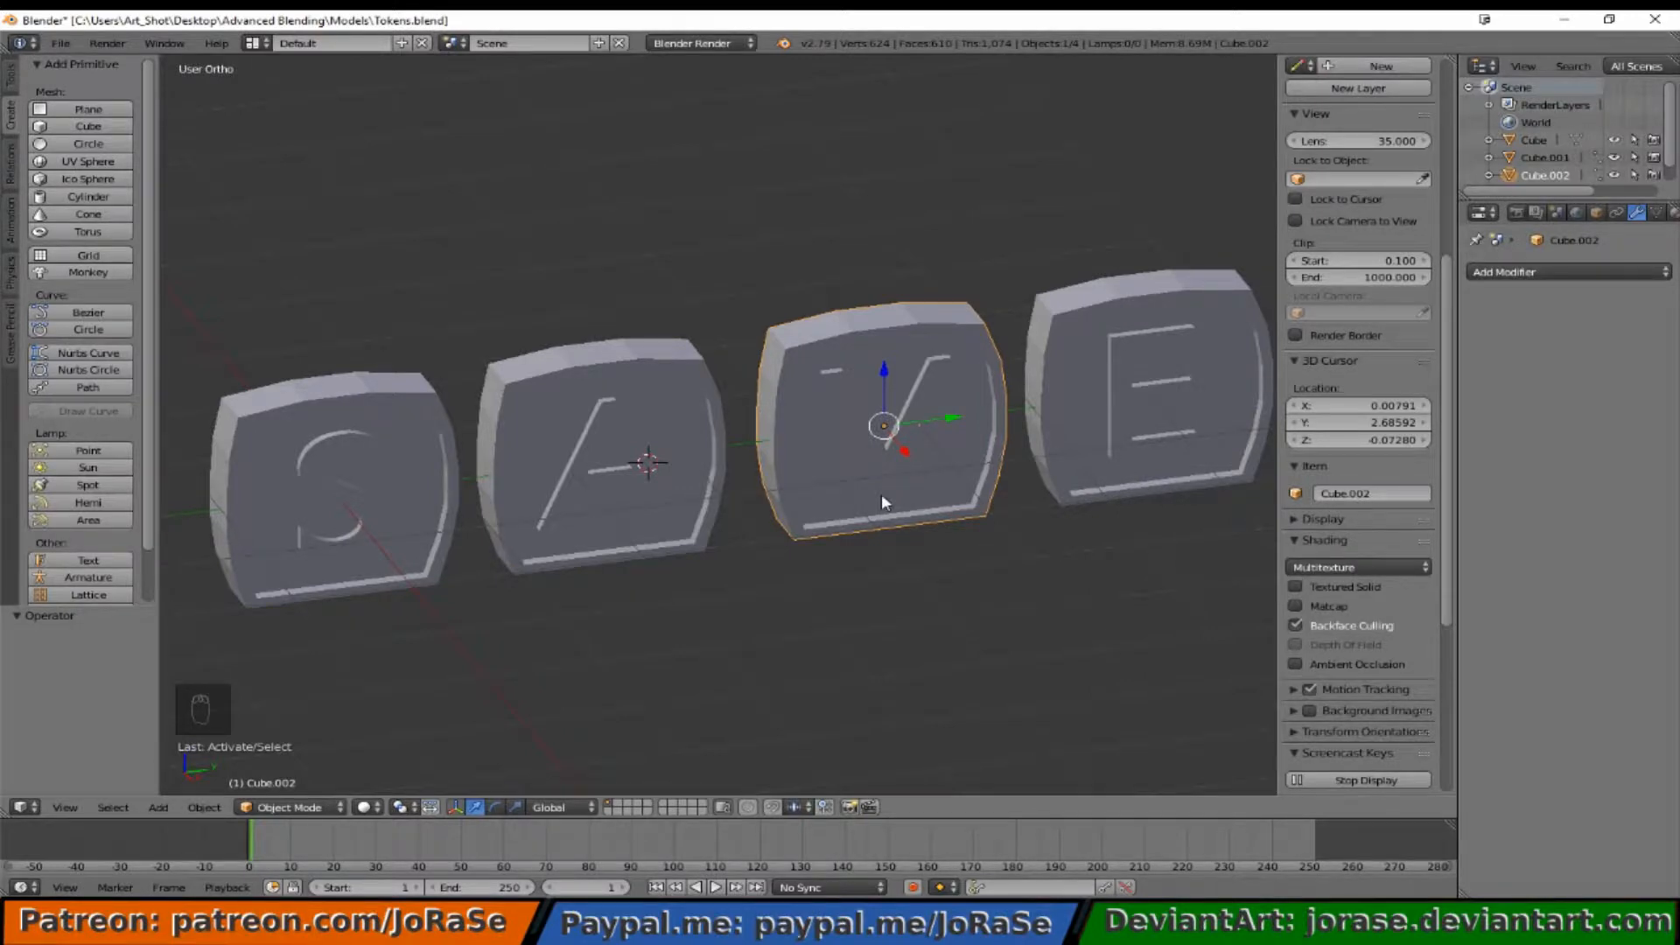
{"action": "key", "text": "ctrl+i"}
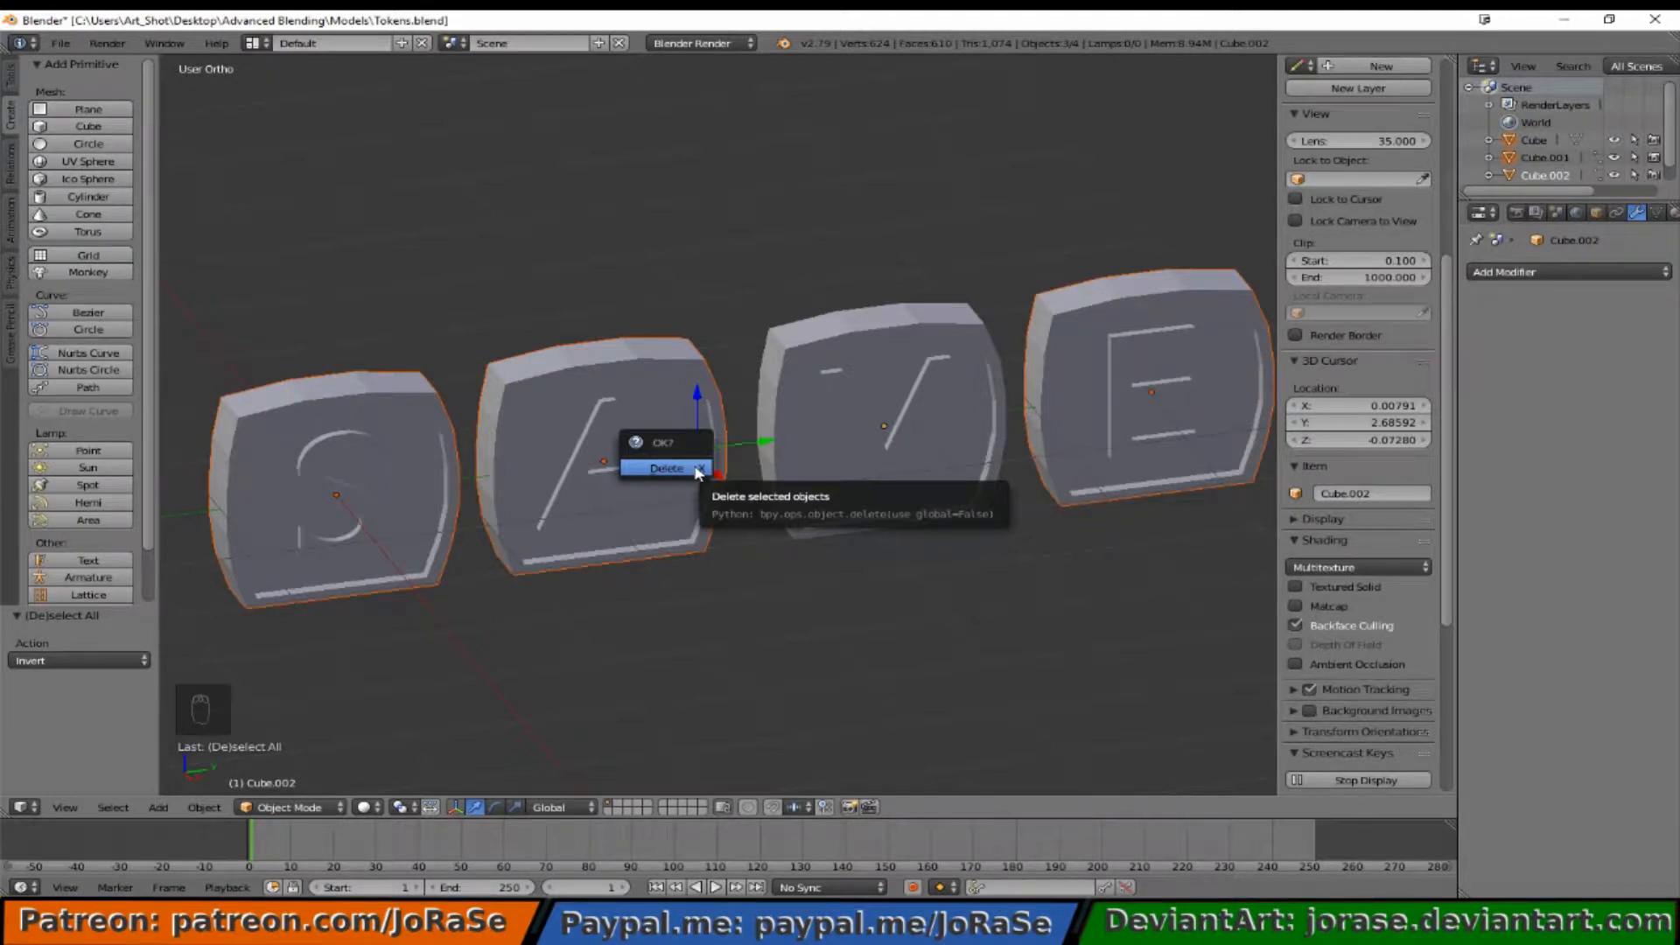
Step: Delete the S, A and E tokens and save the scene as Token_V.blend
{"action": "left_click", "coordinate": [664, 468]}
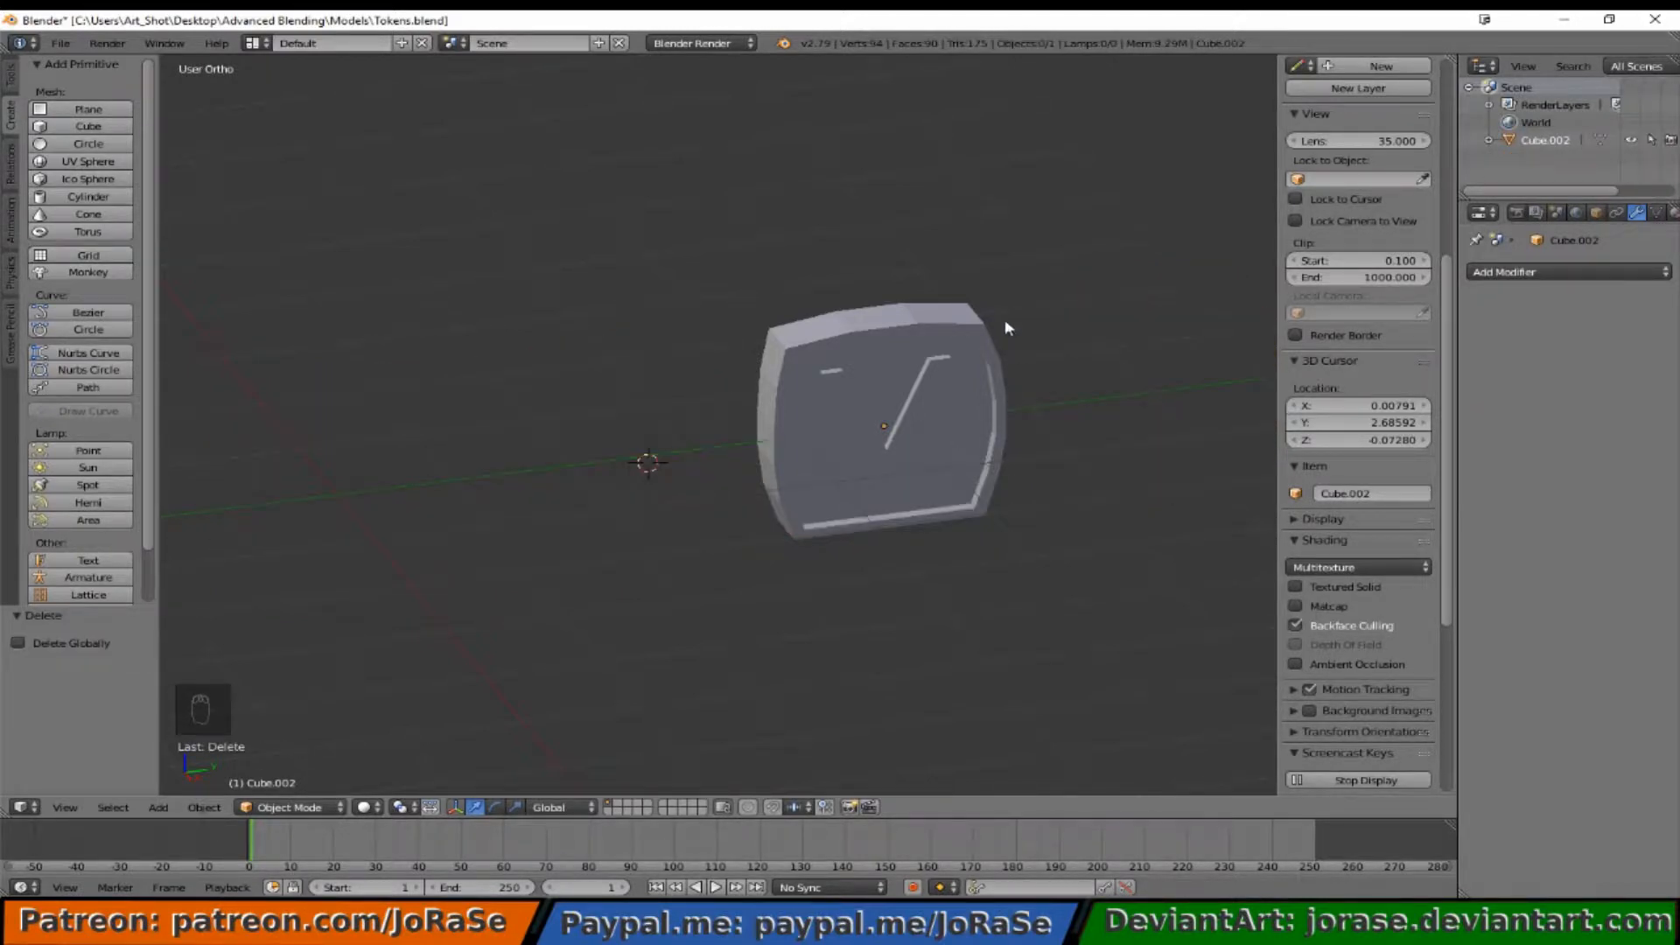
{"action": "mouse_move", "coordinate": [702, 313]}
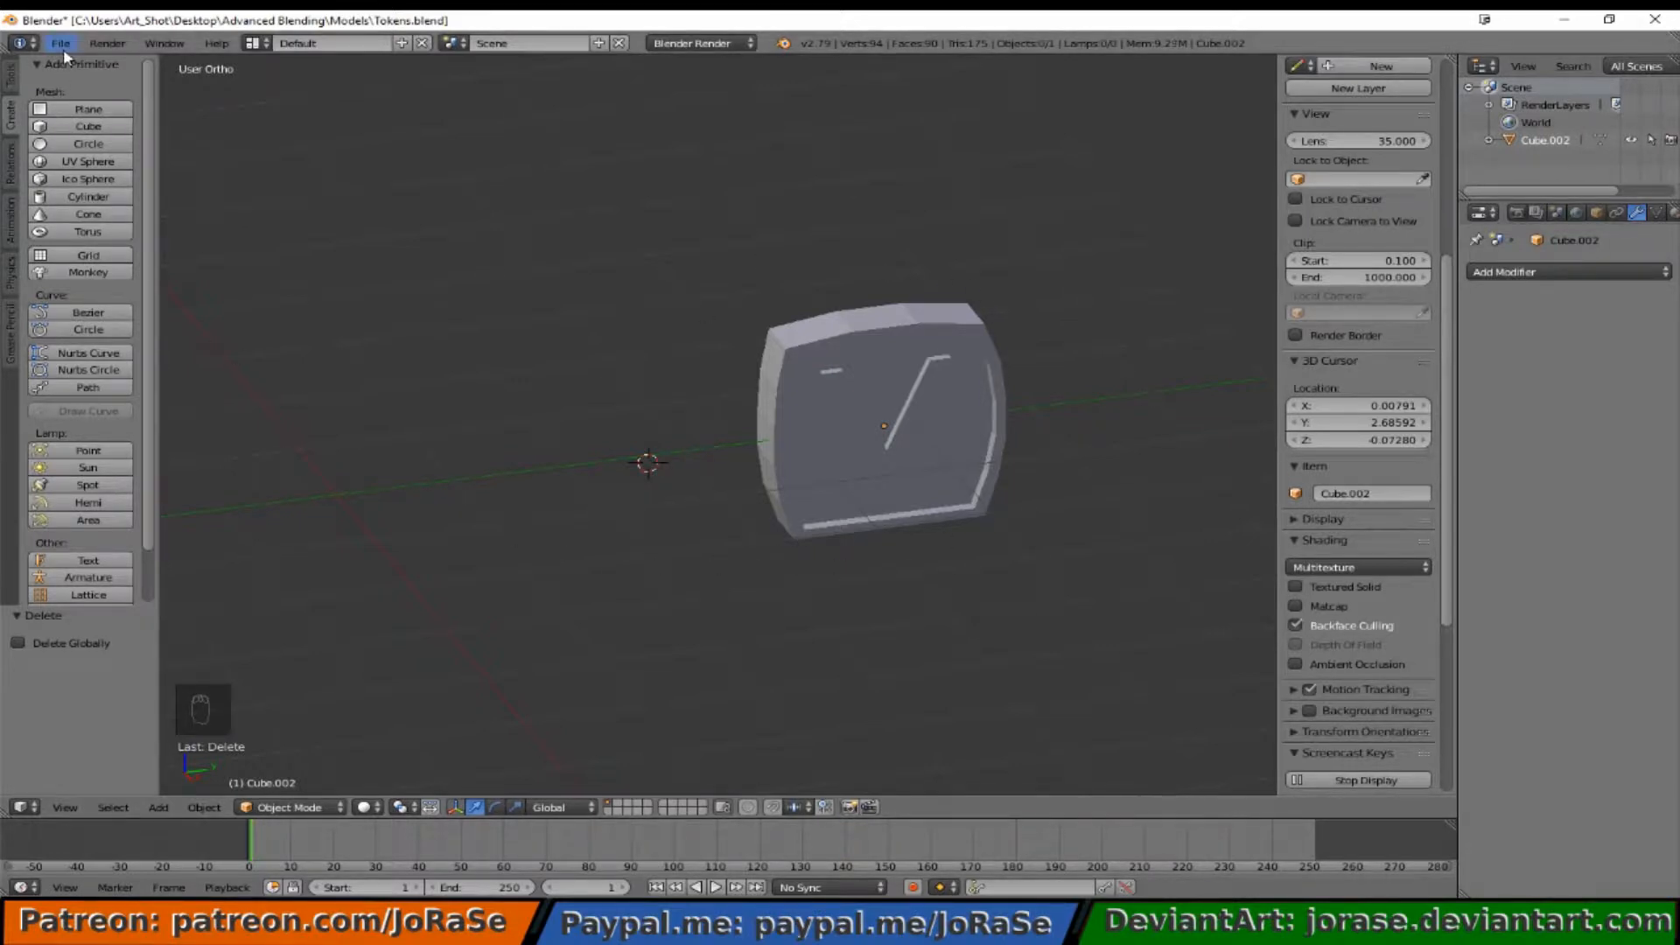
{"action": "left_click", "coordinate": [60, 43]}
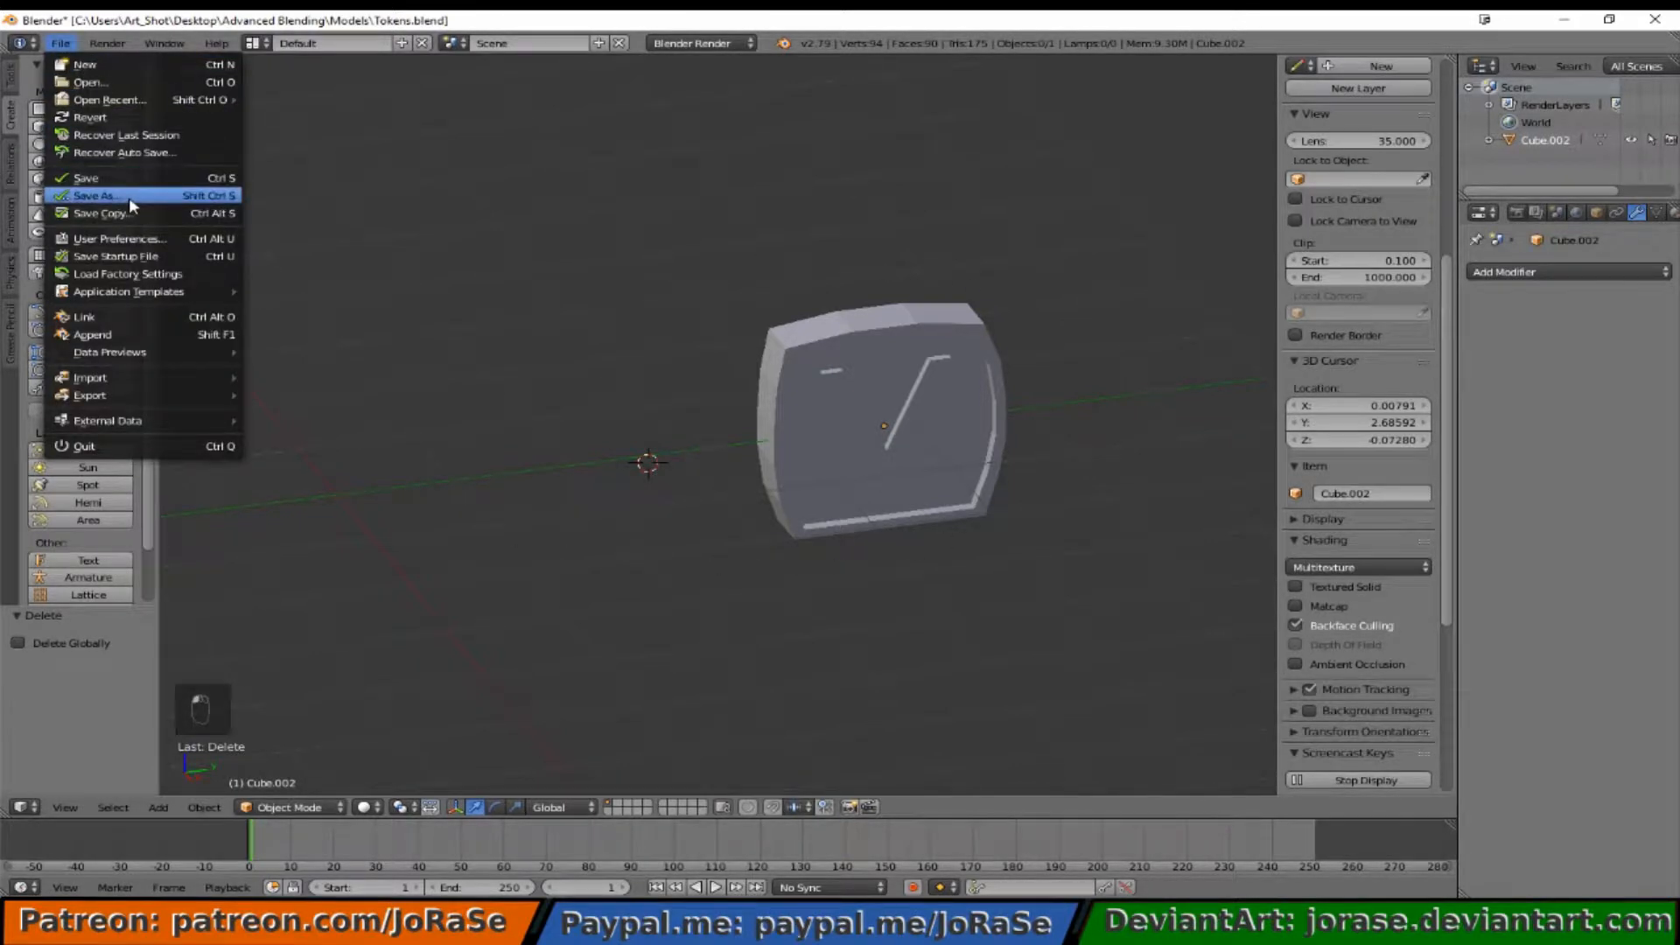
{"action": "left_click", "coordinate": [95, 195]}
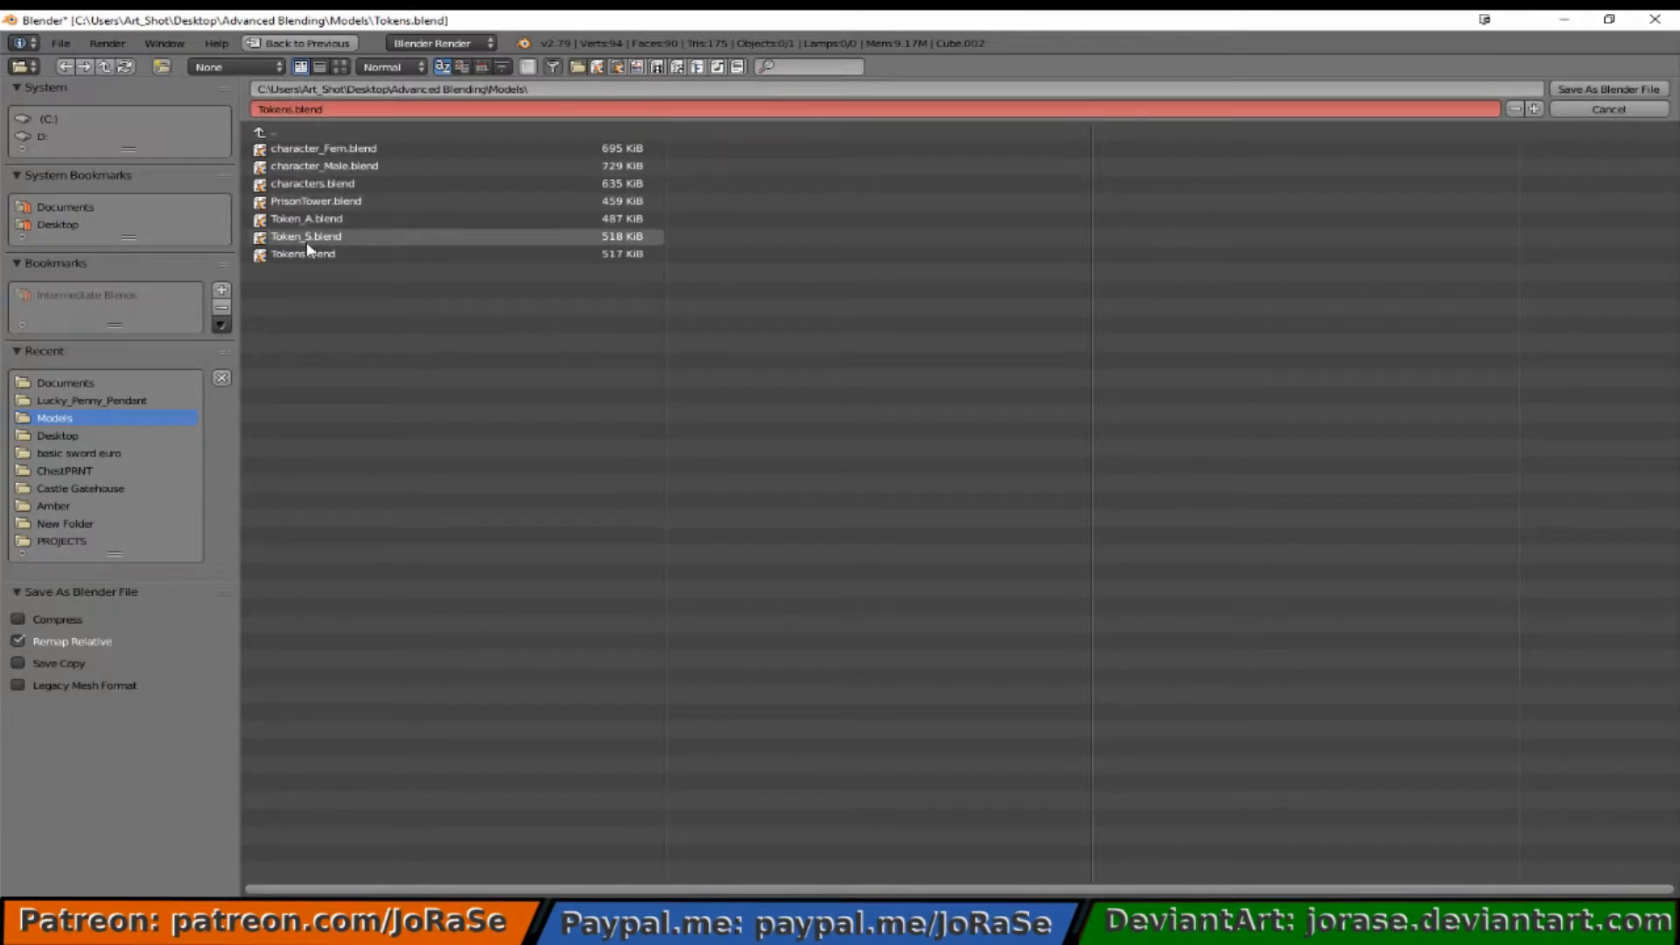
{"action": "left_click", "coordinate": [305, 237]}
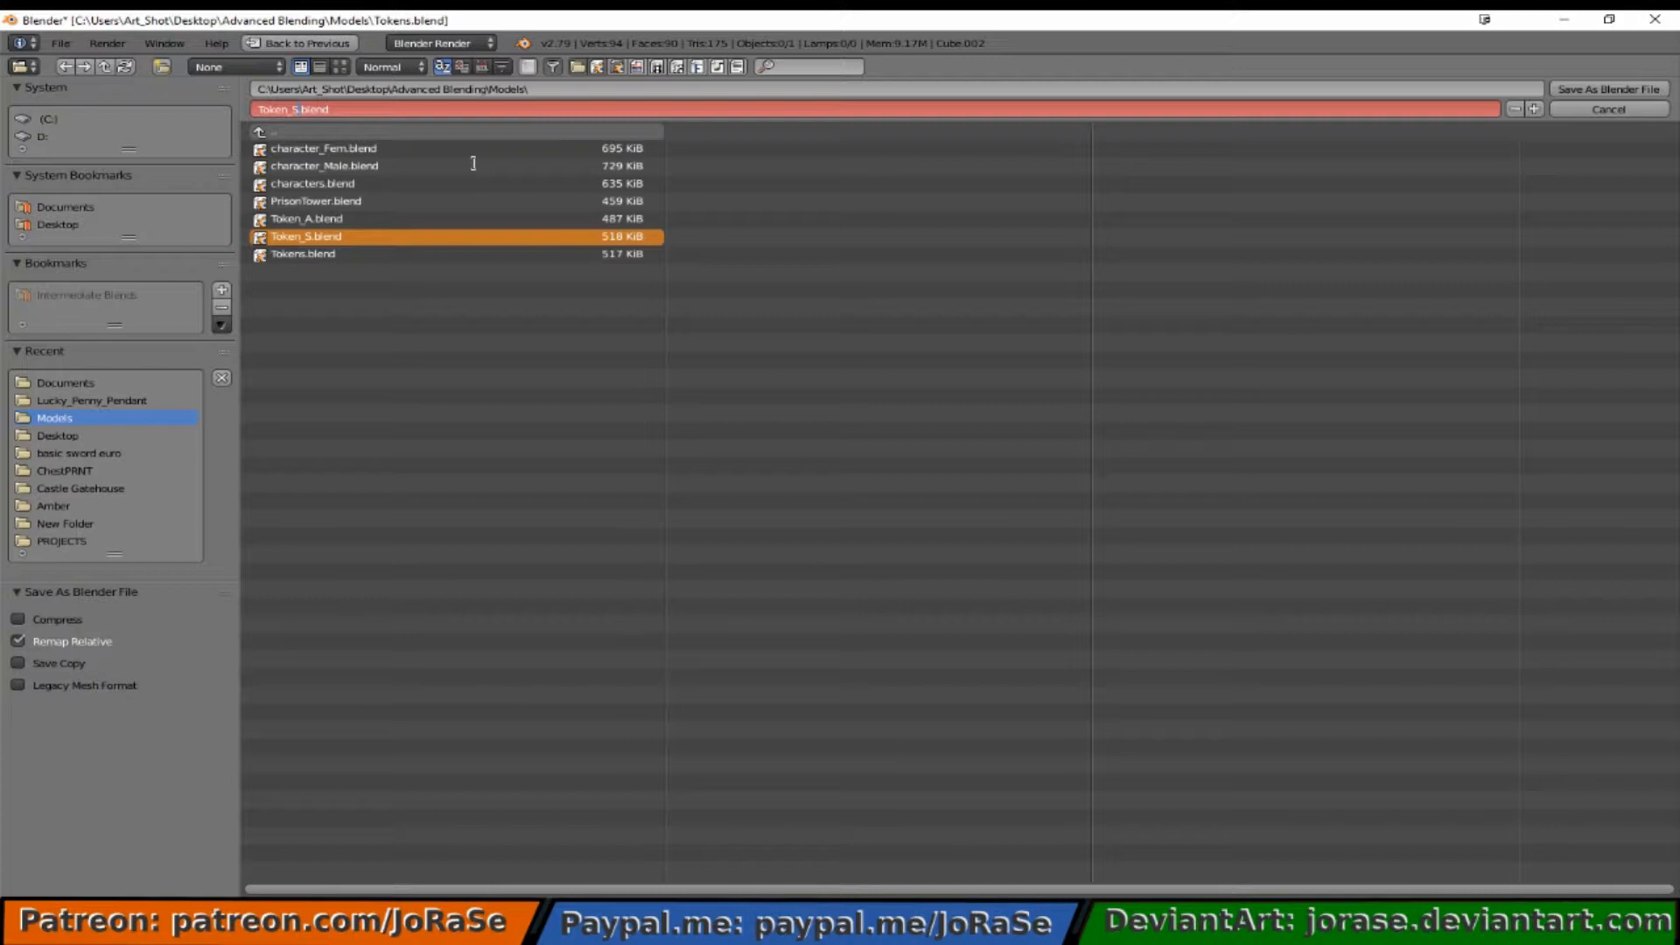
{"action": "type", "text": "Token_V.blend"}
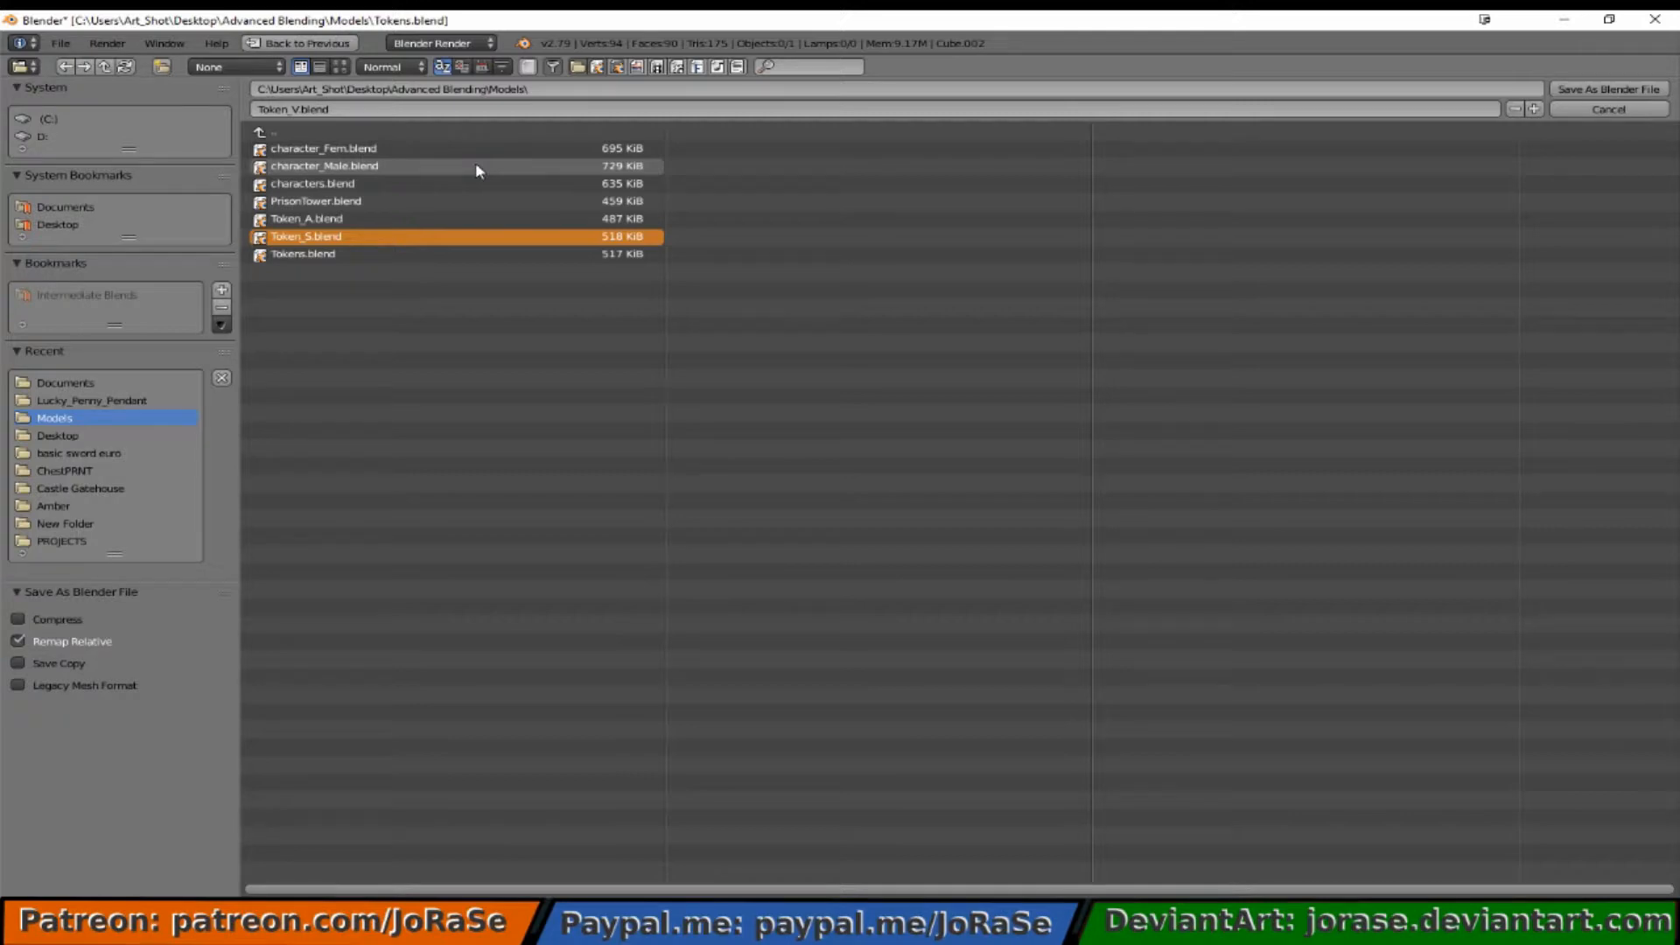
{"action": "left_click", "coordinate": [1608, 90]}
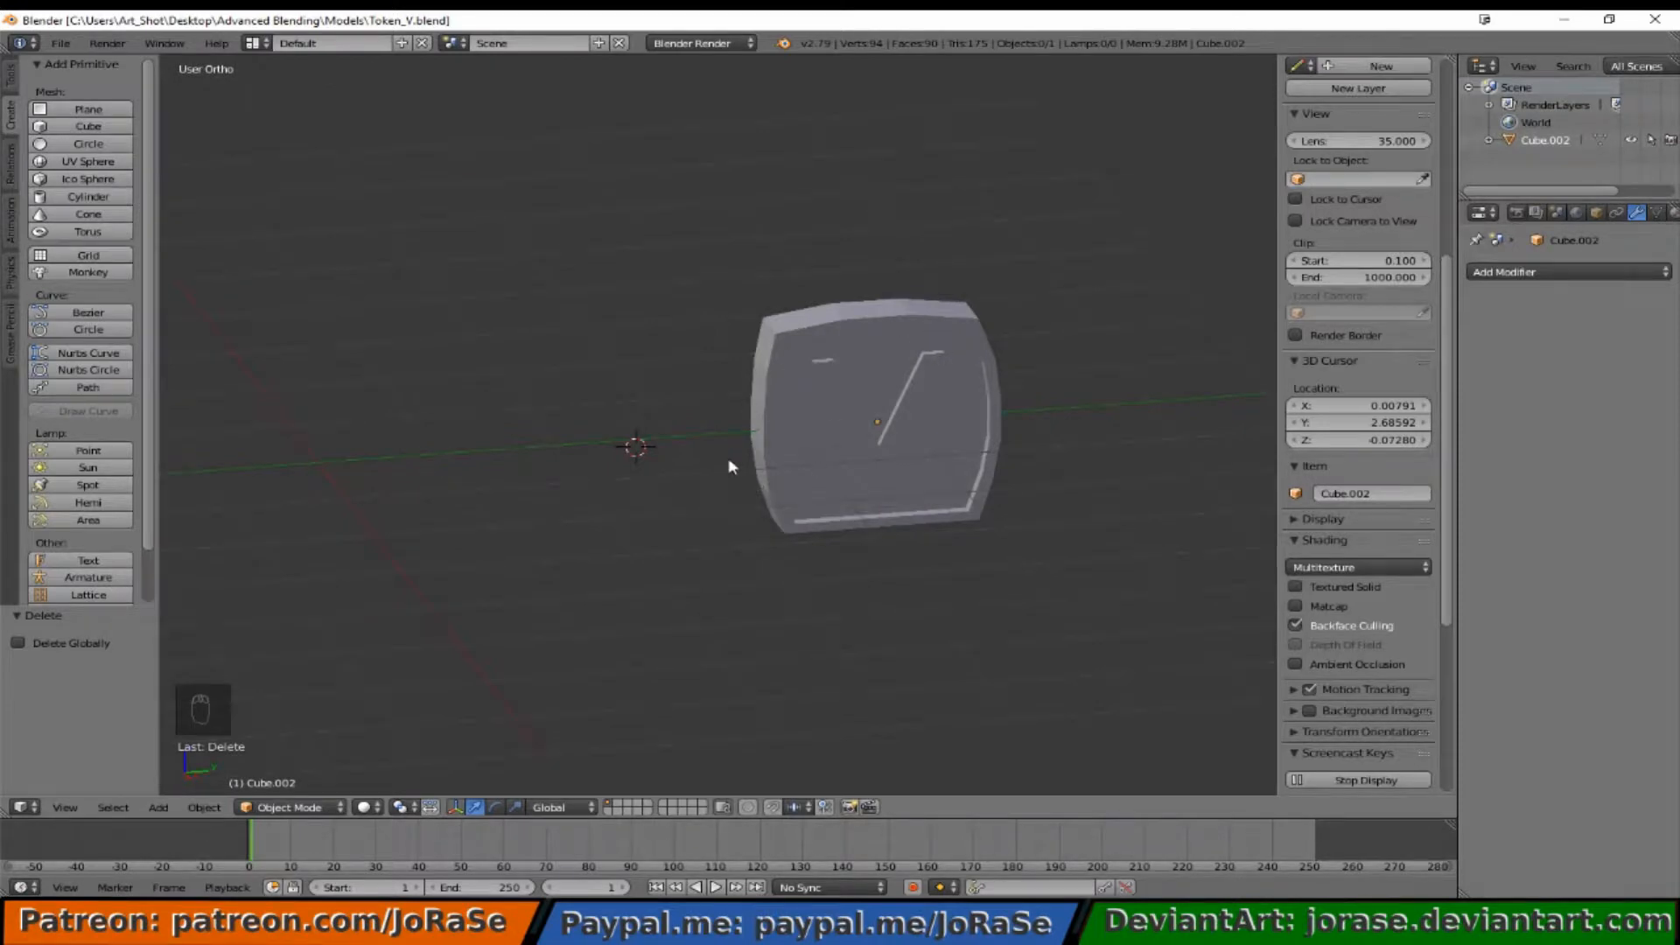
{"action": "mouse_move", "coordinate": [707, 482]}
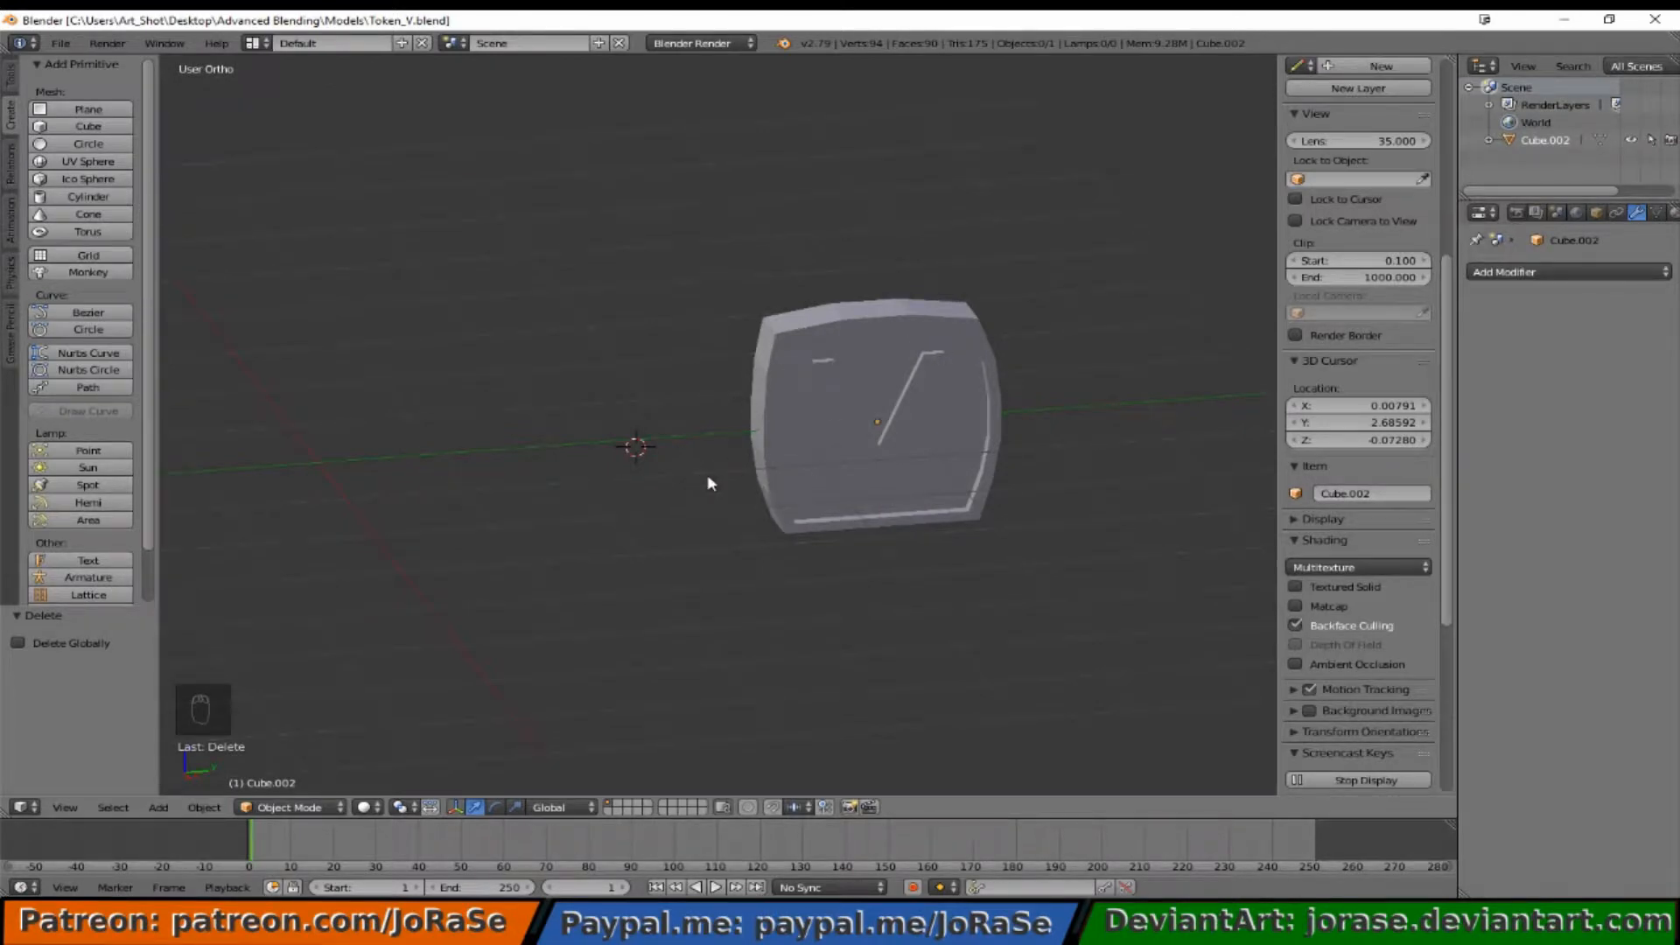
Step: Enter Edit Mode on the V token and toggle select-all, ending with nothing selected
{"action": "key", "text": "Tab"}
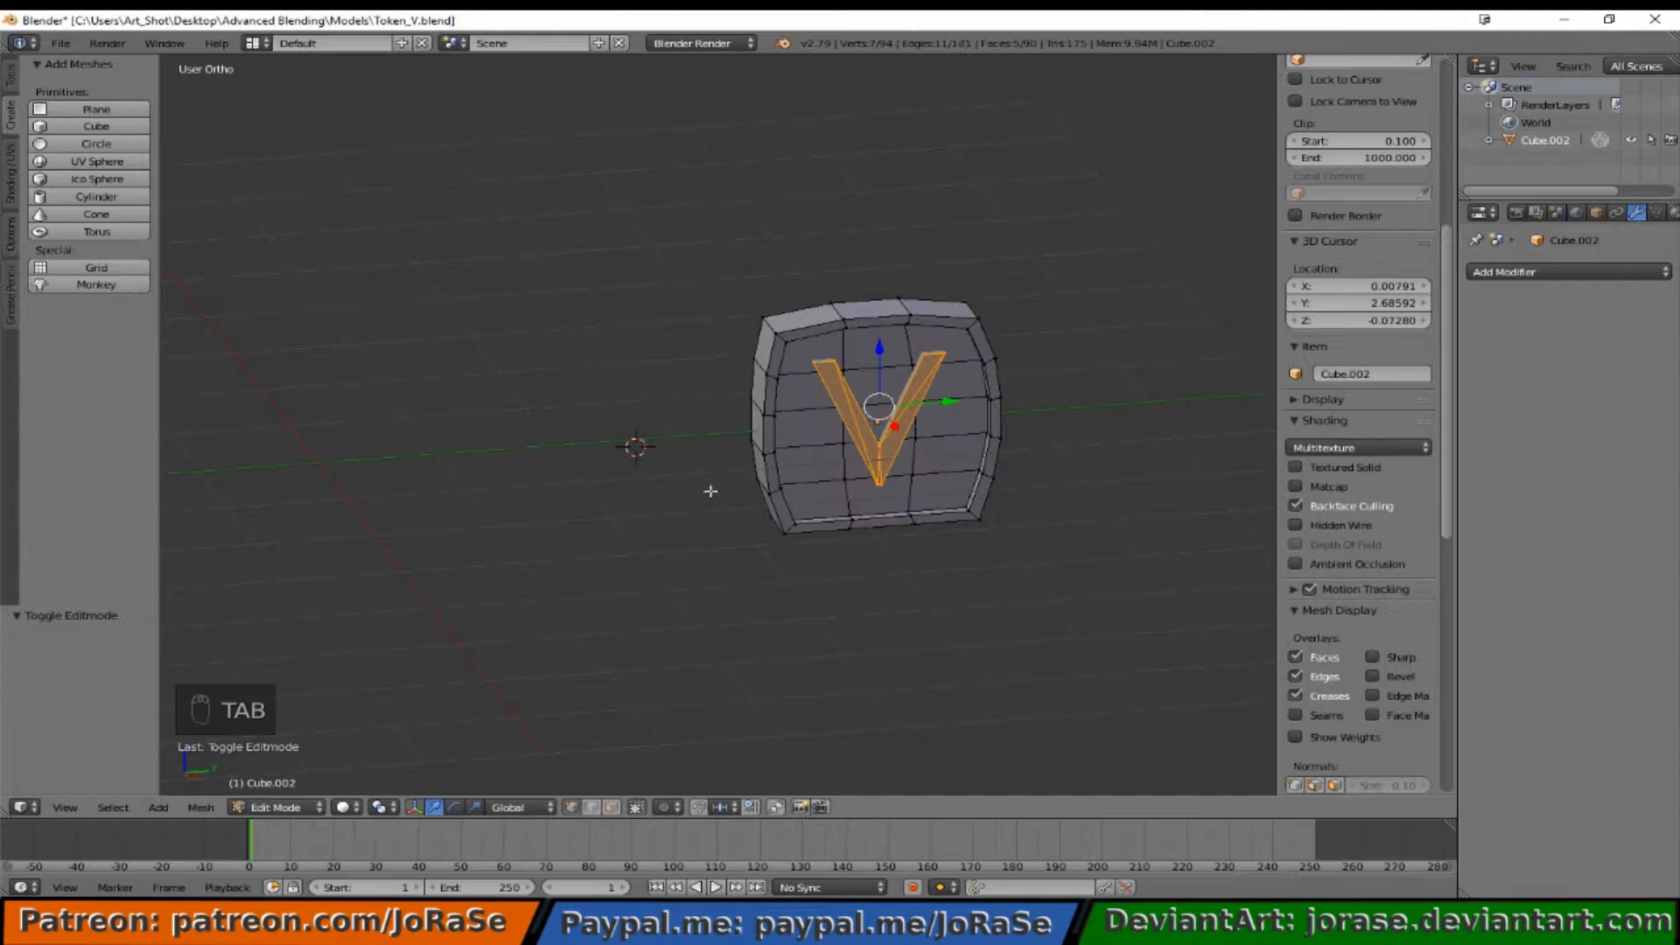
{"action": "key", "text": "a"}
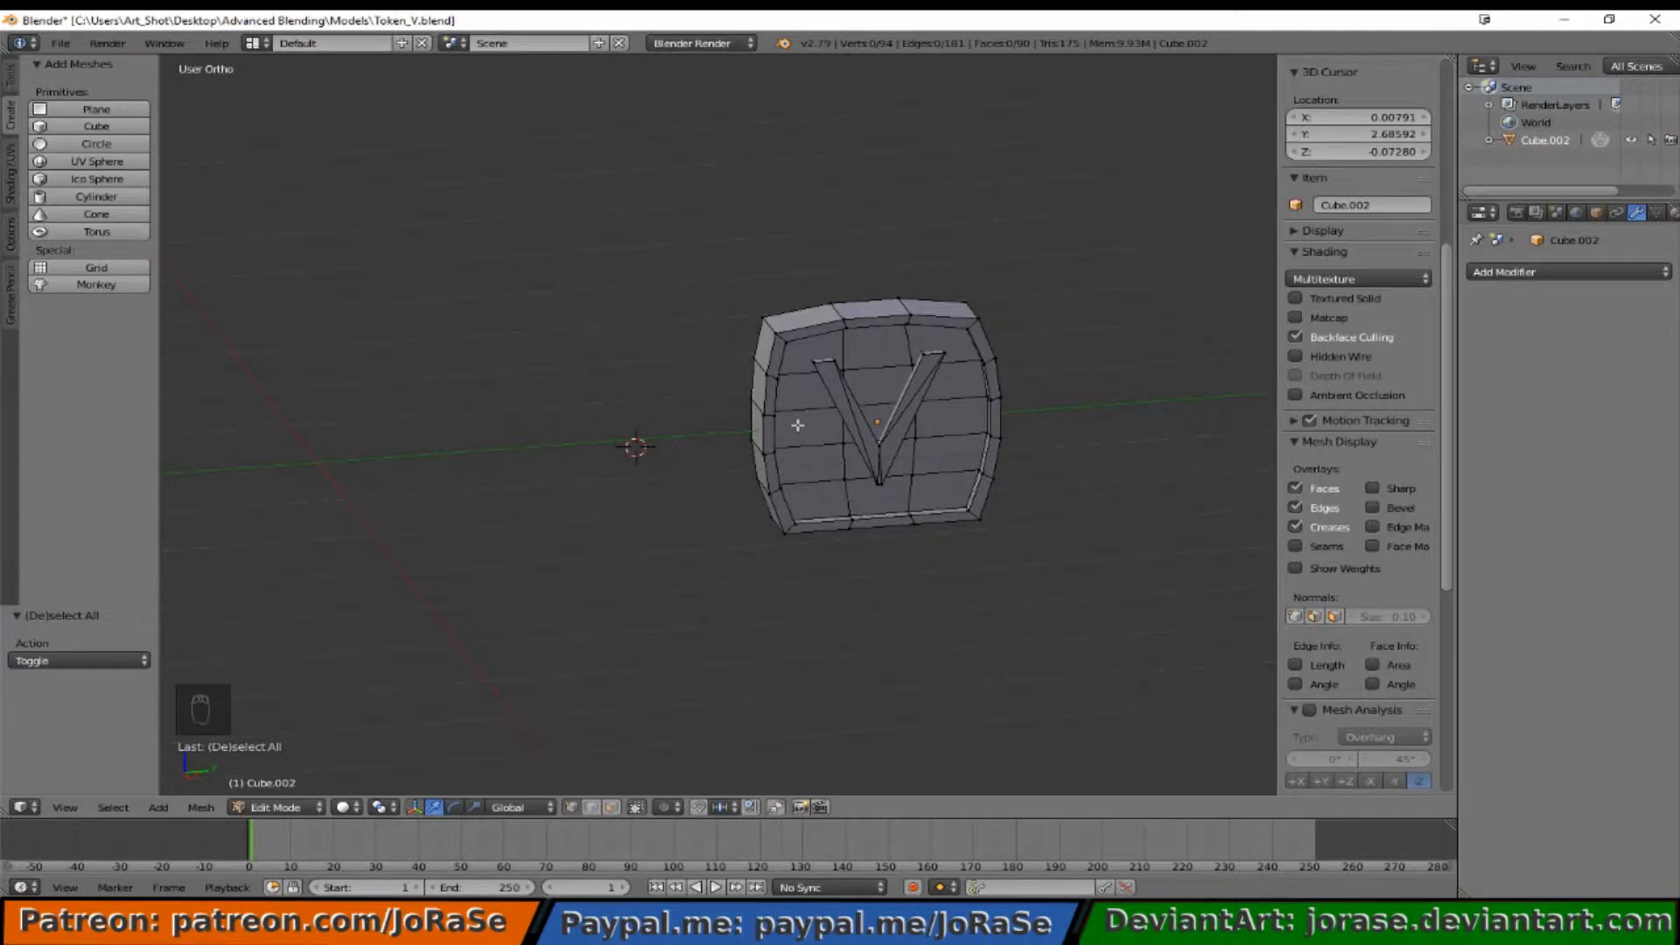
{"action": "key", "text": "a"}
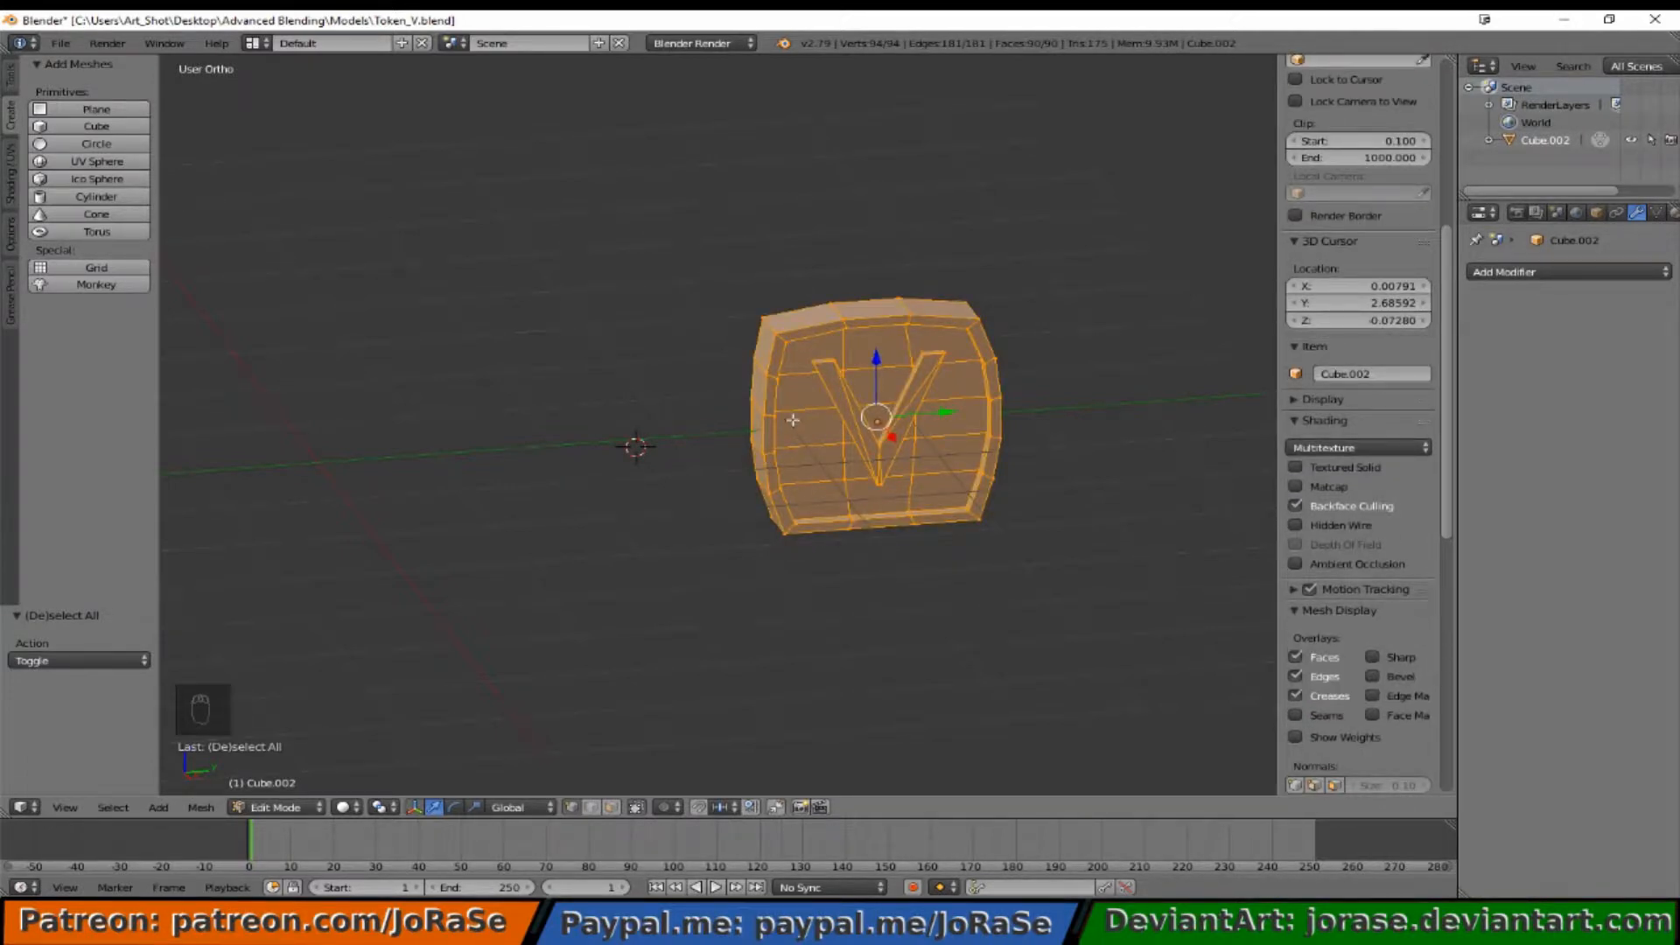
{"action": "key", "text": "a"}
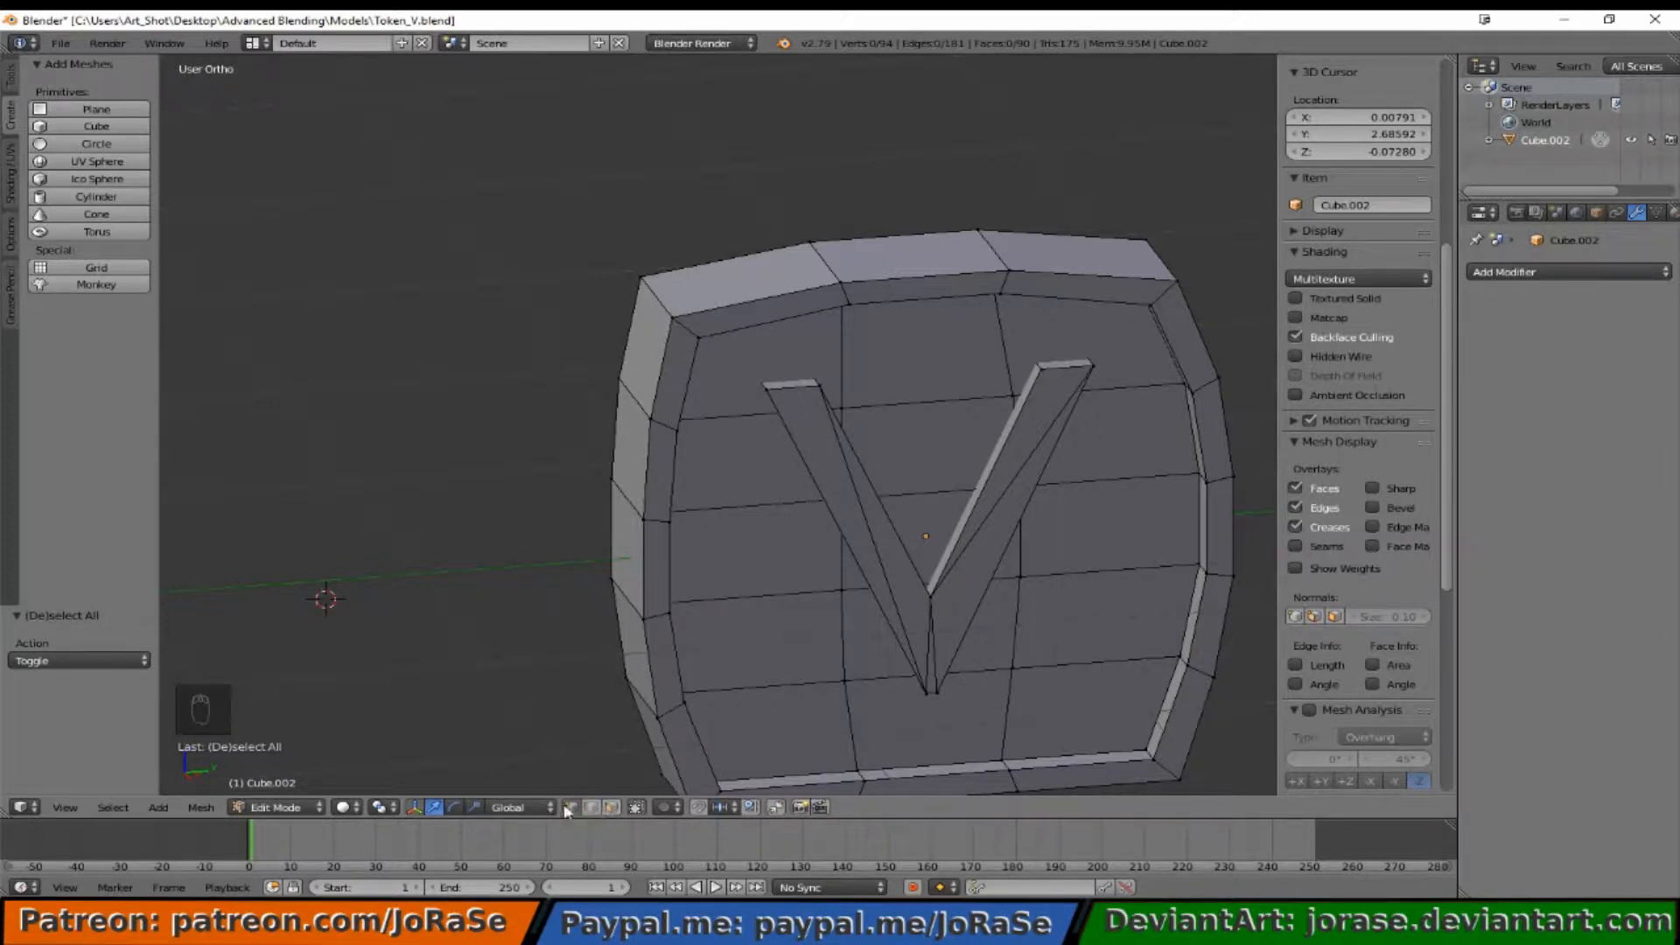
{"action": "mouse_move", "coordinate": [596, 806]}
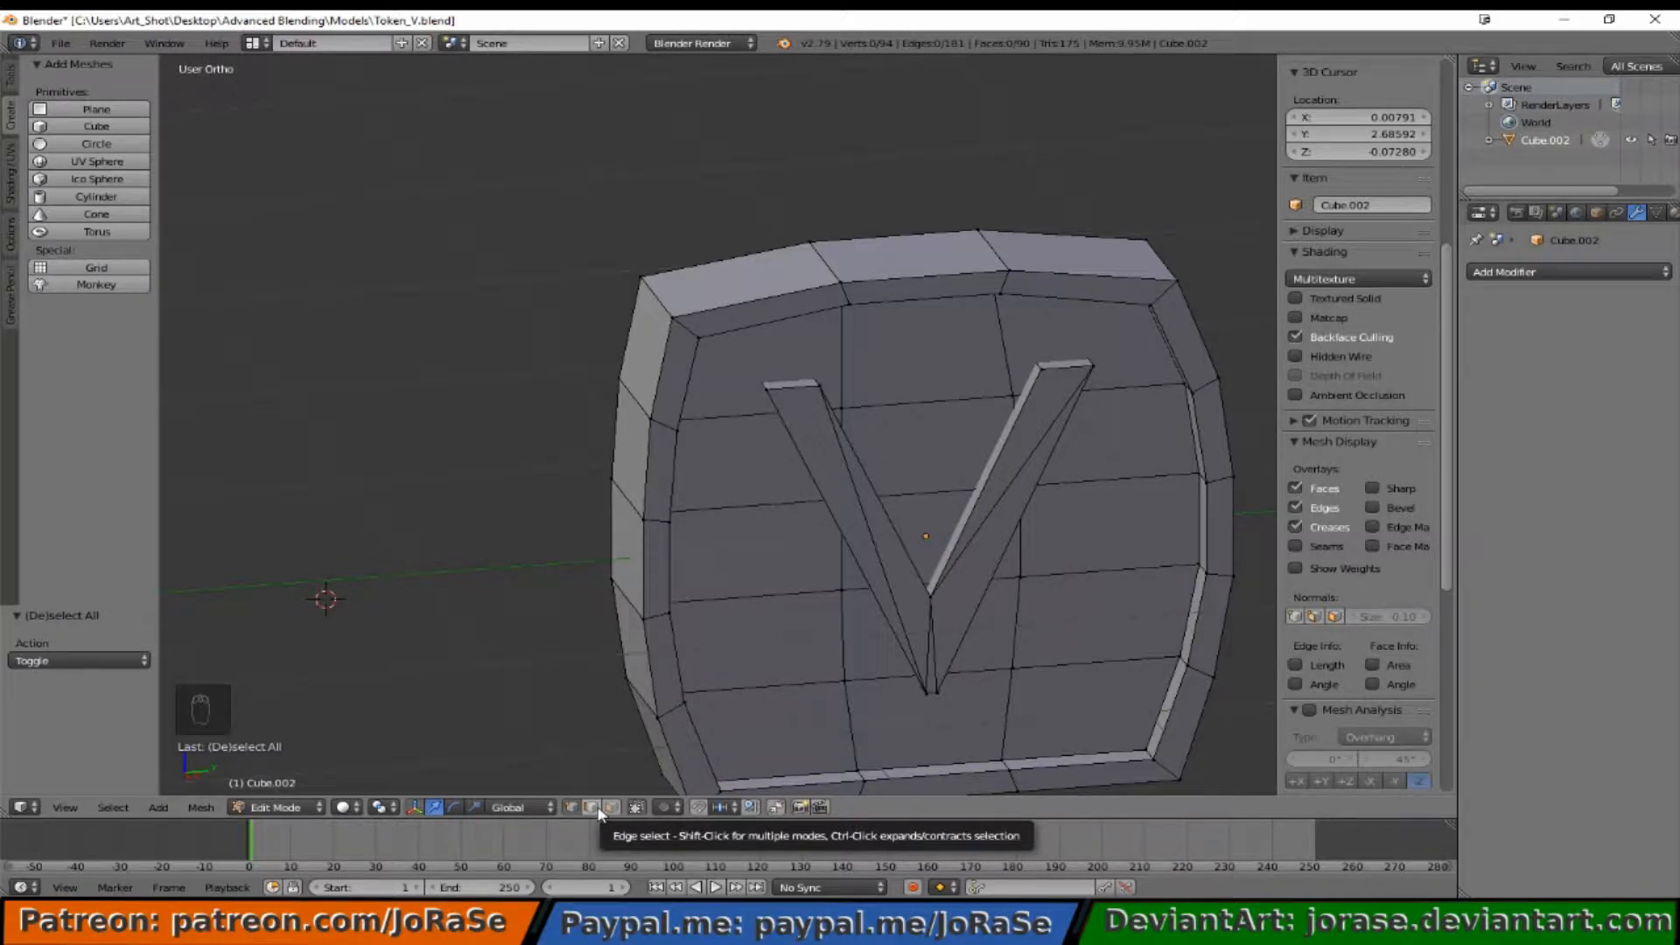
{"action": "mouse_move", "coordinate": [674, 732]}
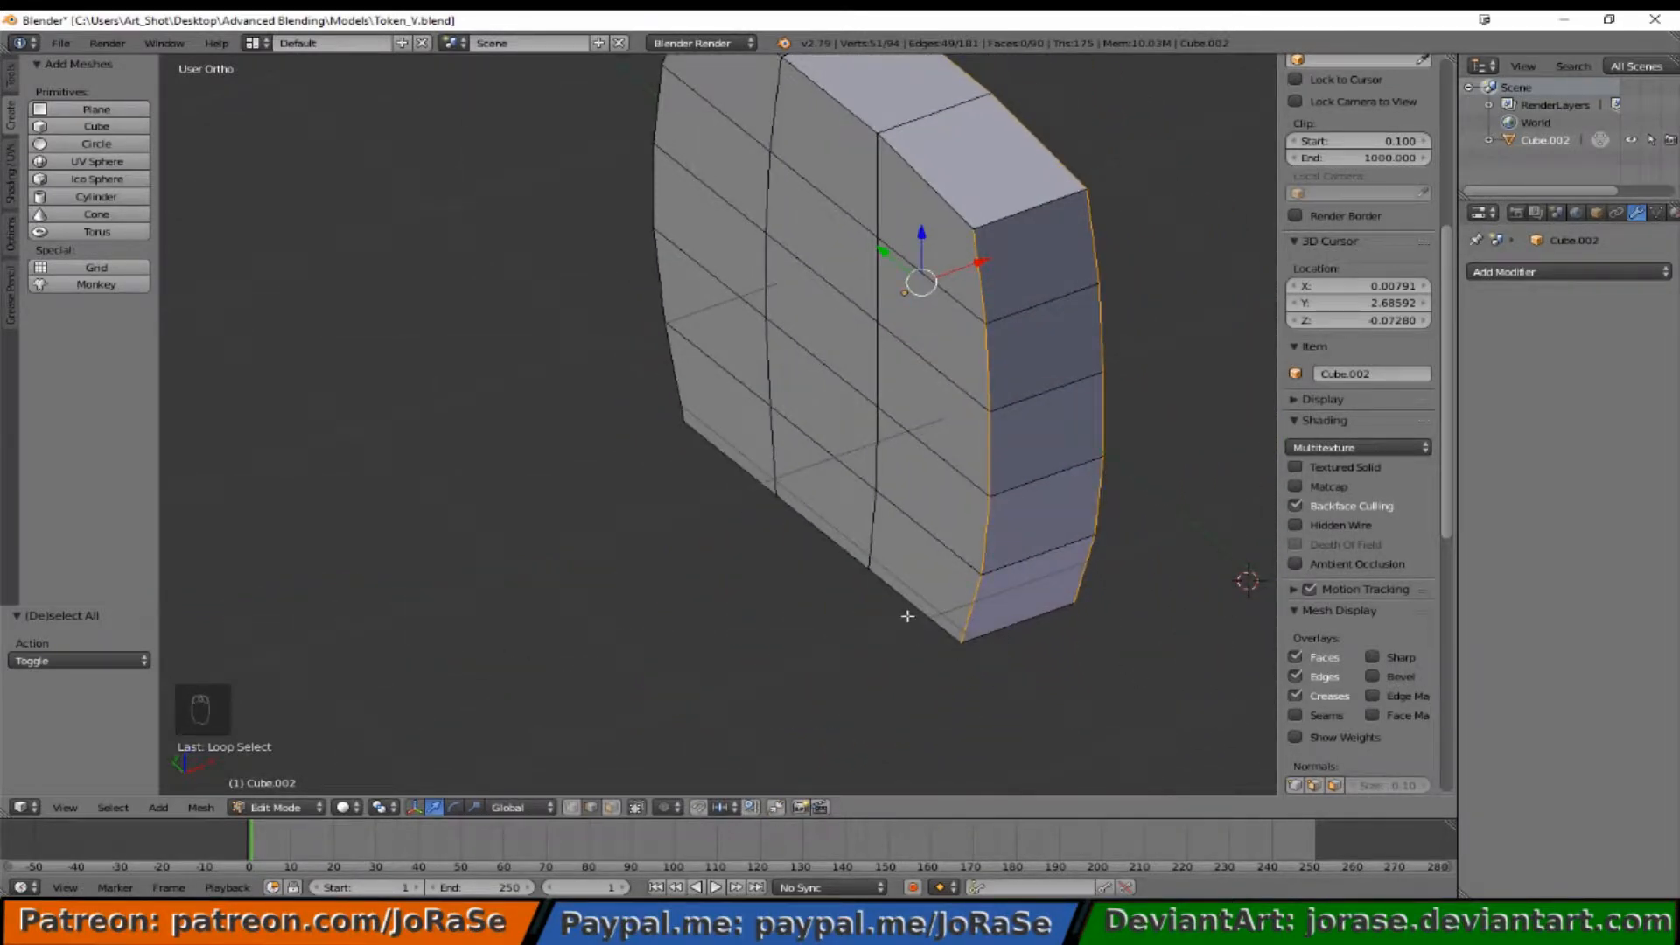
Step: Select the token's side and front rim edge loops, undoing a stray face pick
{"action": "left_click", "coordinate": [685, 260]}
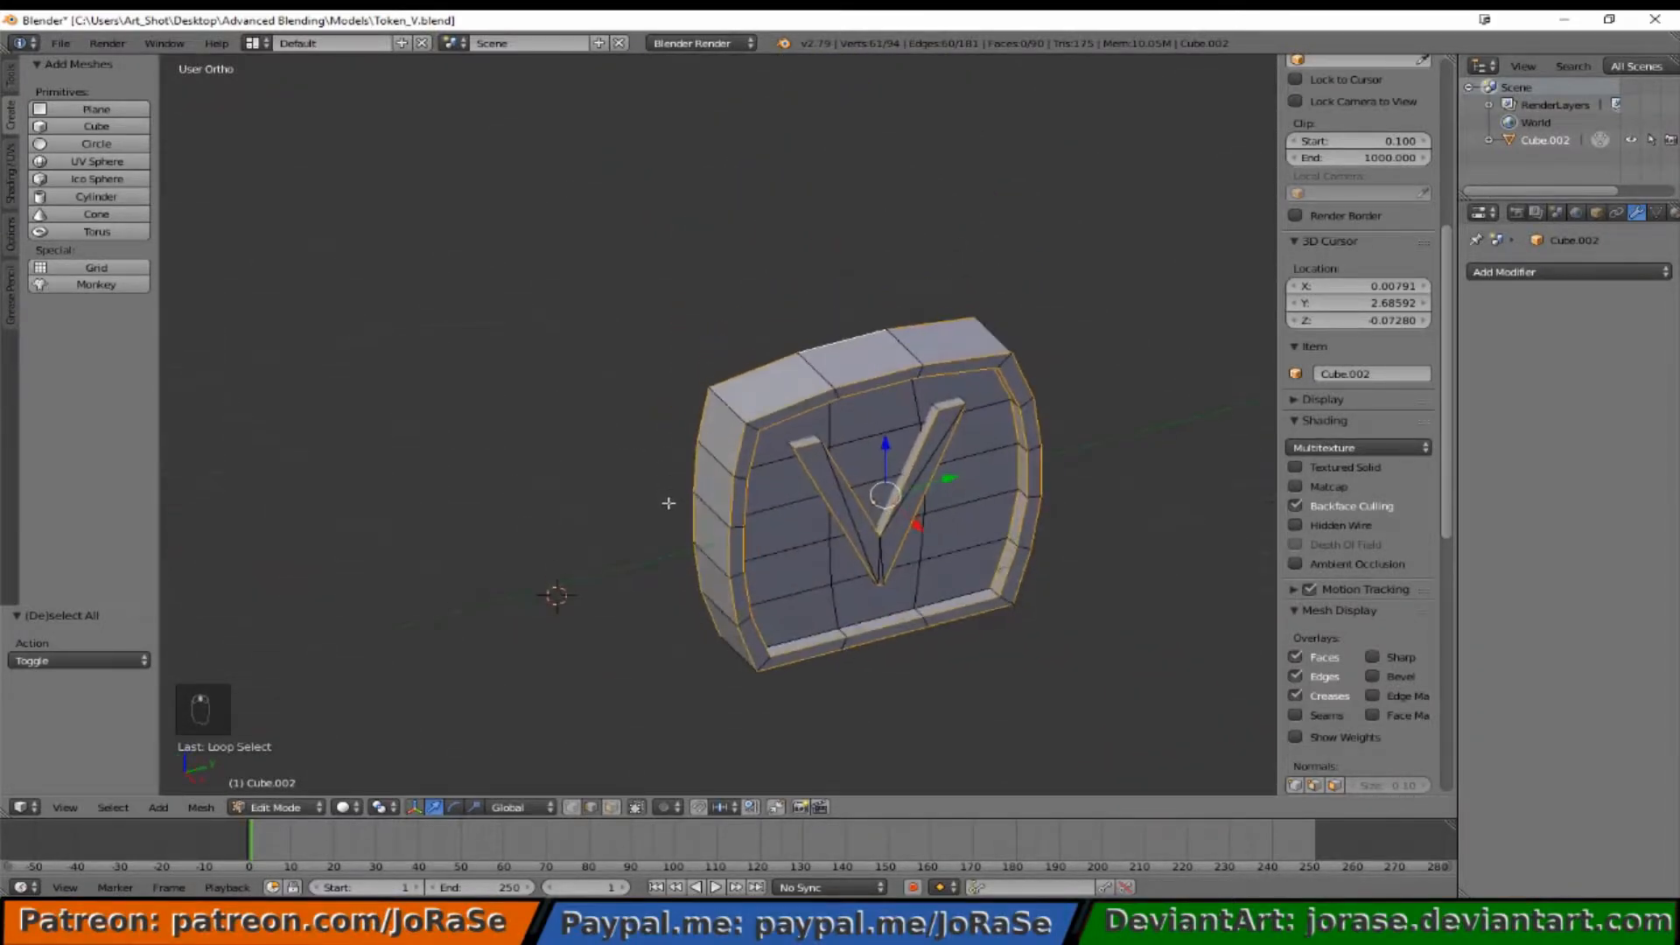
{"action": "left_click", "coordinate": [903, 578]}
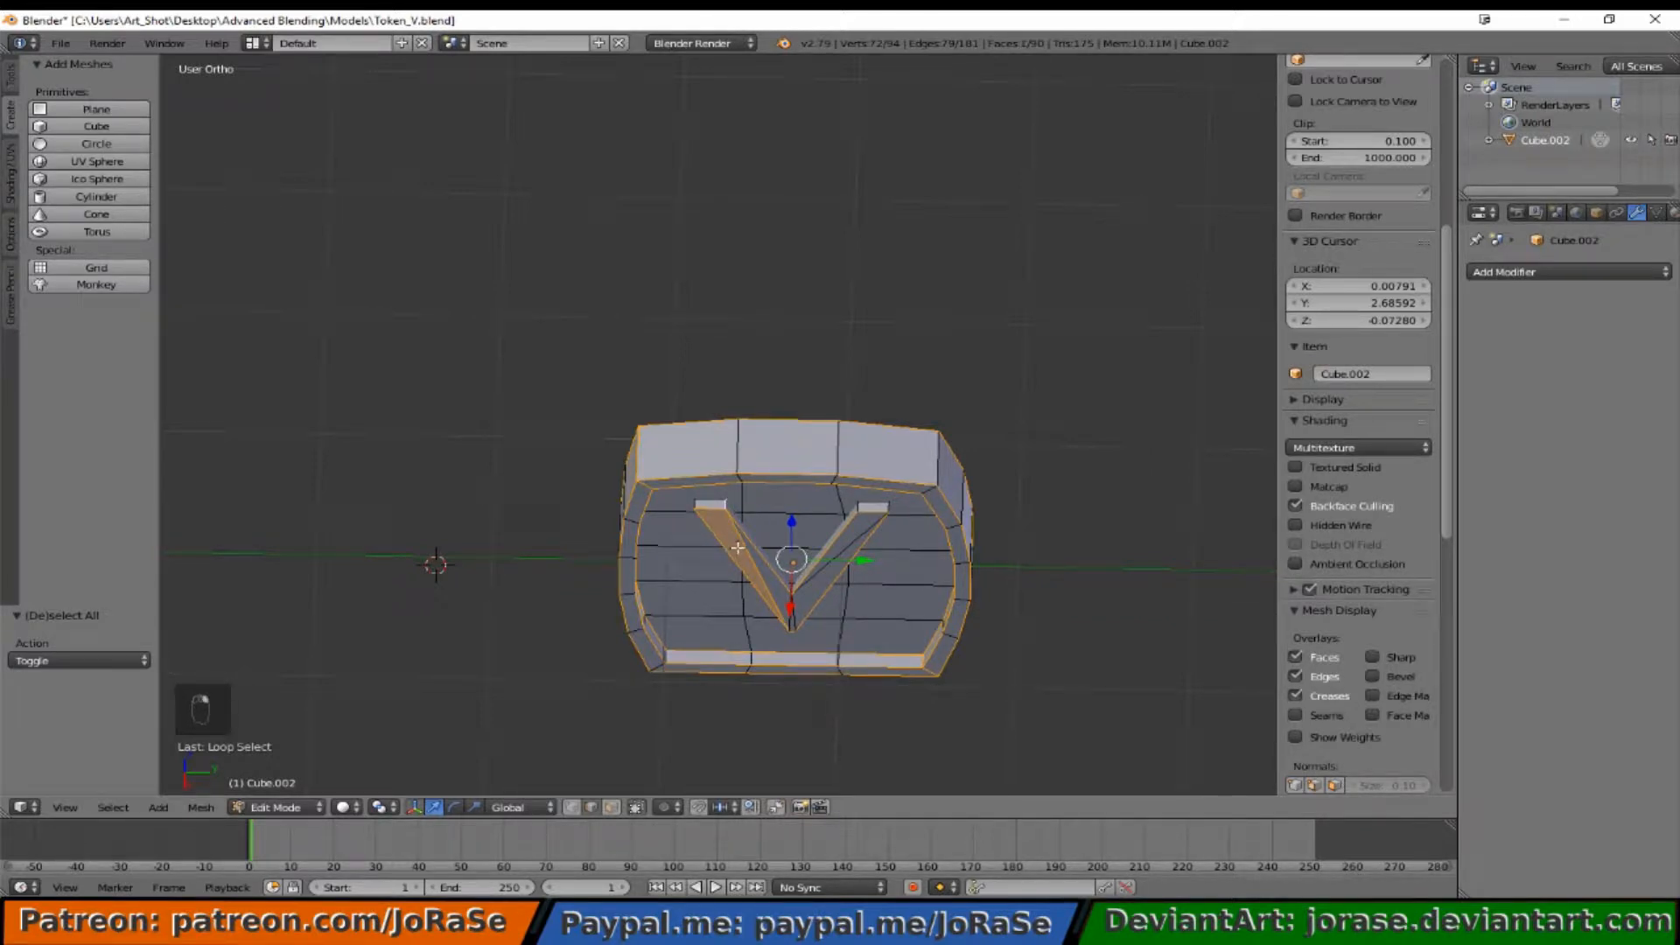
{"action": "key", "text": "ctrl+z"}
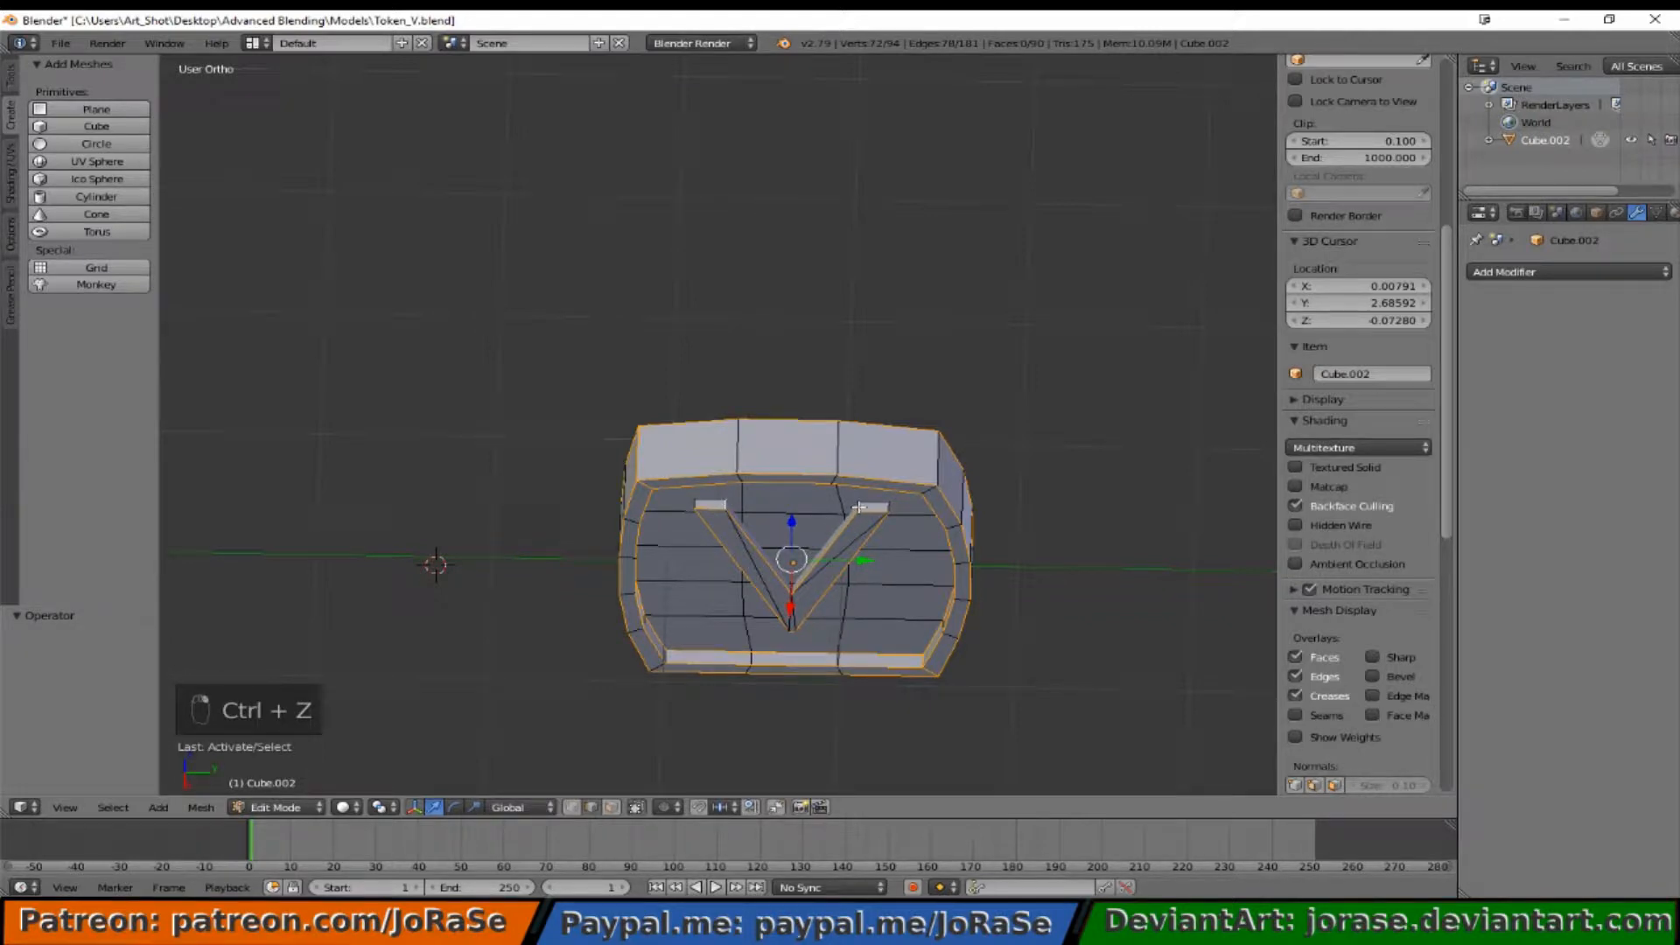
{"action": "key", "text": "ctrl+z"}
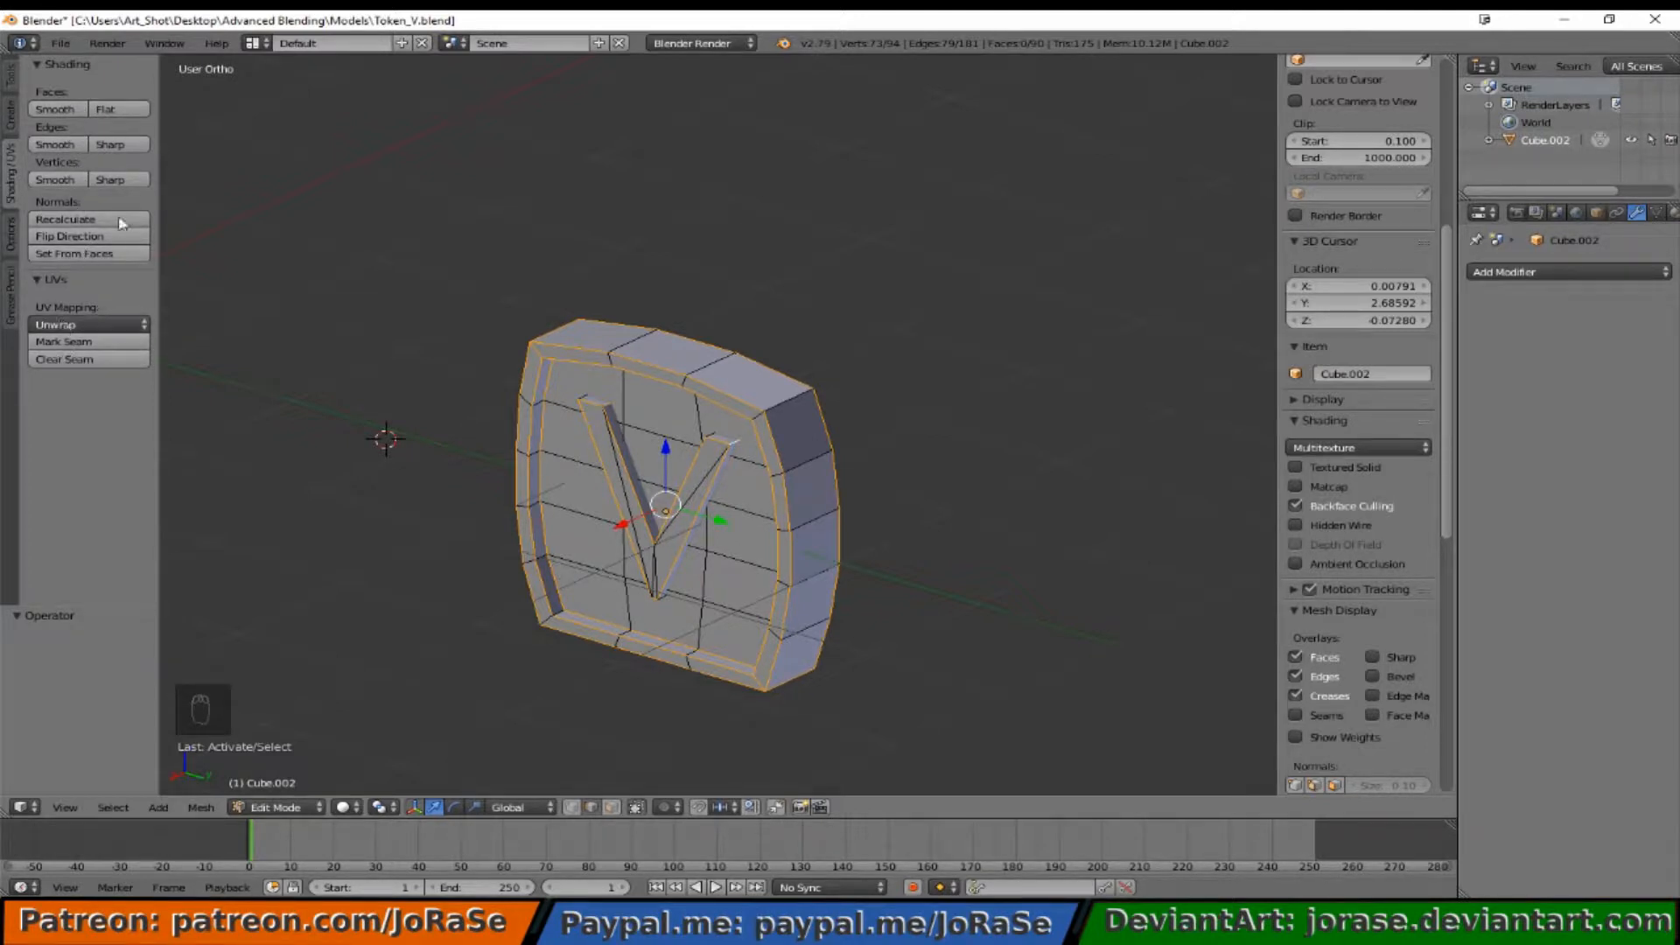
{"action": "mouse_move", "coordinate": [63, 341]}
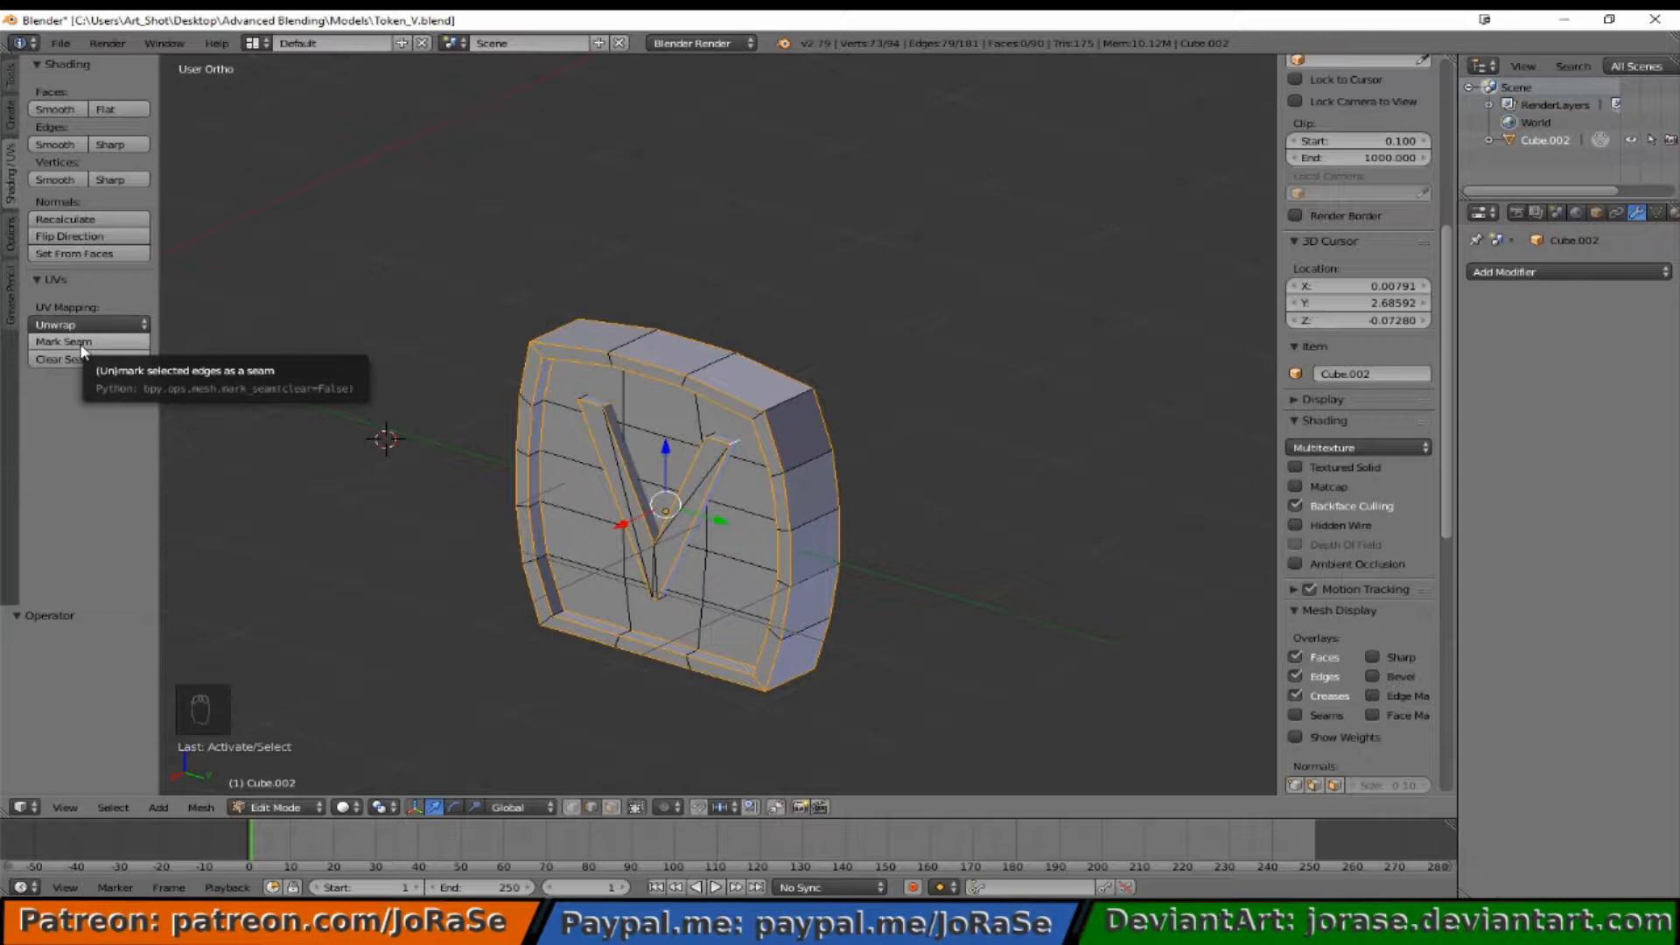
{"action": "mouse_move", "coordinate": [107, 179]}
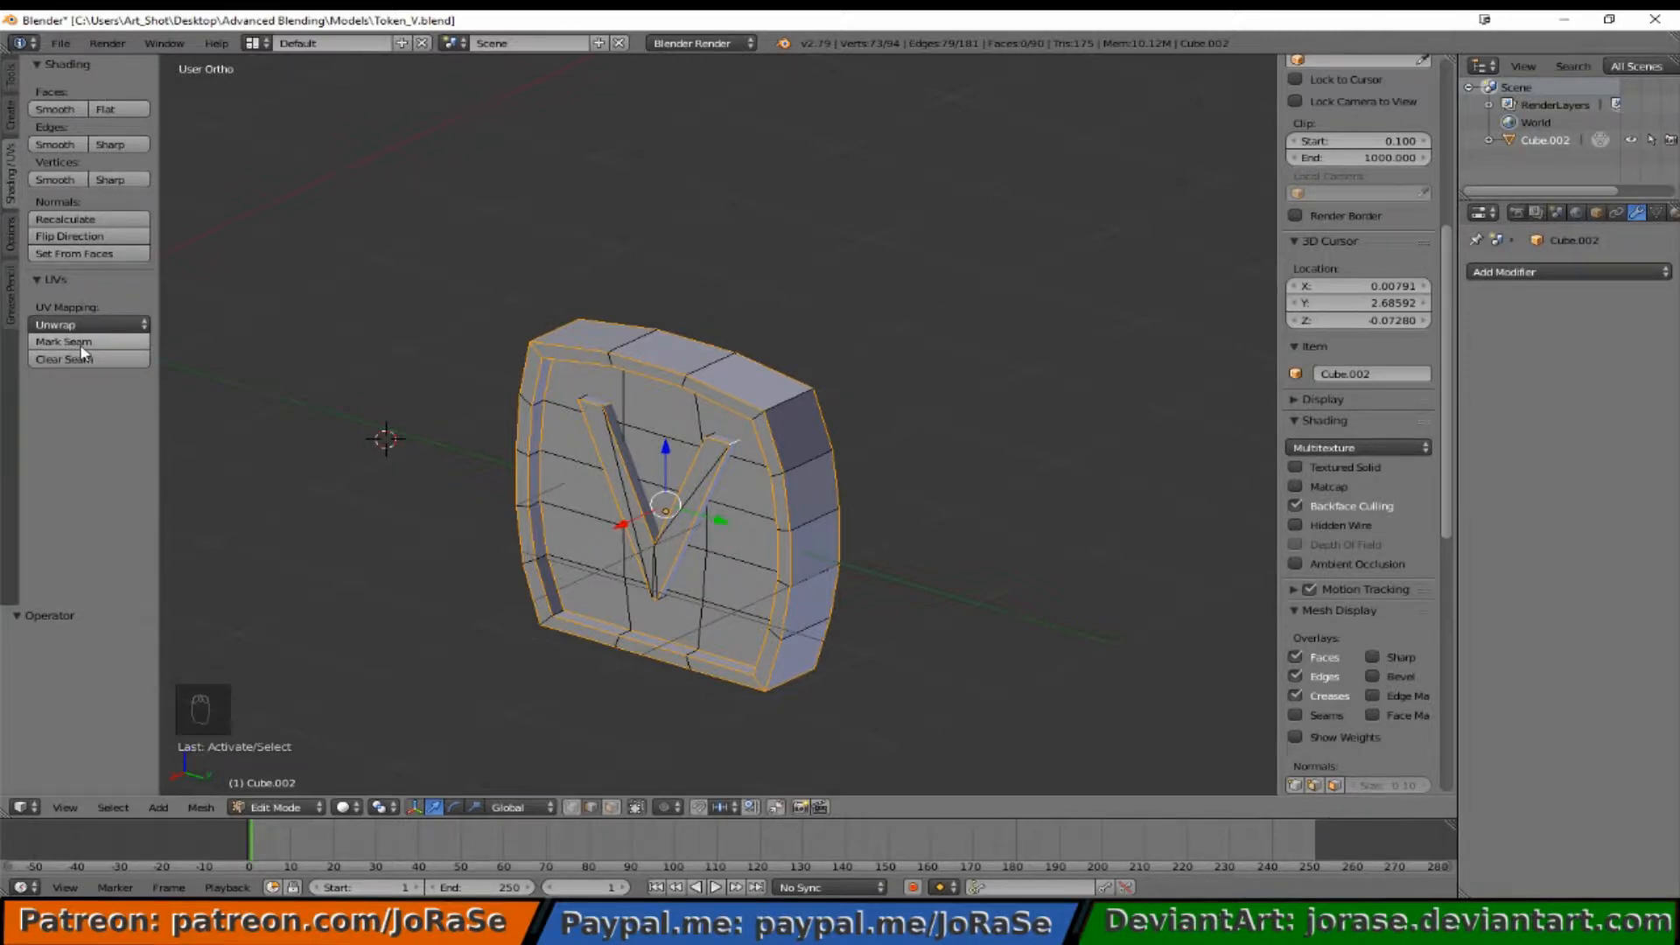
{"action": "mouse_move", "coordinate": [62, 340]}
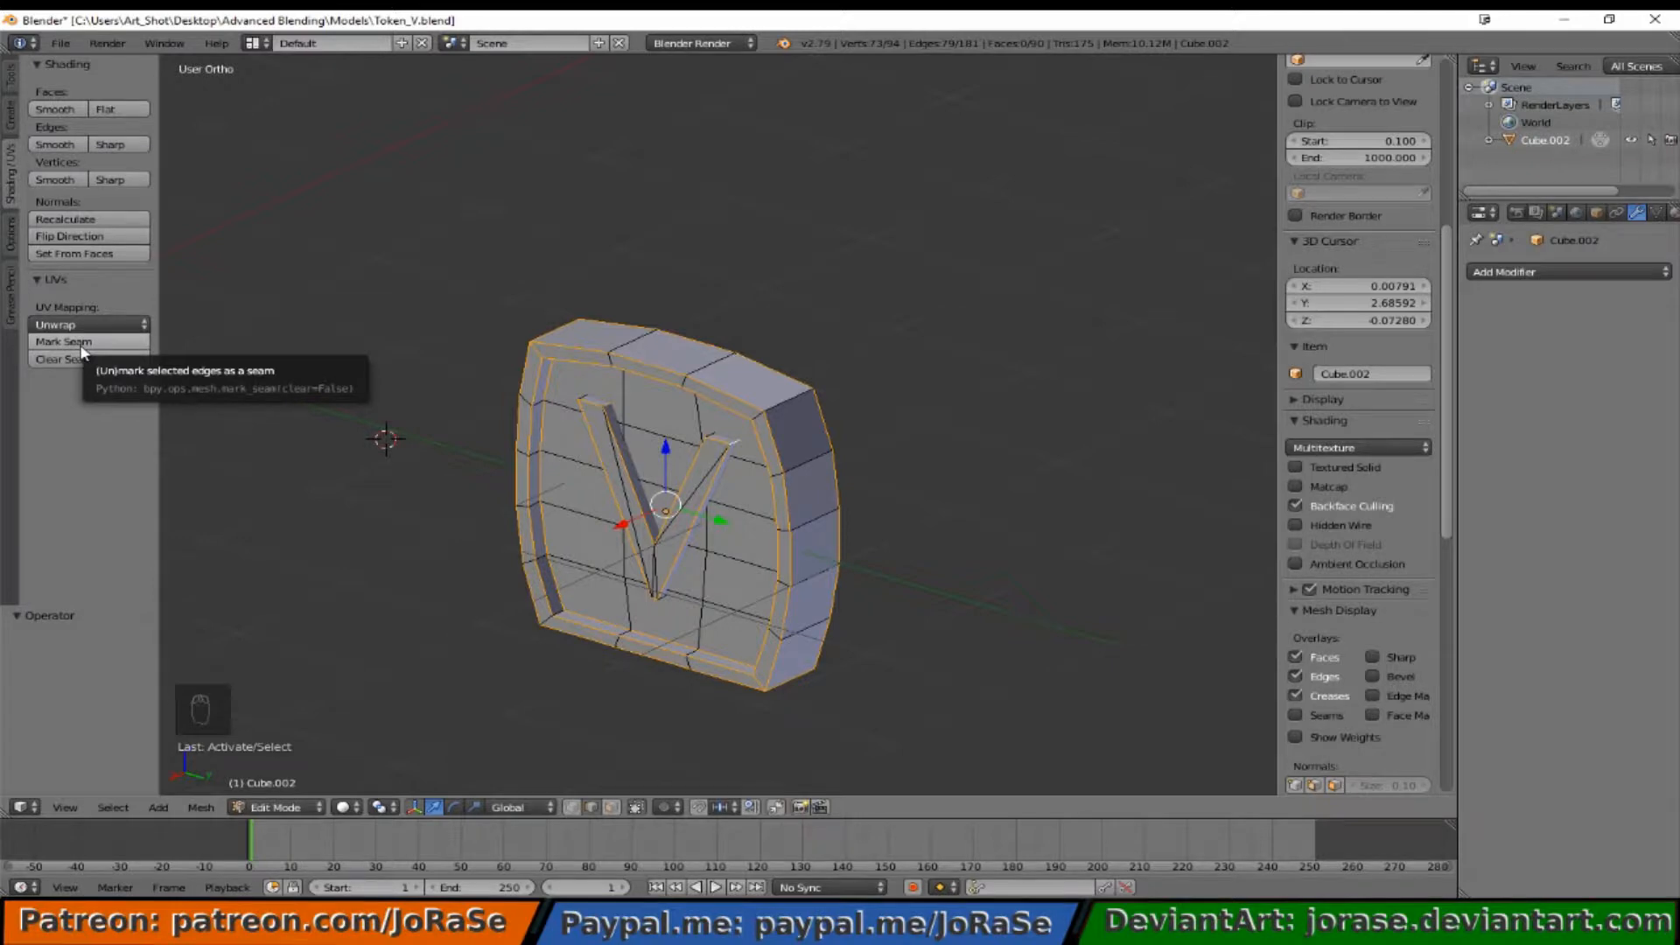
Step: Mark the selected rim, side and V-letter loops as seams, then deselect to inspect them
{"action": "left_click", "coordinate": [63, 341]}
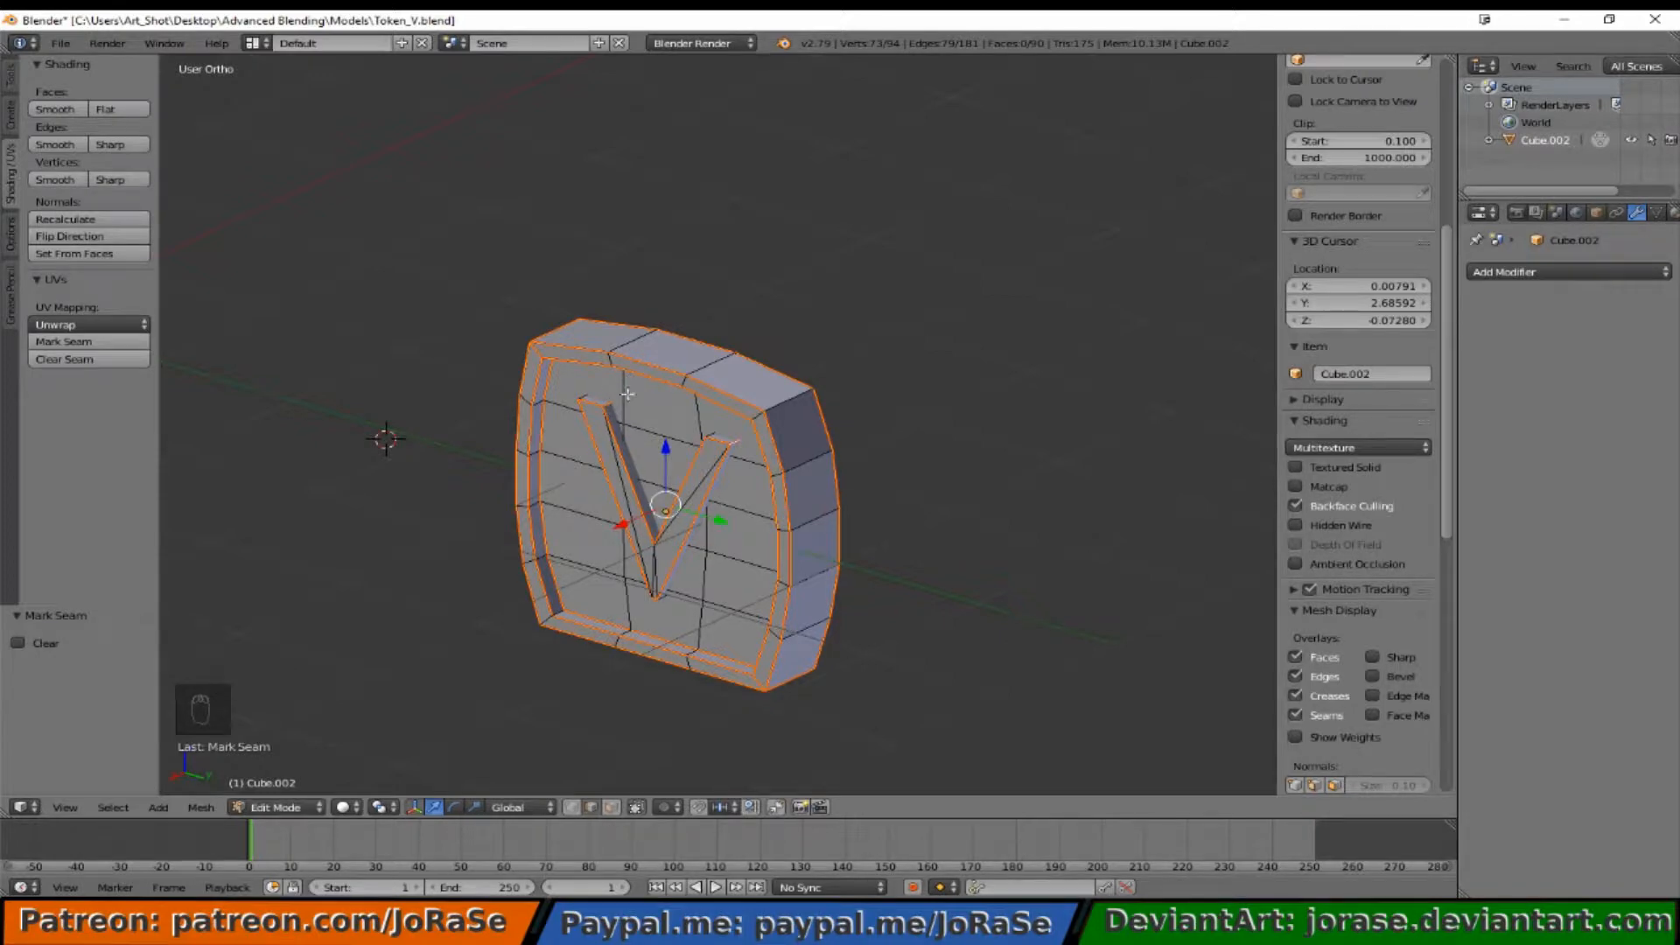
{"action": "mouse_move", "coordinate": [638, 377]}
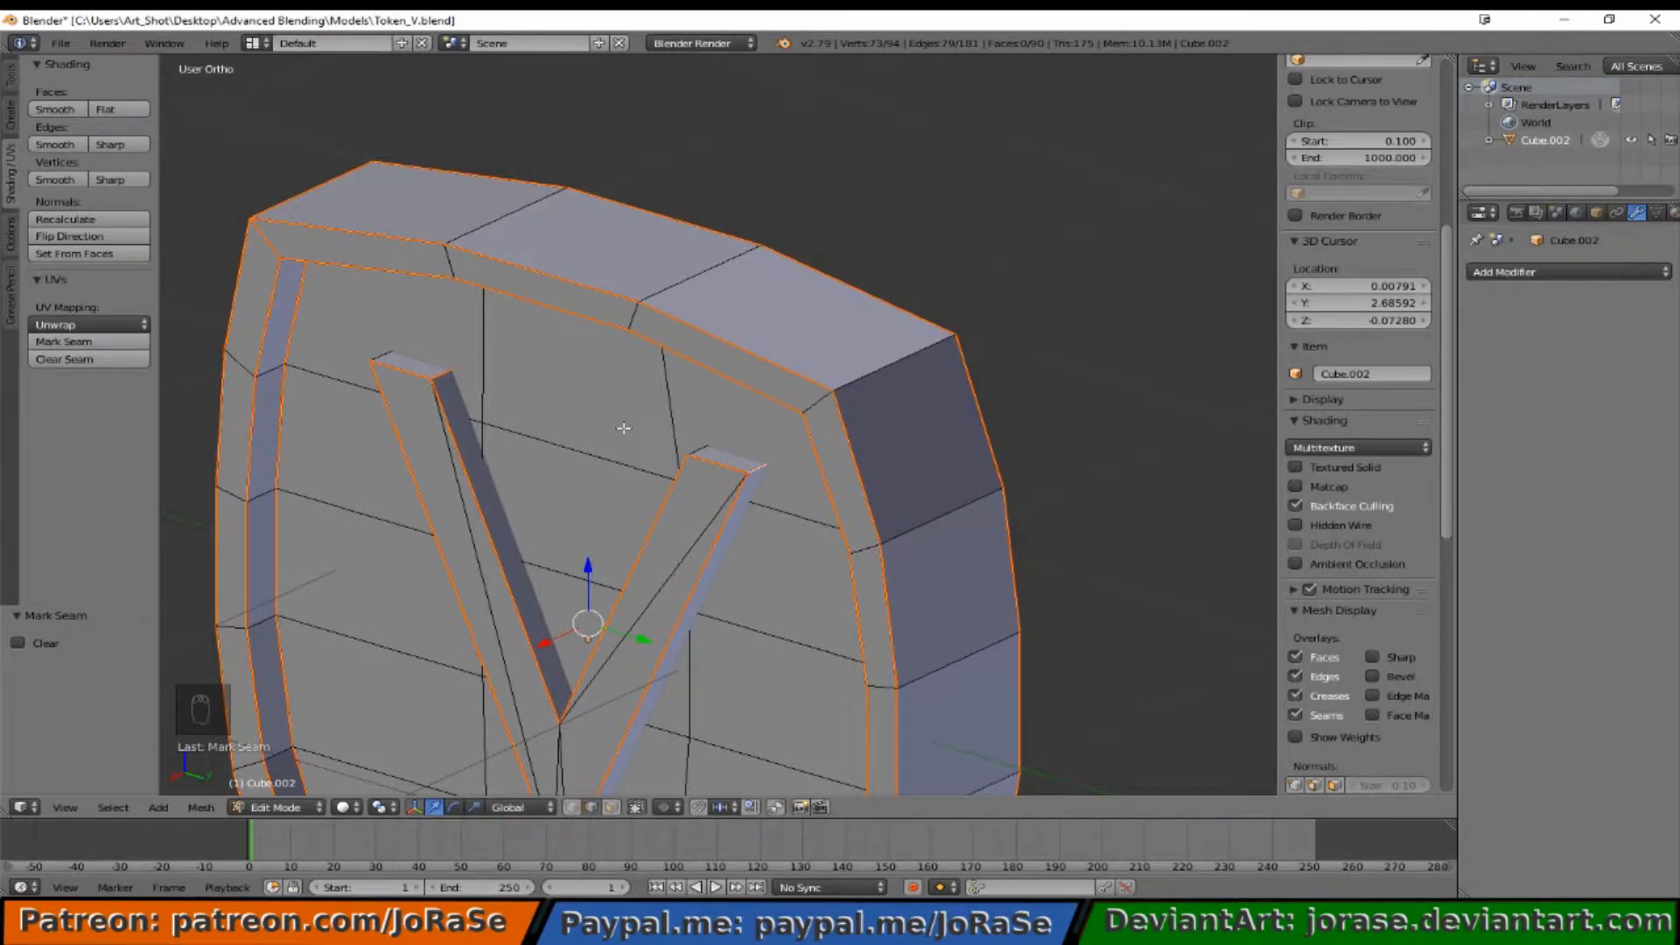
{"action": "key", "text": "a"}
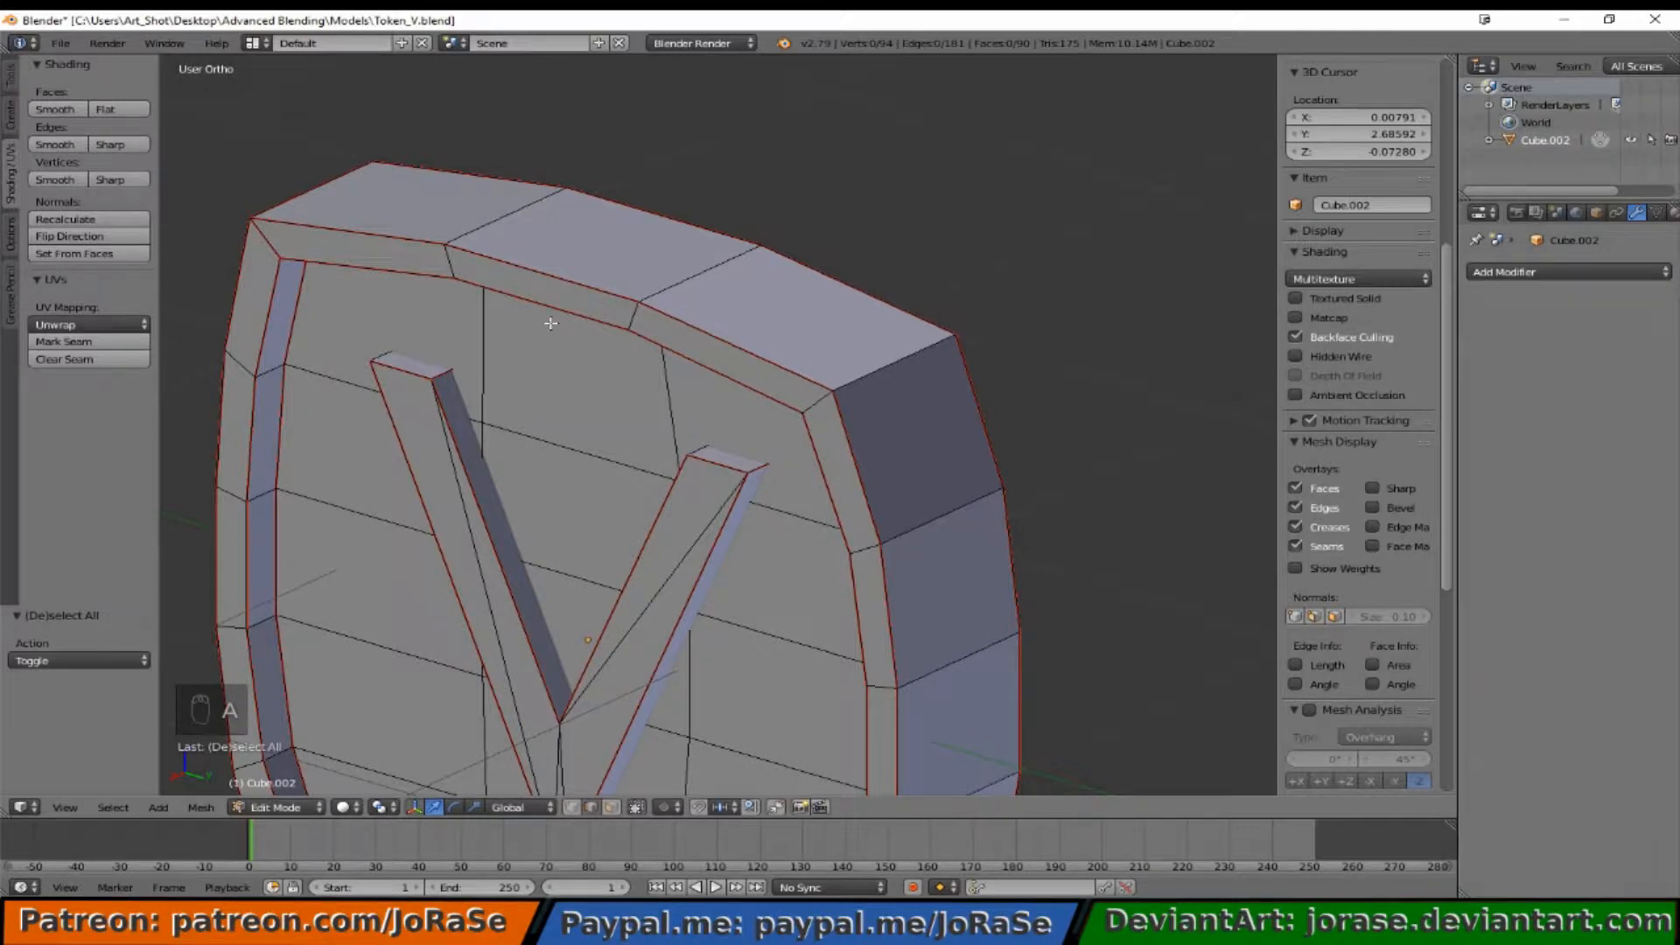
{"action": "mouse_move", "coordinate": [569, 340]}
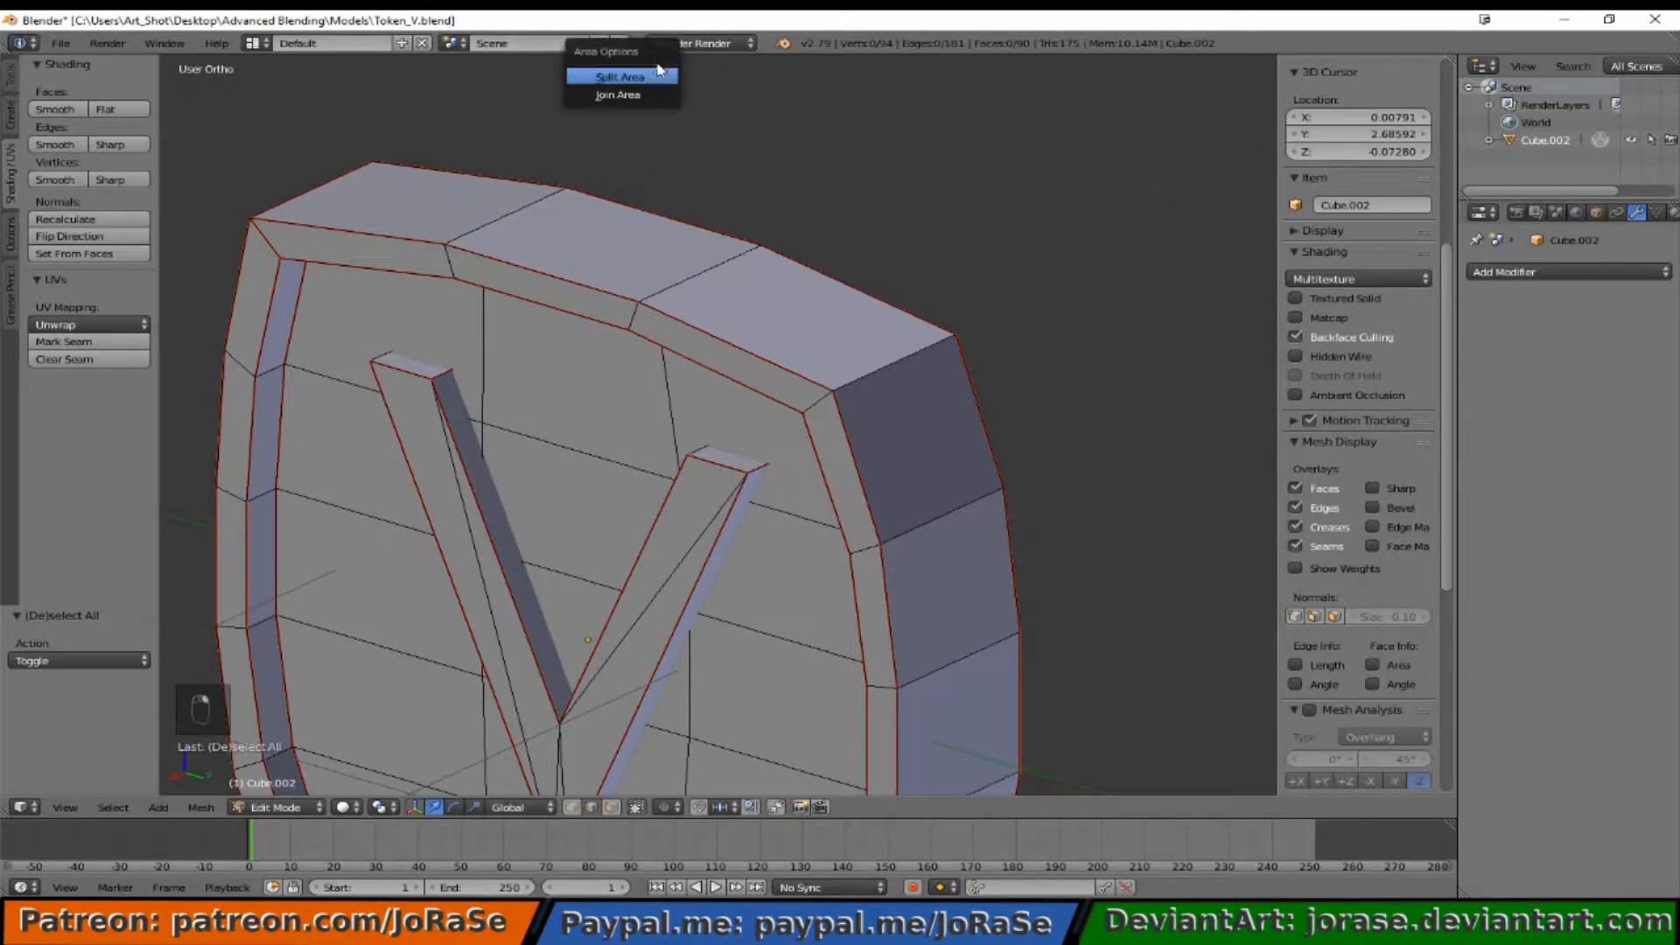
{"action": "mouse_move", "coordinate": [619, 77]}
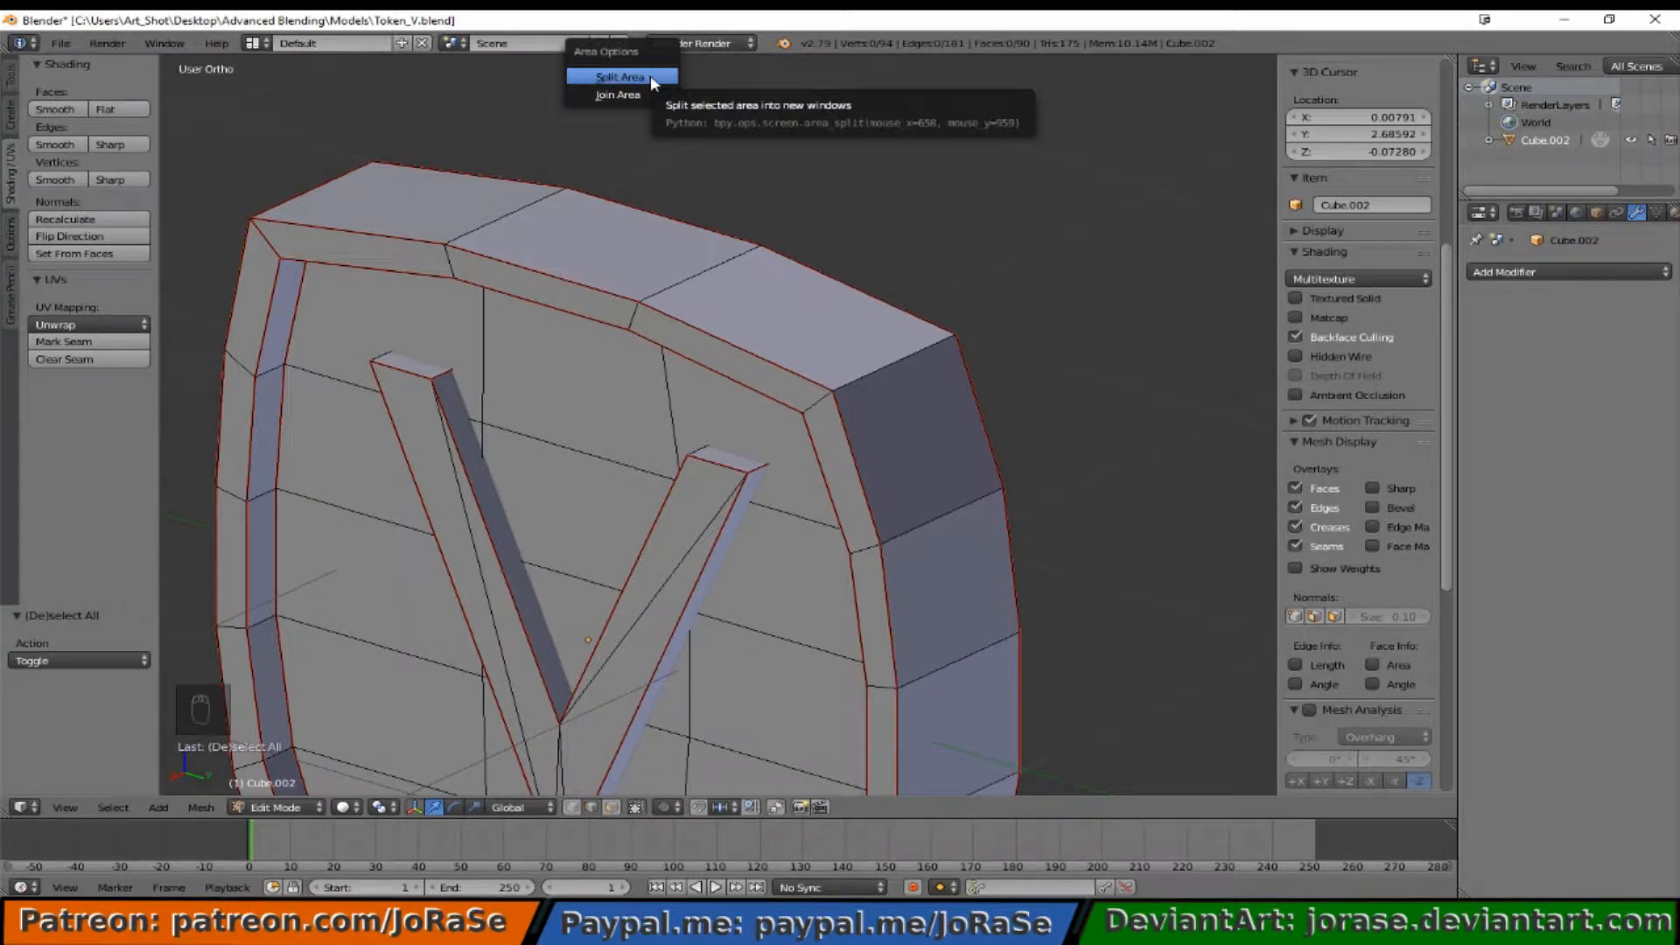
Step: Split the workspace into two views and open the second view's editor-type list
{"action": "left_click", "coordinate": [621, 76]}
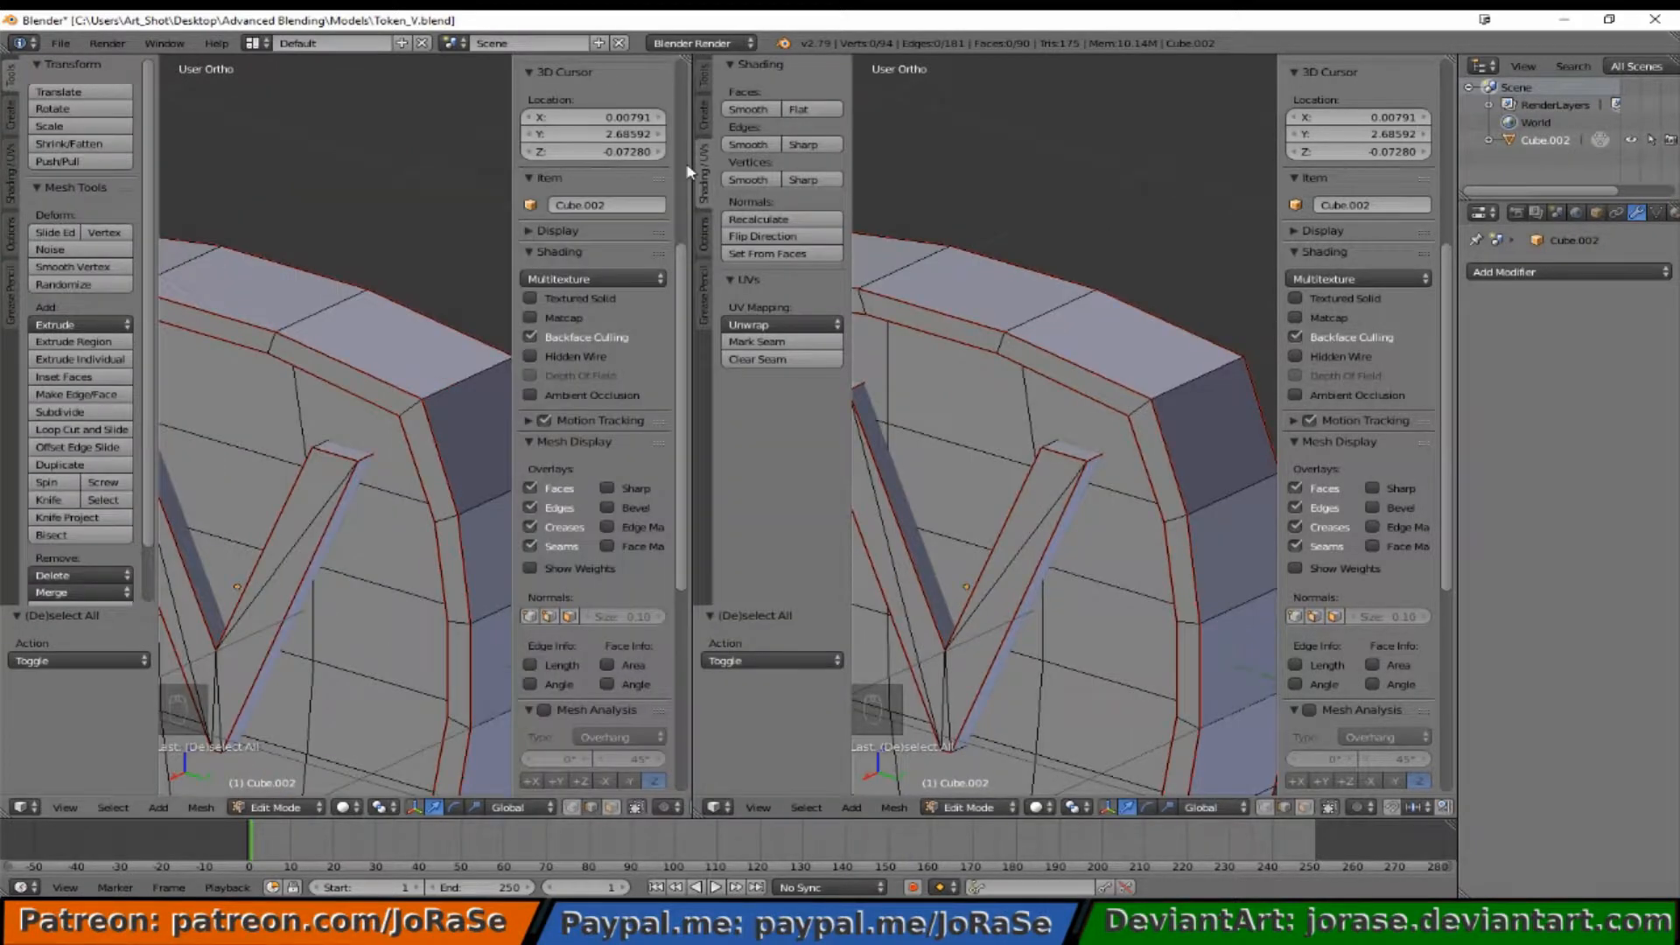
{"action": "mouse_move", "coordinate": [744, 608]}
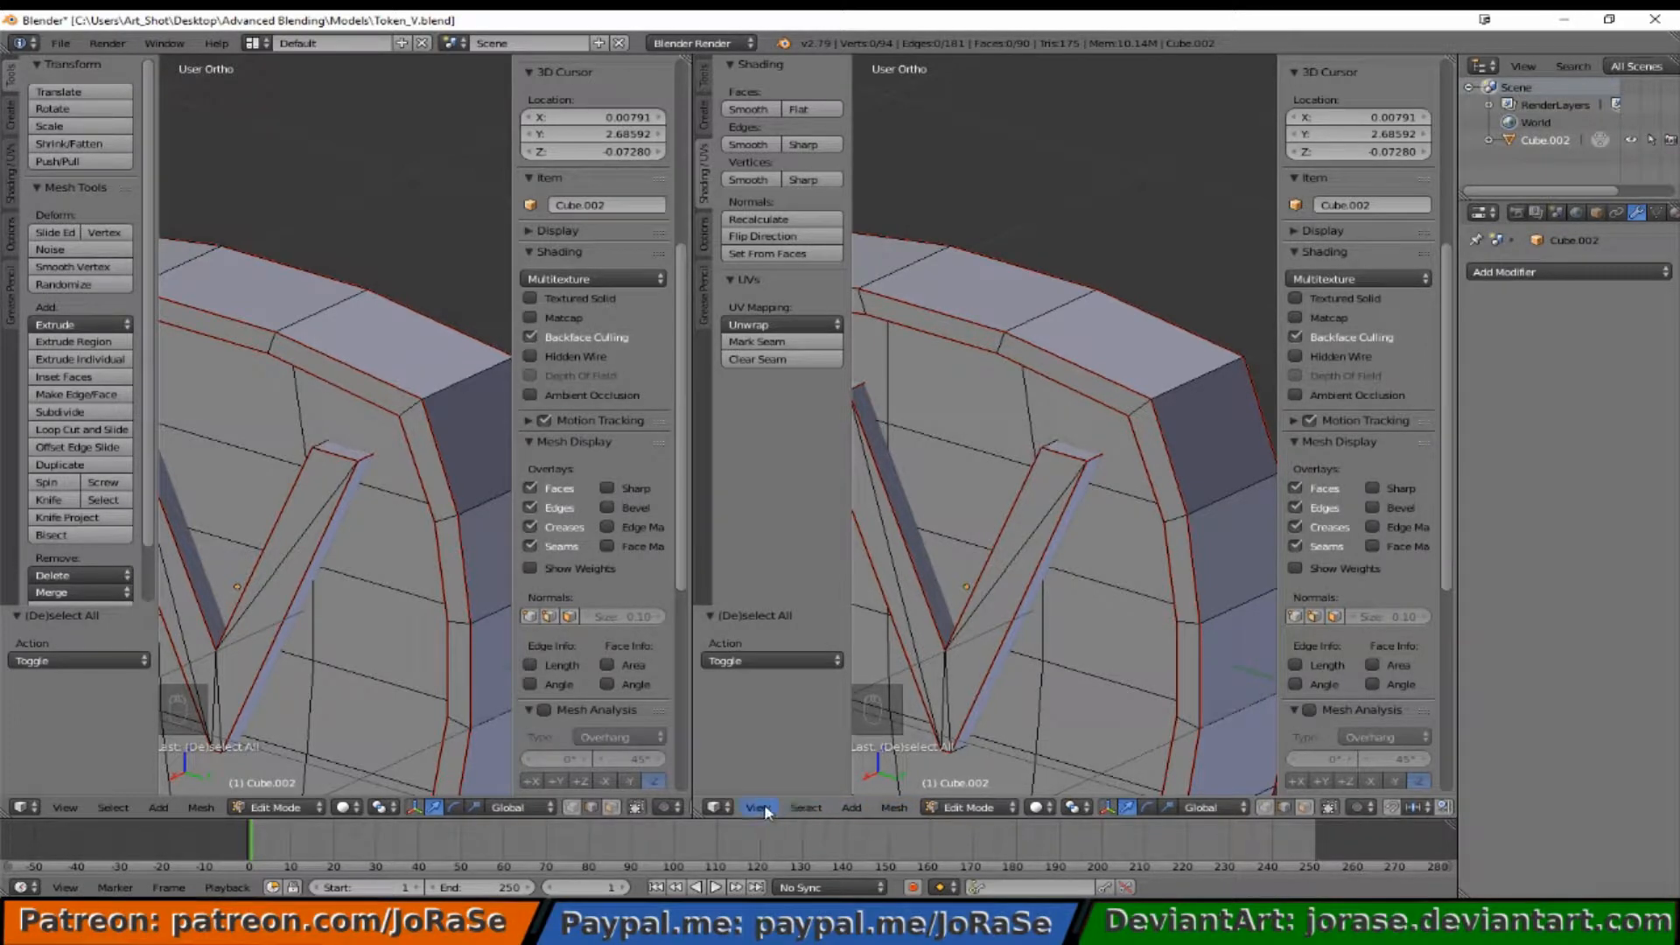
{"action": "mouse_move", "coordinate": [720, 807]}
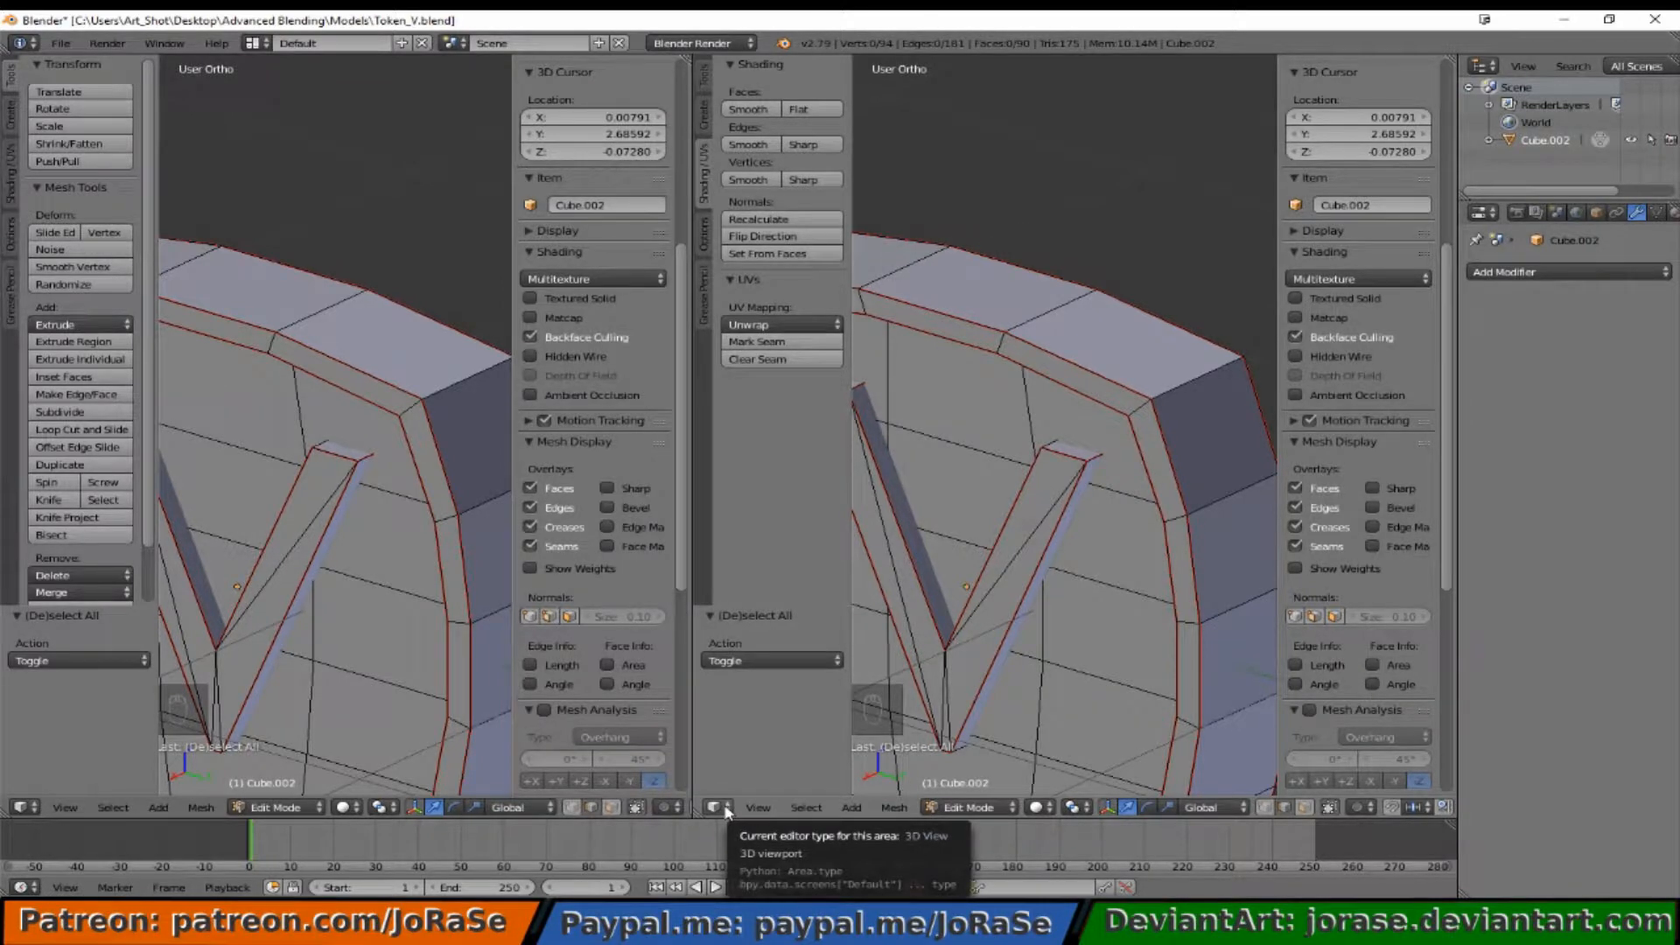
{"action": "left_click", "coordinate": [720, 807]}
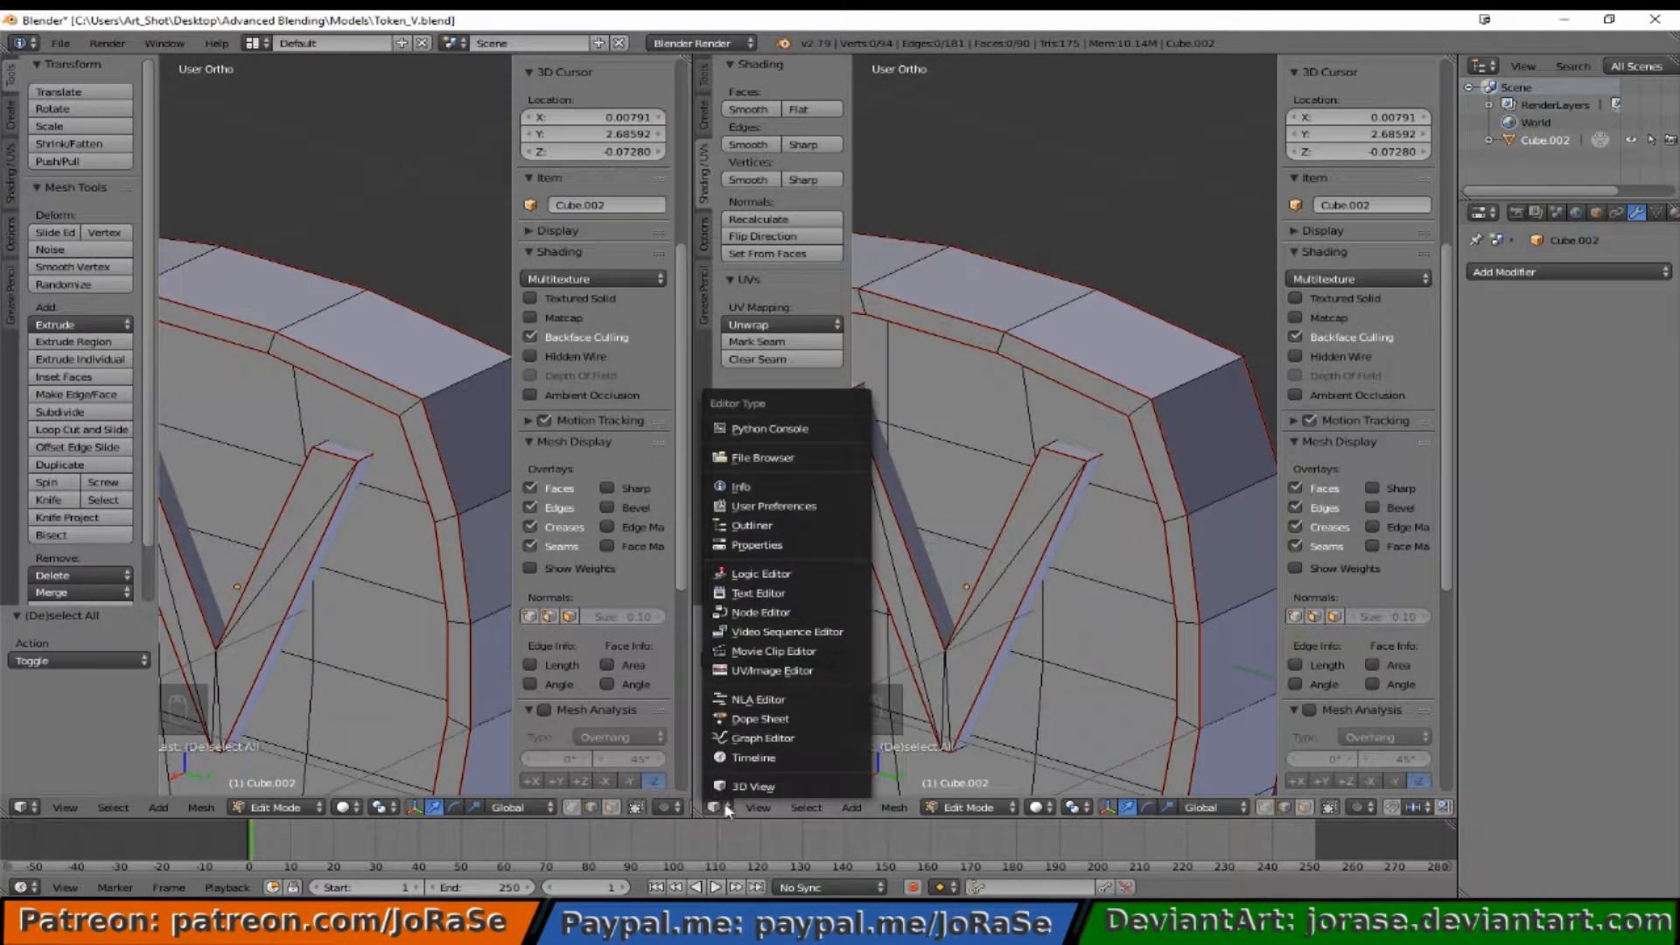
{"action": "mouse_move", "coordinate": [754, 787]}
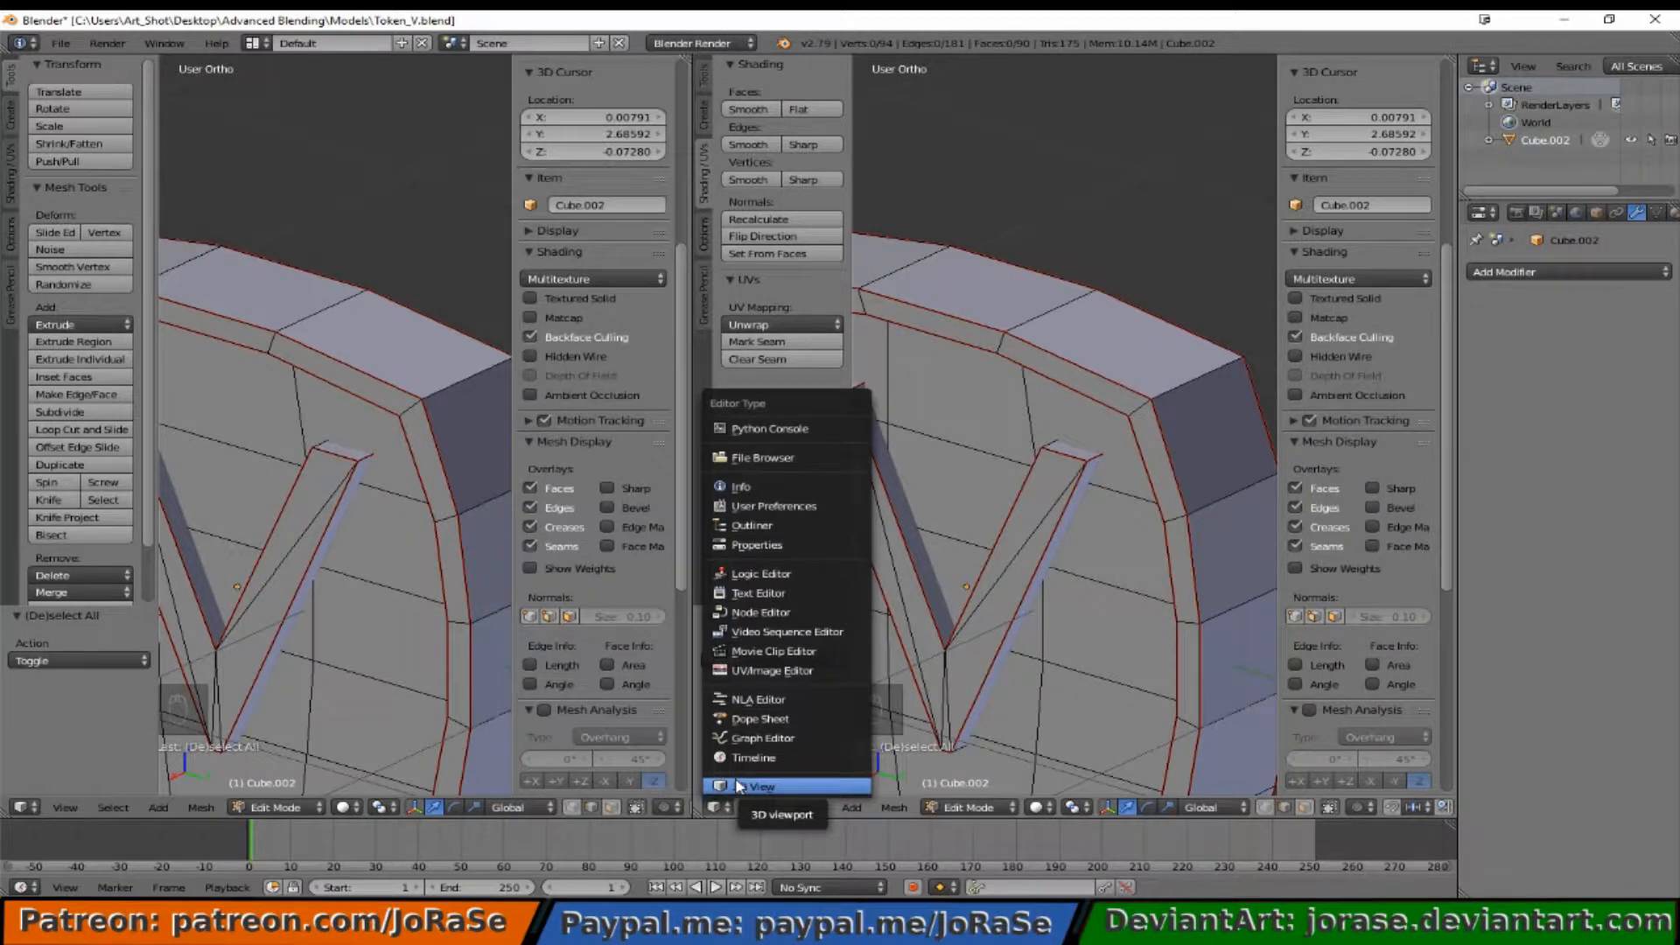
{"action": "mouse_move", "coordinate": [760, 698]}
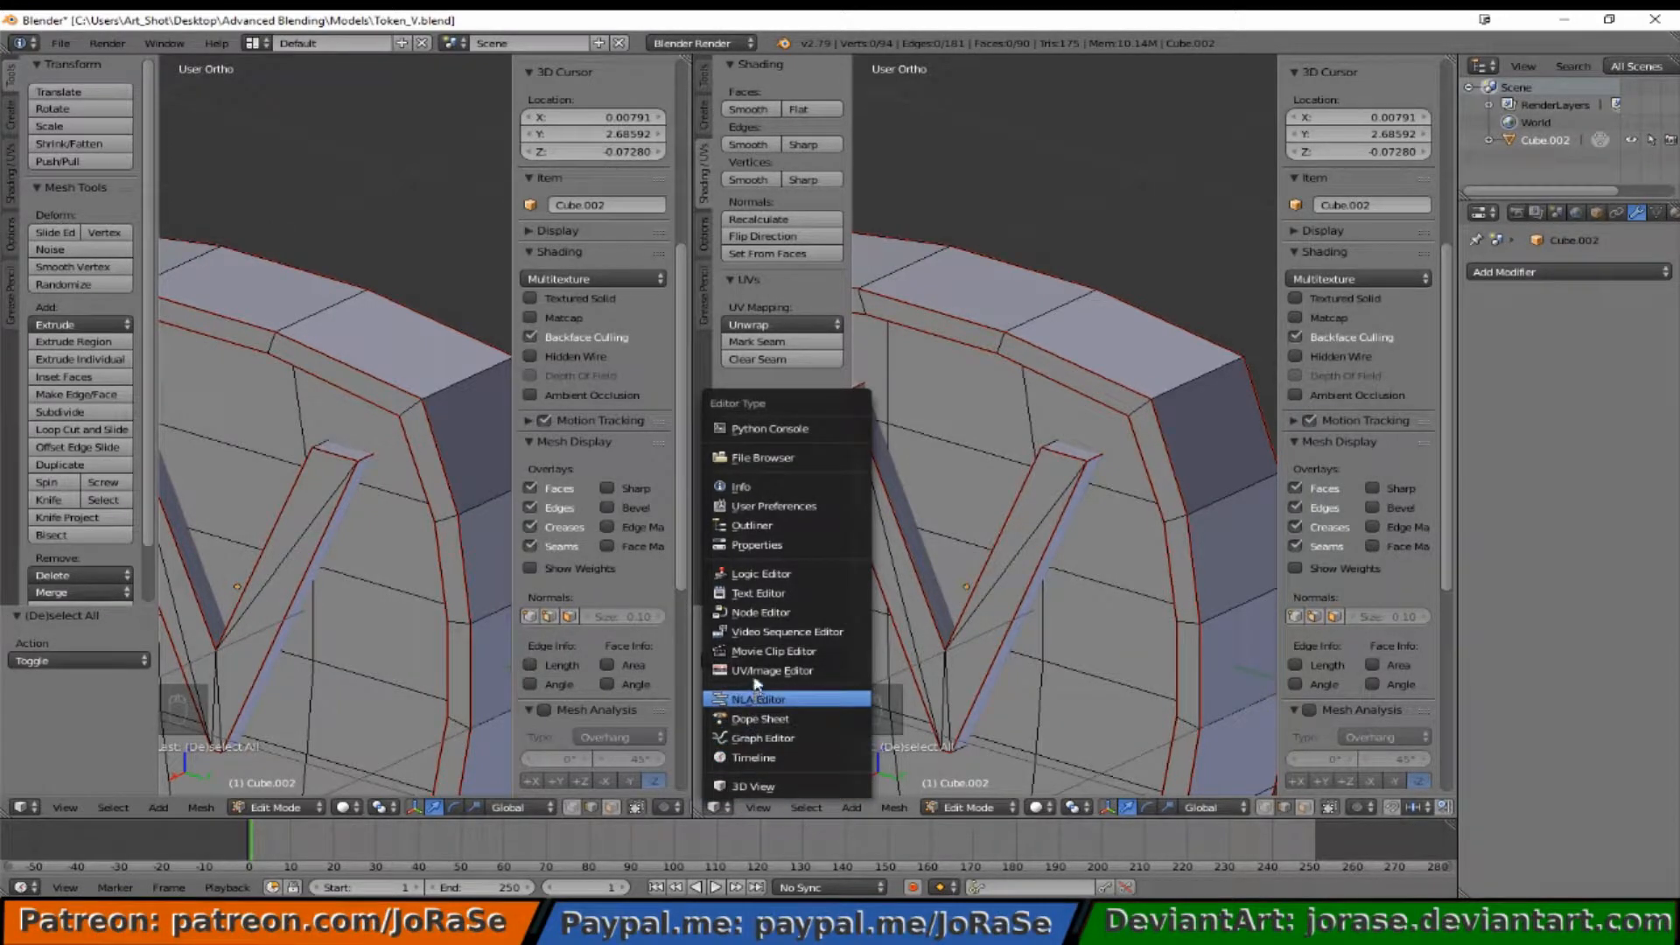
{"action": "mouse_move", "coordinate": [772, 669]}
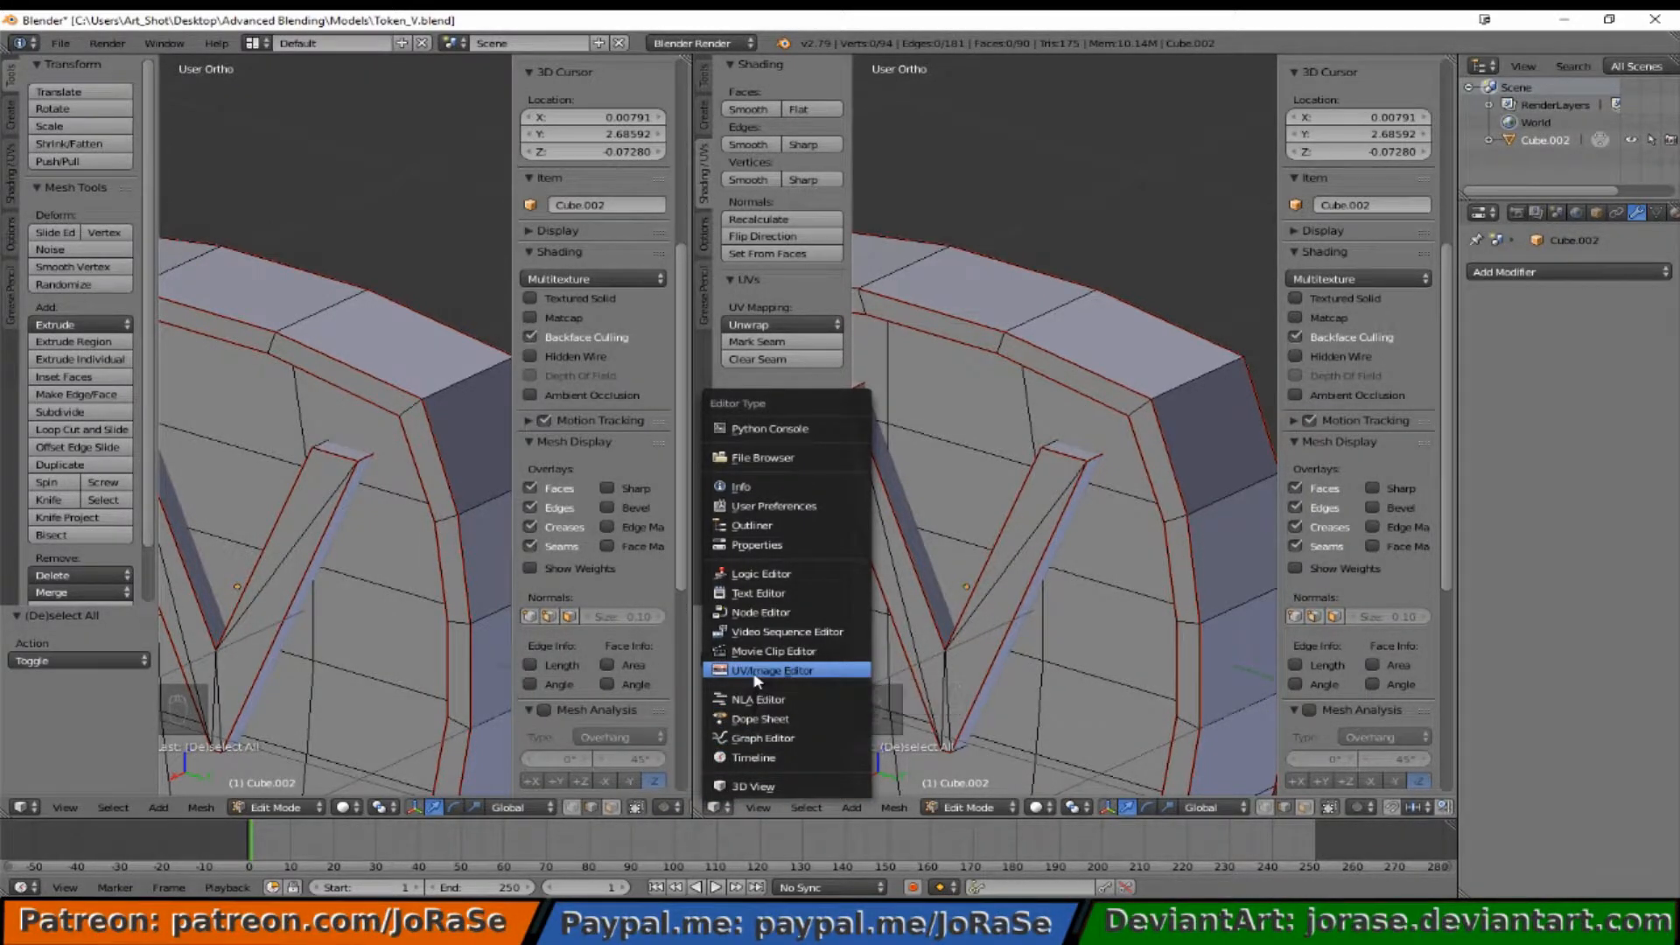
Step: Make the second view a UV/Image Editor, unwrap the whole mesh, and deselect the islands
{"action": "left_click", "coordinate": [773, 669]}
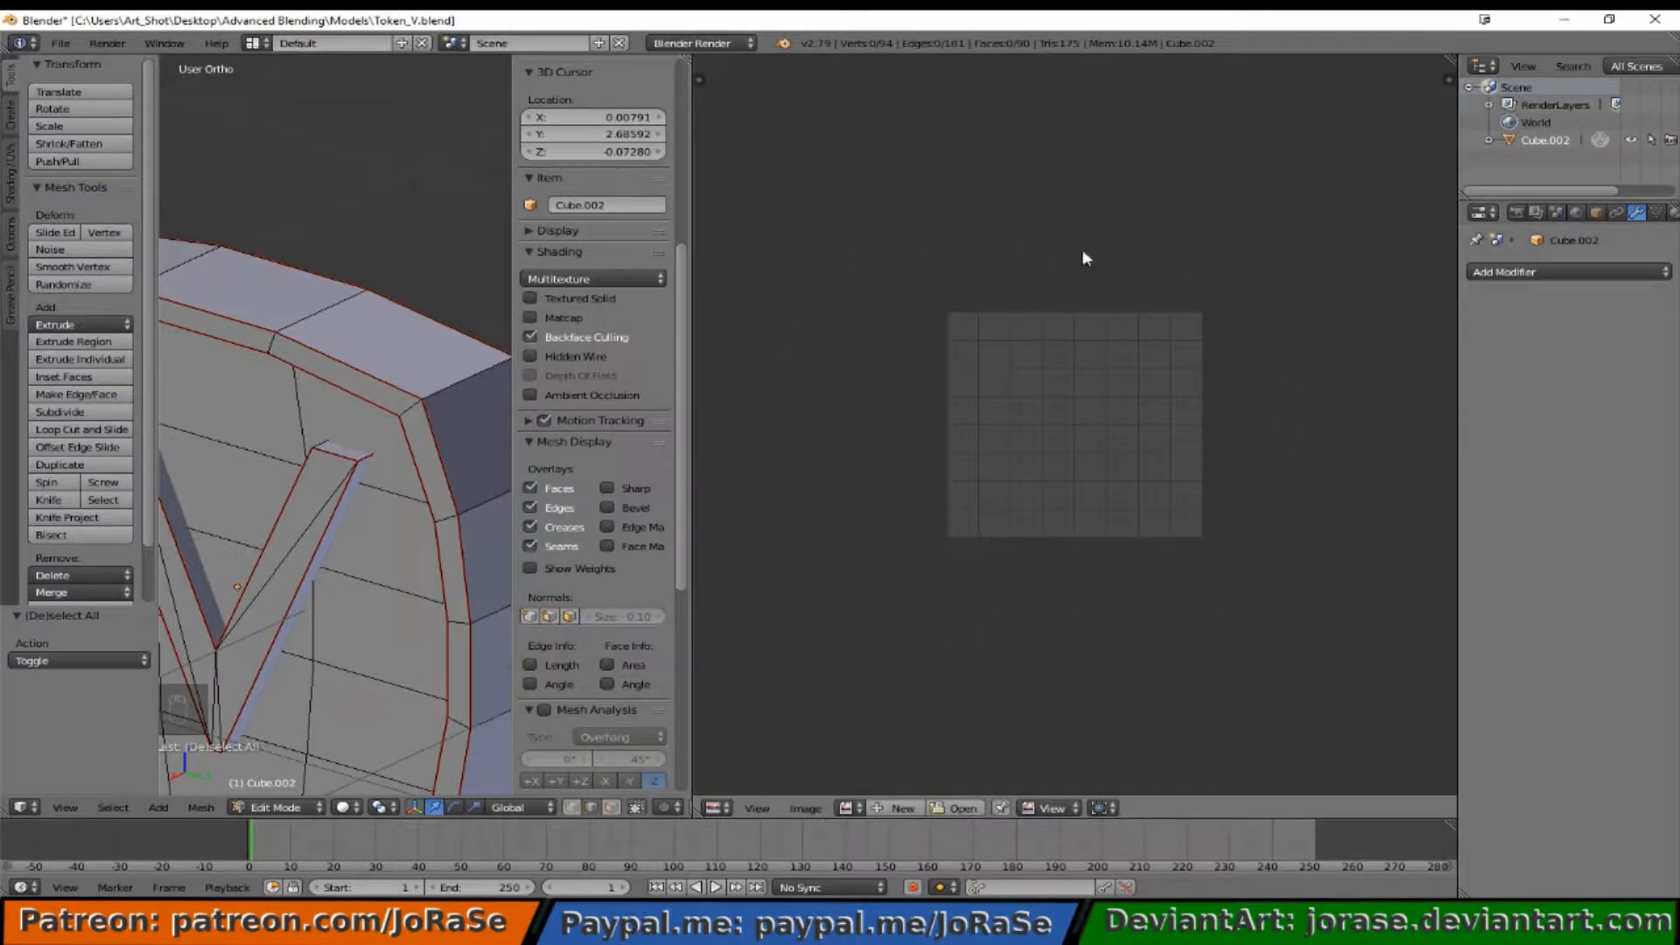
{"action": "mouse_move", "coordinate": [358, 522]}
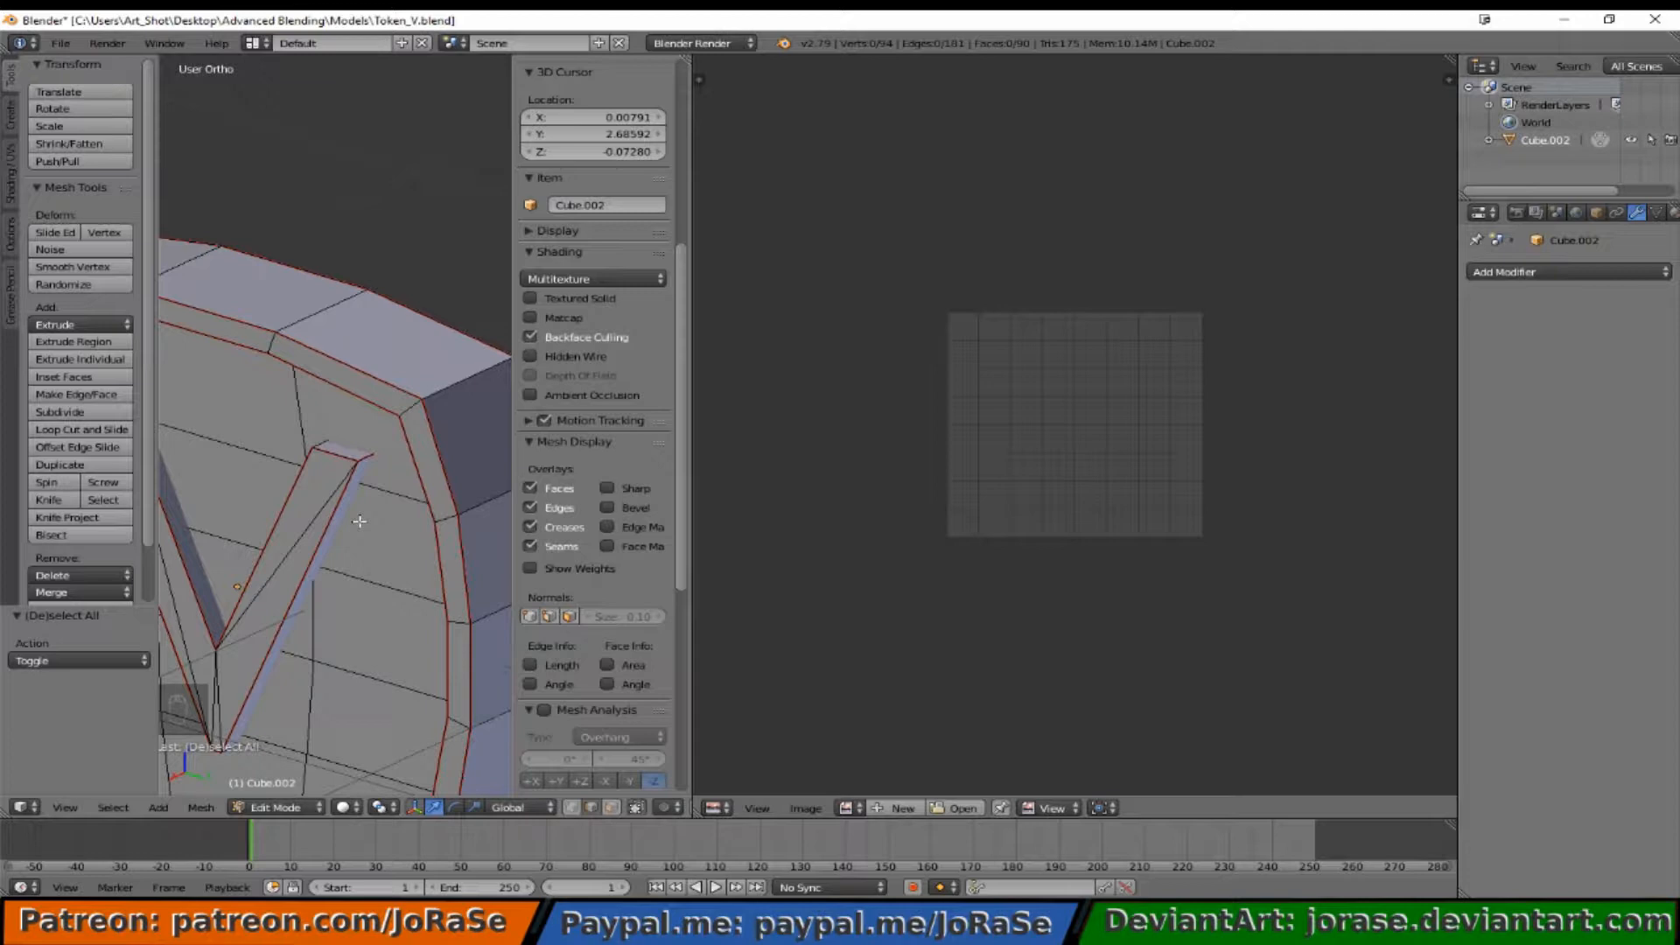
{"action": "mouse_move", "coordinate": [1018, 449]}
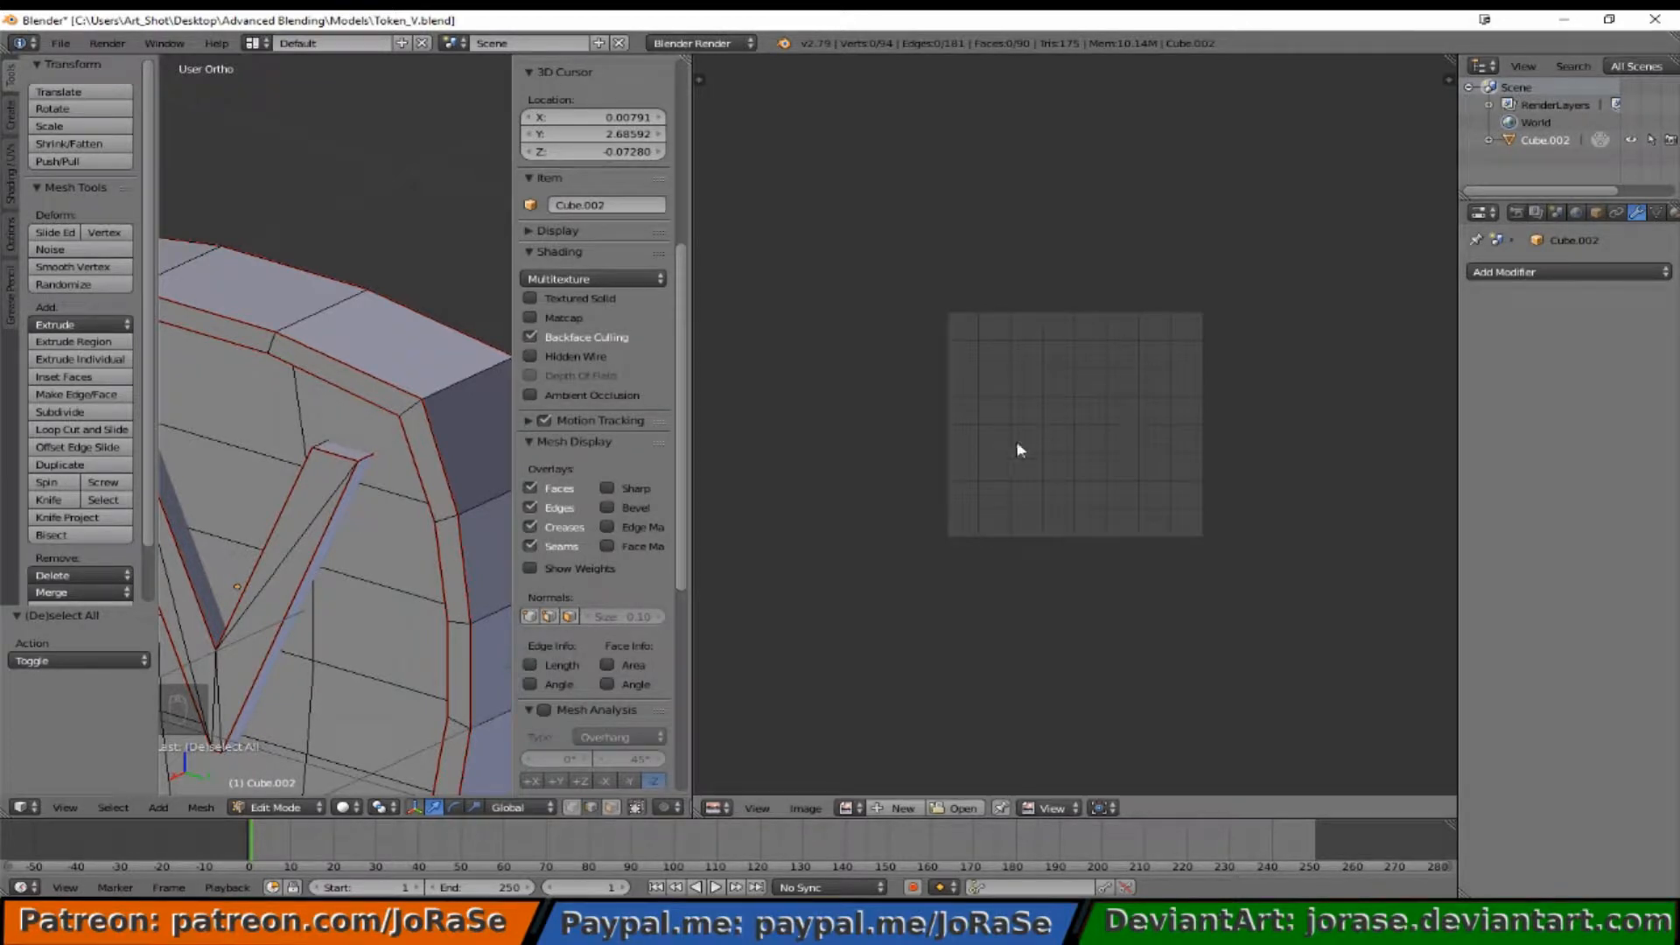
{"action": "mouse_move", "coordinate": [319, 429]}
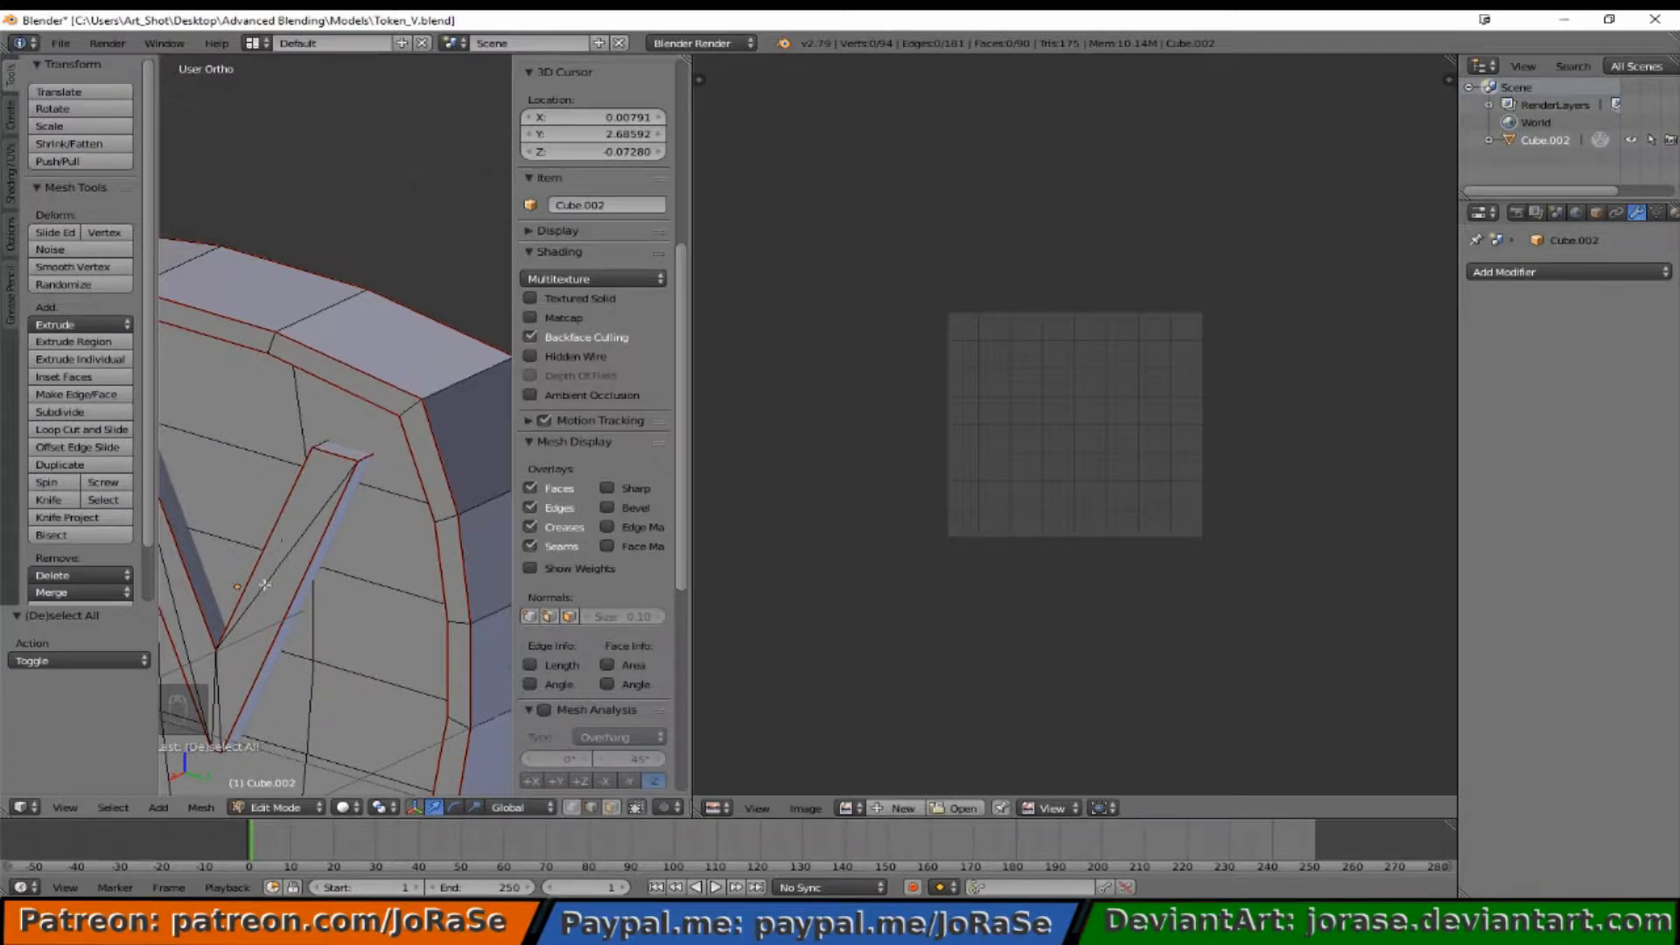
{"action": "mouse_move", "coordinate": [253, 566]}
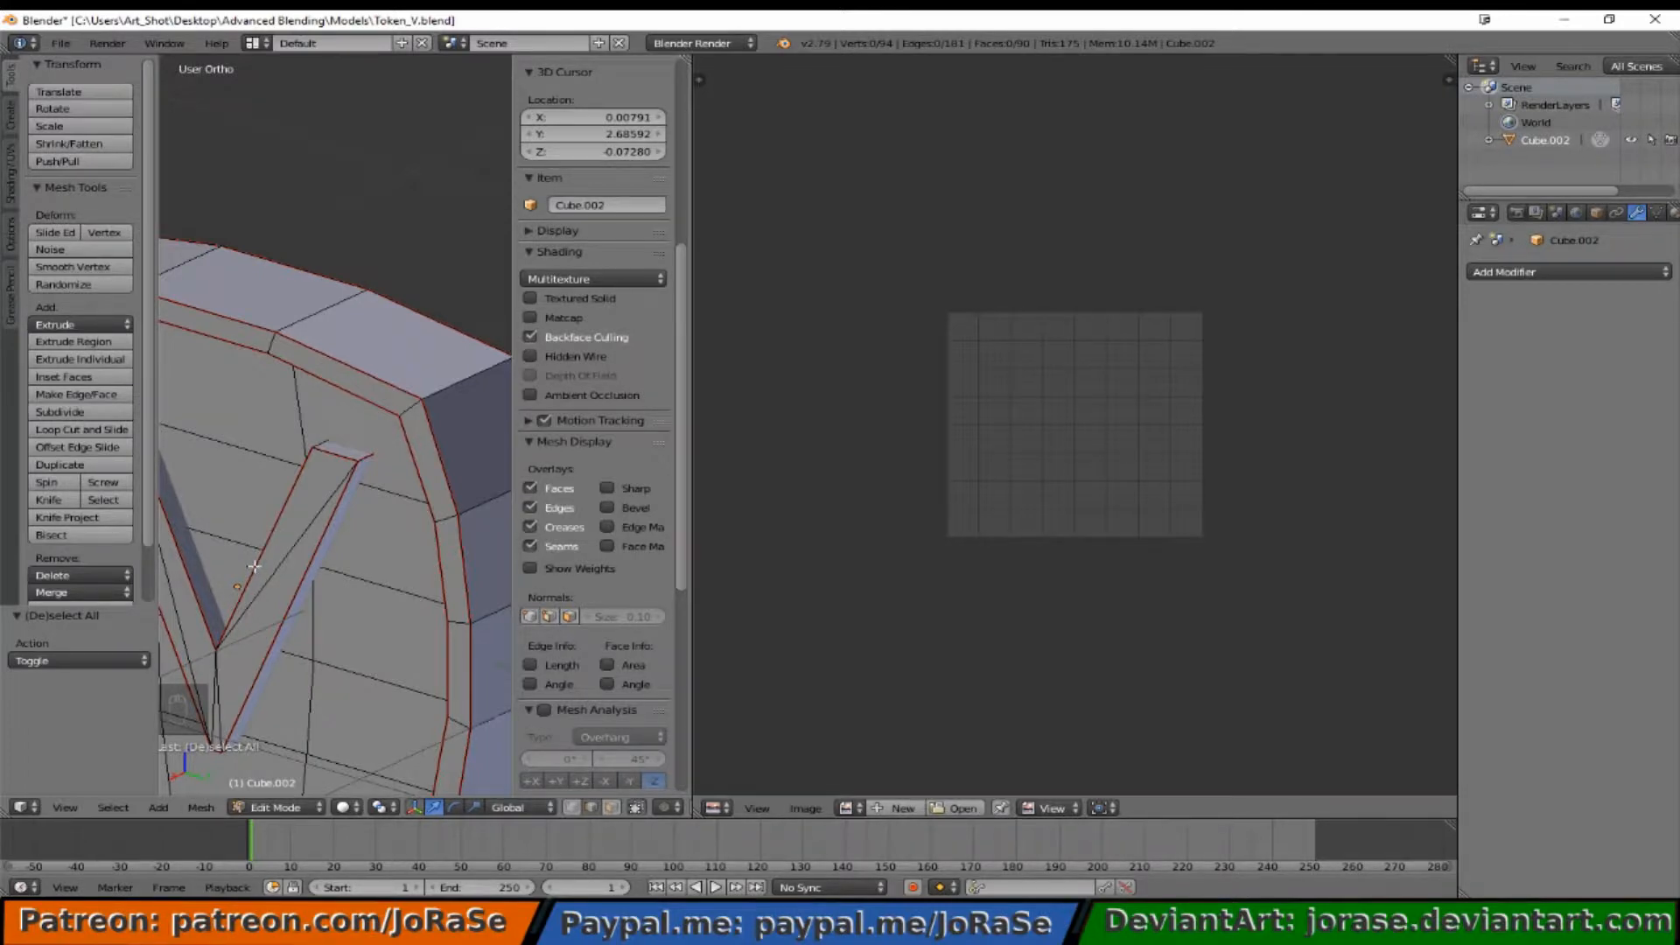
{"action": "key", "text": "a"}
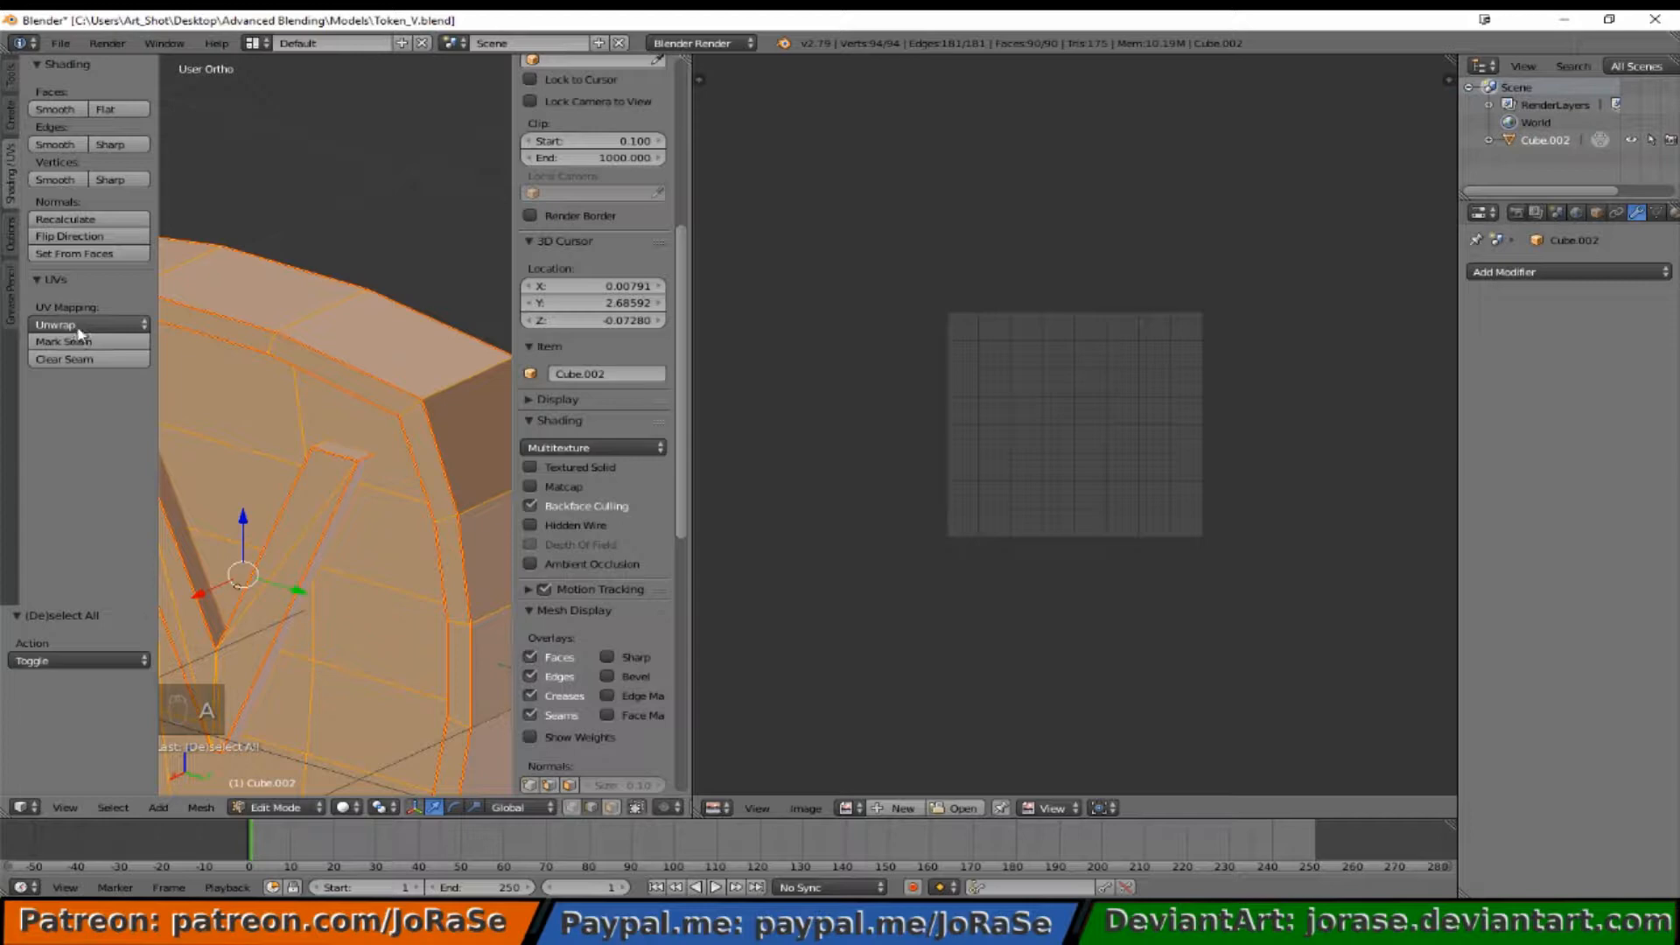
{"action": "left_click", "coordinate": [88, 324]}
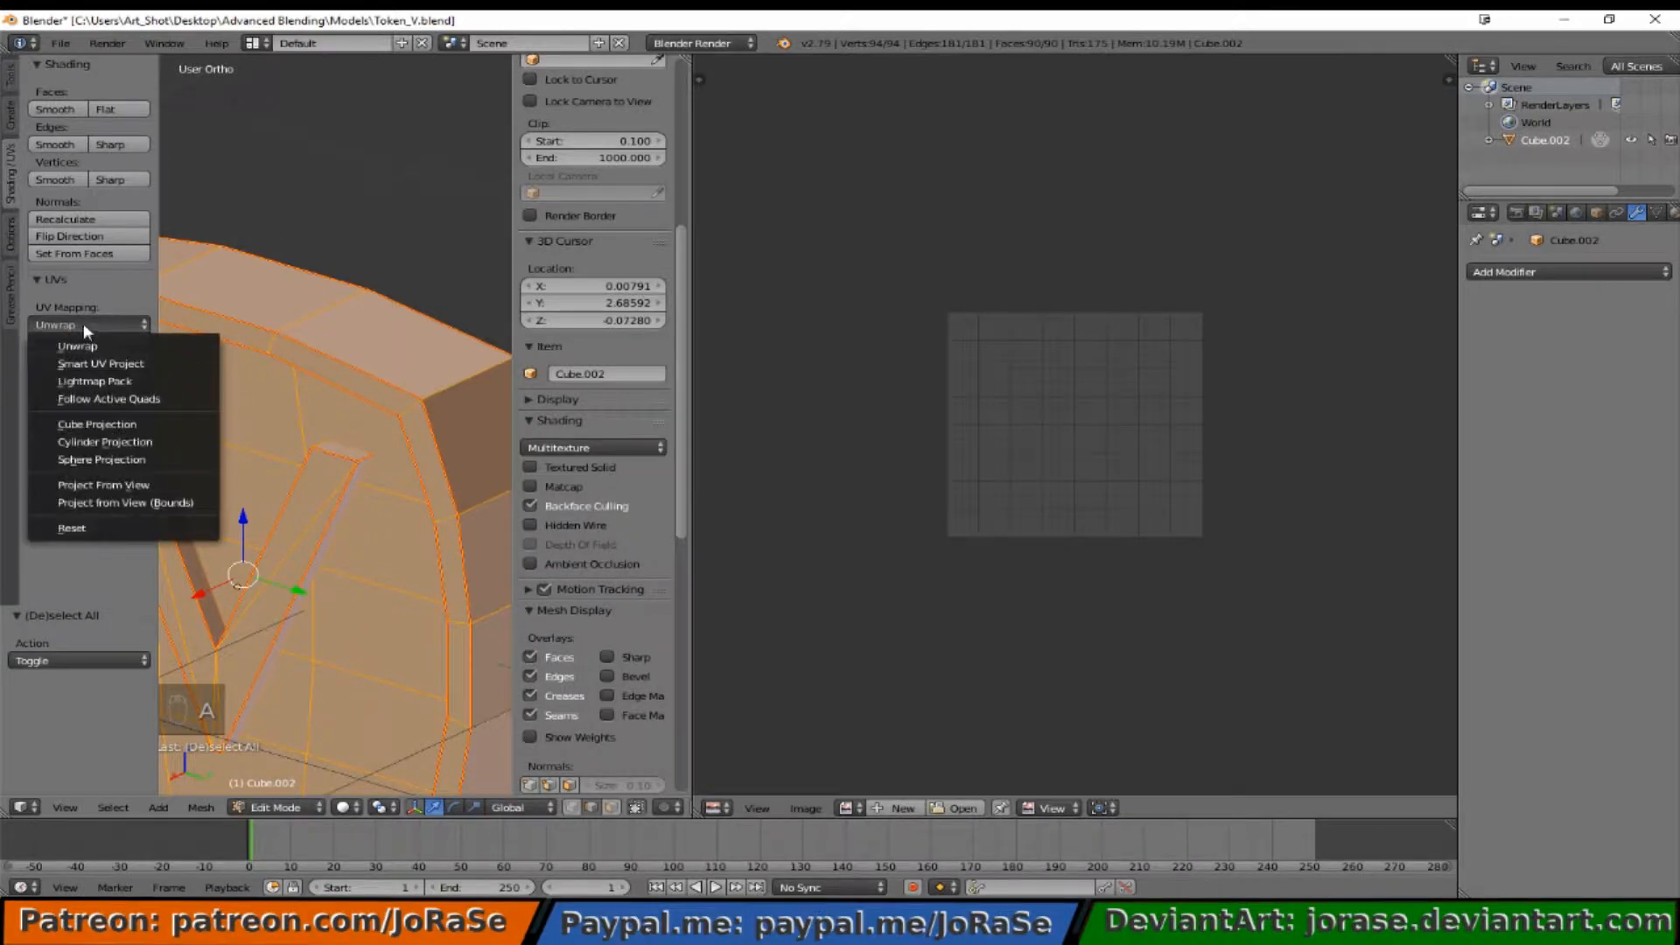
{"action": "mouse_move", "coordinate": [77, 344]}
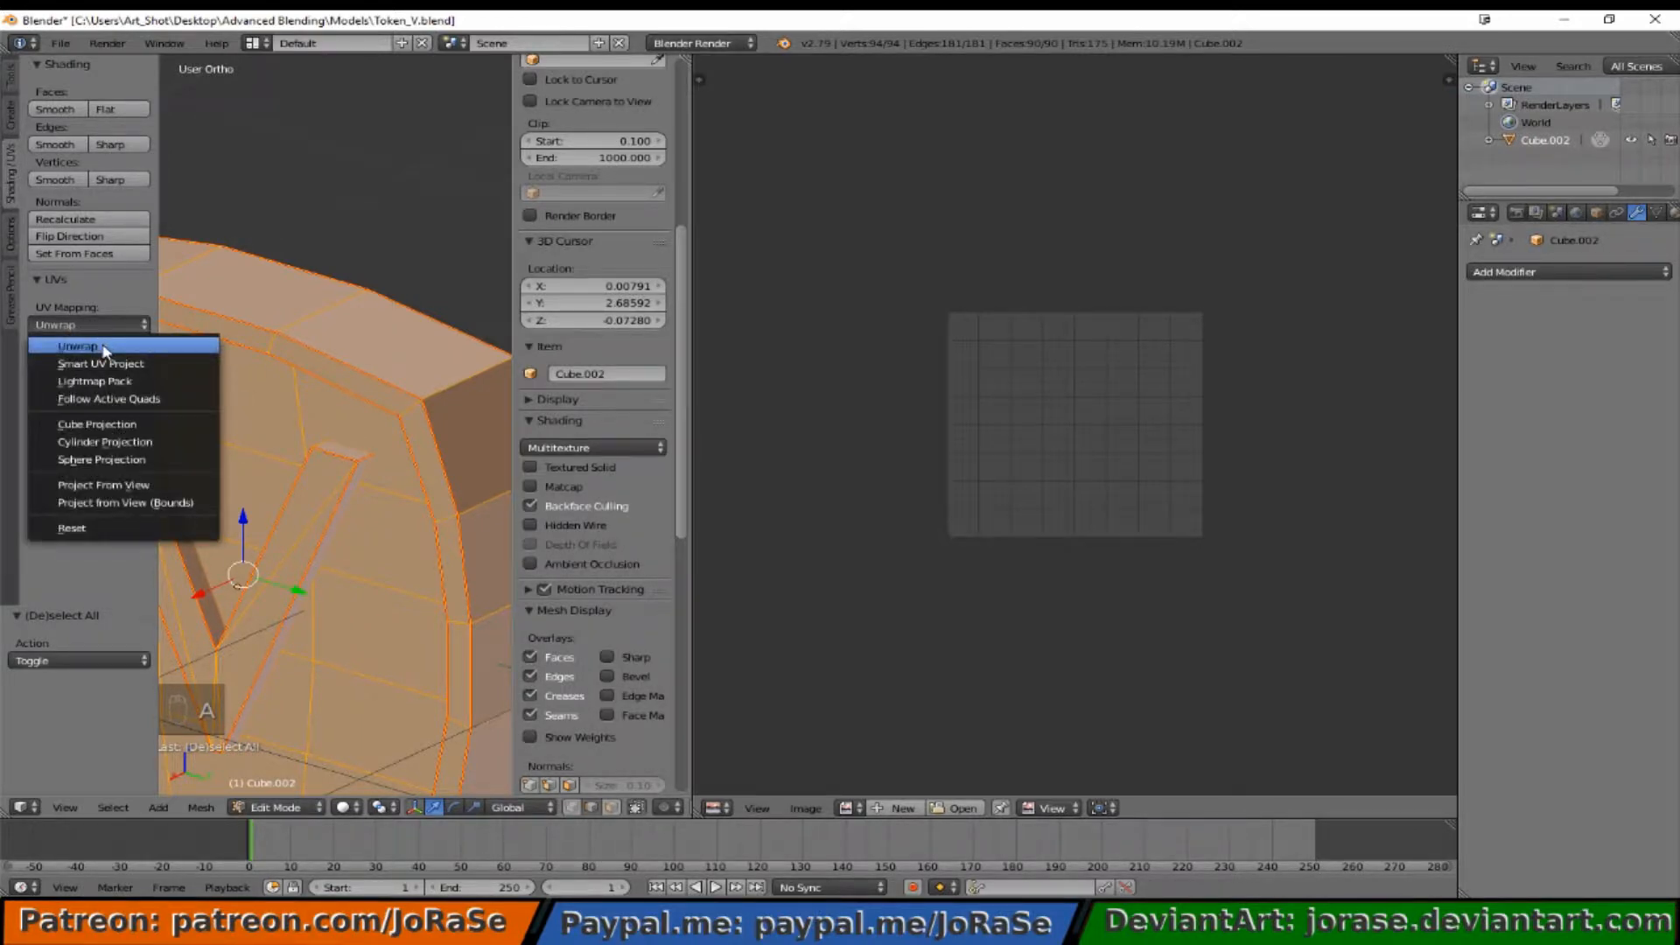
{"action": "mouse_move", "coordinate": [78, 347]}
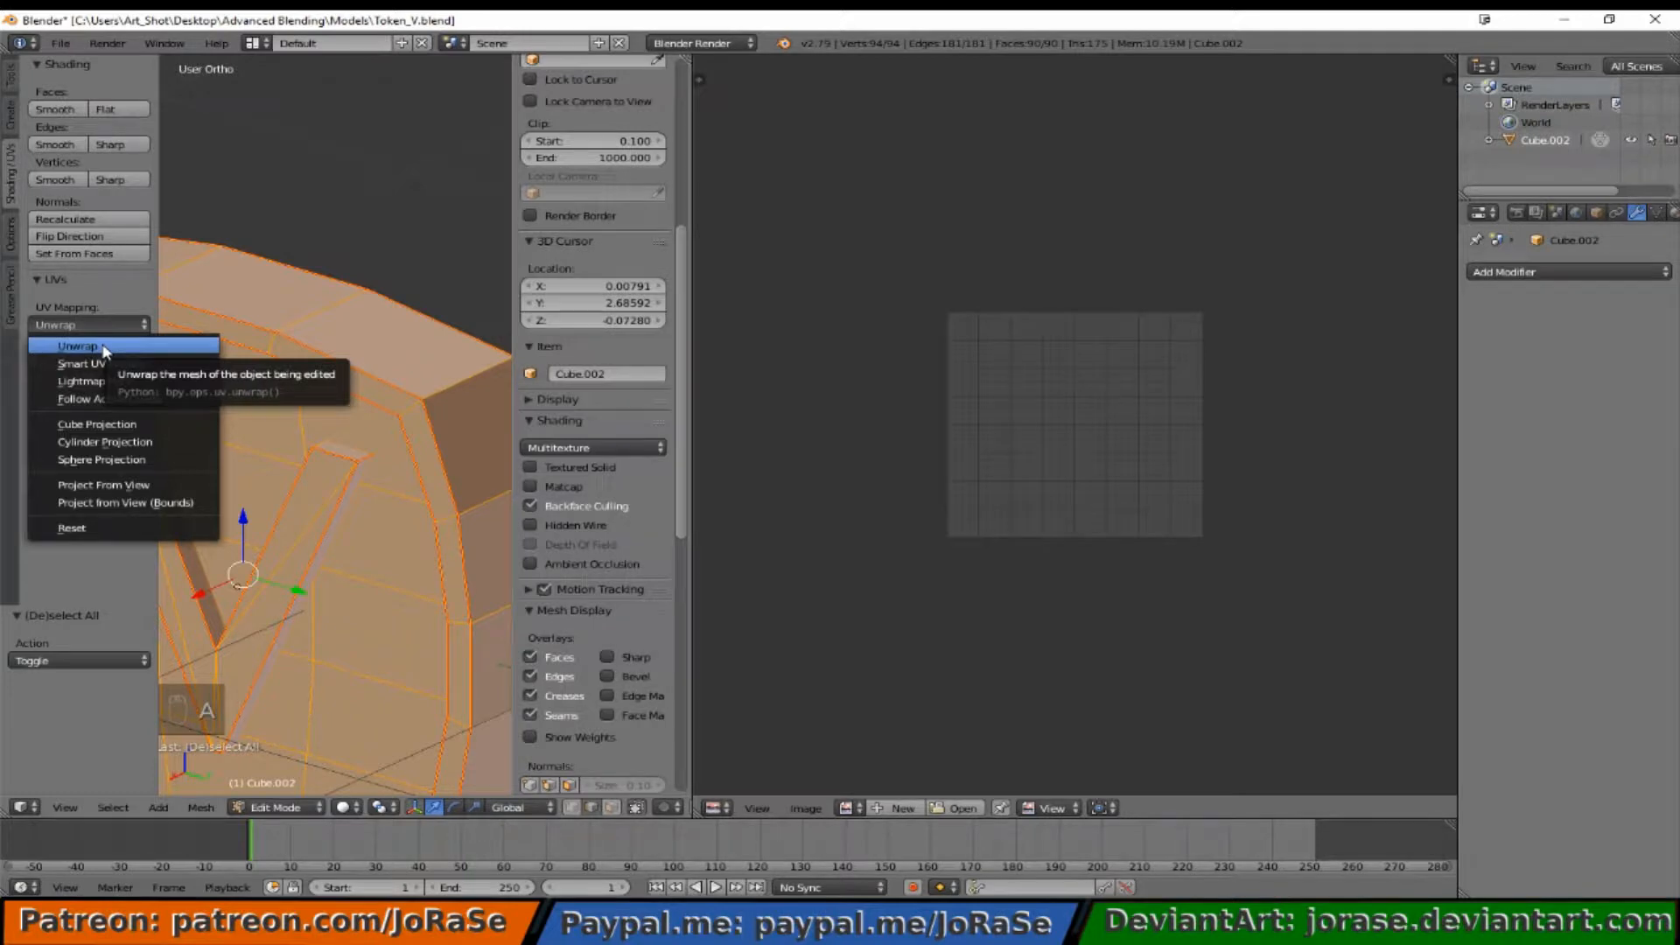
{"action": "left_click", "coordinate": [77, 345]}
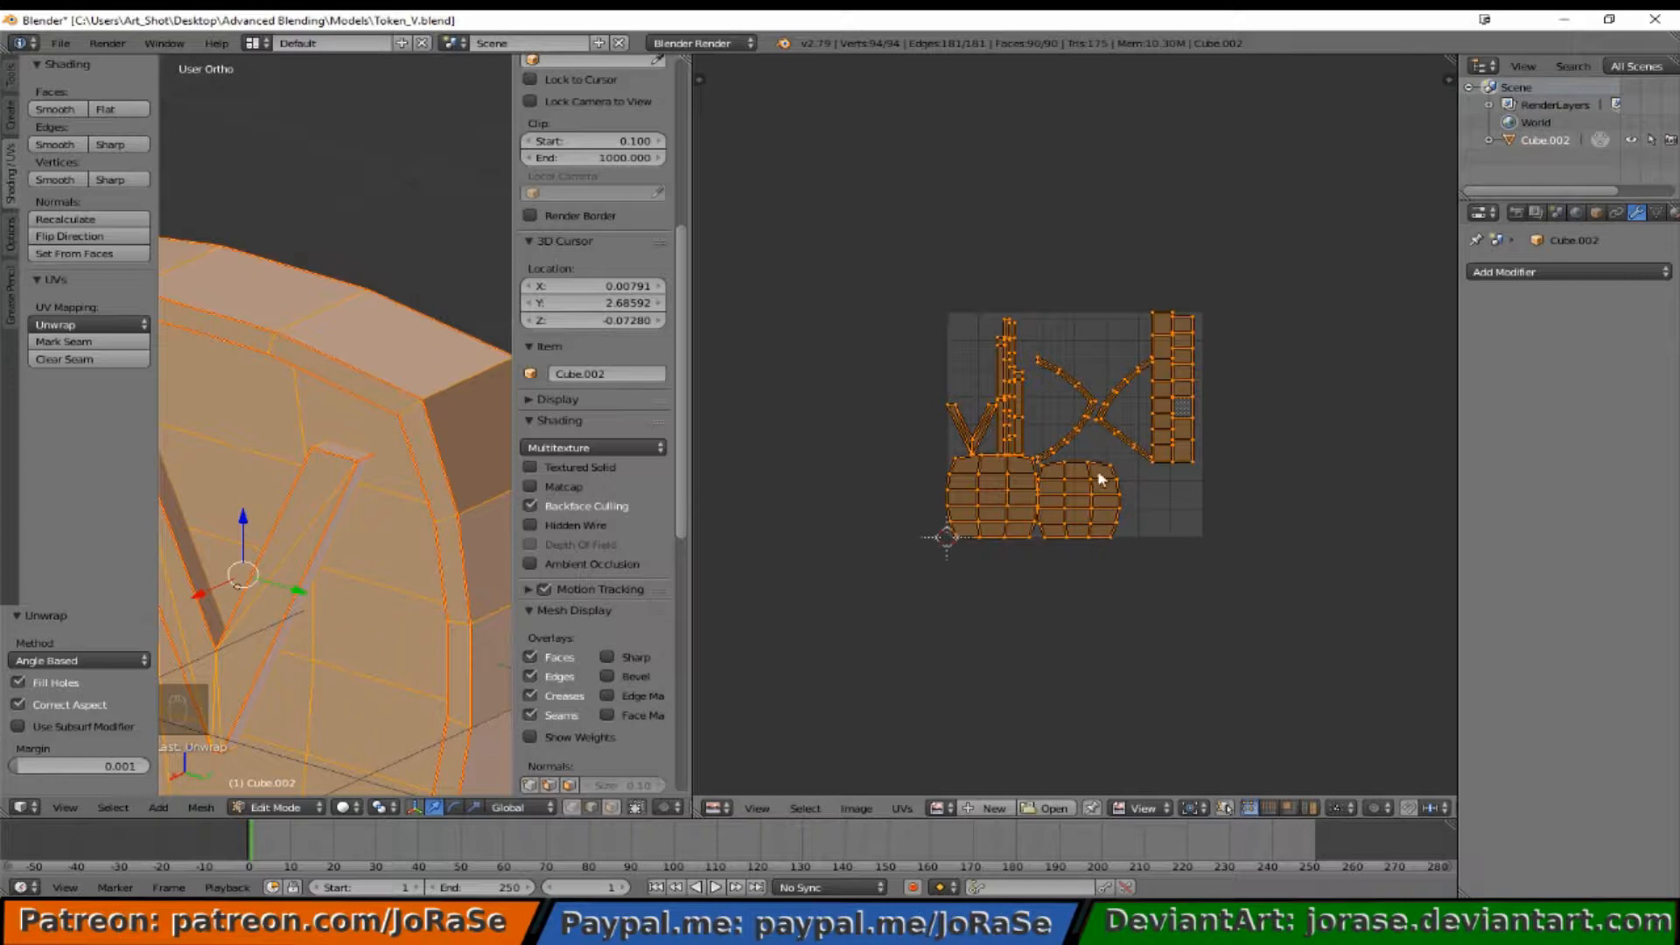
{"action": "mouse_move", "coordinate": [1106, 450]}
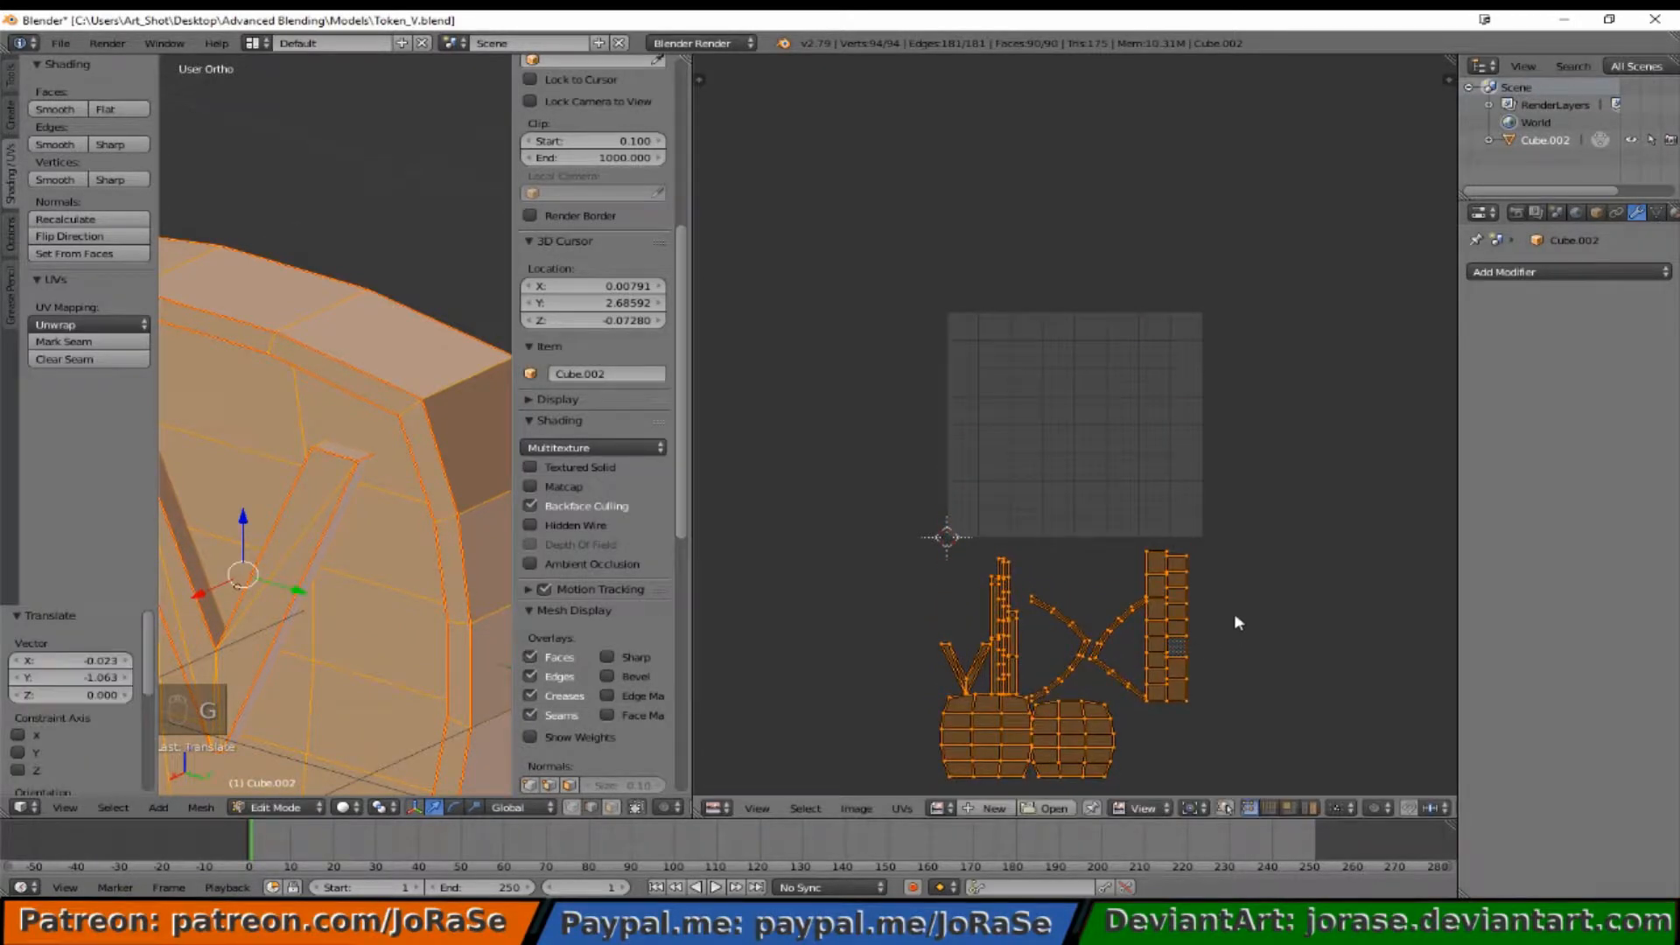
{"action": "key", "text": "a"}
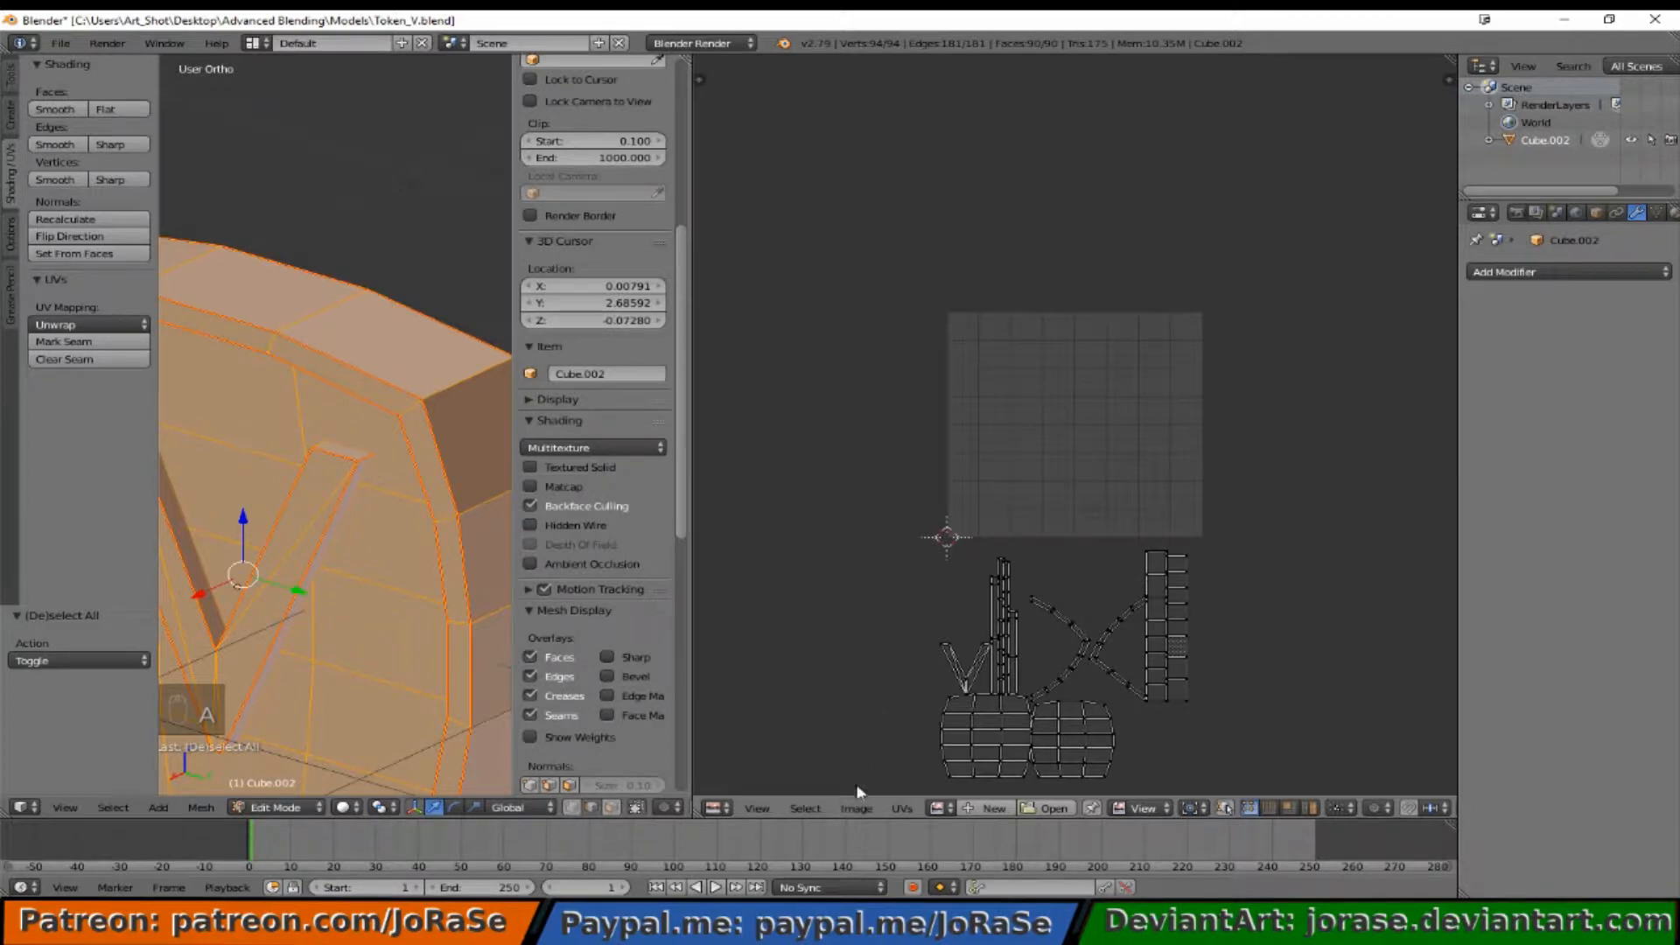
Step: Open Token_S.png as the image in the UV/Image Editor
{"action": "left_click", "coordinate": [855, 808]}
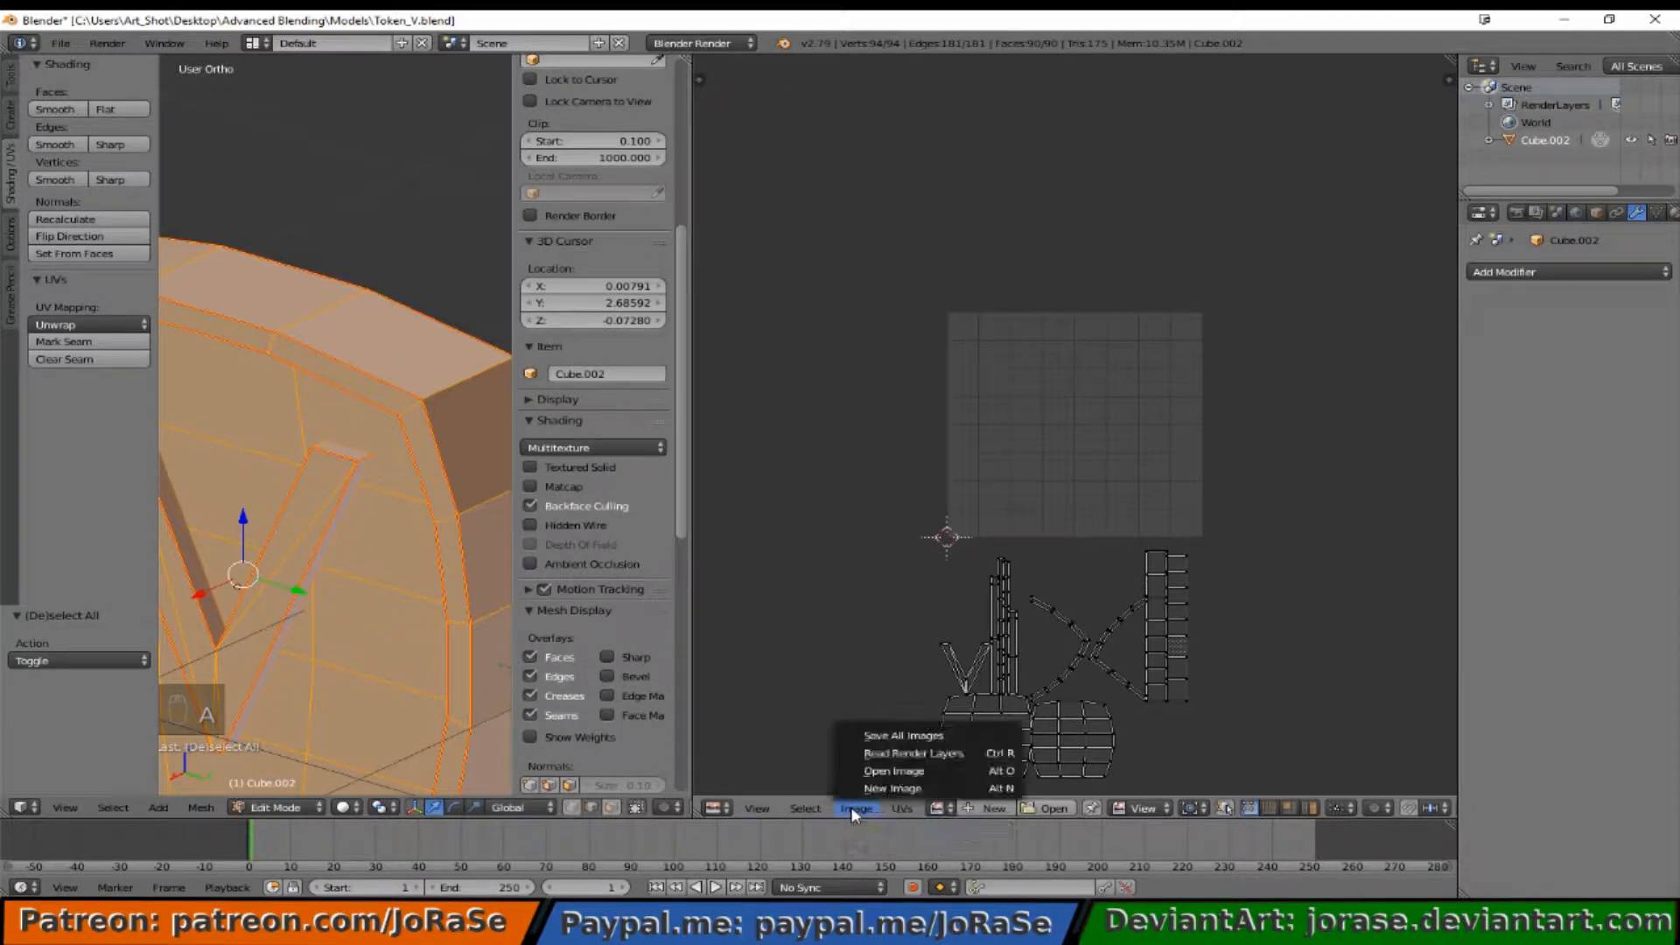
{"action": "left_click", "coordinate": [892, 770]}
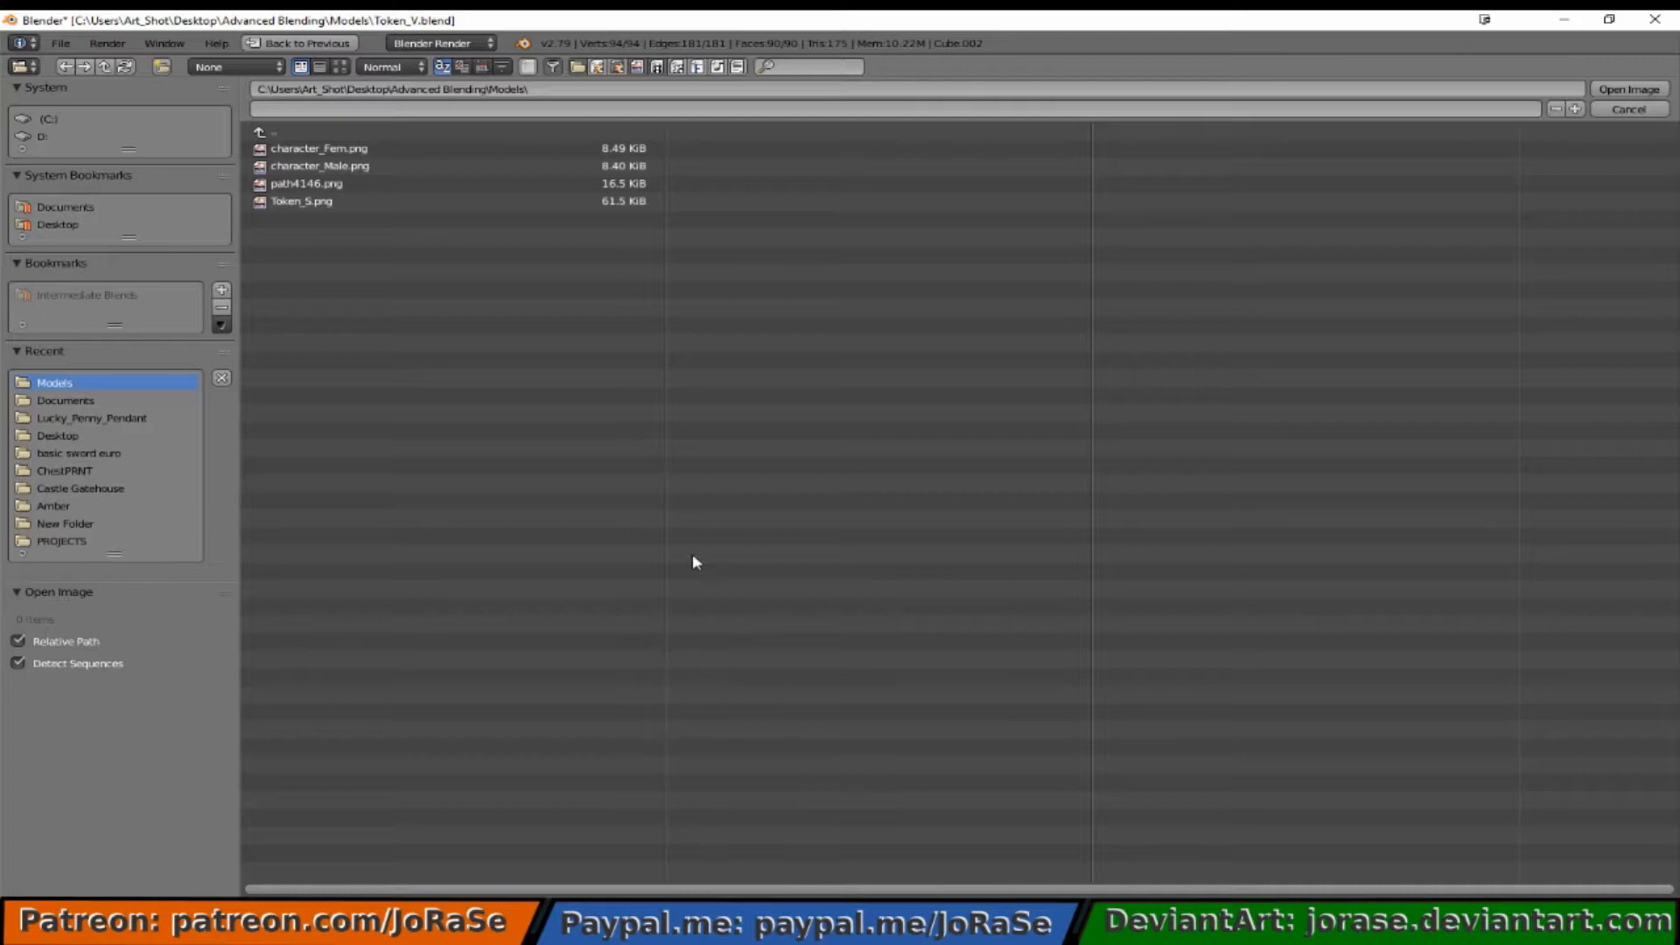
{"action": "left_click", "coordinate": [301, 200]}
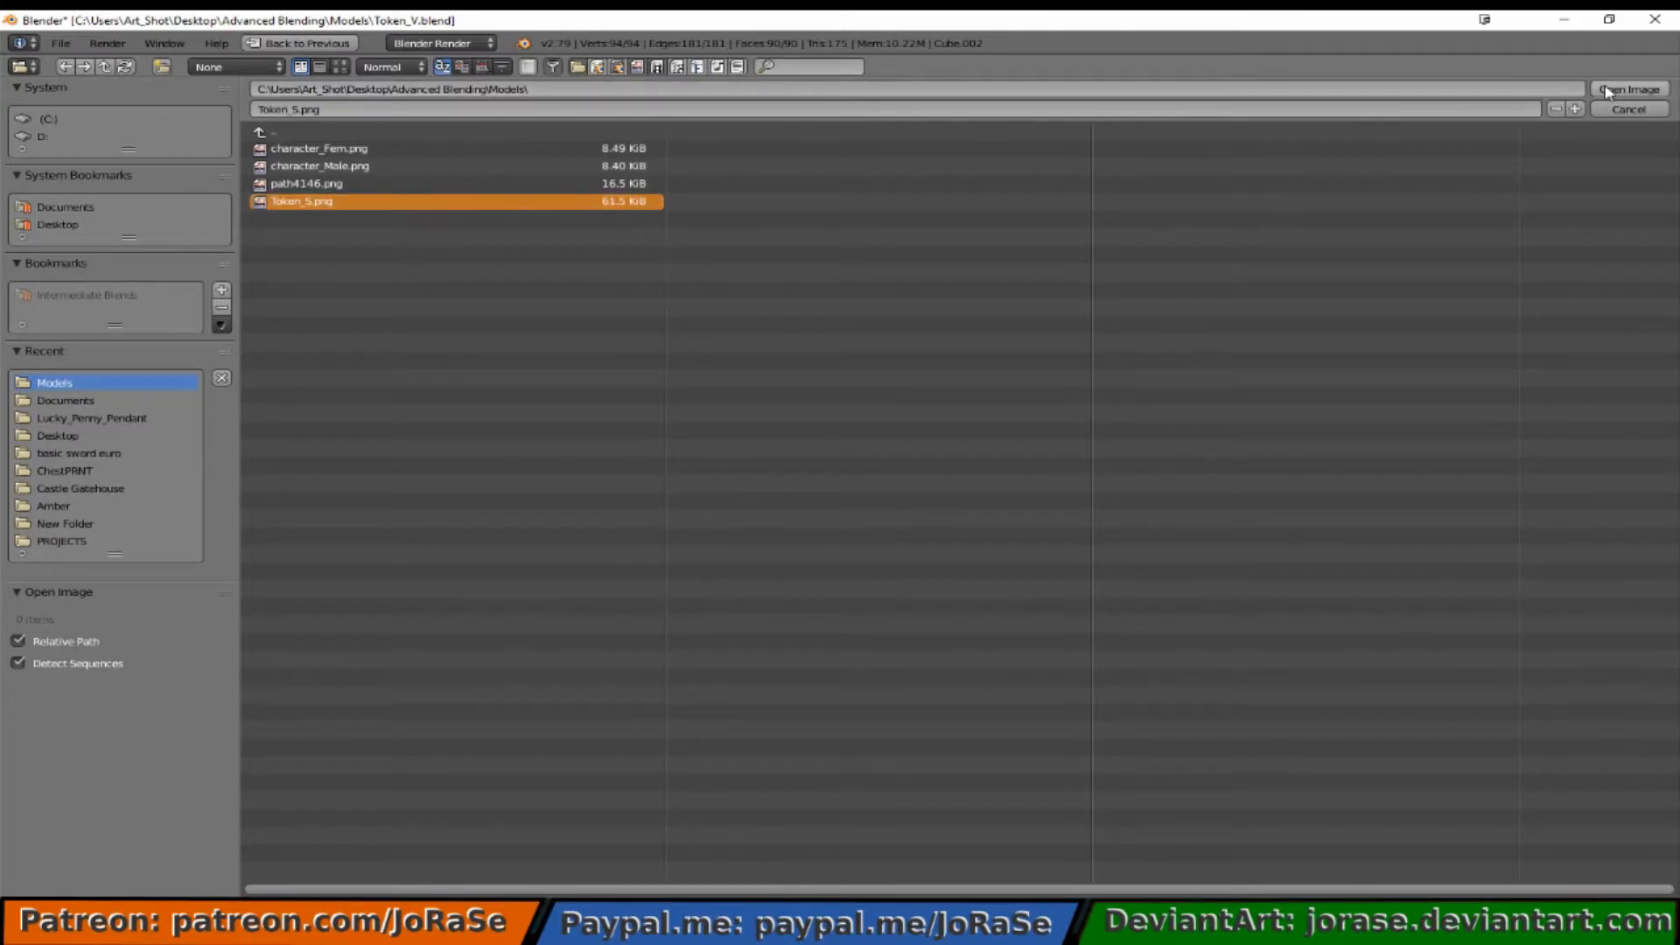
{"action": "left_click", "coordinate": [1627, 89]}
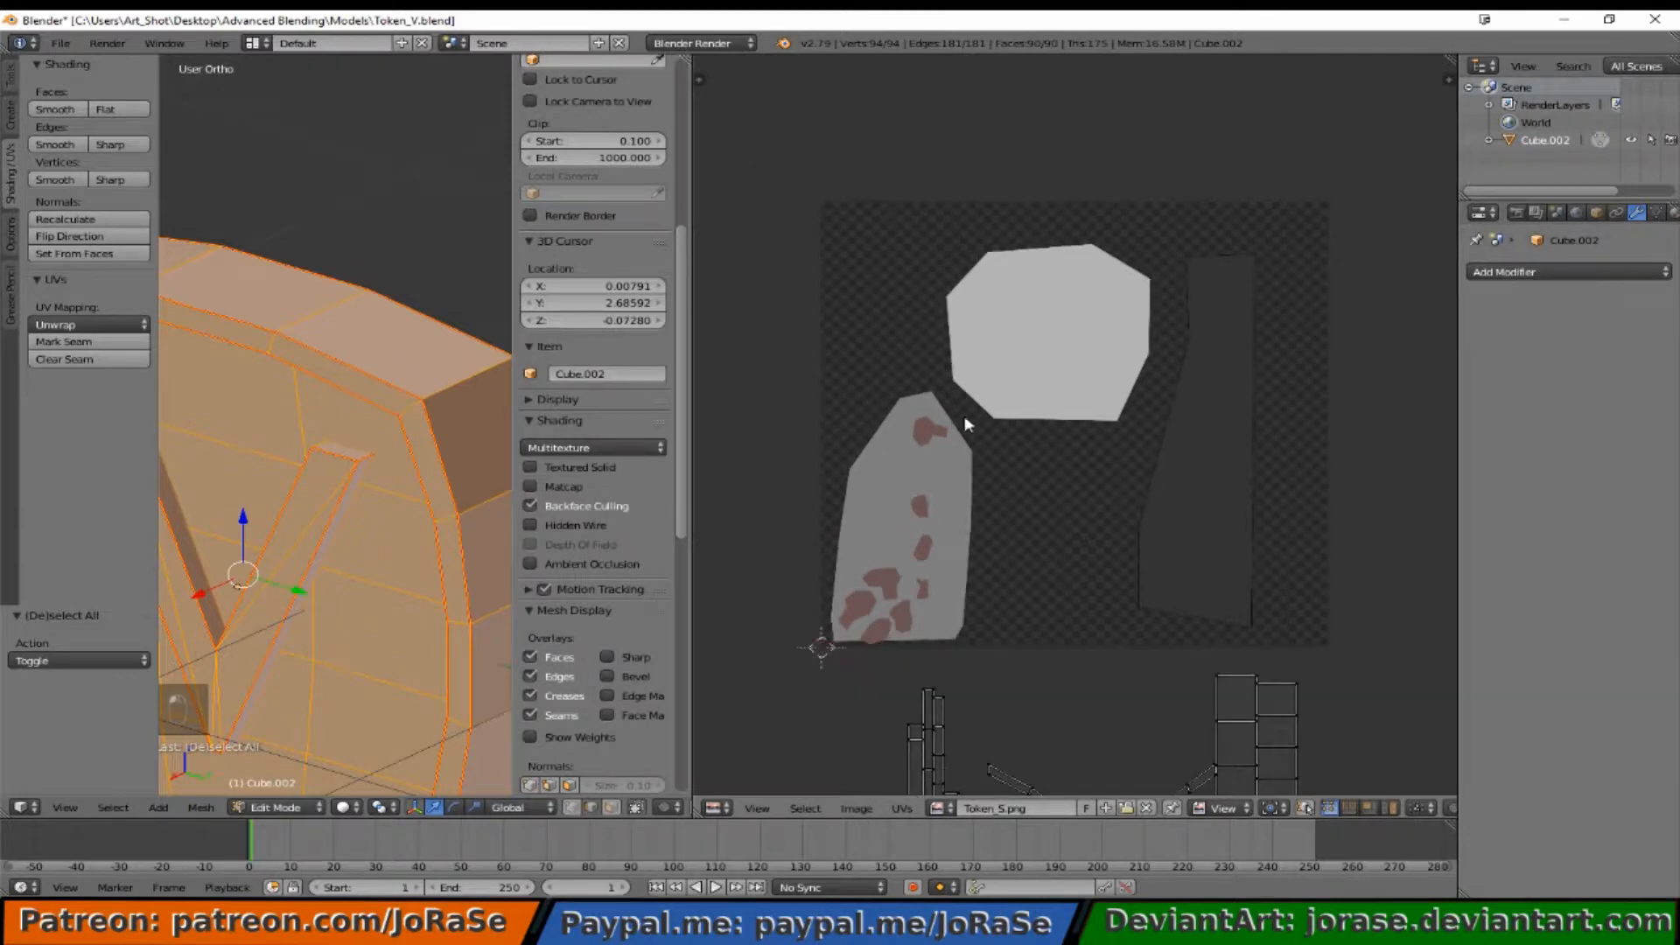
{"action": "mouse_move", "coordinate": [867, 587]}
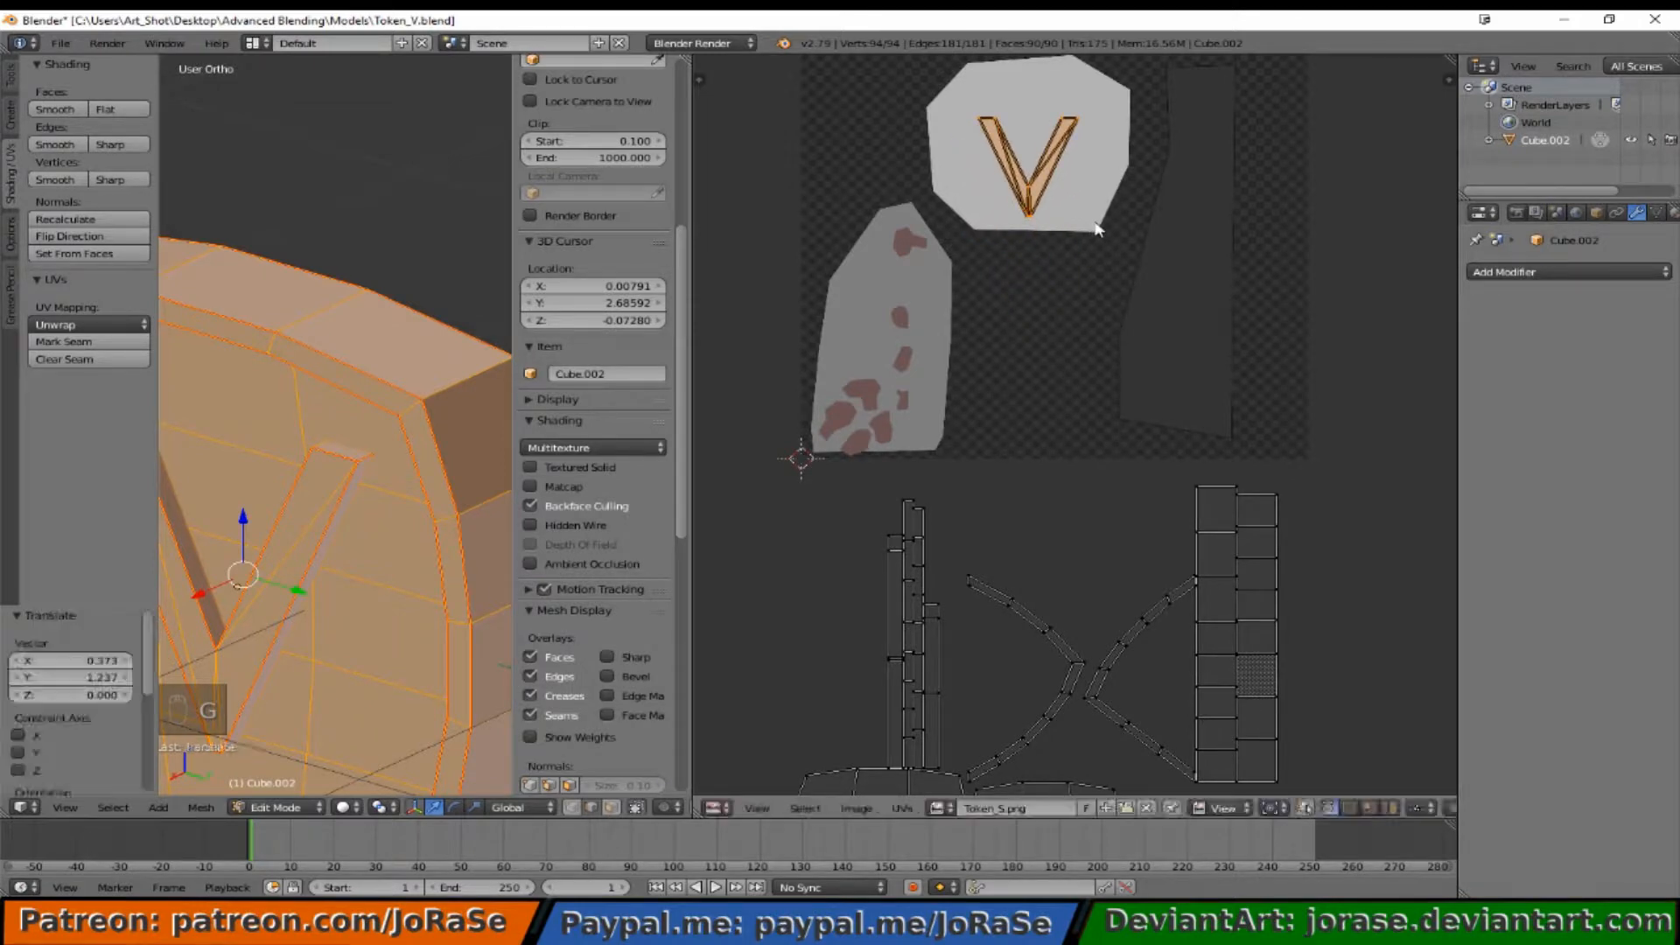
Step: Scale the V island onto the dark strip, pin it, and deselect
{"action": "key", "text": "s"}
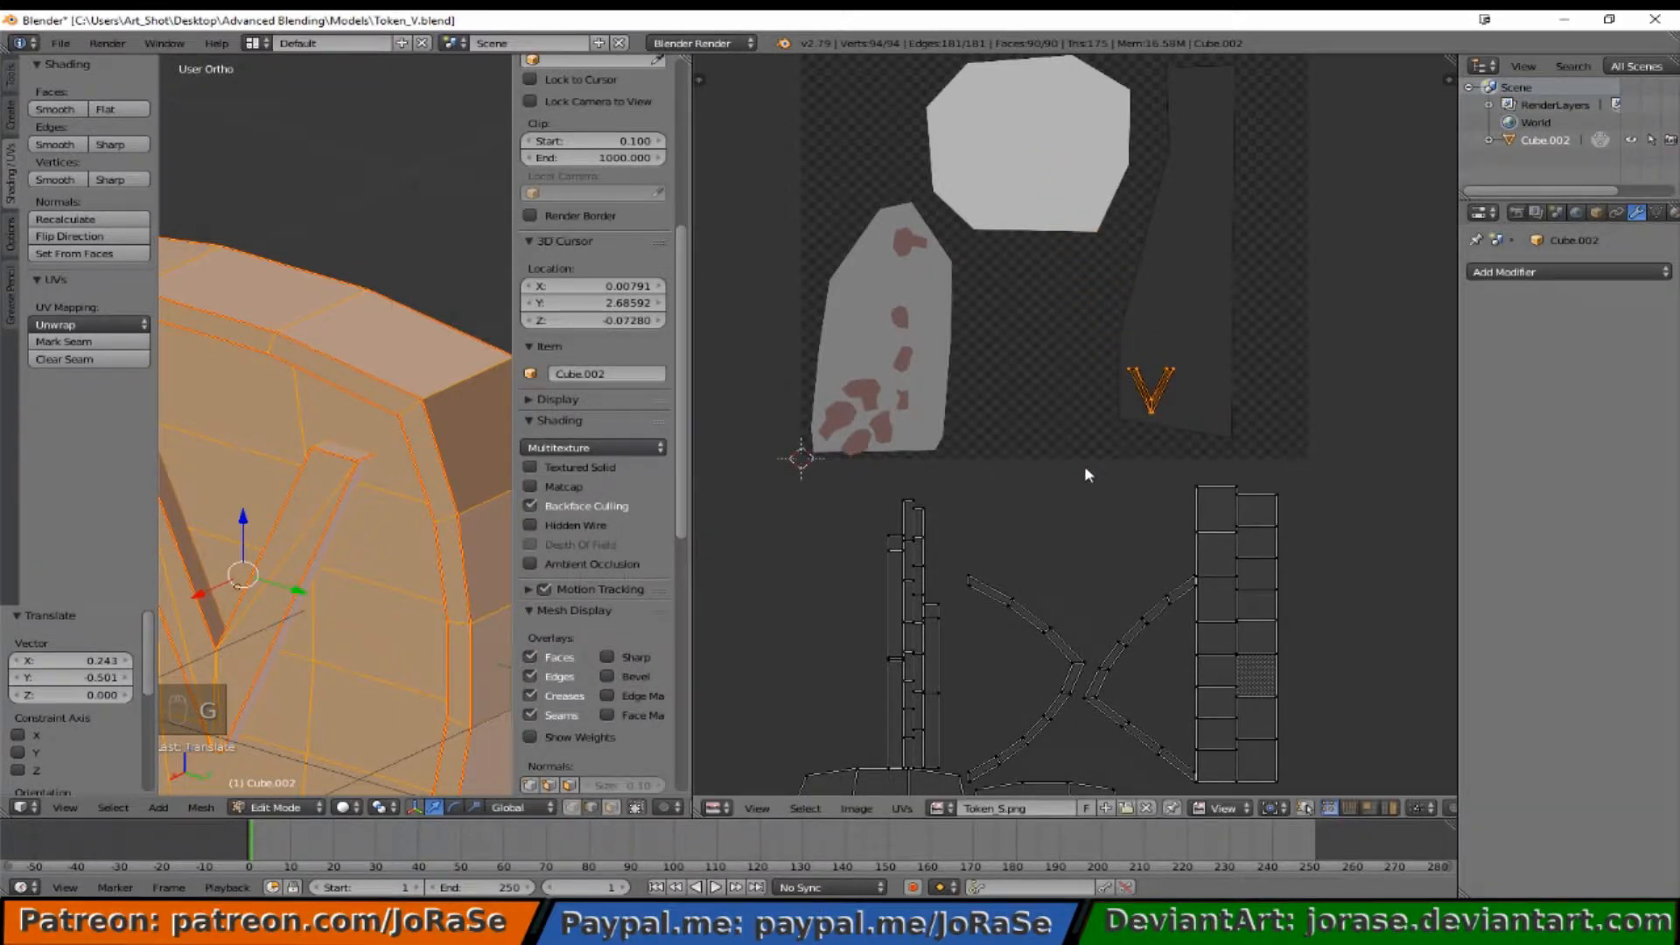
{"action": "key", "text": "p"}
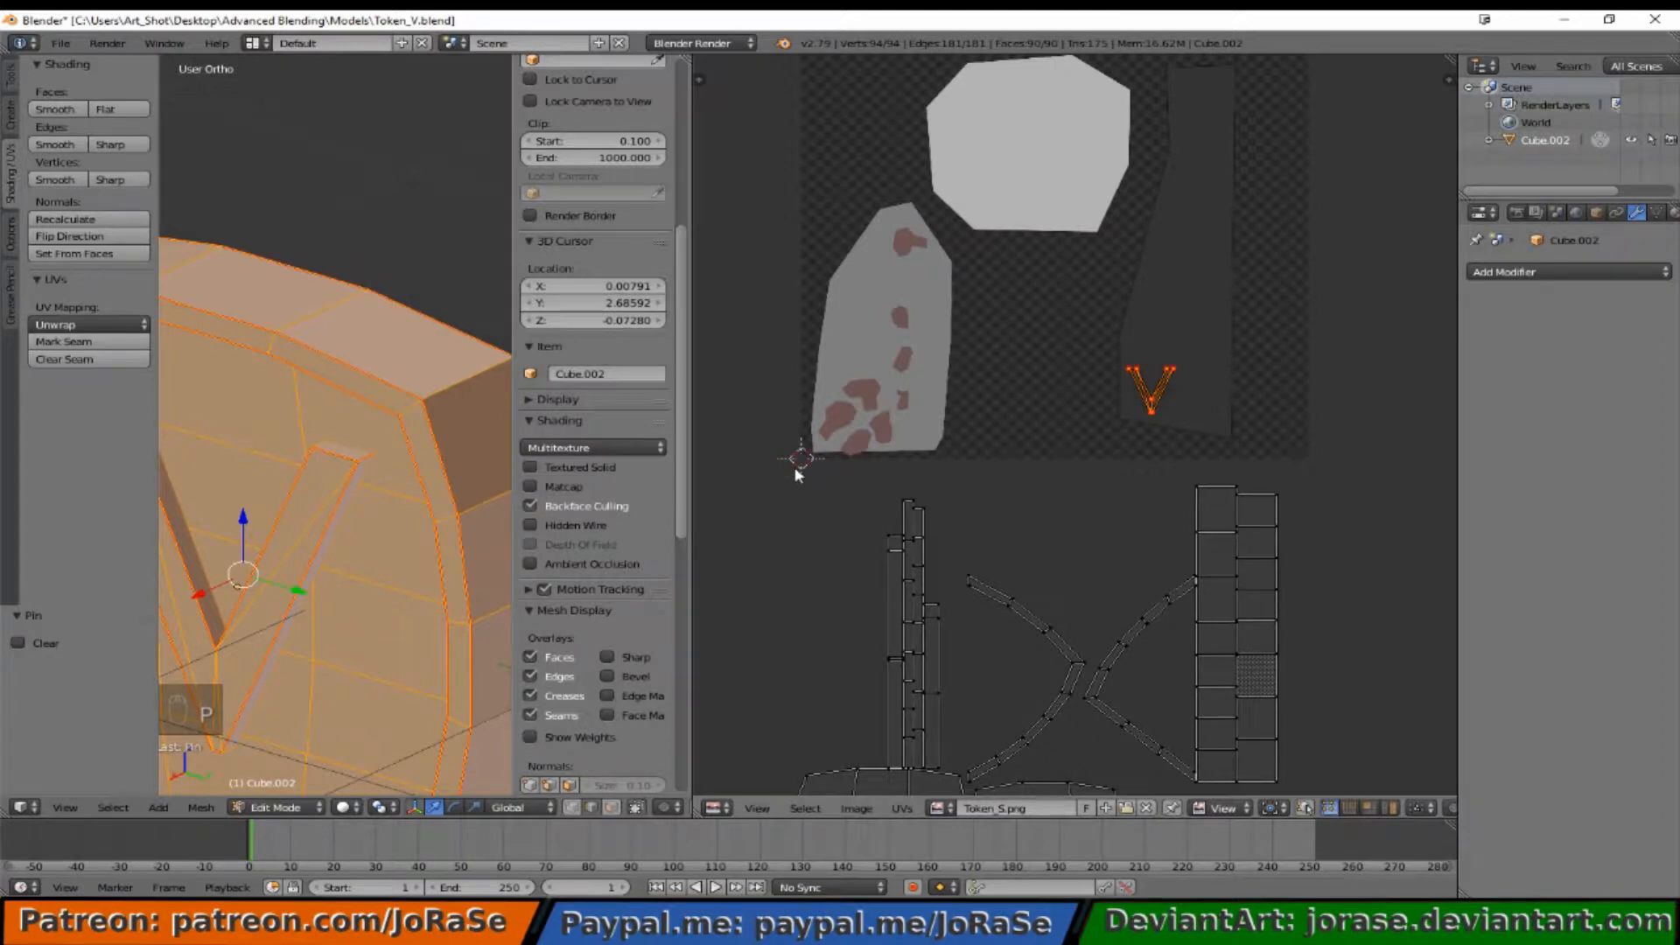
{"action": "key", "text": "a"}
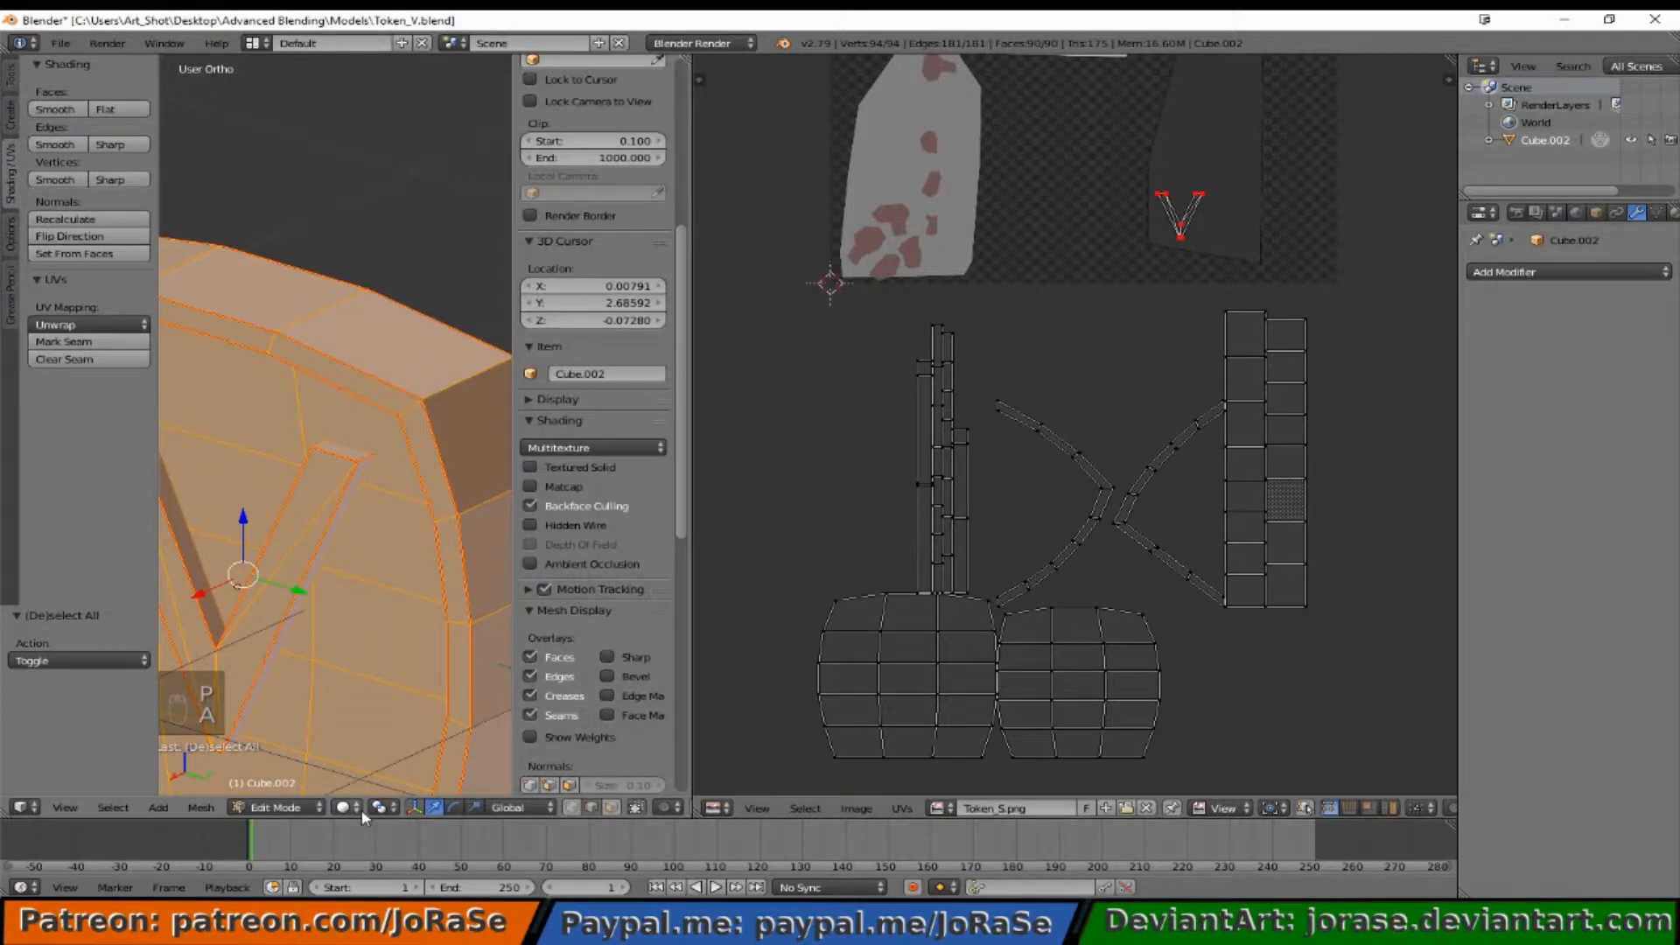
{"action": "mouse_move", "coordinate": [343, 806]}
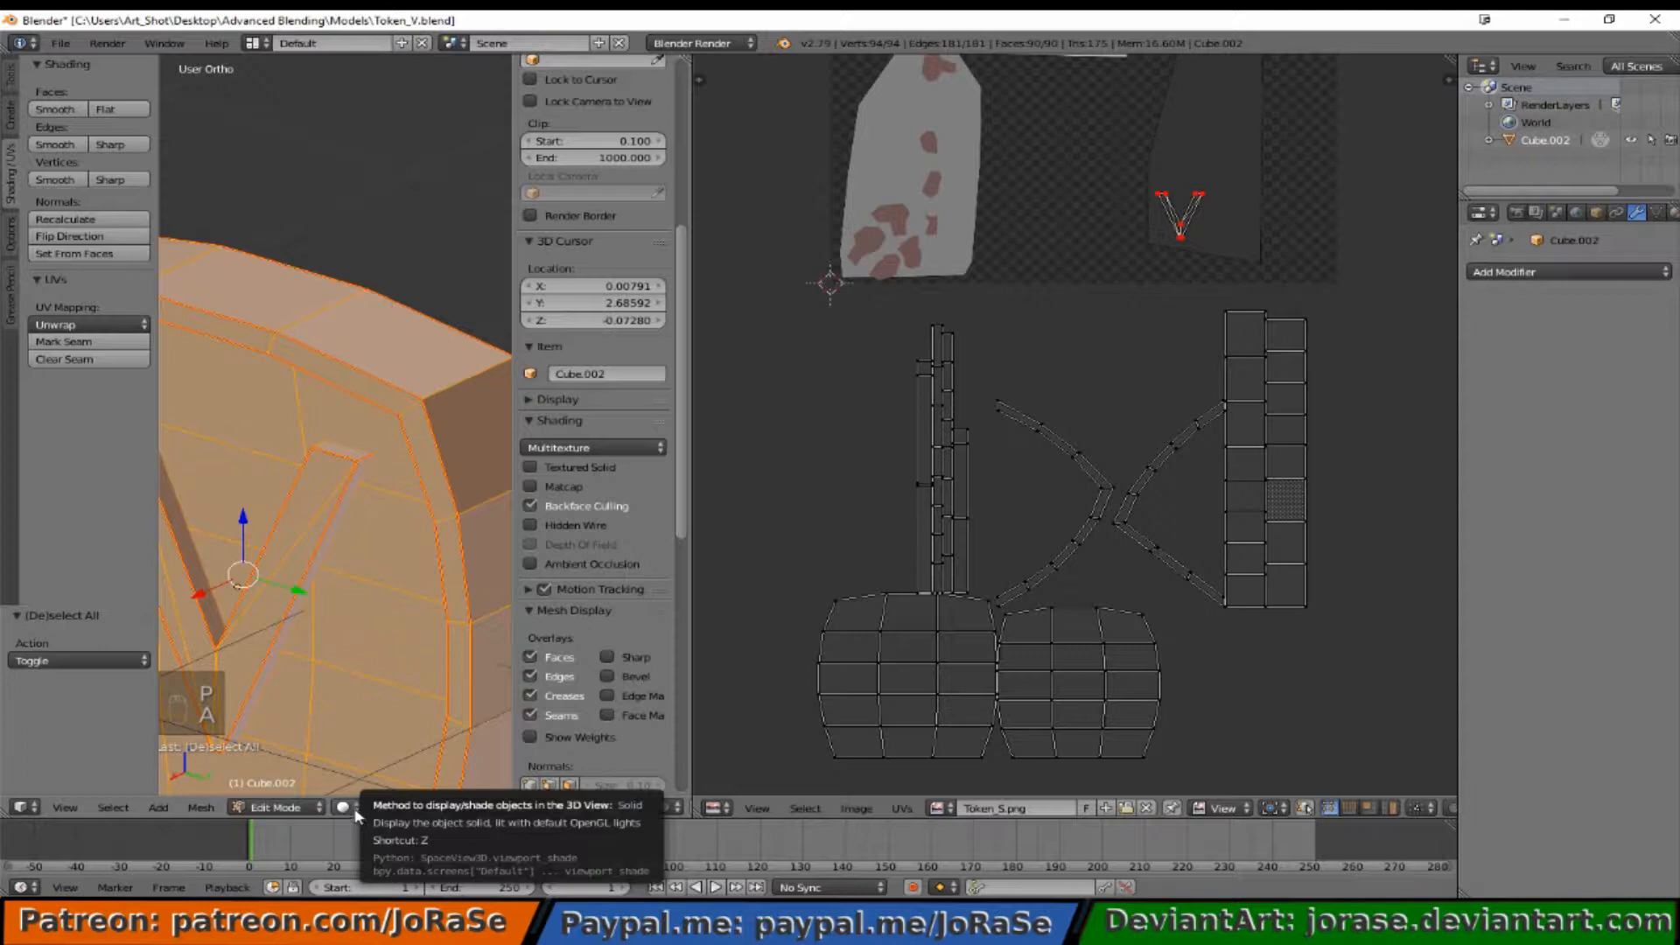
{"action": "mouse_move", "coordinate": [277, 807]}
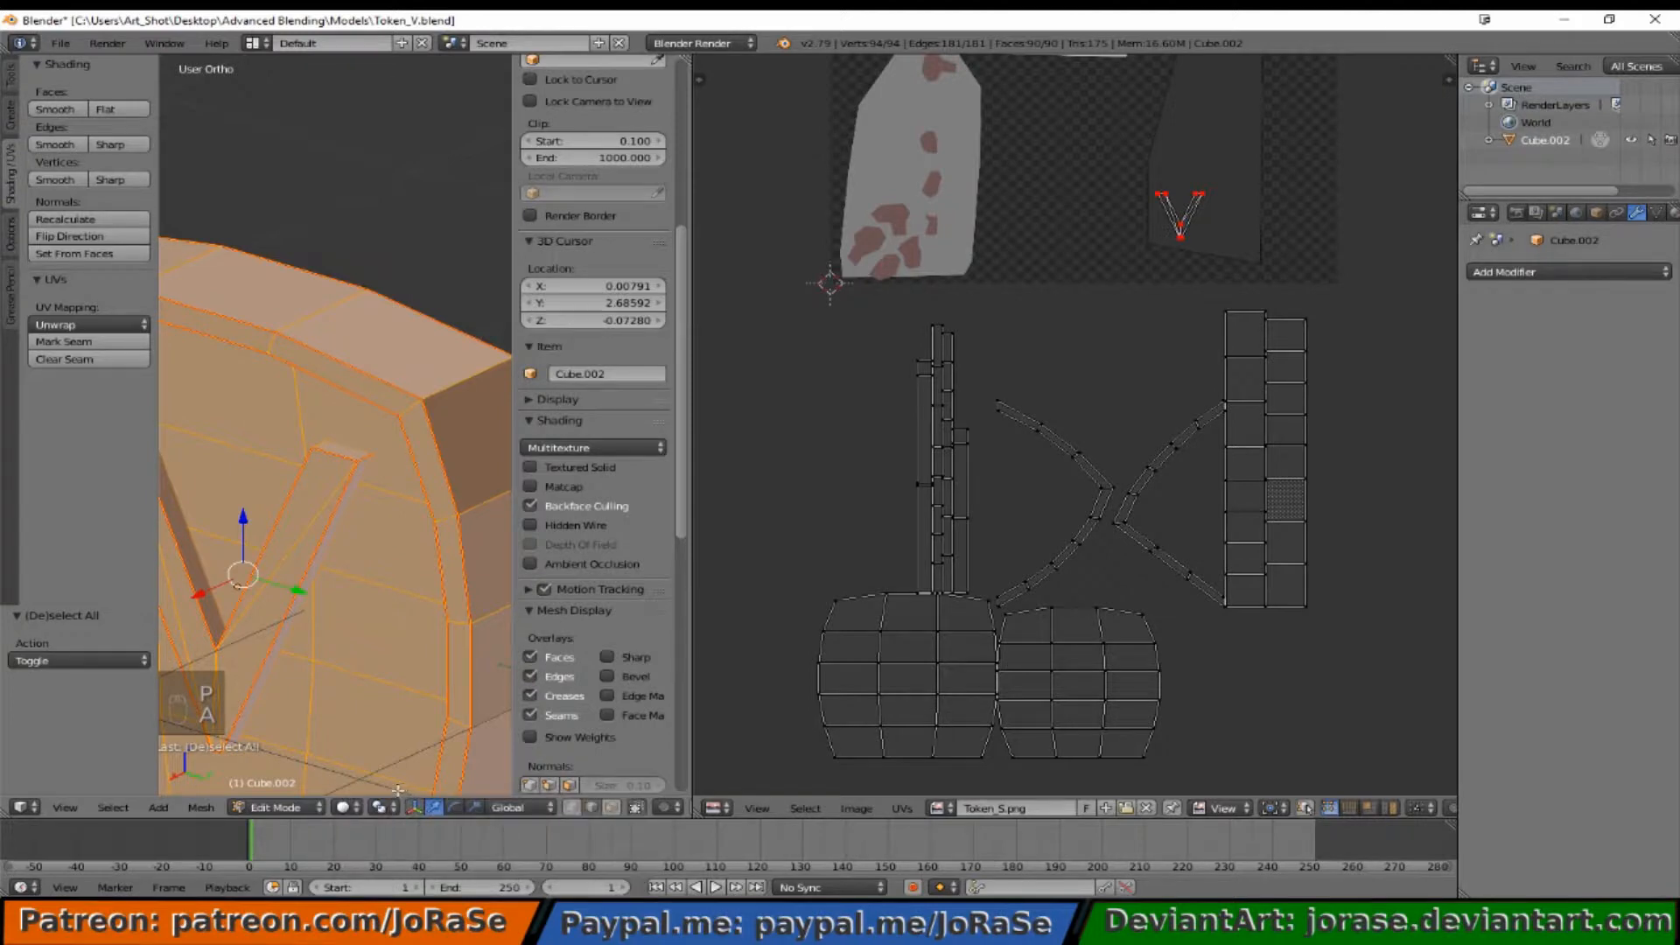
{"action": "mouse_move", "coordinate": [340, 806]}
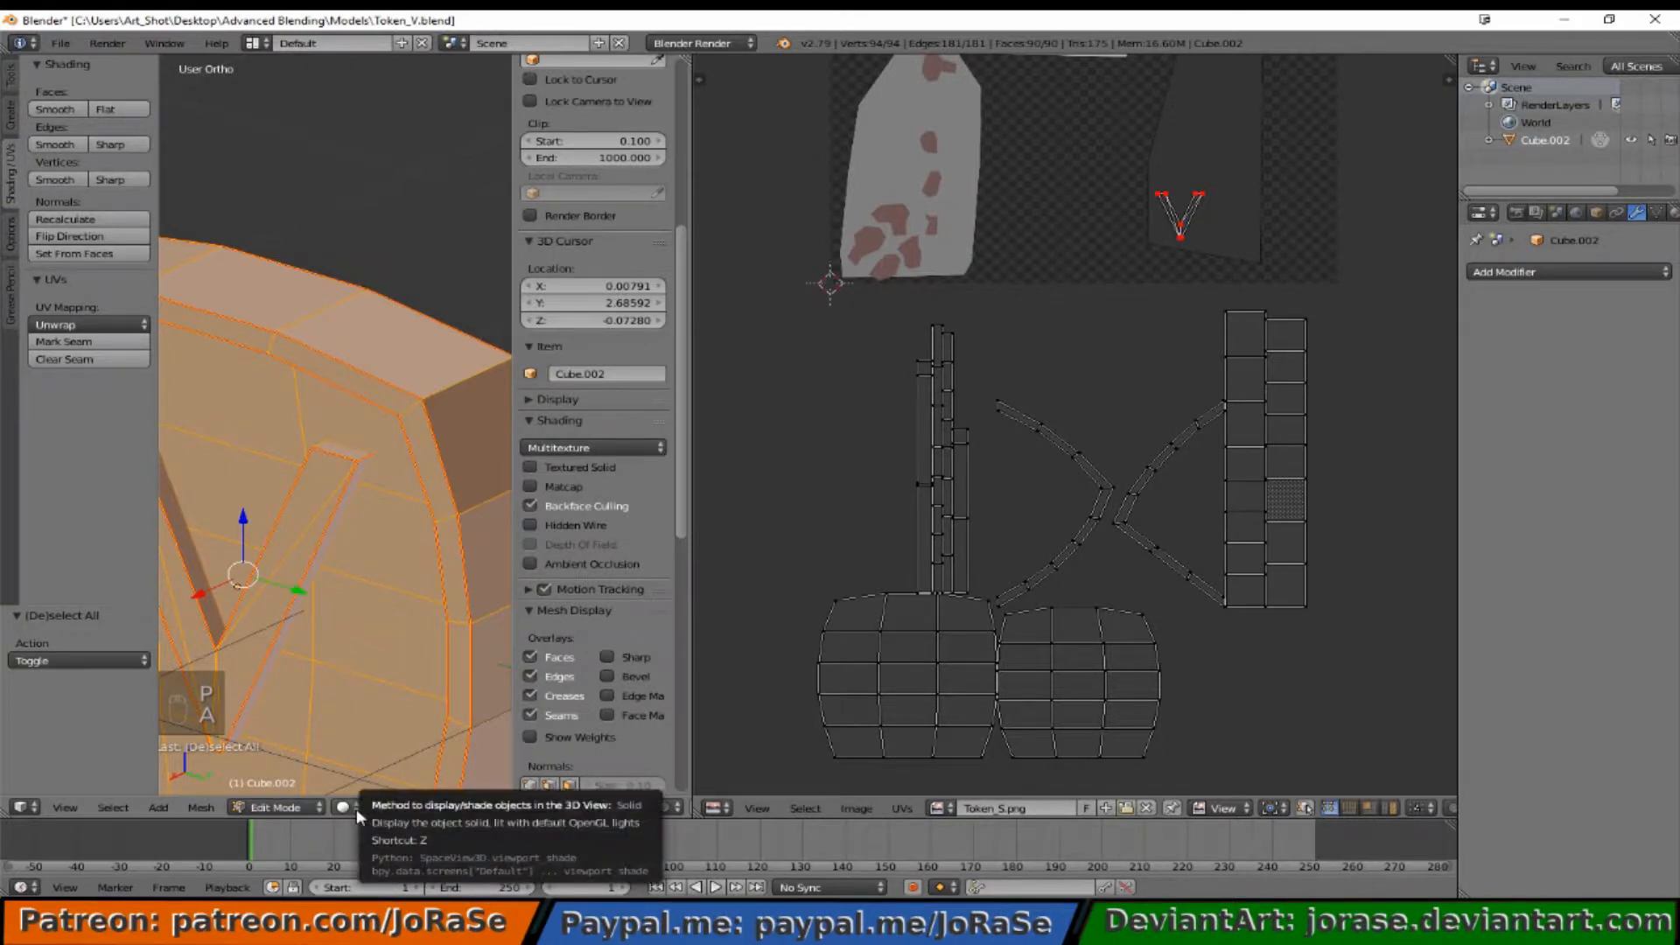
{"action": "left_click", "coordinate": [354, 807]}
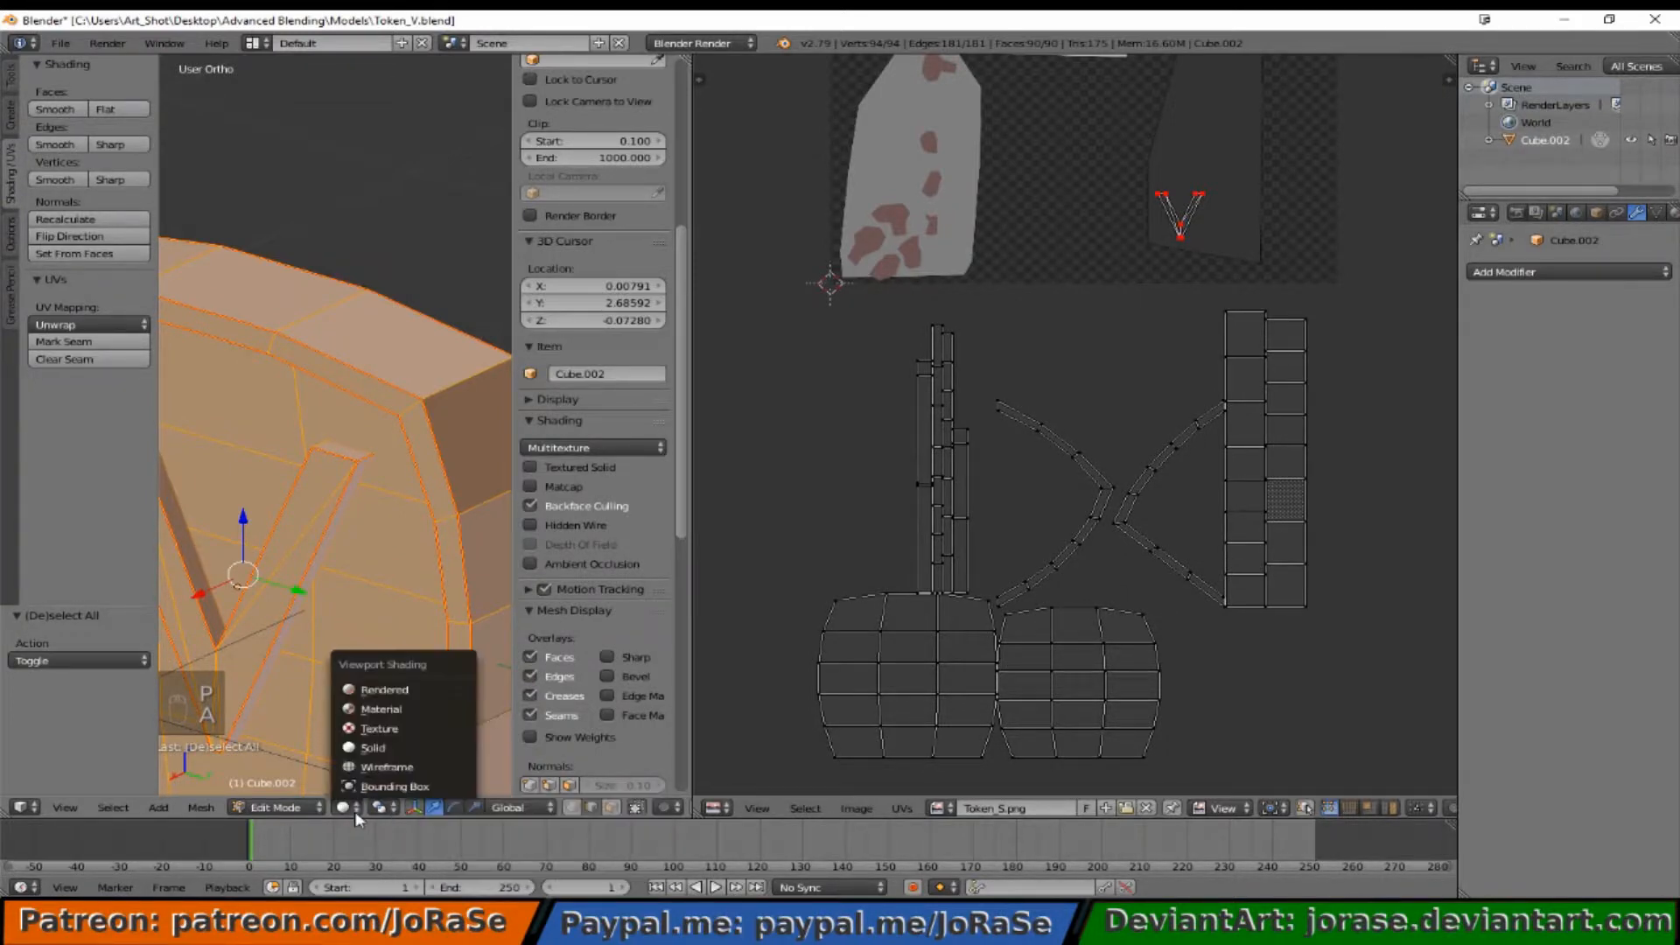
{"action": "mouse_move", "coordinate": [380, 729]}
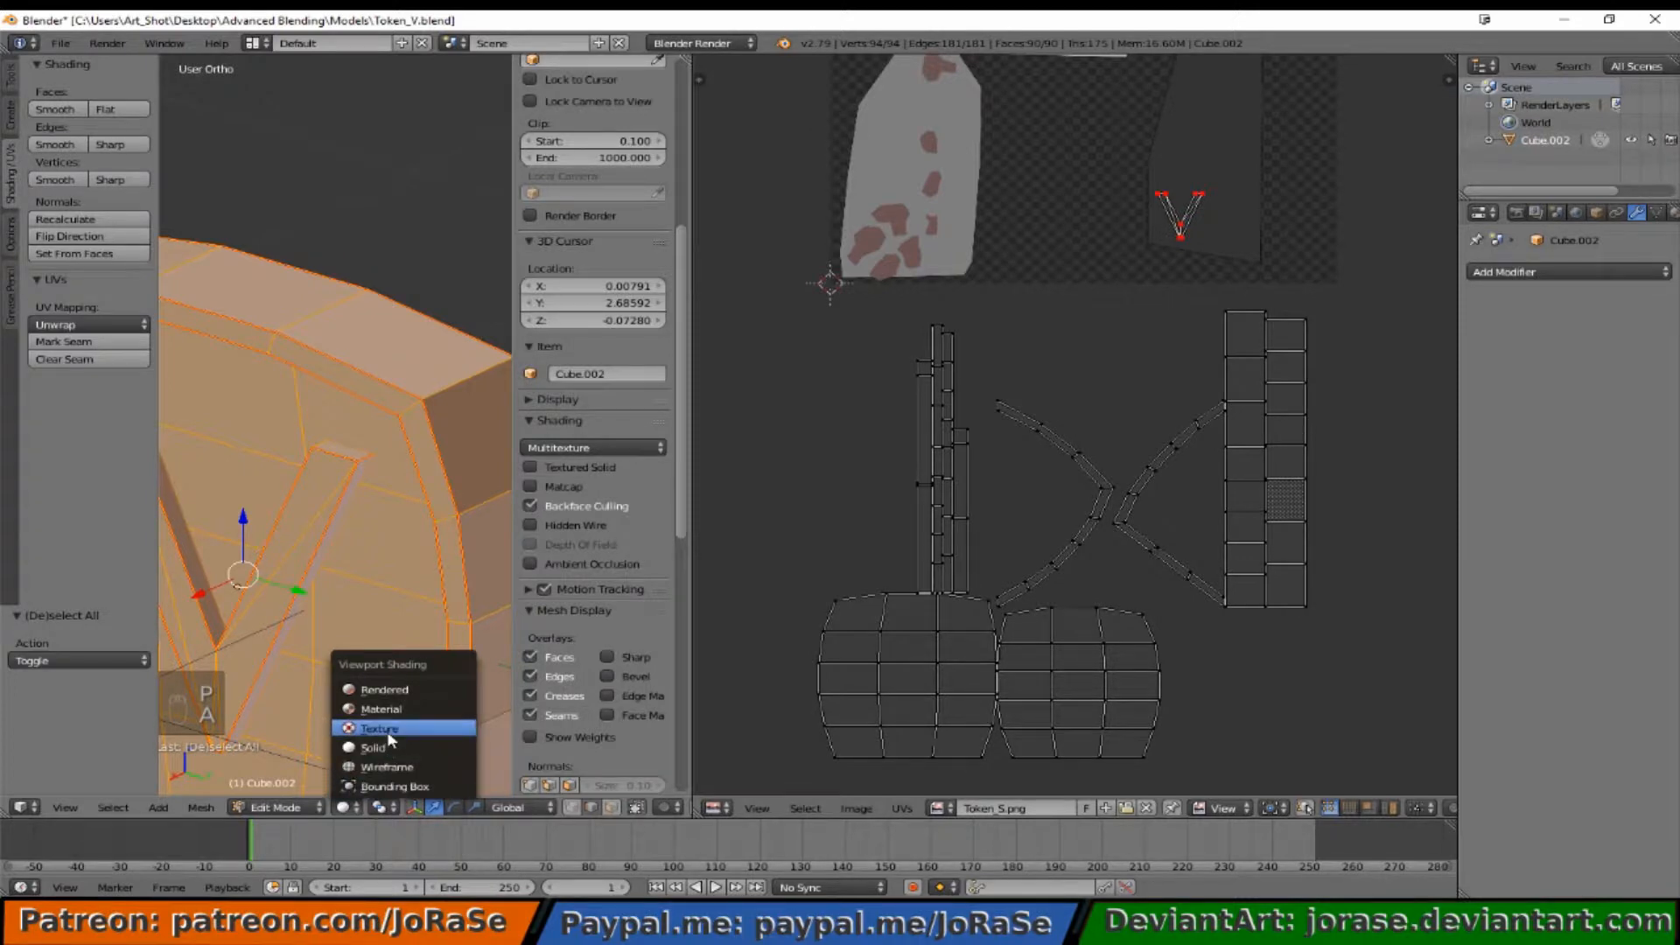
{"action": "left_click", "coordinate": [380, 727]}
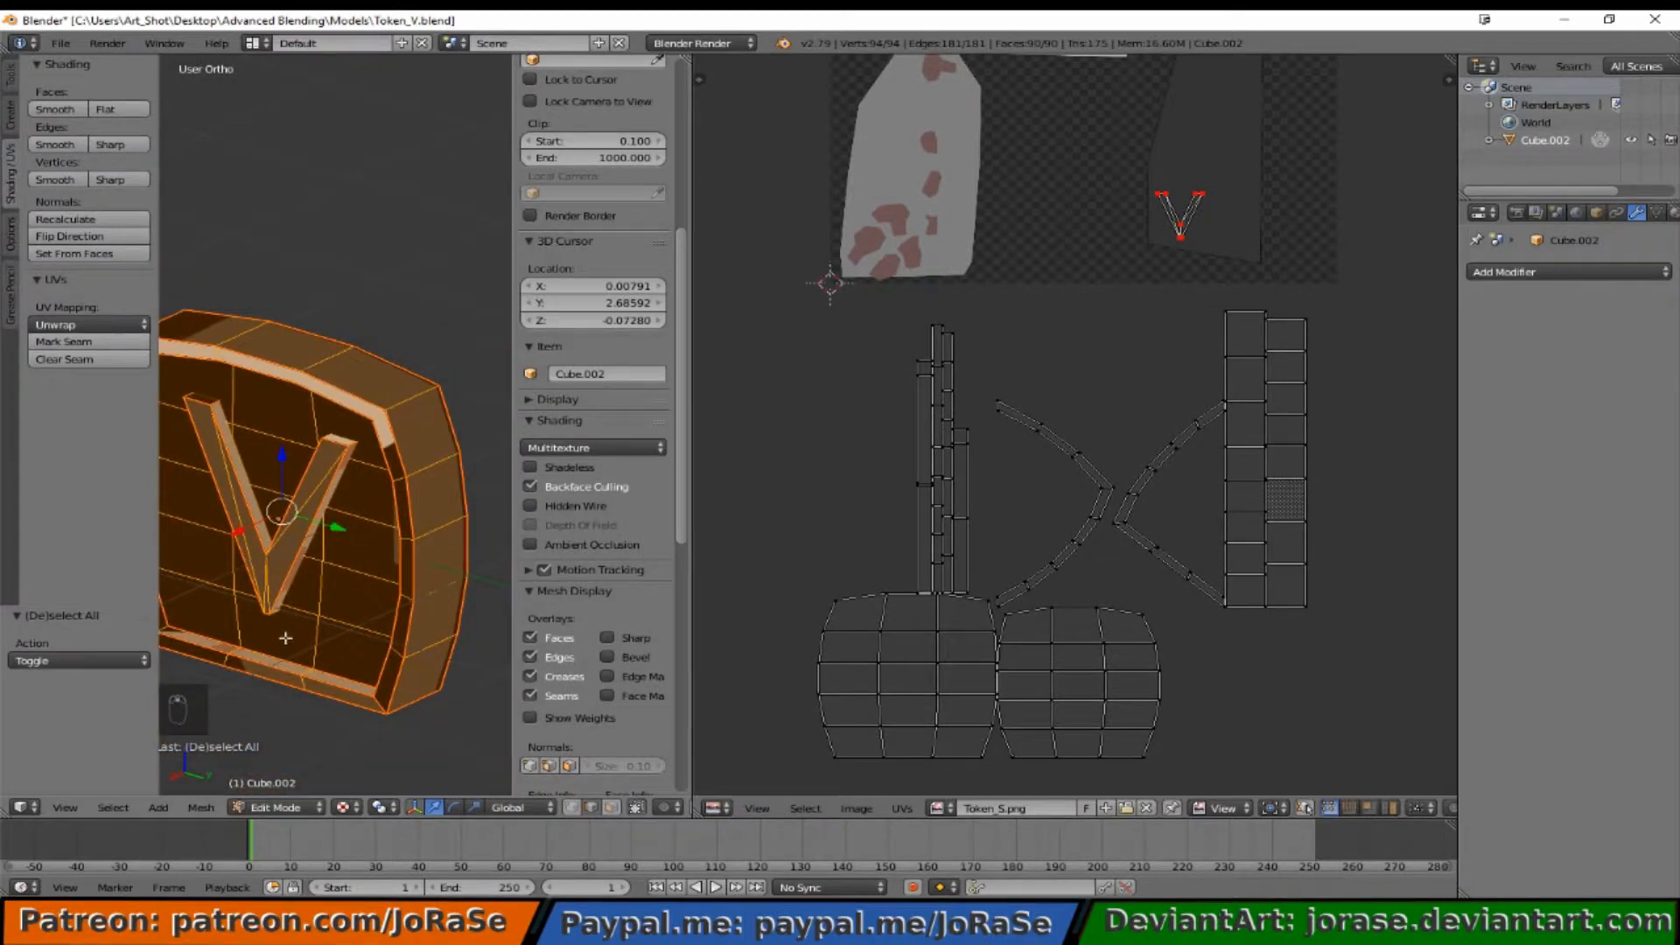
{"action": "key", "text": "Tab"}
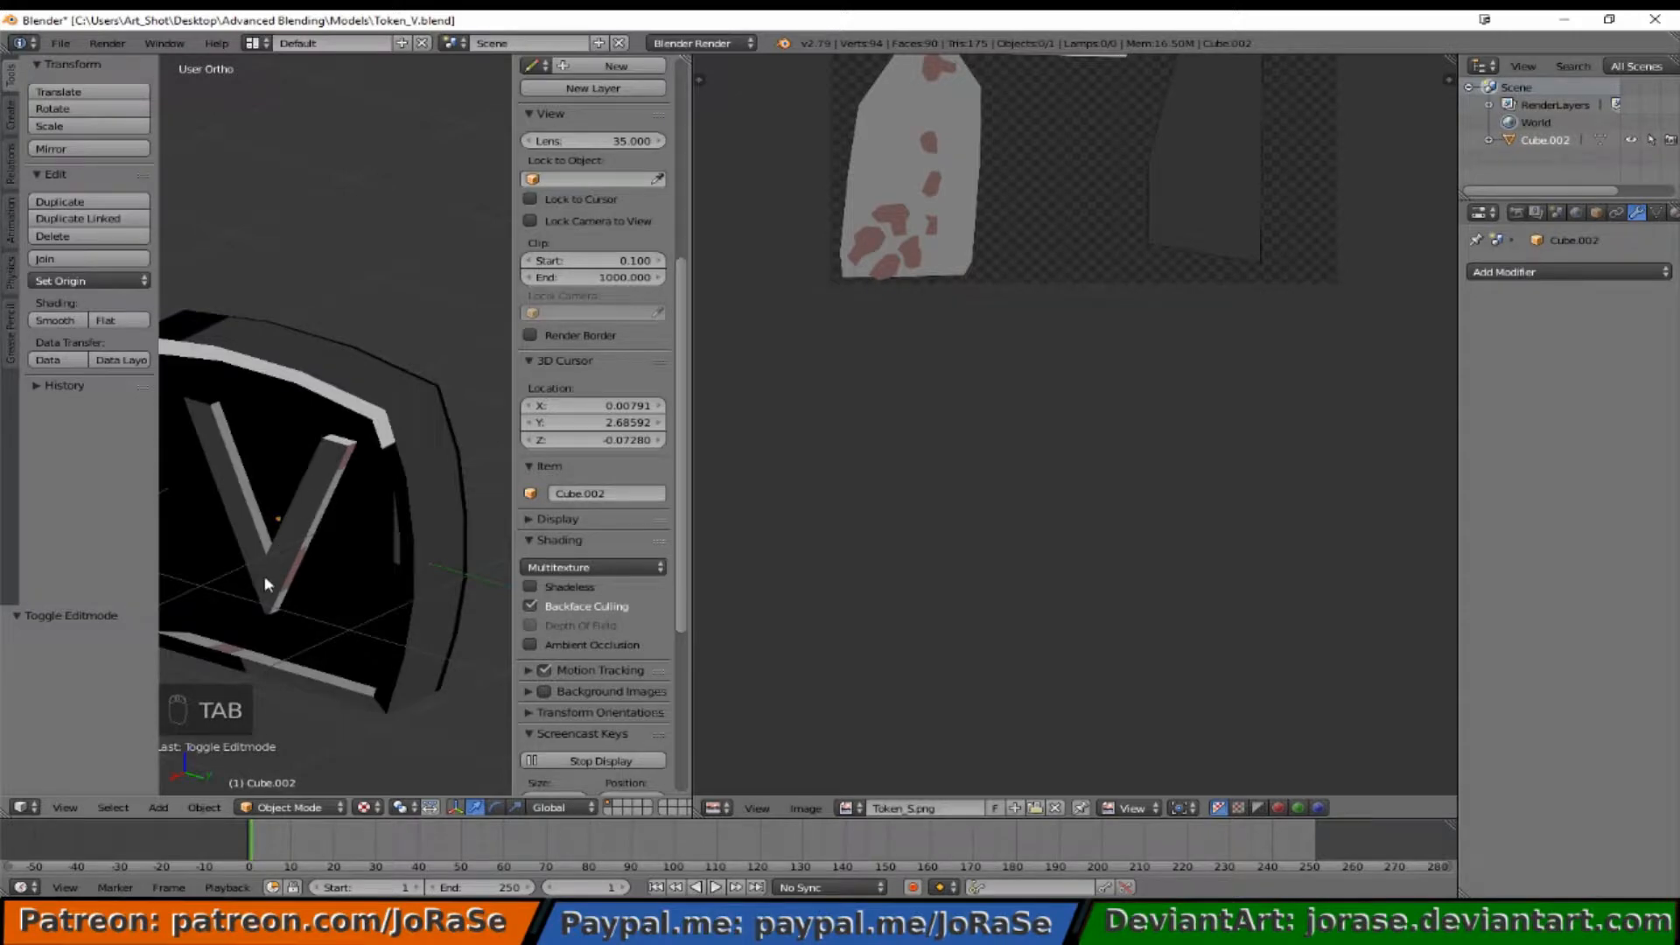
{"action": "mouse_move", "coordinate": [276, 568]}
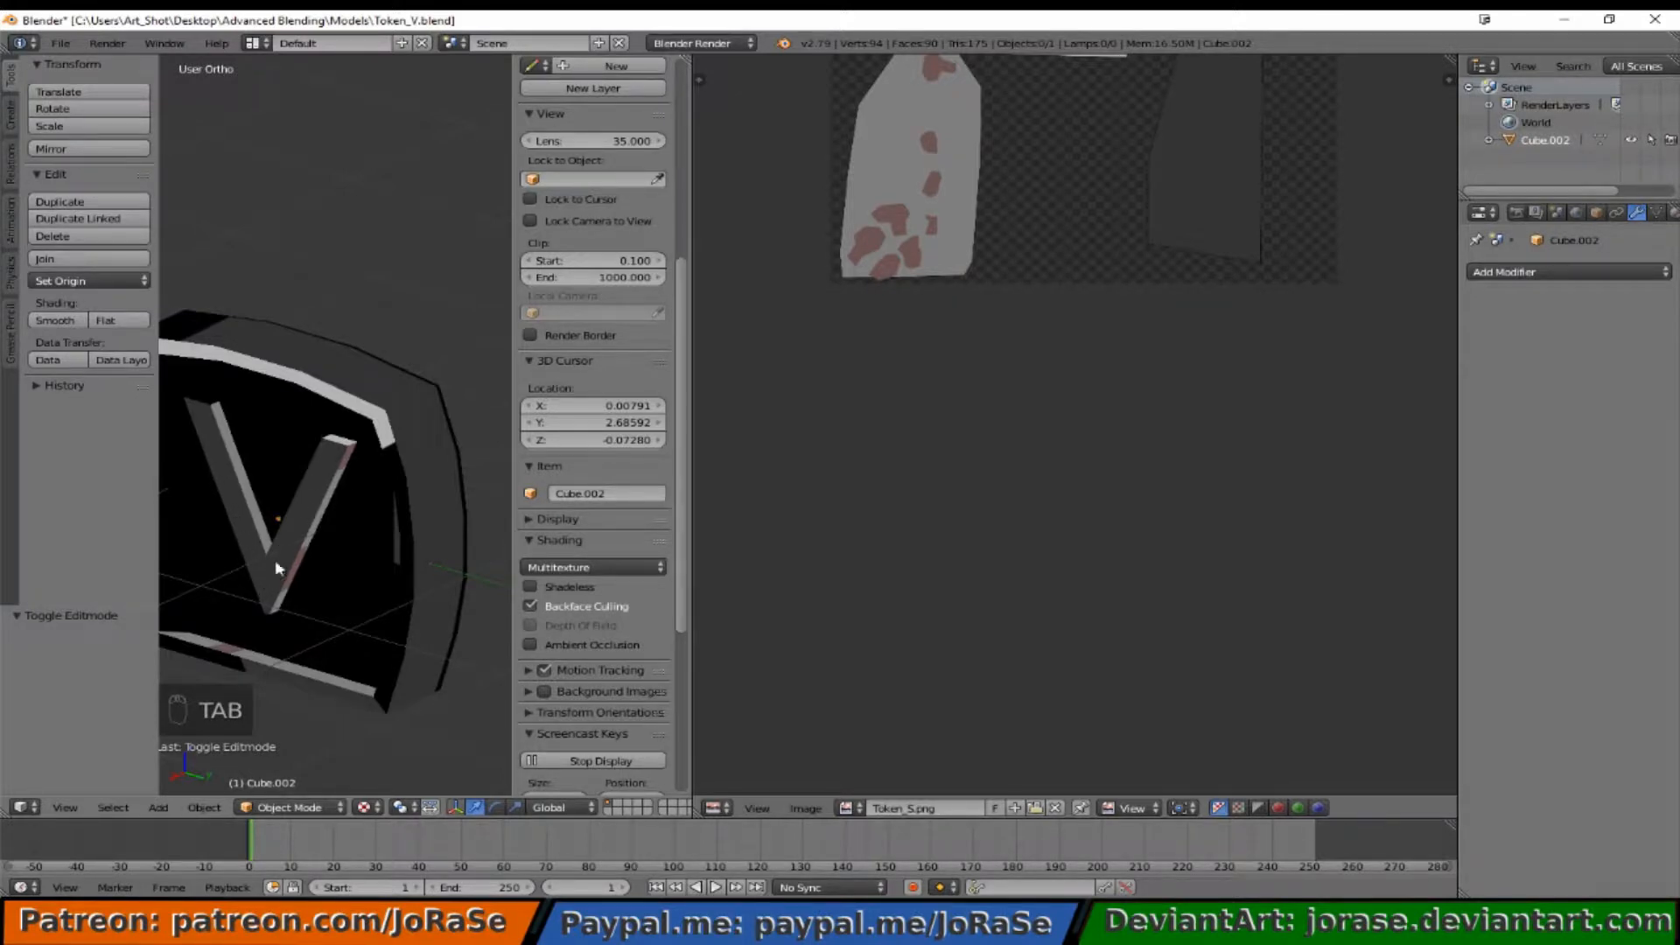
{"action": "key", "text": "Tab"}
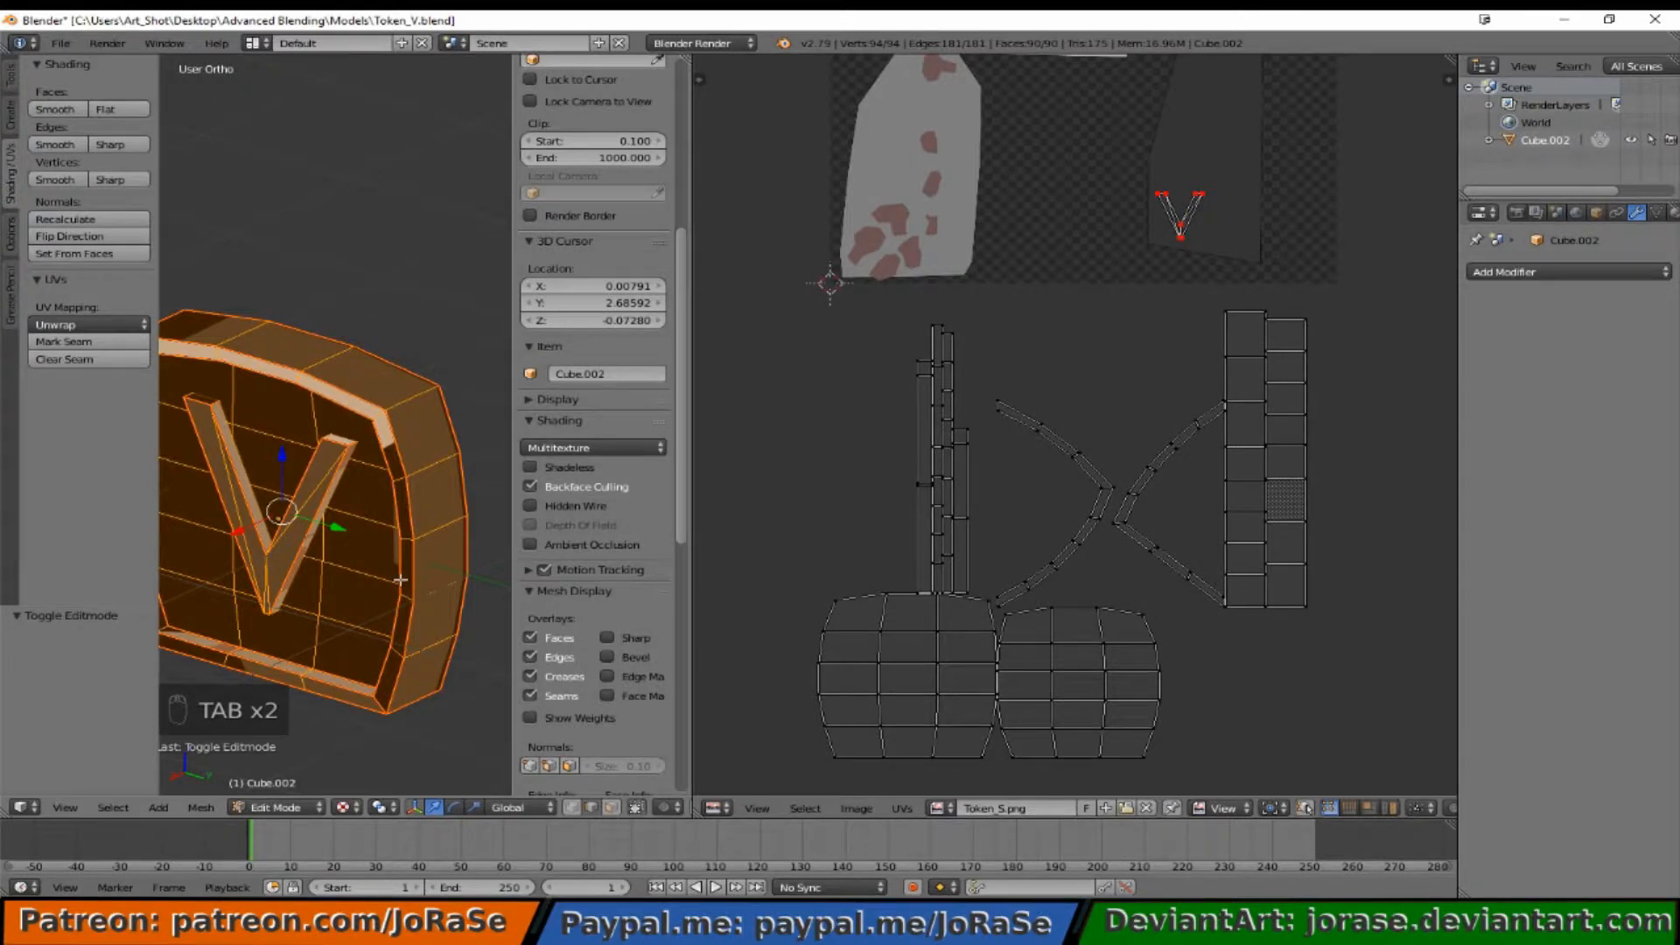
Step: Box-select the token's right-side strip faces, then select all to show every UV island
{"action": "key", "text": "a"}
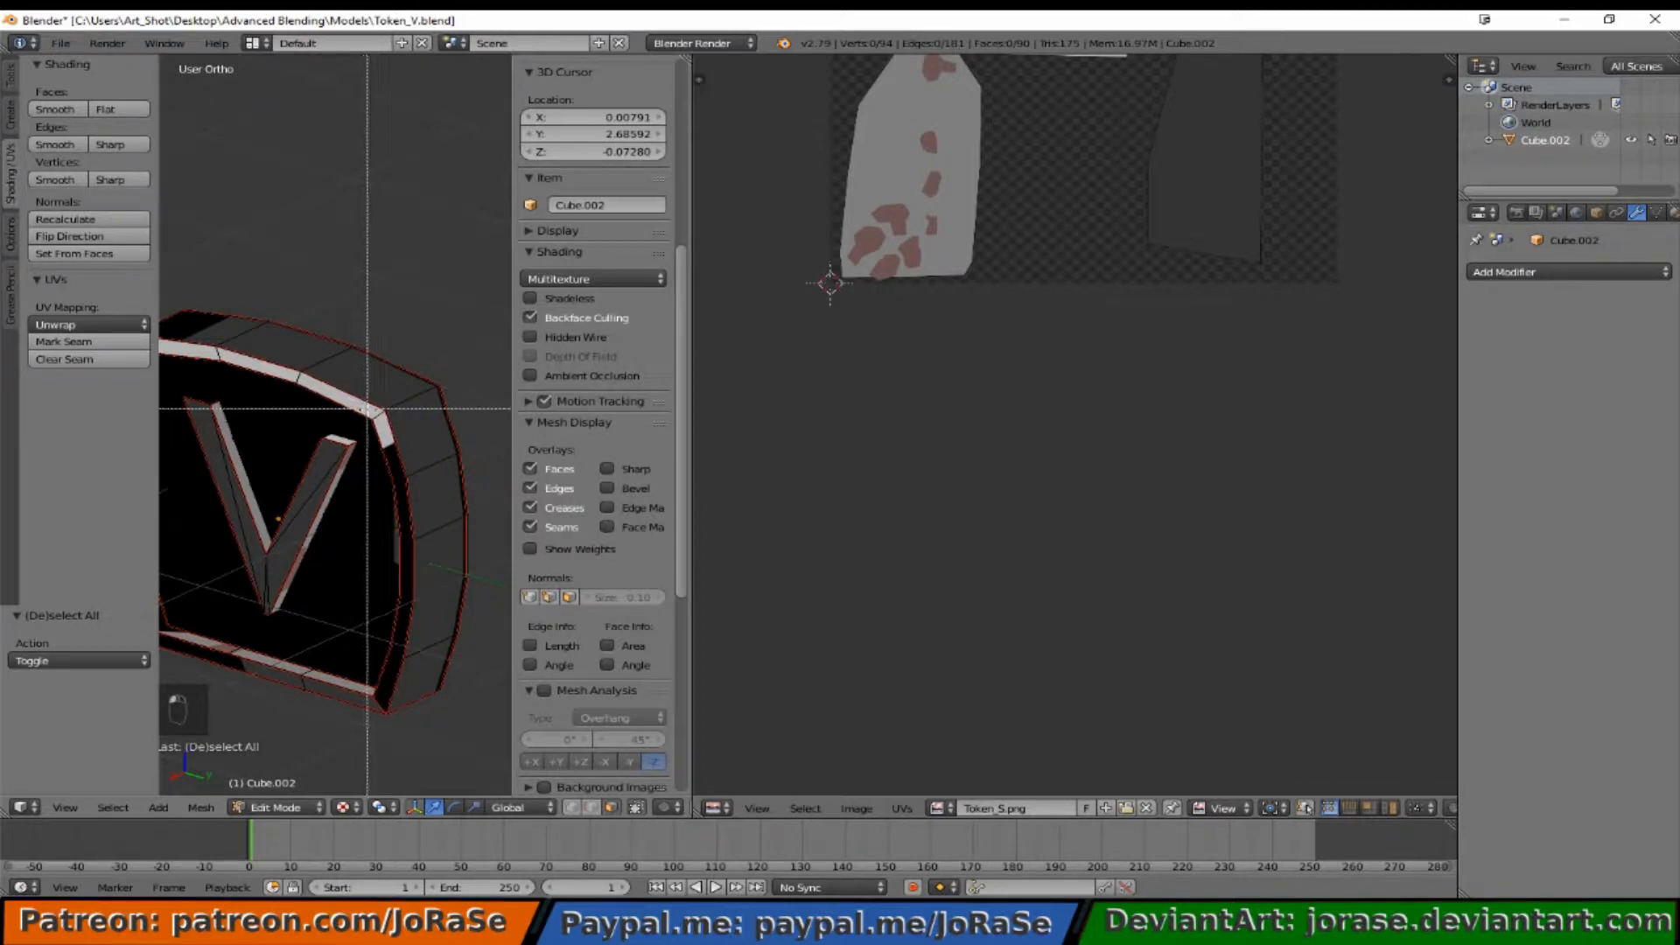
{"action": "key", "text": "b"}
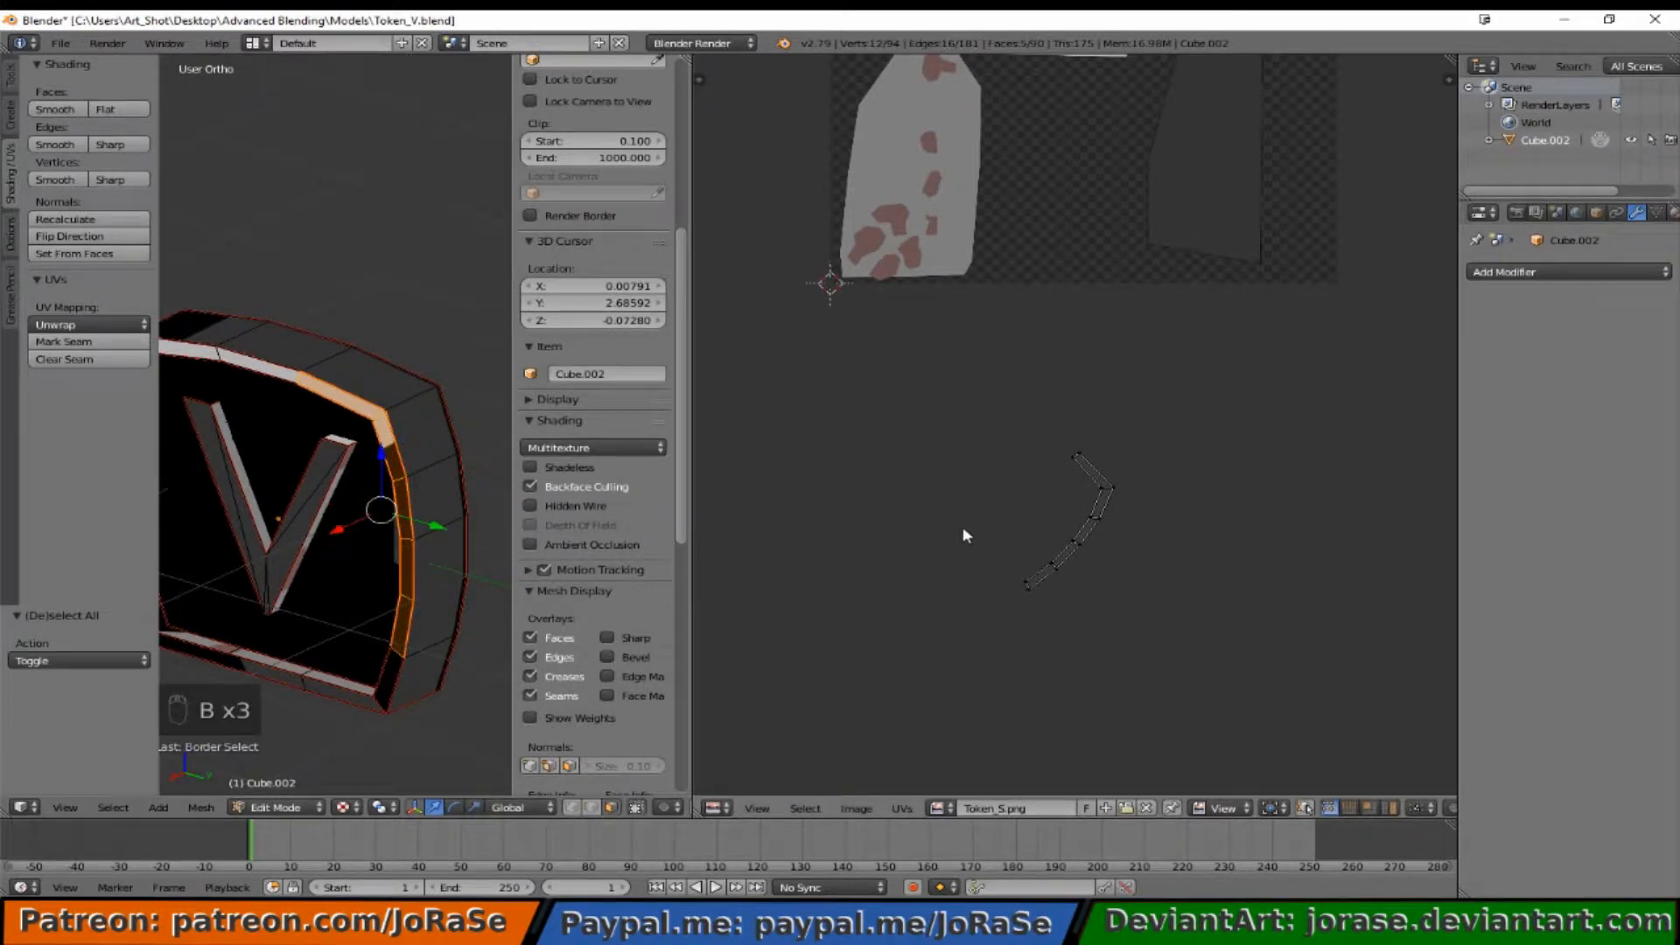
{"action": "mouse_move", "coordinate": [970, 556]}
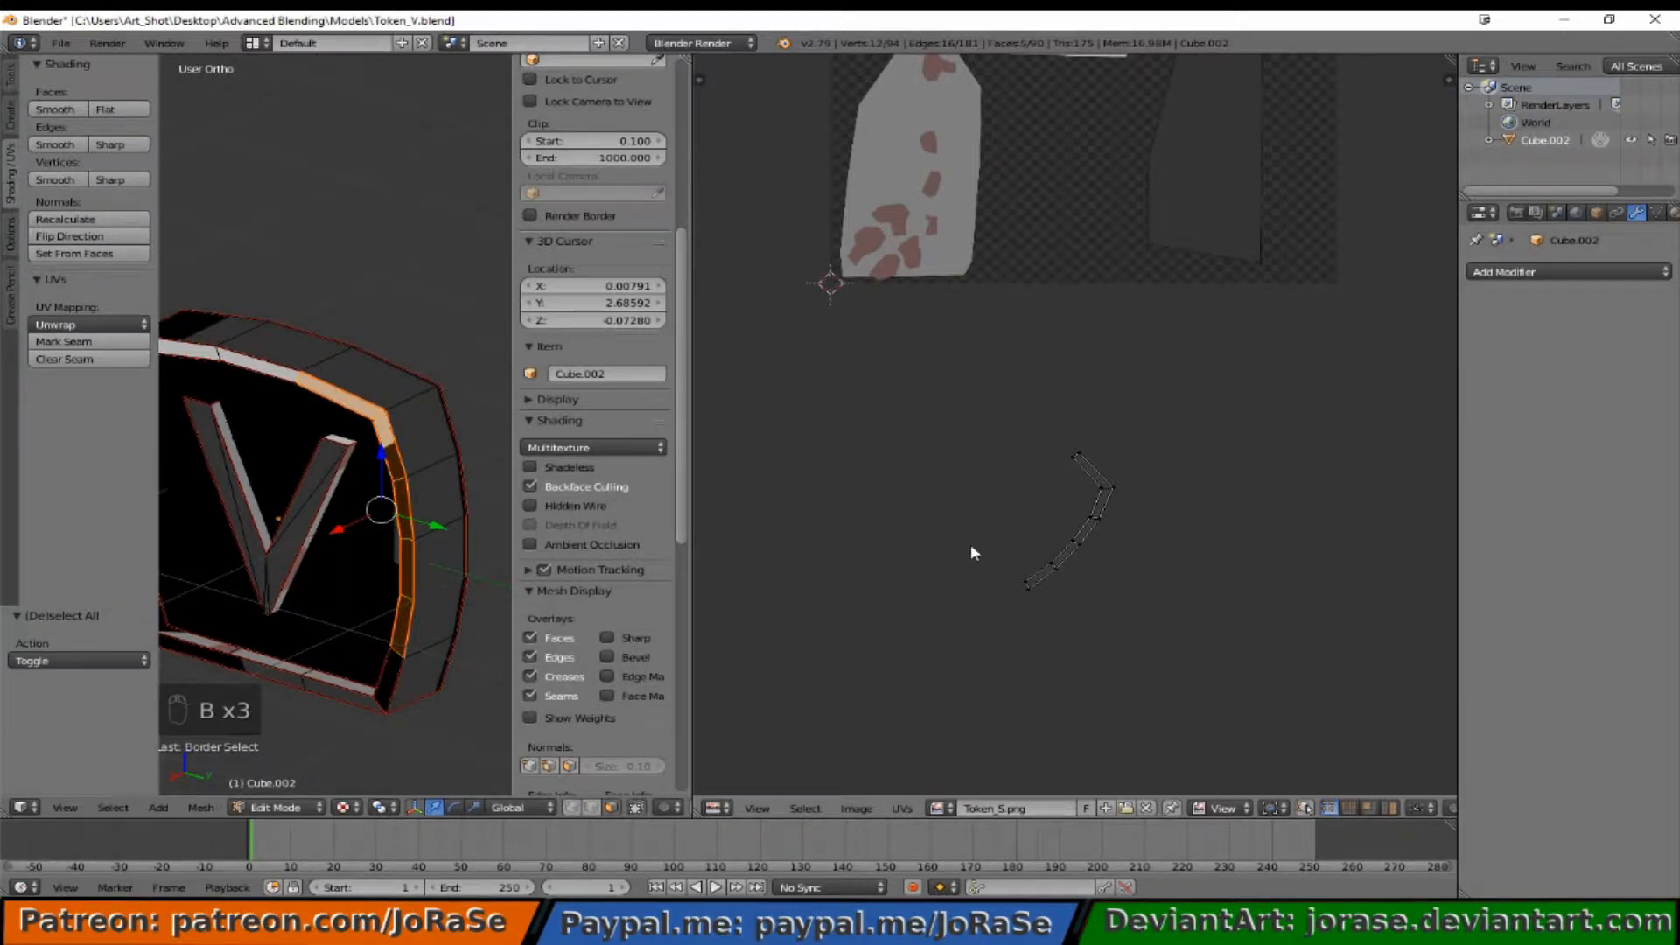
{"action": "mouse_move", "coordinate": [1069, 521]}
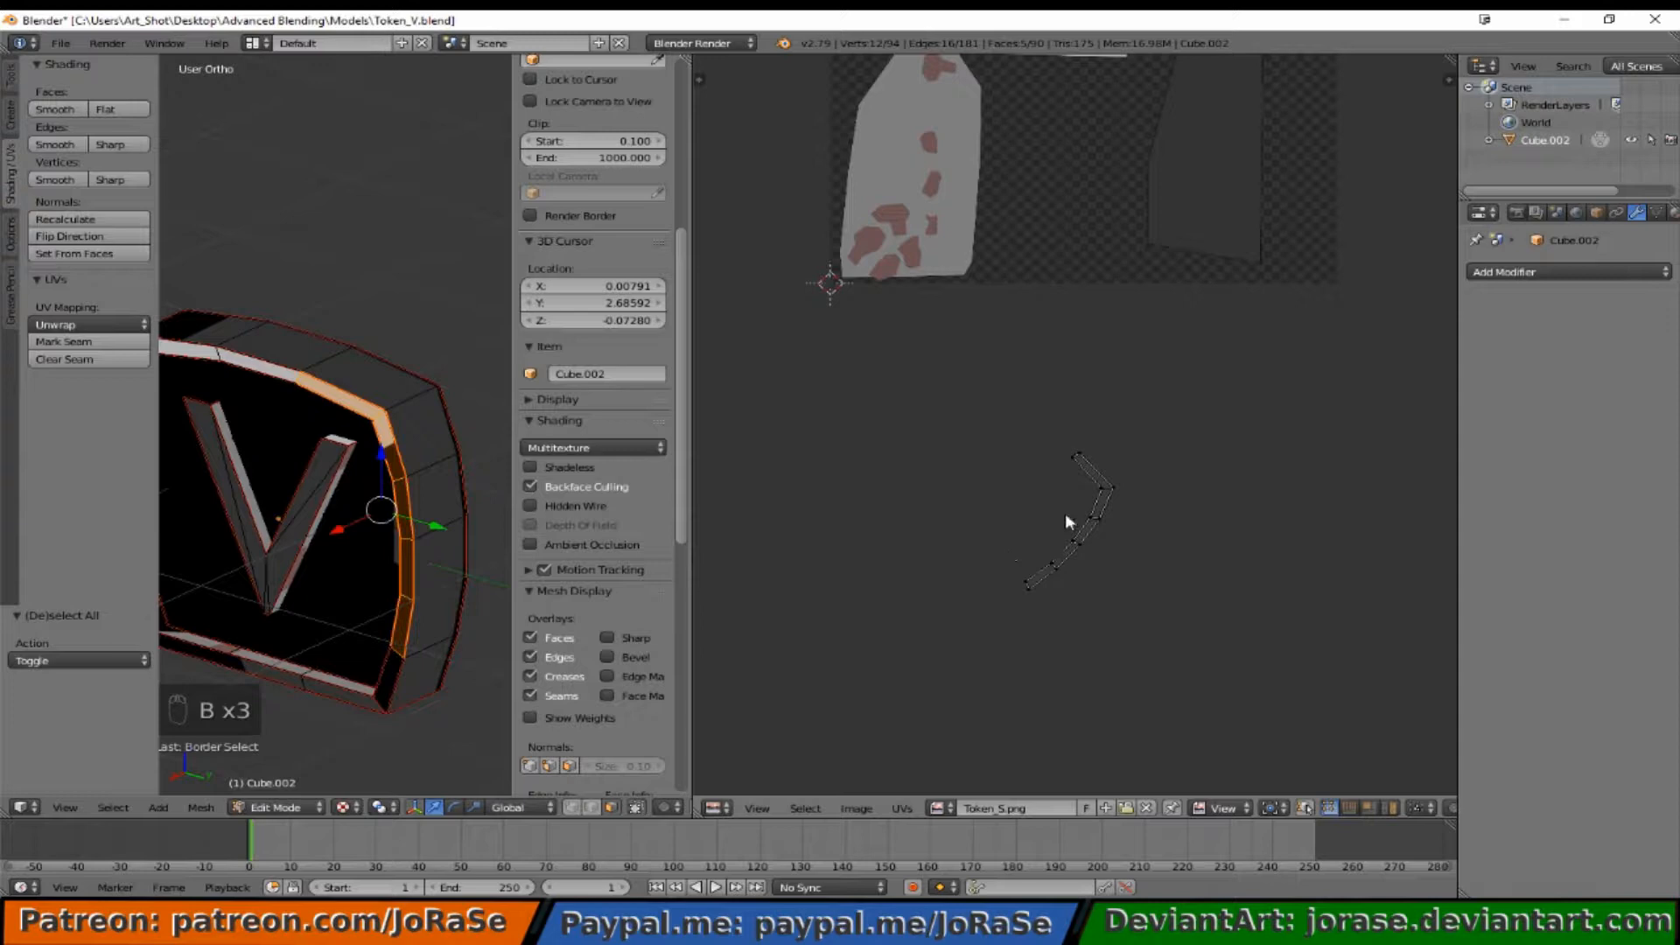
{"action": "mouse_move", "coordinate": [968, 444]}
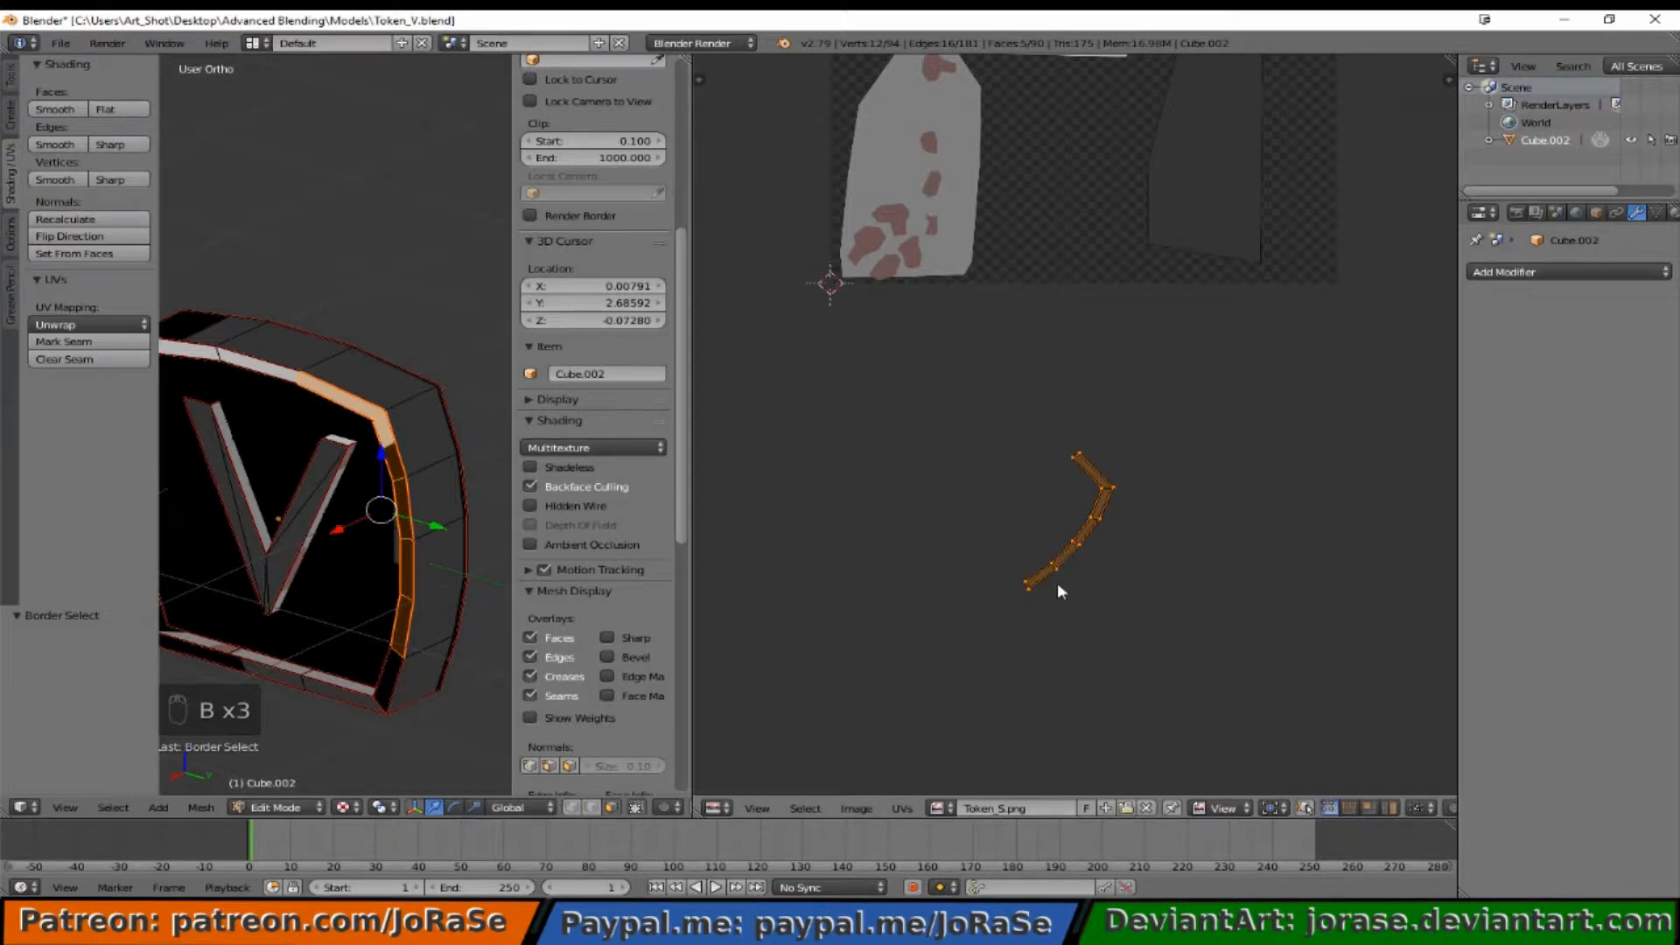
{"action": "mouse_move", "coordinate": [401, 421]}
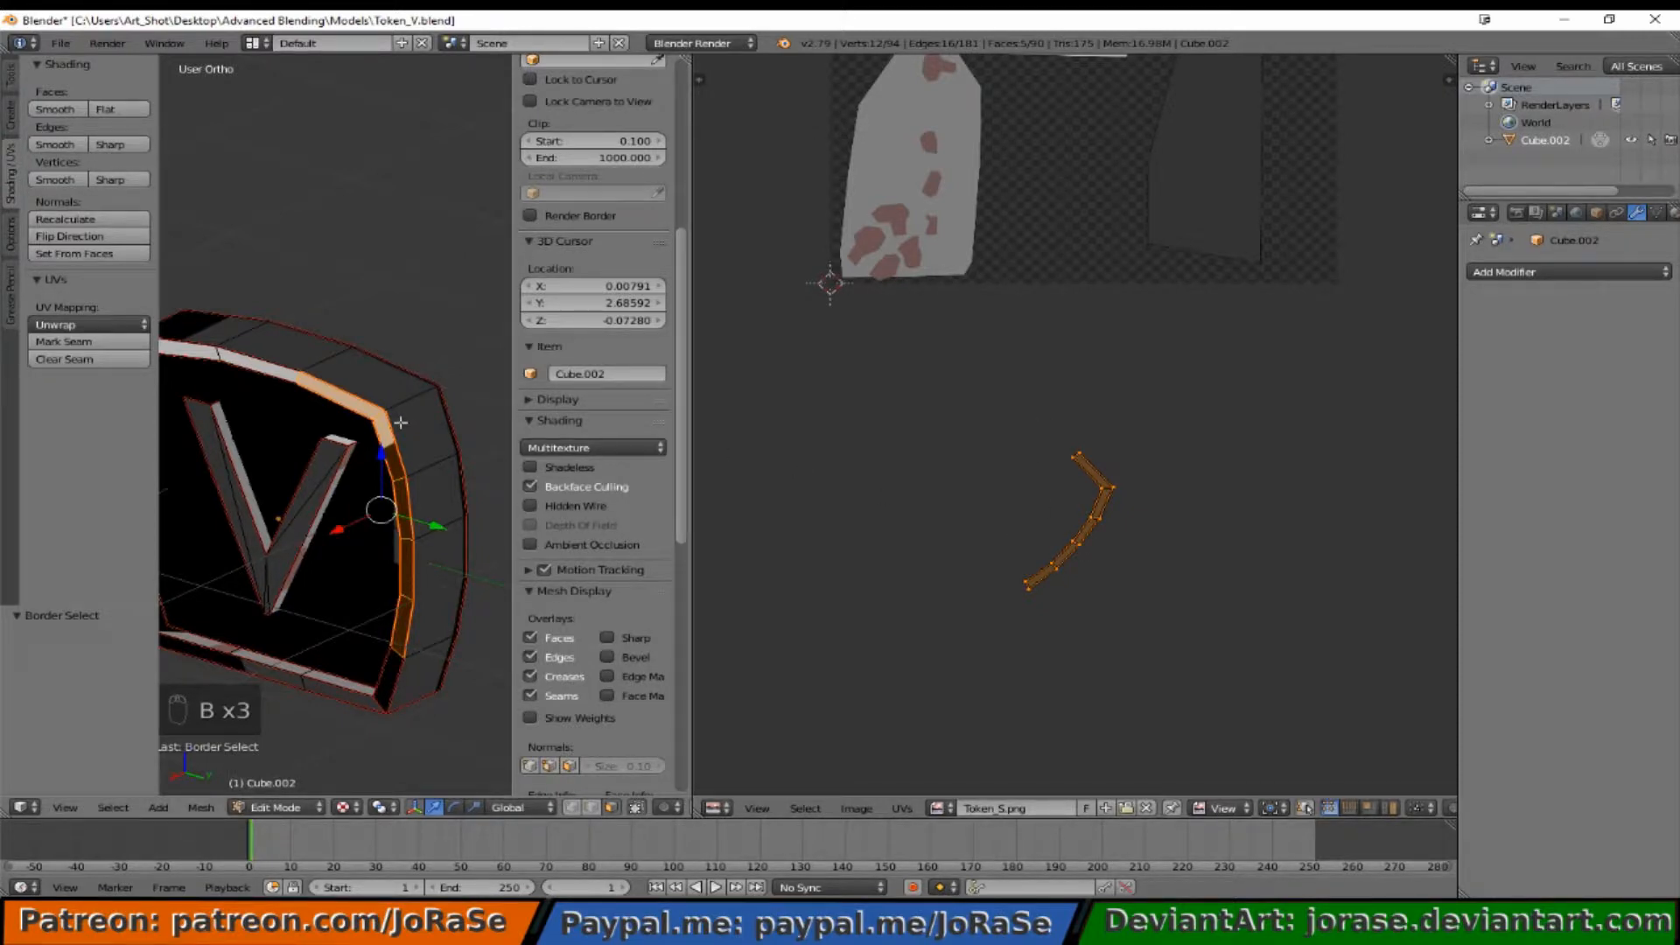
{"action": "key", "text": "a"}
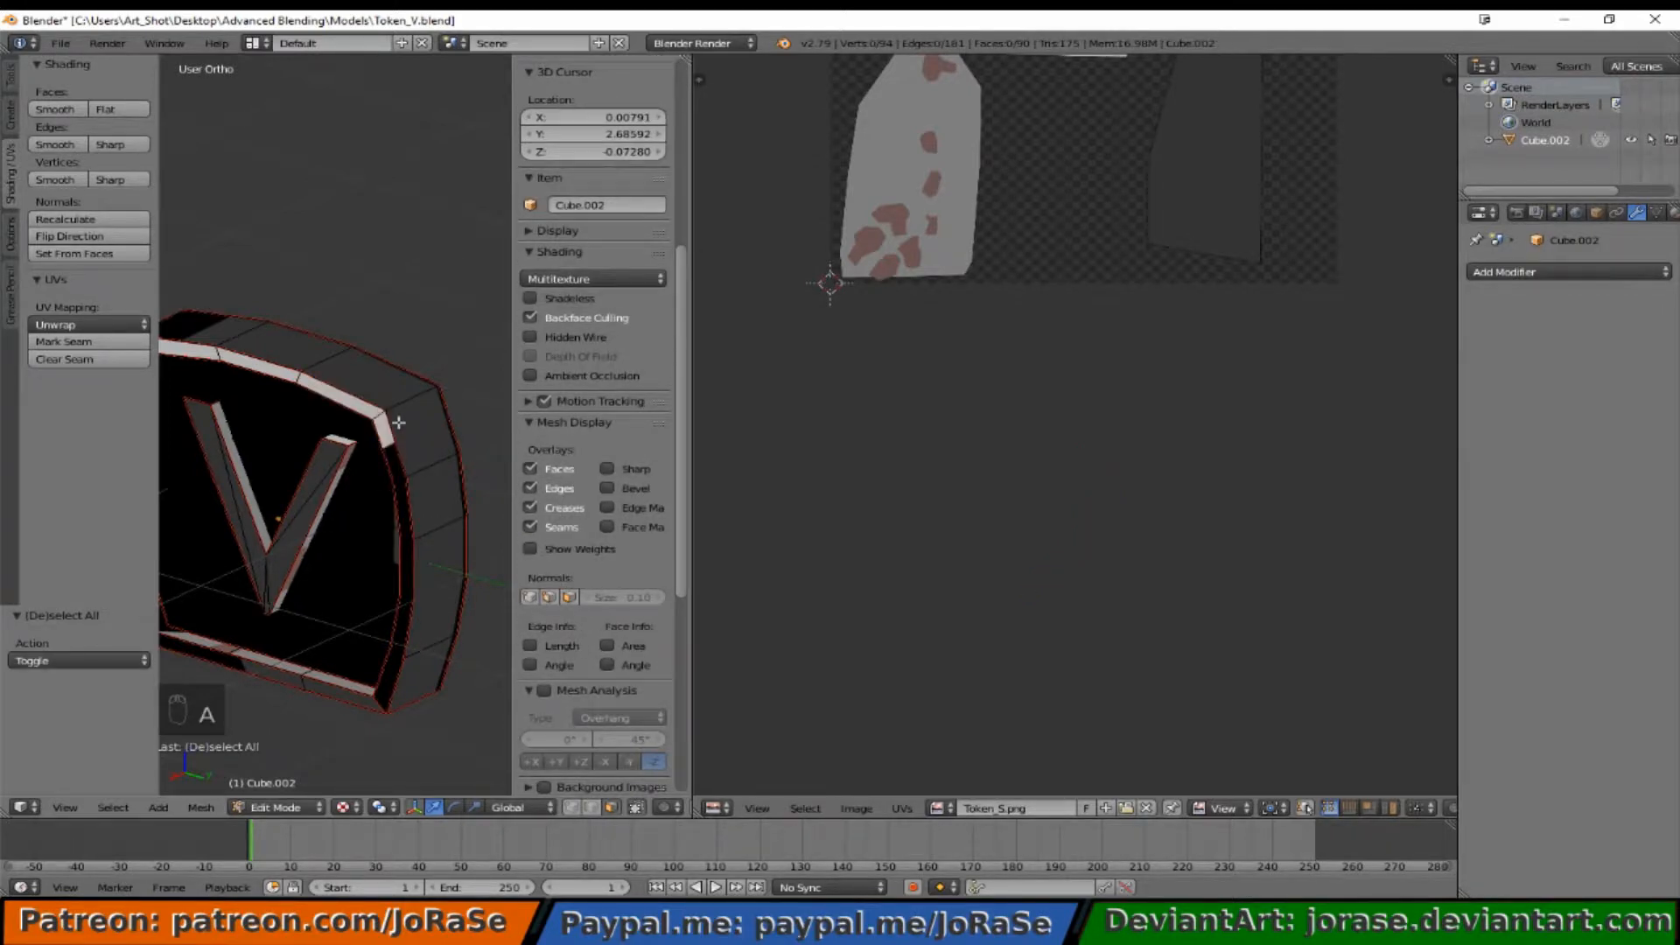
{"action": "key", "text": "a"}
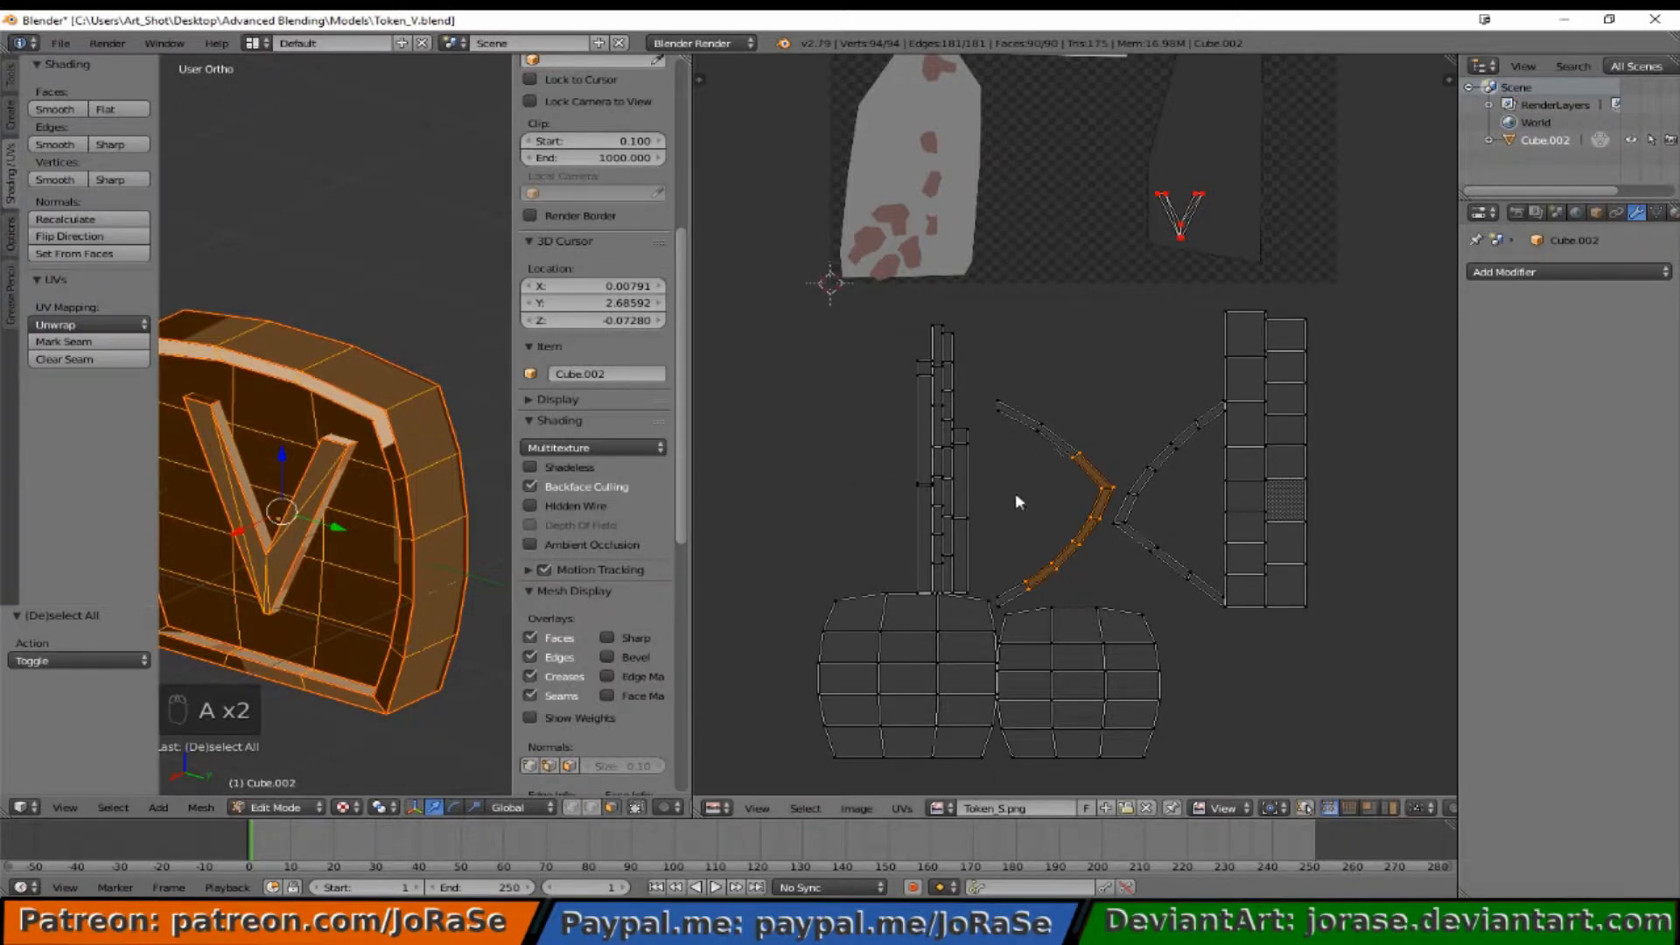
{"action": "mouse_move", "coordinate": [1015, 474]}
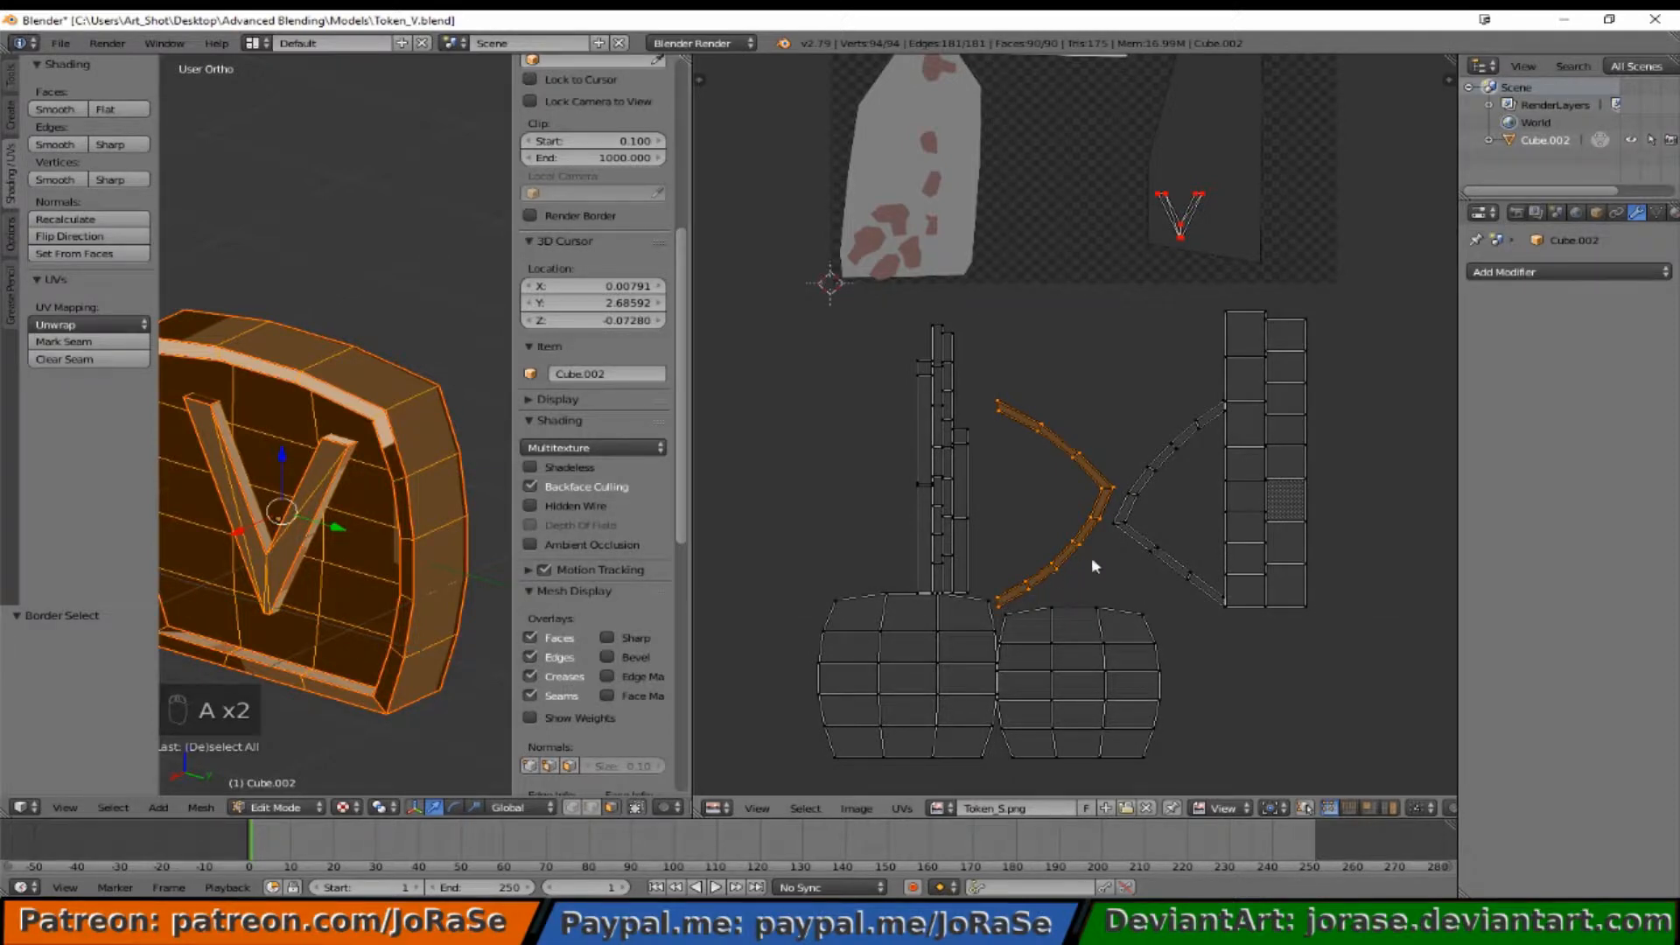
{"action": "mouse_move", "coordinate": [1141, 436]}
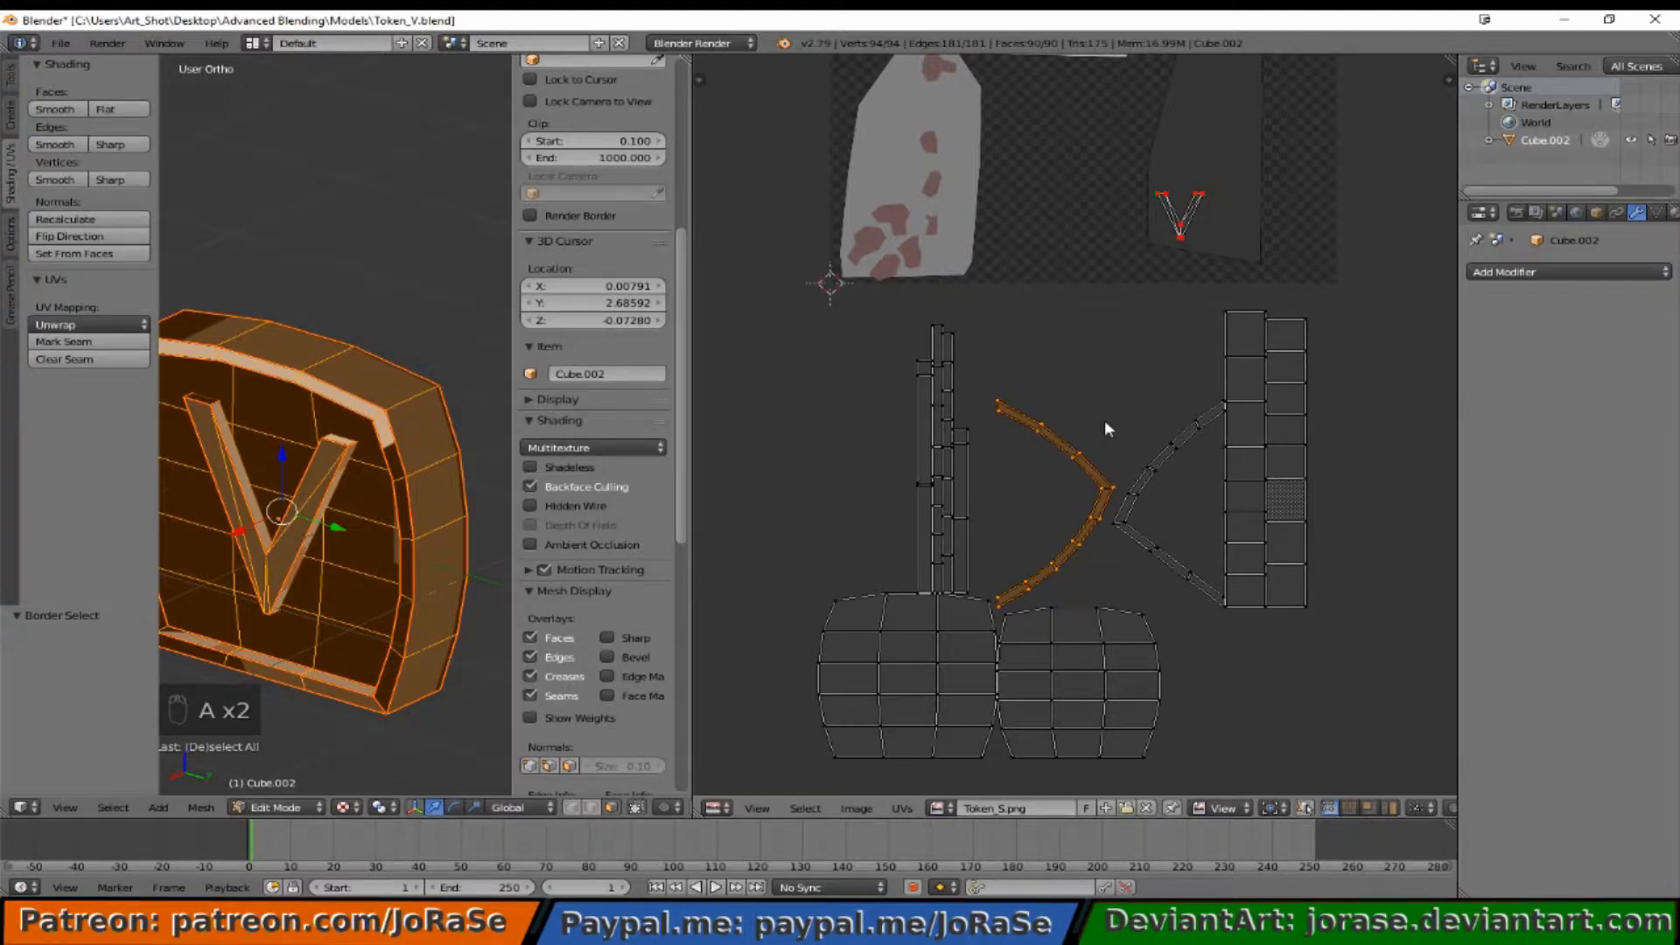
{"action": "mouse_move", "coordinate": [1077, 475]}
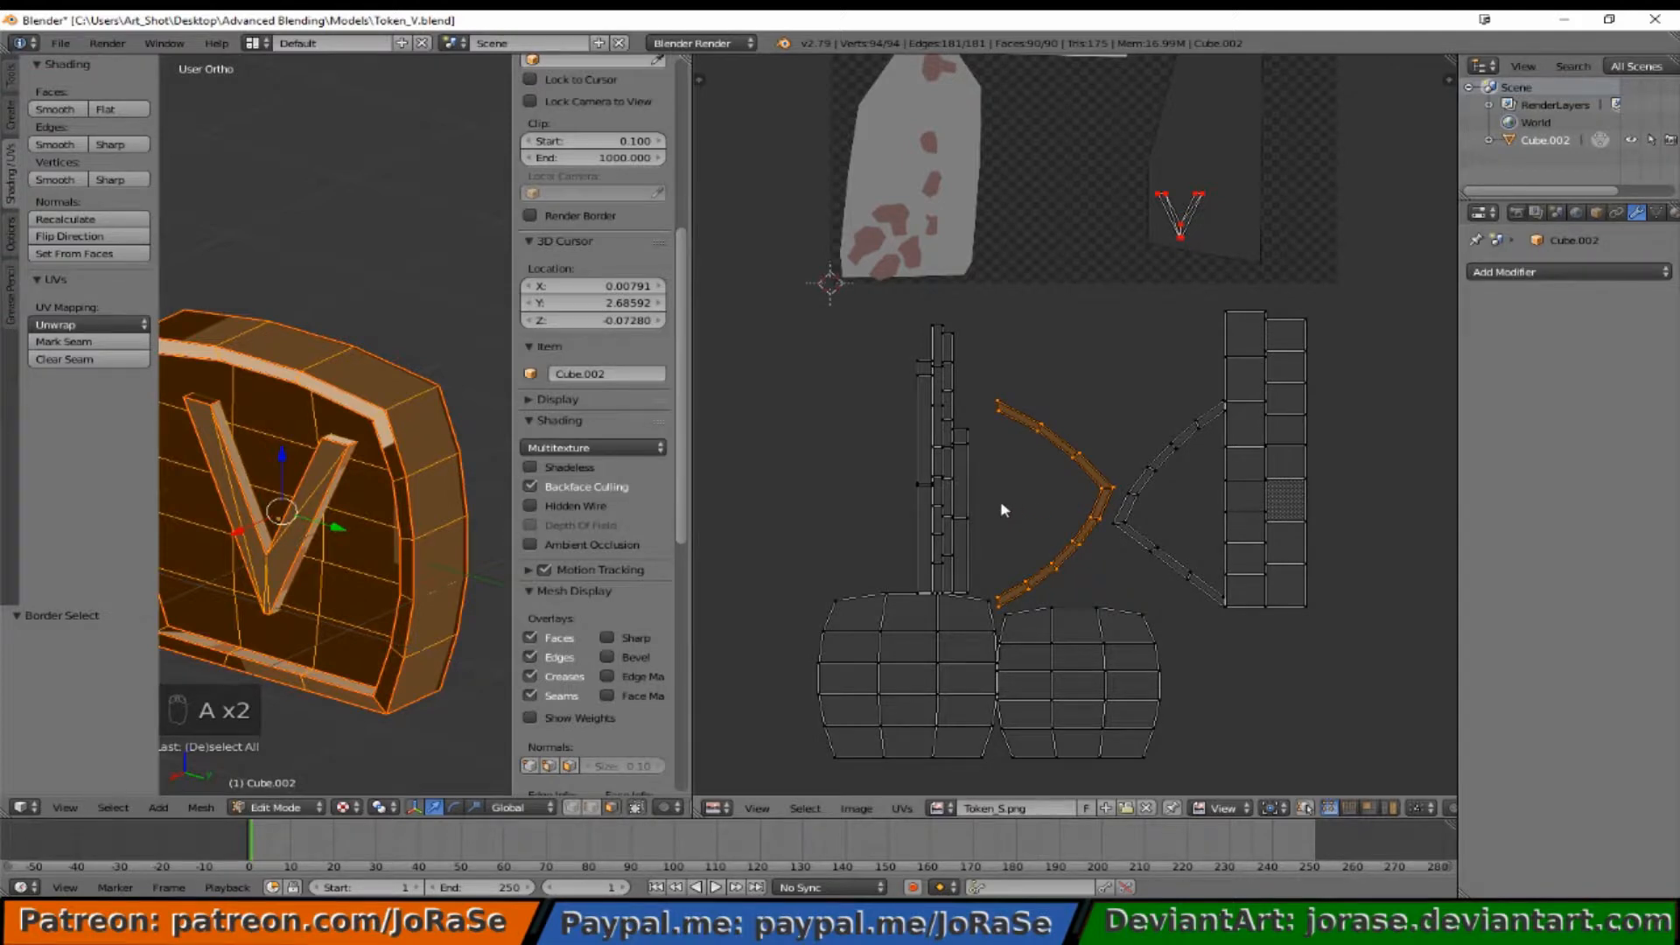
Step: Mirror the curved strip island across X, then begin a second mirror along Y
{"action": "key", "text": "ctrl+m"}
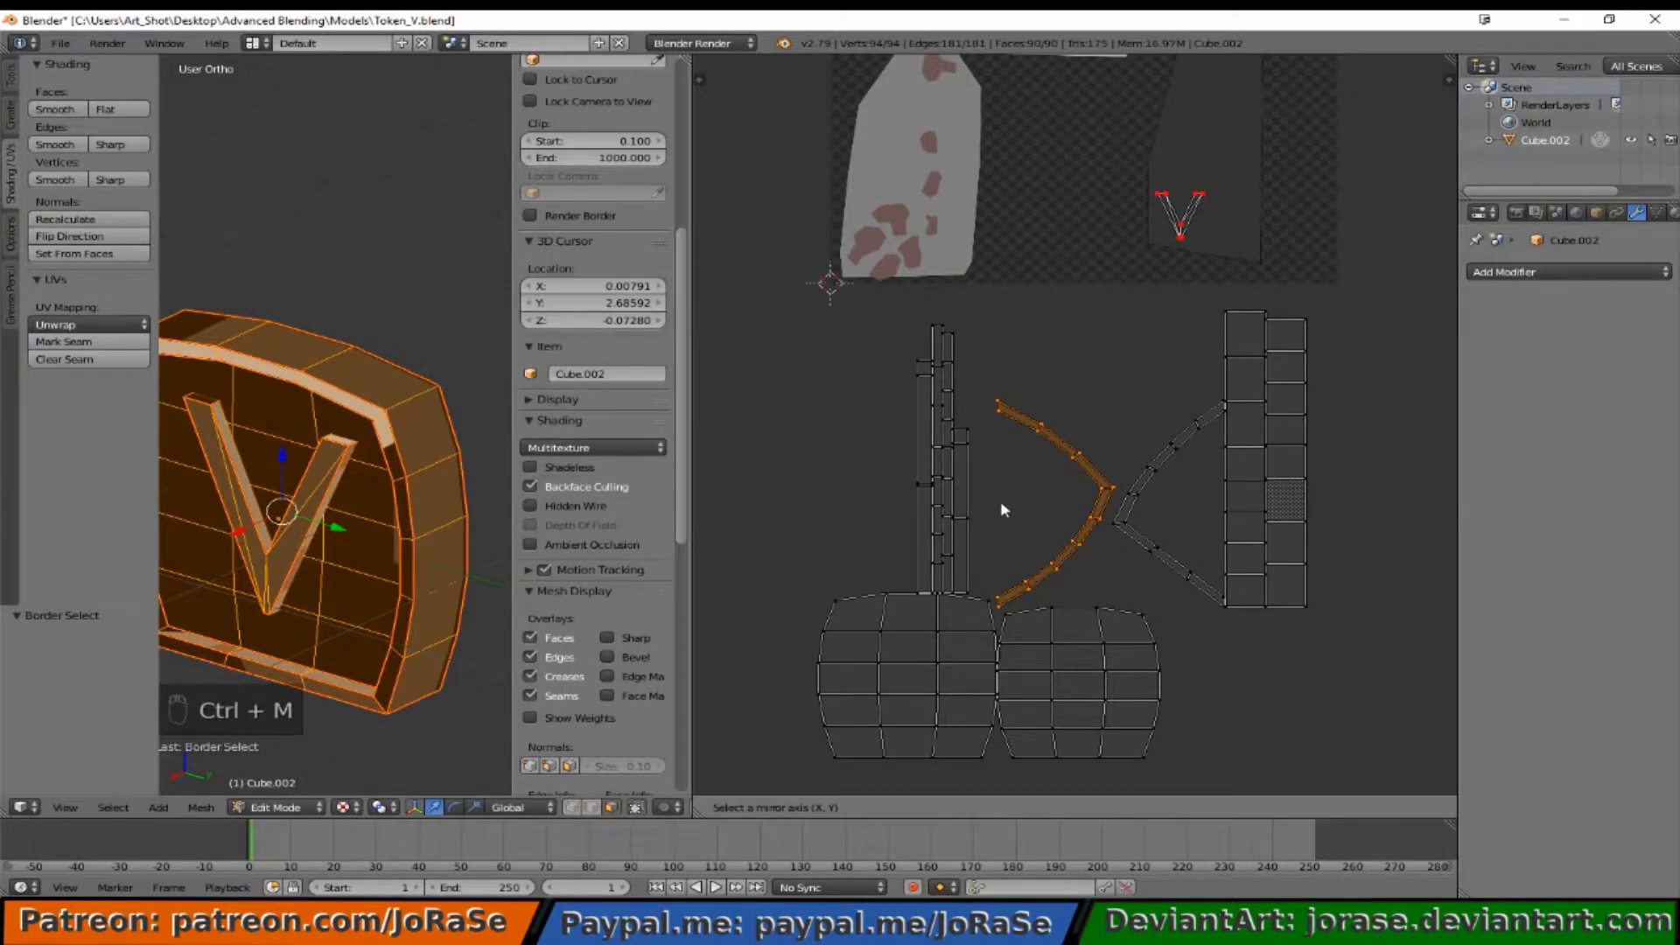
{"action": "key", "text": "x"}
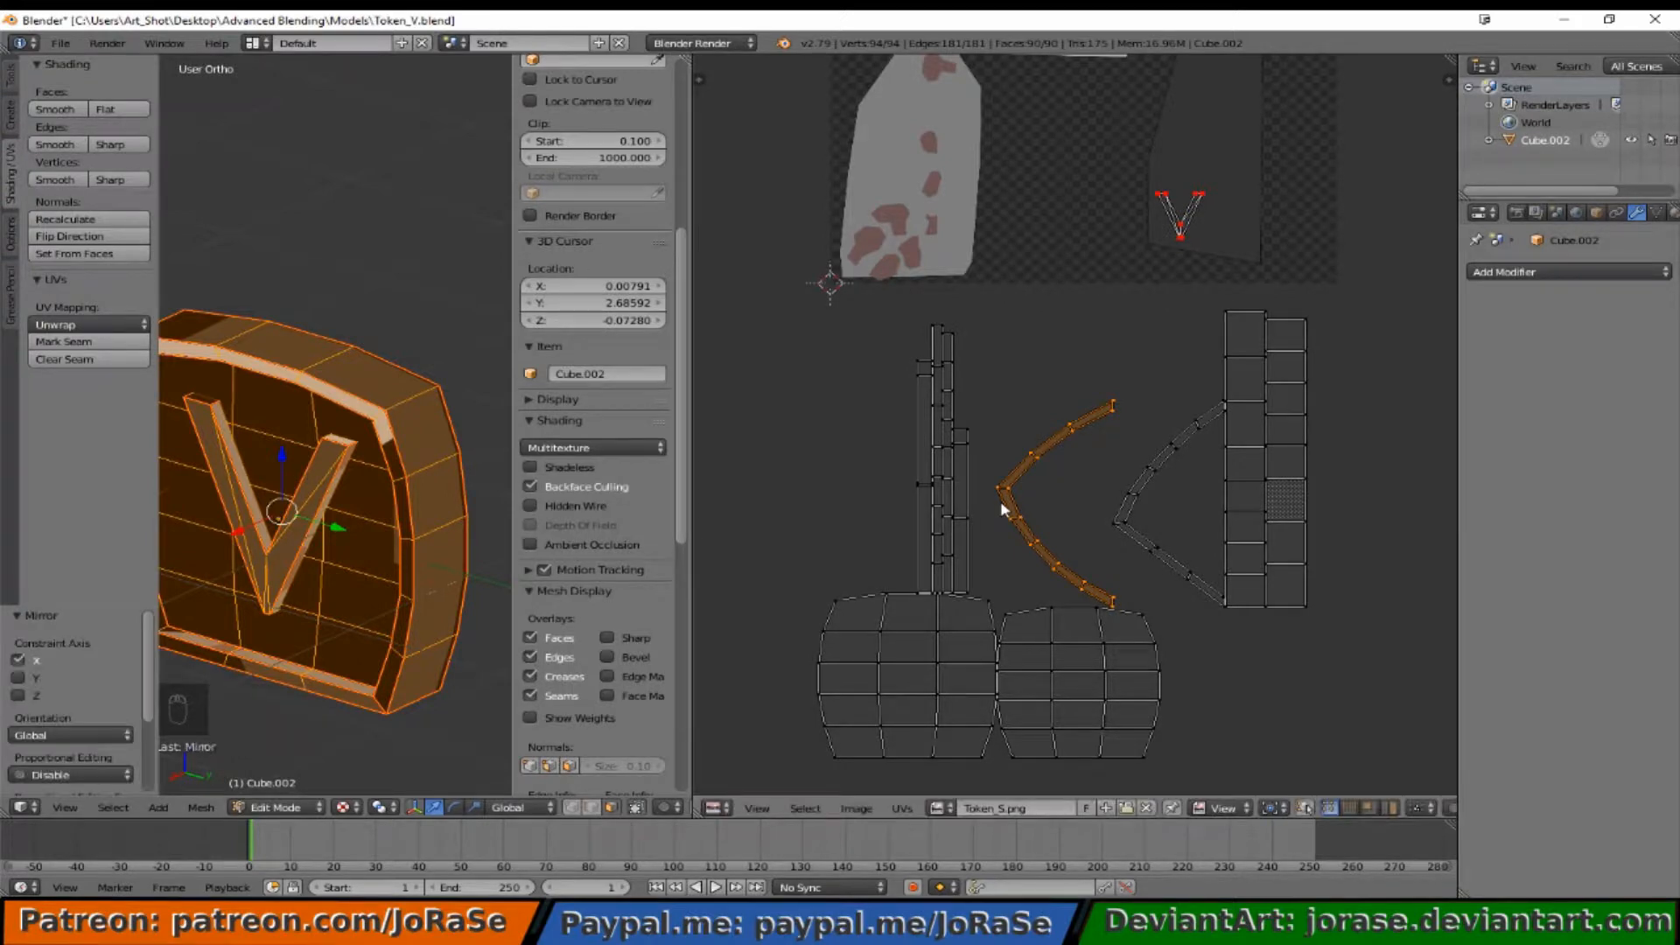
{"action": "key", "text": "ctrl+m"}
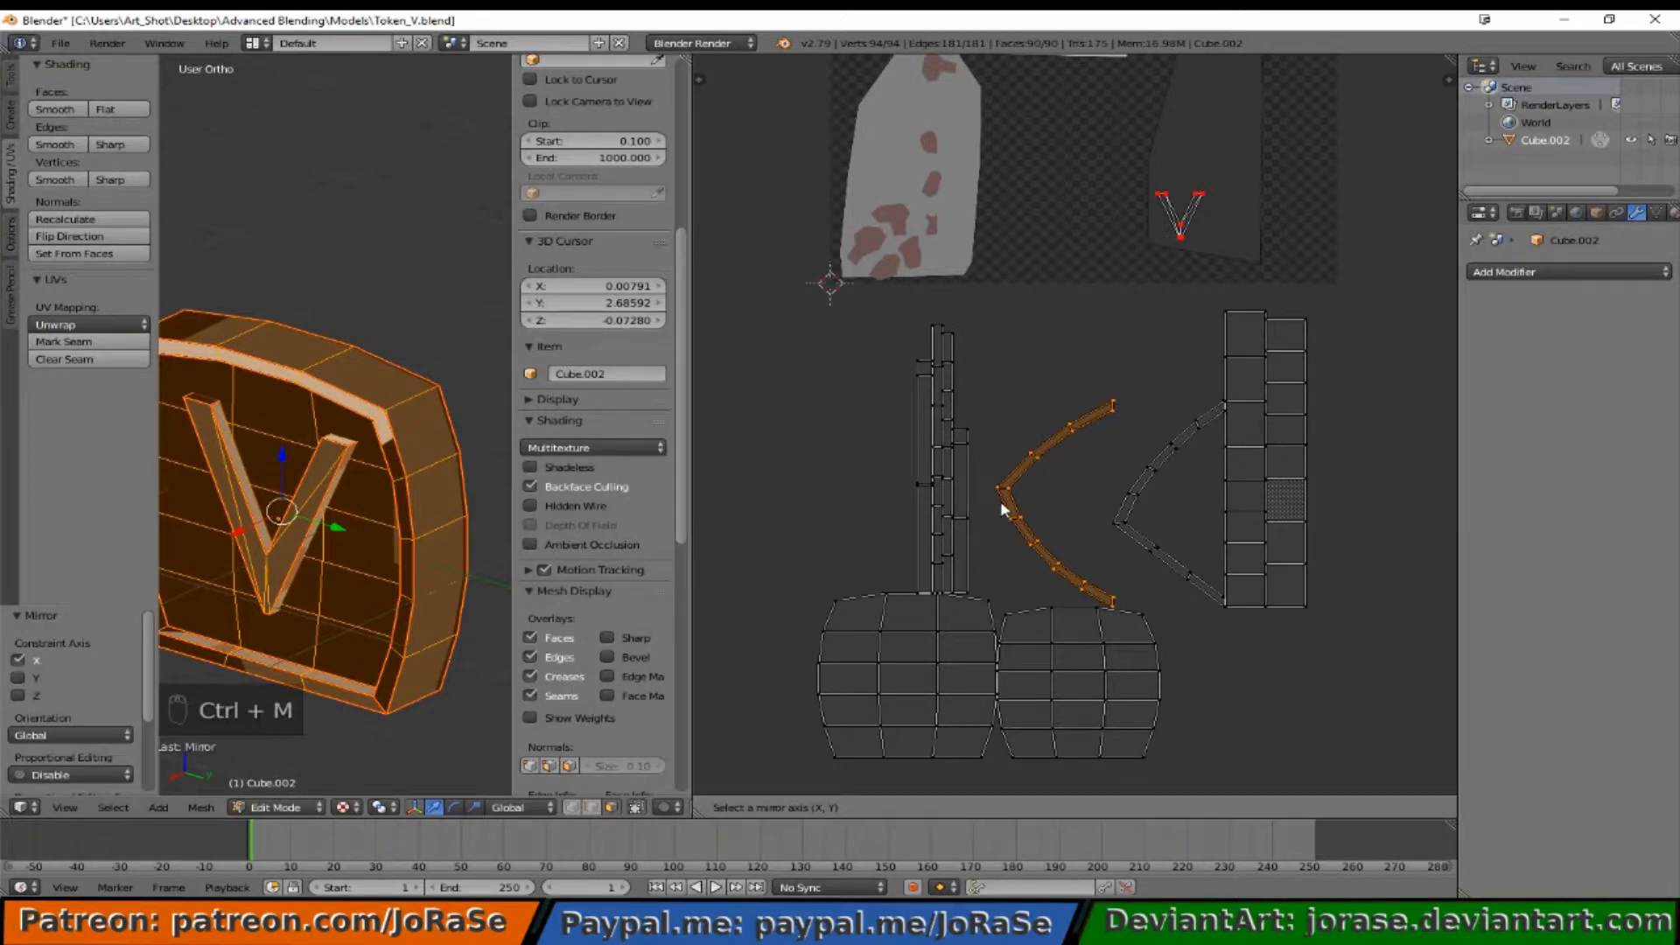
{"action": "key", "text": "y"}
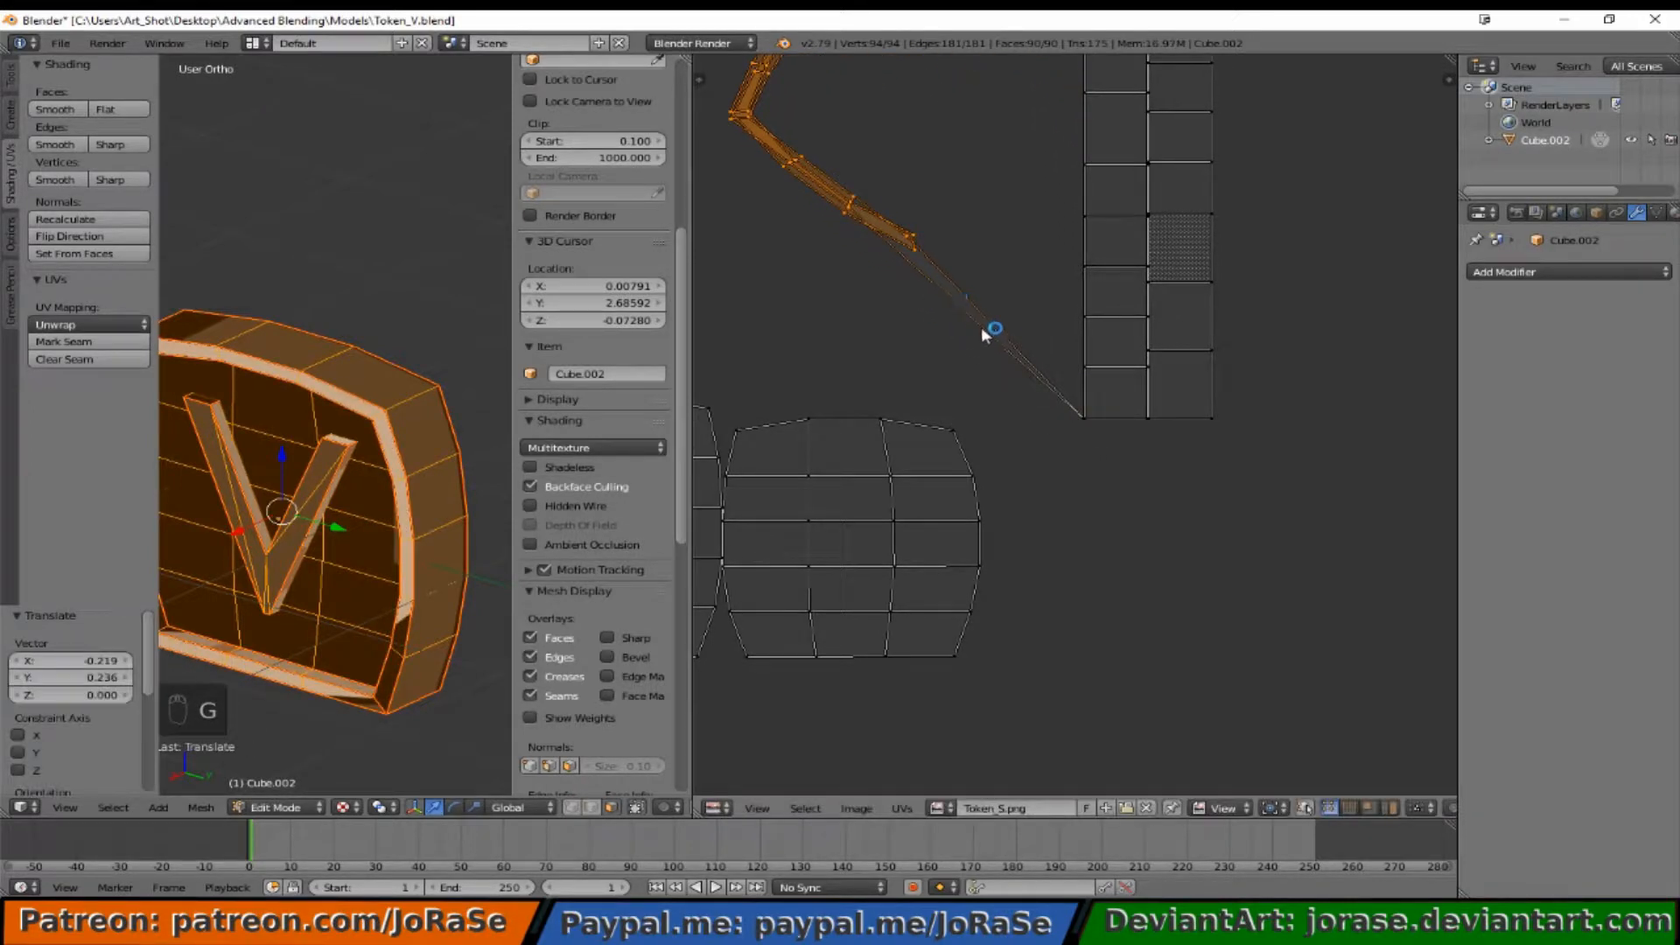
{"action": "mouse_move", "coordinate": [1074, 436]}
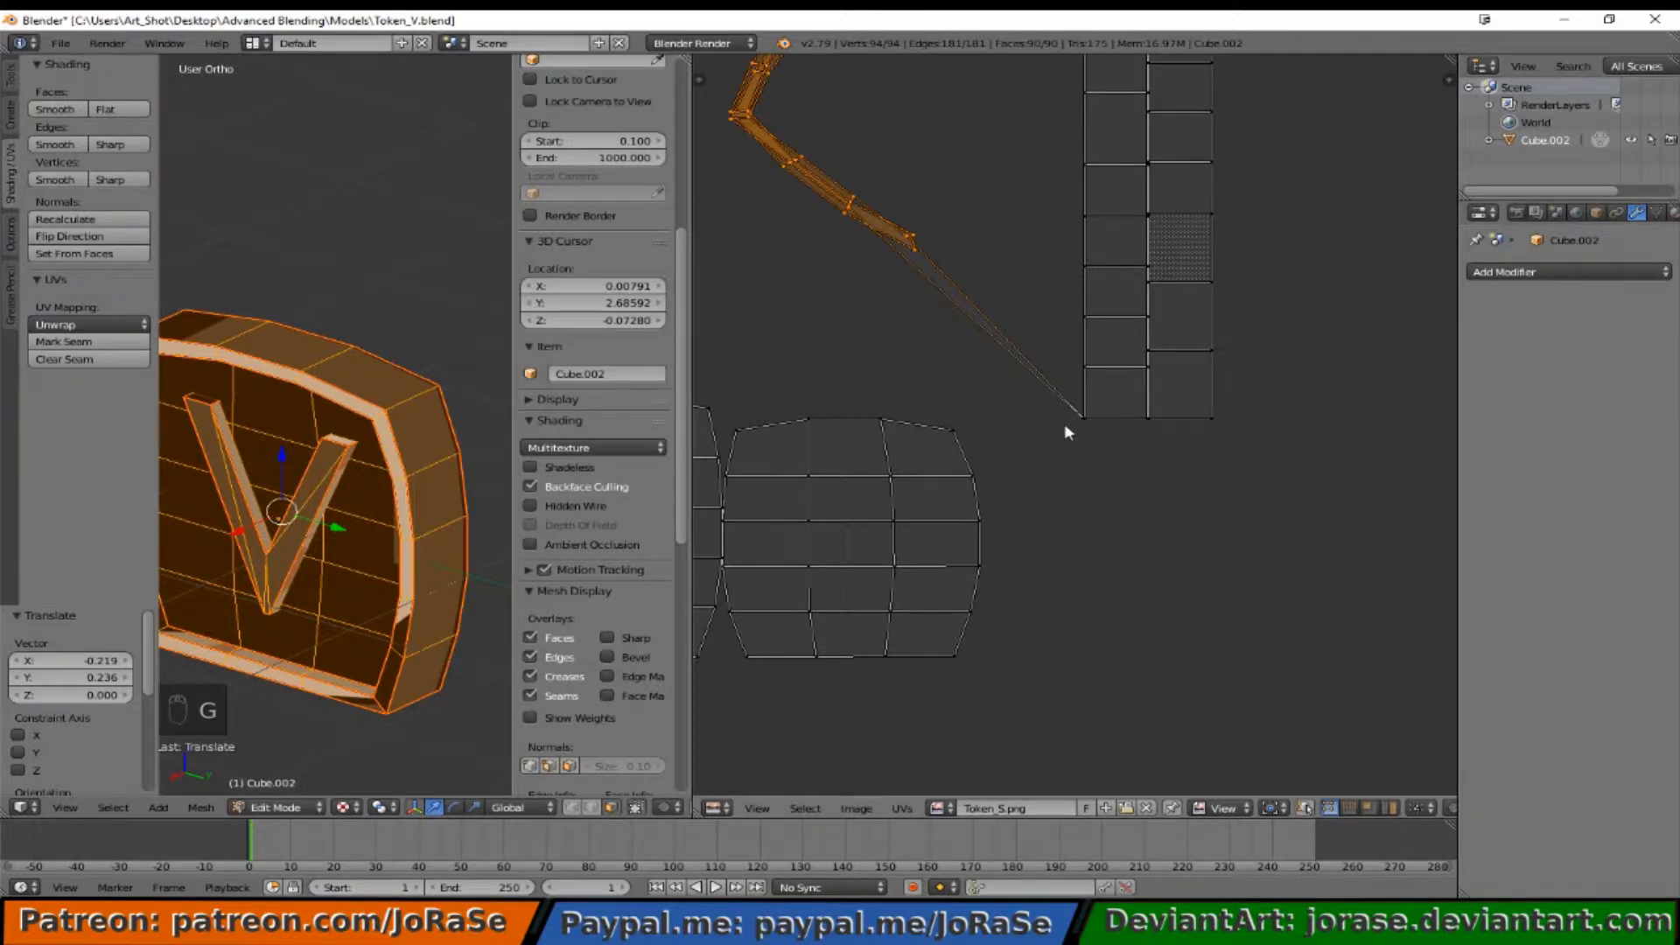
{"action": "mouse_move", "coordinate": [1048, 429]}
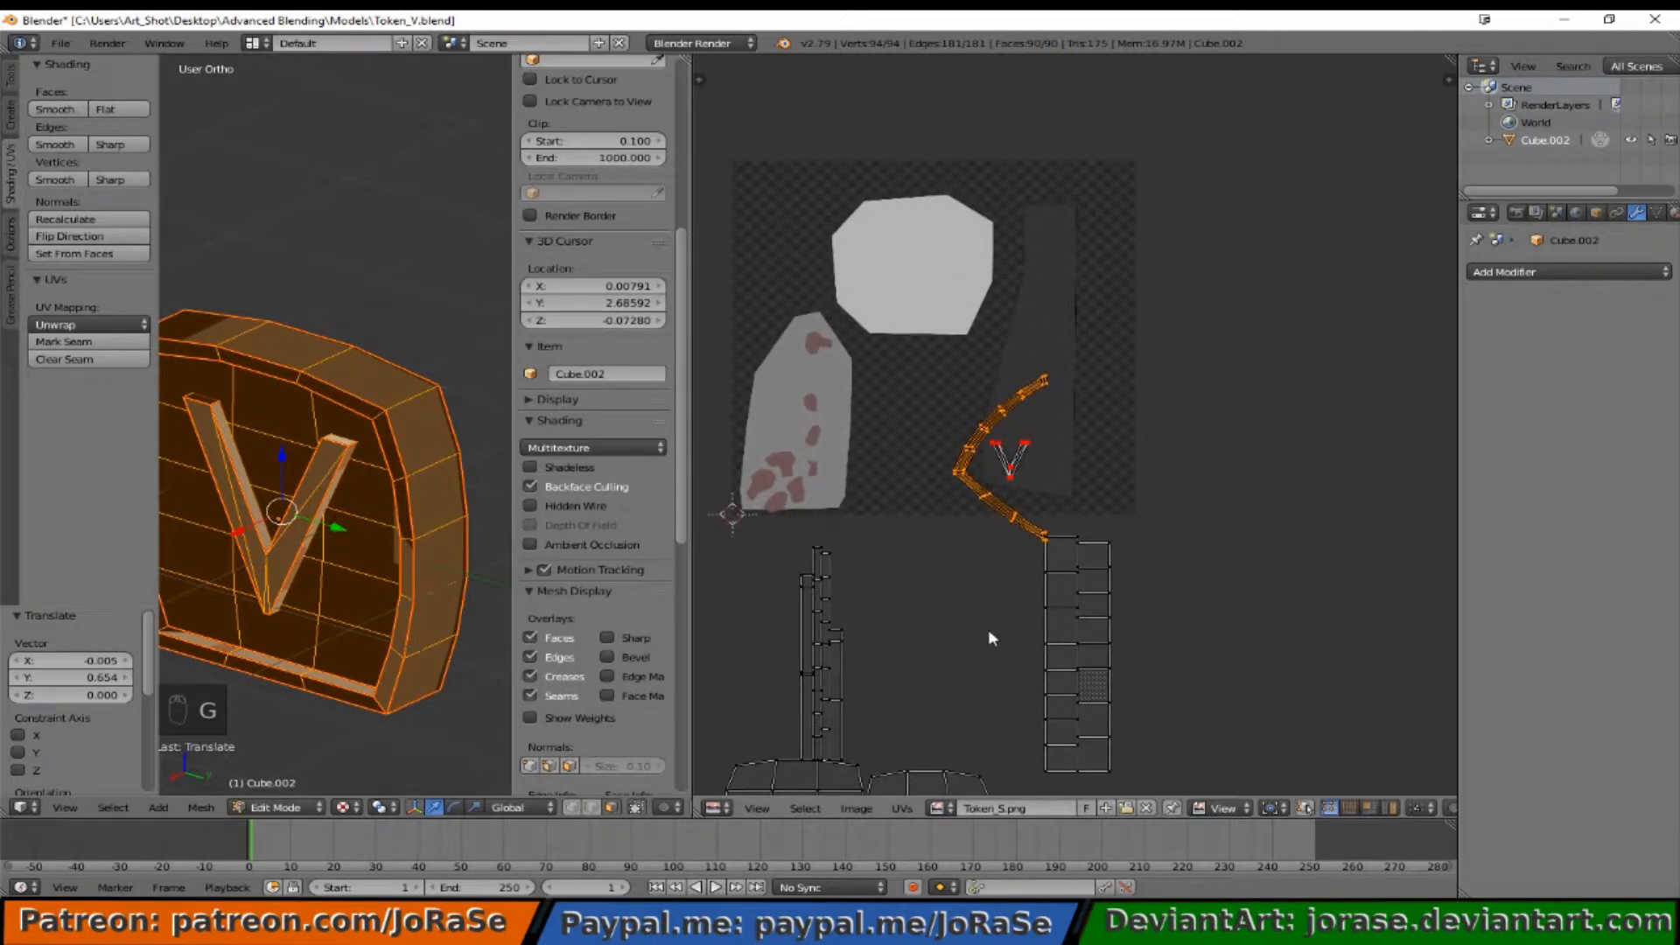
Step: Scale the strip into the dark grey band, pin it, deselect, and switch to Object Mode
{"action": "key", "text": "s"}
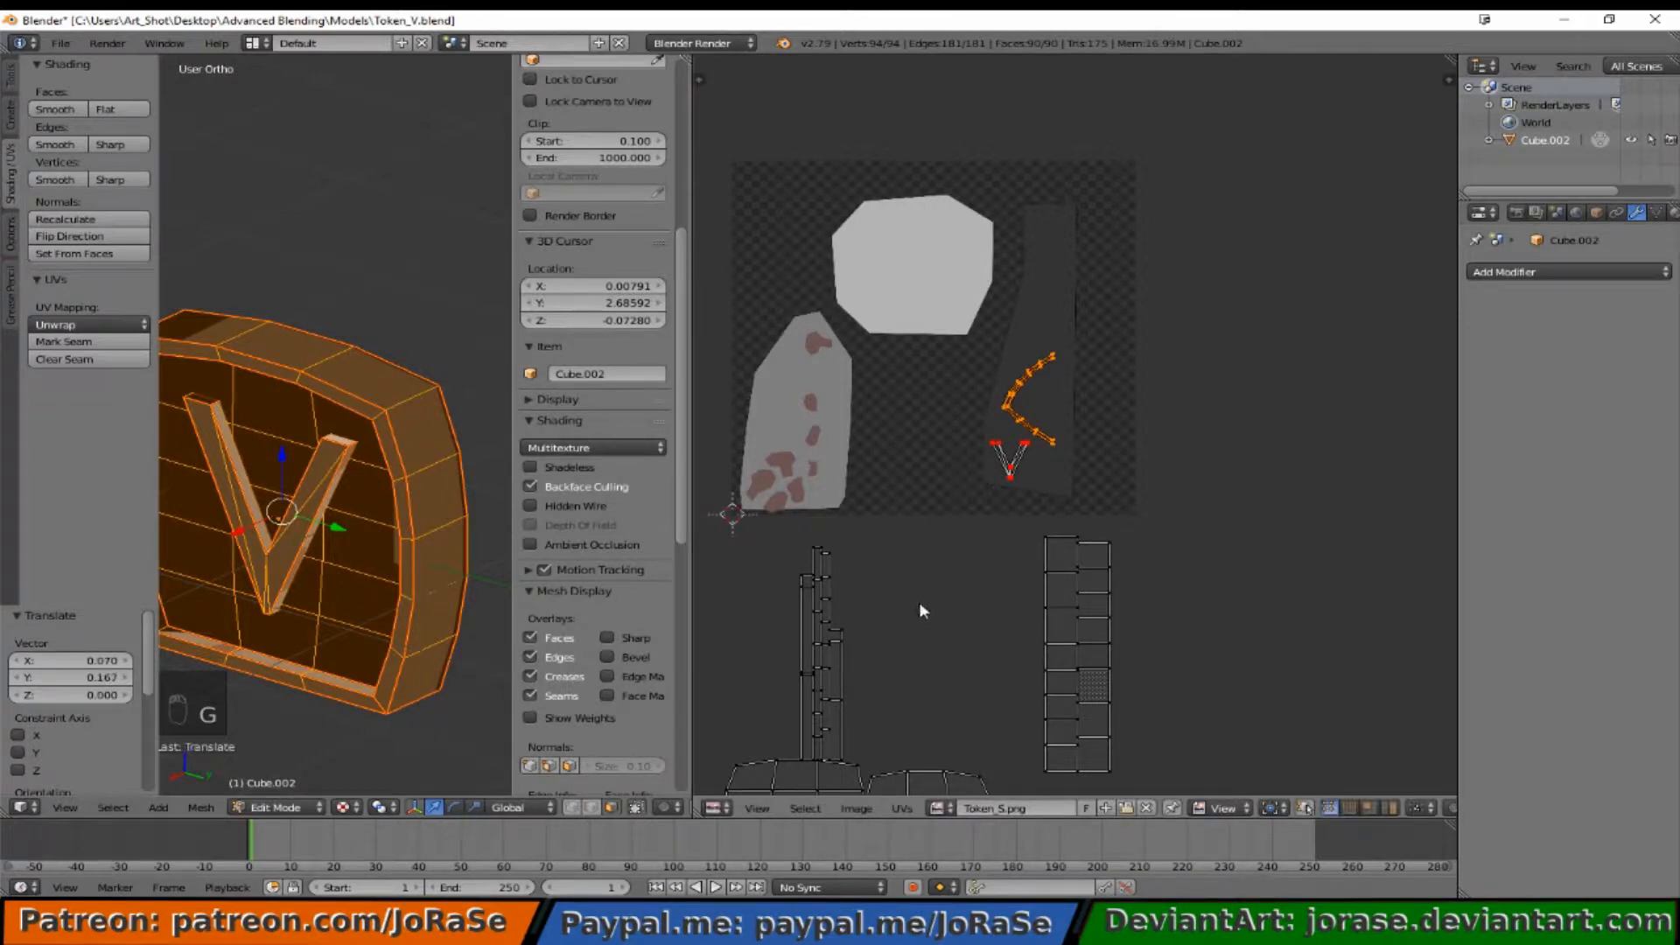
{"action": "key", "text": "p"}
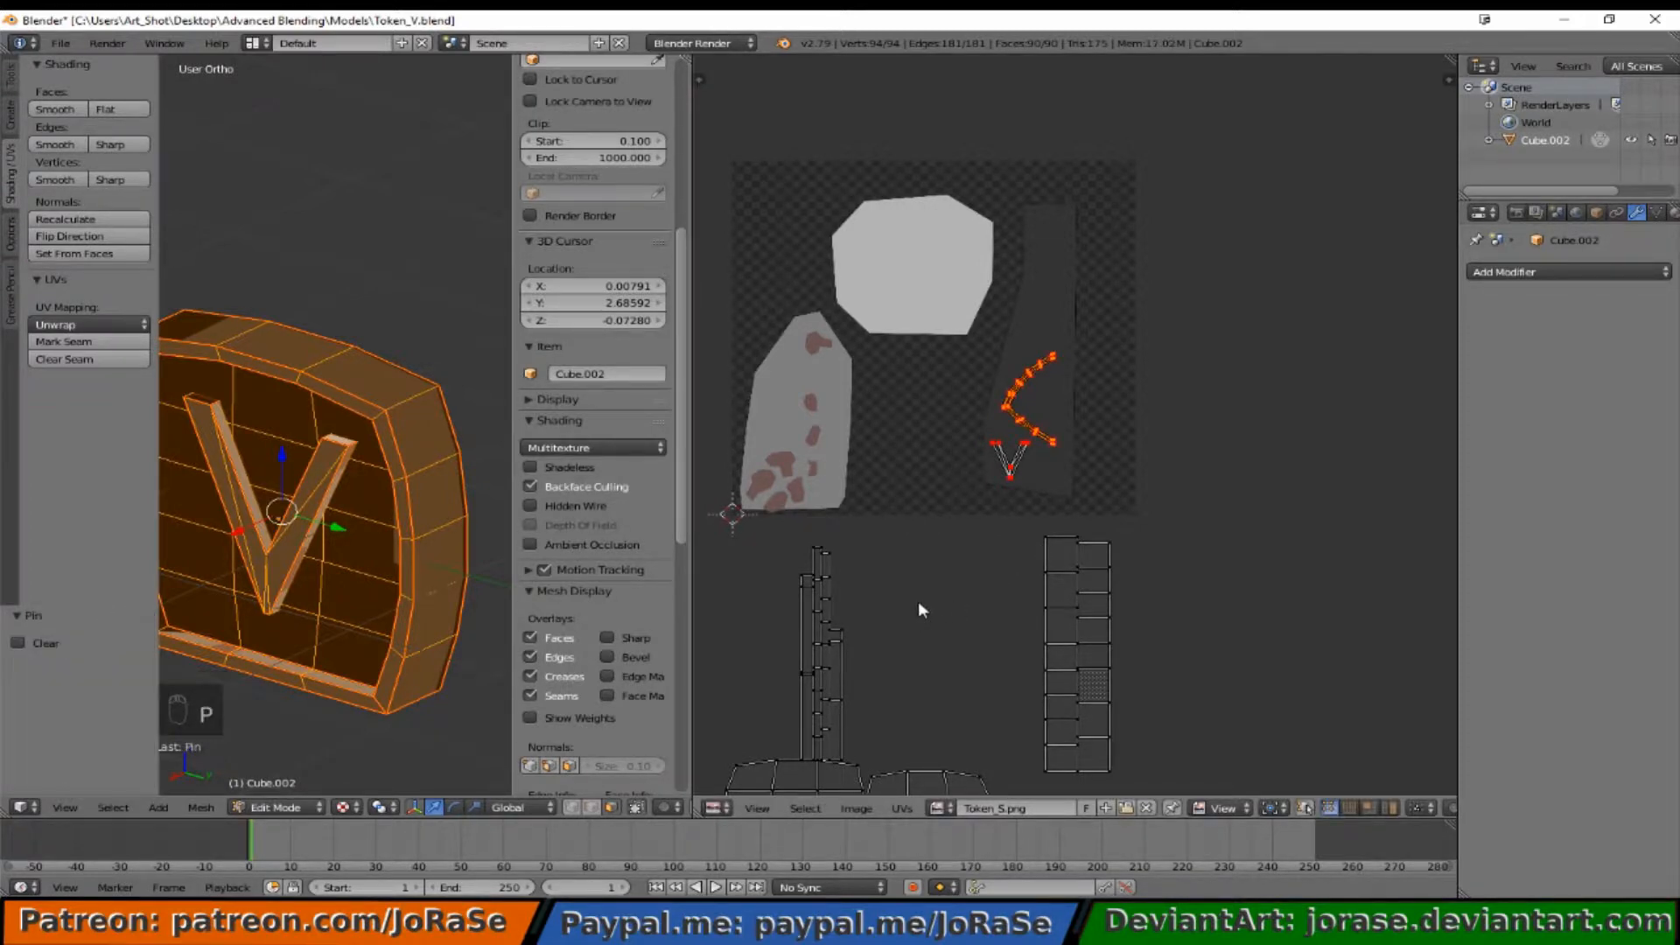
{"action": "key", "text": "a"}
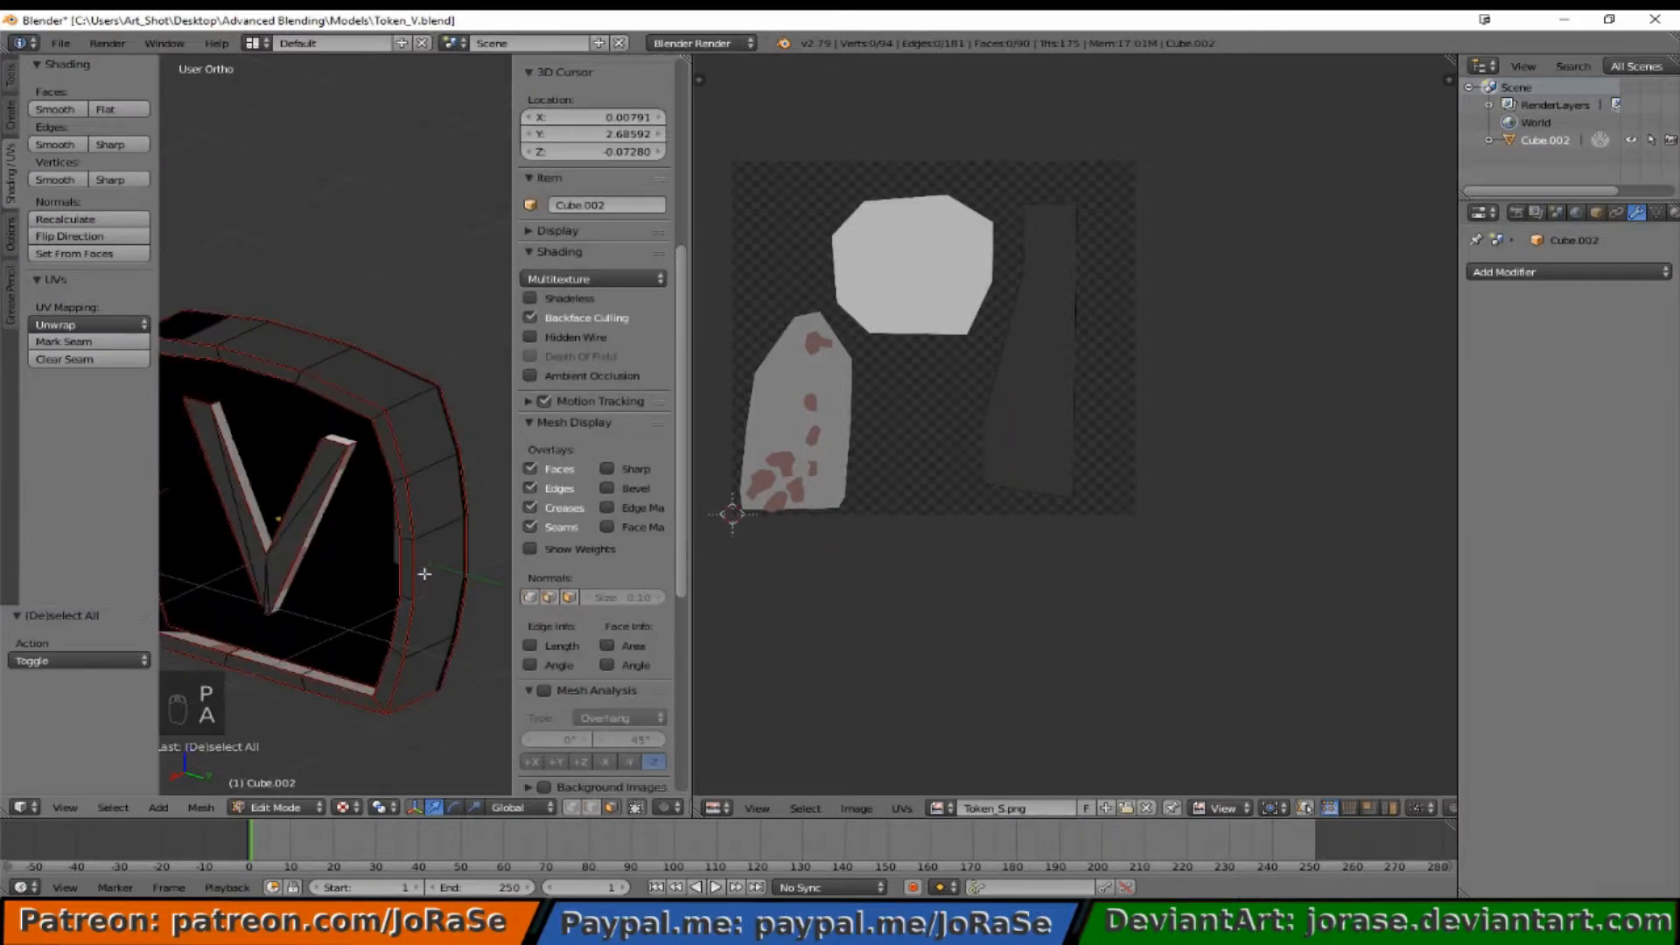
{"action": "key", "text": "Tab"}
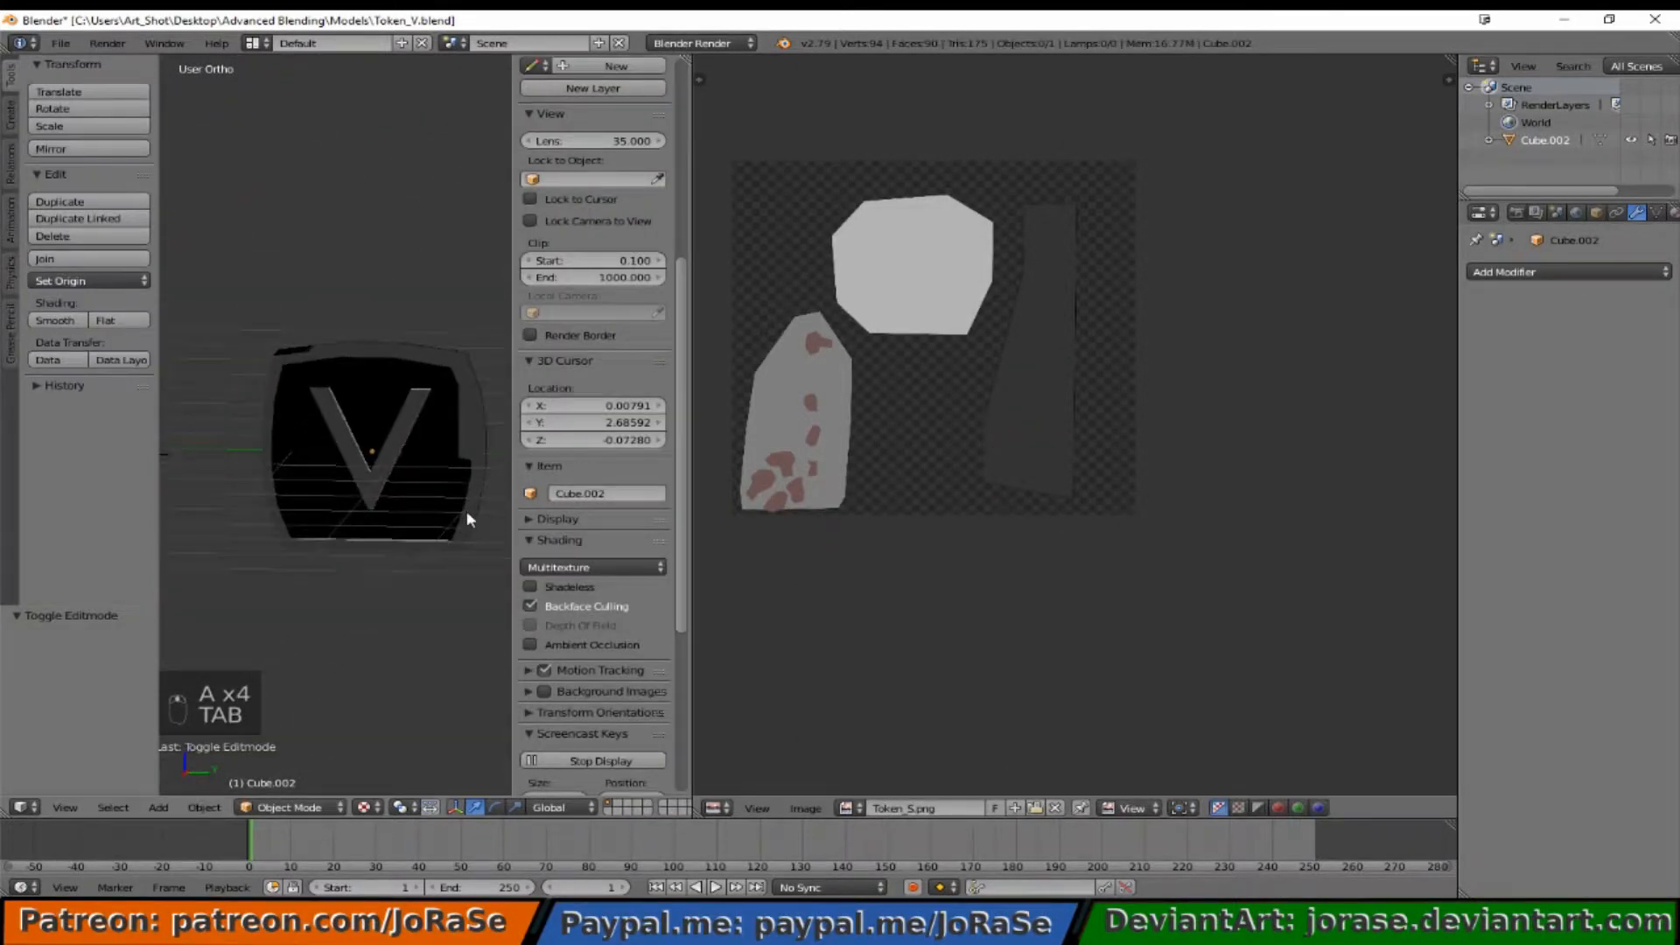
{"action": "mouse_move", "coordinate": [356, 601]}
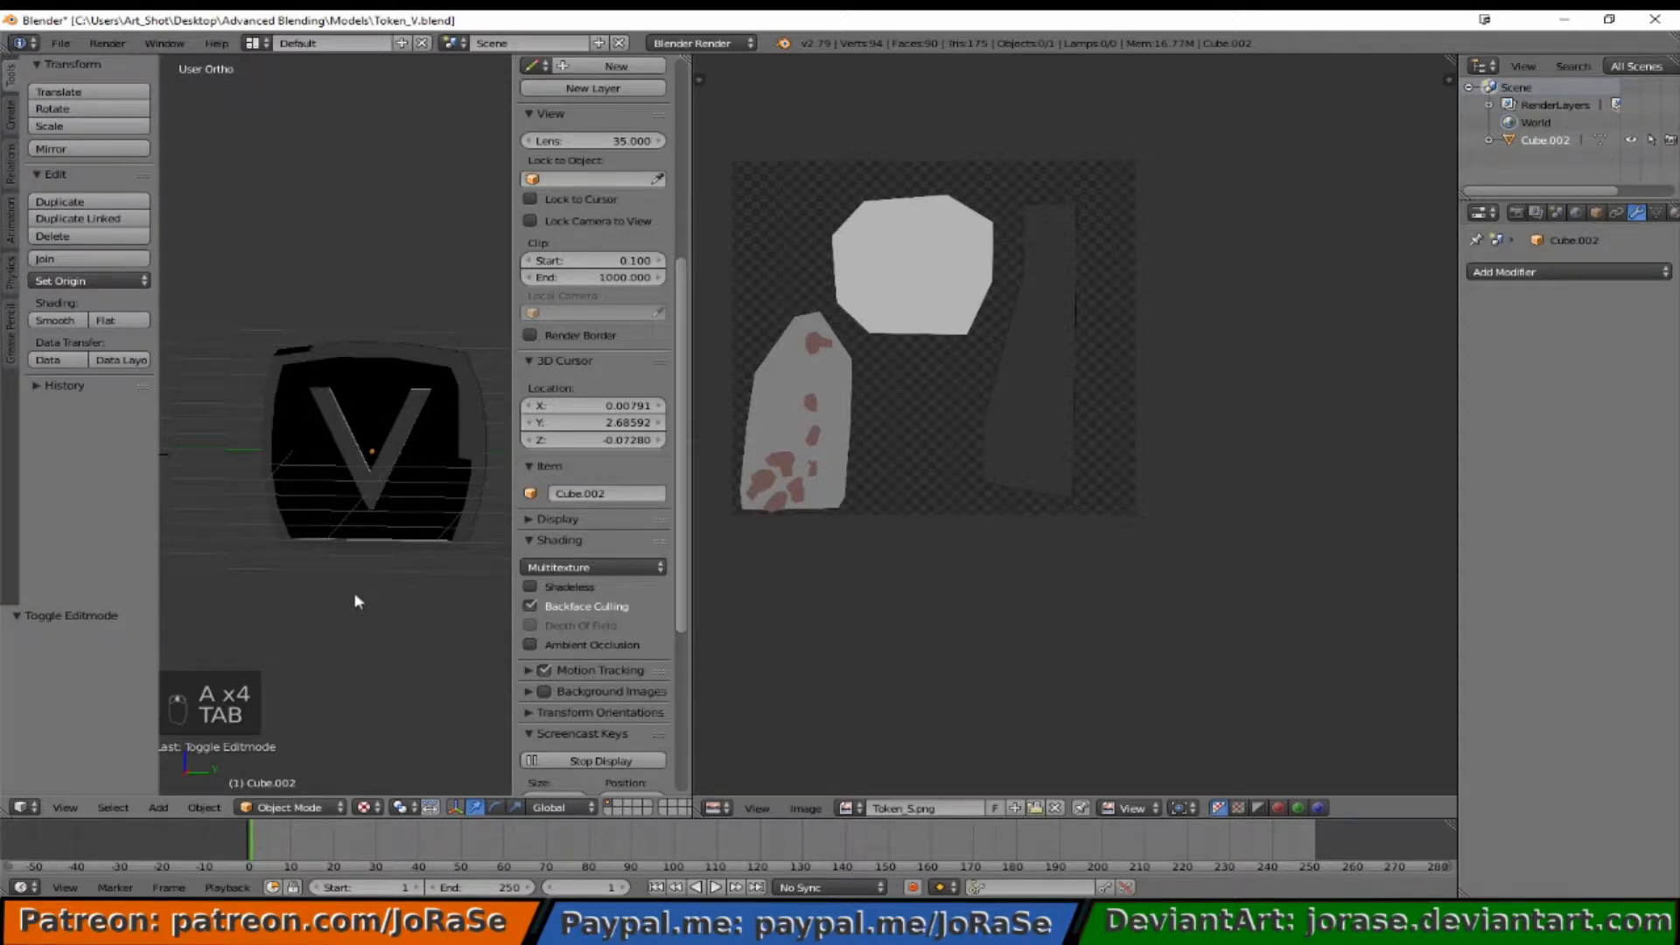
{"action": "mouse_move", "coordinate": [387, 468]}
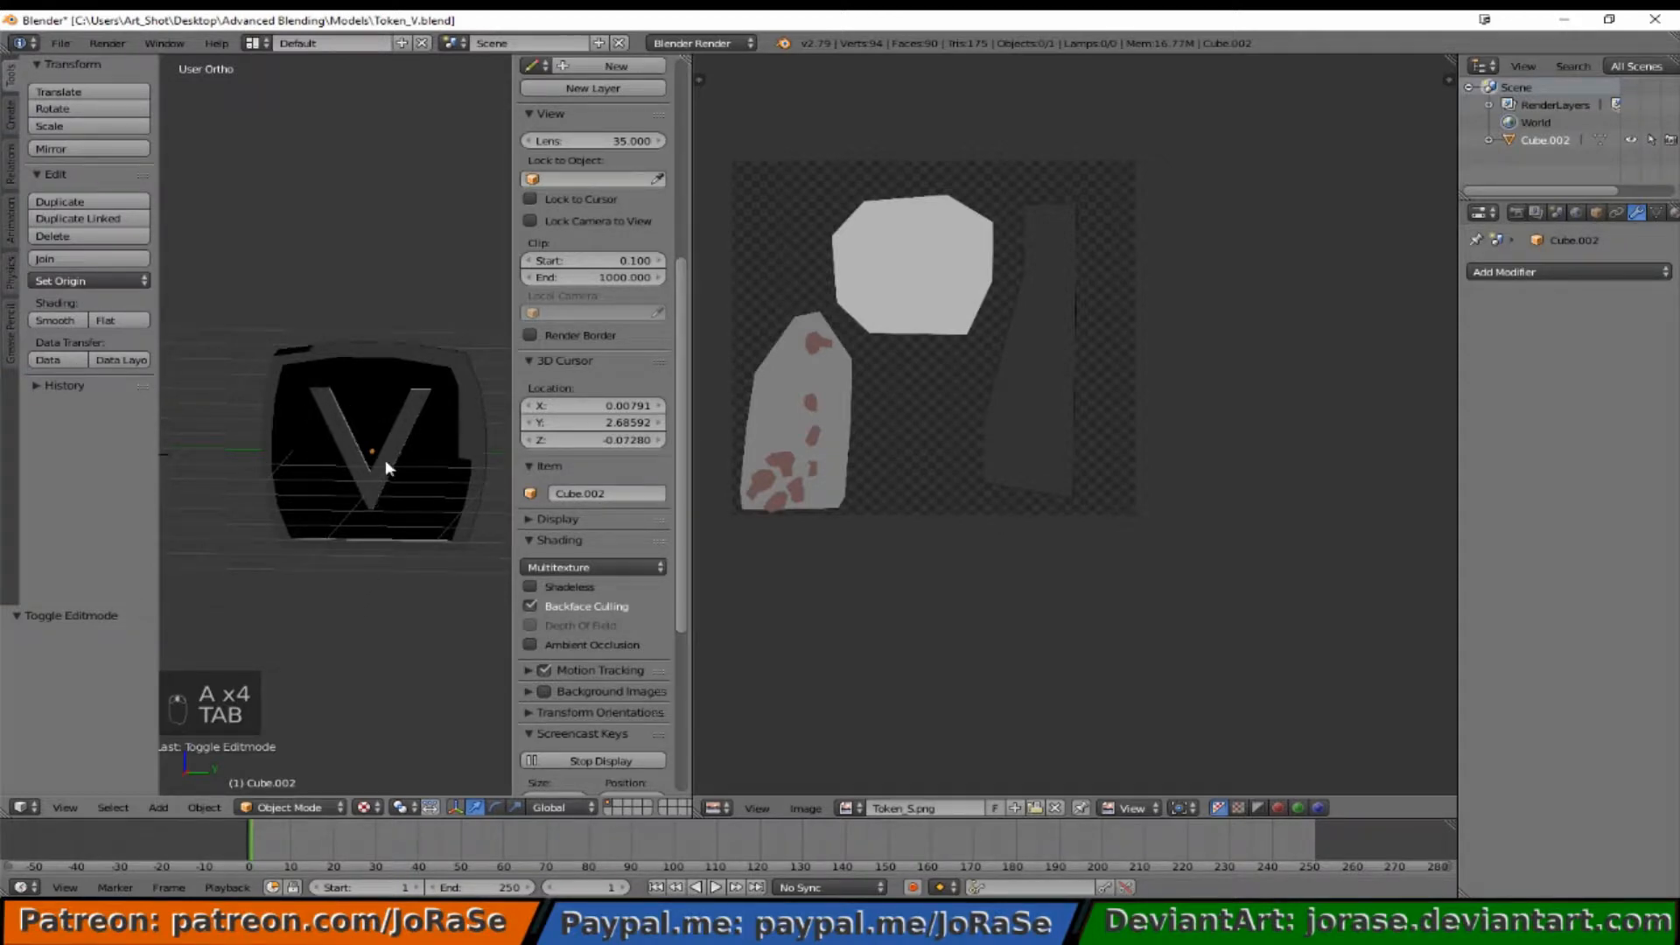
{"action": "mouse_move", "coordinate": [376, 643]}
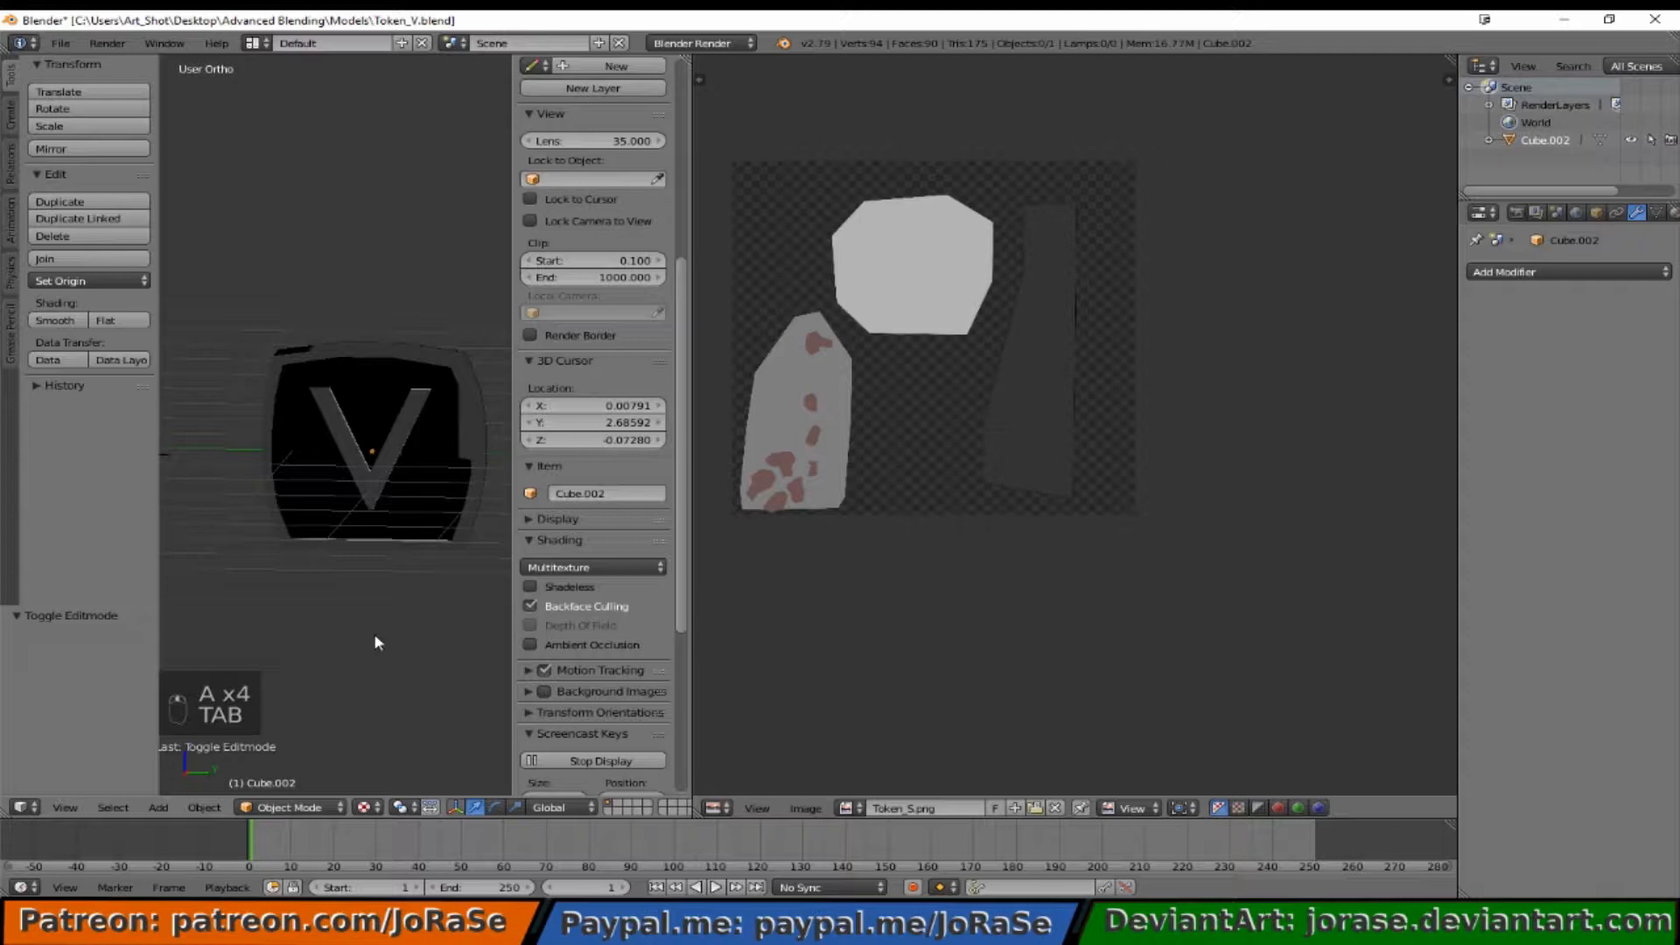
Step: Back in Edit Mode, select the front-face grid island and place it on the pale grey blob
{"action": "key", "text": "Tab"}
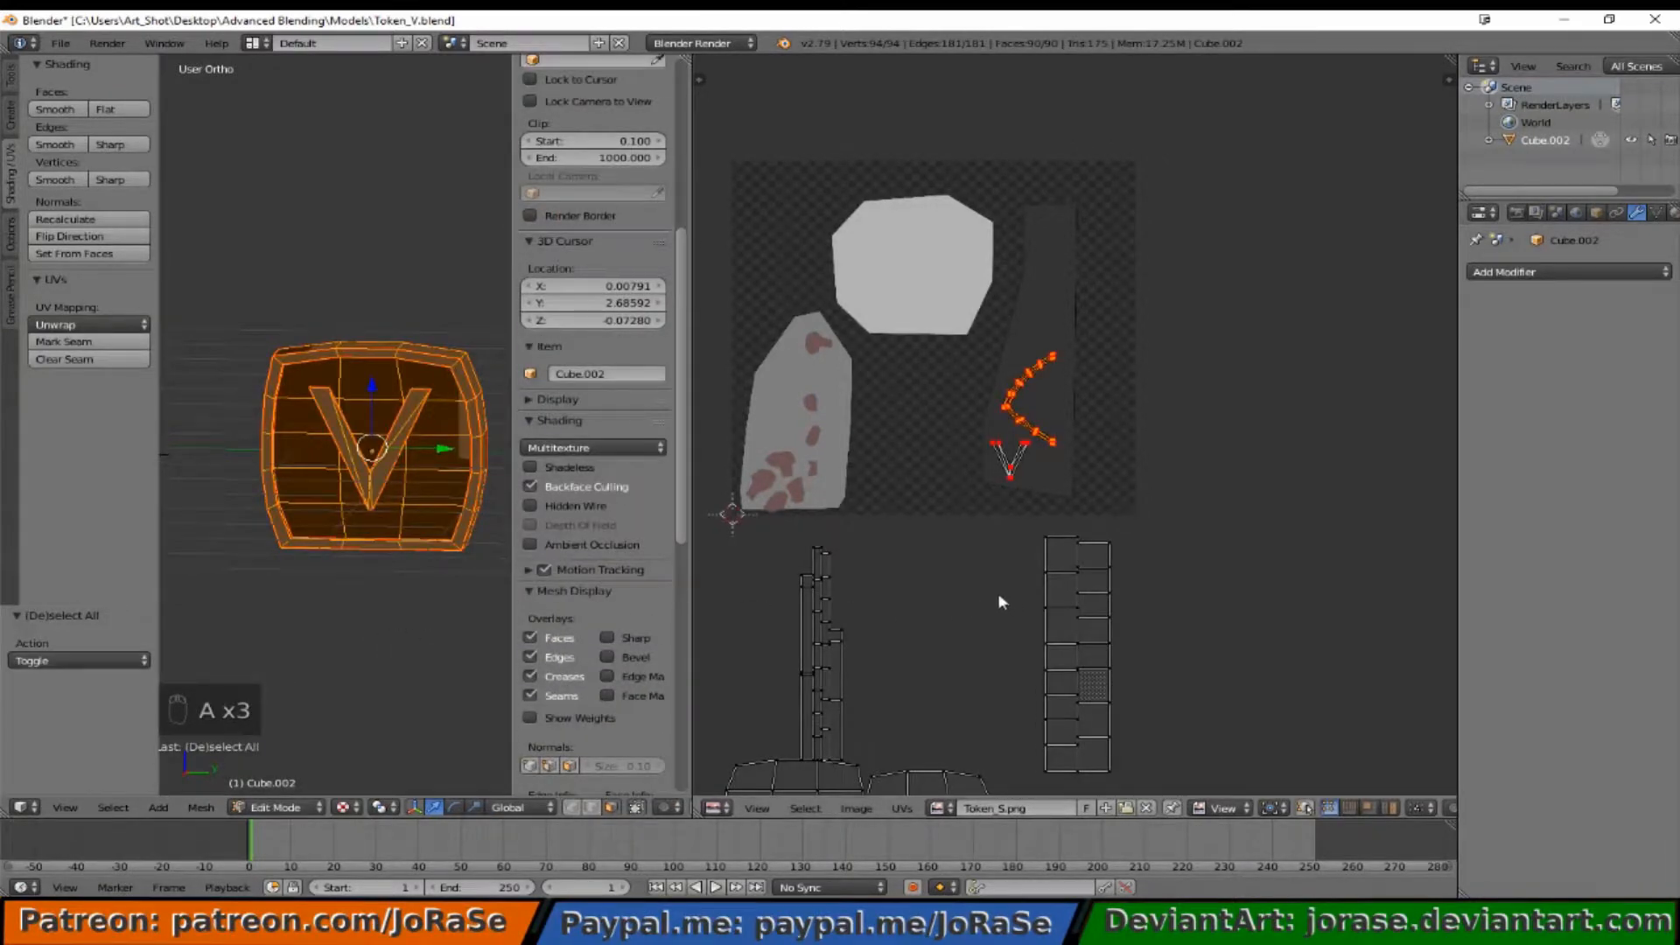
{"action": "scroll", "scroll_direction": "down", "scroll_amount": 3}
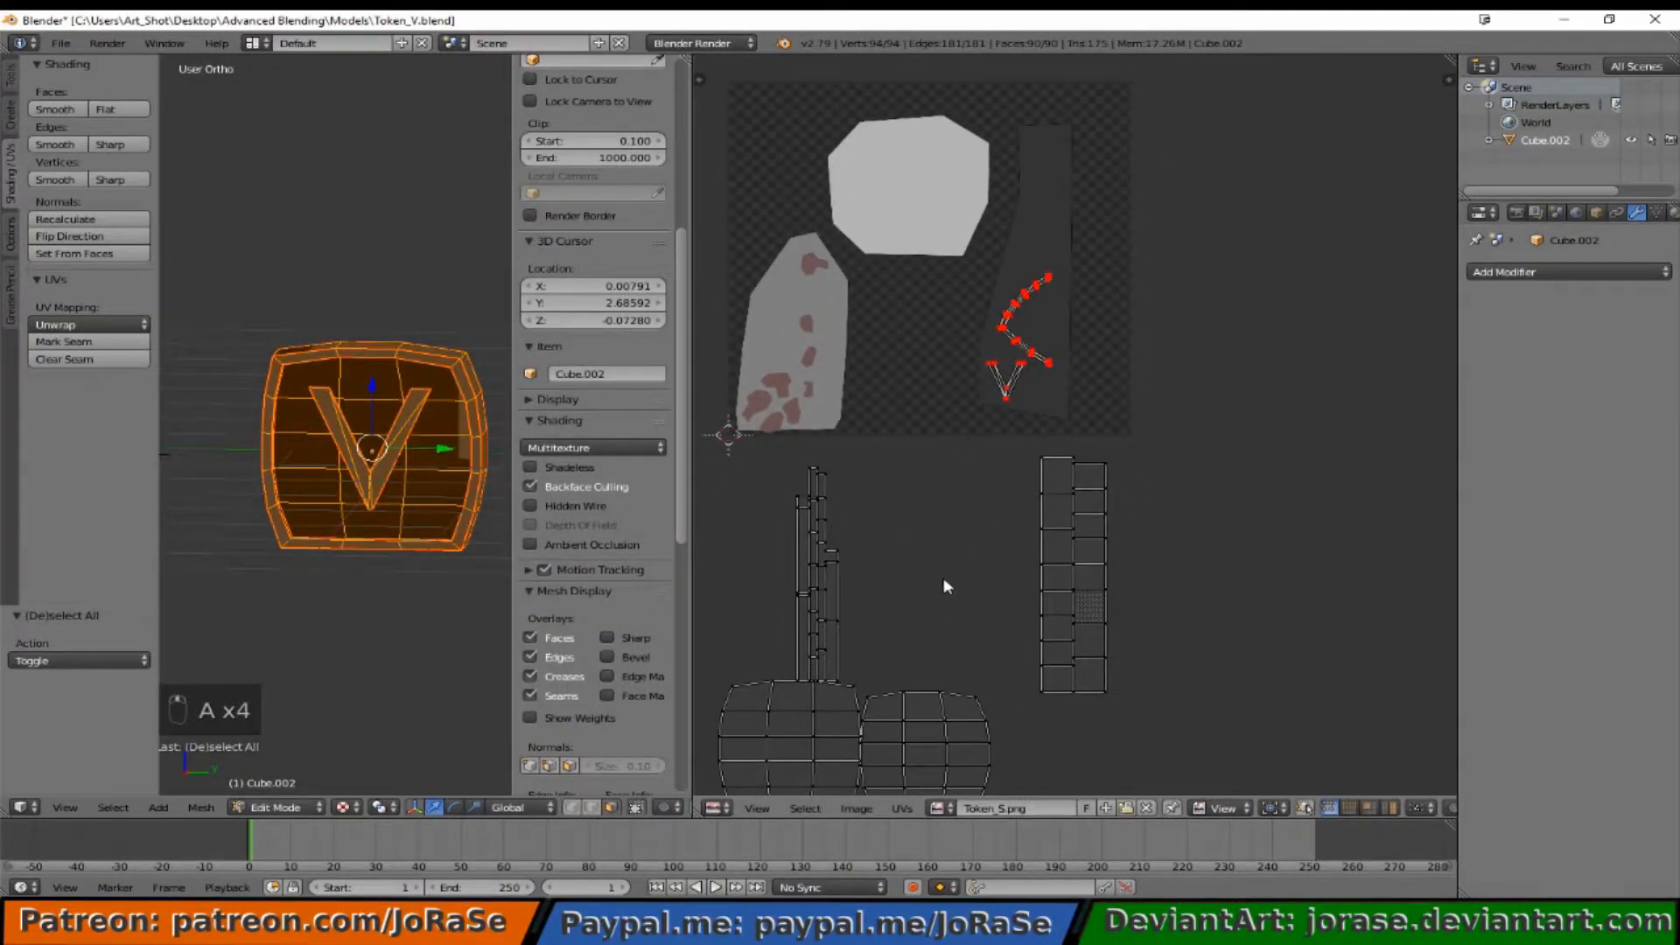
{"action": "mouse_move", "coordinate": [728, 524]}
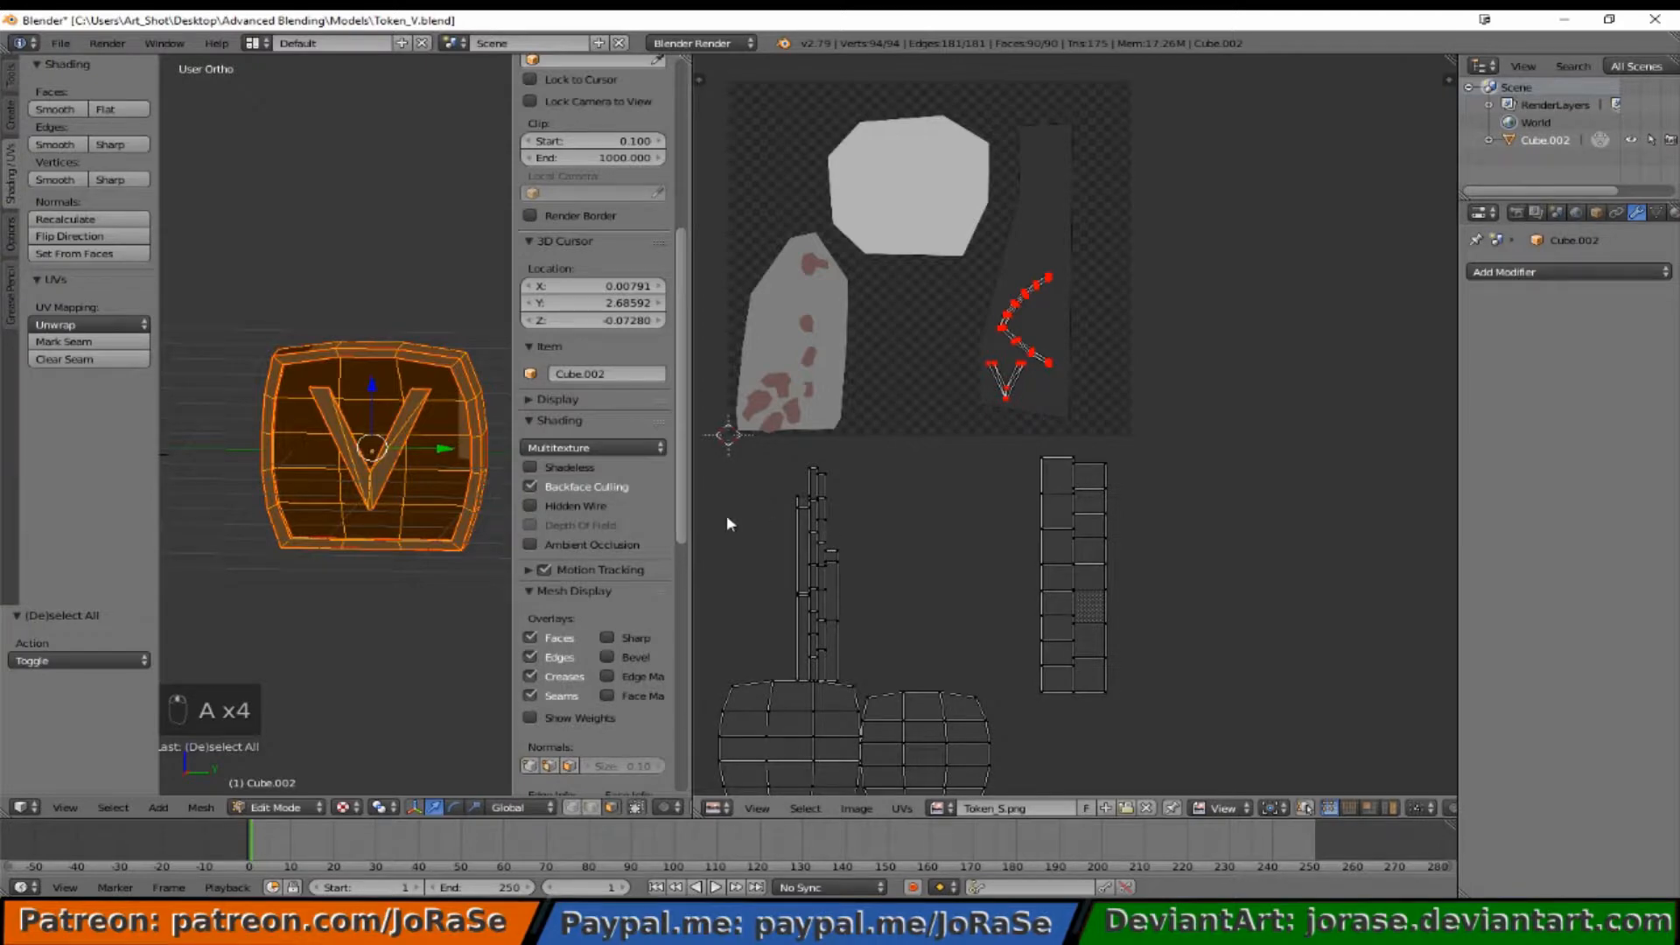
{"action": "mouse_move", "coordinate": [423, 493]}
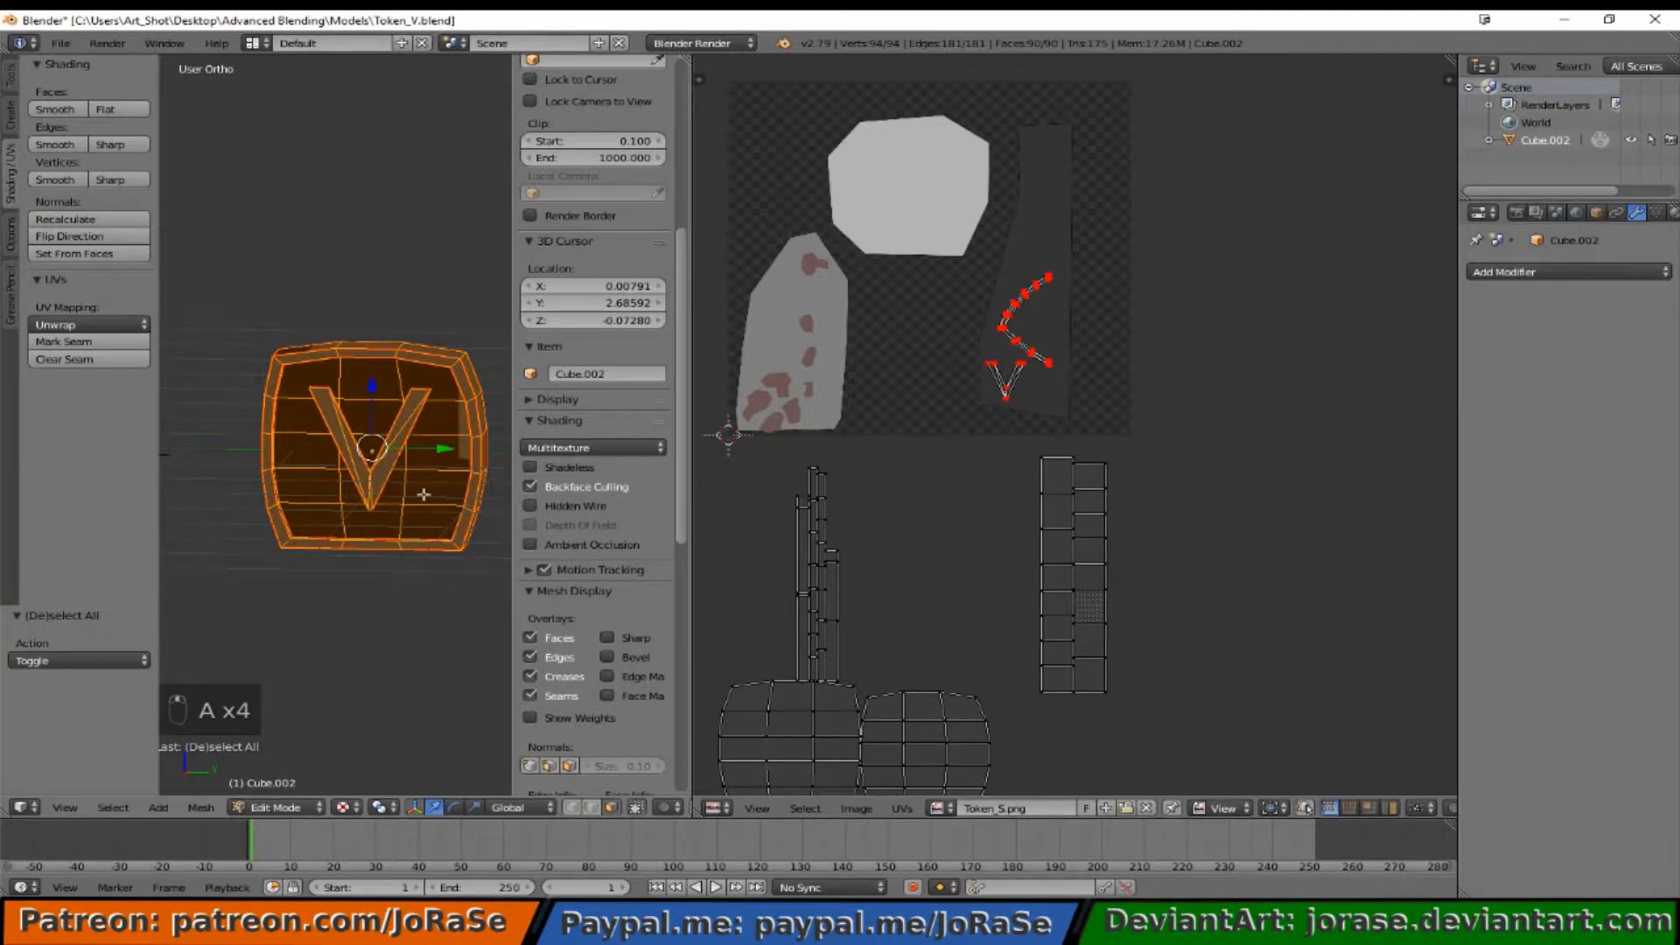
{"action": "key", "text": "a"}
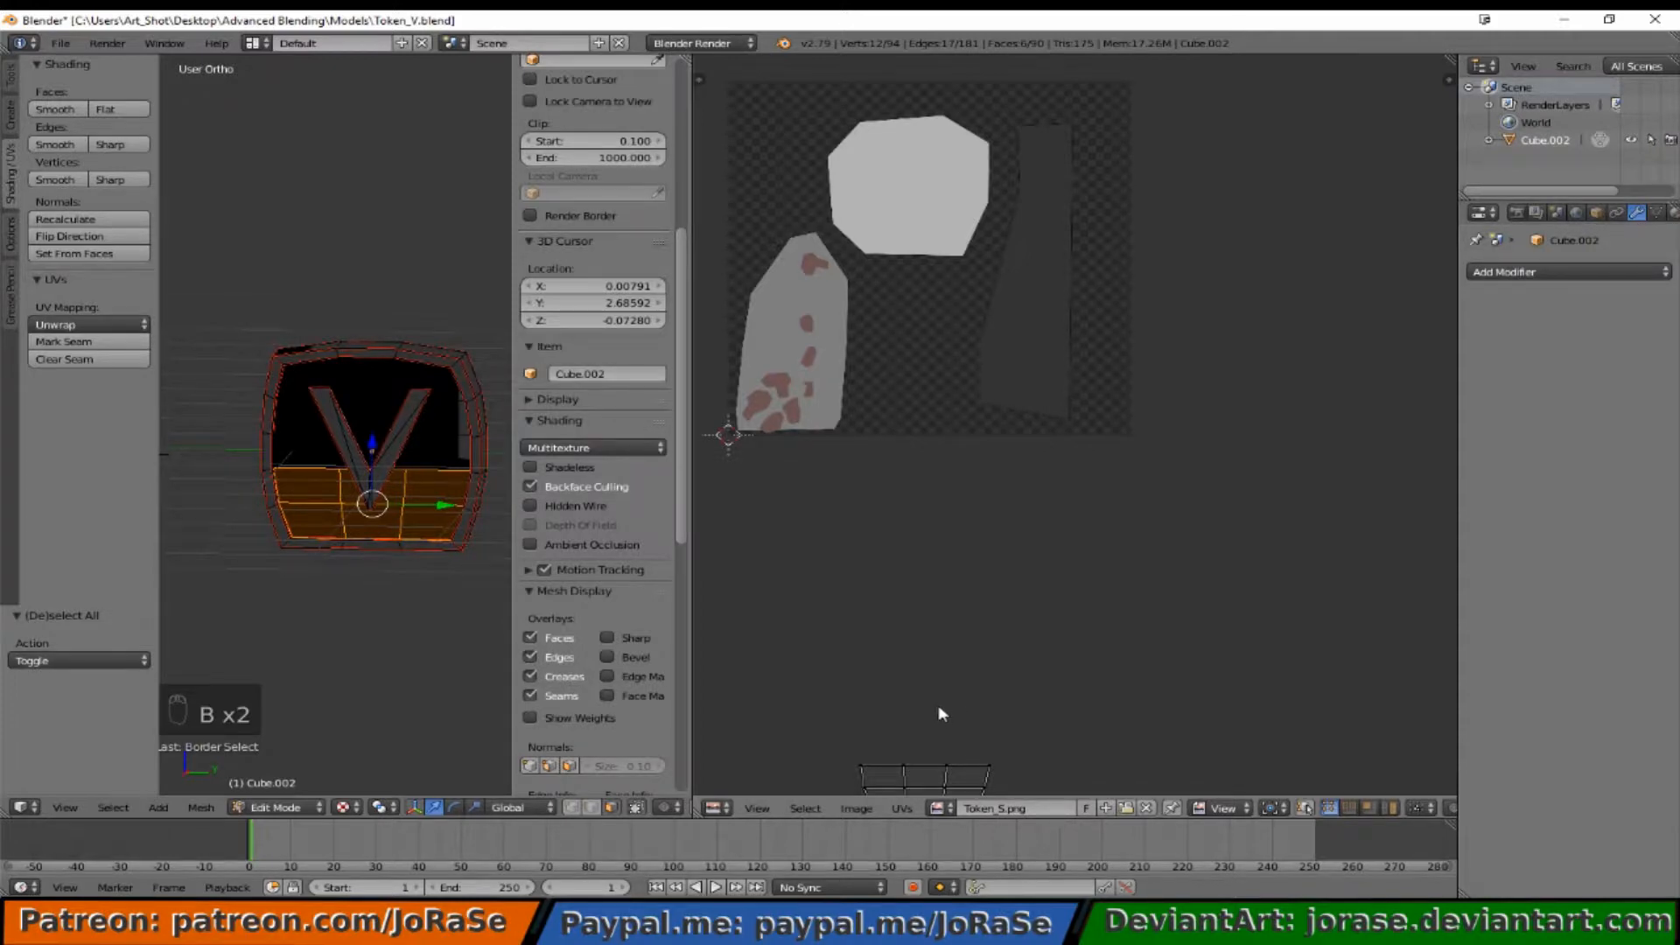
{"action": "key", "text": "a"}
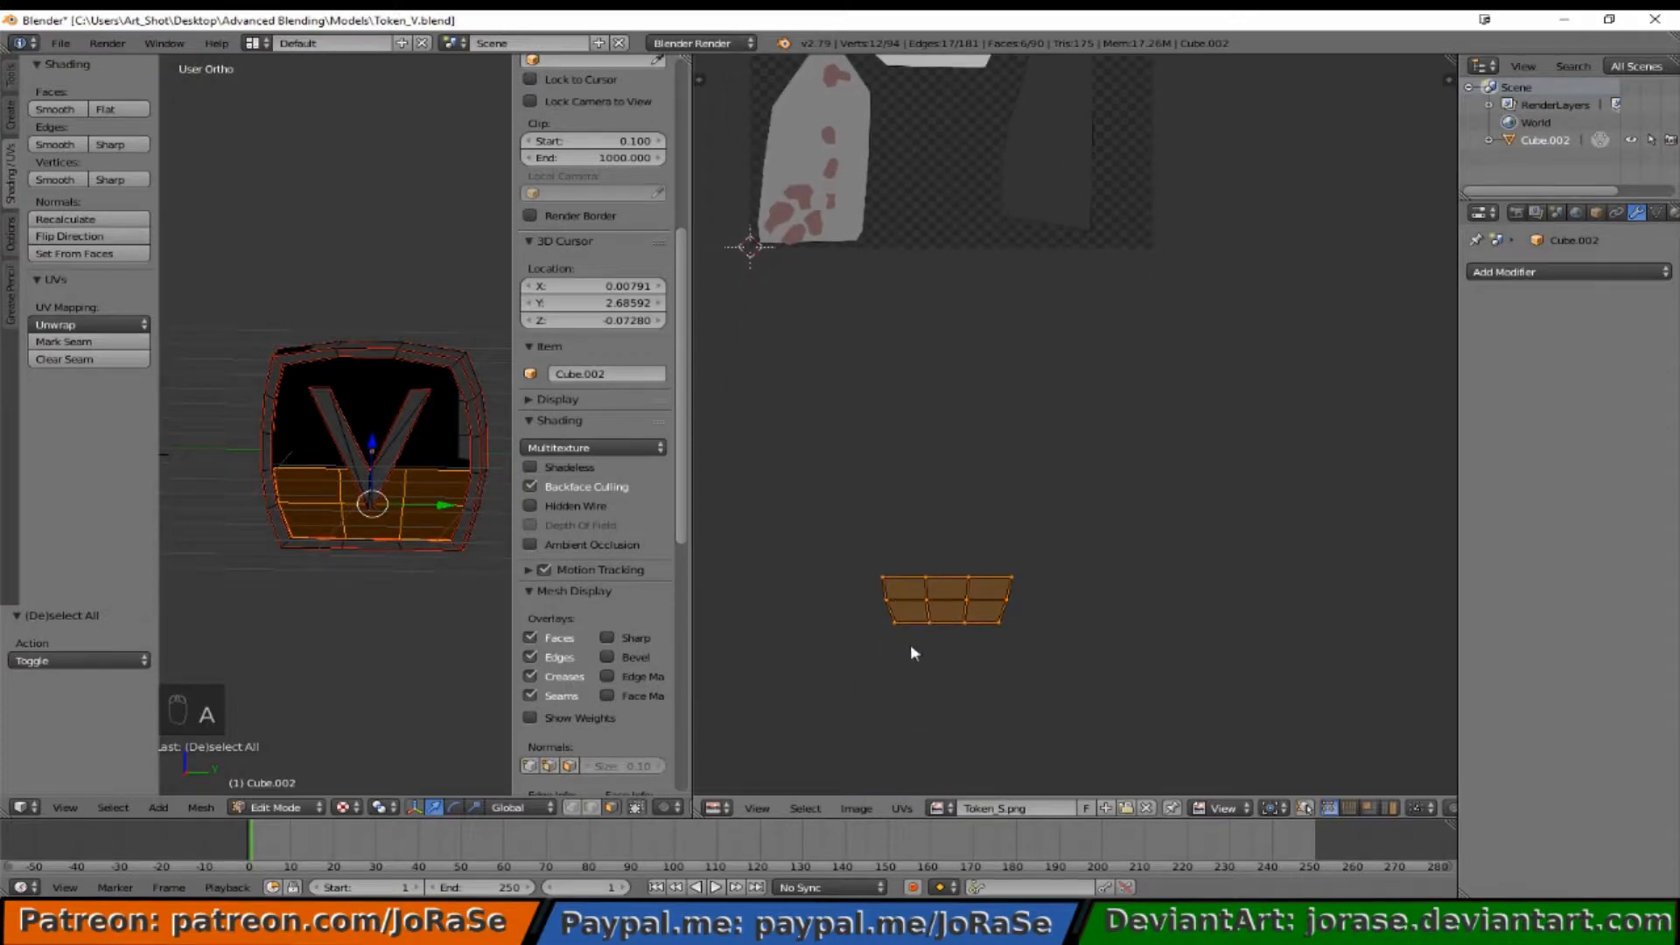
{"action": "key", "text": "a"}
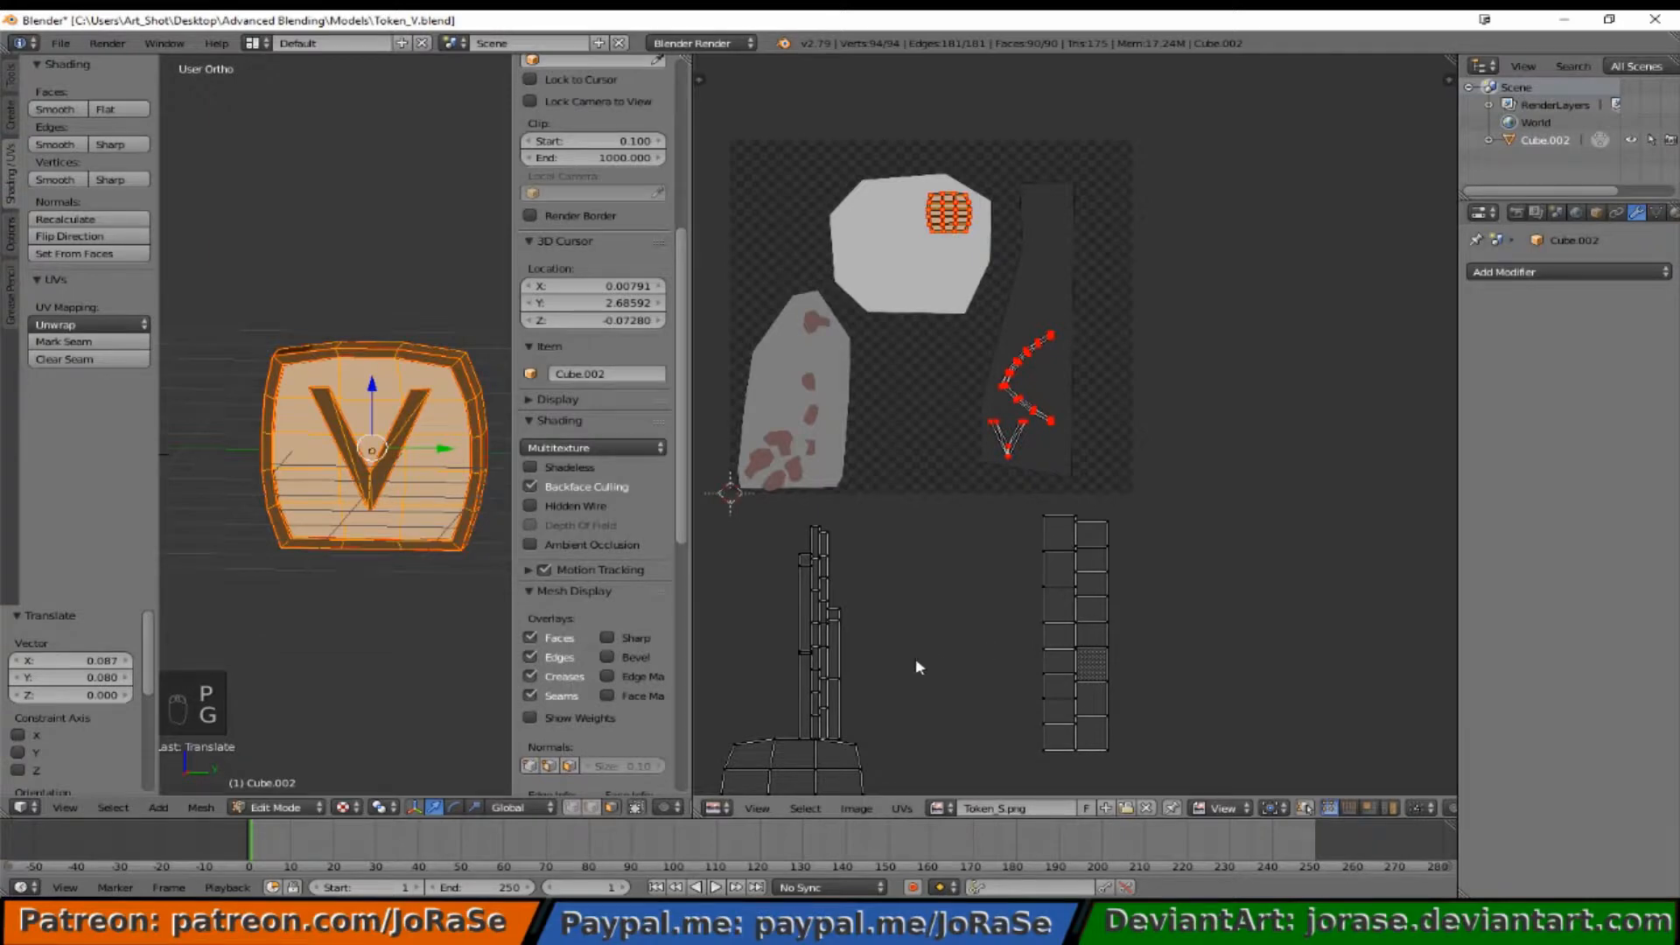
{"action": "key", "text": "a"}
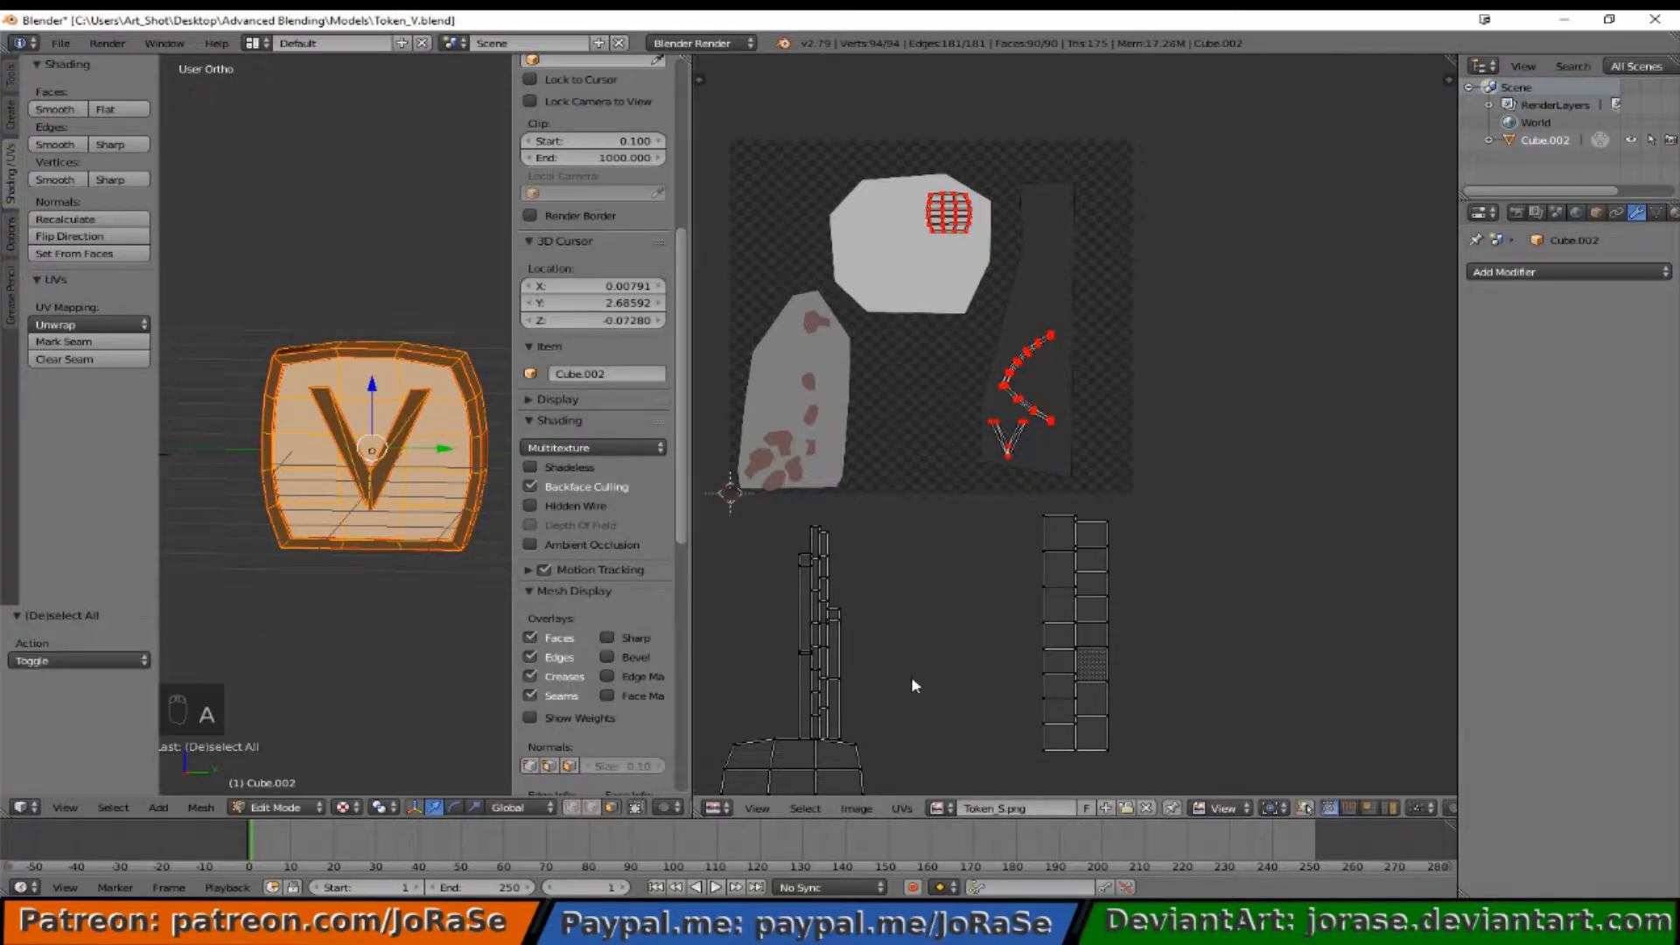
{"action": "mouse_move", "coordinate": [786, 526]}
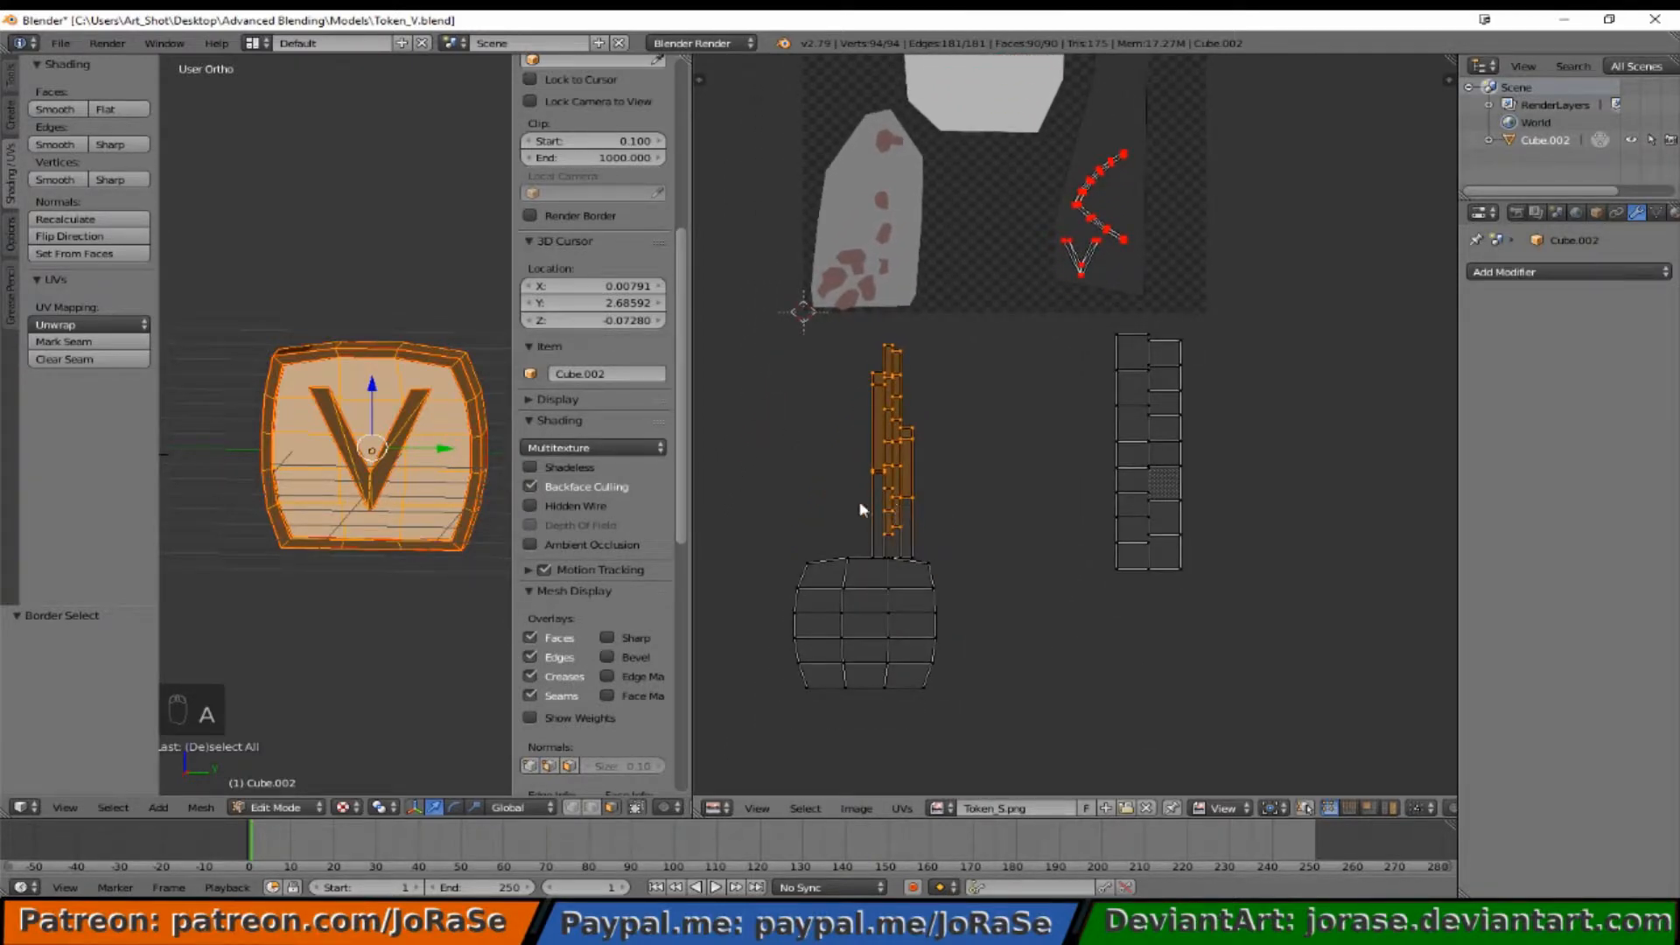
{"action": "mouse_move", "coordinate": [846, 541]}
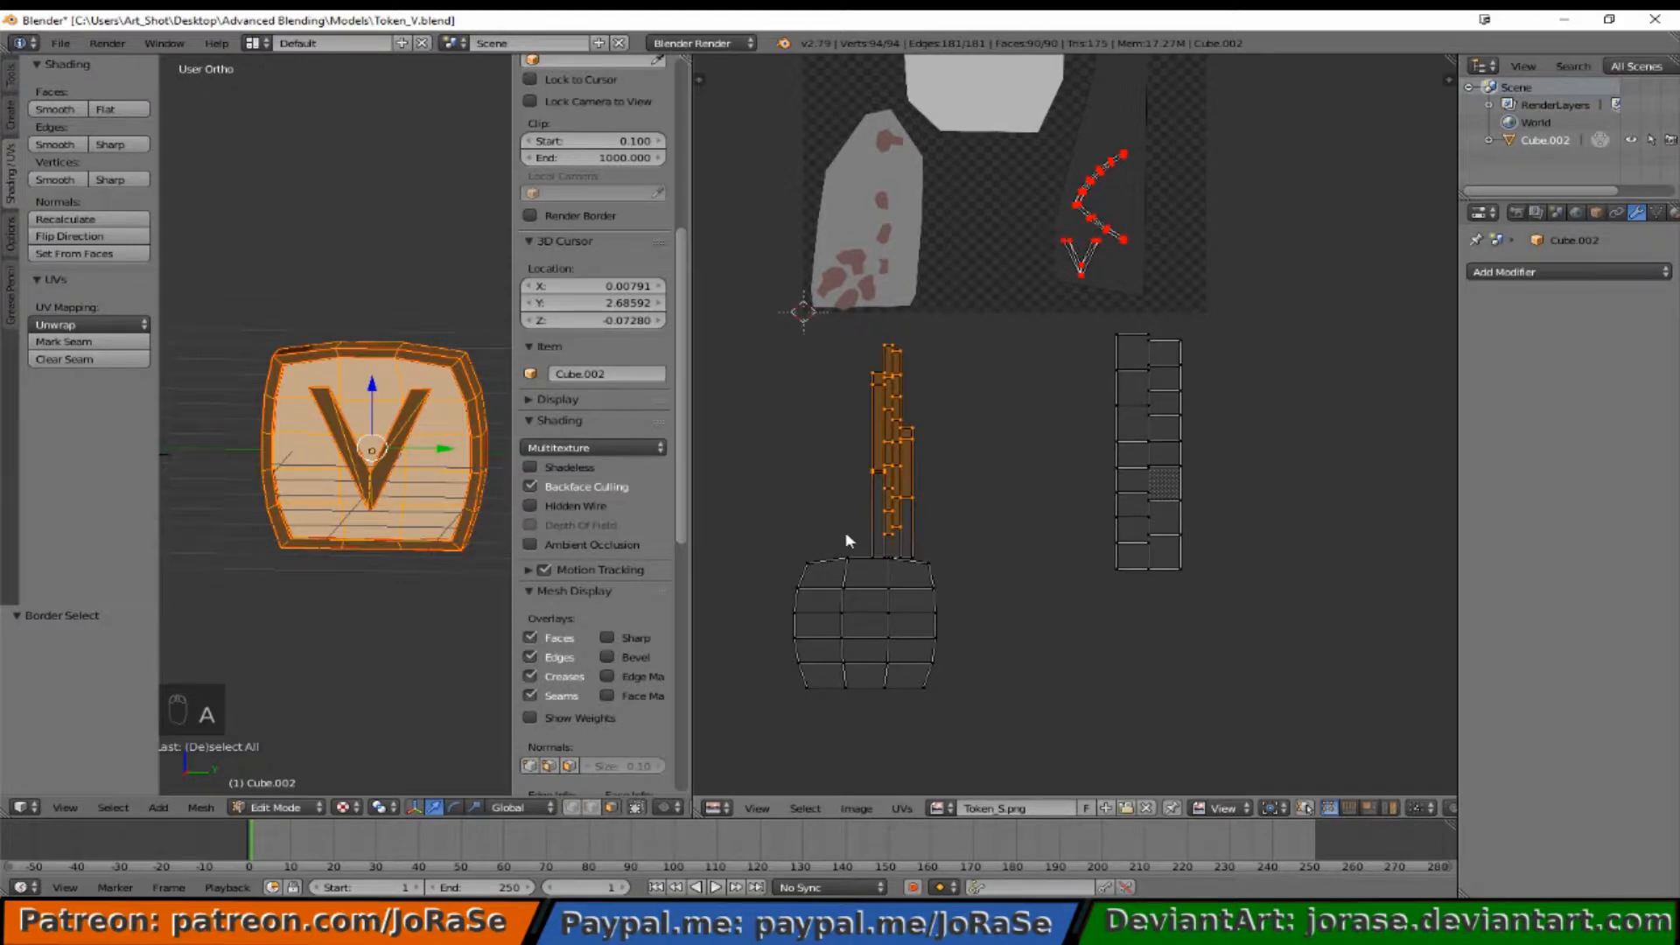
{"action": "mouse_move", "coordinate": [833, 535]}
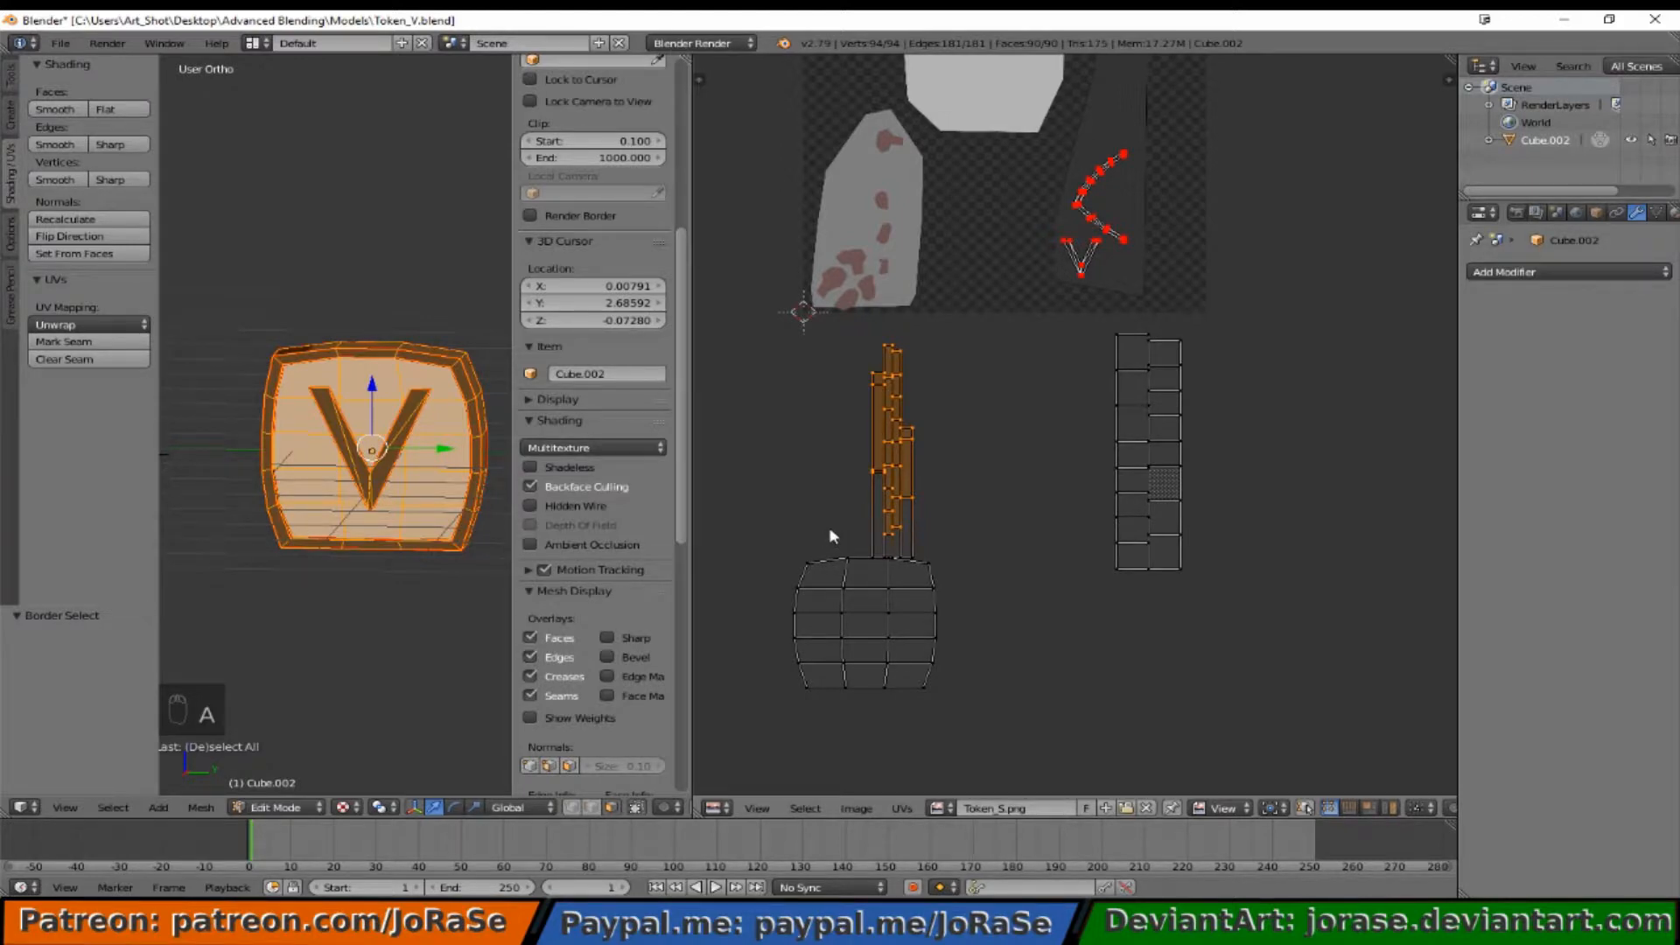
{"action": "mouse_move", "coordinate": [839, 529]}
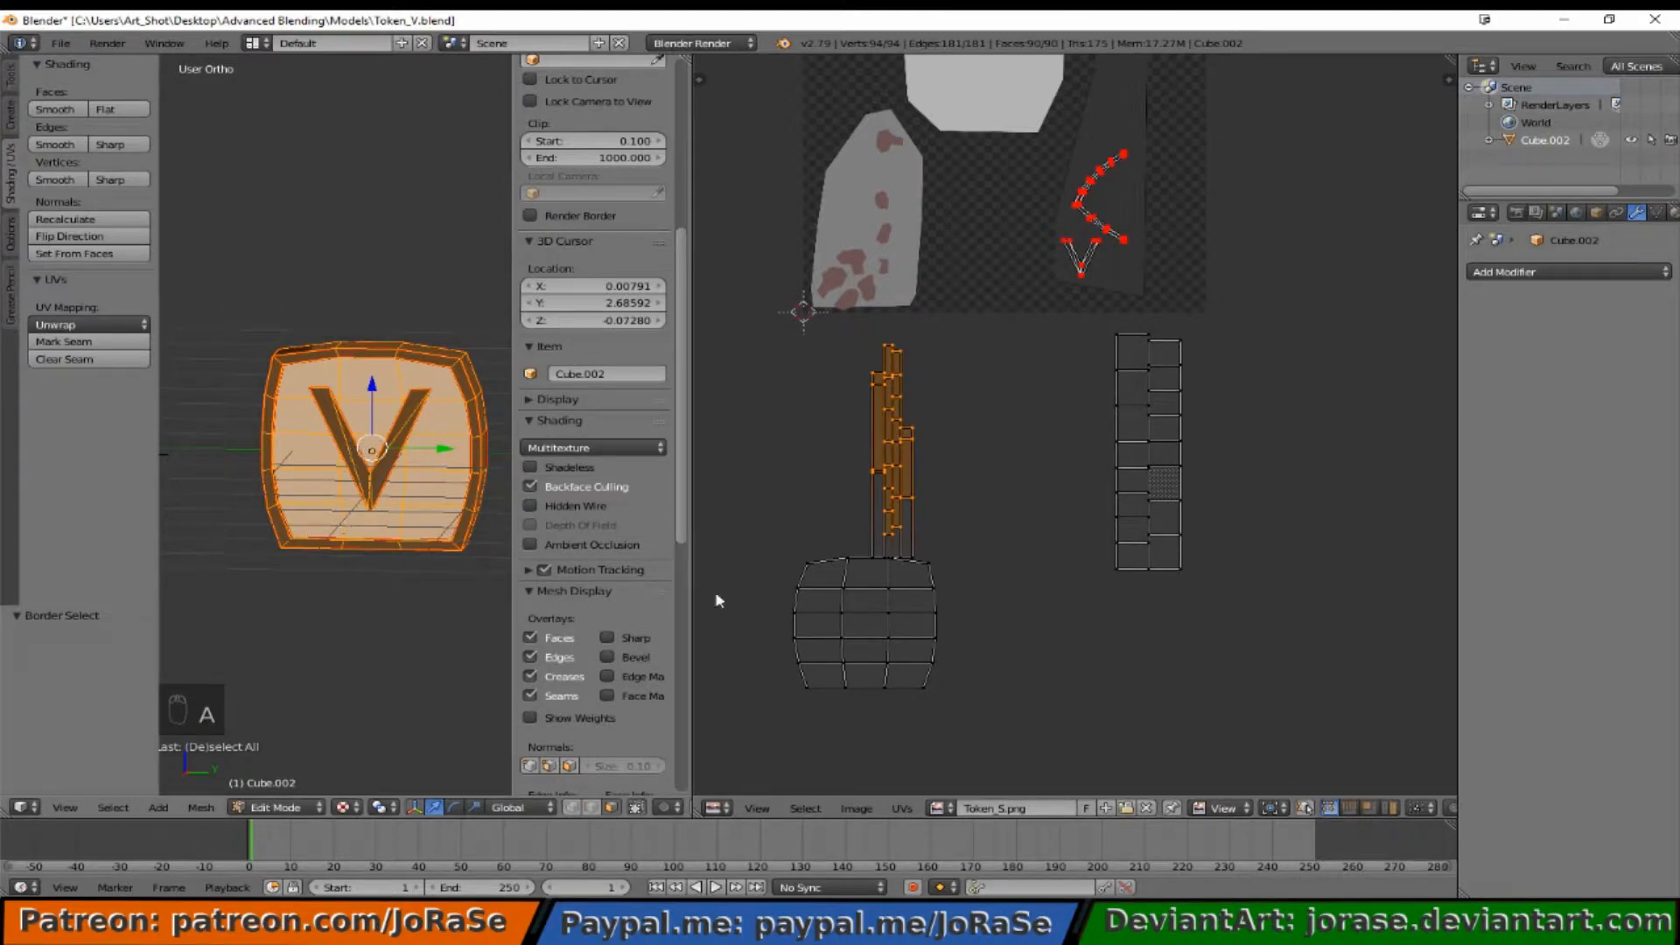
{"action": "mouse_move", "coordinate": [837, 416]}
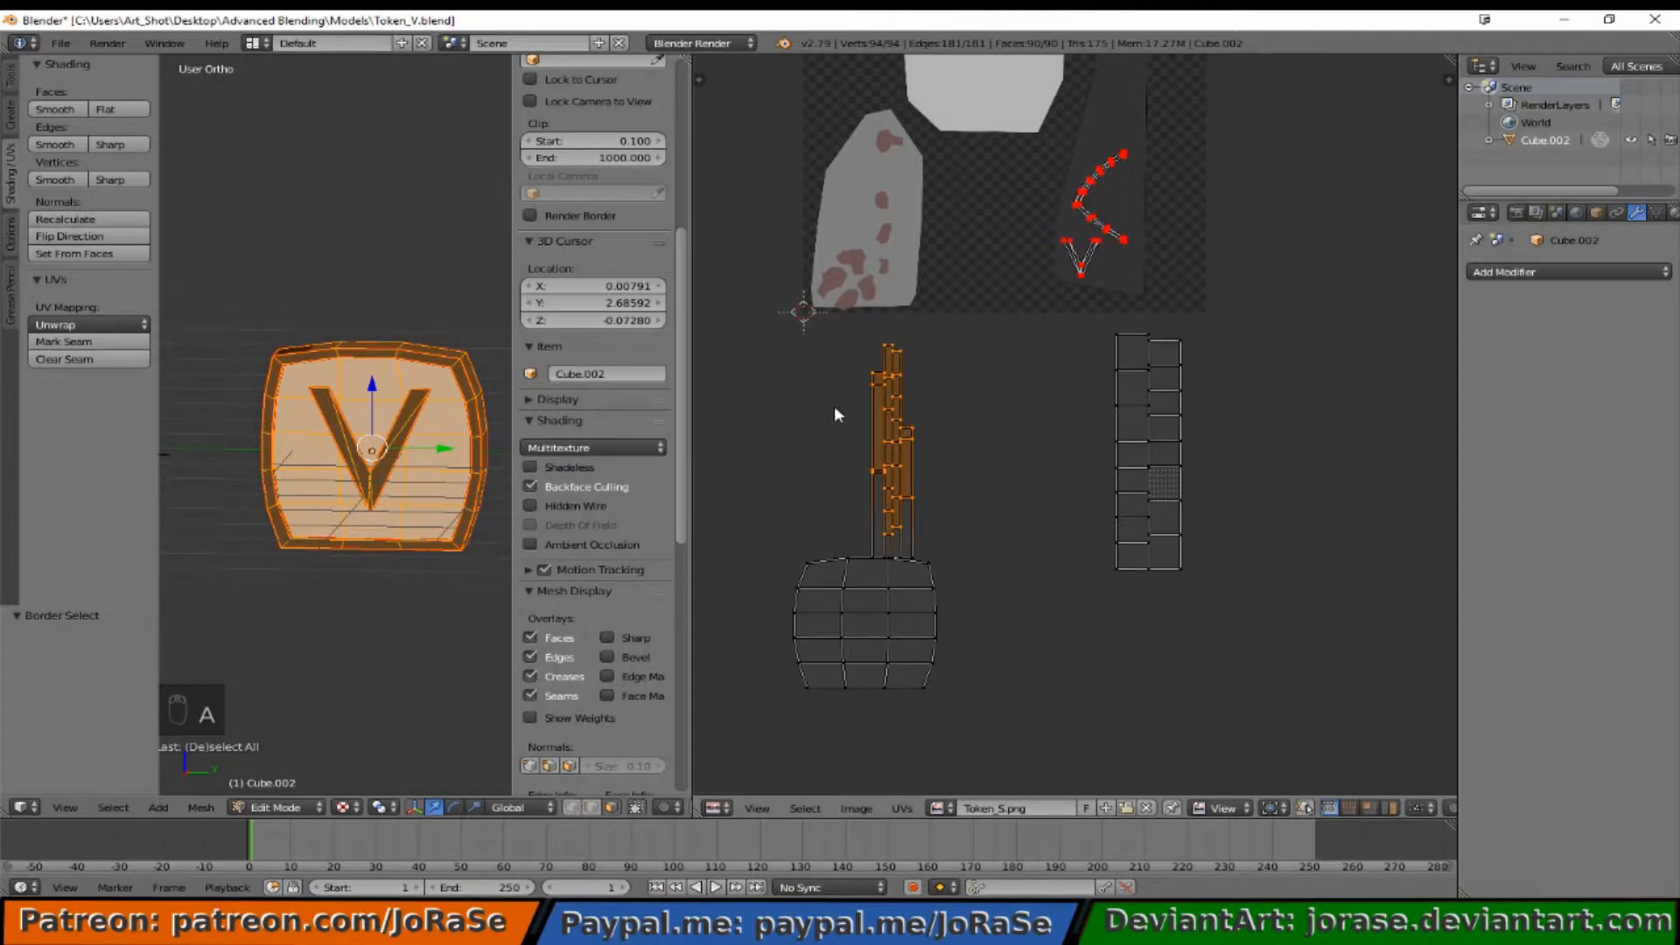
{"action": "mouse_move", "coordinate": [849, 440]}
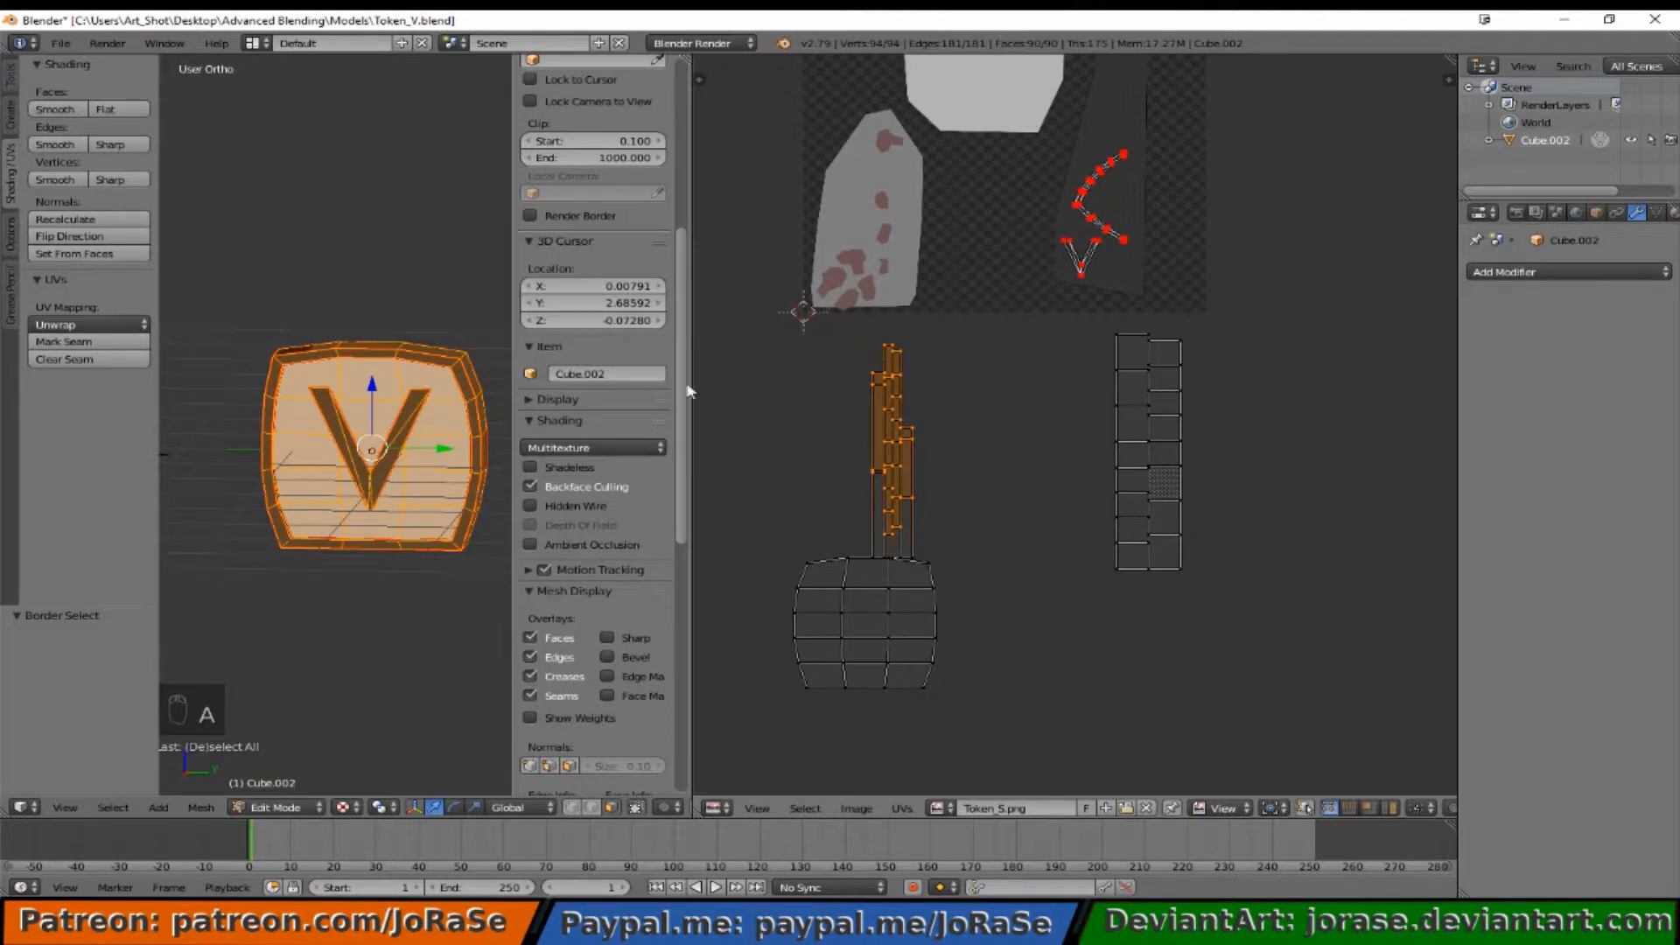
{"action": "mouse_move", "coordinate": [916, 463]}
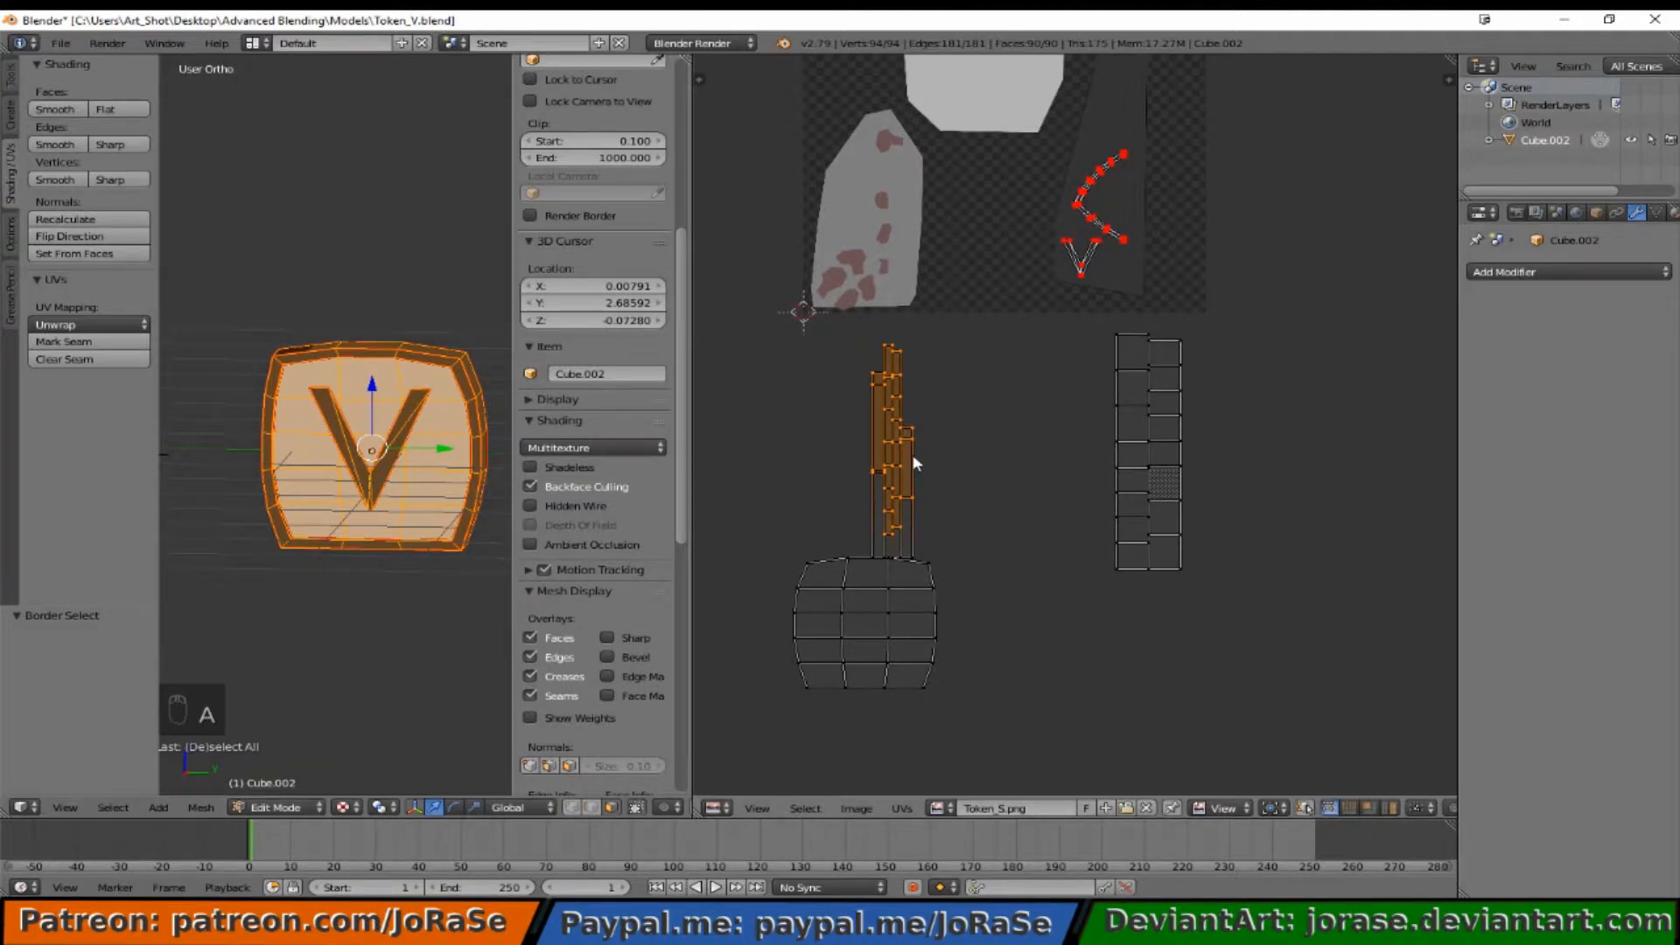
{"action": "mouse_move", "coordinate": [1306, 764]}
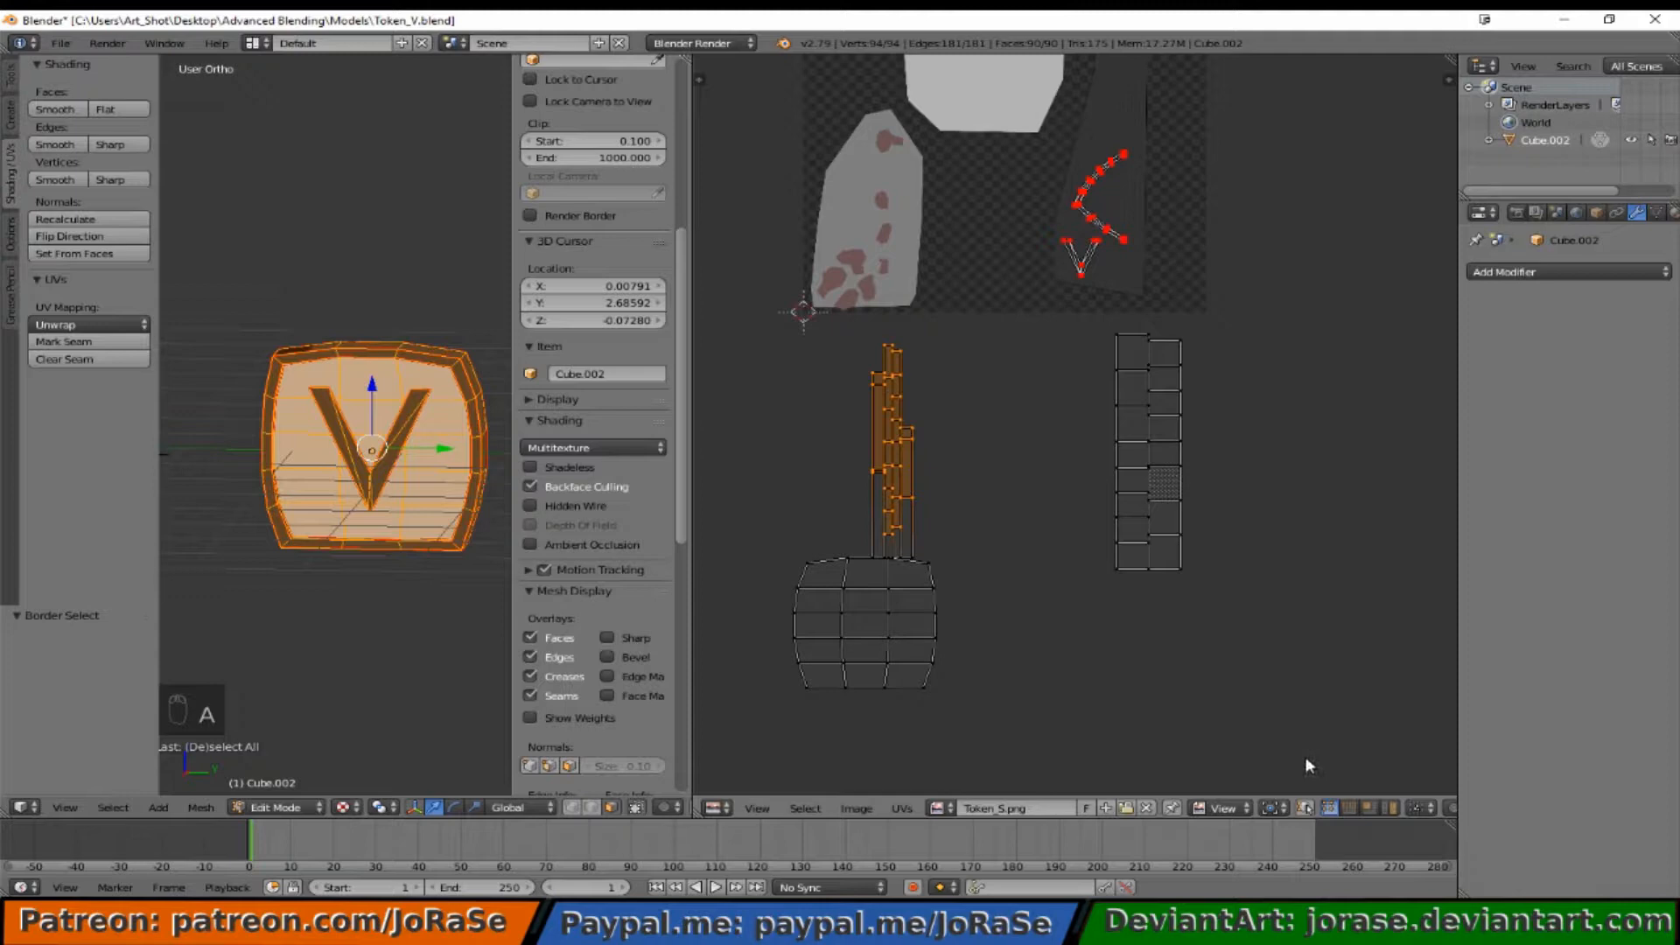
{"action": "mouse_move", "coordinate": [1308, 807]}
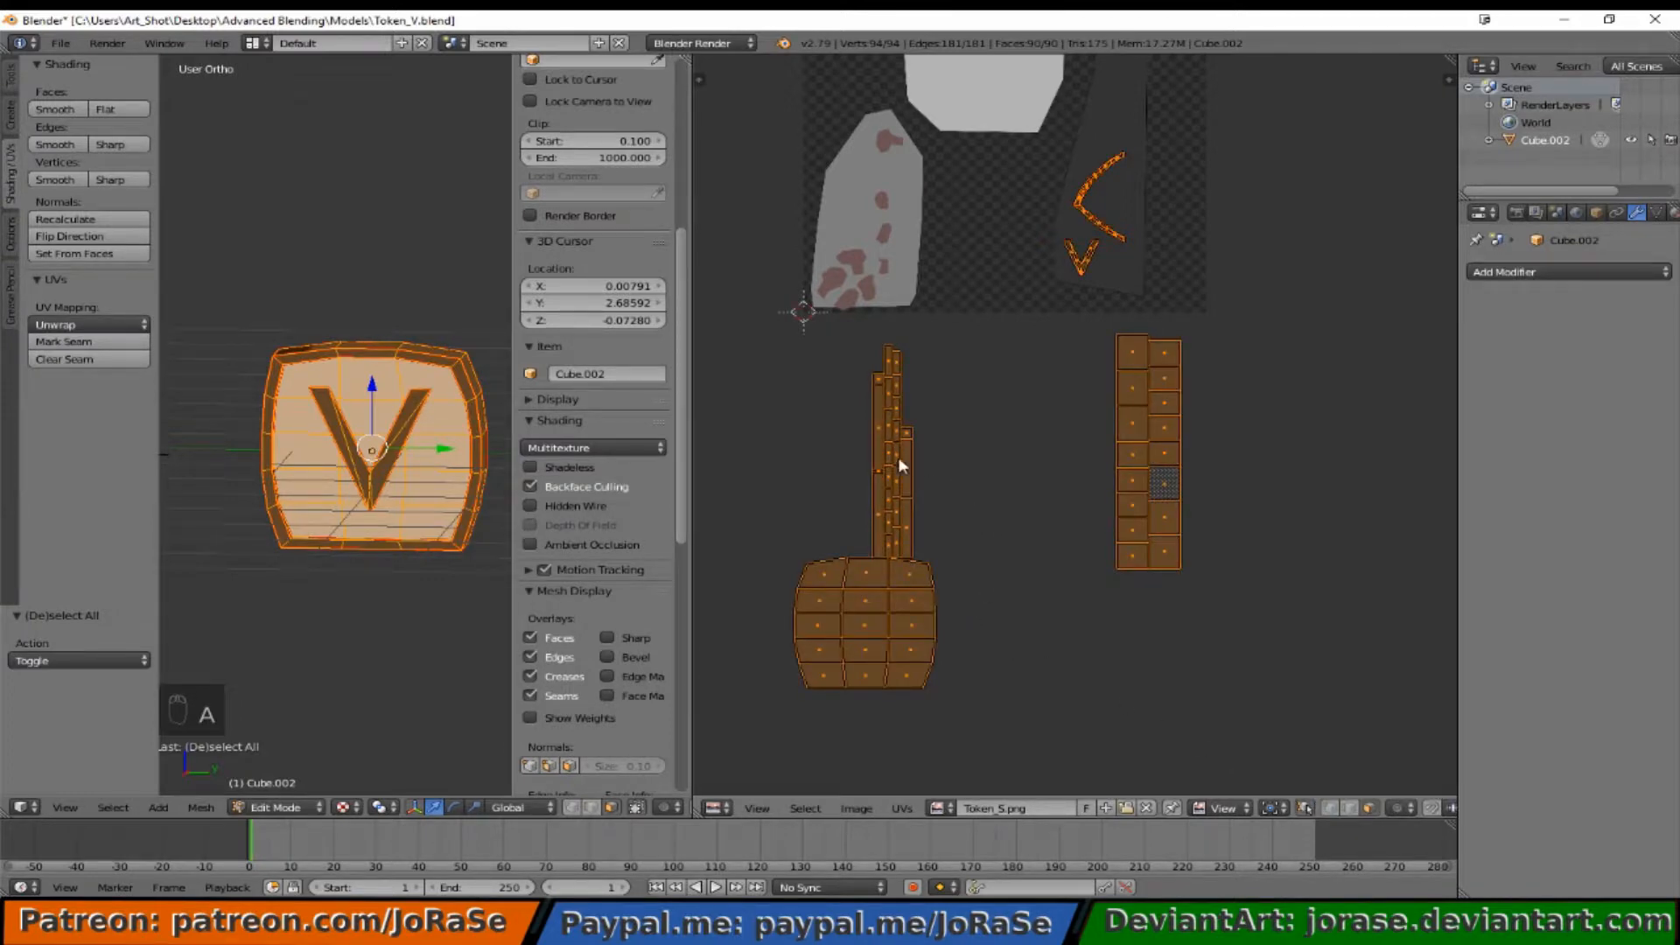
{"action": "mouse_move", "coordinate": [964, 534]}
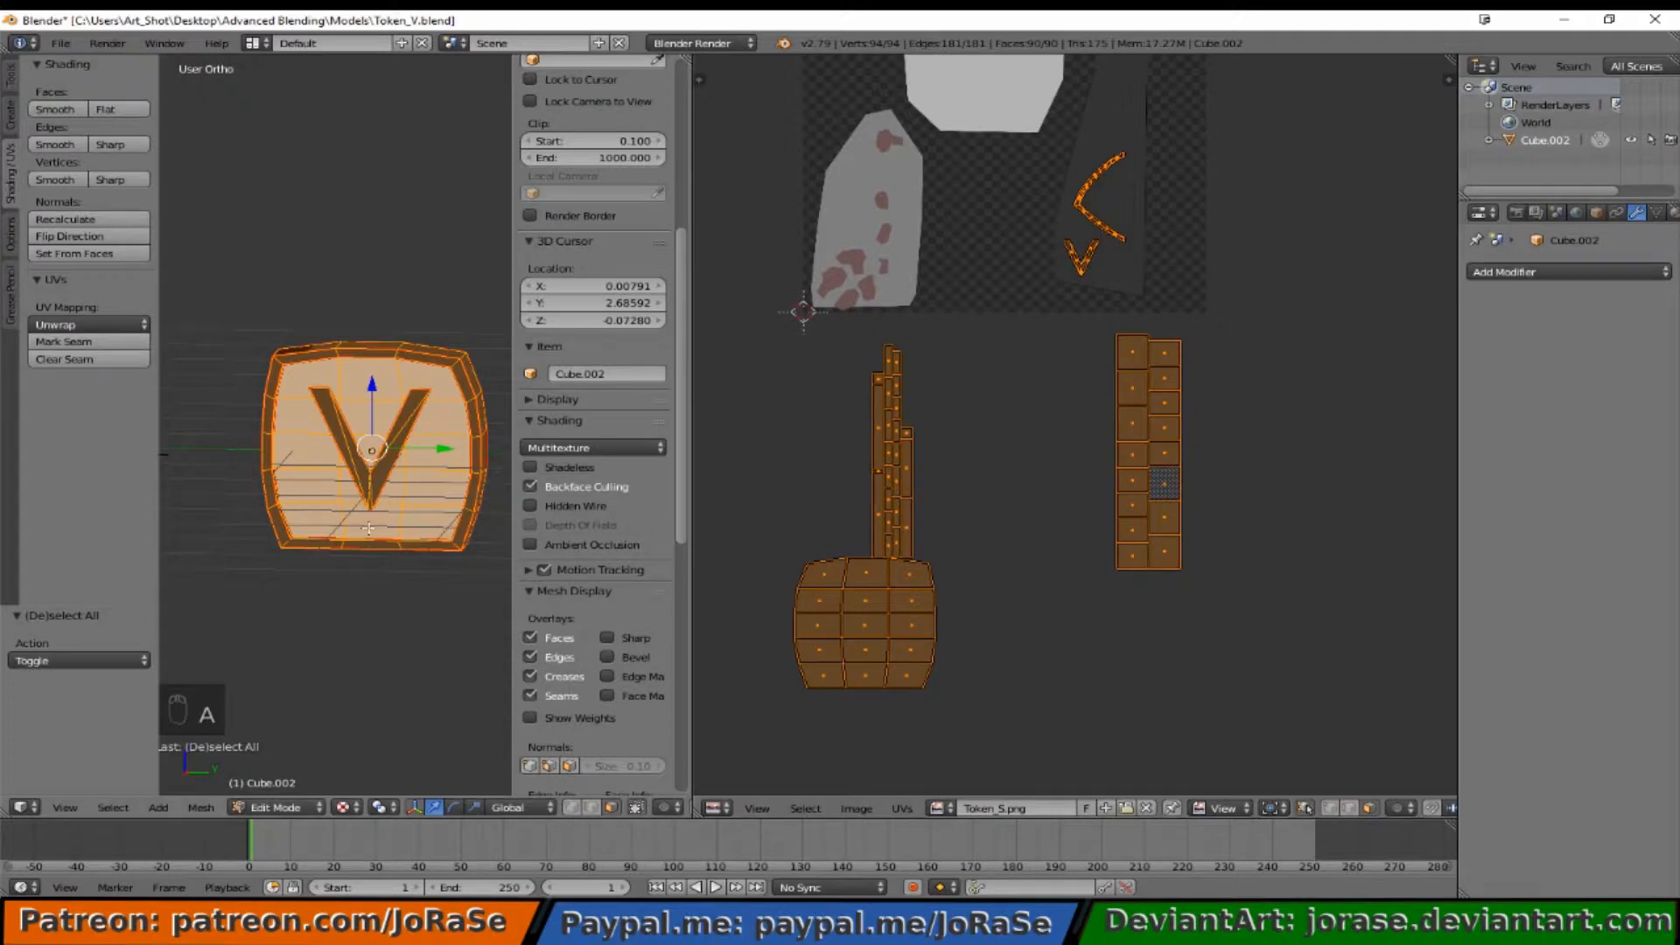
{"action": "mouse_move", "coordinate": [362, 594]}
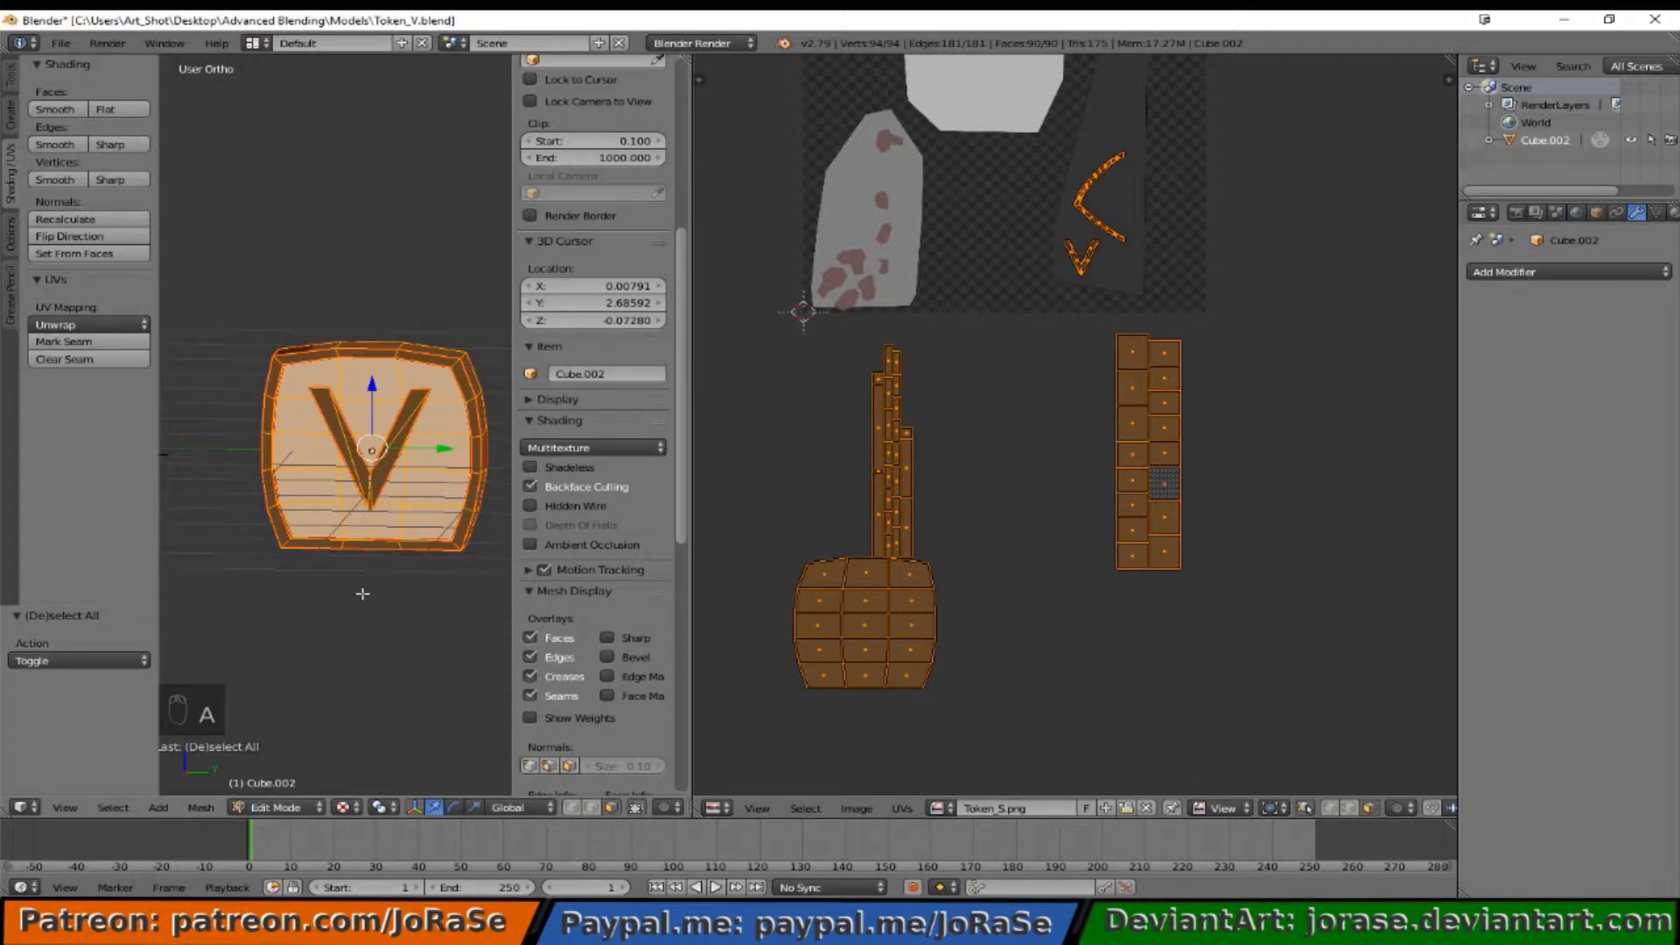
{"action": "mouse_move", "coordinate": [347, 533]}
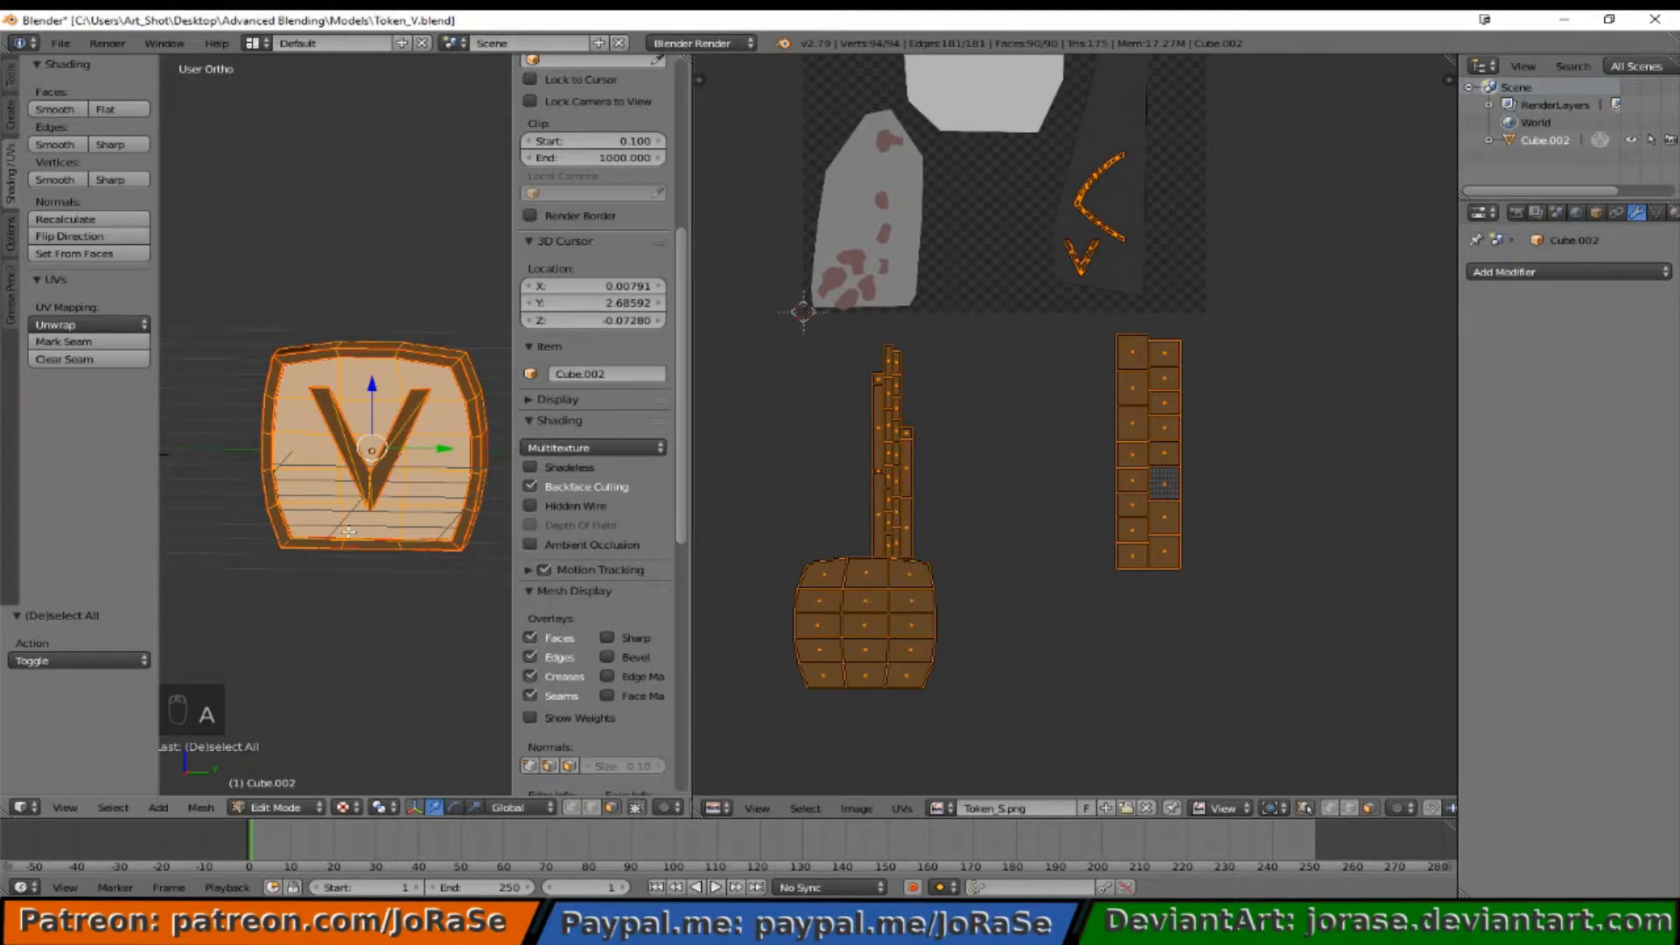
Step: Shrink the tall strip onto the spotted patch's left edge, deselect, and exit to Object Mode
{"action": "key", "text": "a"}
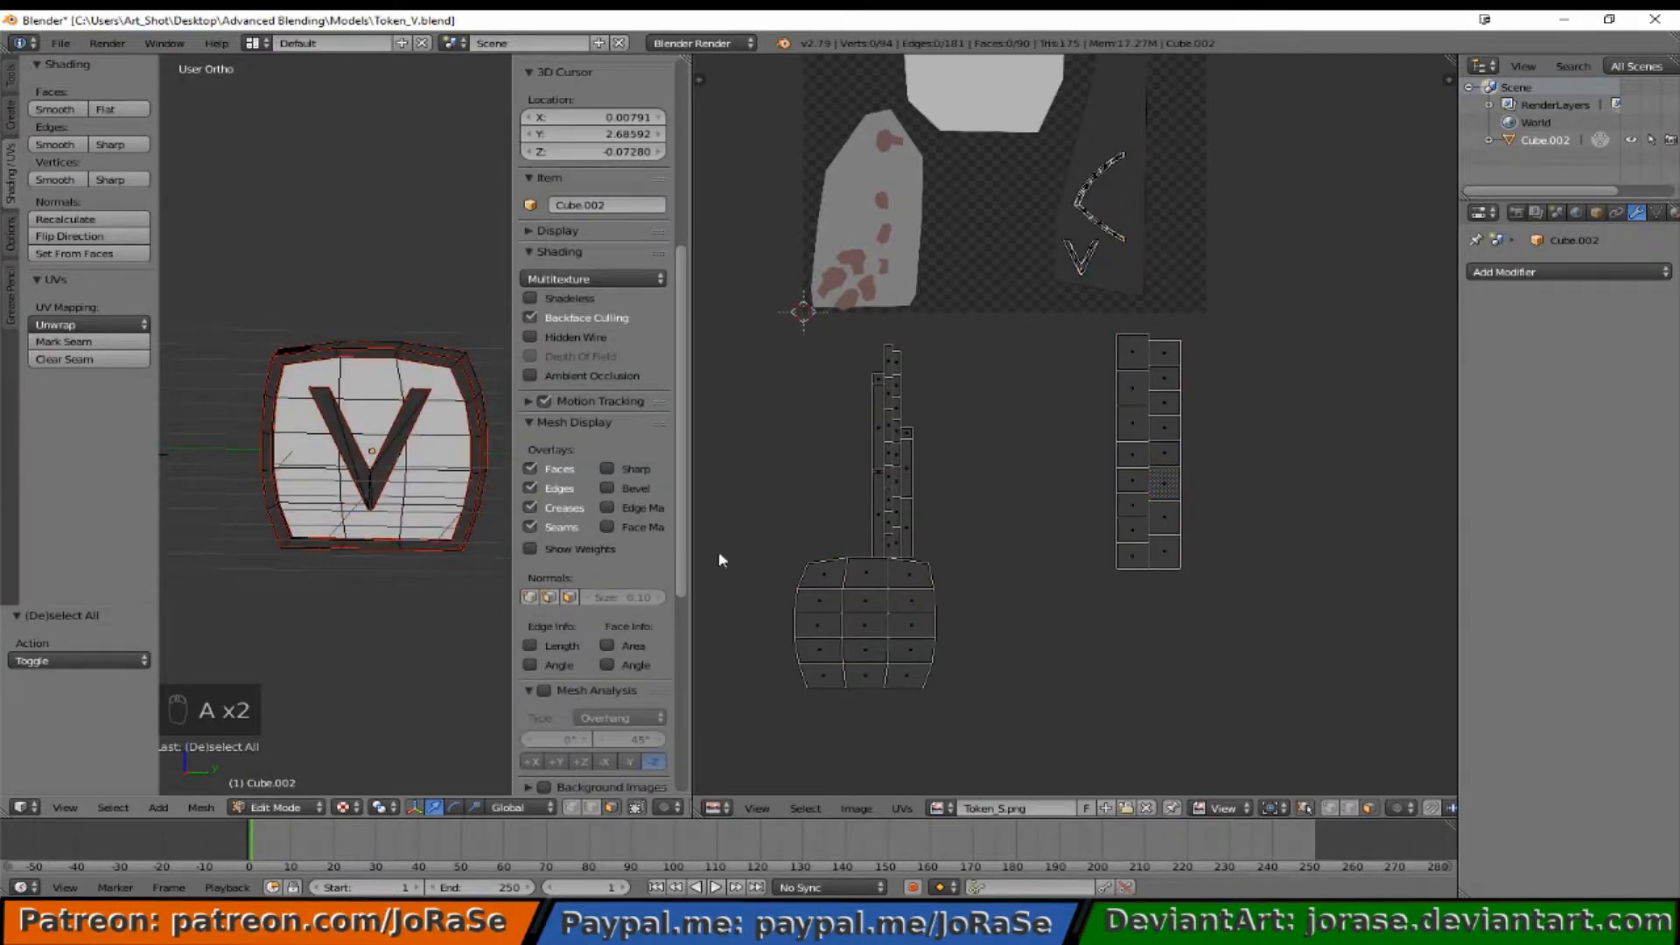
{"action": "mouse_move", "coordinate": [969, 516]}
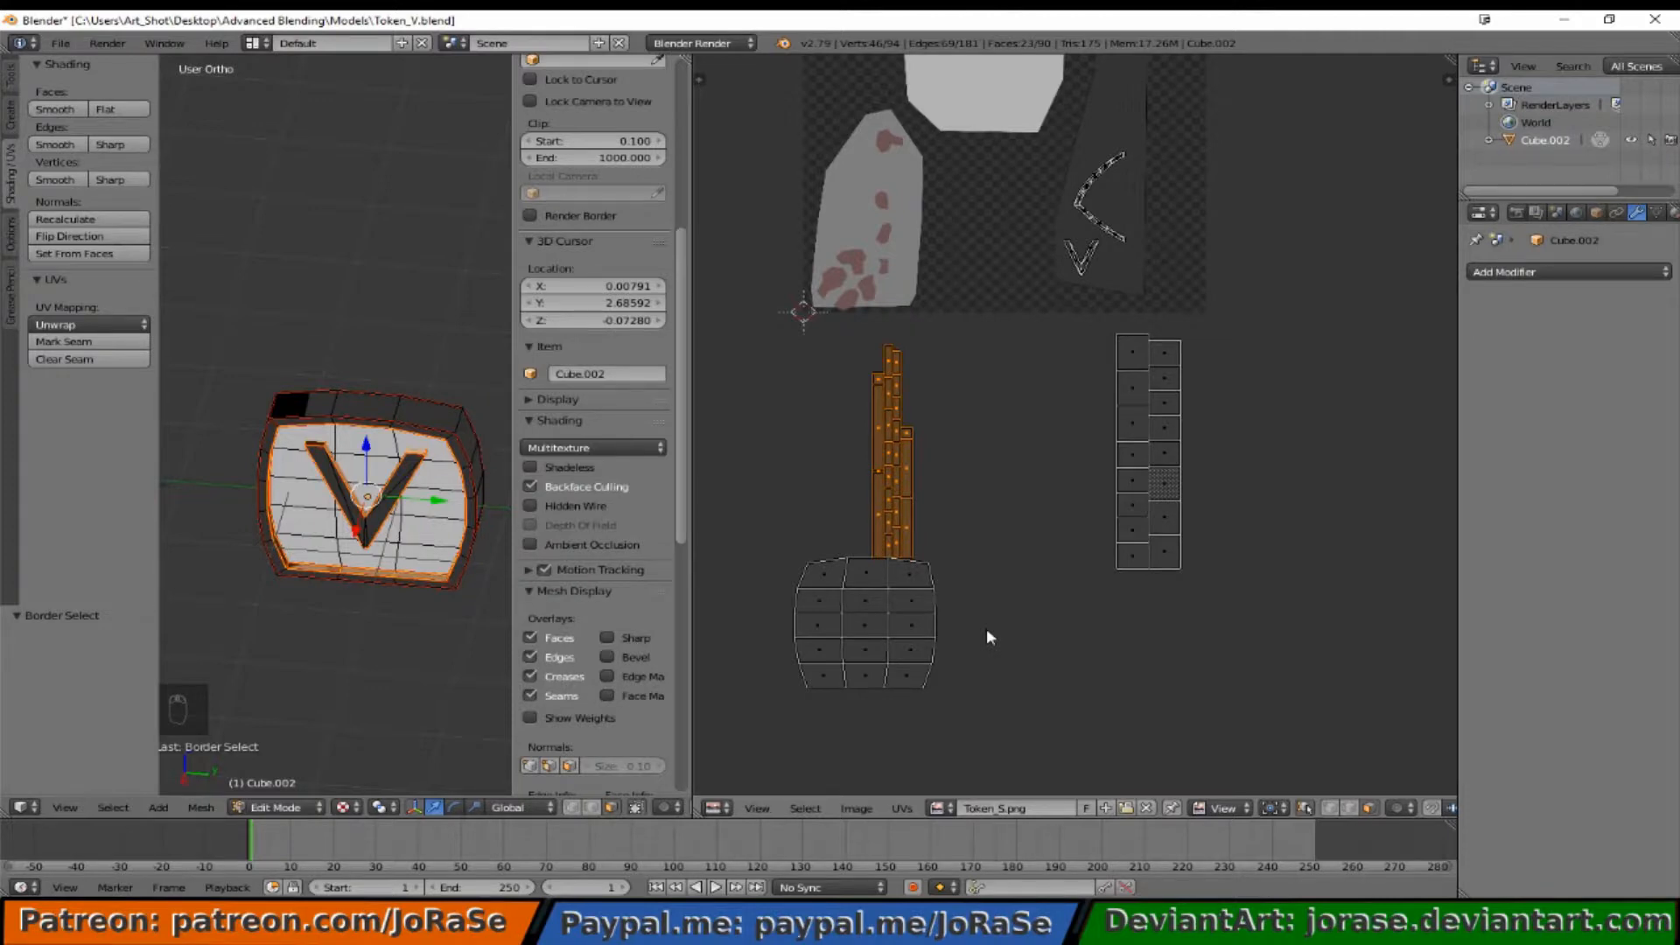
{"action": "key", "text": "s"}
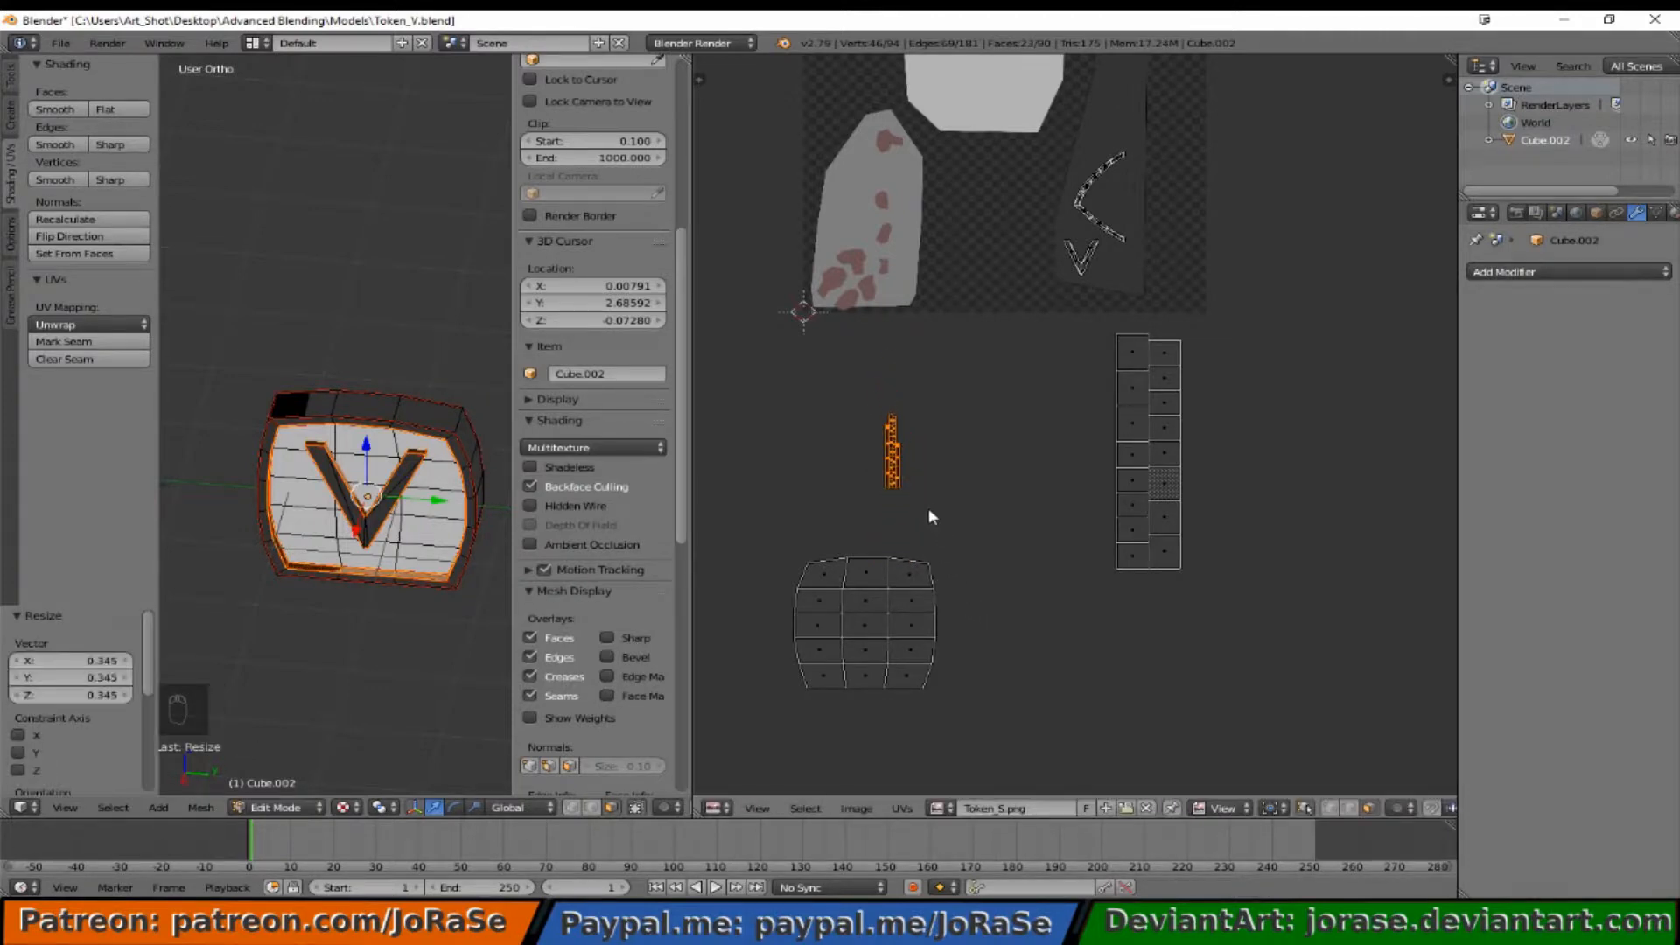
{"action": "key", "text": "g"}
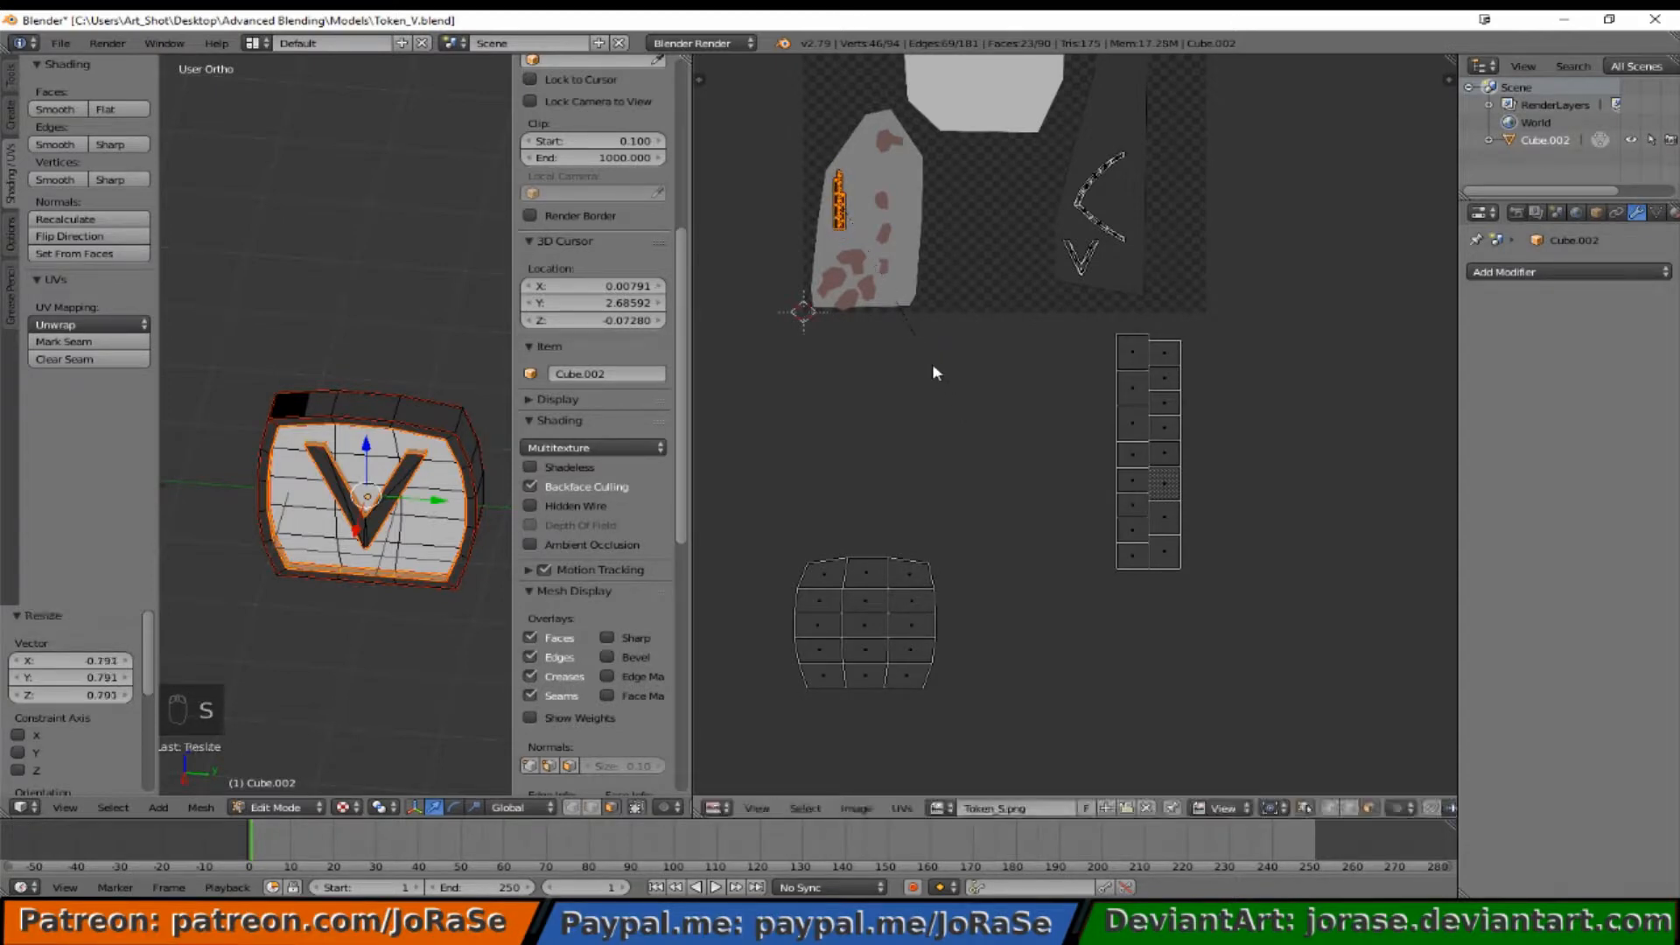
{"action": "key", "text": "a"}
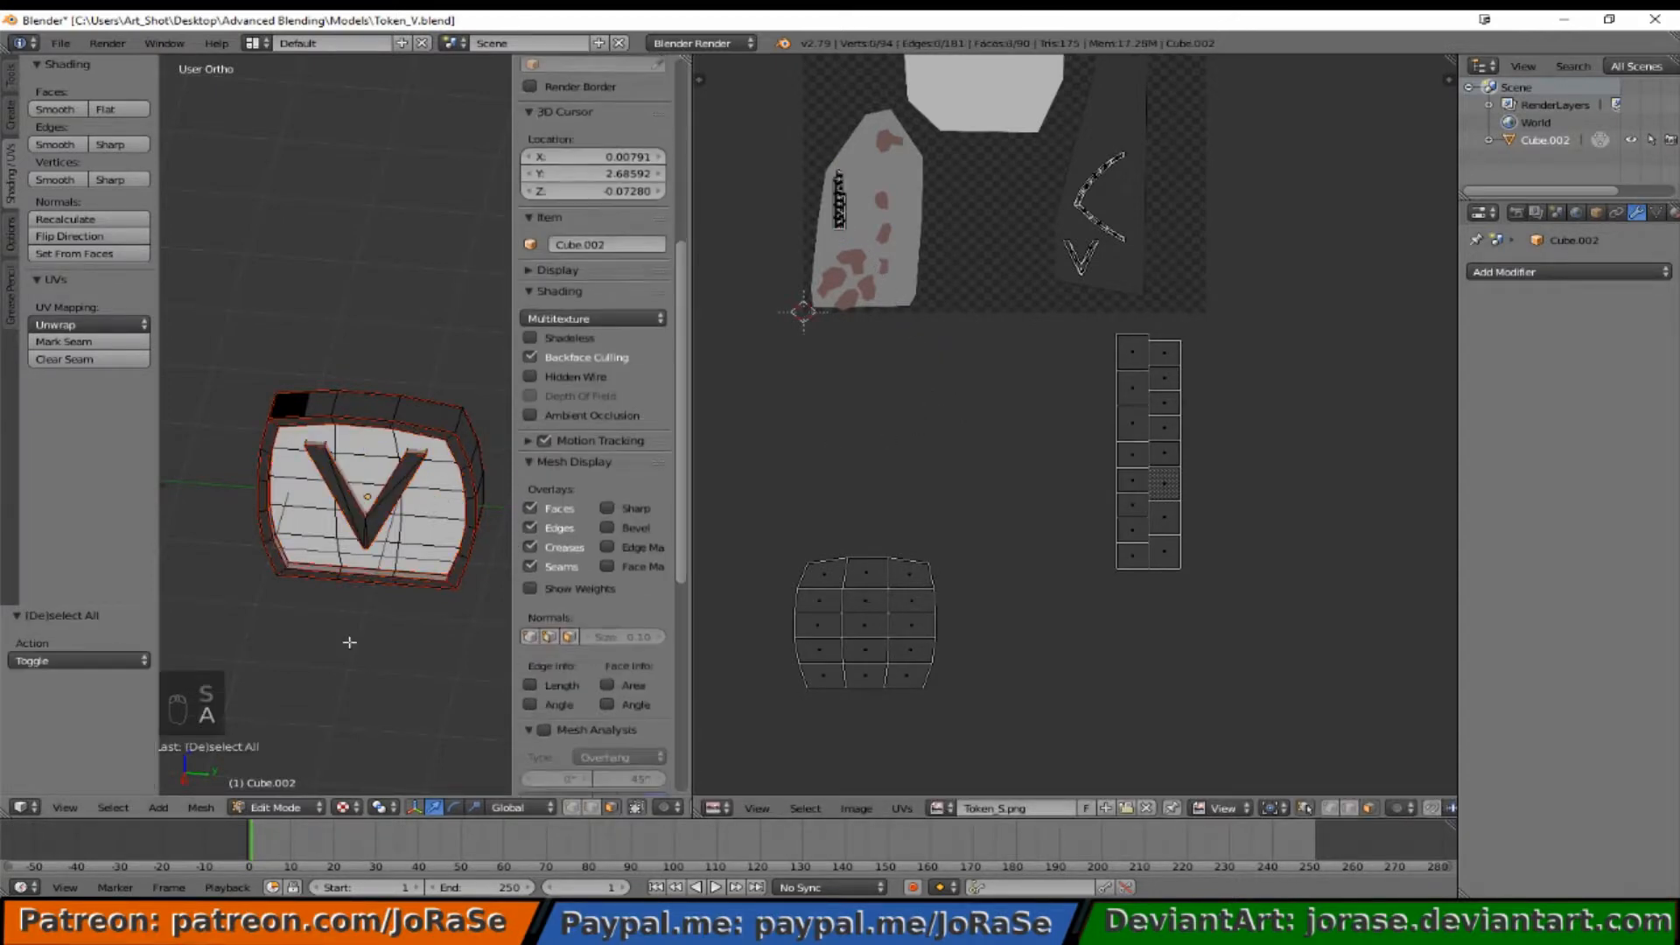
{"action": "key", "text": "Tab"}
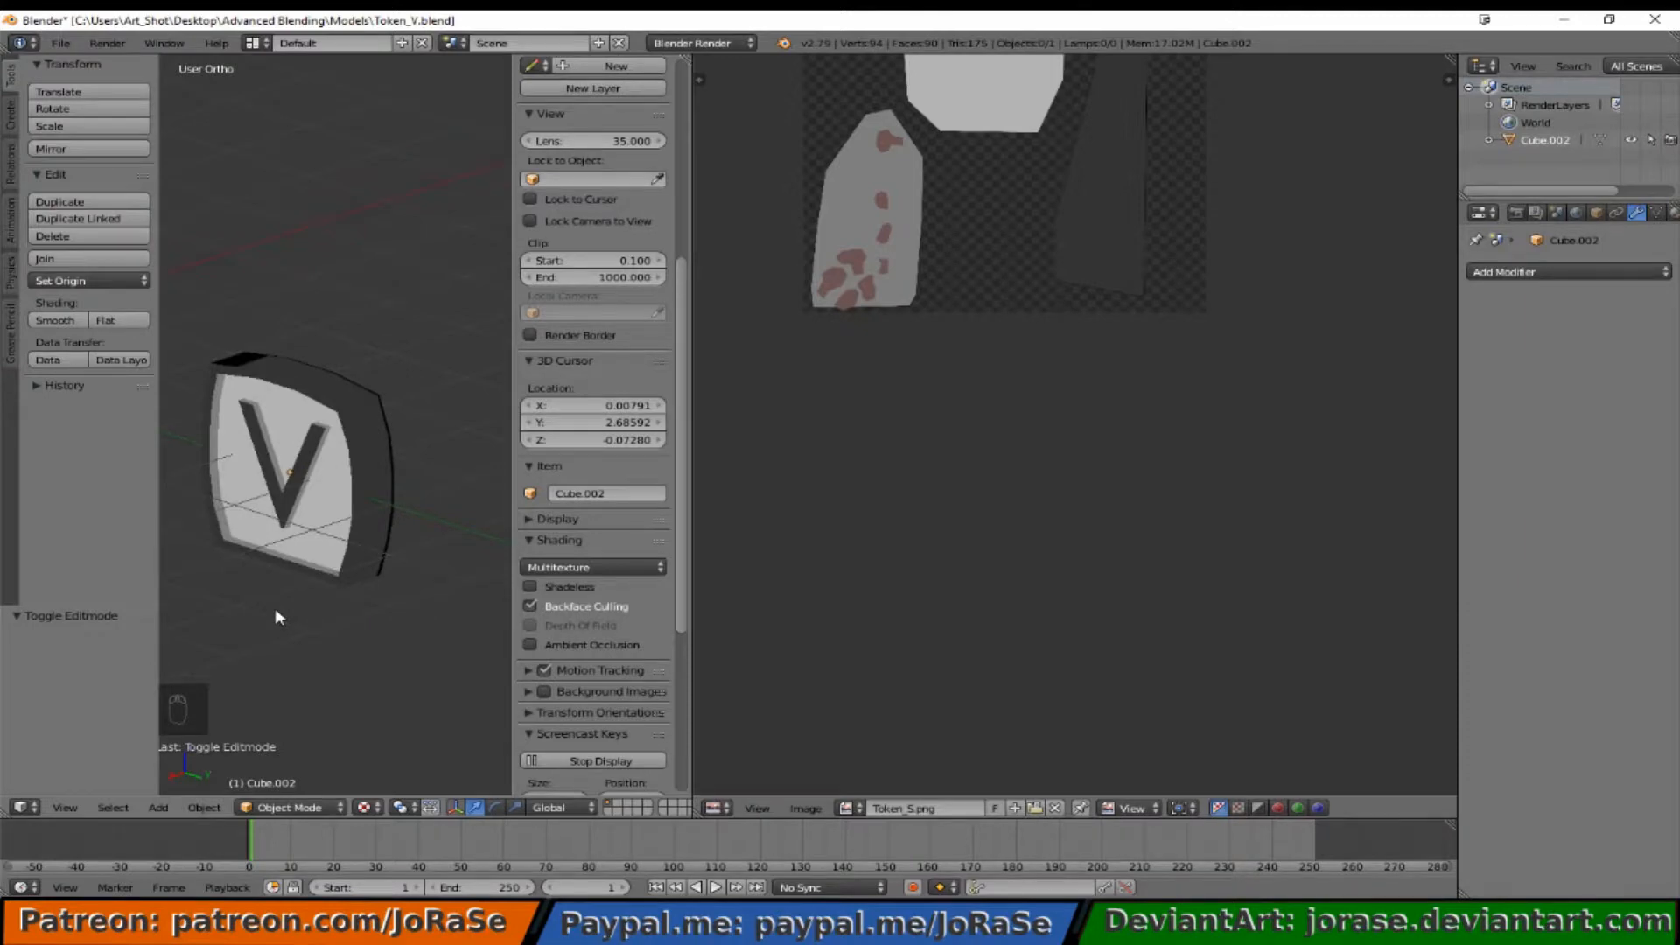
{"action": "mouse_move", "coordinate": [285, 622]}
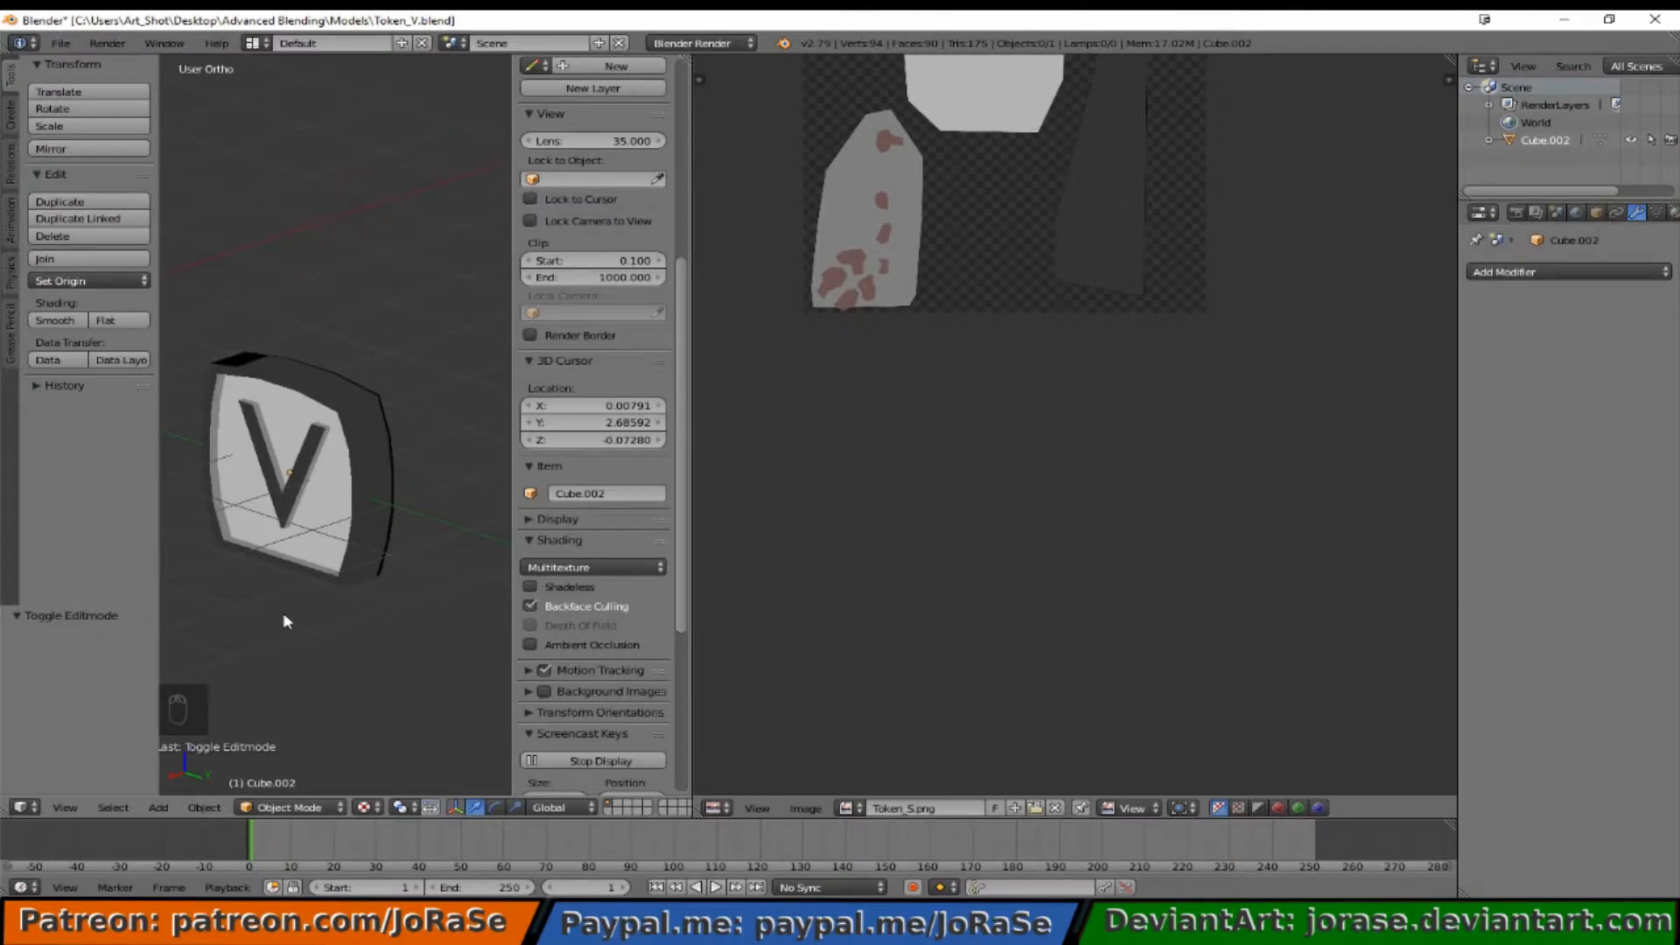
Step: In Edit Mode with UV Sync Selection off, select and pin the small strip island
{"action": "key", "text": "Tab"}
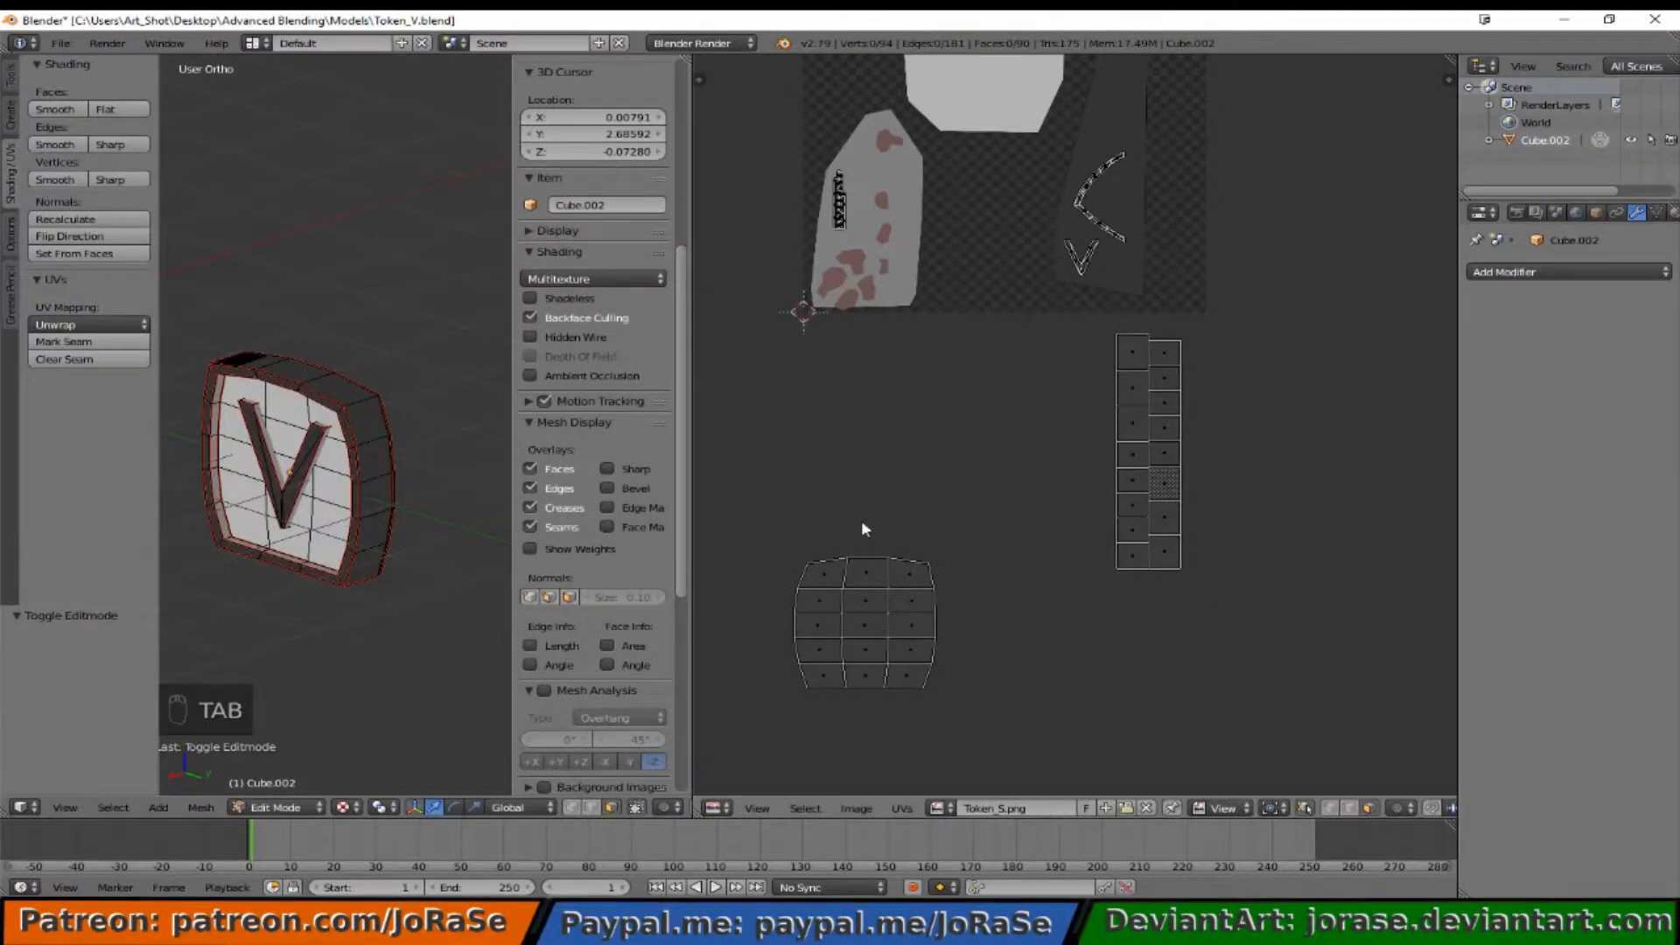
{"action": "mouse_move", "coordinate": [793, 554]}
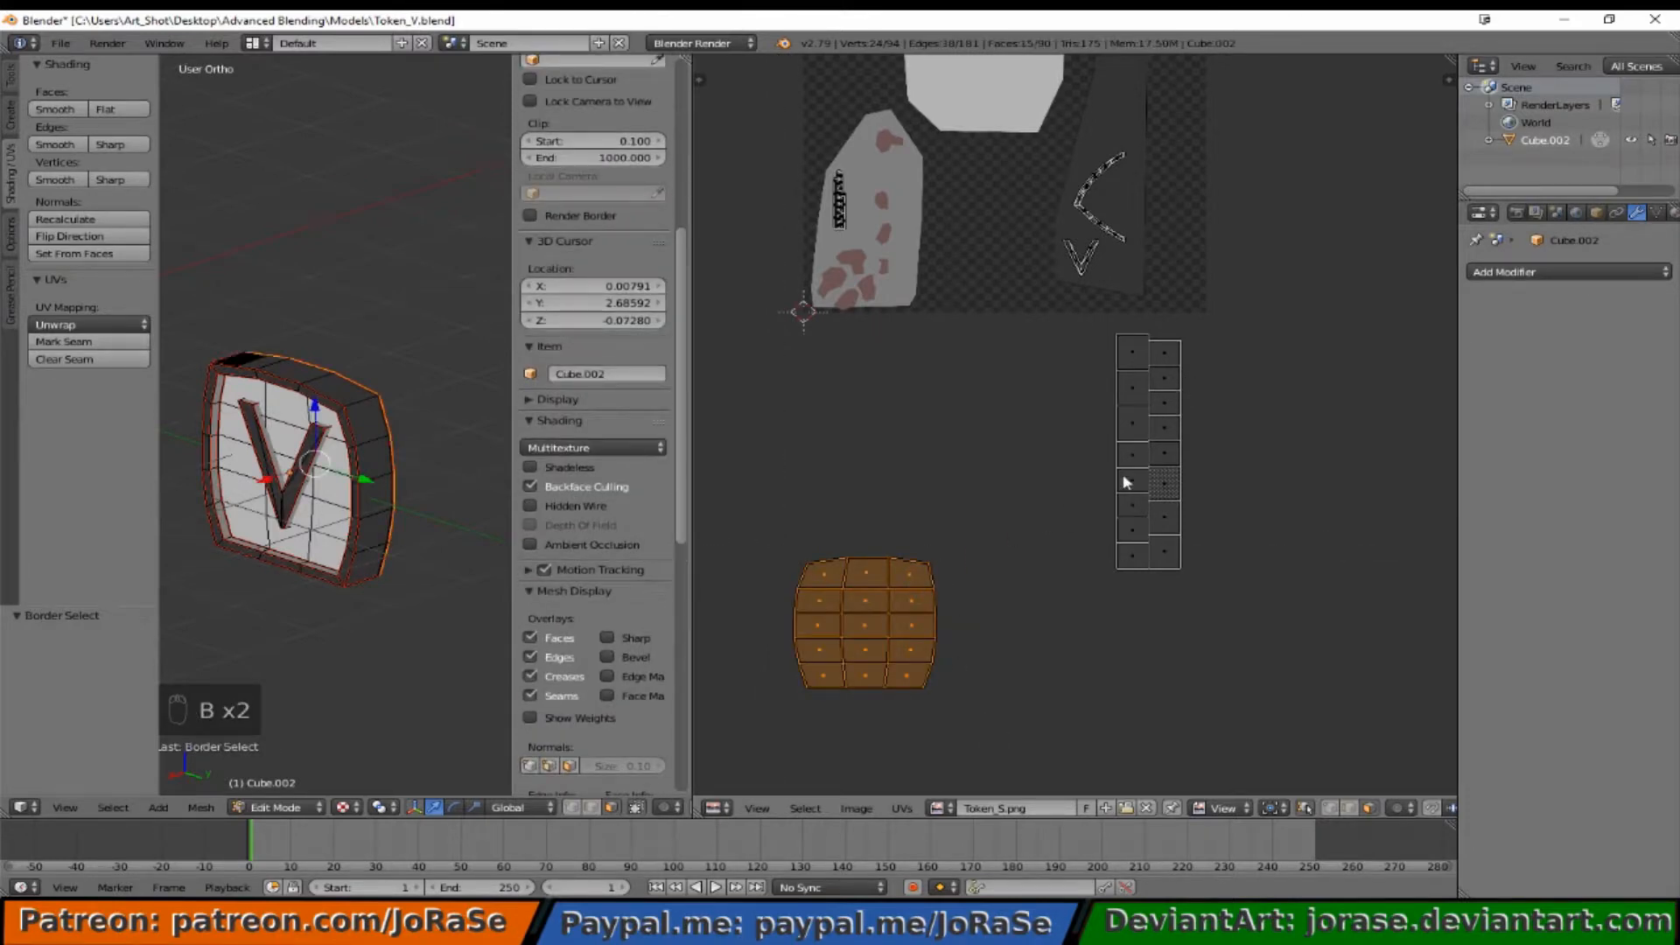
{"action": "mouse_move", "coordinate": [1032, 796]}
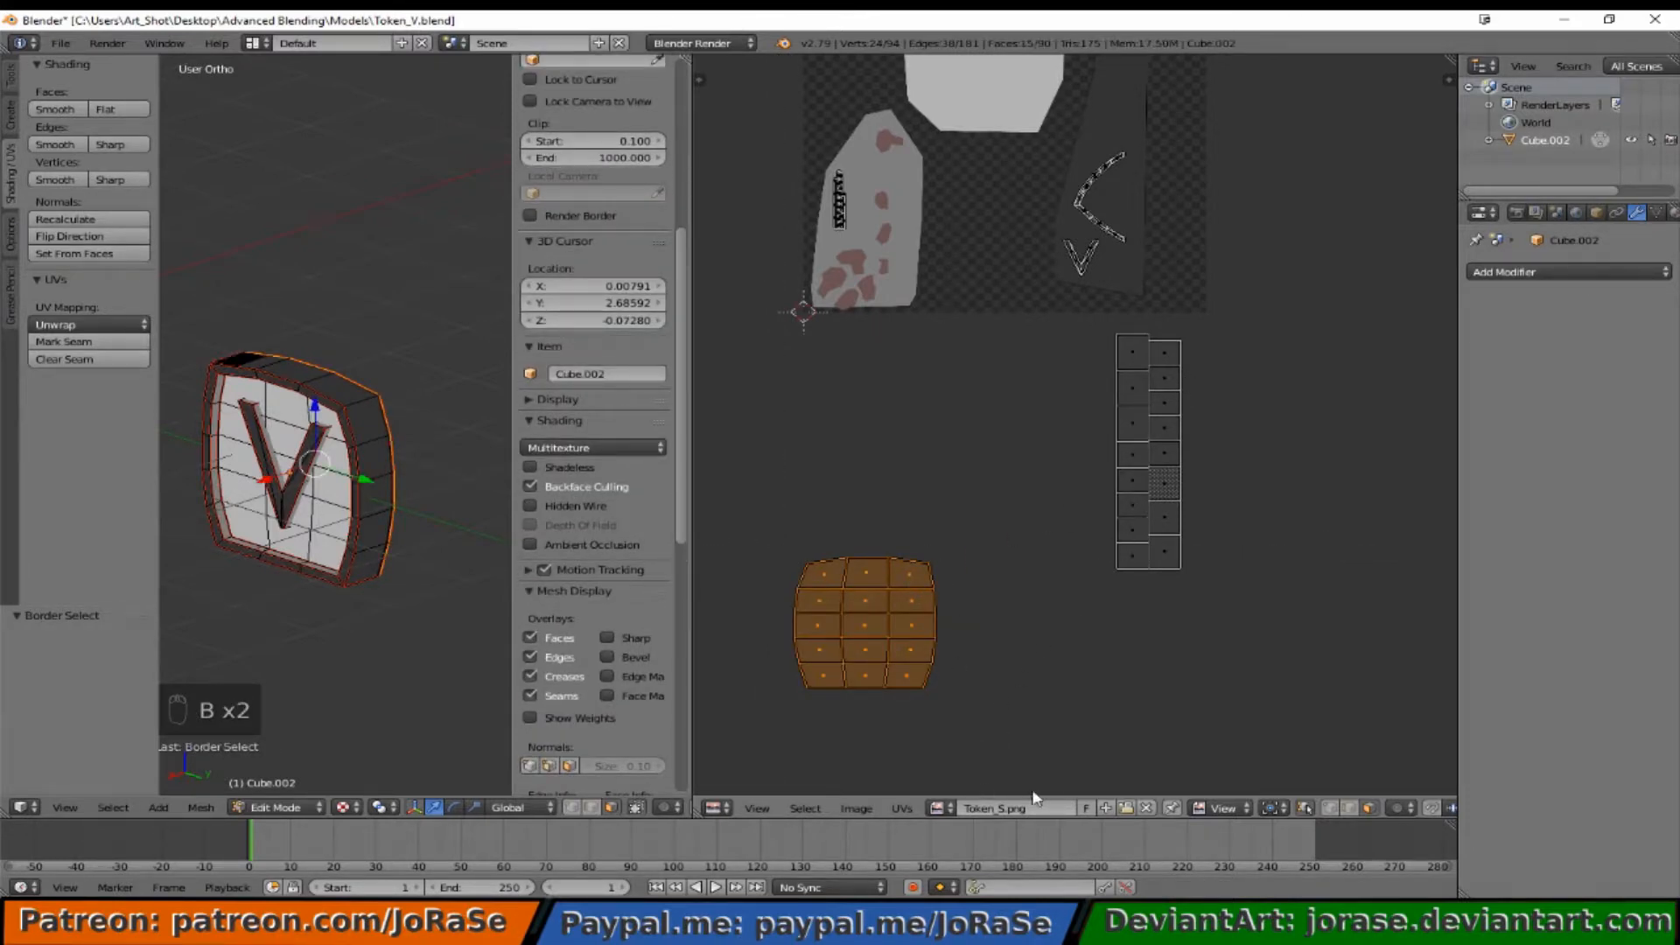
{"action": "mouse_move", "coordinate": [1313, 816]}
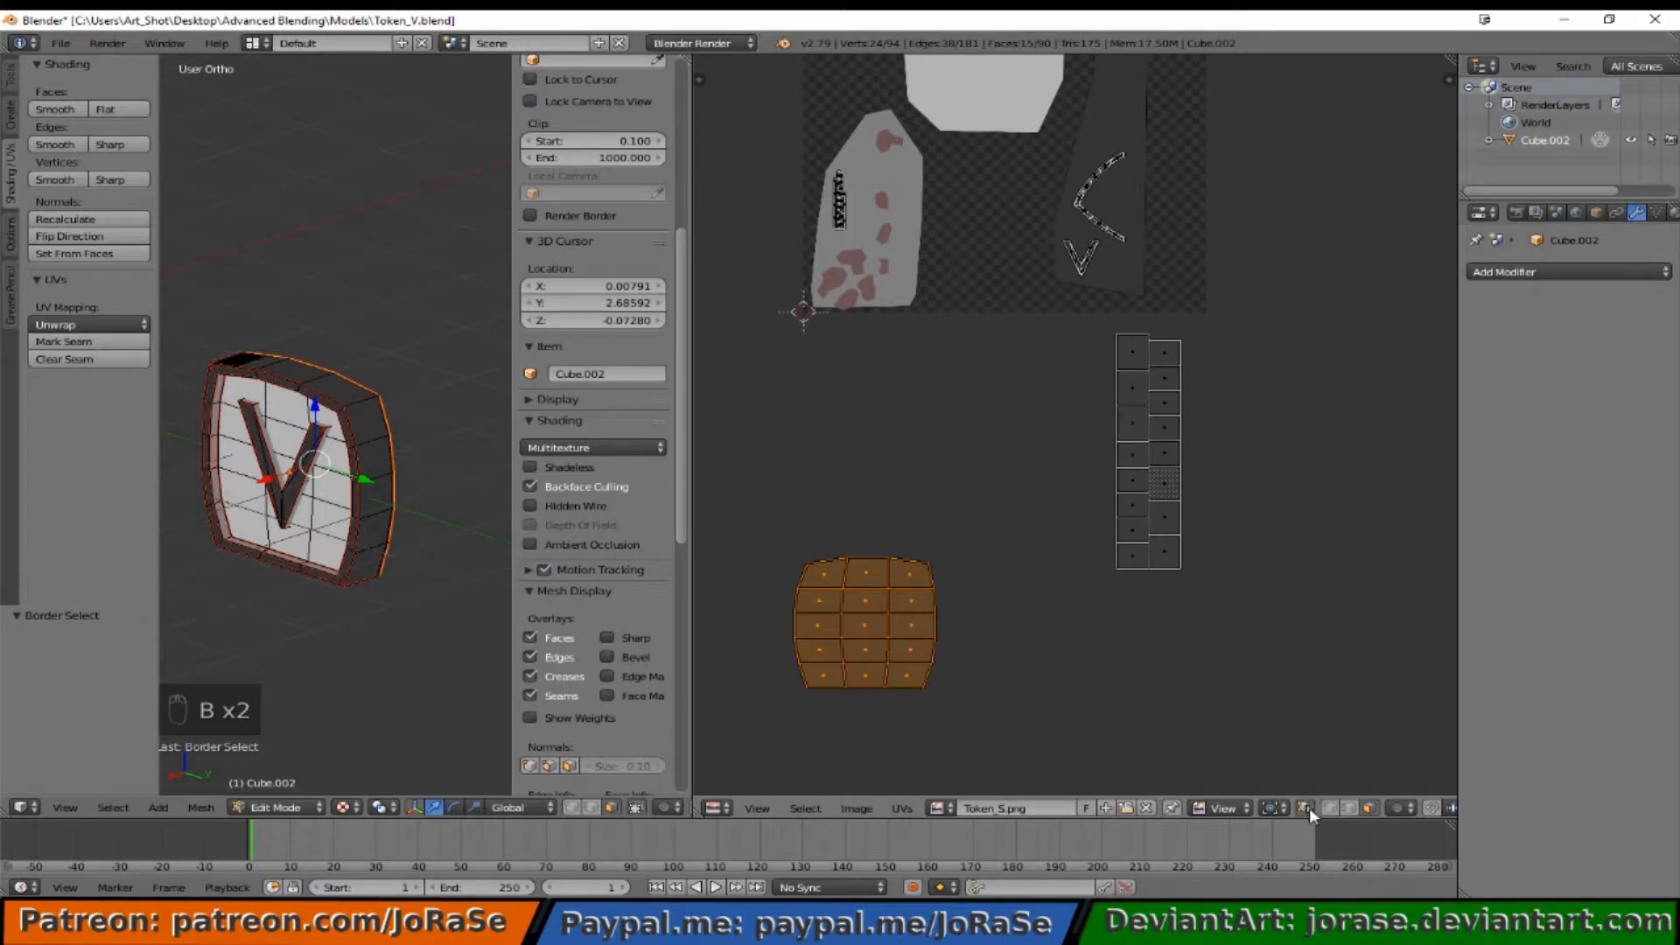
{"action": "mouse_move", "coordinate": [1303, 808]}
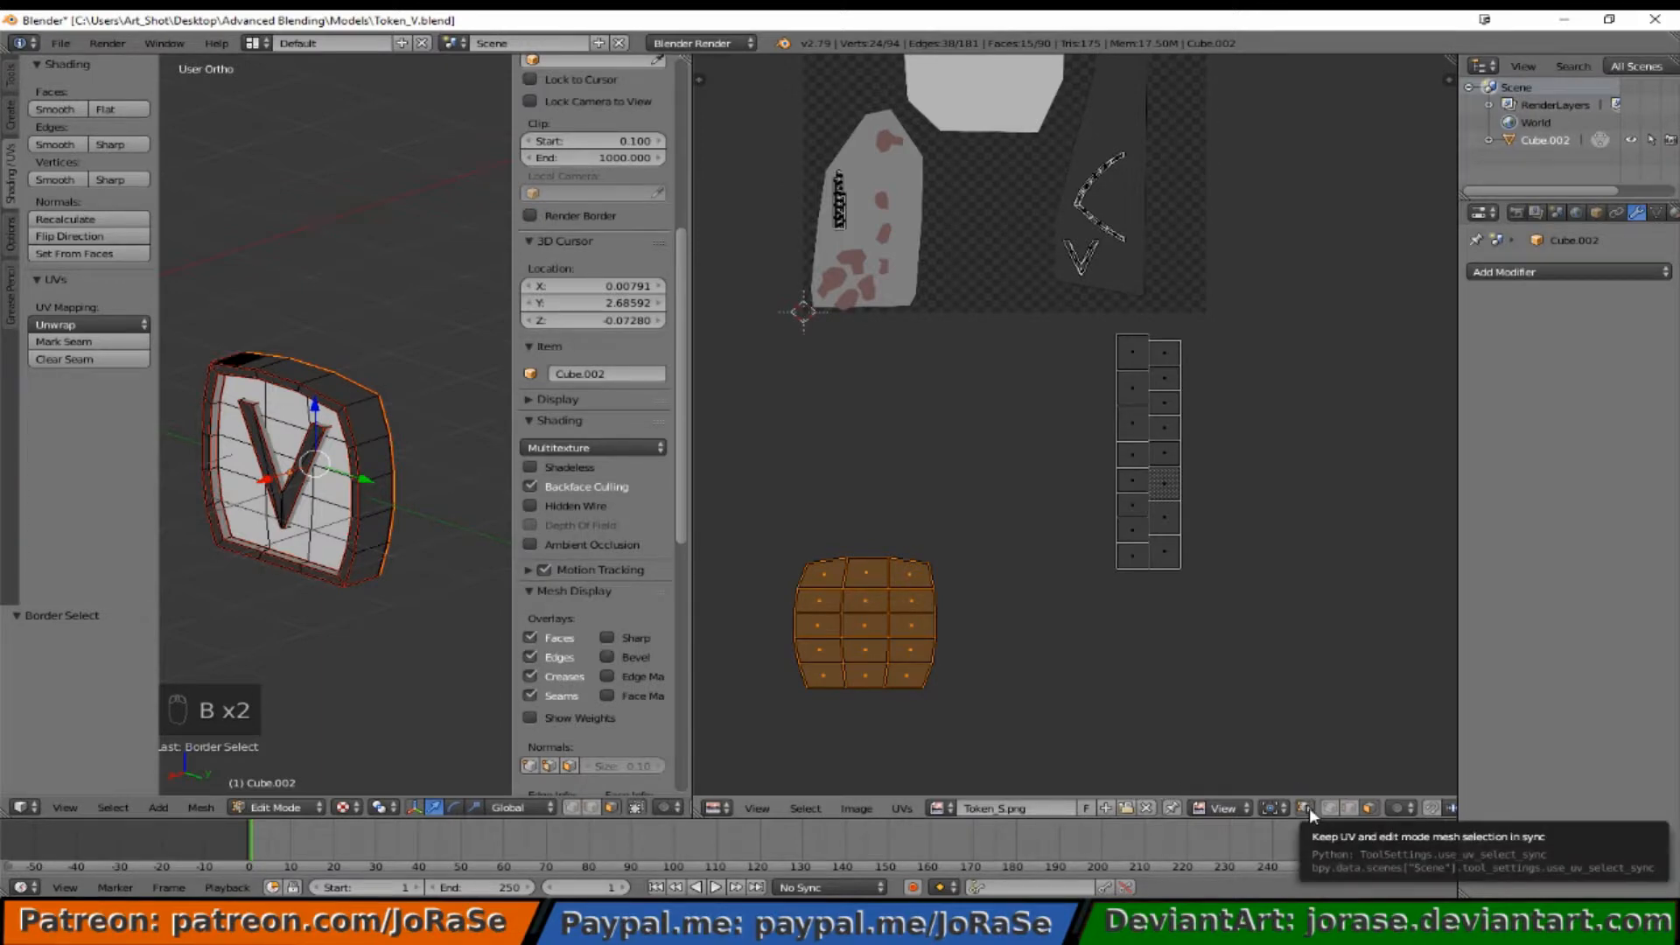
{"action": "left_click", "coordinate": [1302, 806]}
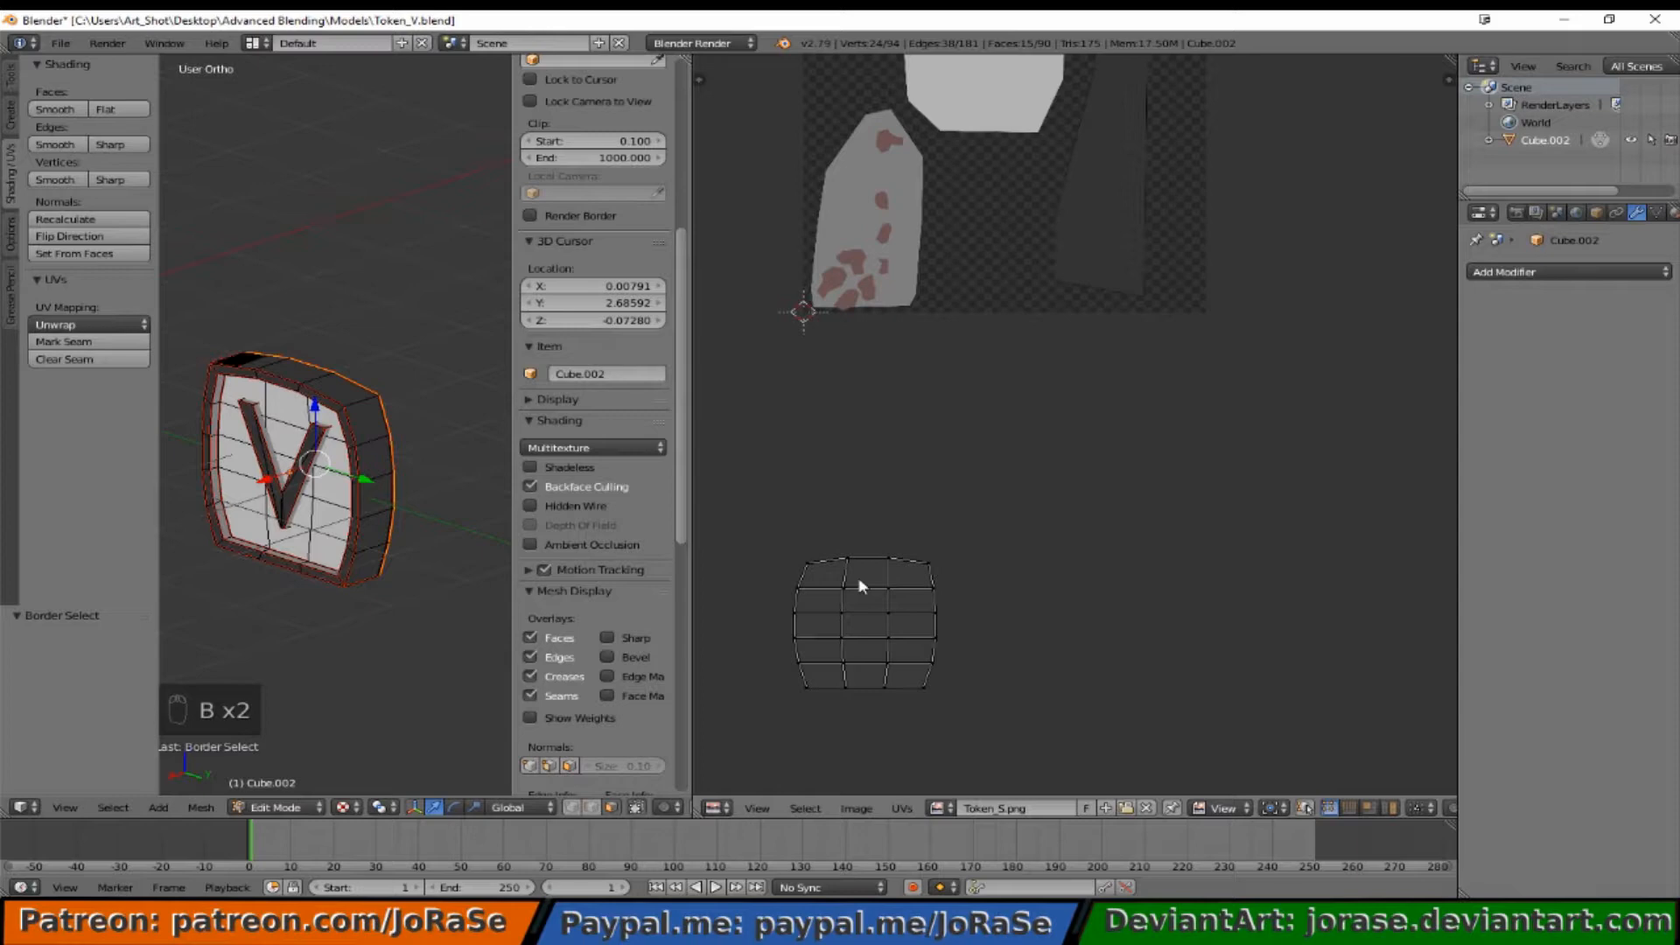
{"action": "key", "text": "a"}
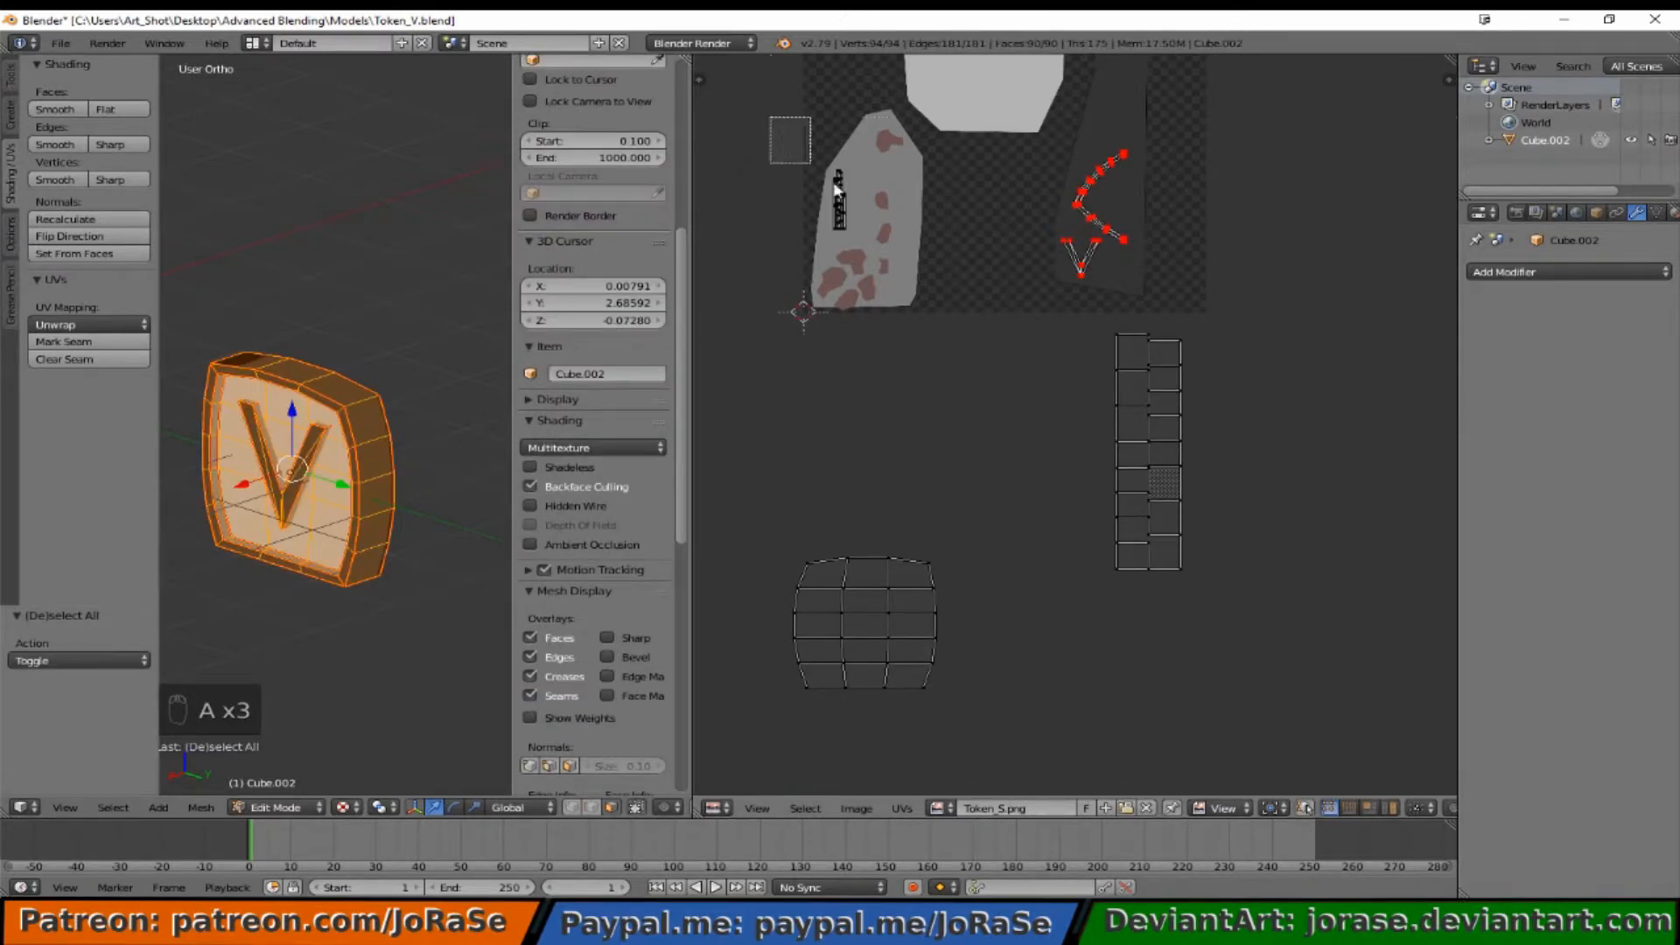
{"action": "key", "text": "p"}
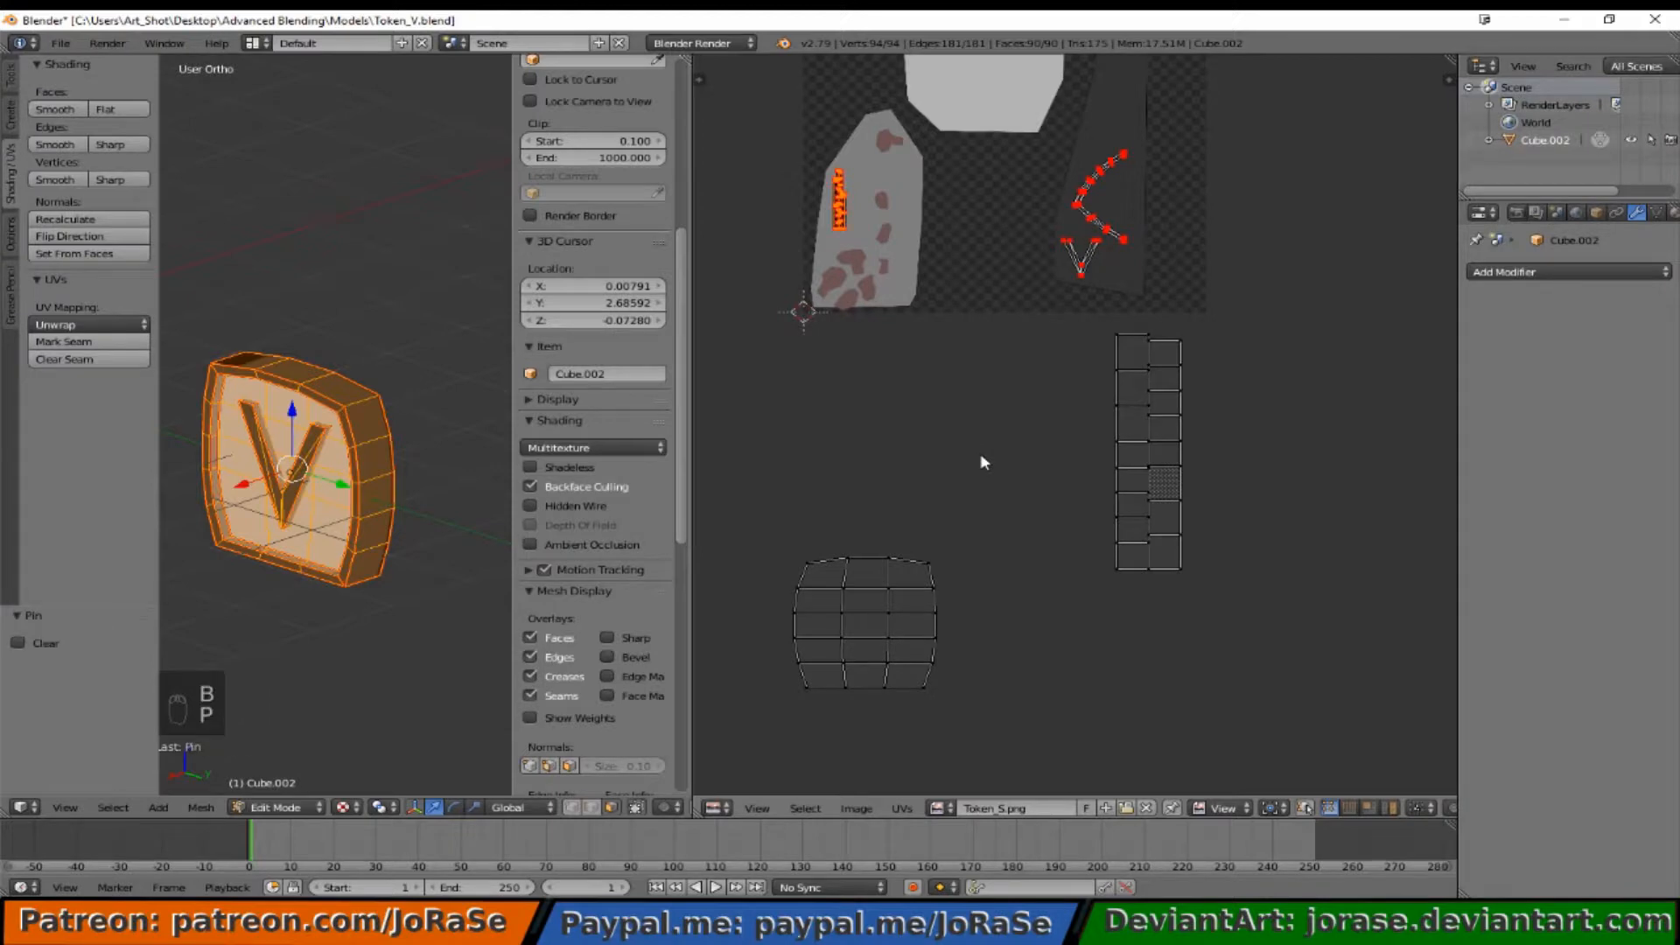
{"action": "mouse_move", "coordinate": [825, 225]}
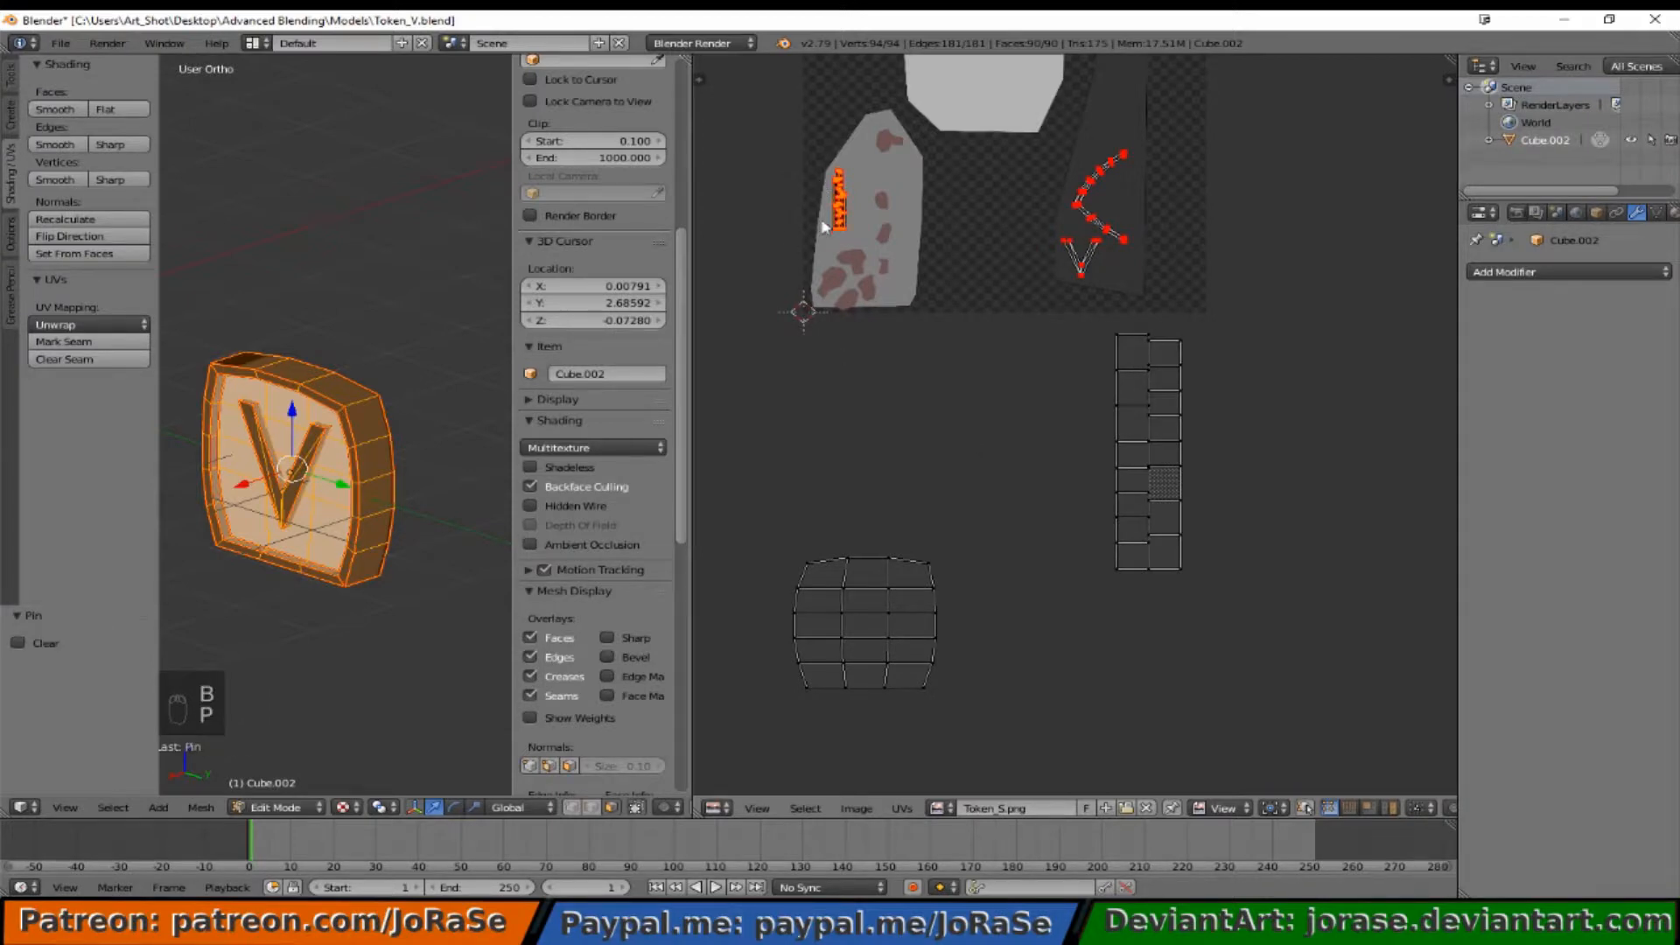
{"action": "key", "text": "a"}
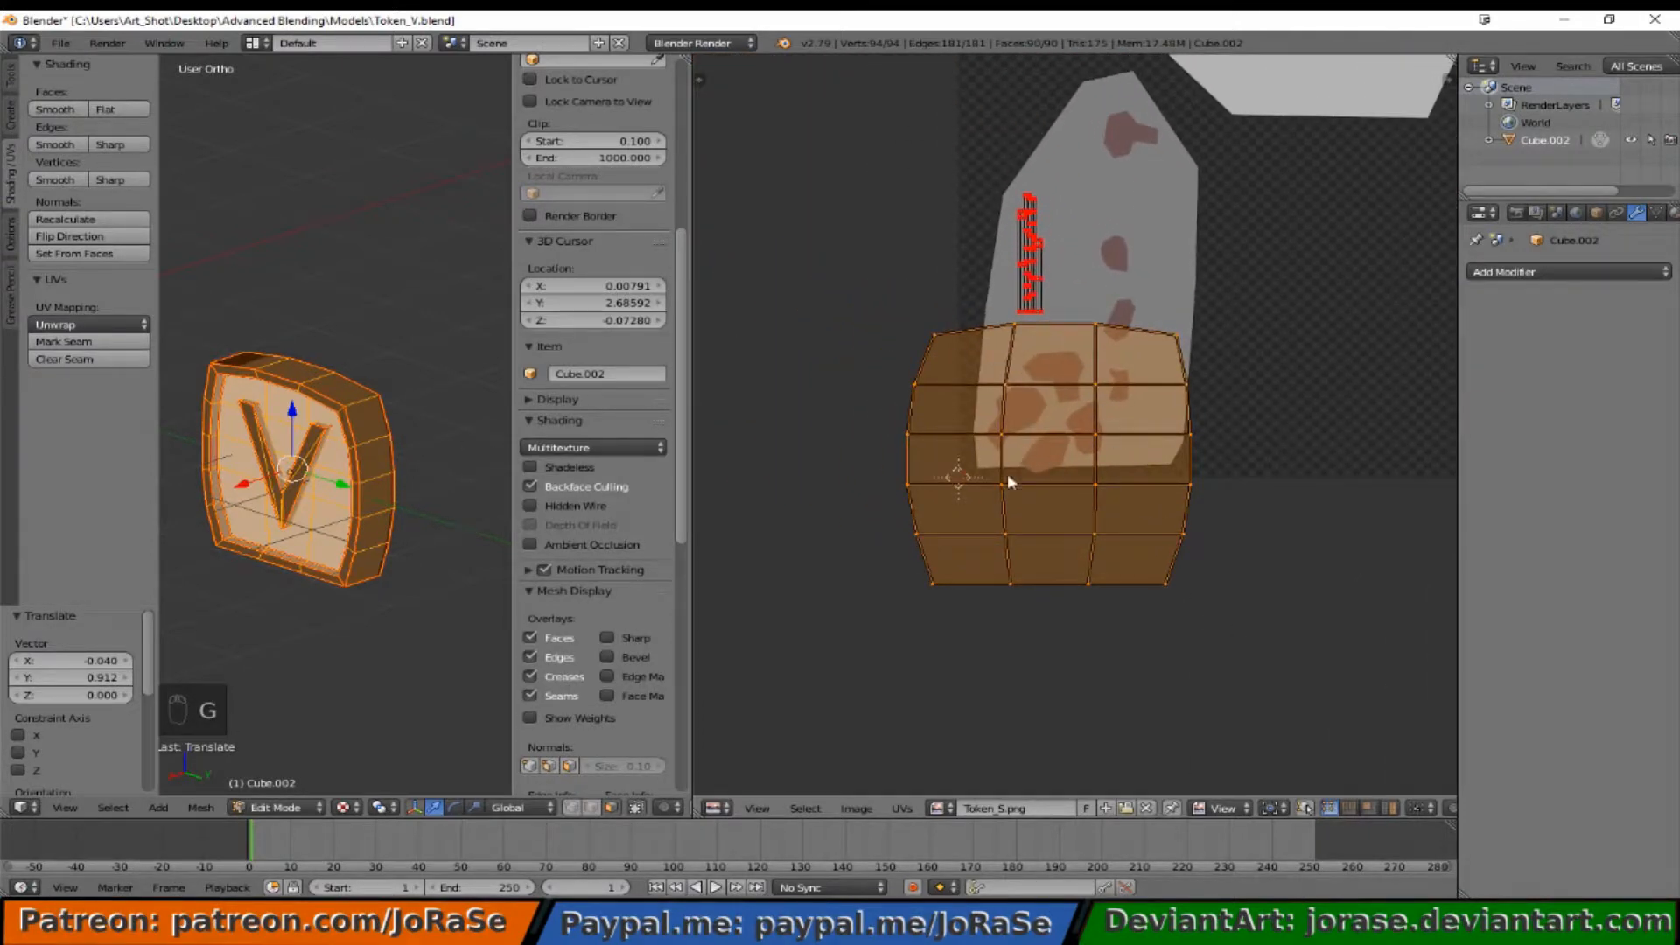
Step: Scale and move the front-face grid island over the brown spots, then mirror it along Y
{"action": "key", "text": "s"}
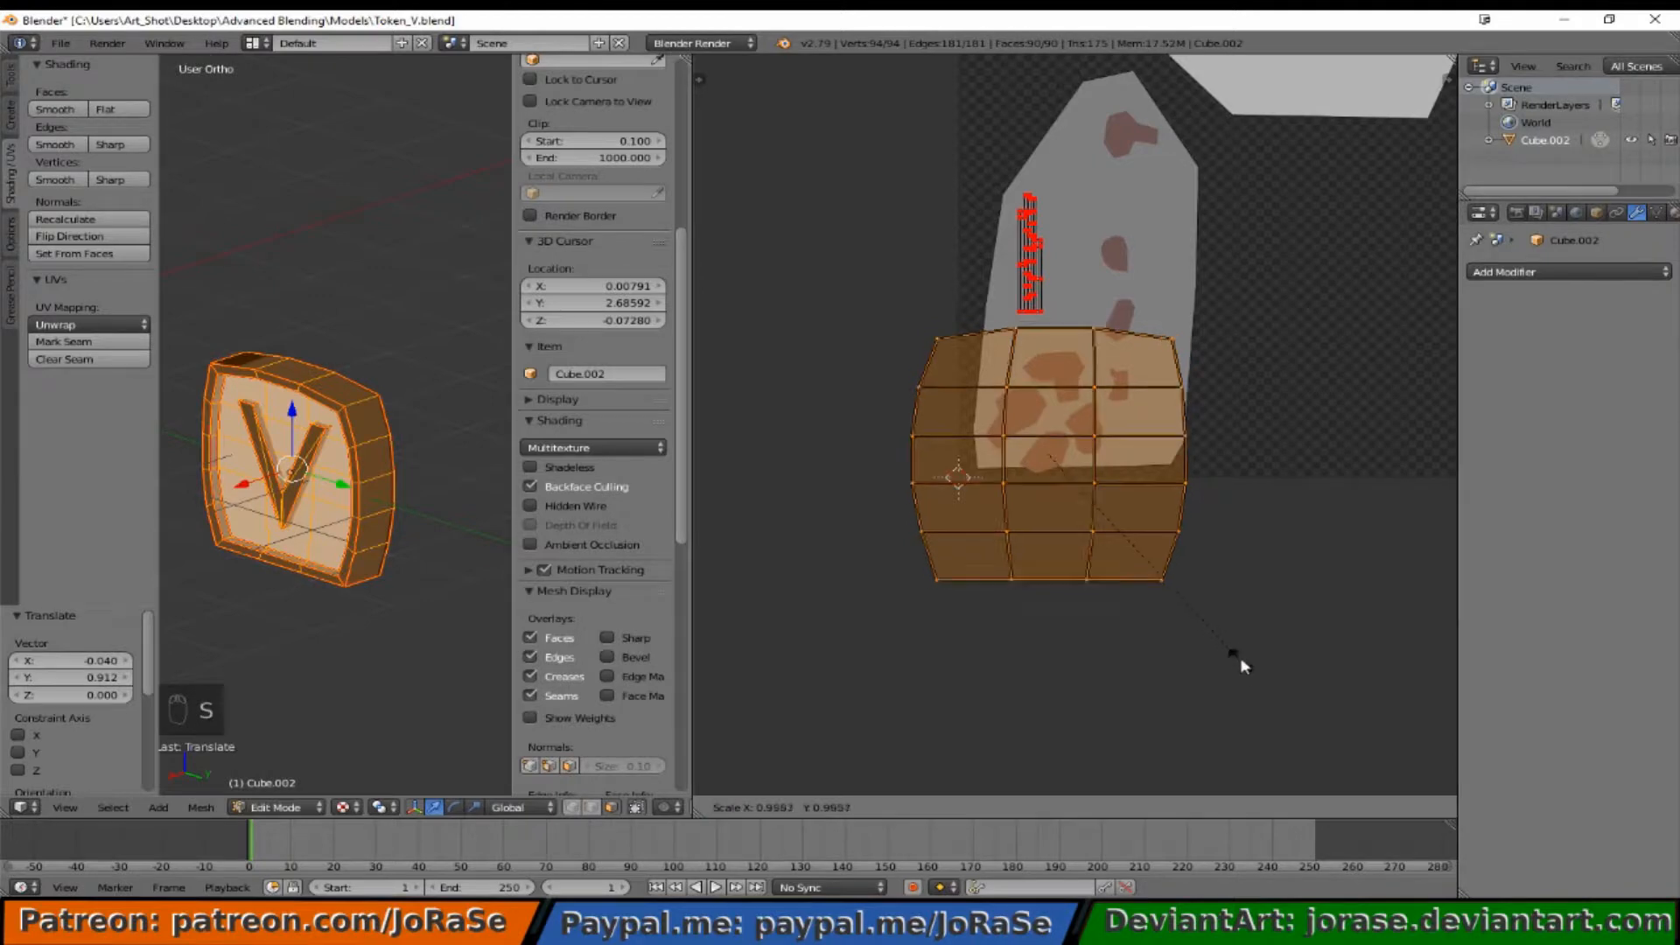
{"action": "mouse_move", "coordinate": [1125, 544]}
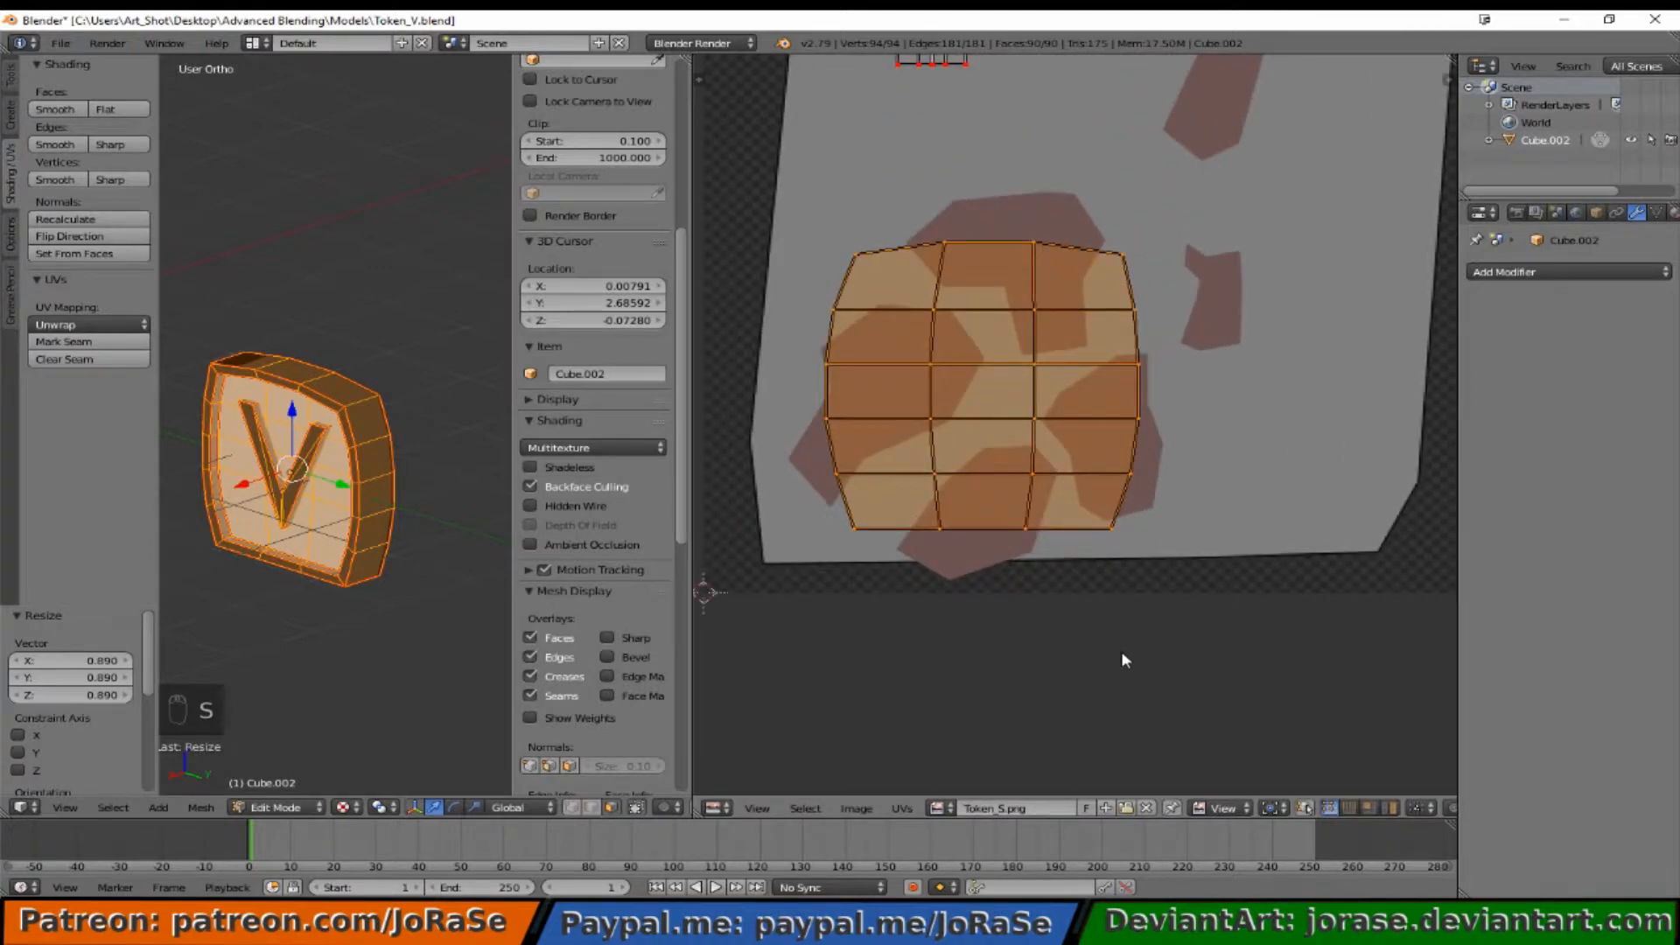
{"action": "key", "text": "g"}
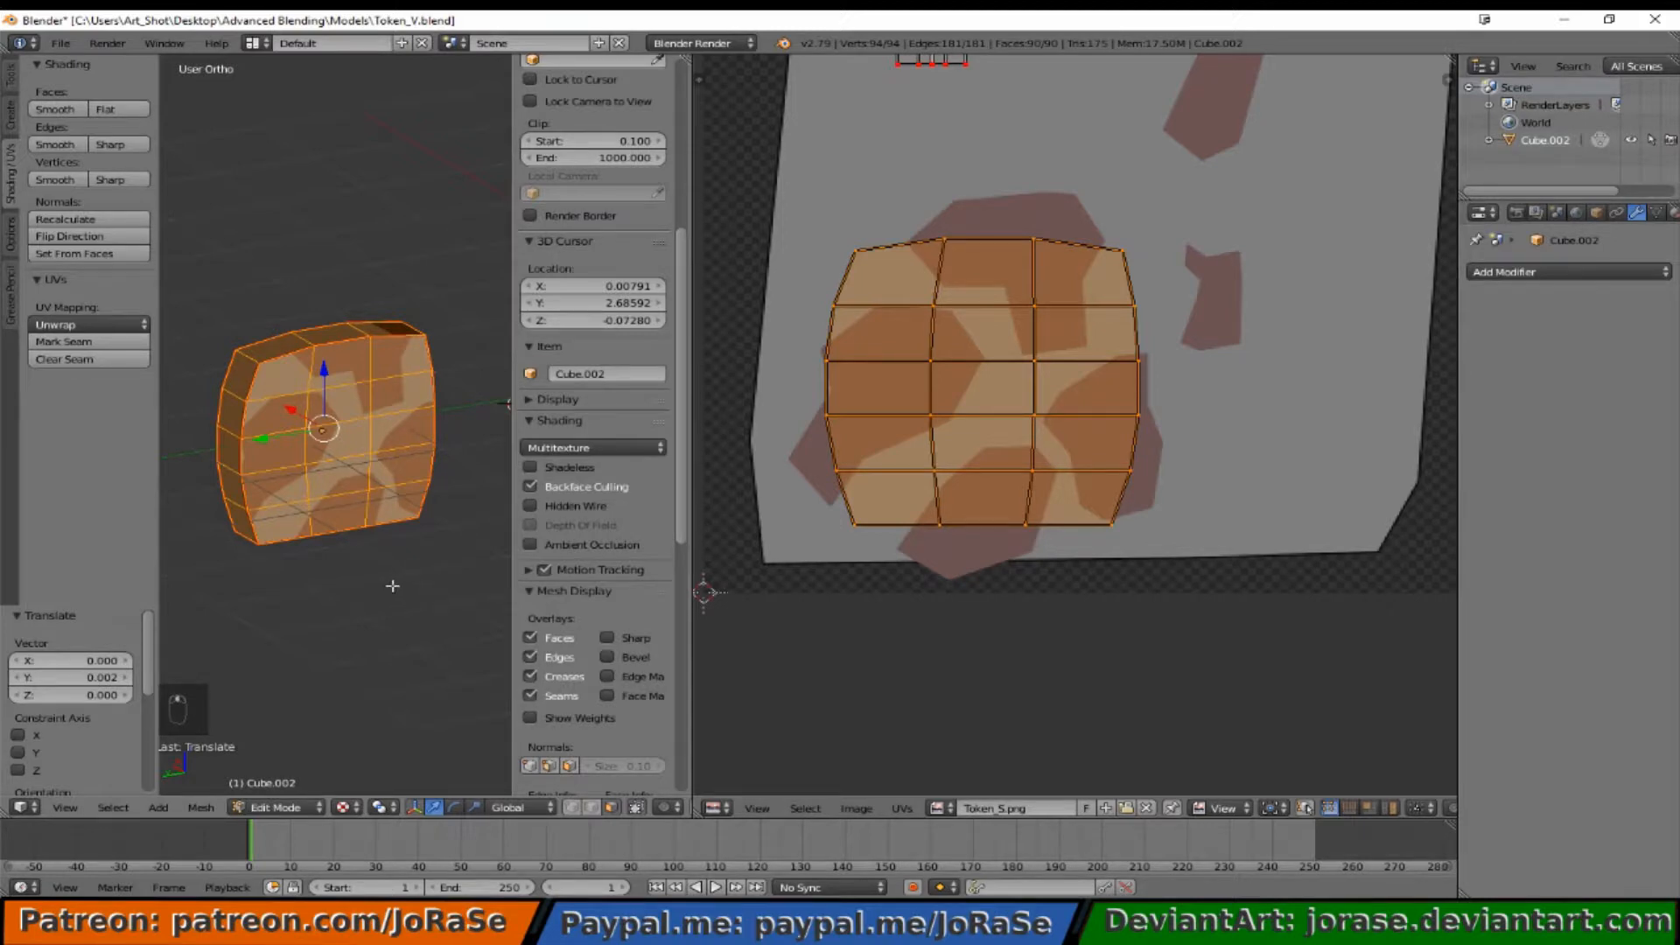
{"action": "mouse_move", "coordinate": [1045, 641]}
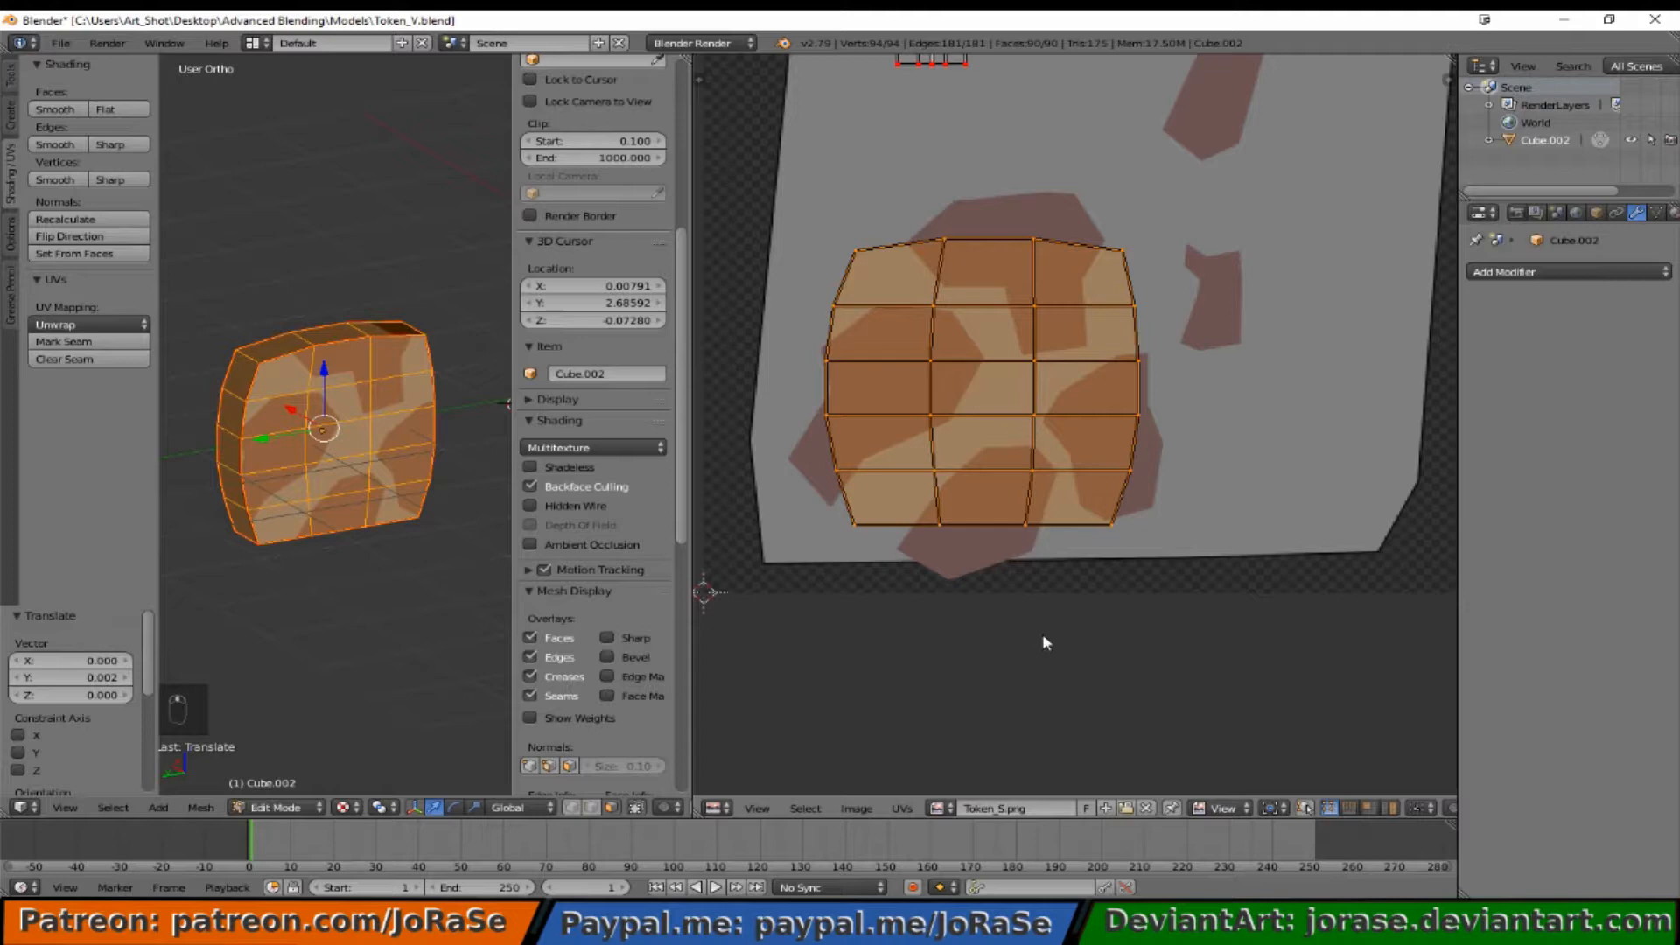
{"action": "key", "text": "ctrl+m"}
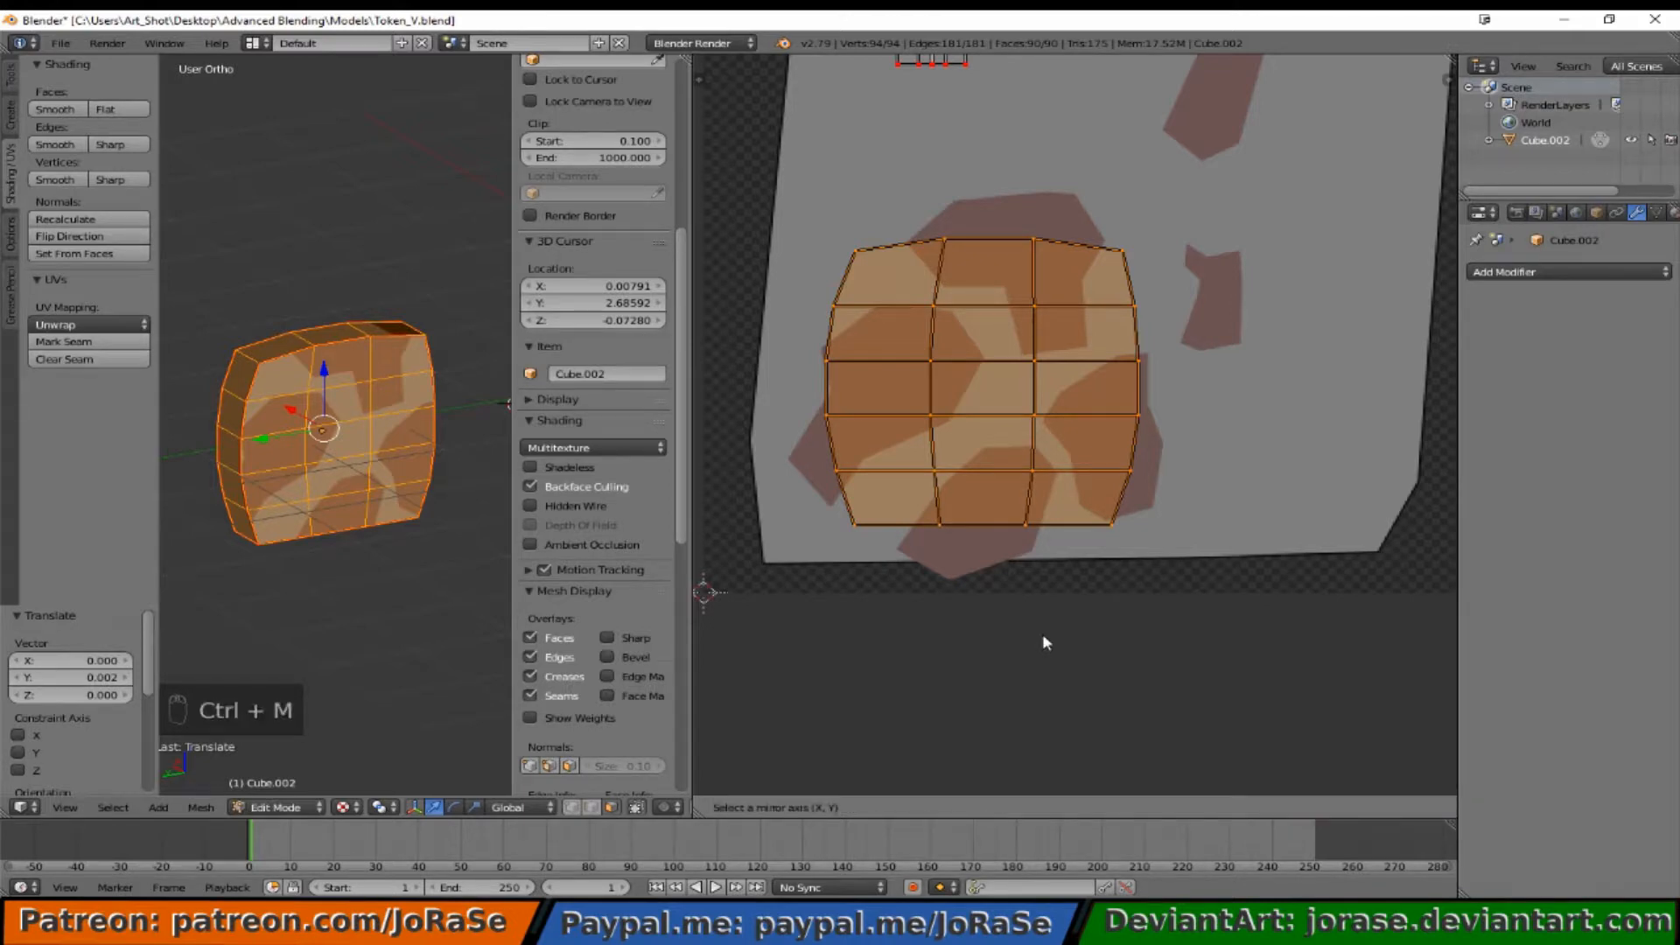
{"action": "key", "text": "y"}
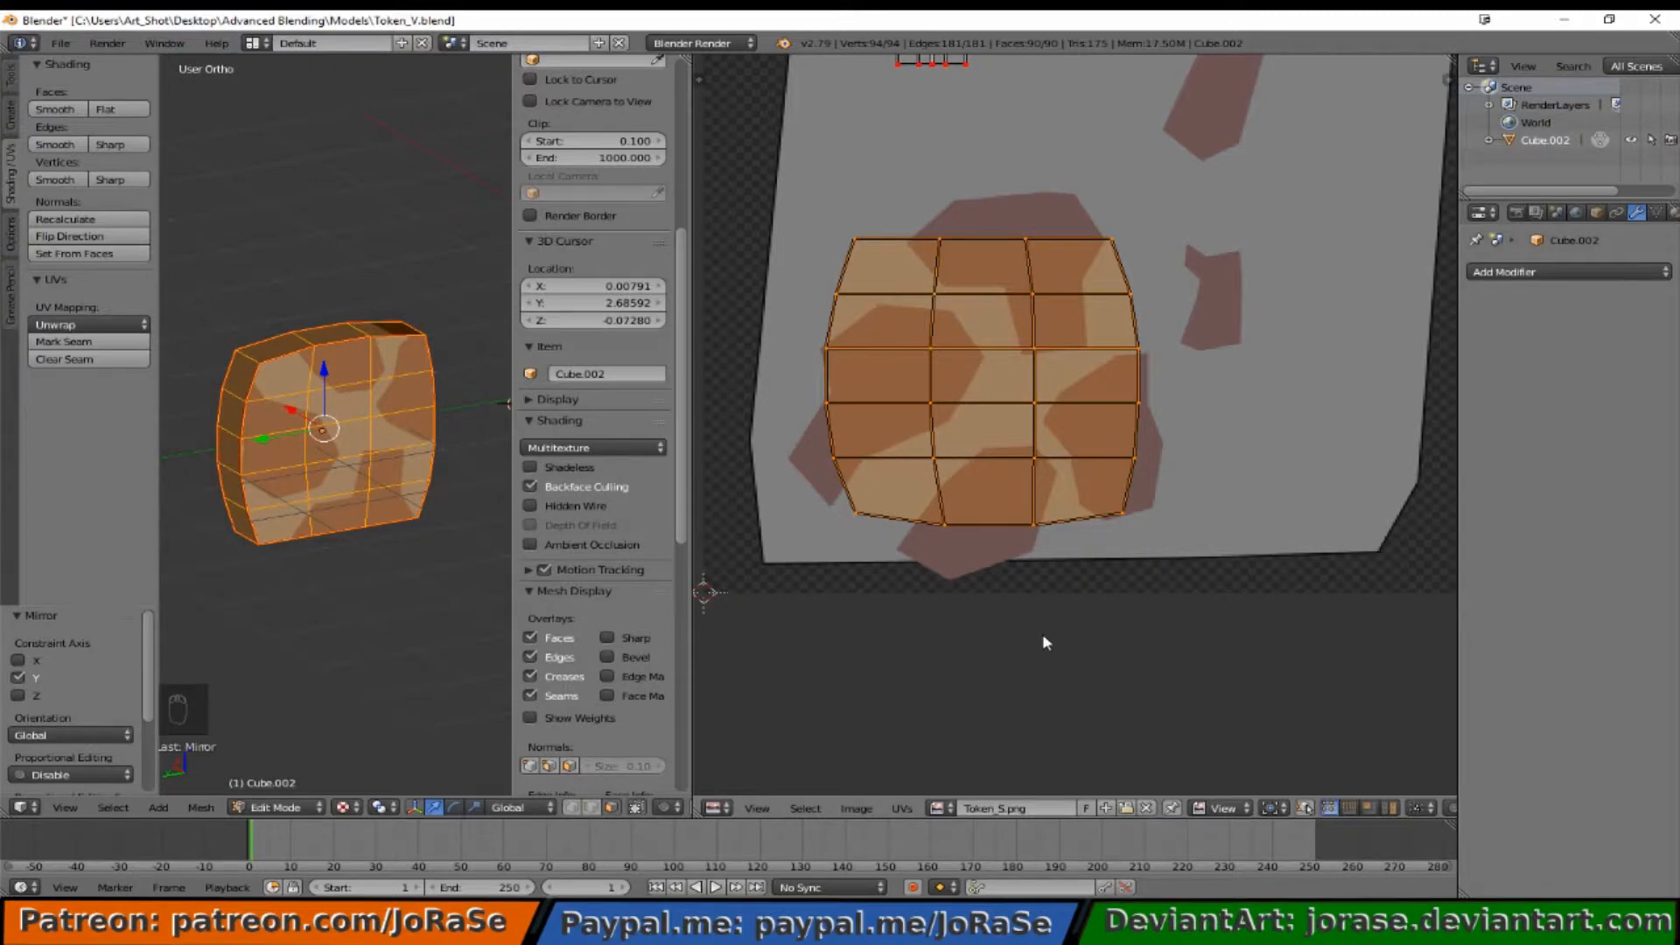
{"action": "mouse_move", "coordinate": [1058, 639]}
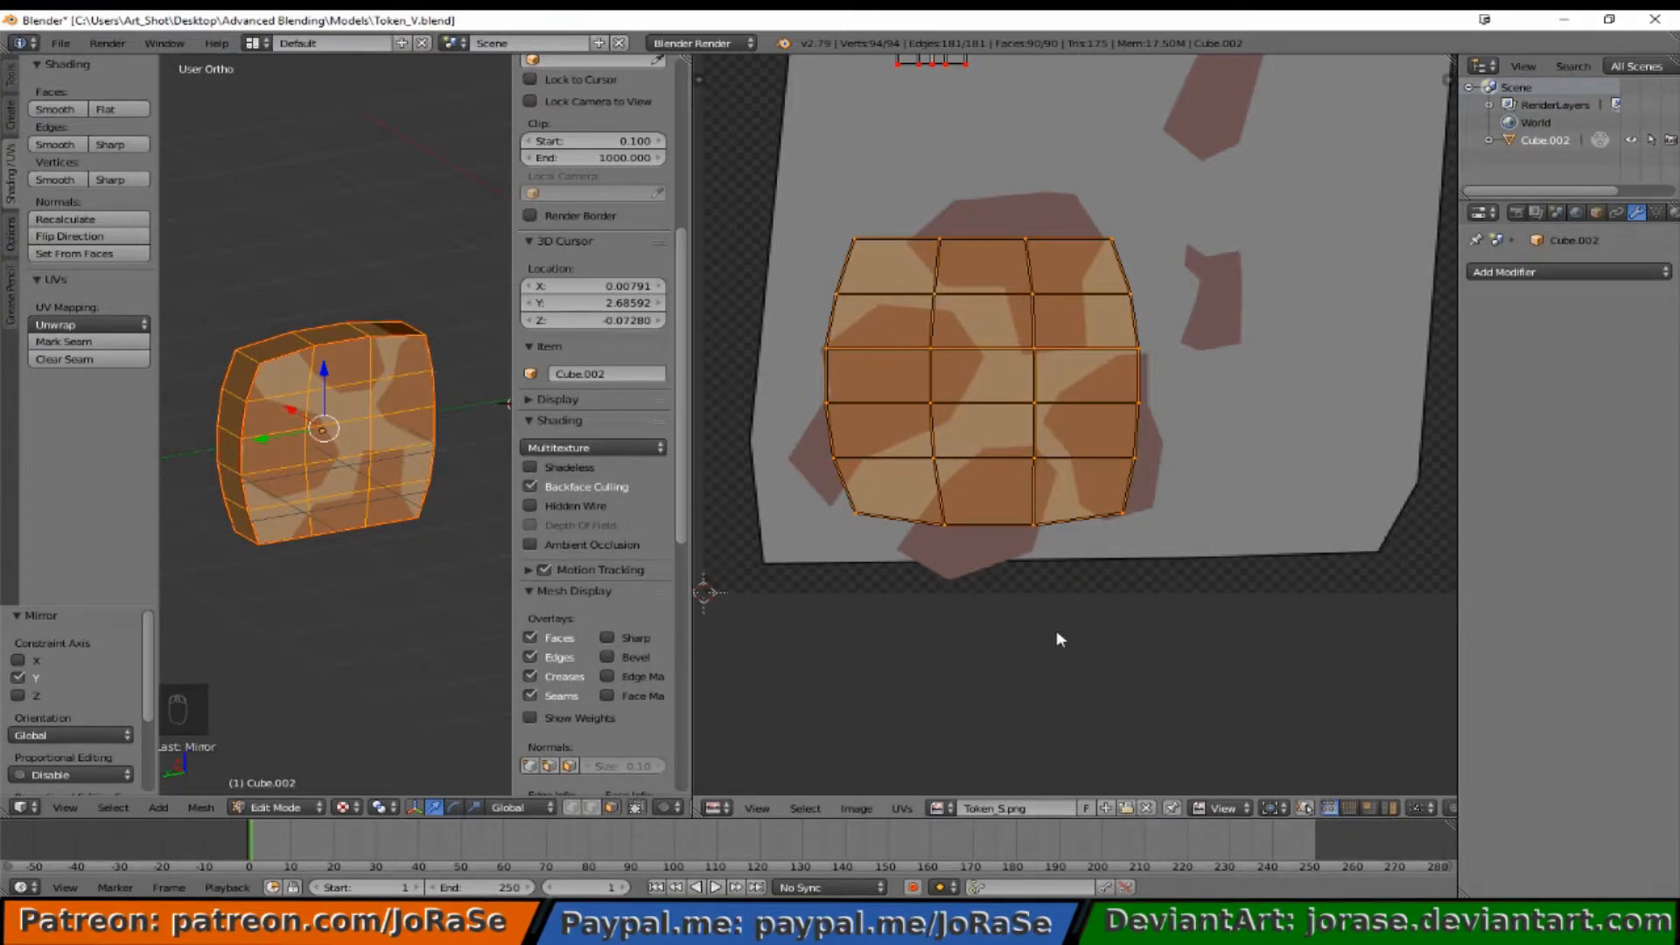
{"action": "mouse_move", "coordinate": [1074, 643]}
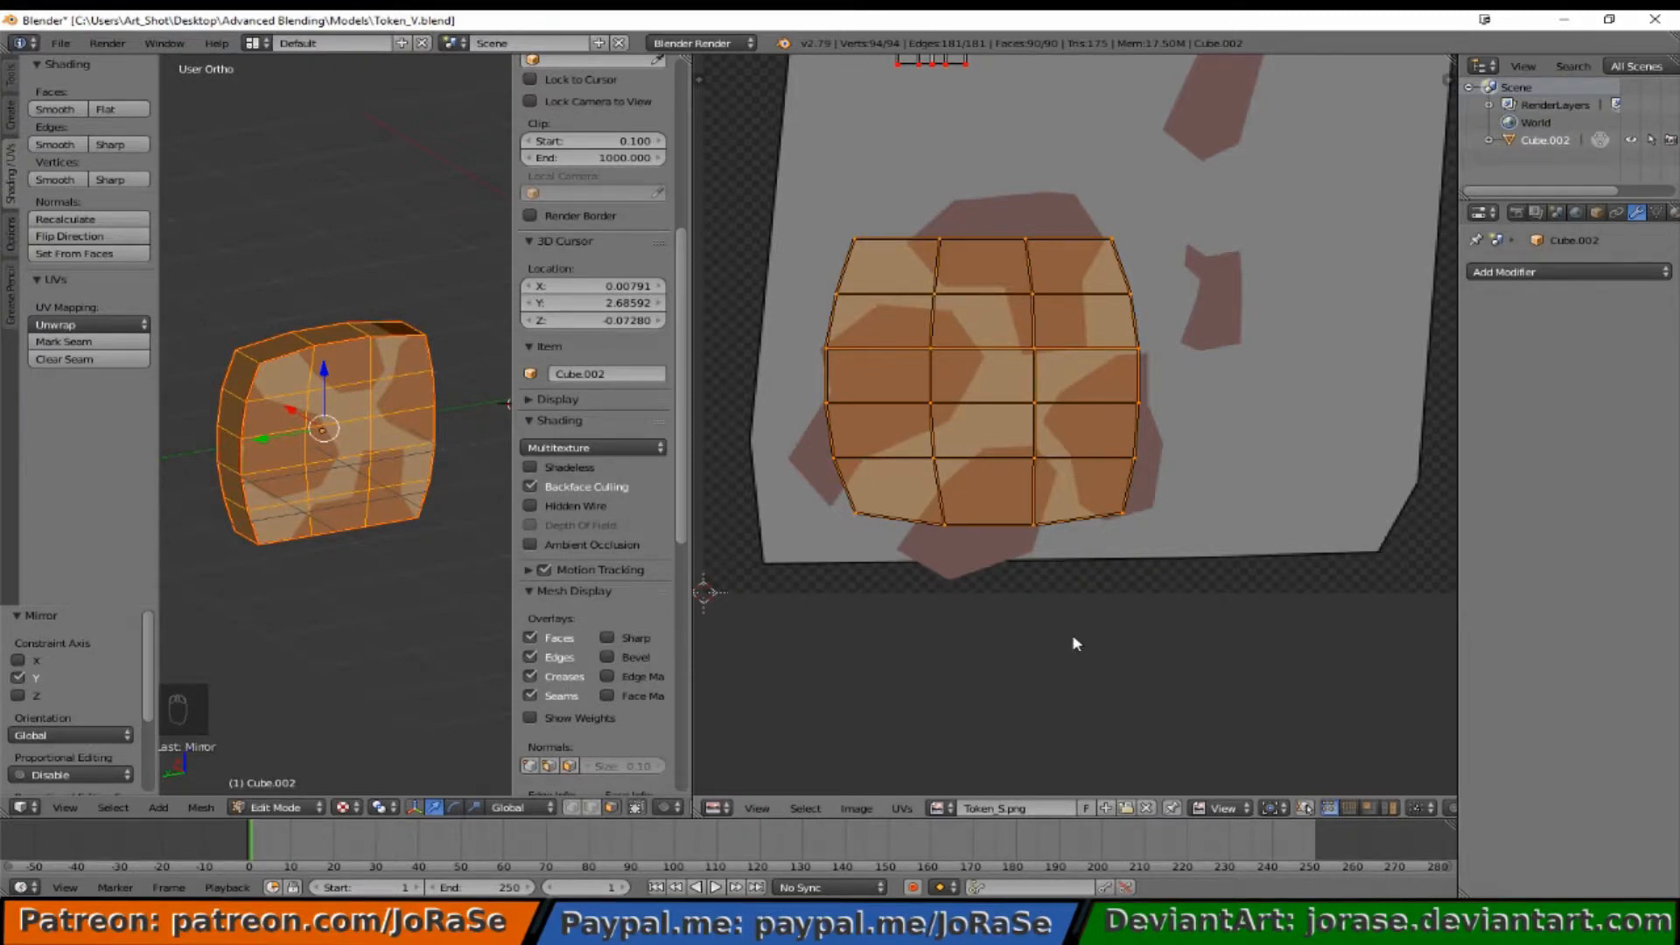
Step: Clear the selection before choosing the next side strip
{"action": "key", "text": "a"}
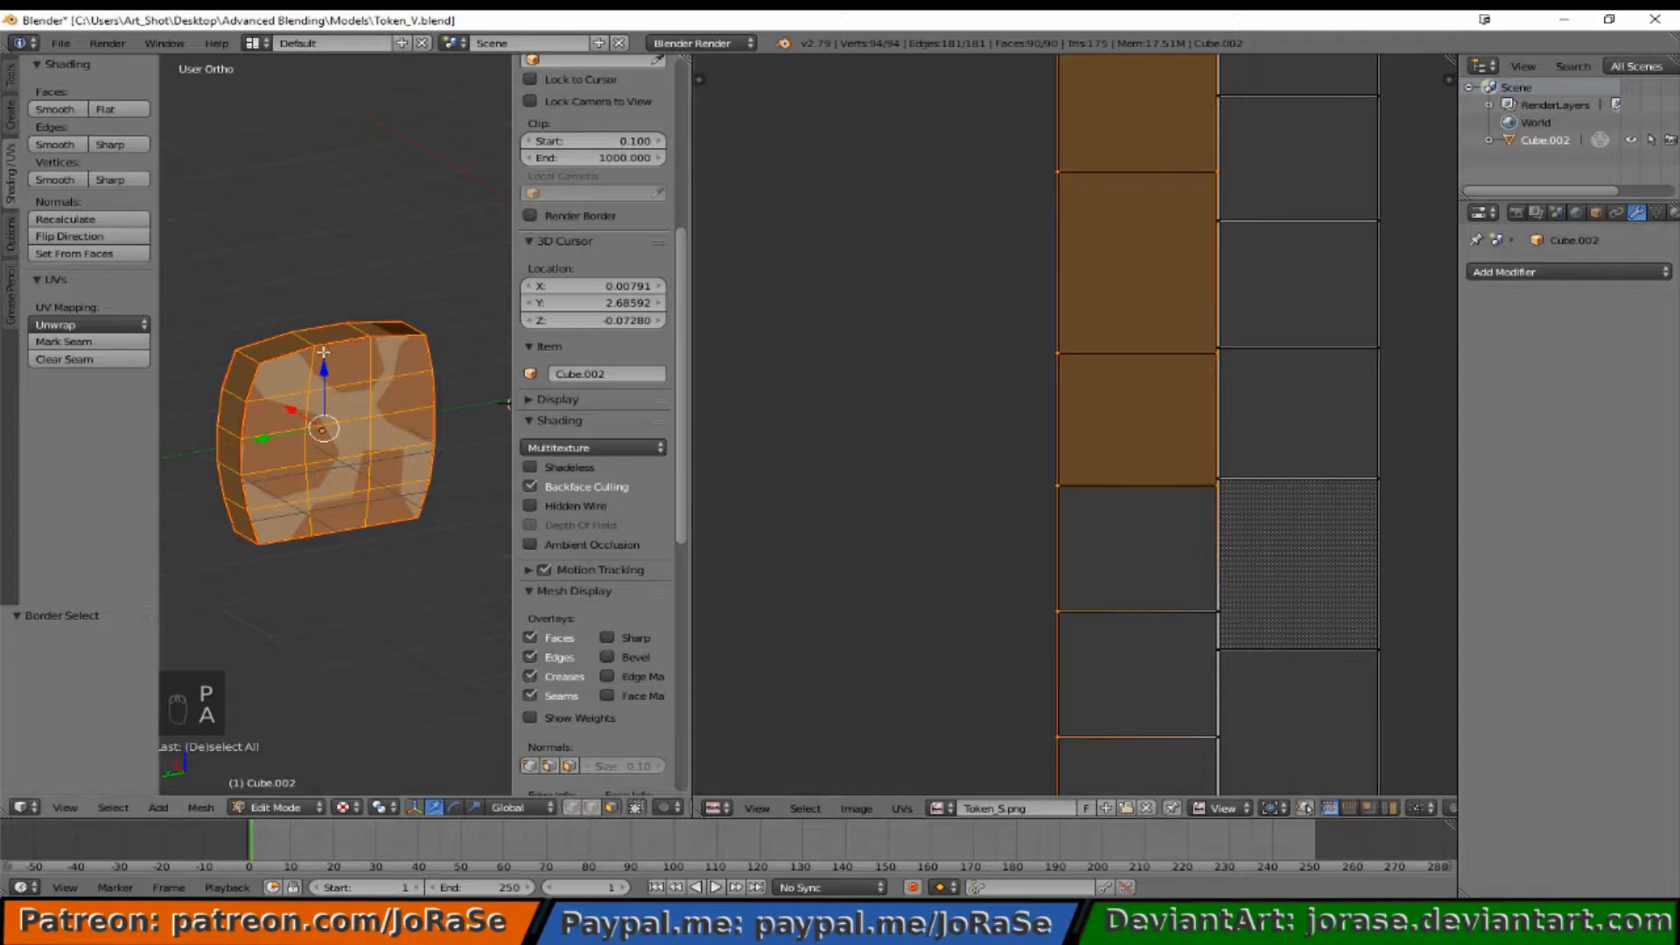
{"action": "mouse_move", "coordinate": [236, 386]}
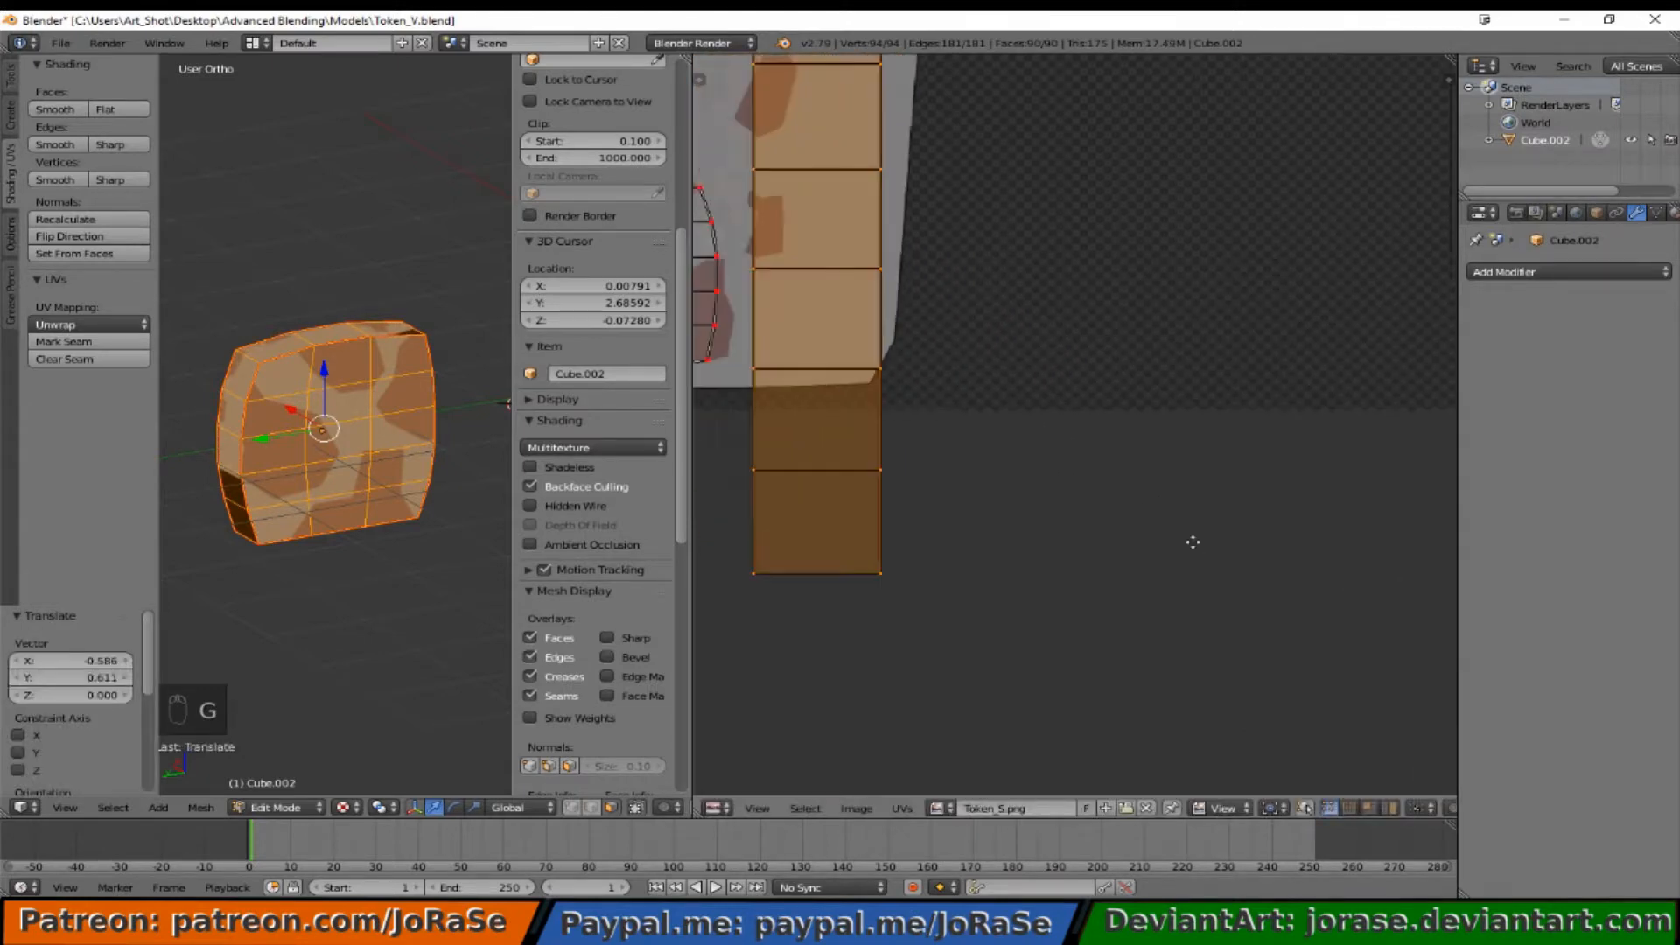
Step: Shrink the side strip island onto the vertical row of spots and start mirroring it
{"action": "key", "text": "s"}
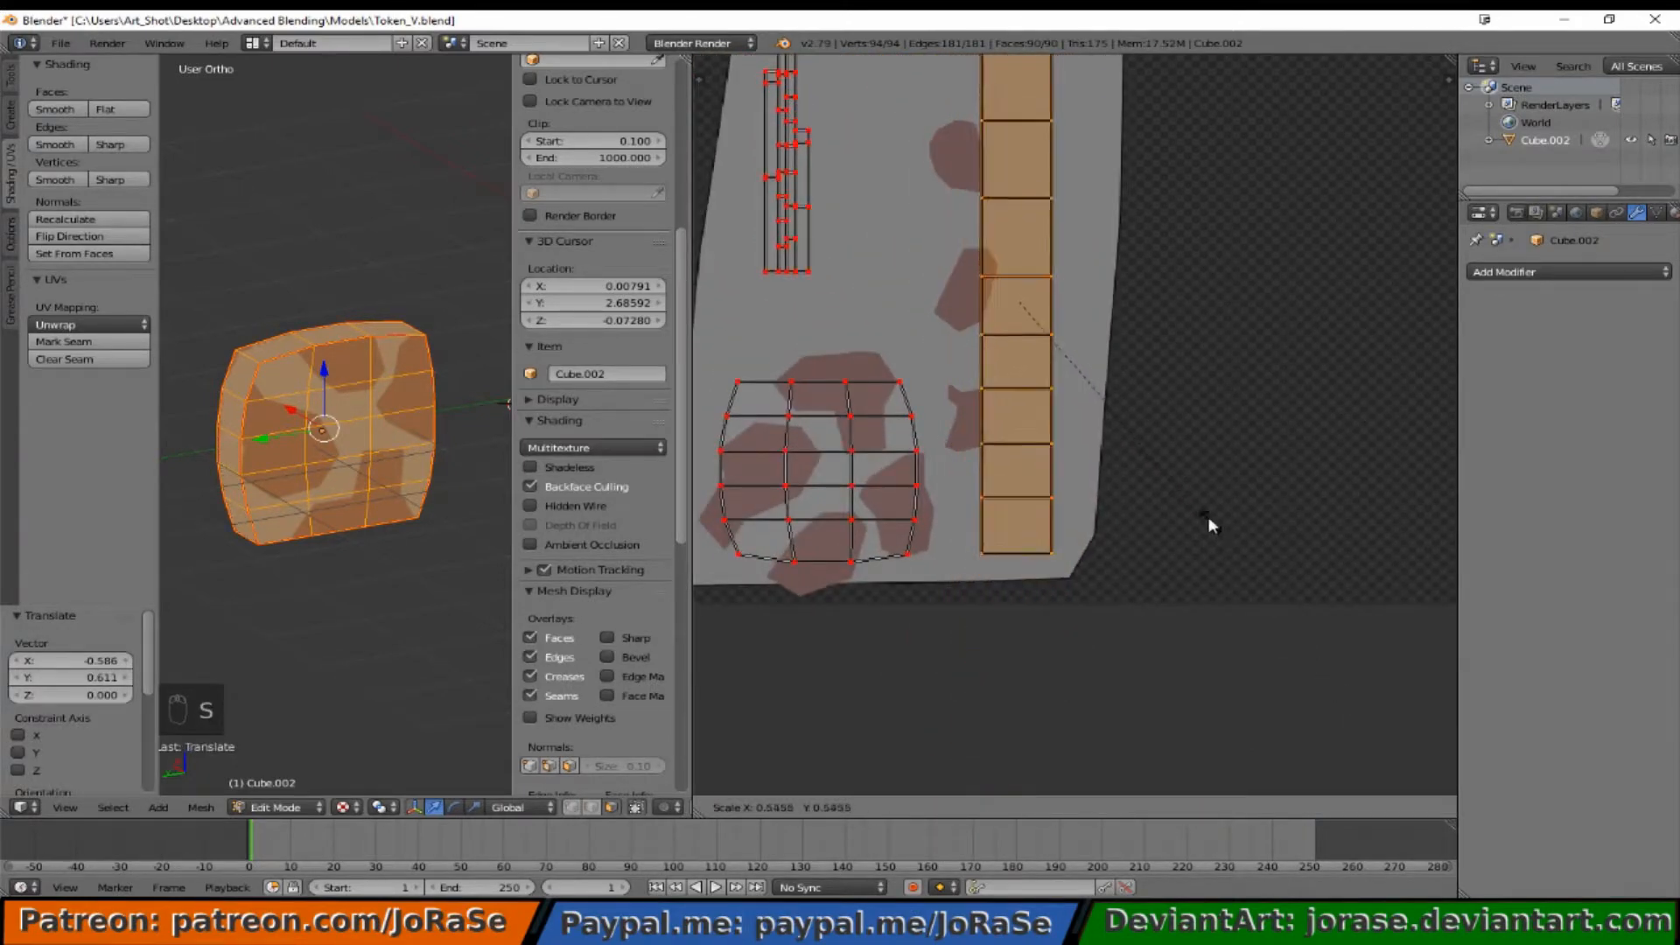
{"action": "key", "text": "s"}
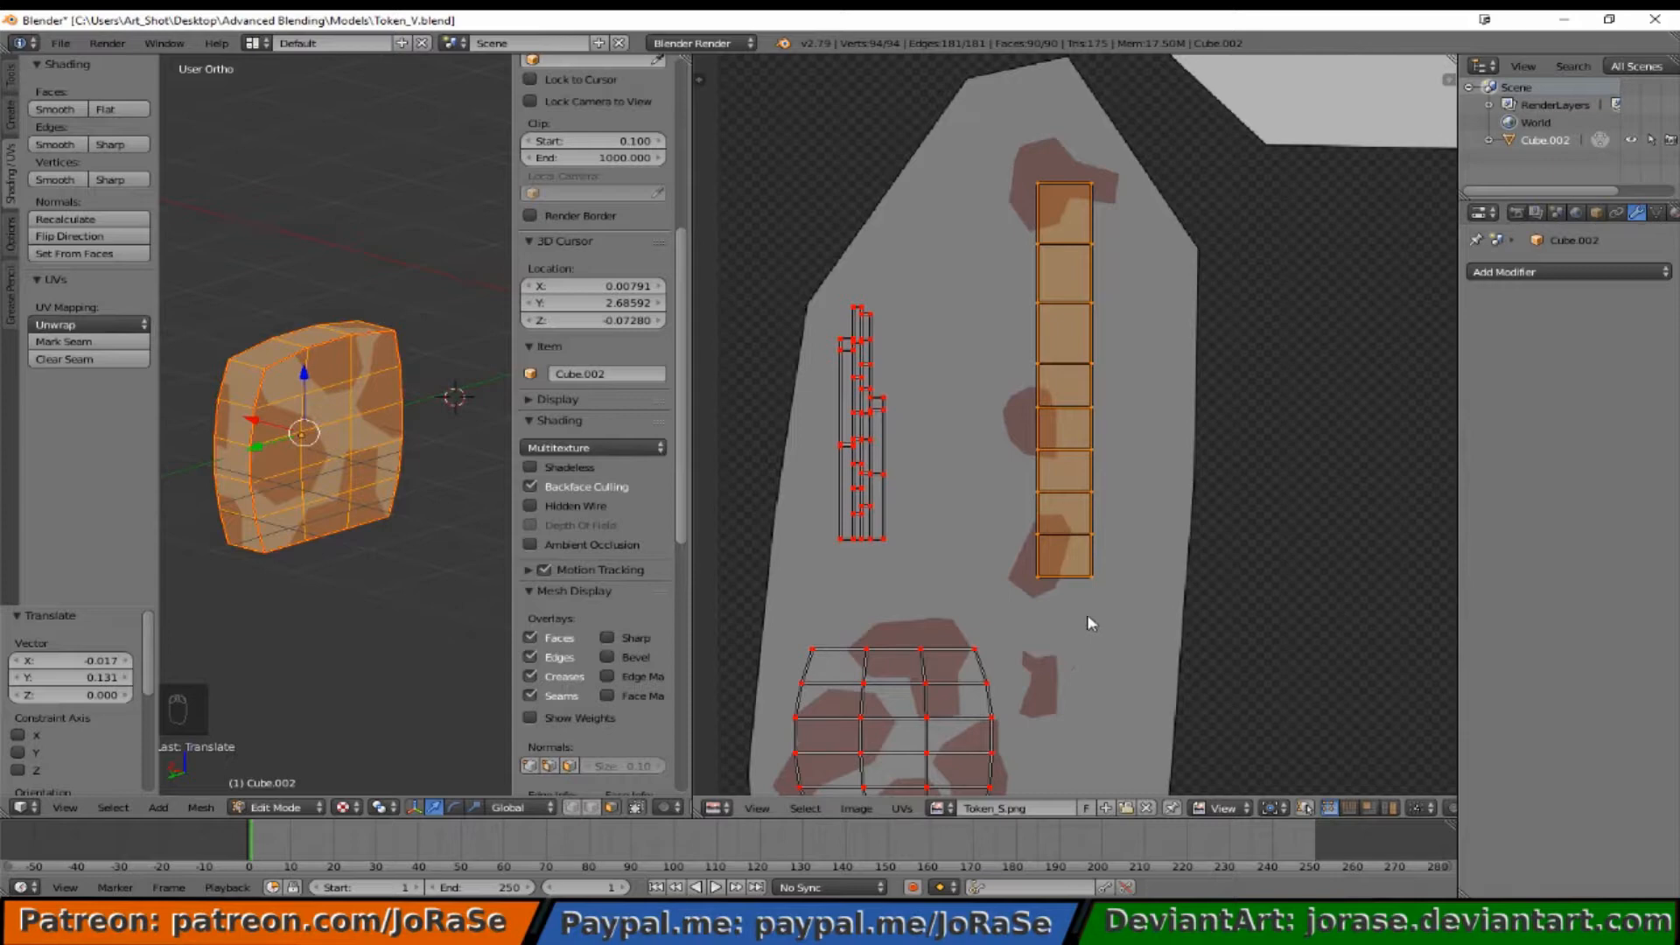
{"action": "key", "text": "ctrl+m"}
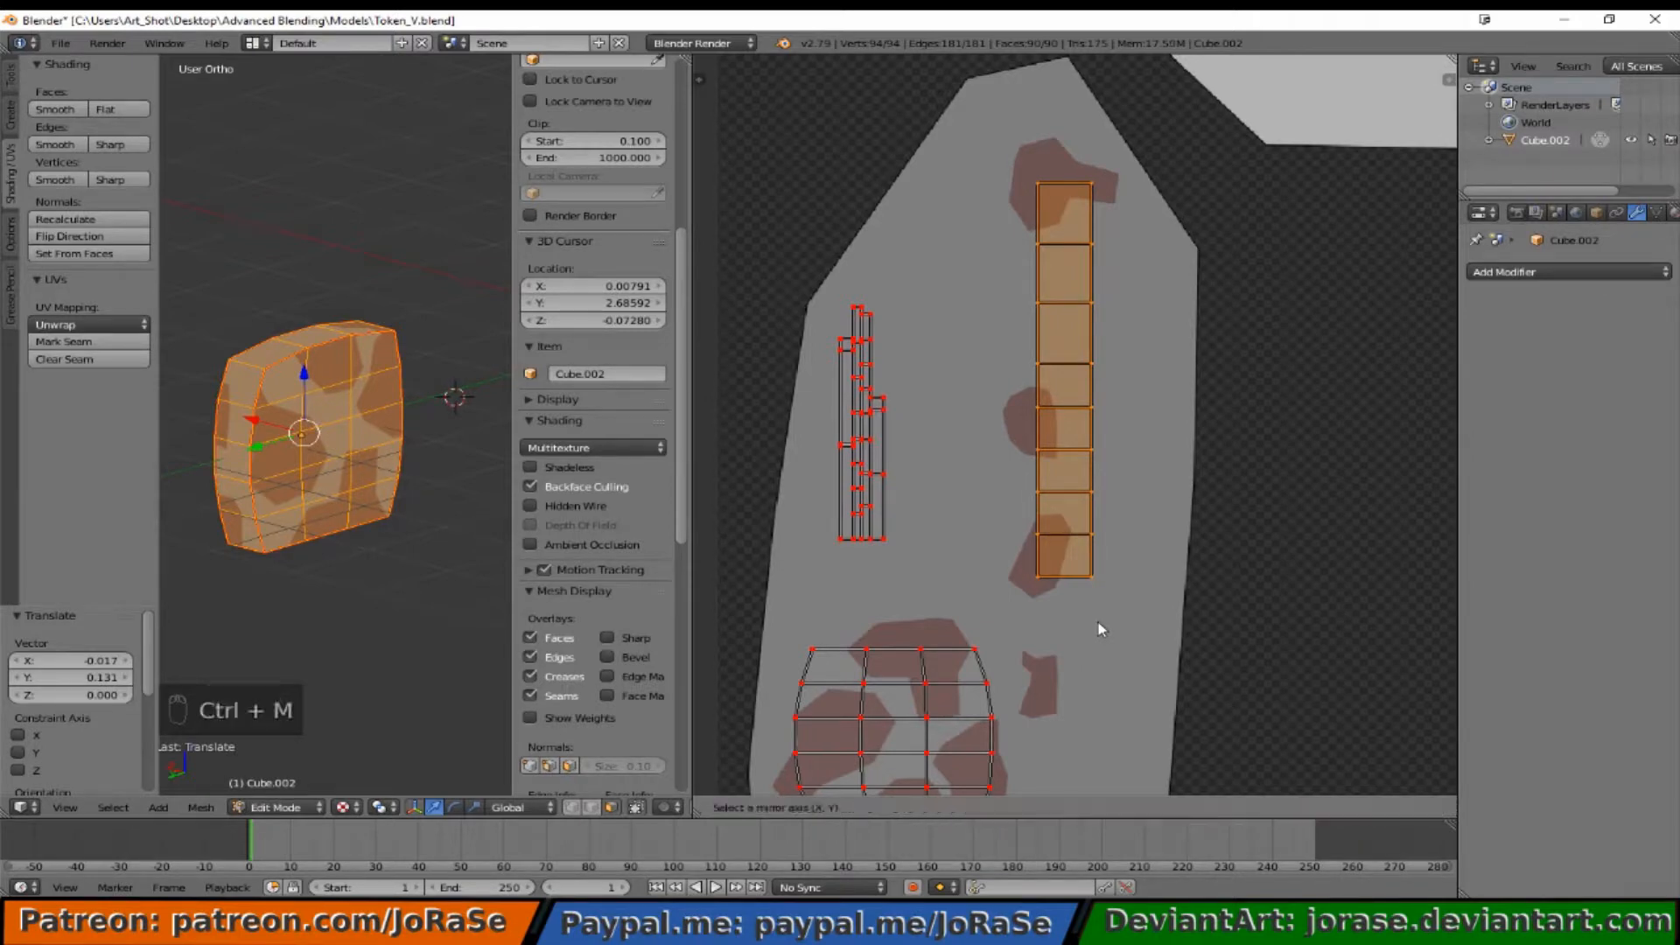
Step: Flip the side strip island along Y, slide it down along the spots, then deselect
{"action": "key", "text": "y"}
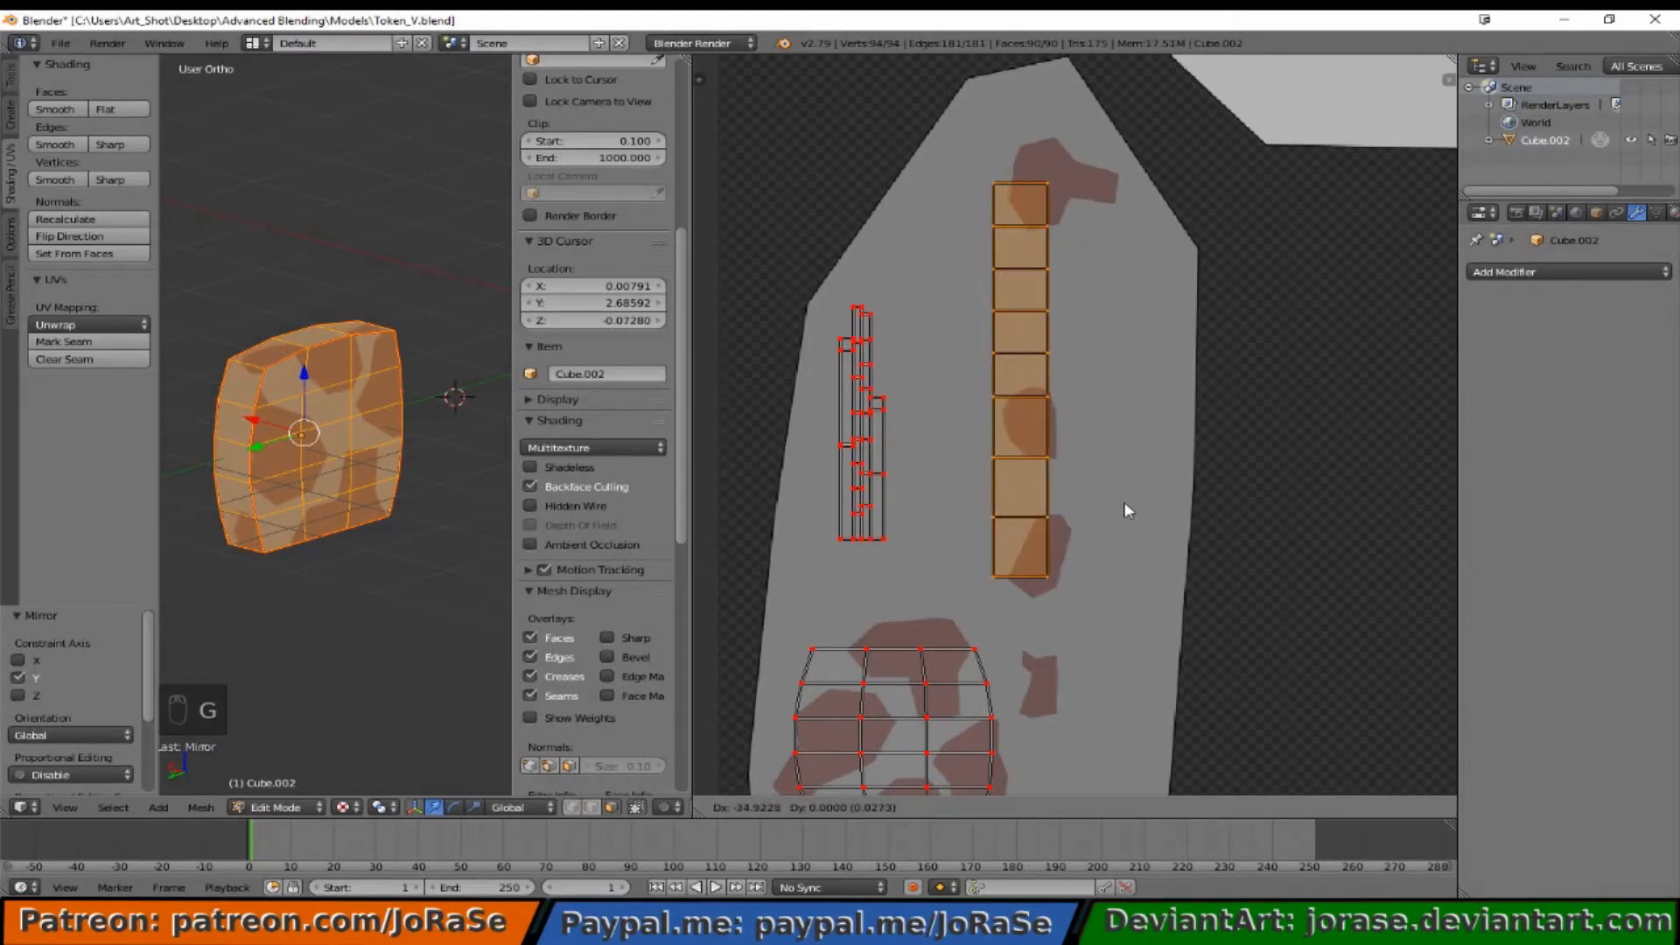
{"action": "mouse_move", "coordinate": [1123, 548]}
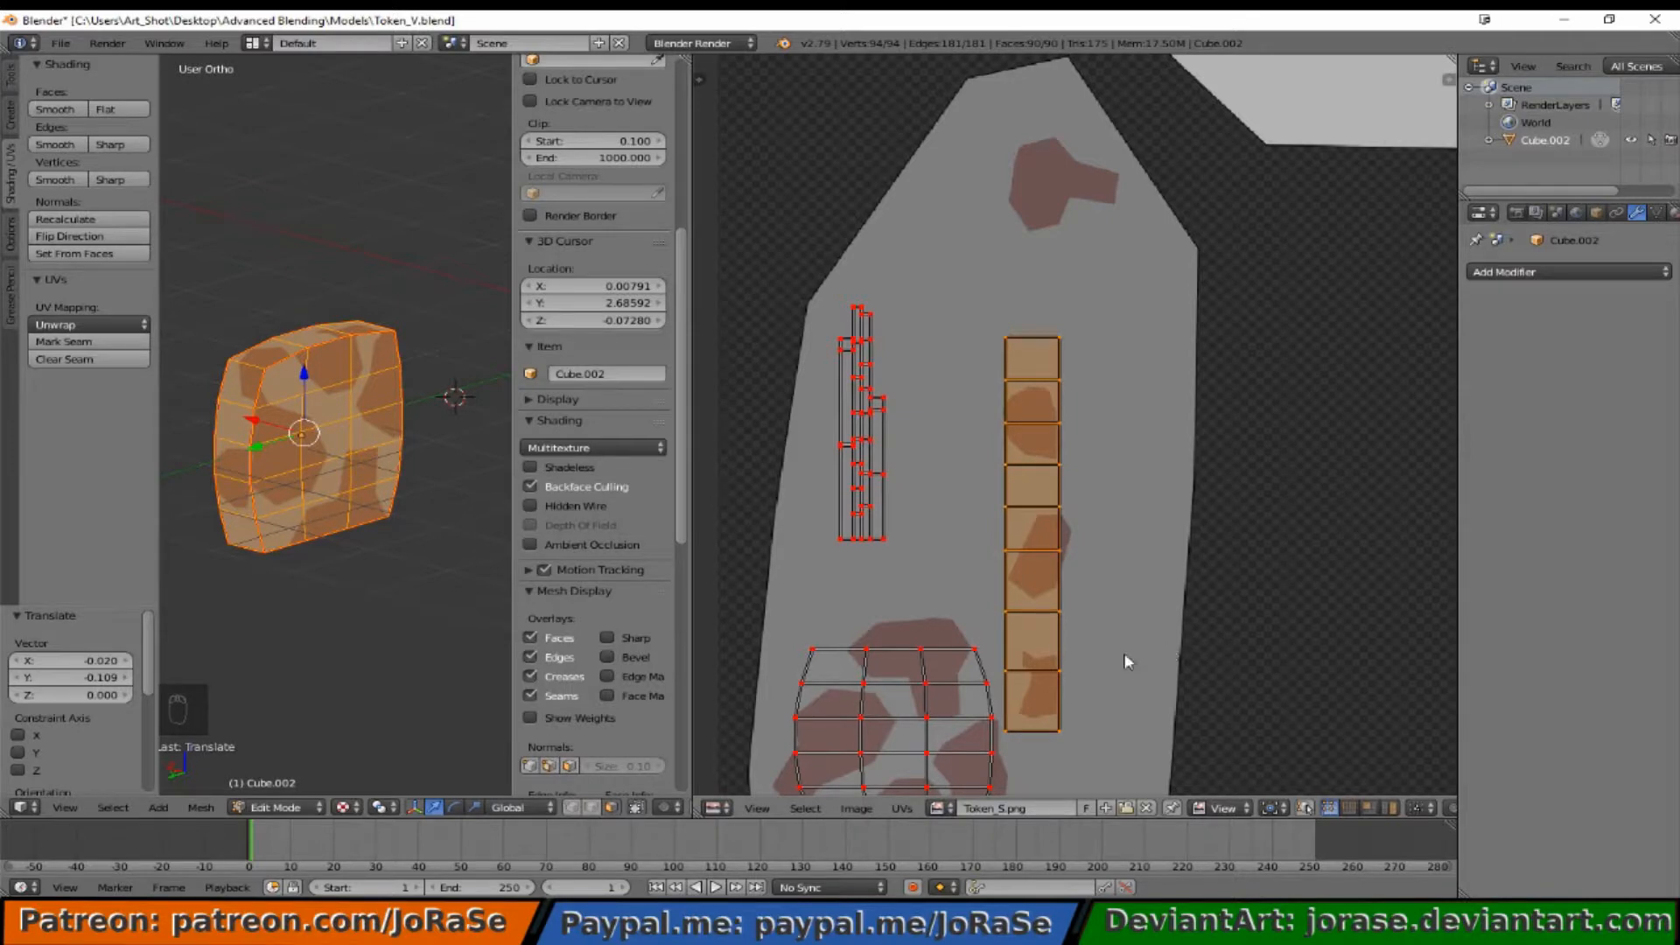
{"action": "key", "text": "a"}
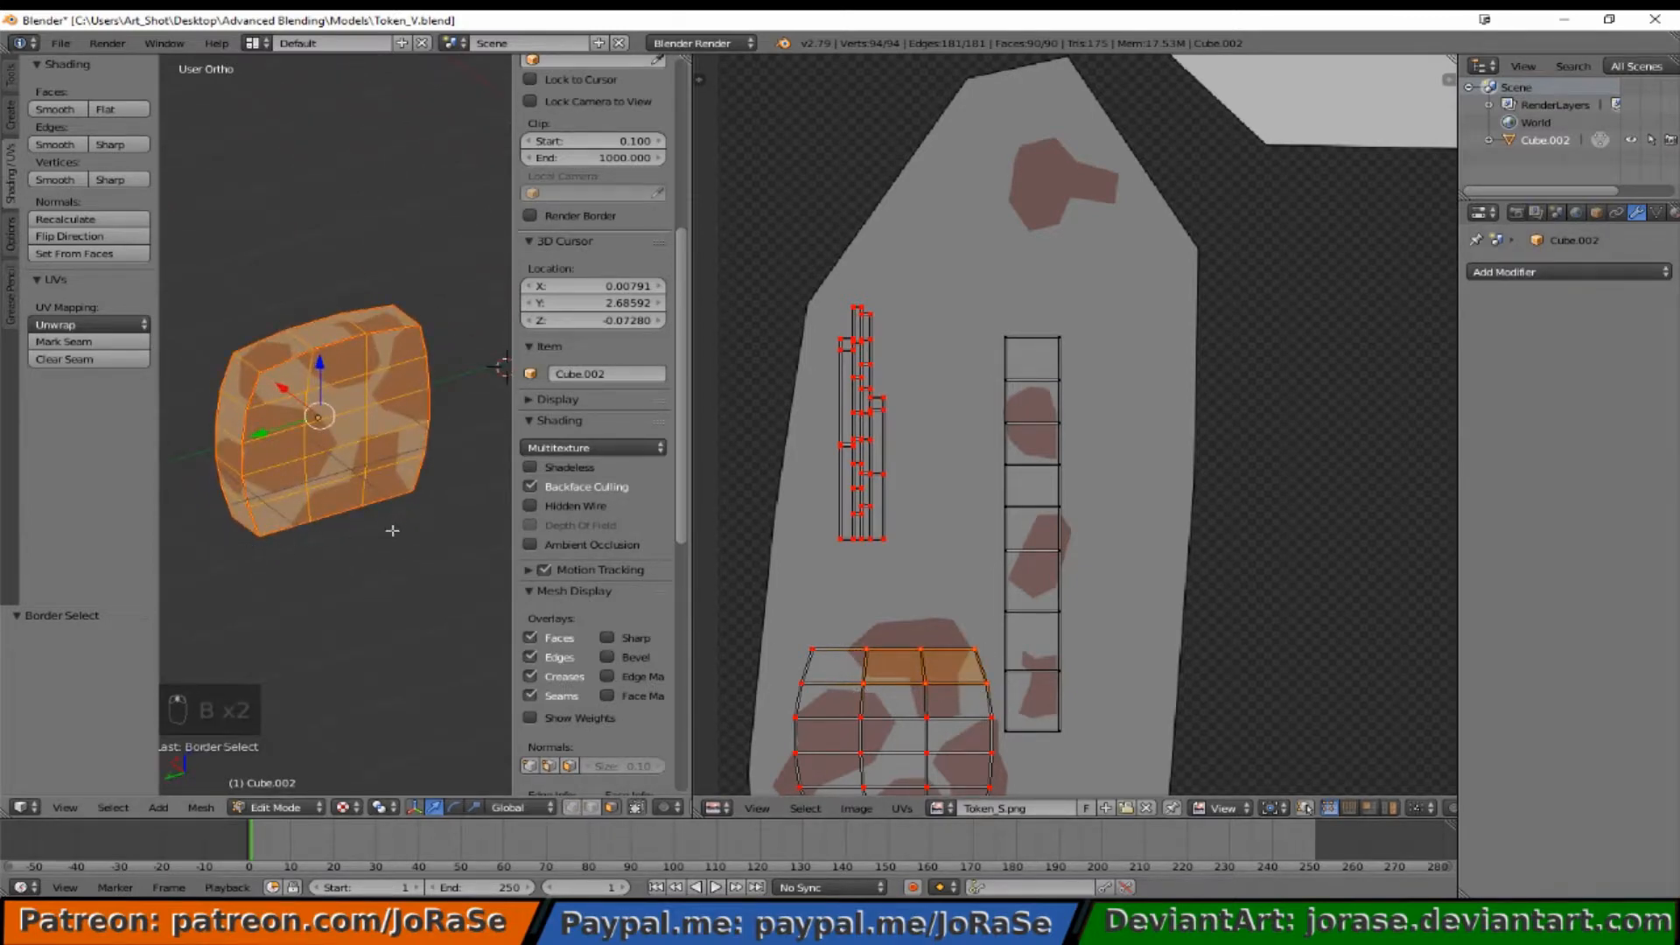
Step: Box-select the short left side strip, move its island onto the central spots, then deselect
{"action": "key", "text": "a"}
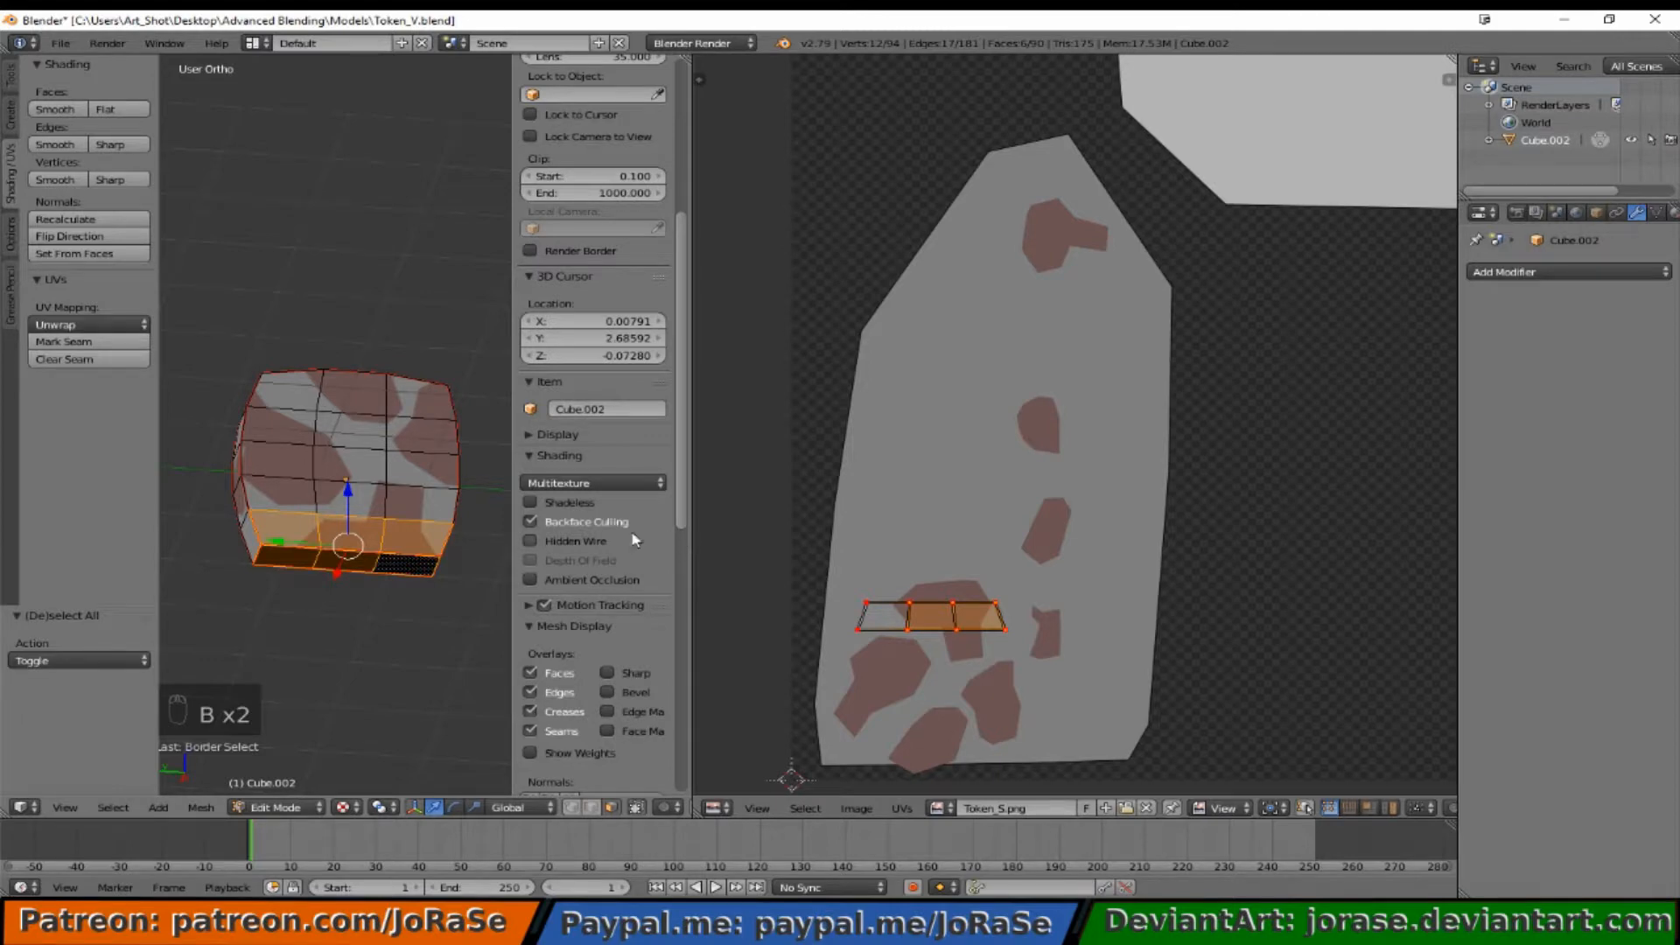
{"action": "key", "text": "a"}
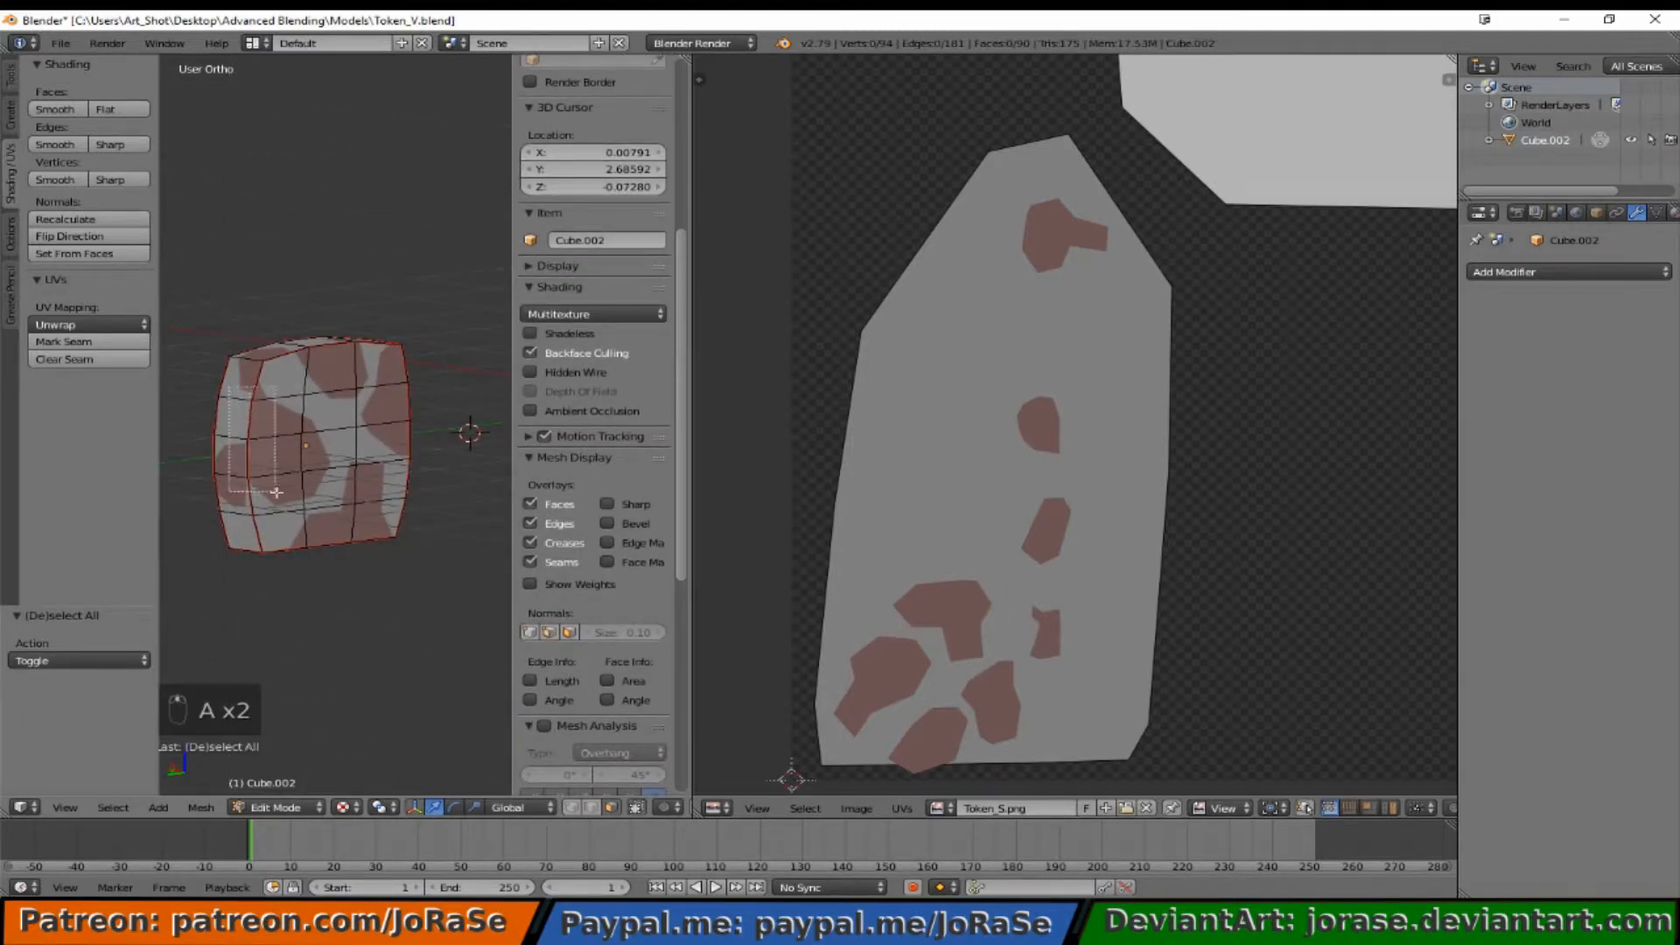
{"action": "key", "text": "b"}
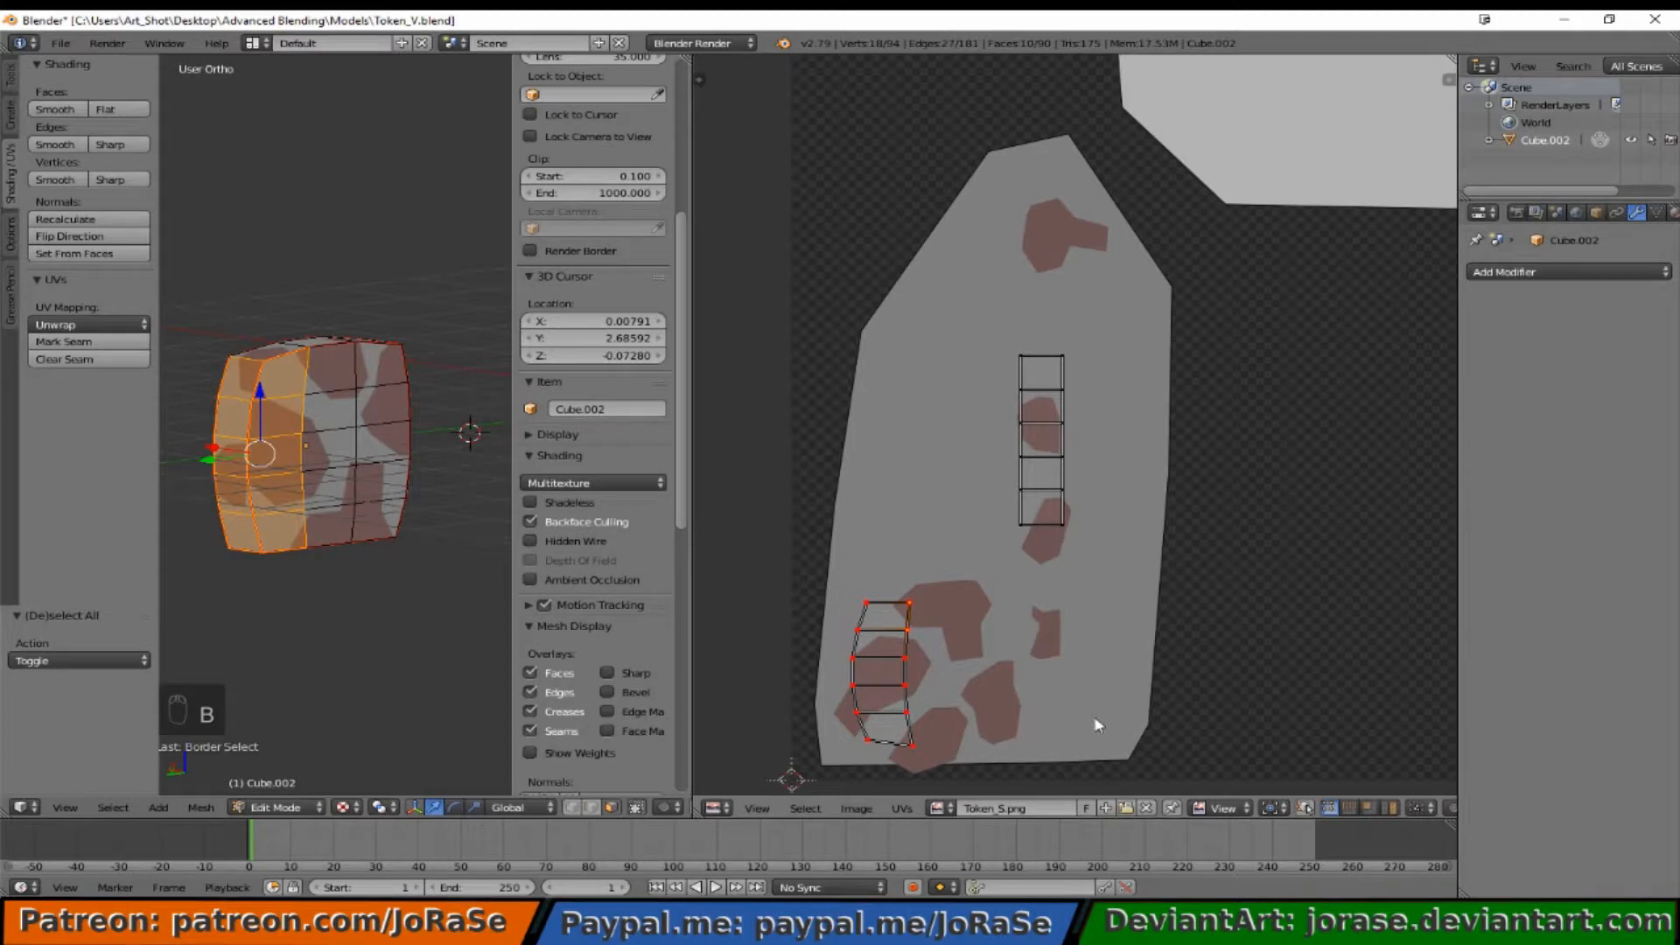
{"action": "mouse_move", "coordinate": [891, 676]}
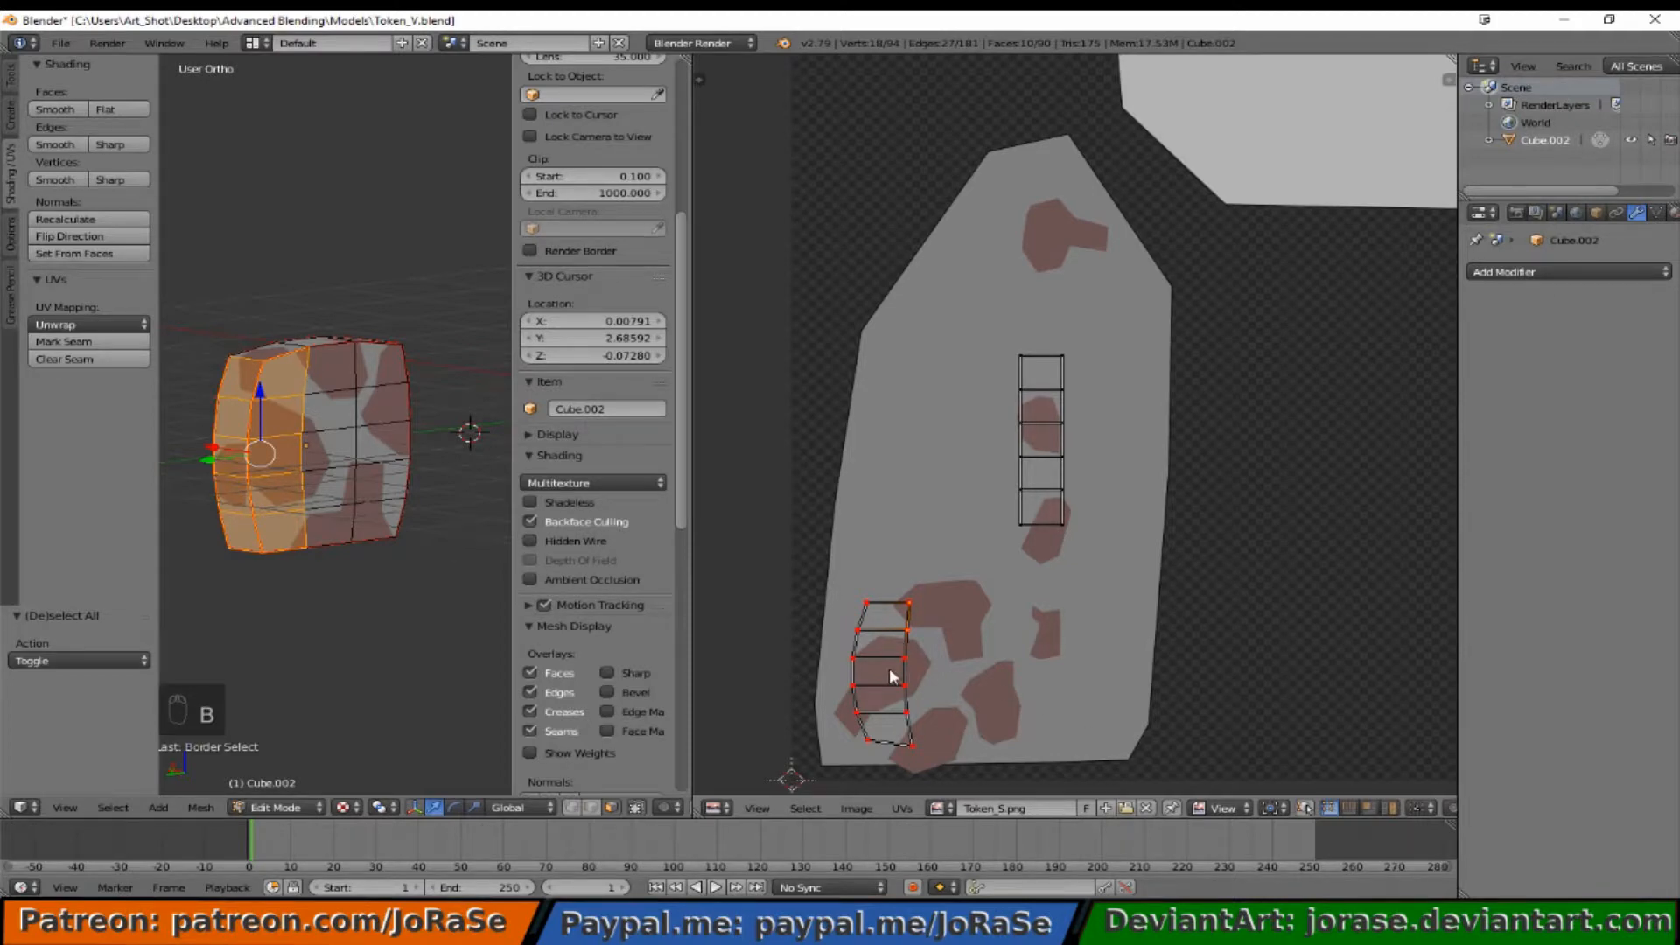
{"action": "mouse_move", "coordinate": [1082, 544]}
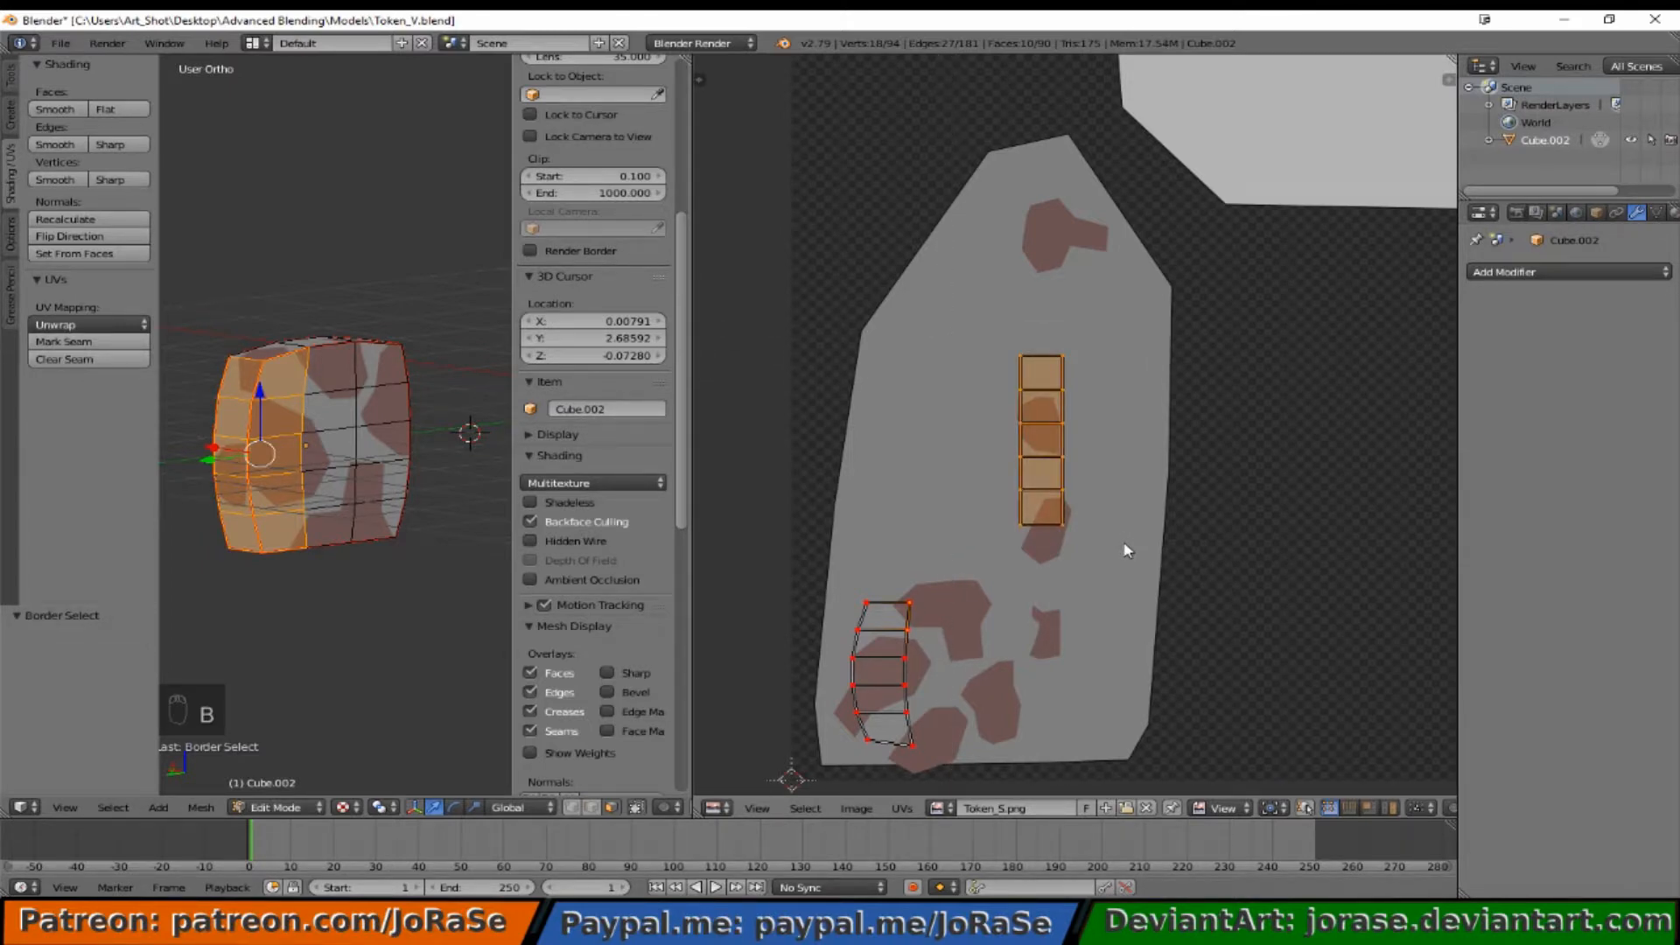
{"action": "key", "text": "g"}
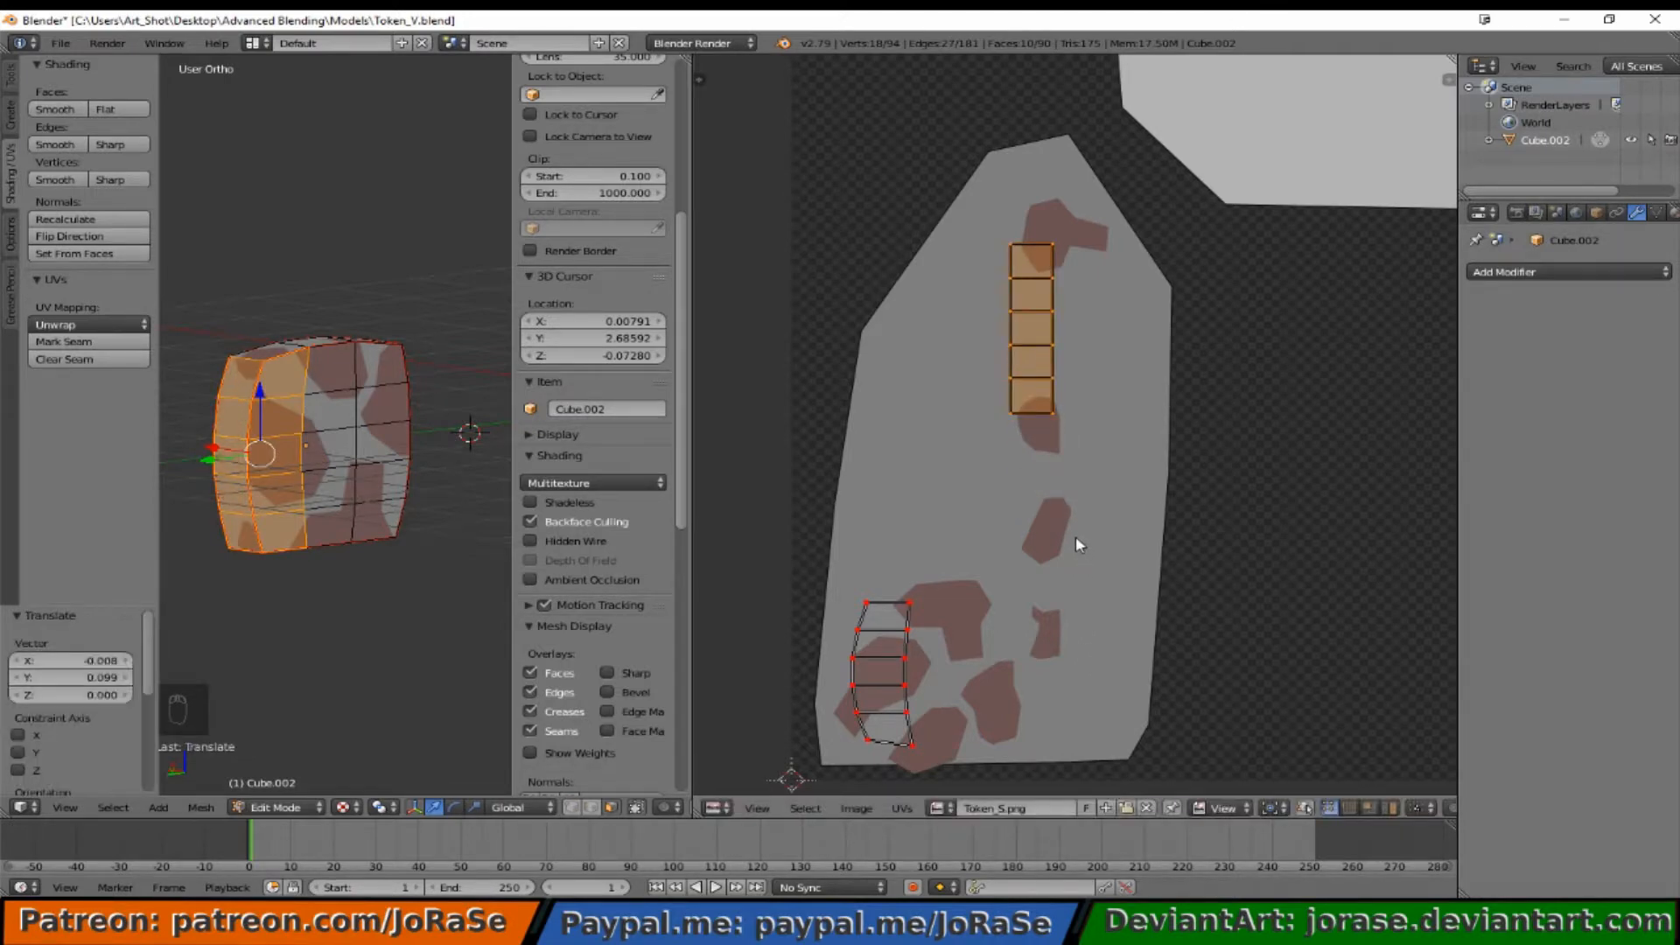
{"action": "mouse_move", "coordinate": [1077, 586]}
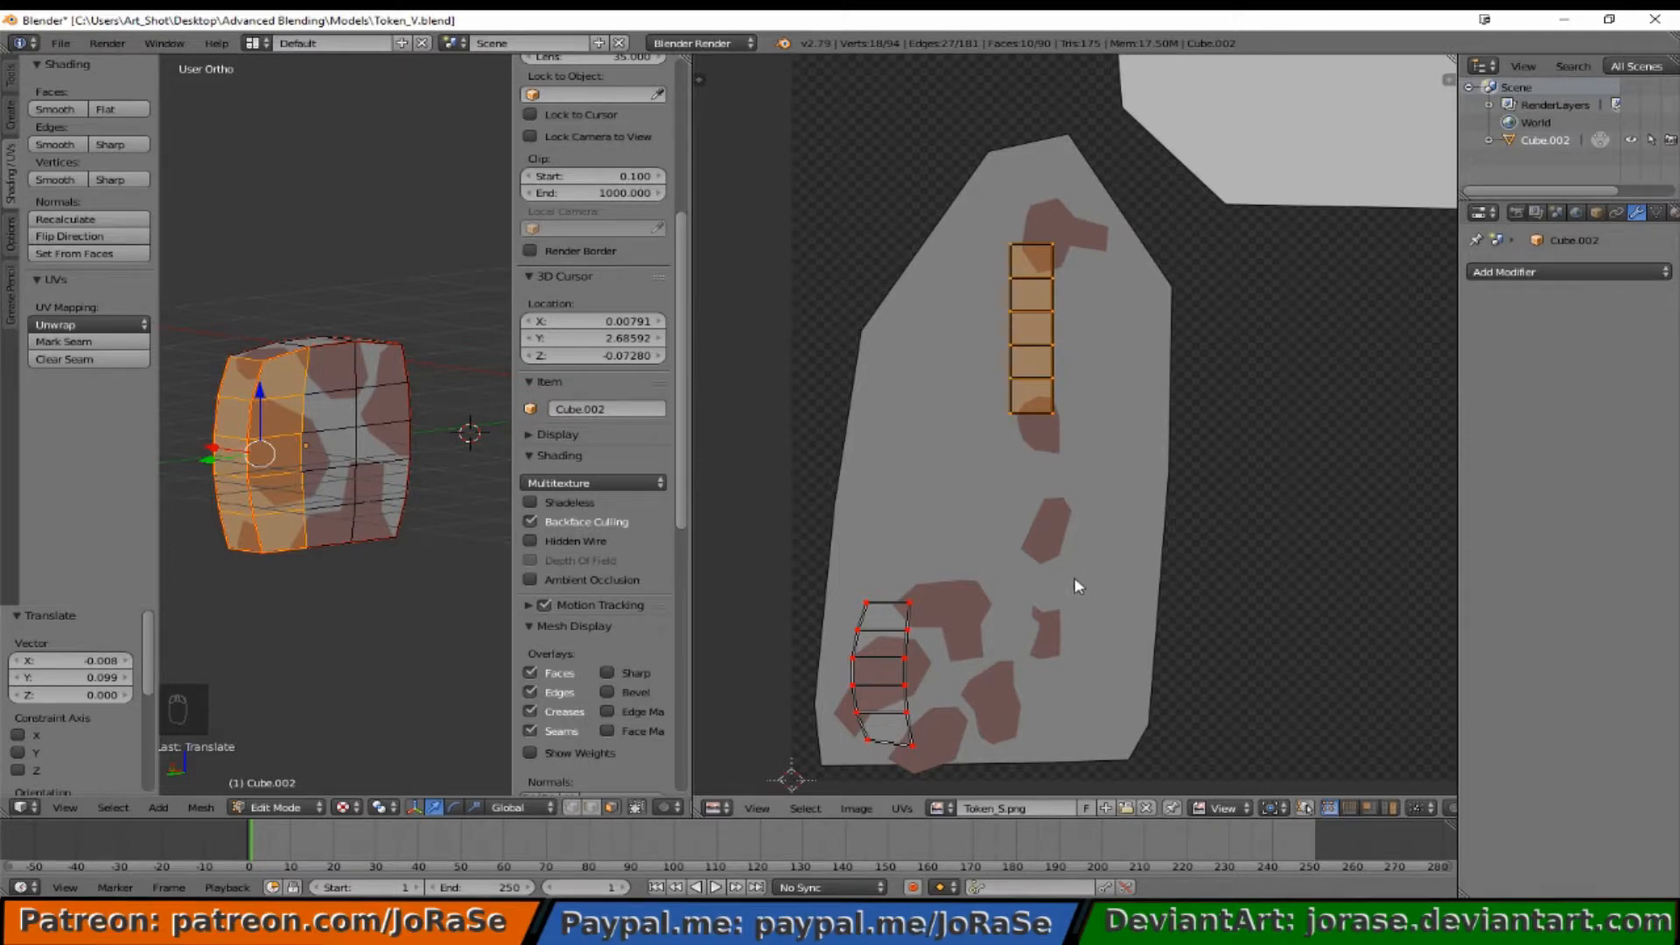
{"action": "mouse_move", "coordinate": [1063, 545]}
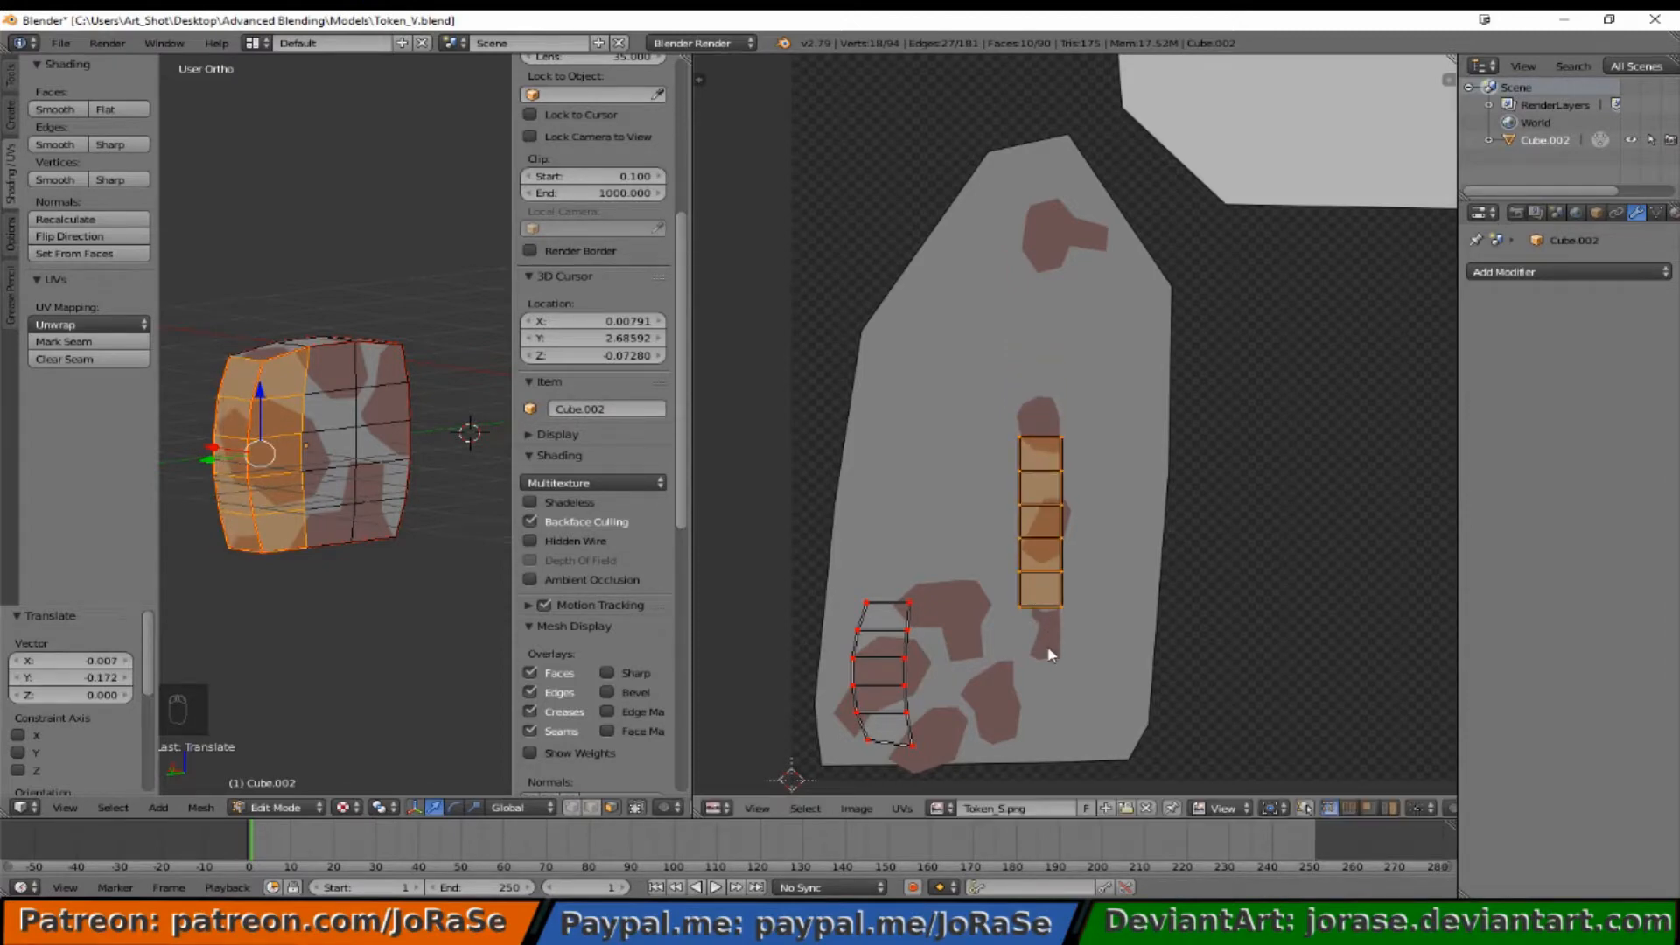
{"action": "mouse_move", "coordinate": [1059, 653]}
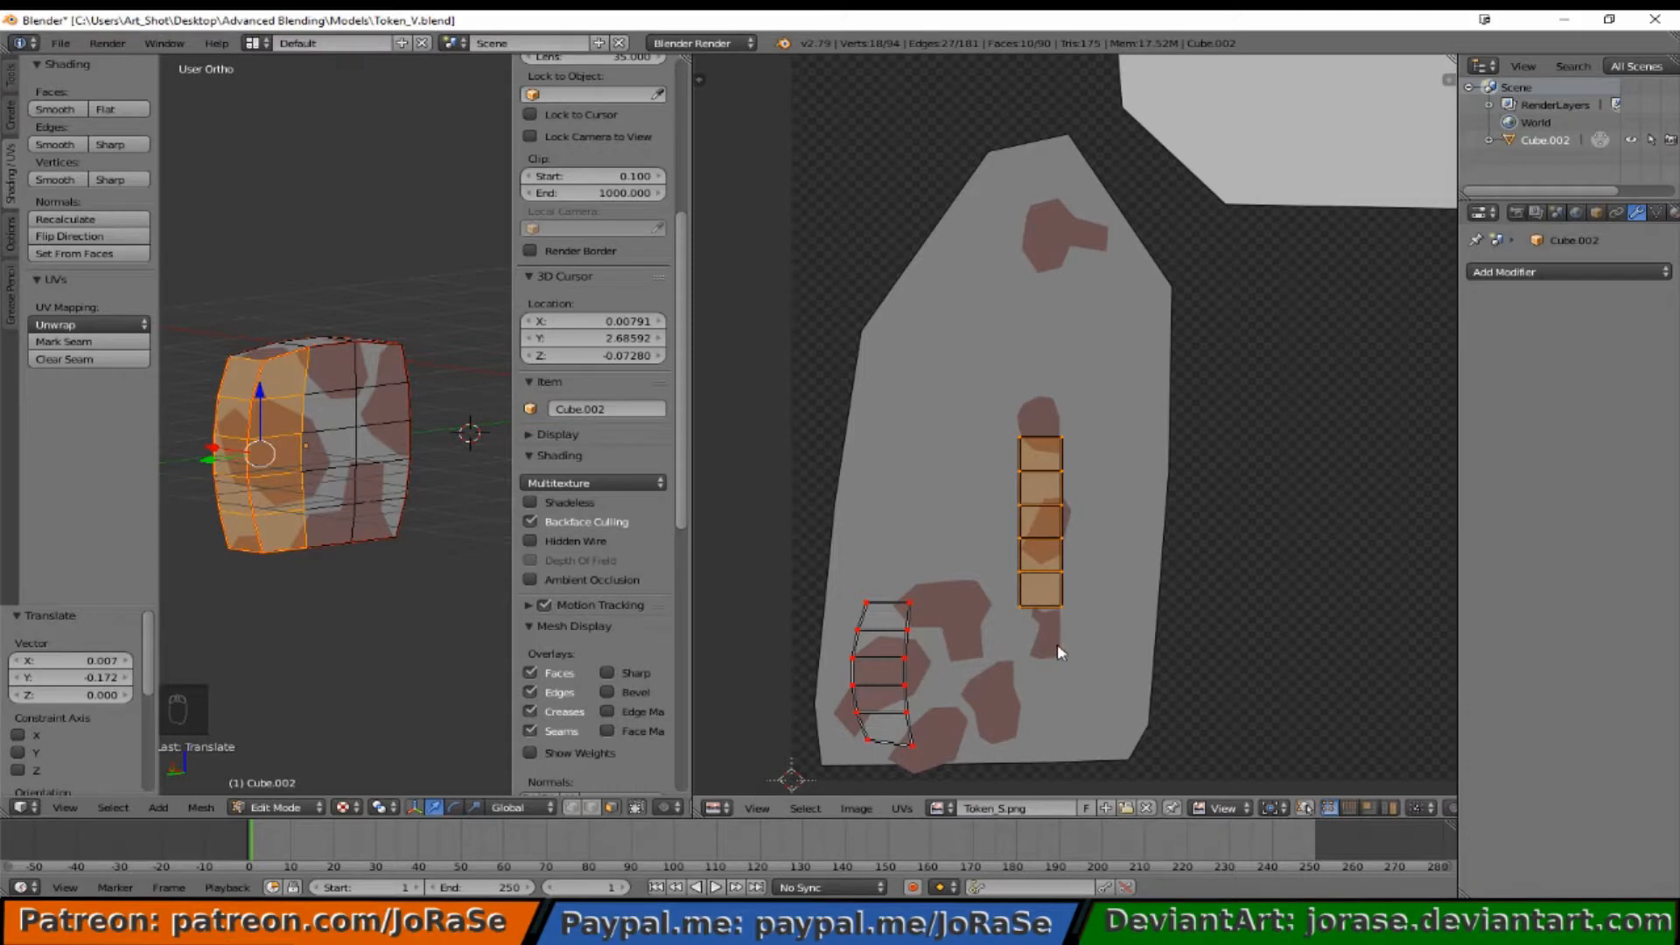
{"action": "key", "text": "a"}
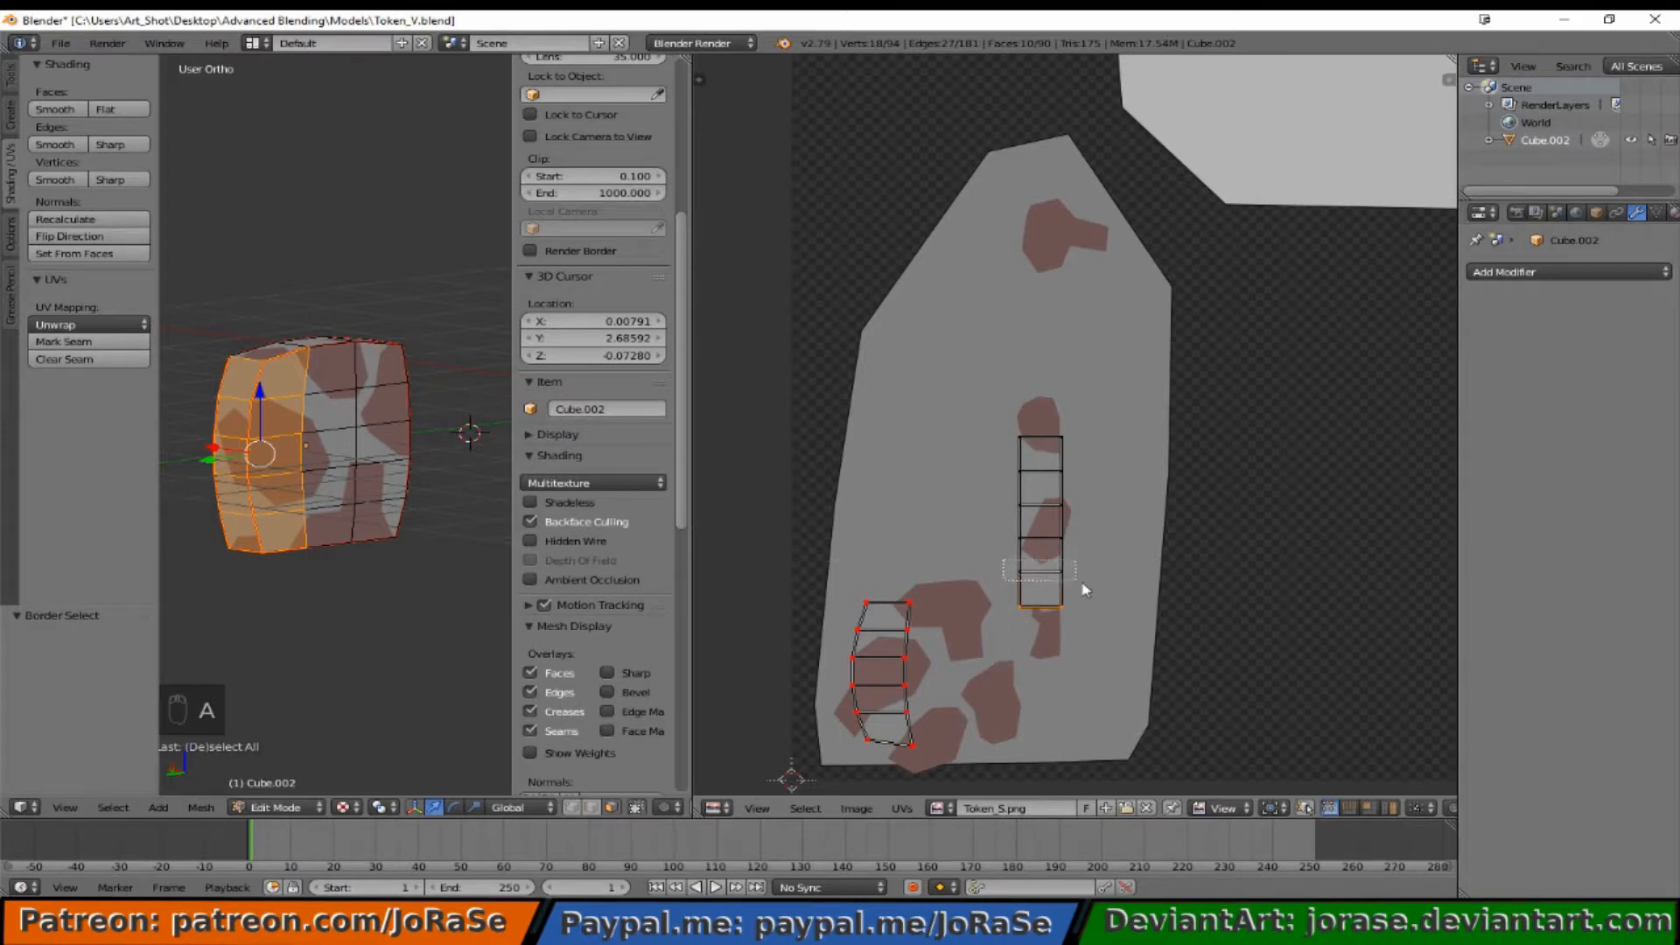
Step: Reselect the short side-strip island and slide it further up onto the central spot column
{"action": "left_click", "coordinate": [1037, 587]}
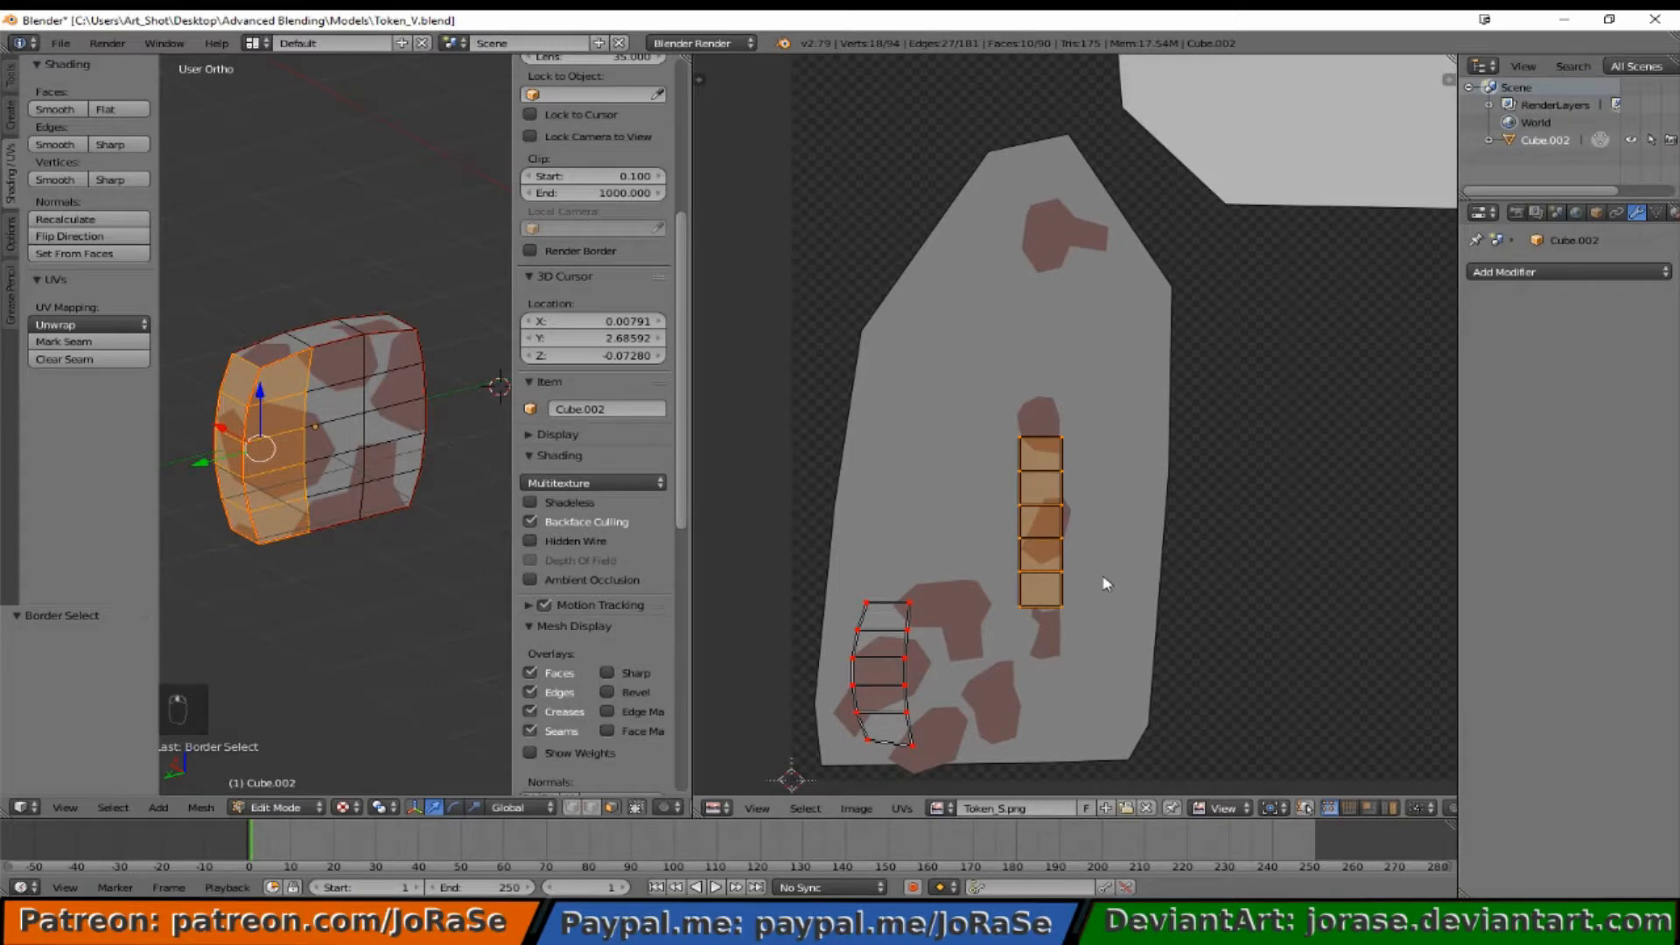
{"action": "key", "text": "g"}
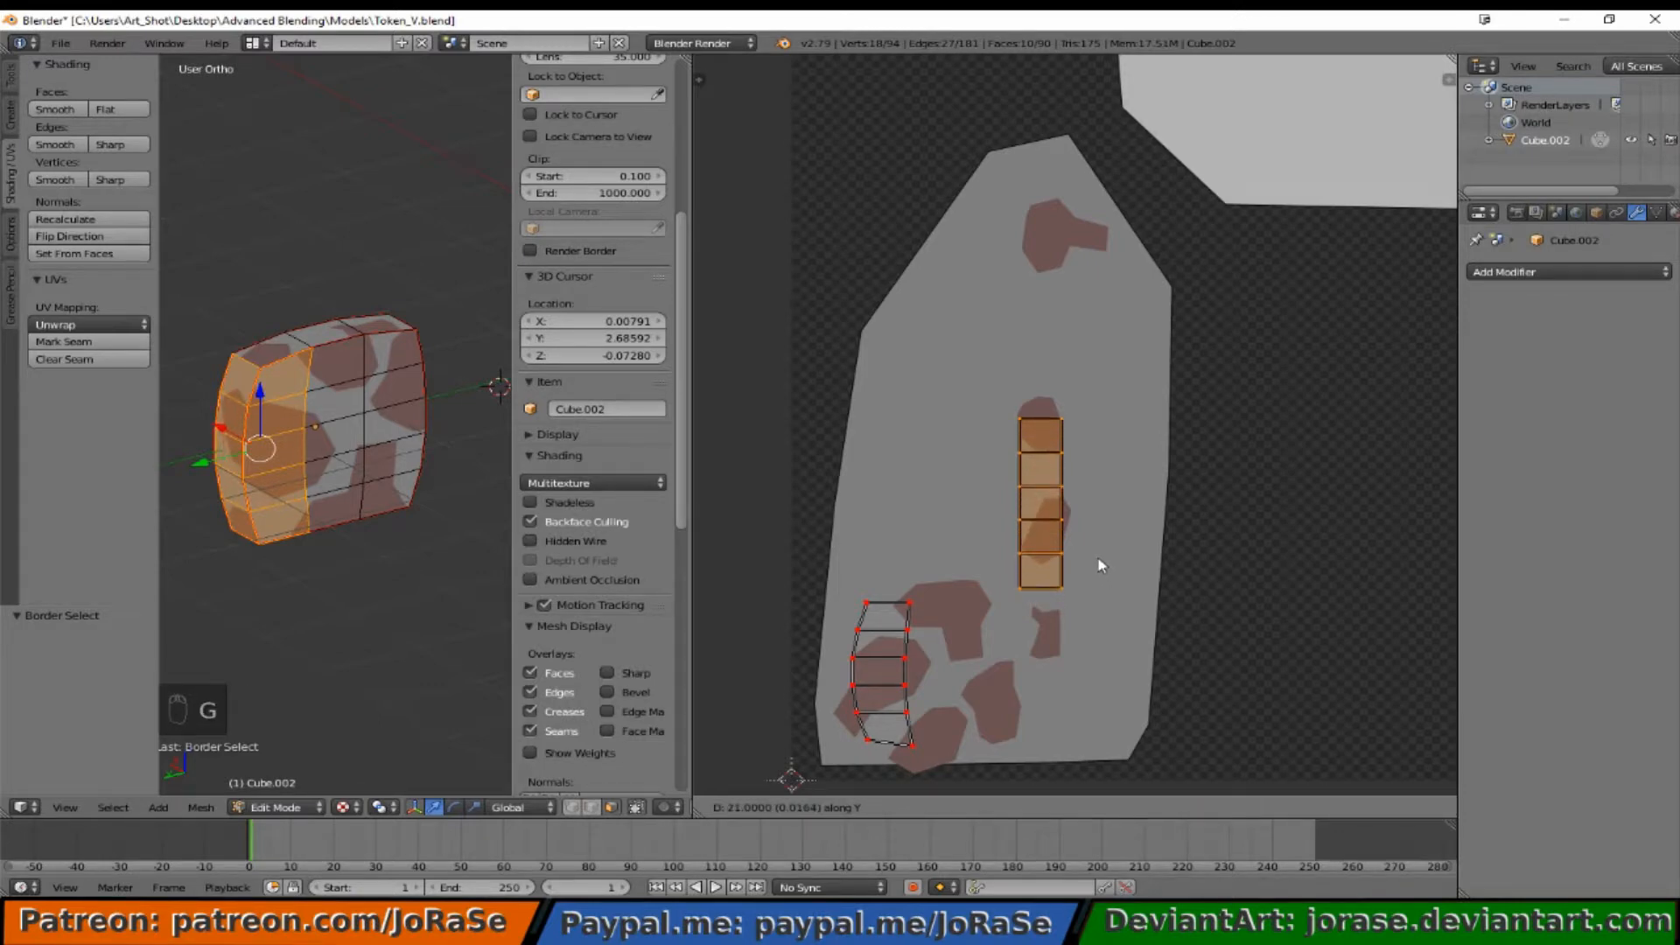
{"action": "mouse_move", "coordinate": [1098, 536]}
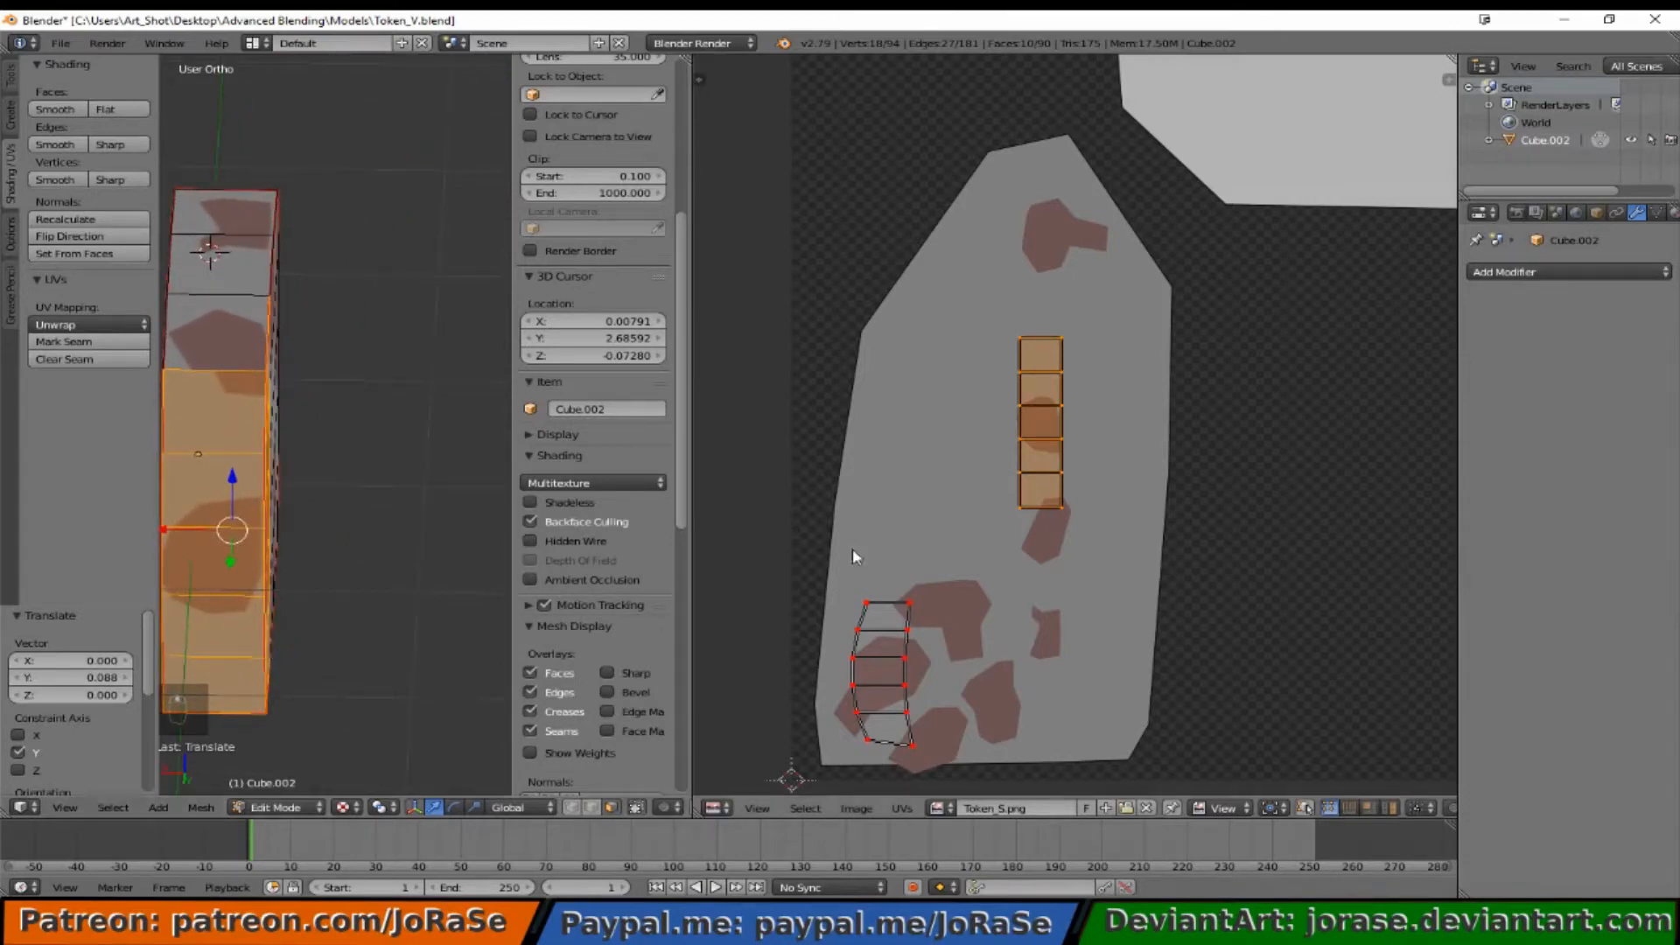
{"action": "mouse_move", "coordinate": [1069, 520]}
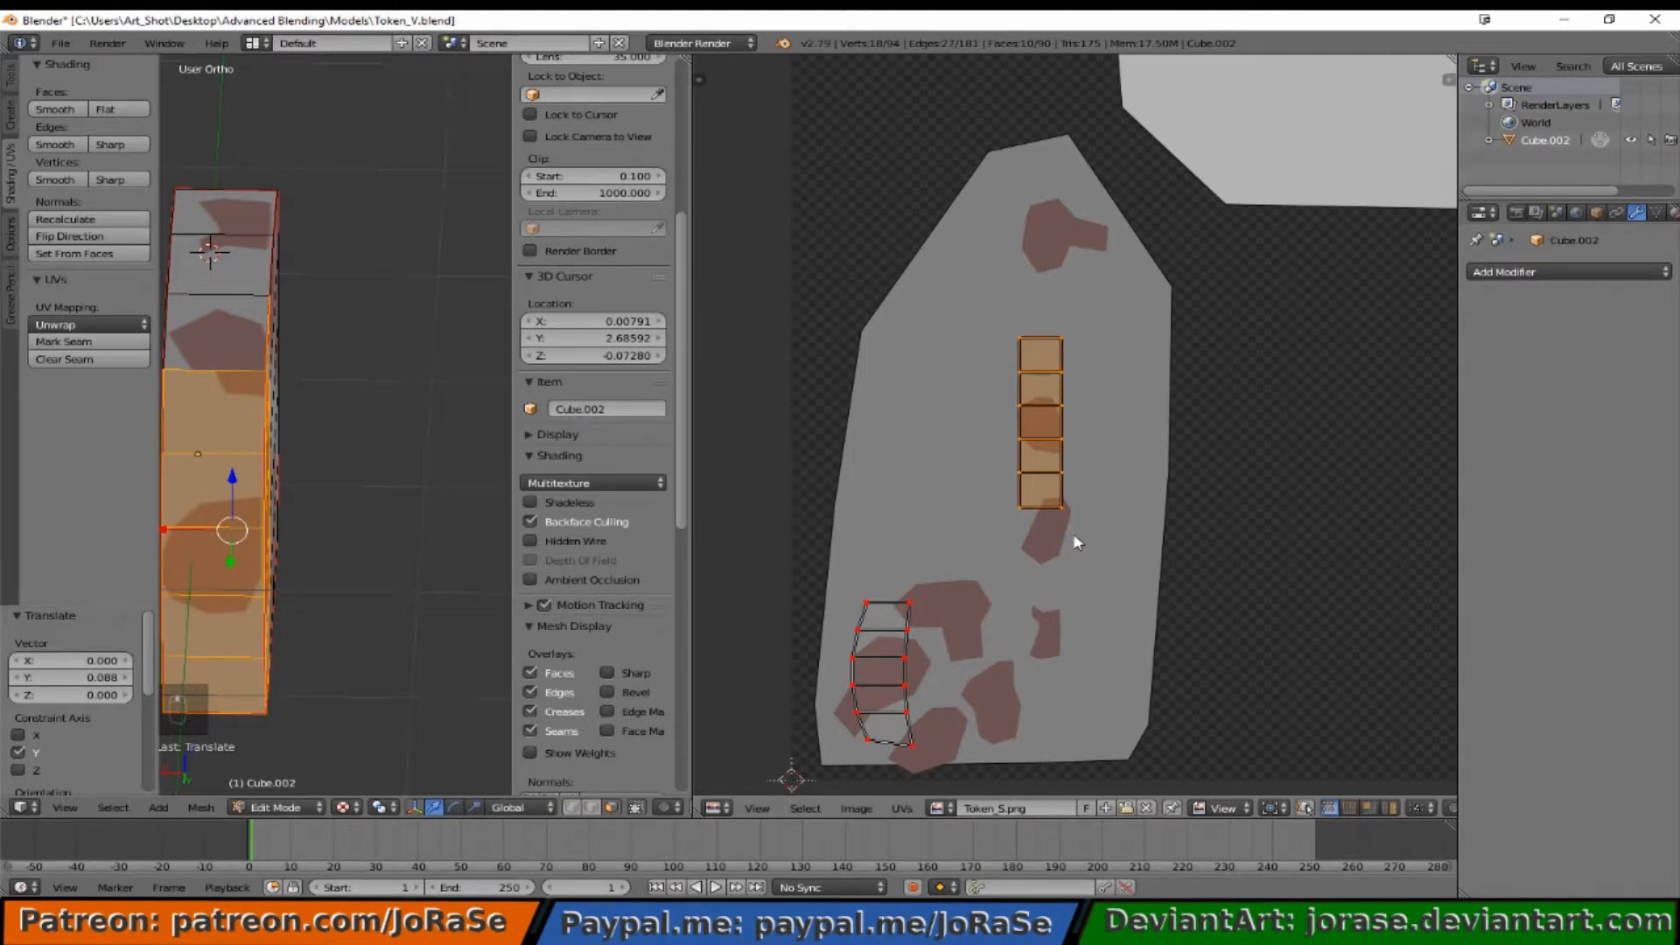
{"action": "mouse_move", "coordinate": [1088, 545]}
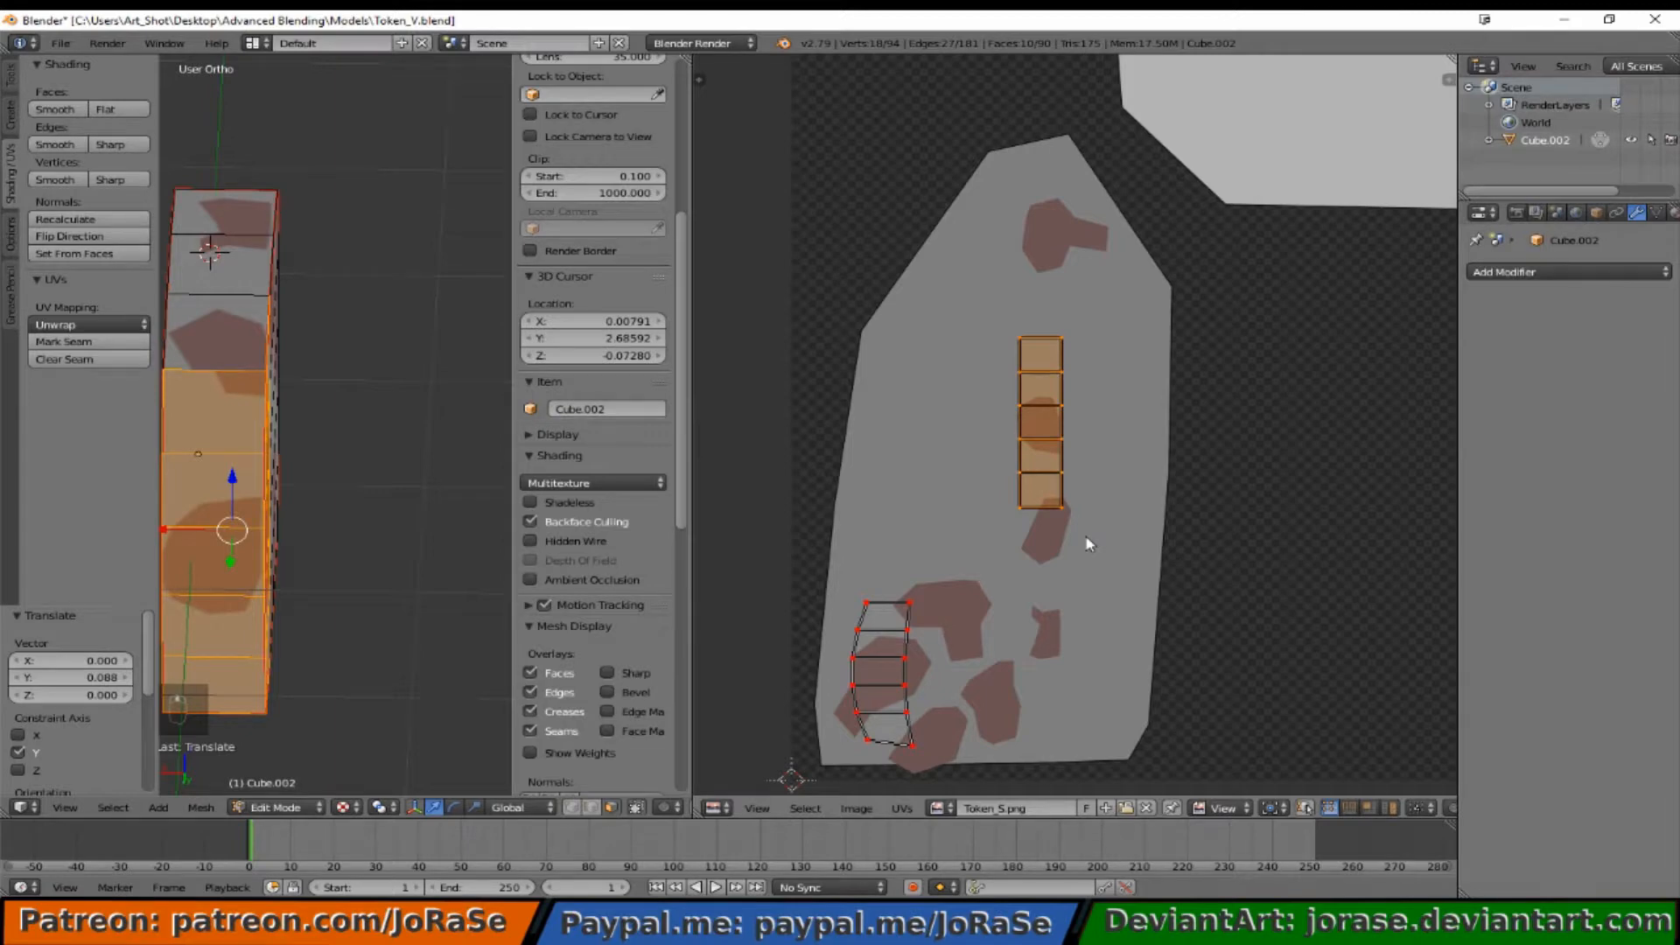
{"action": "key", "text": "ctrl+m"}
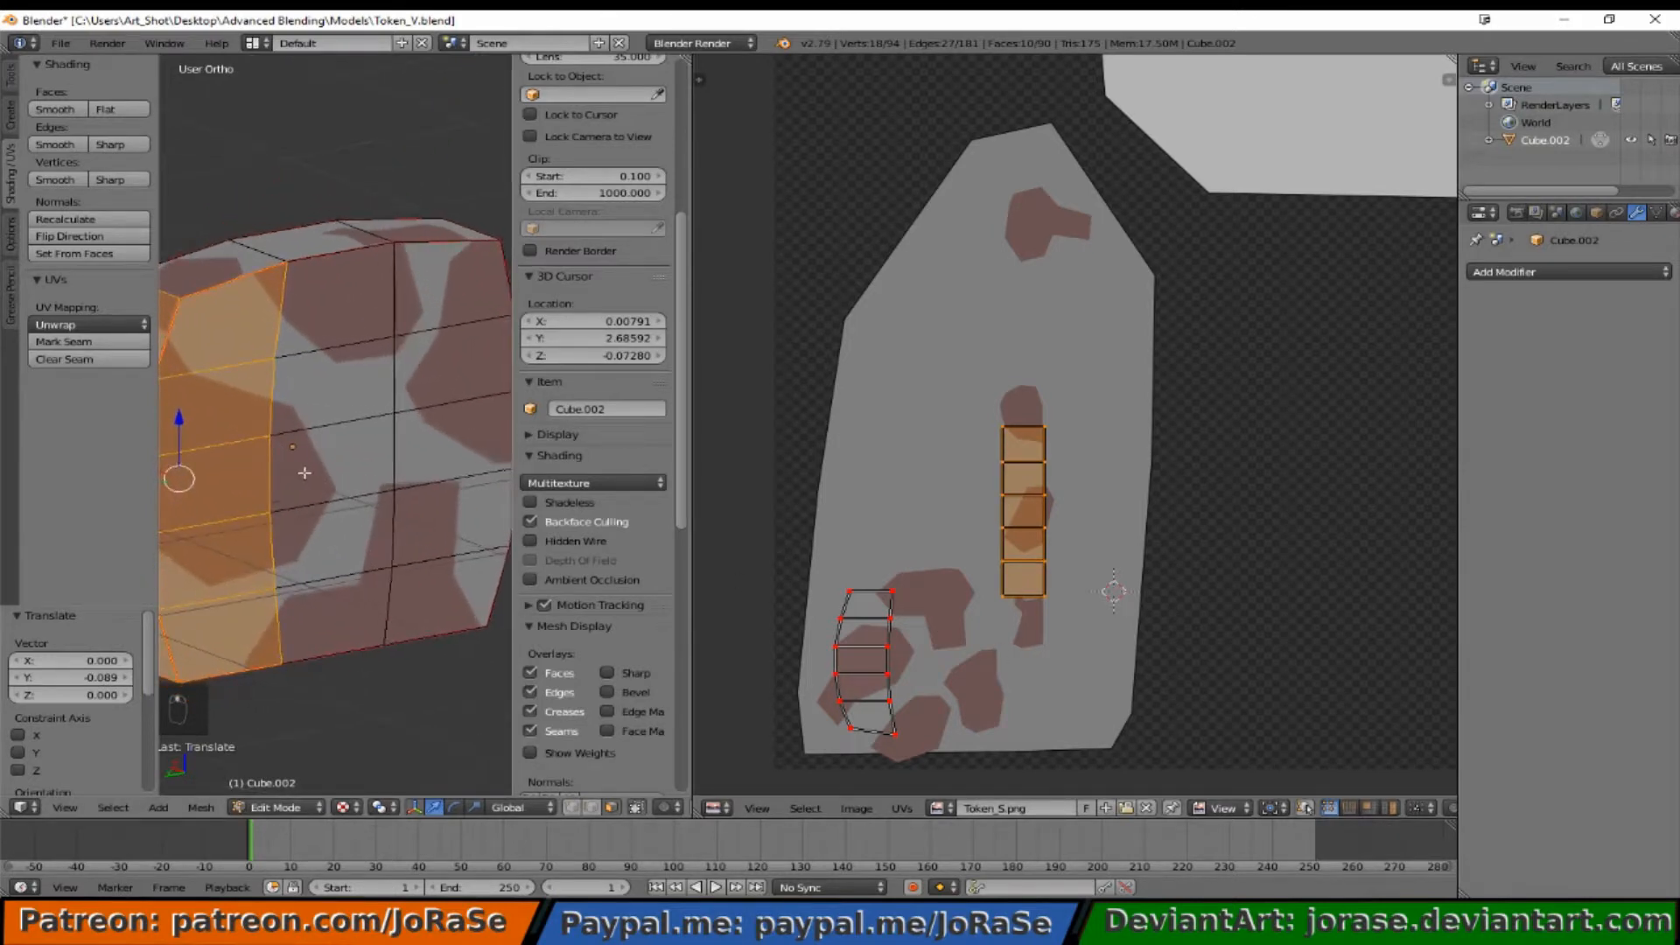
Step: Toggle UV selection and undo six strip edits, restoring the longer side strip by the spots
{"action": "key", "text": "a"}
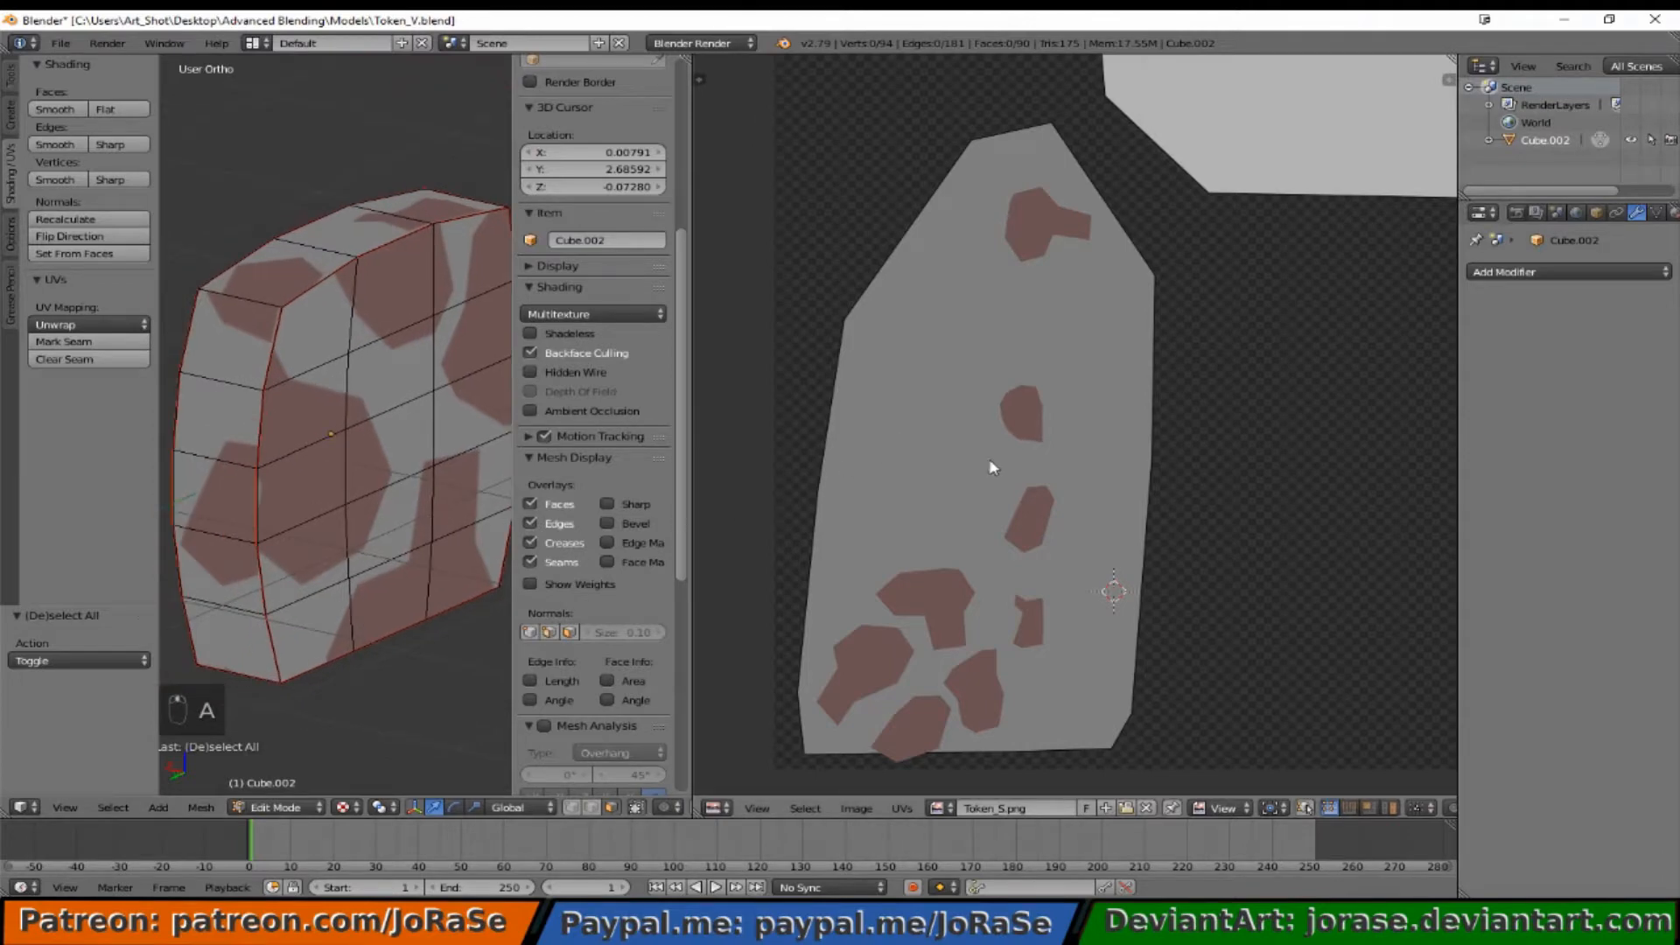
{"action": "key", "text": "a"}
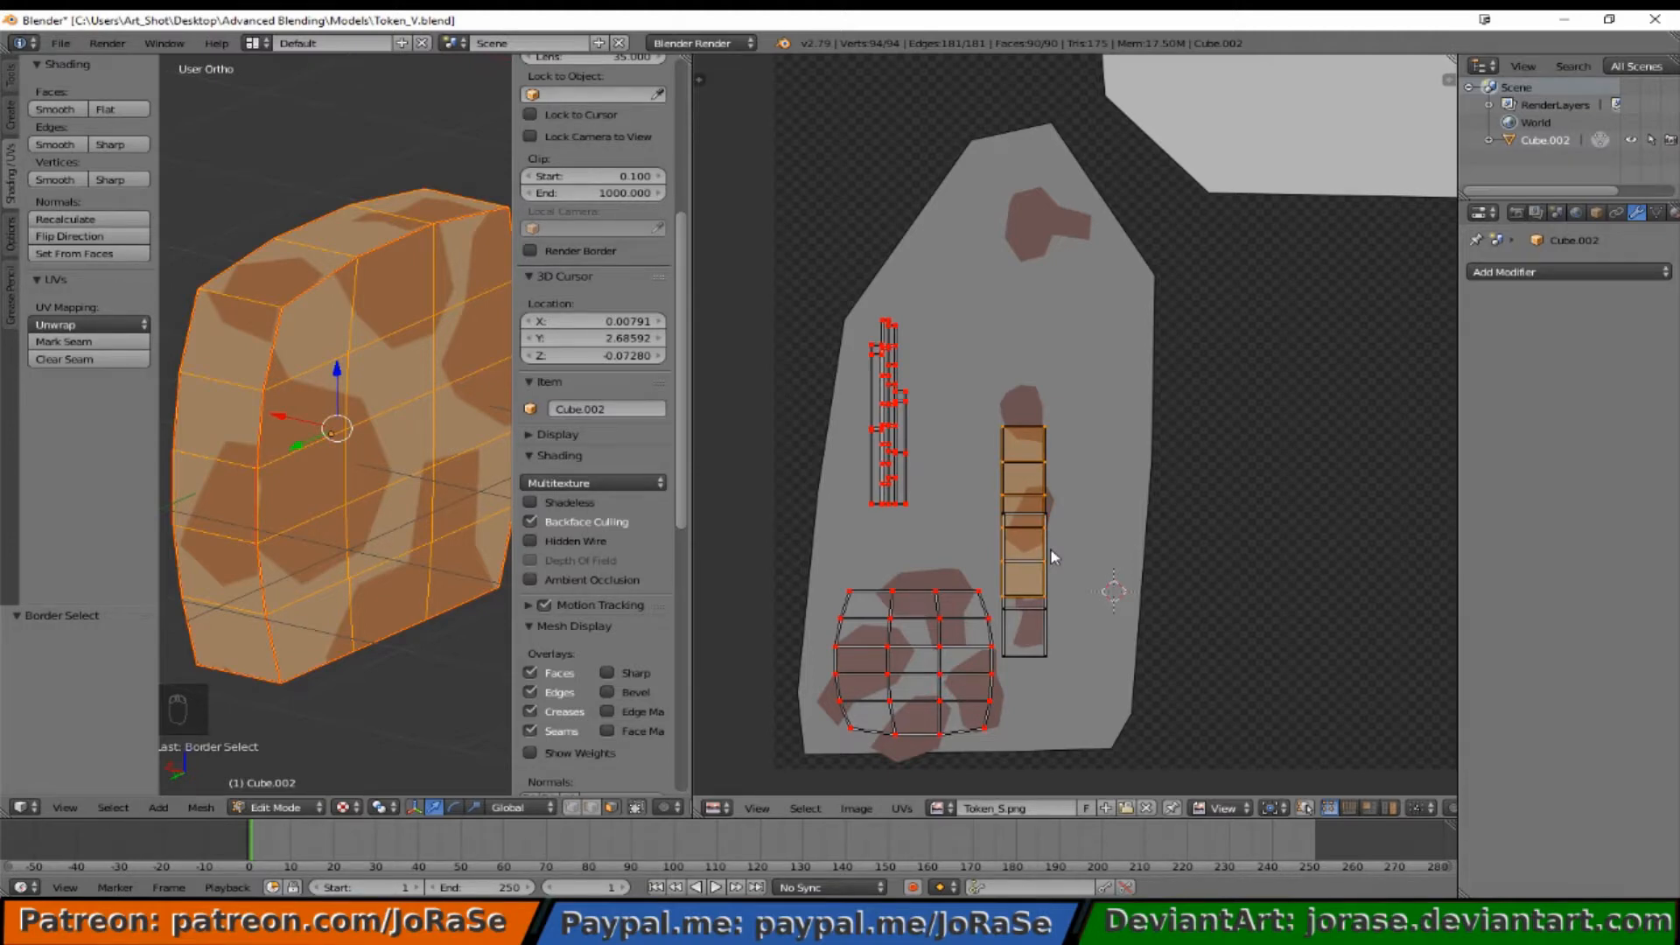
{"action": "key", "text": "ctrl+z"}
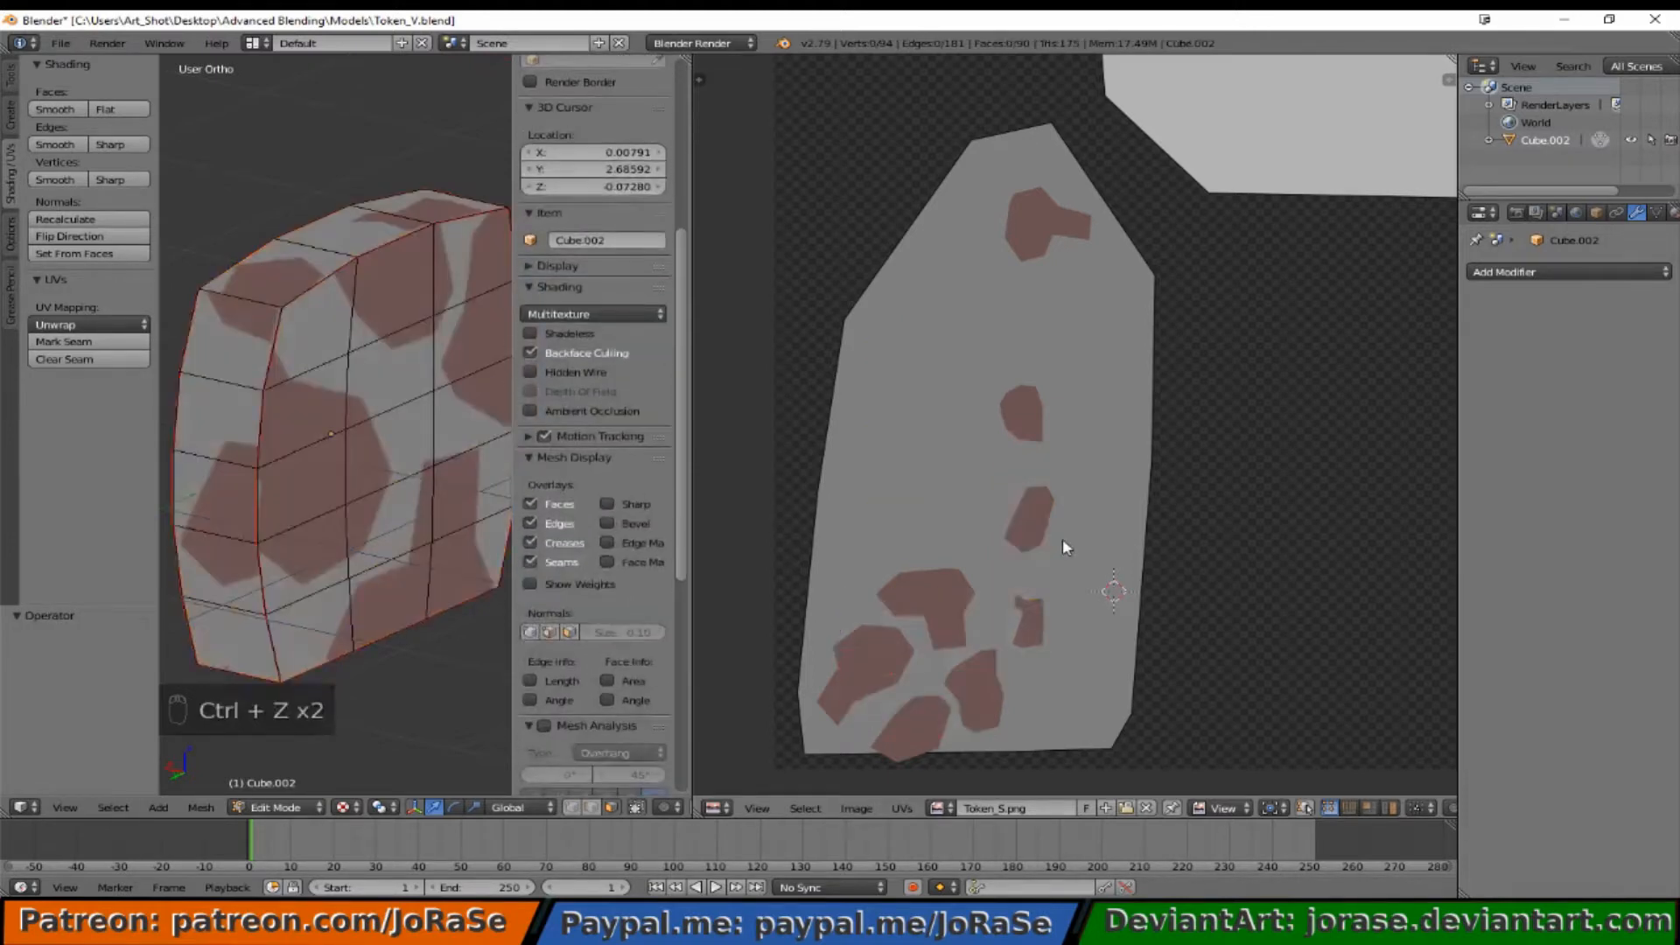
{"action": "key", "text": "ctrl+z"}
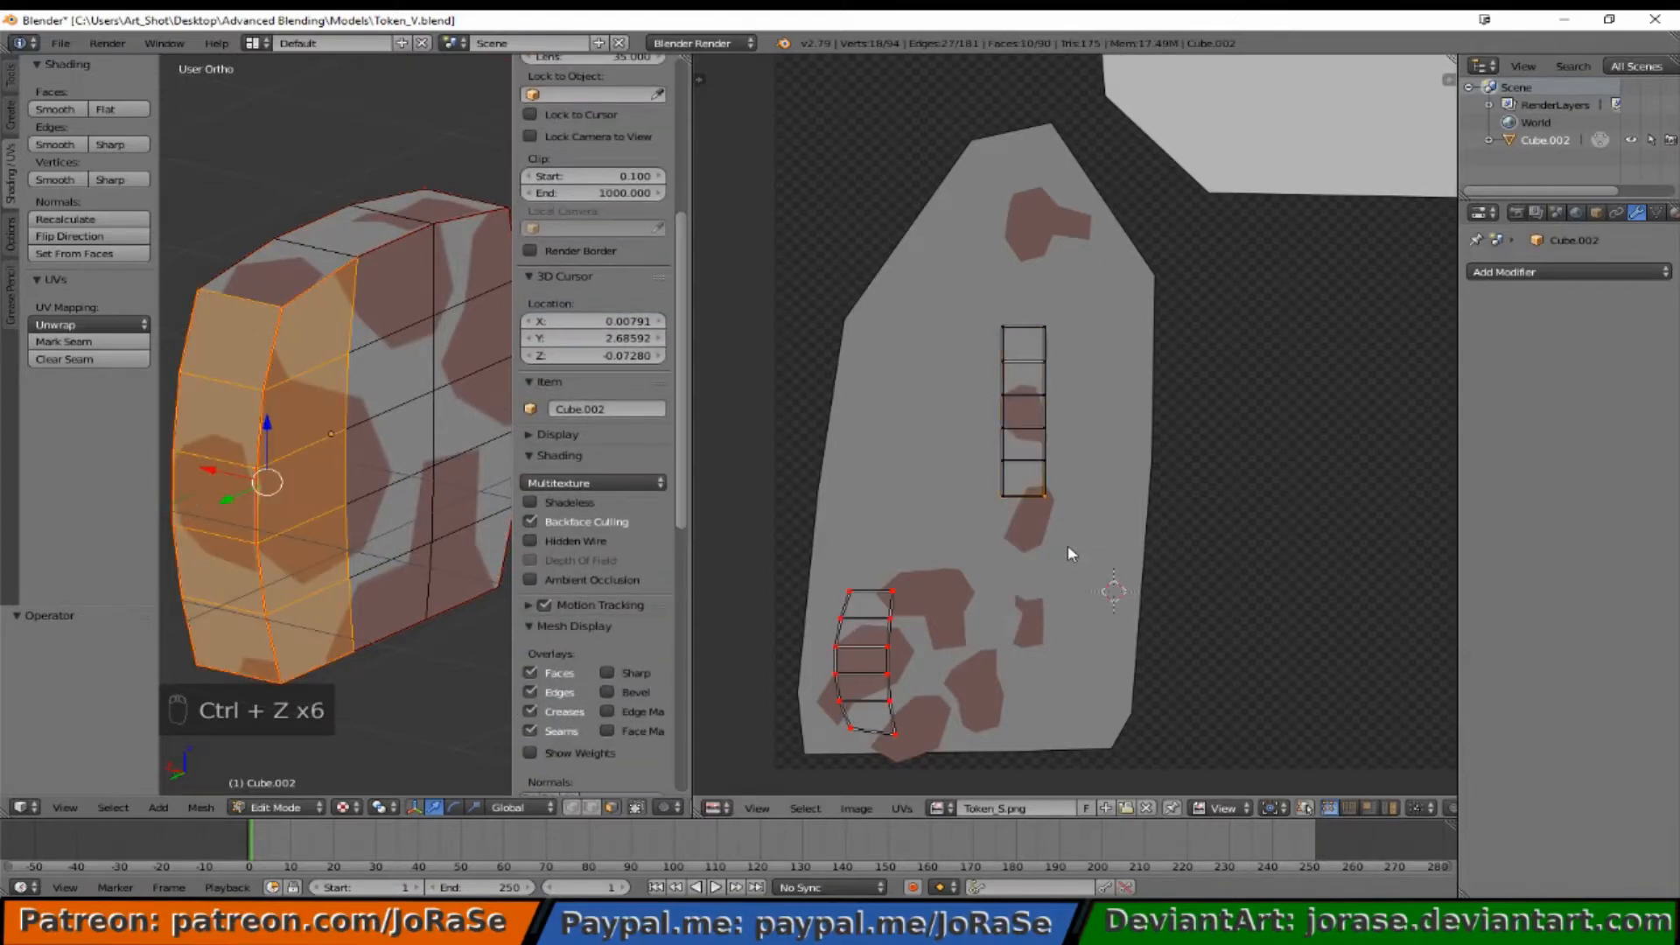
{"action": "key", "text": "ctrl+z"}
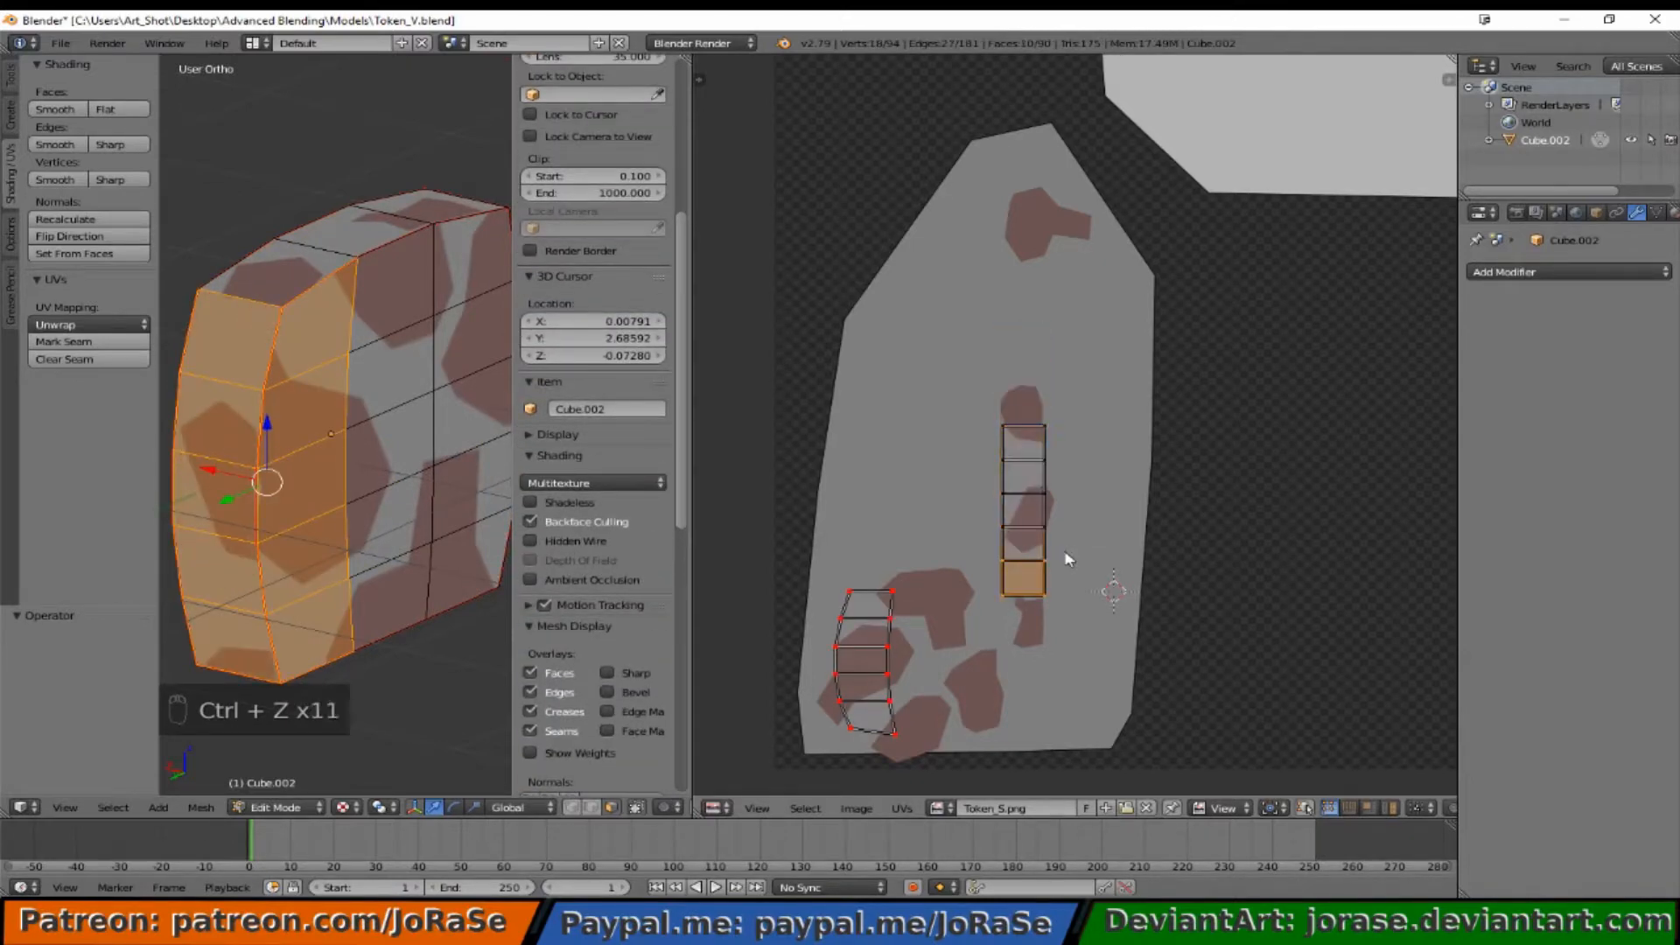
{"action": "key", "text": "ctrl+z"}
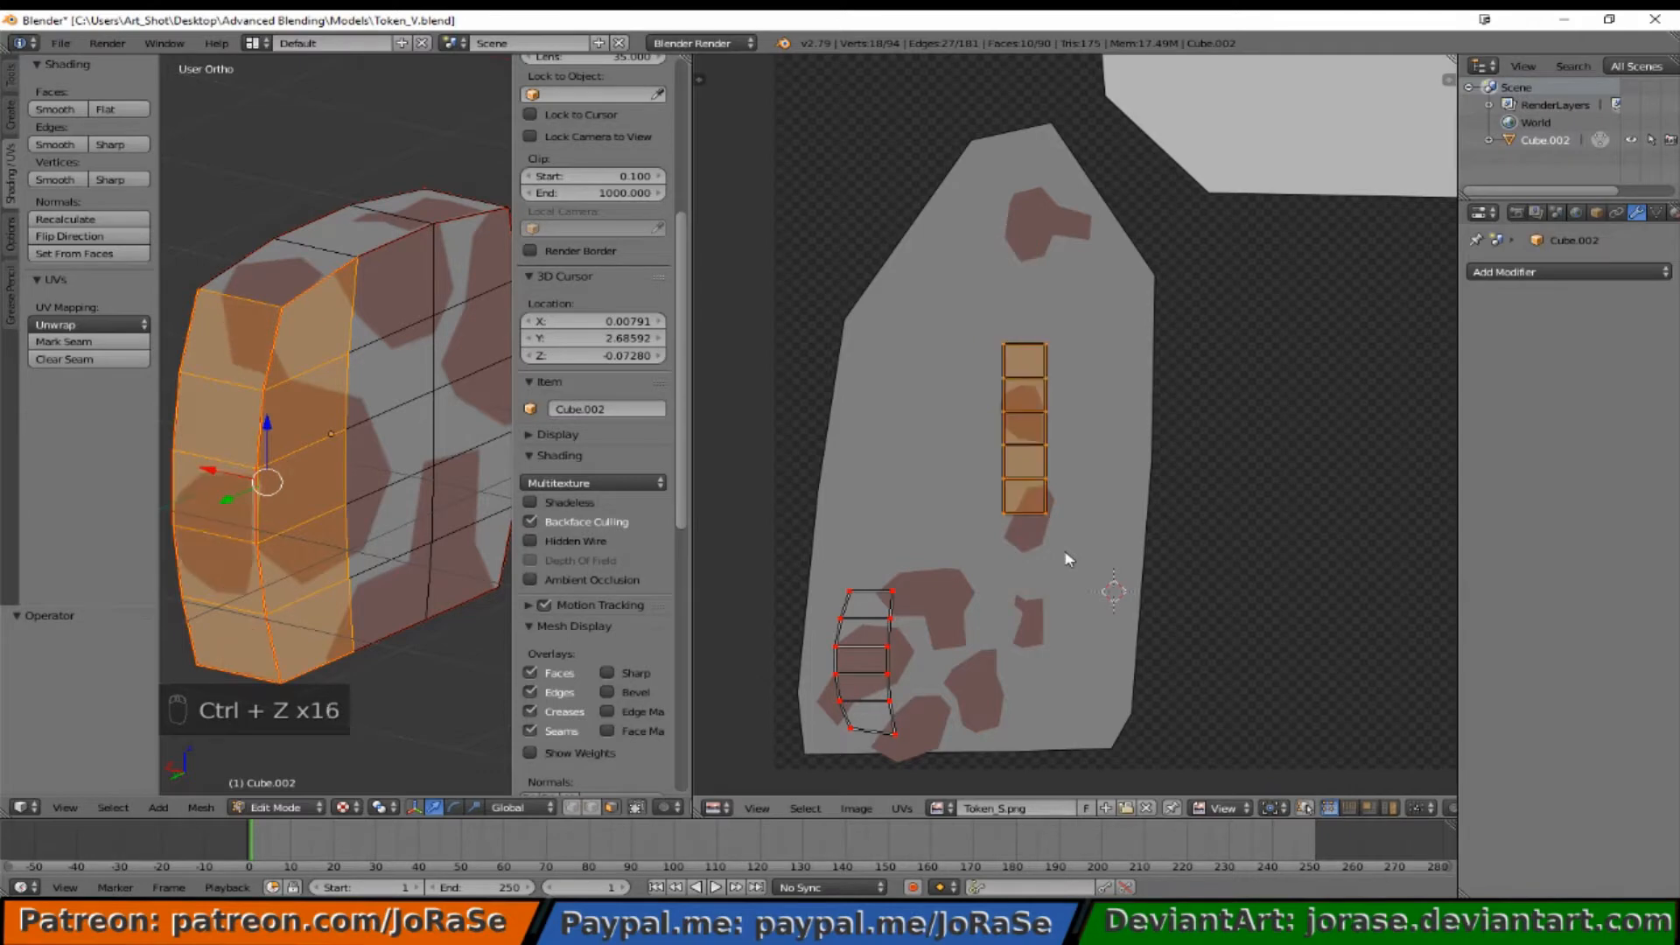
{"action": "key", "text": "ctrl+z"}
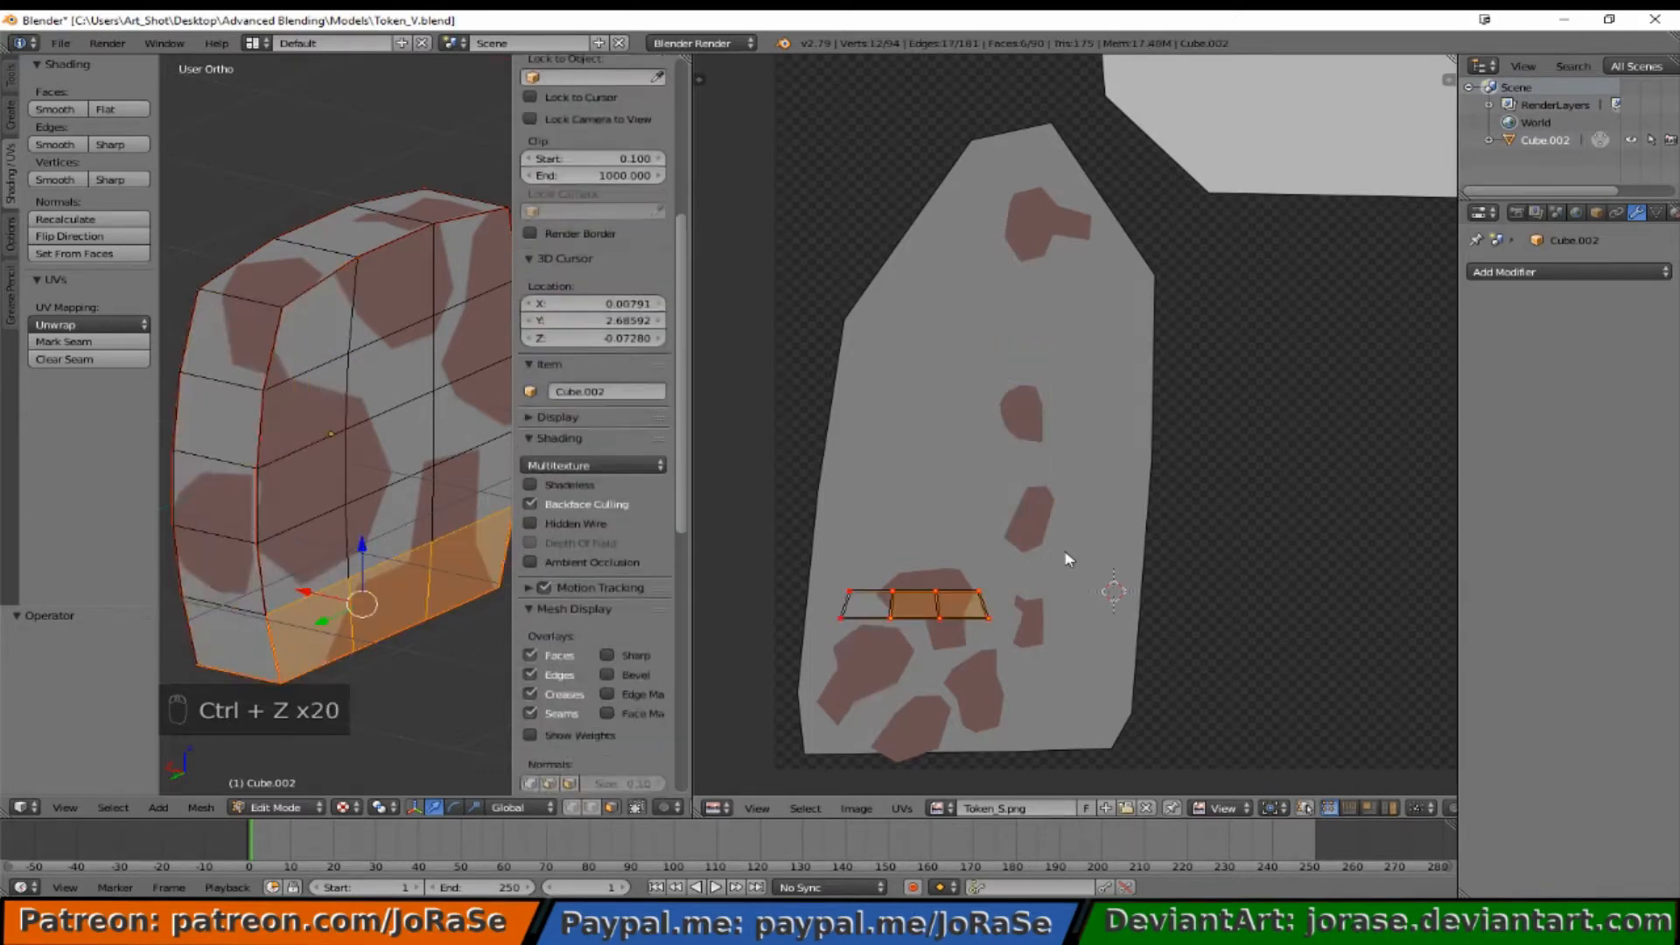
{"action": "key", "text": "ctrl+z"}
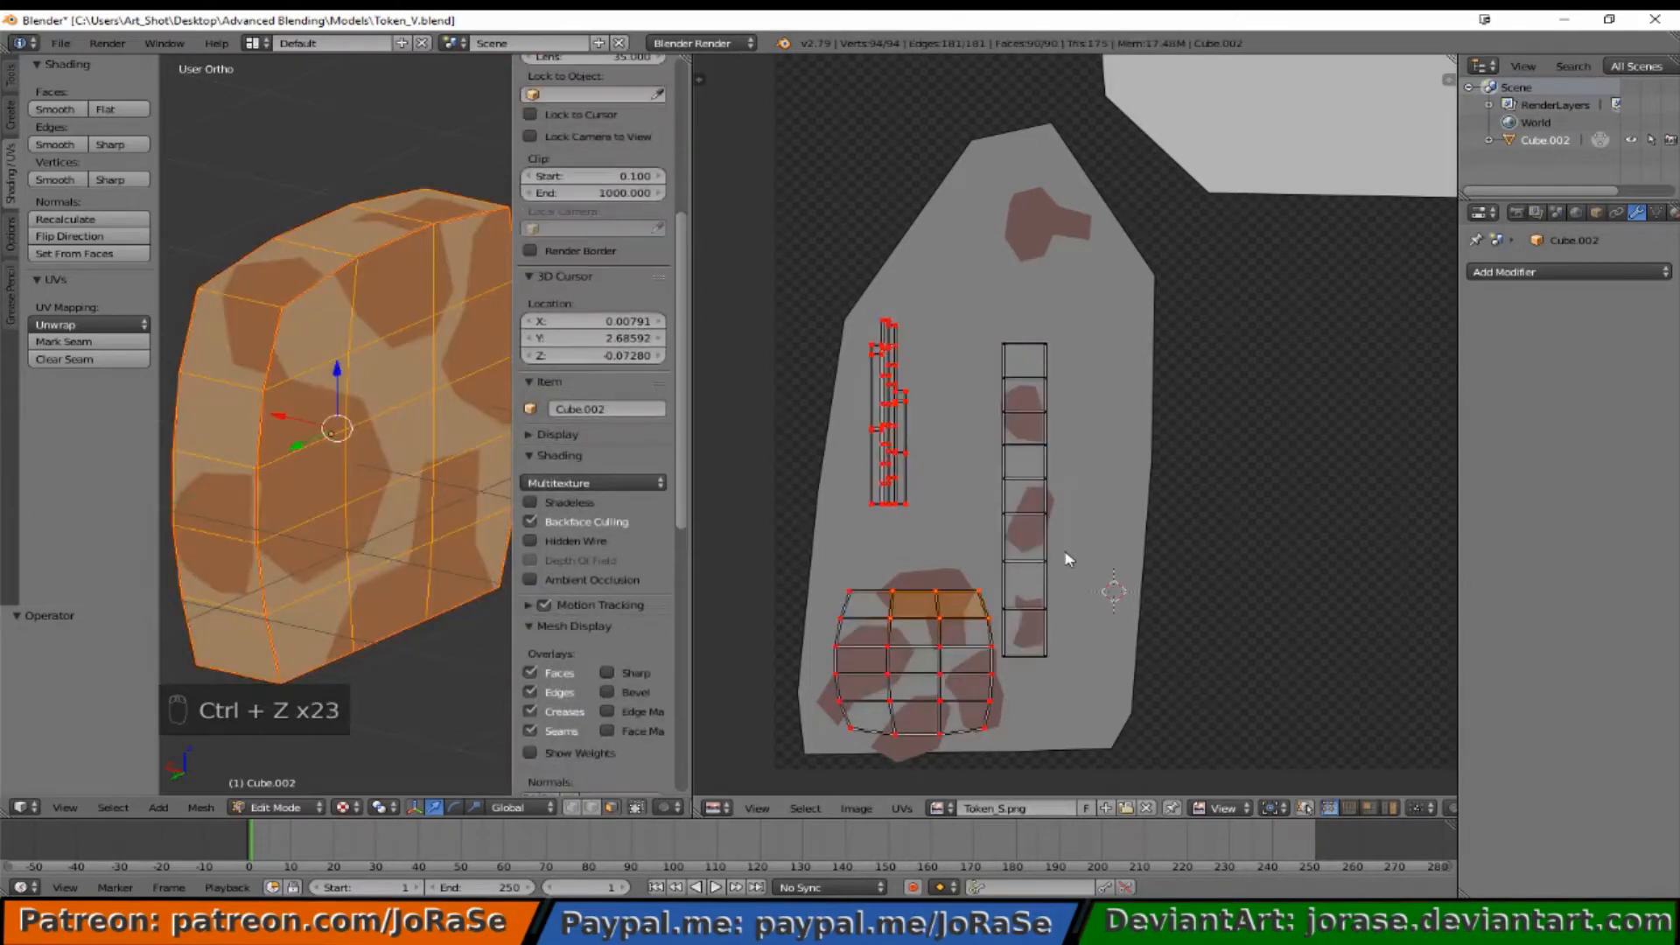
{"action": "key", "text": "a"}
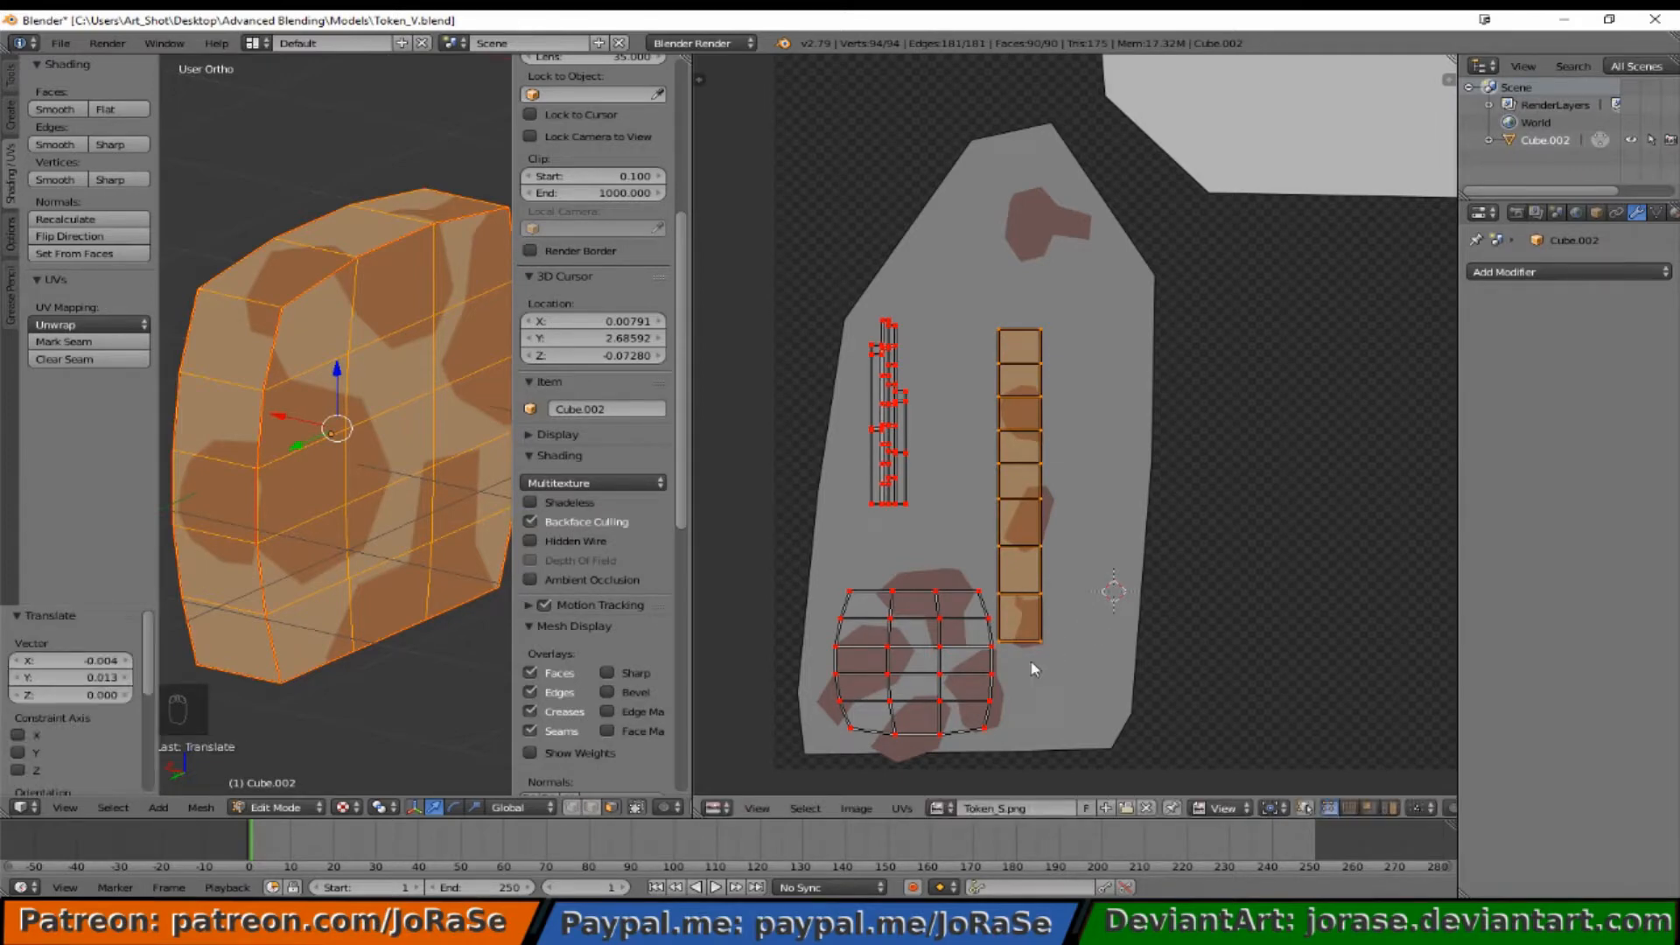
{"action": "mouse_move", "coordinate": [900, 648]}
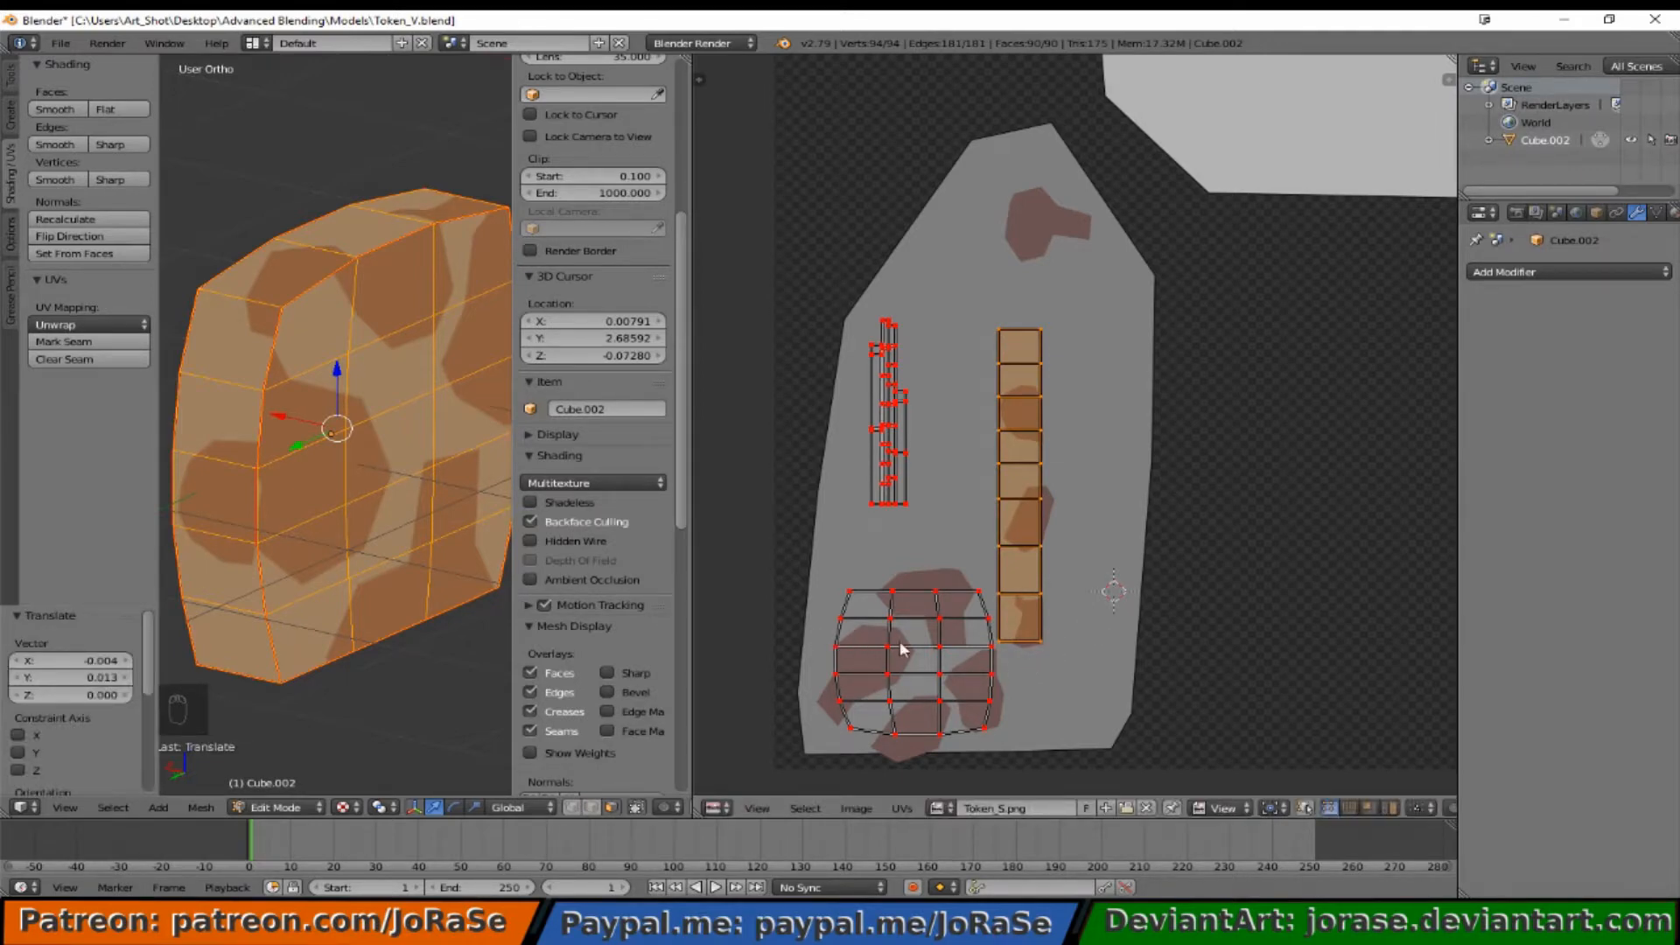
{"action": "mouse_move", "coordinate": [1107, 648]}
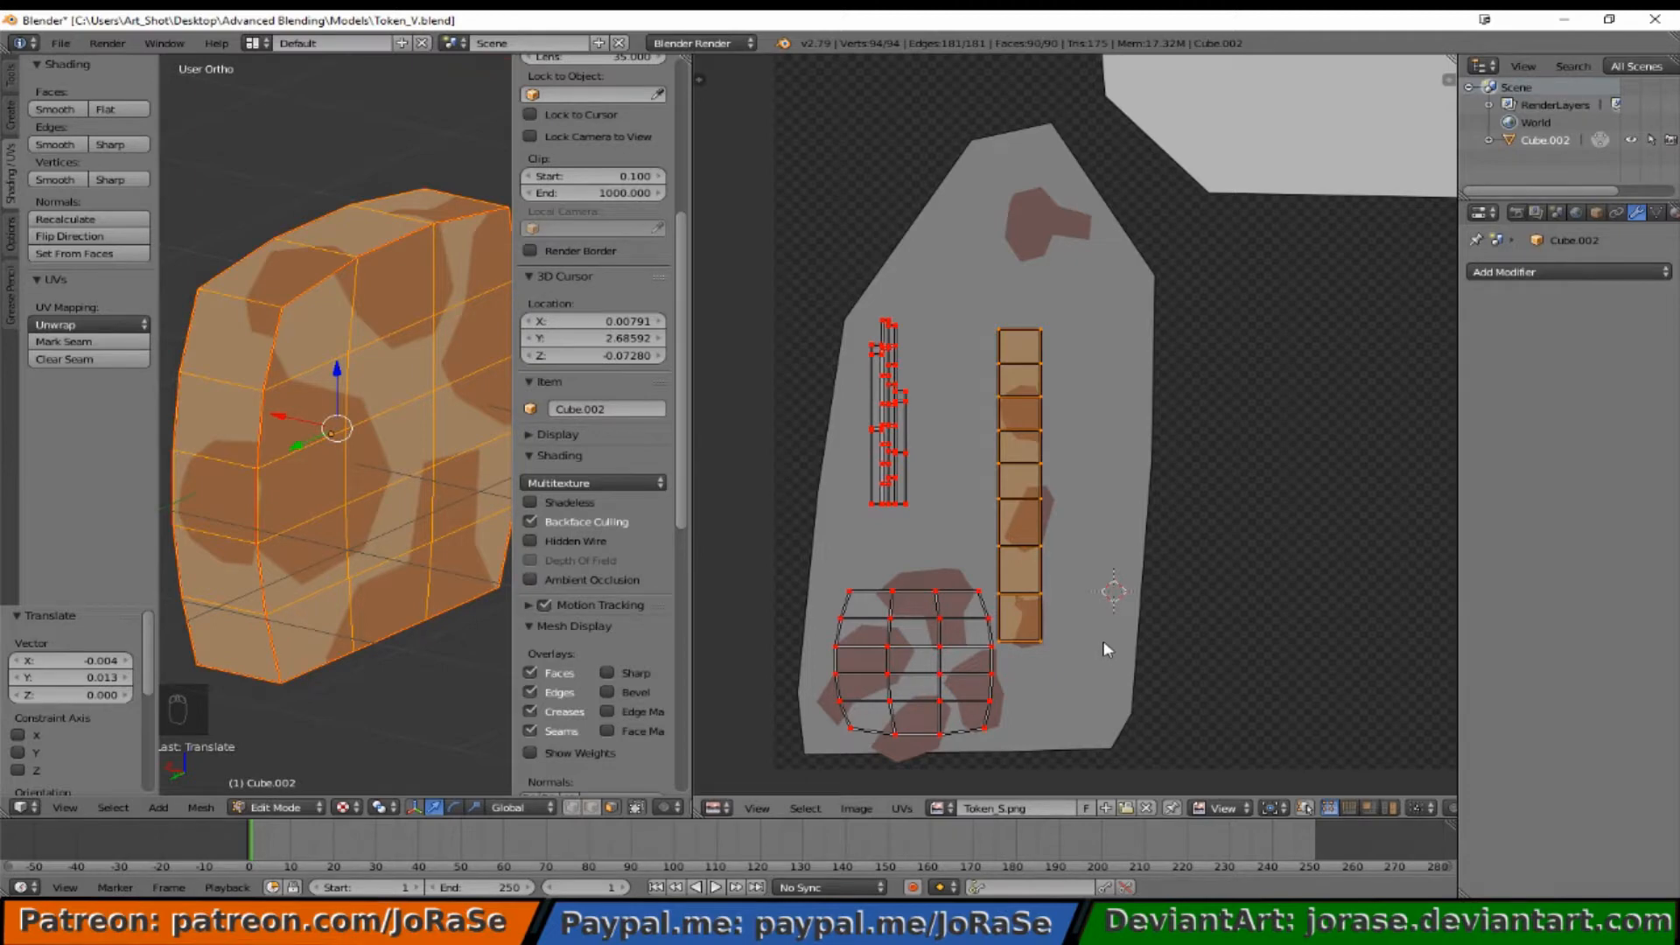
{"action": "mouse_move", "coordinate": [1098, 662]}
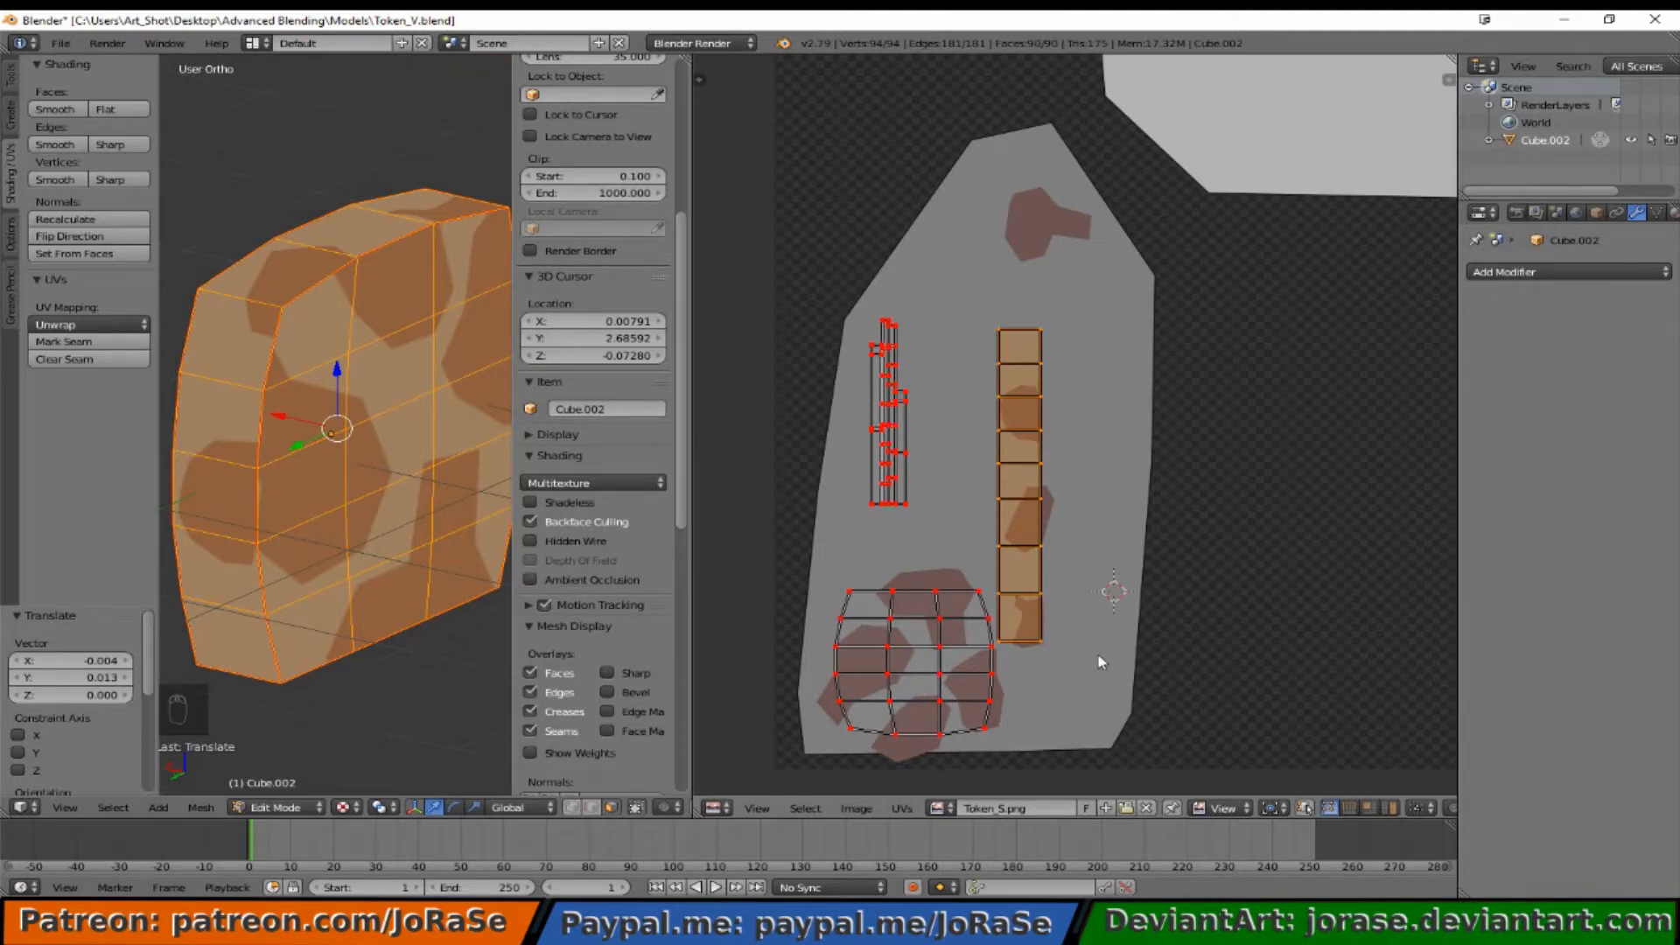
Step: Nudge the long side strip's faces along the central spot column, undoing a misstep
{"action": "key", "text": "g"}
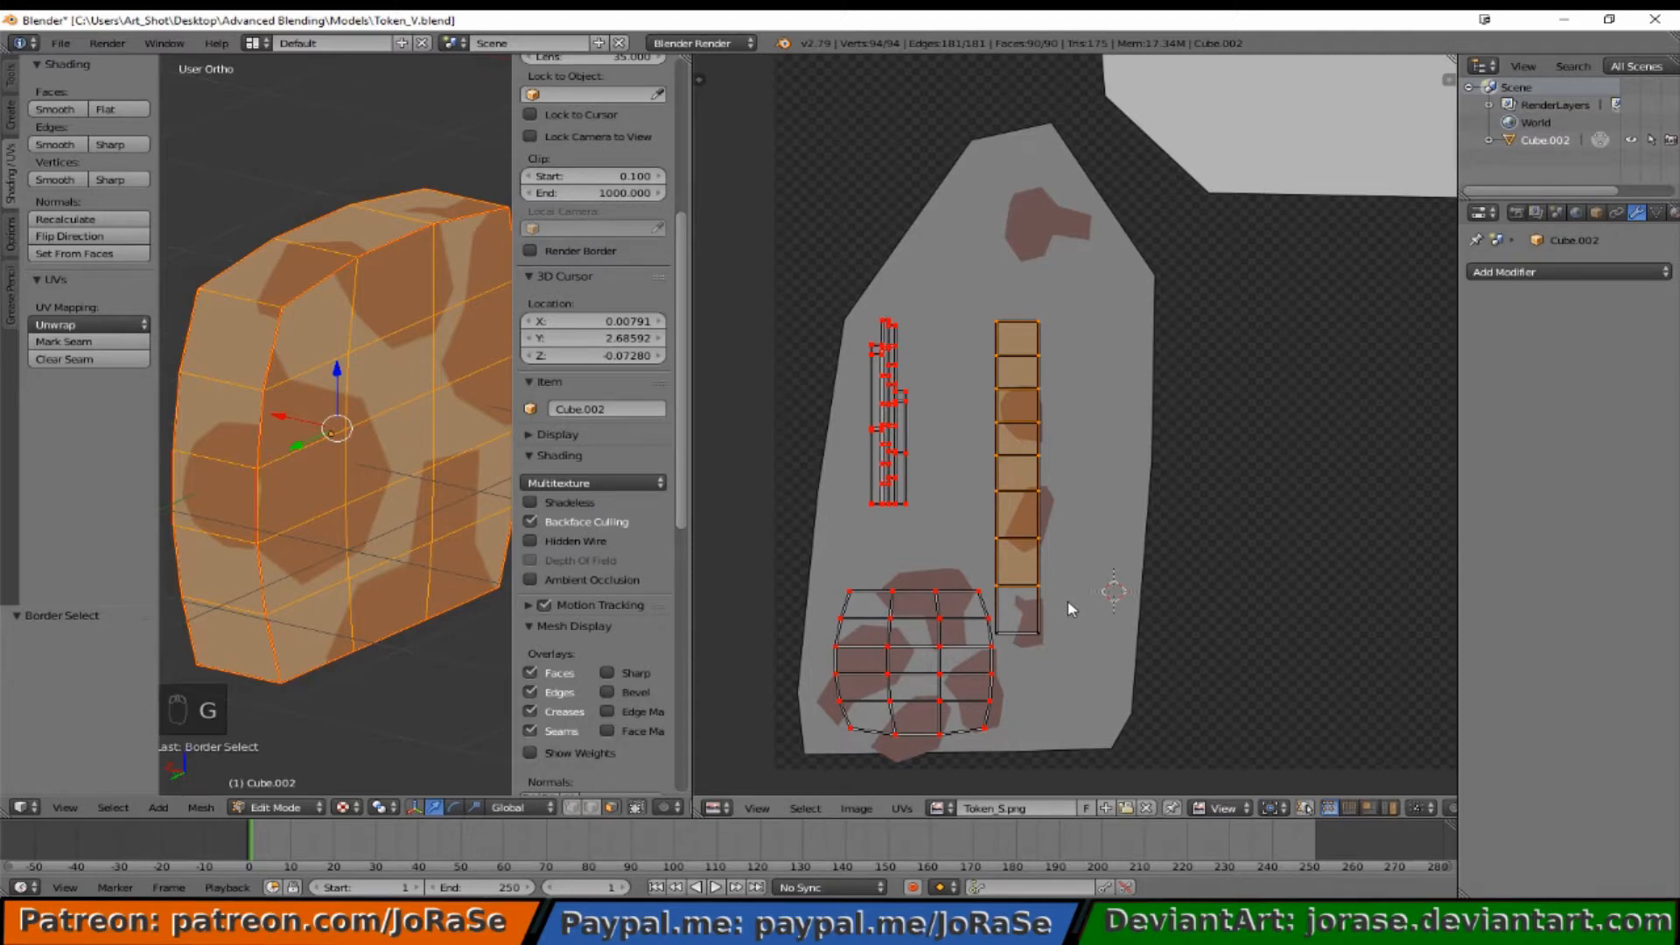
{"action": "key", "text": "ctrl+z"}
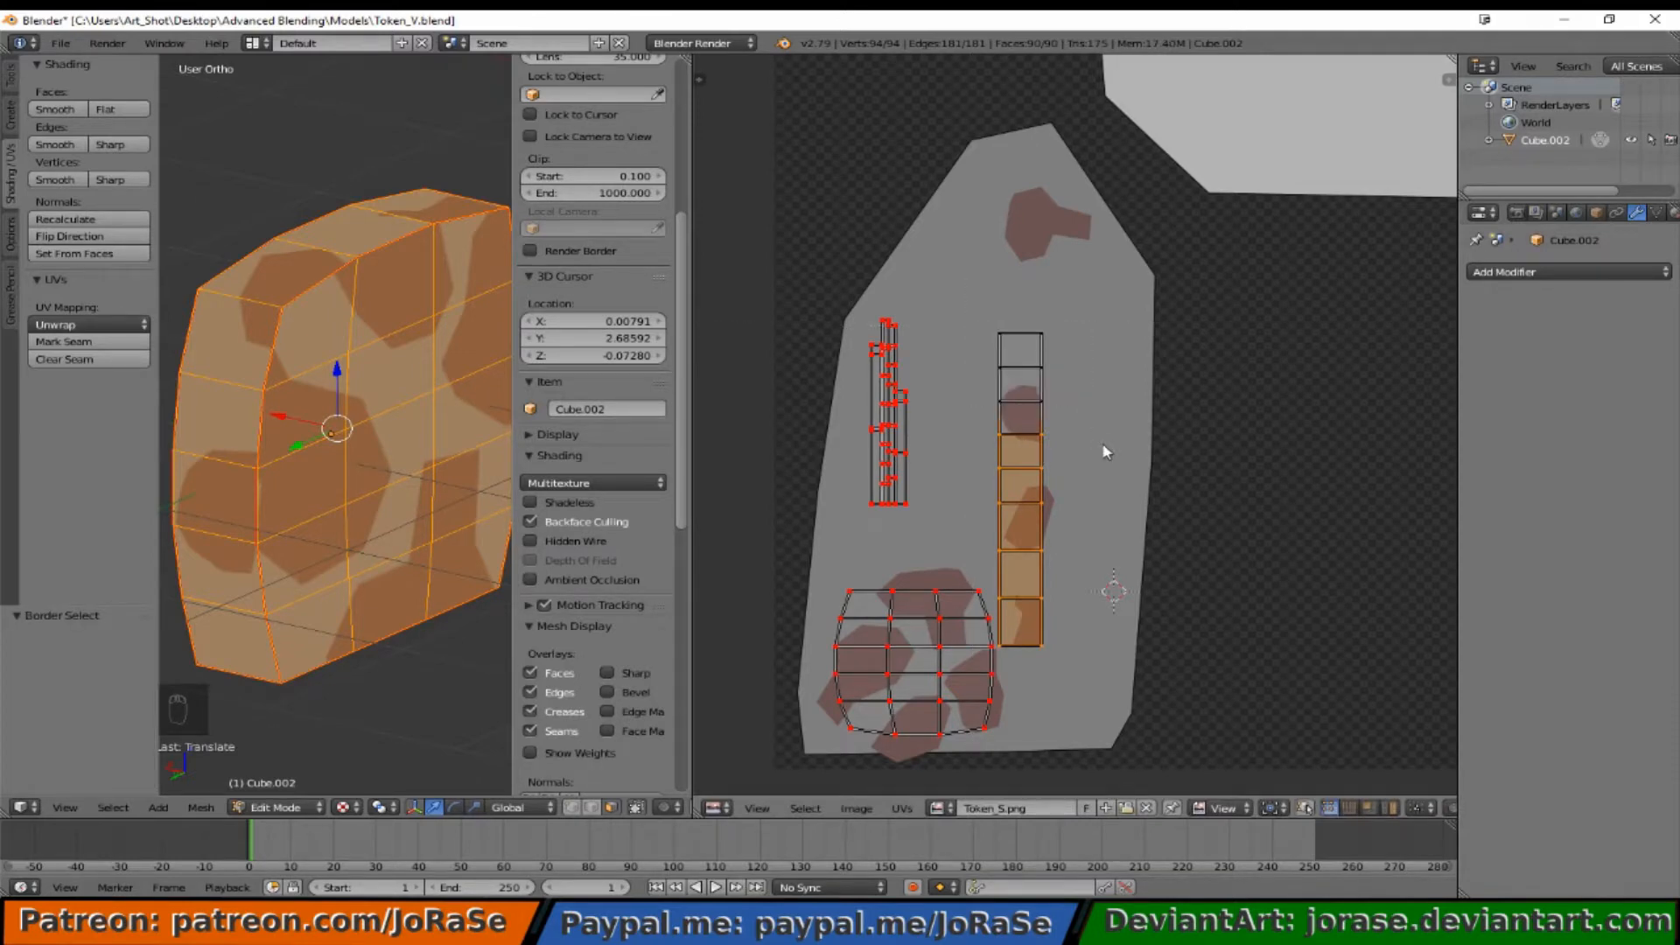
{"action": "mouse_move", "coordinate": [1087, 501]}
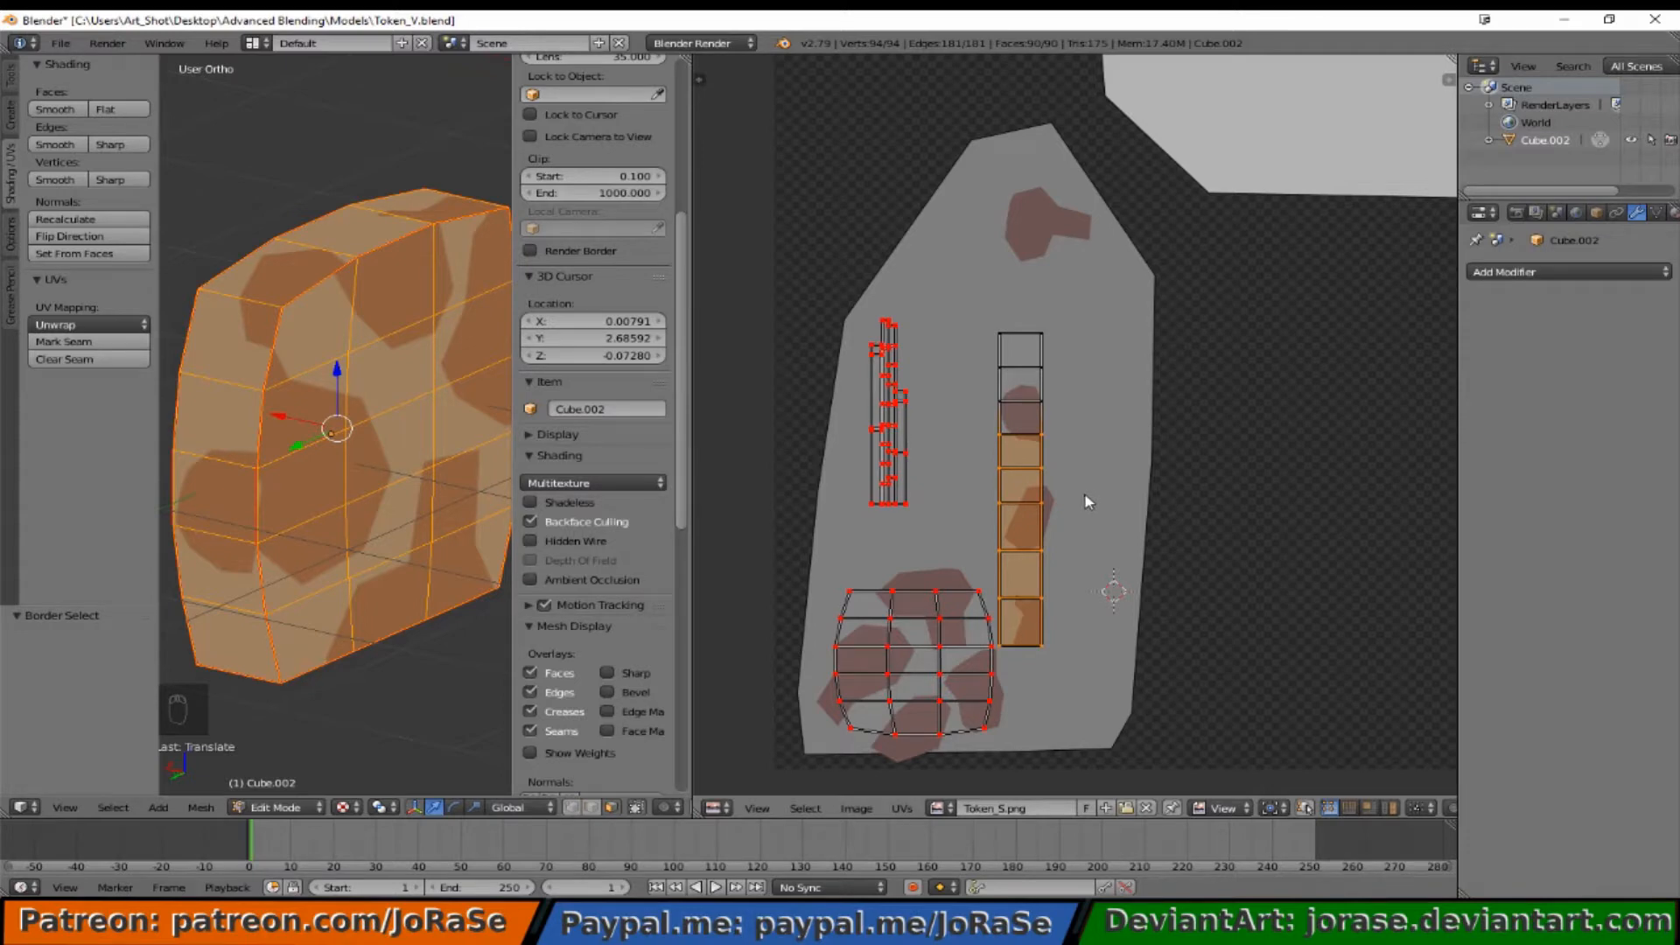
{"action": "key", "text": "g"}
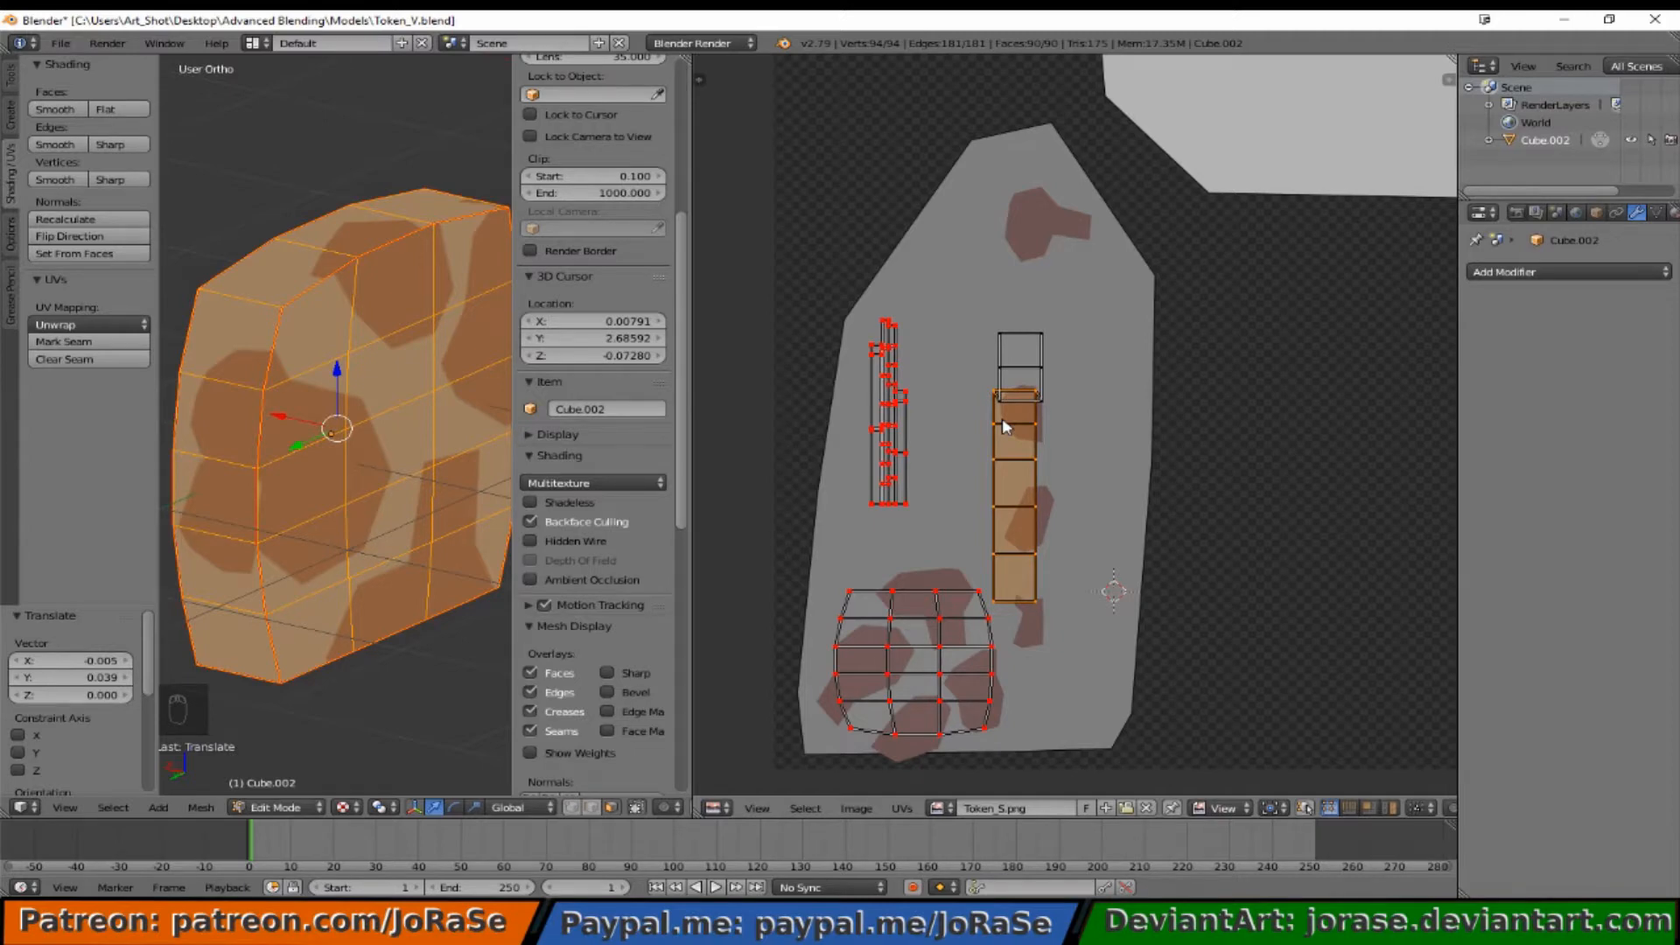
{"action": "key", "text": "g"}
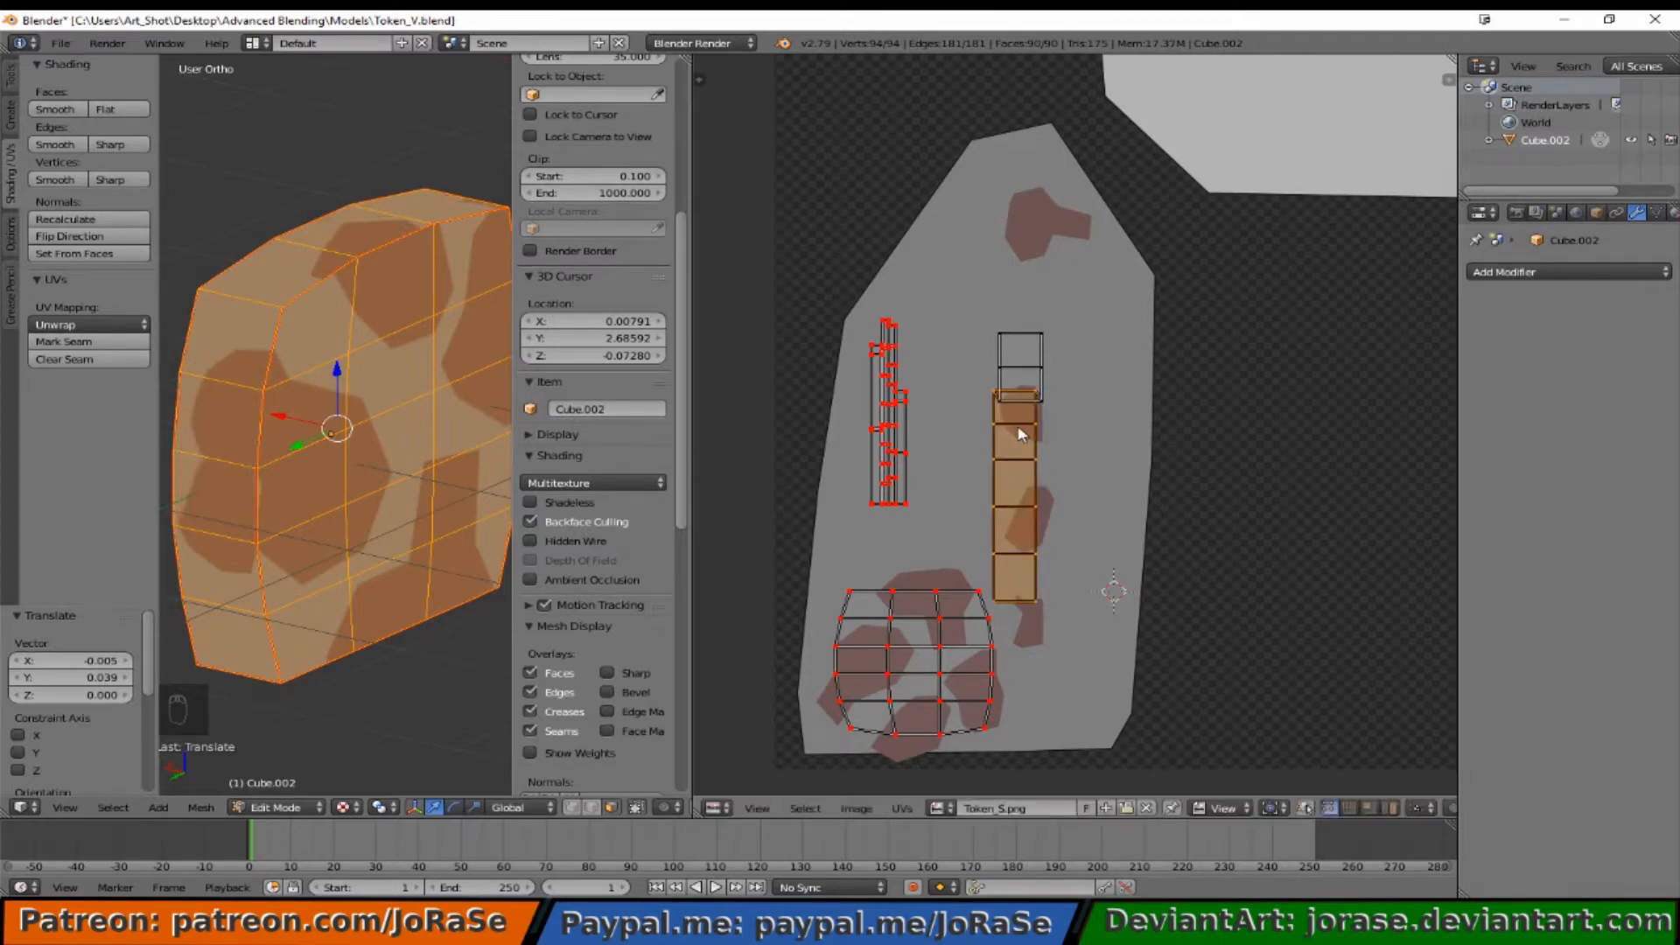
{"action": "key", "text": "g"}
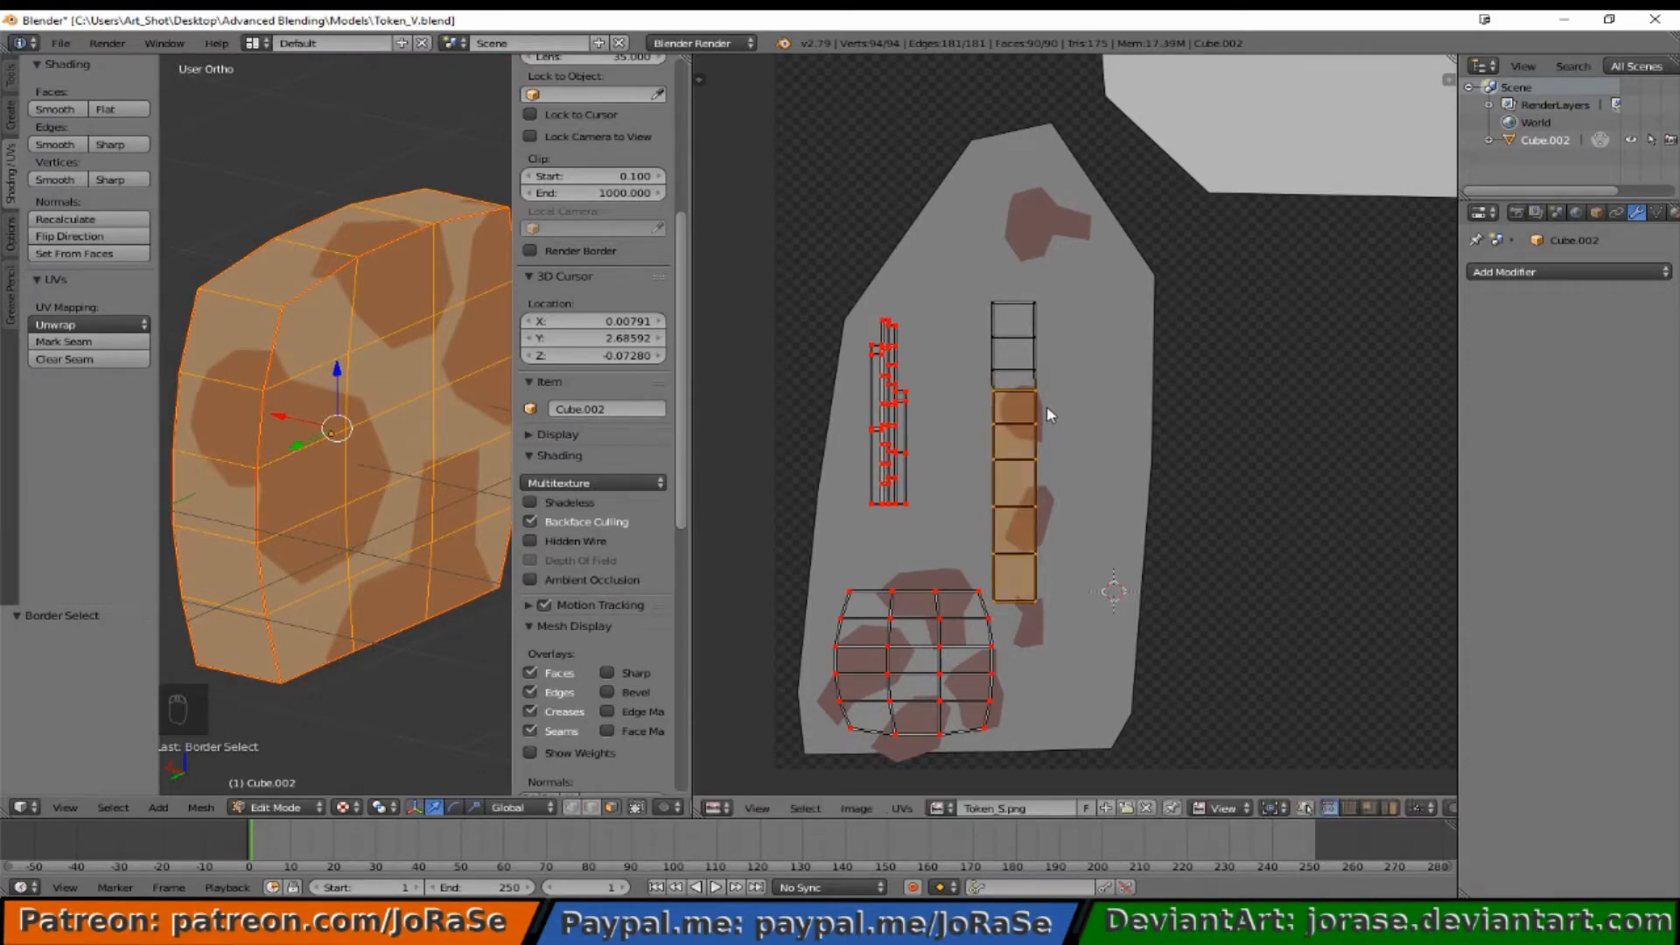
Step: Undo the lower-face moves, mirror the strip along Y, and realign it over the spots
{"action": "left_click", "coordinate": [1012, 412]}
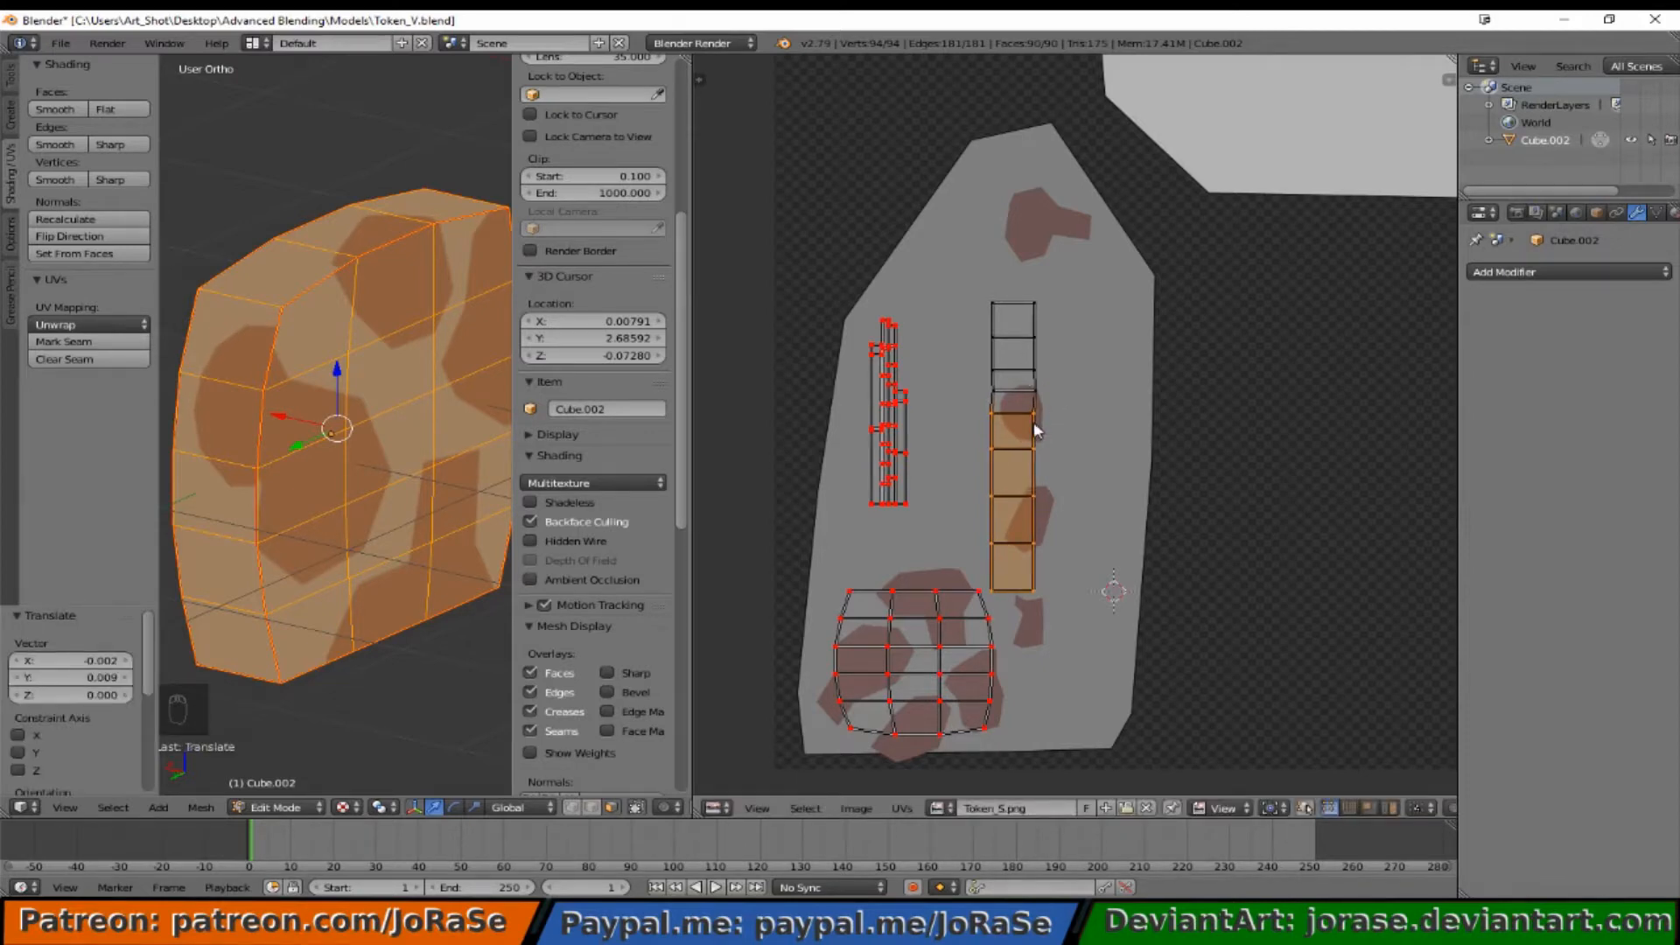
{"action": "key", "text": "ctrl+z"}
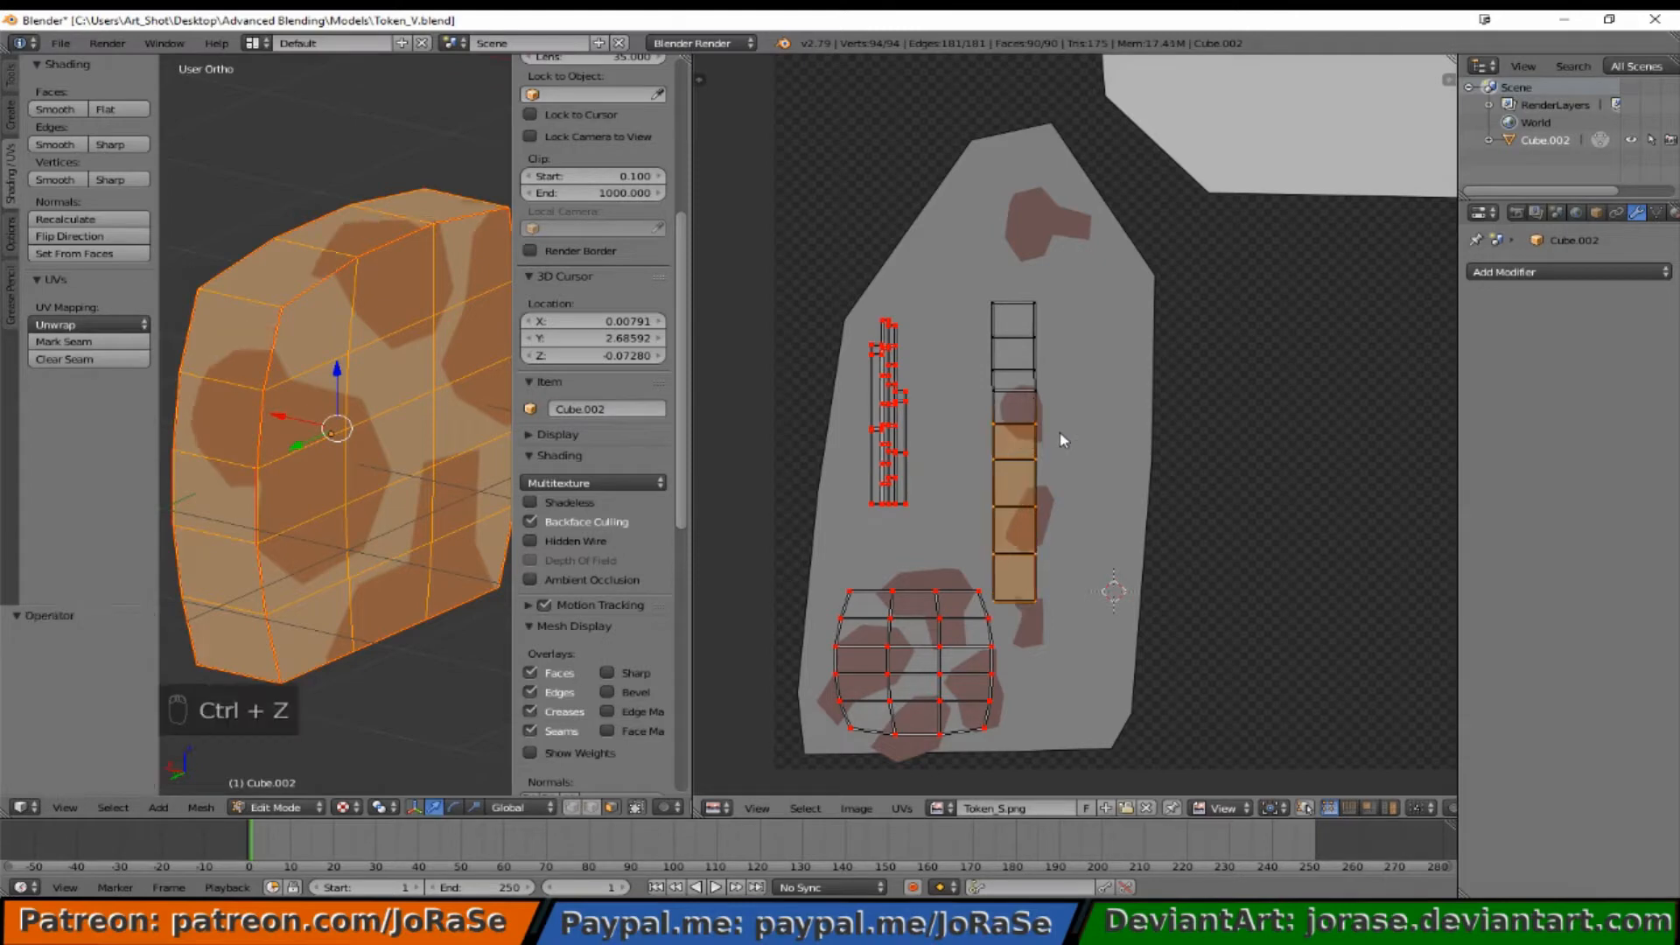
{"action": "key", "text": "ctrl+z"}
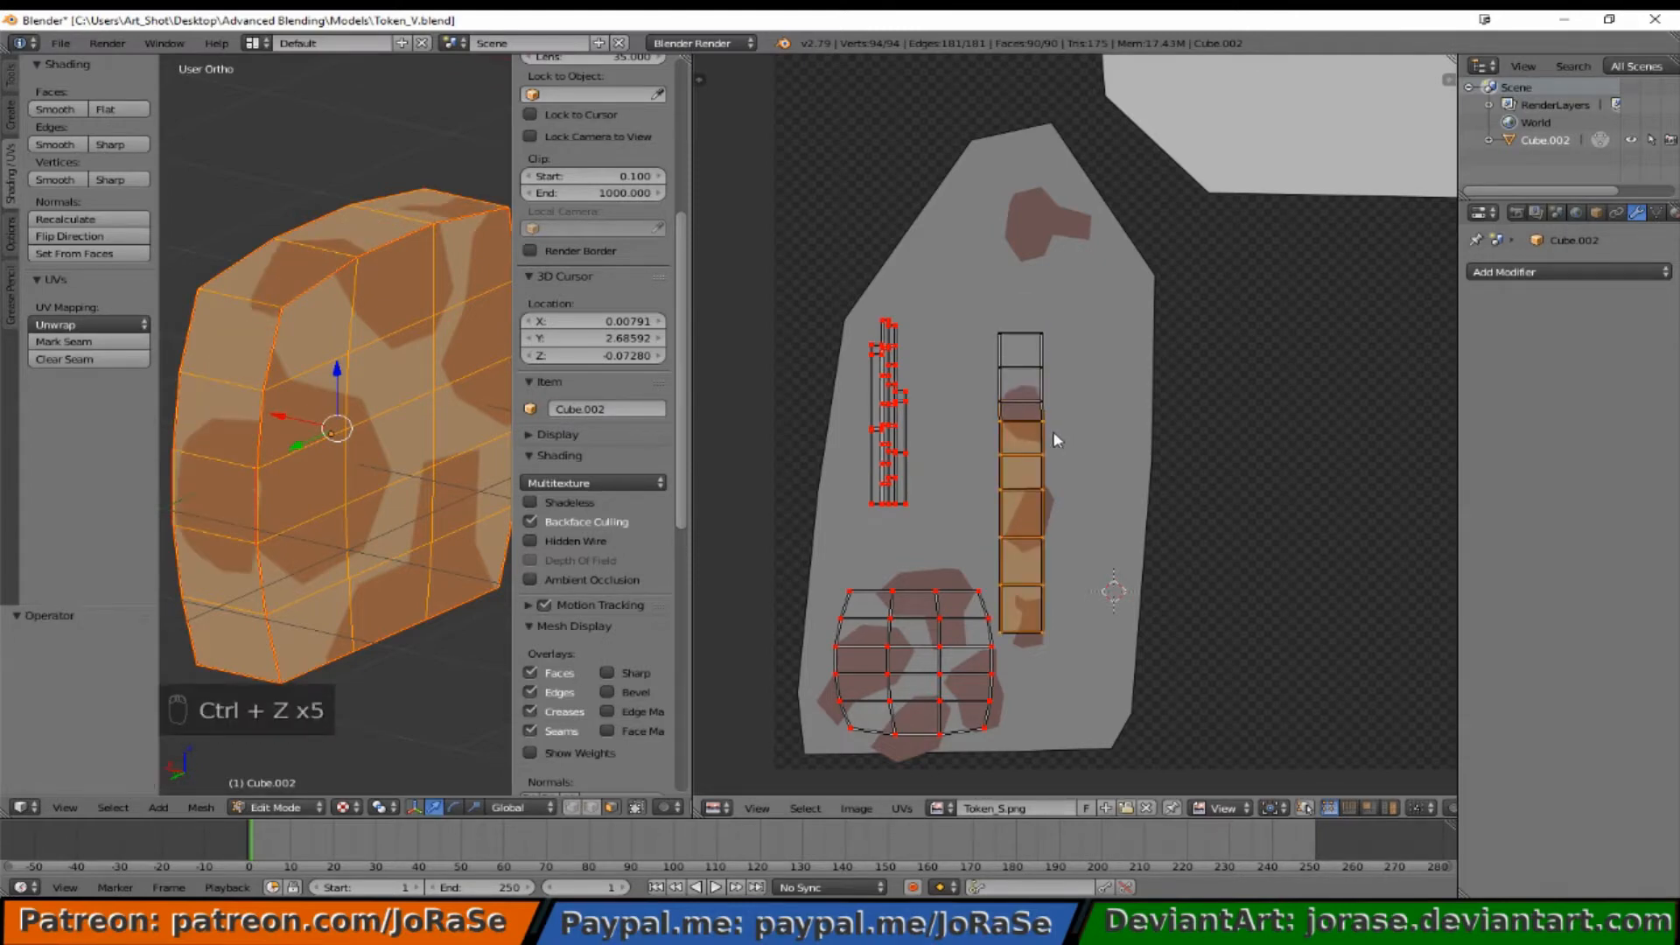
{"action": "key", "text": "ctrl+z"}
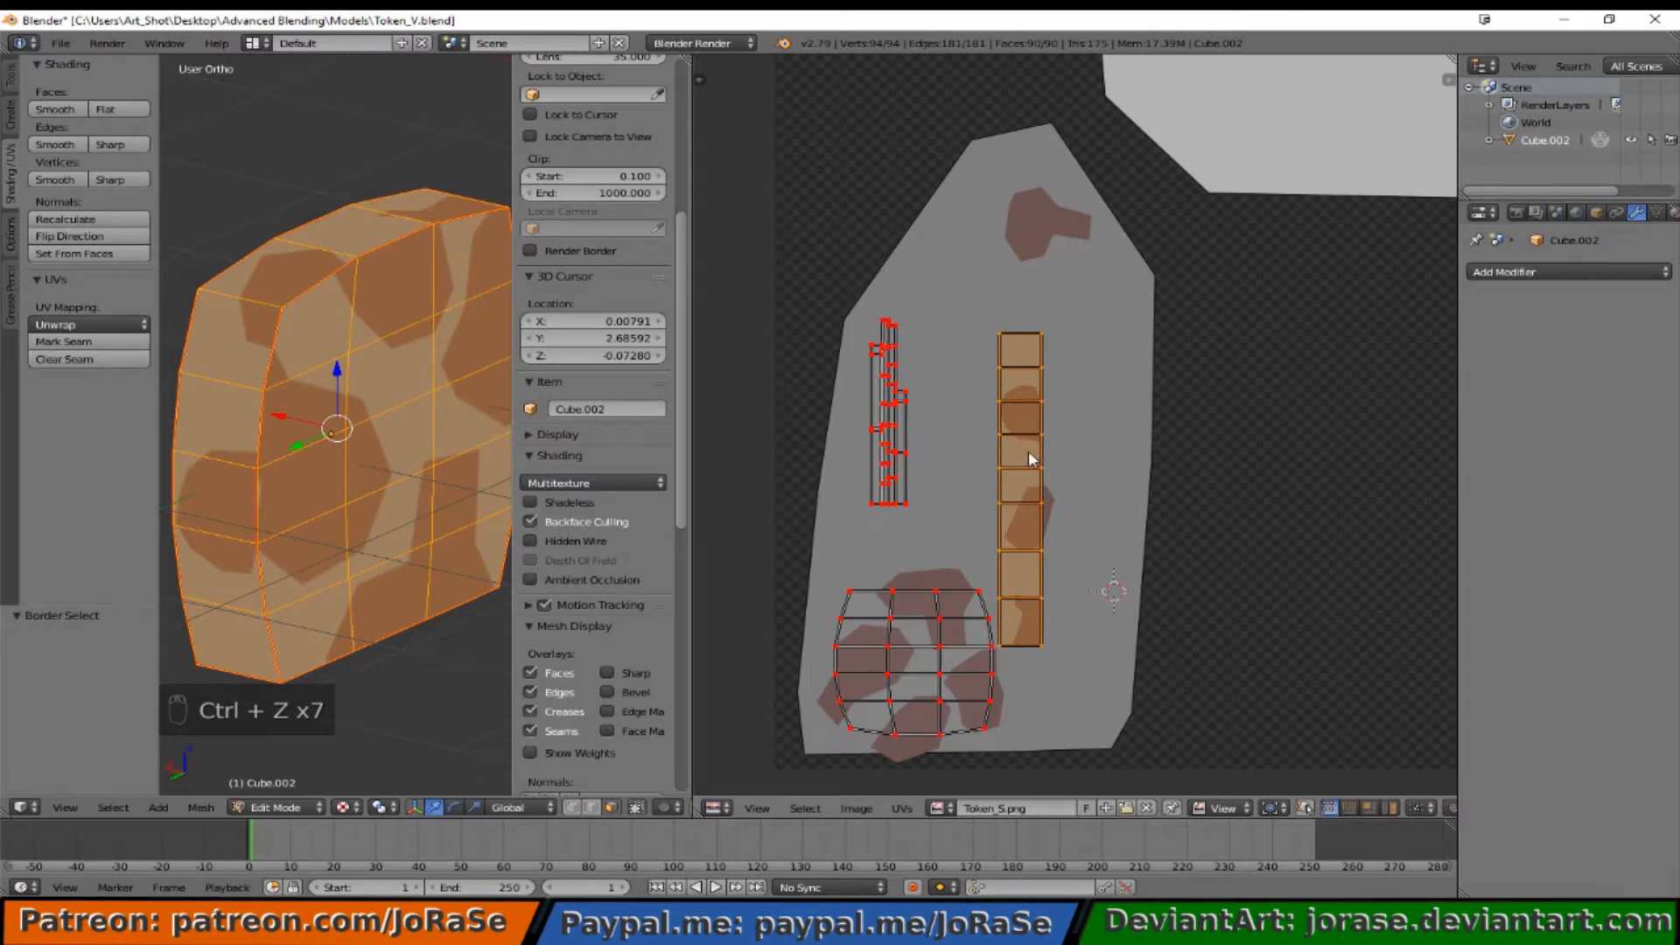
{"action": "key", "text": "ctrl+m"}
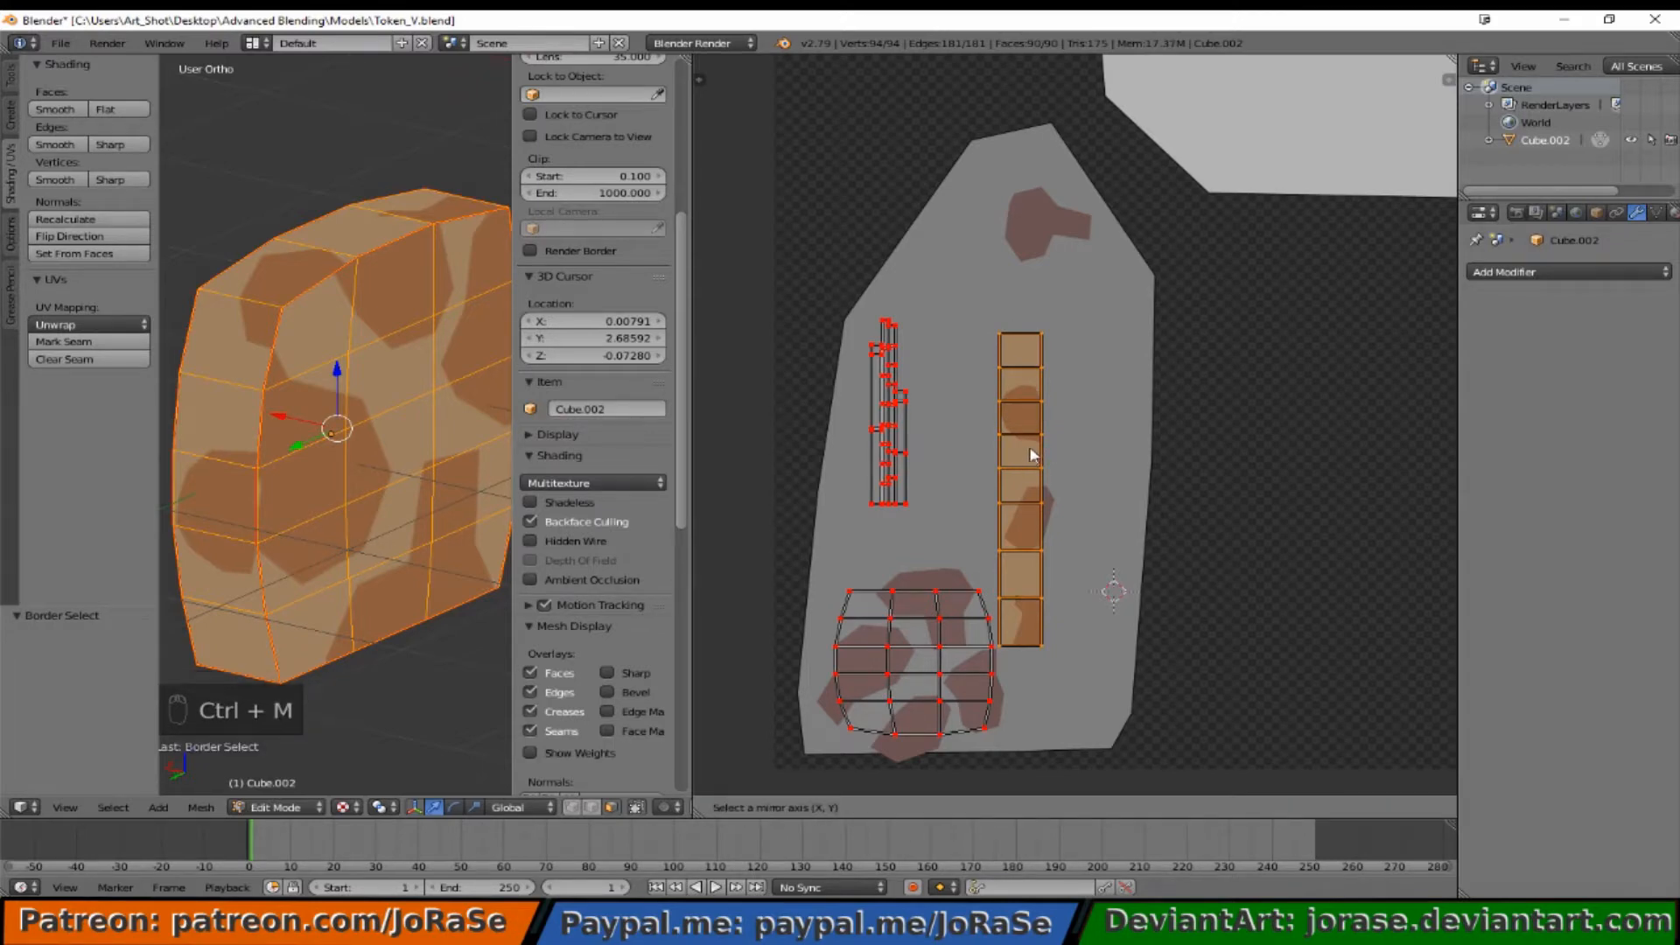
{"action": "key", "text": "y"}
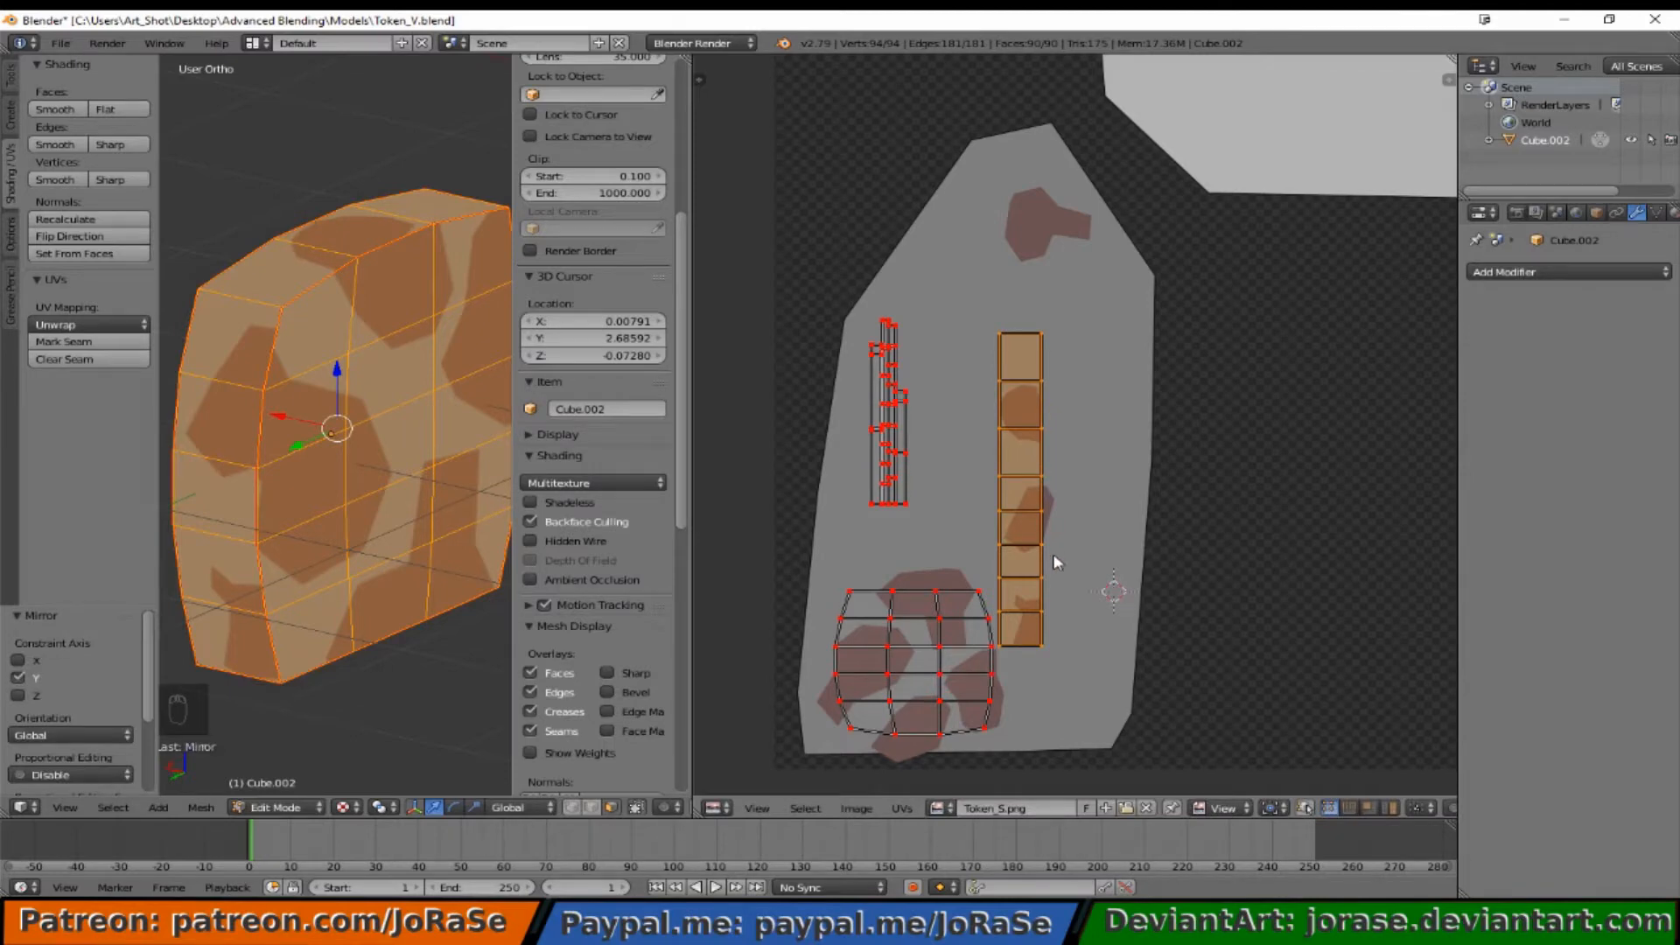
{"action": "key", "text": "g"}
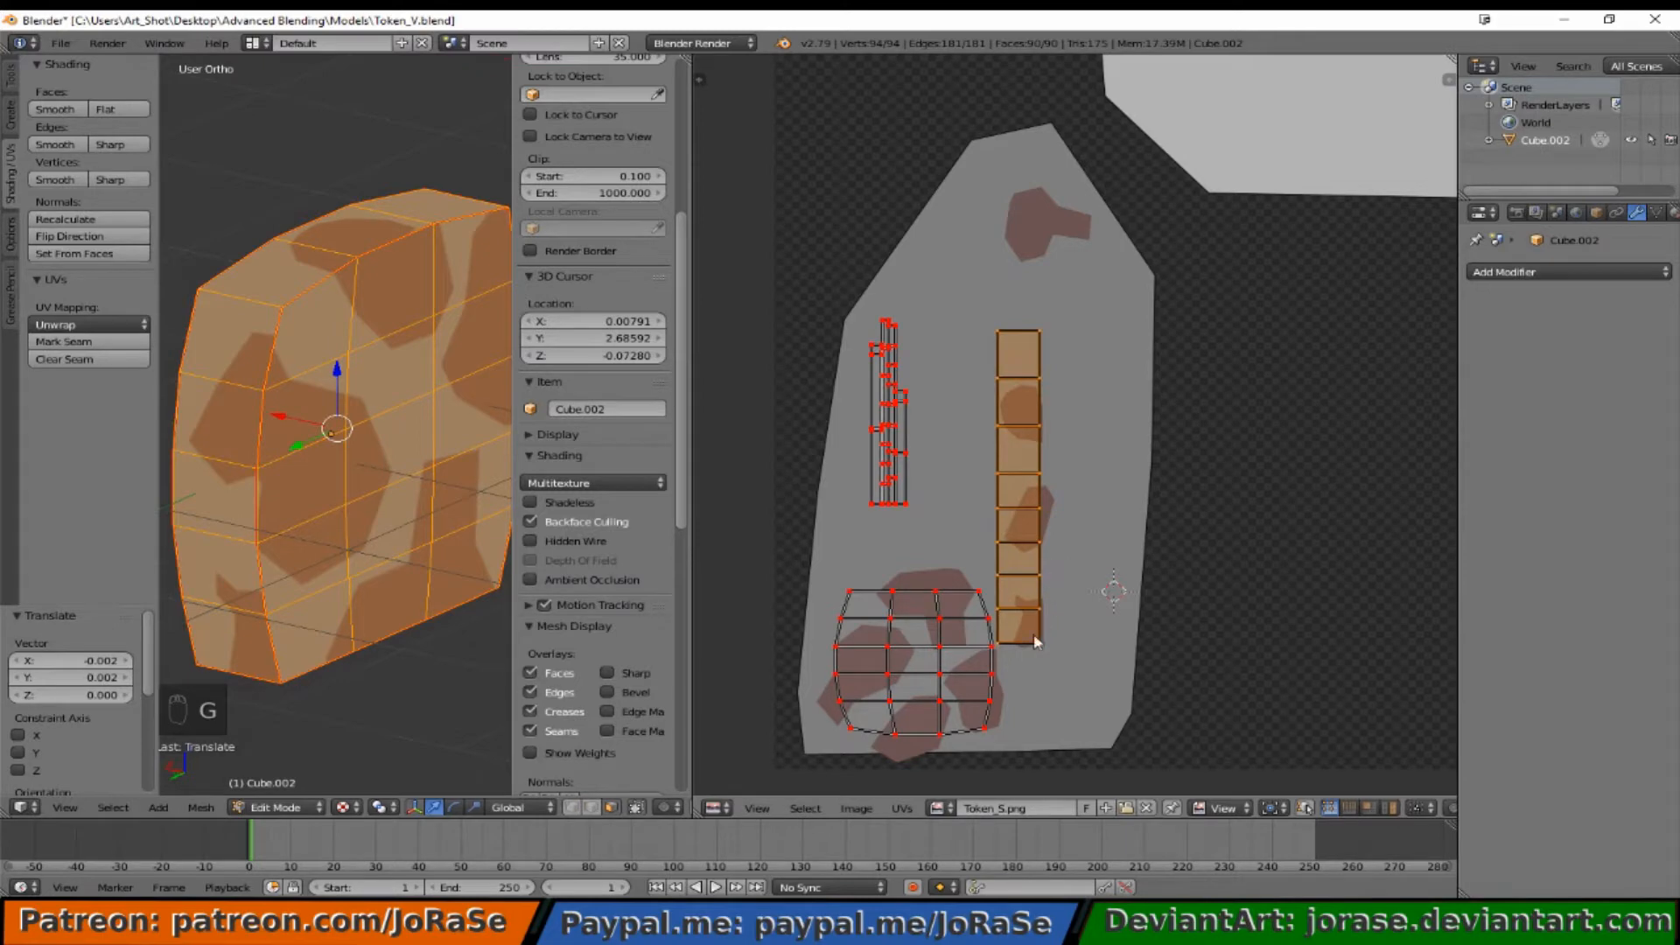
{"action": "mouse_move", "coordinate": [1048, 504]}
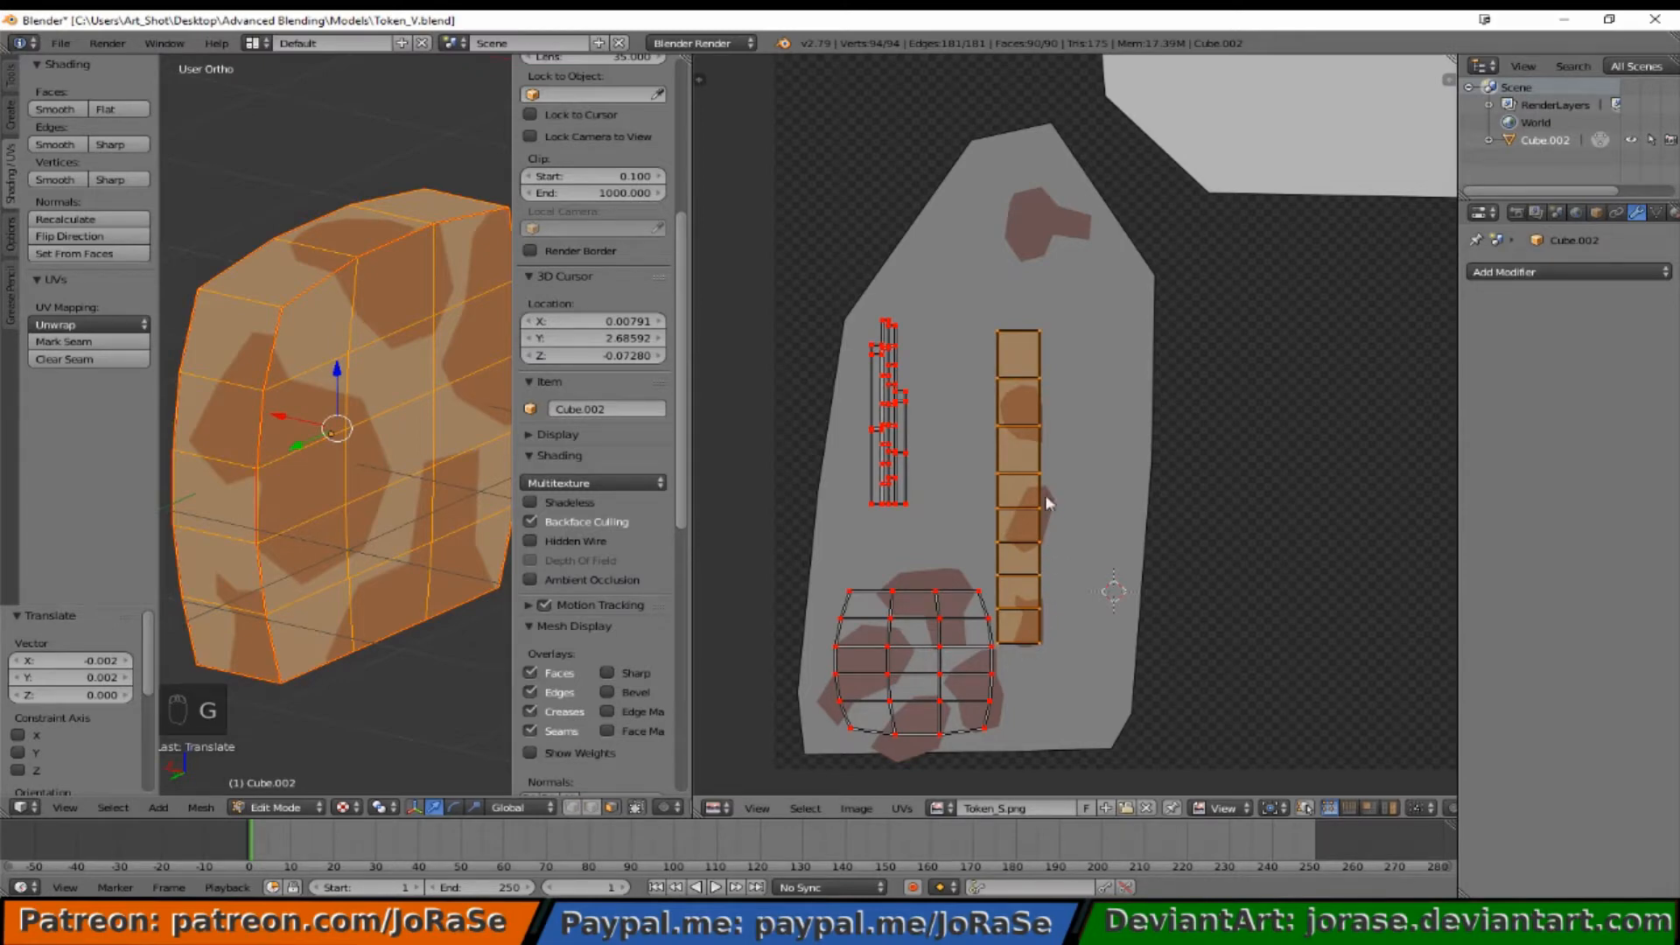
{"action": "mouse_move", "coordinate": [996, 348]}
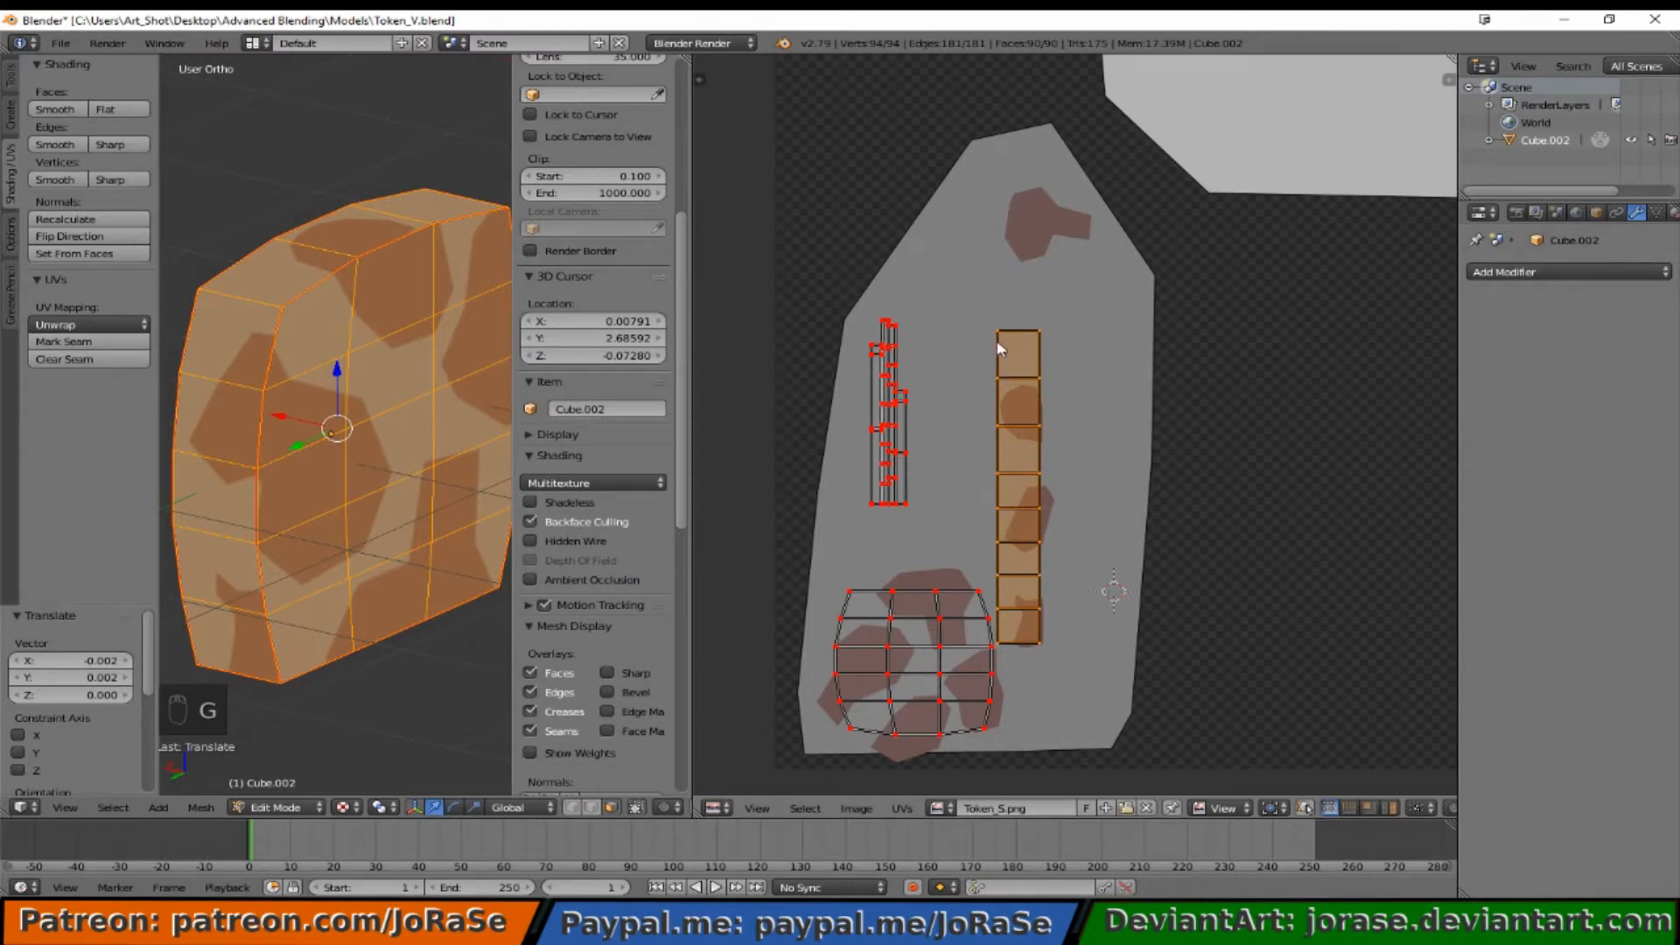
{"action": "mouse_move", "coordinate": [974, 421]}
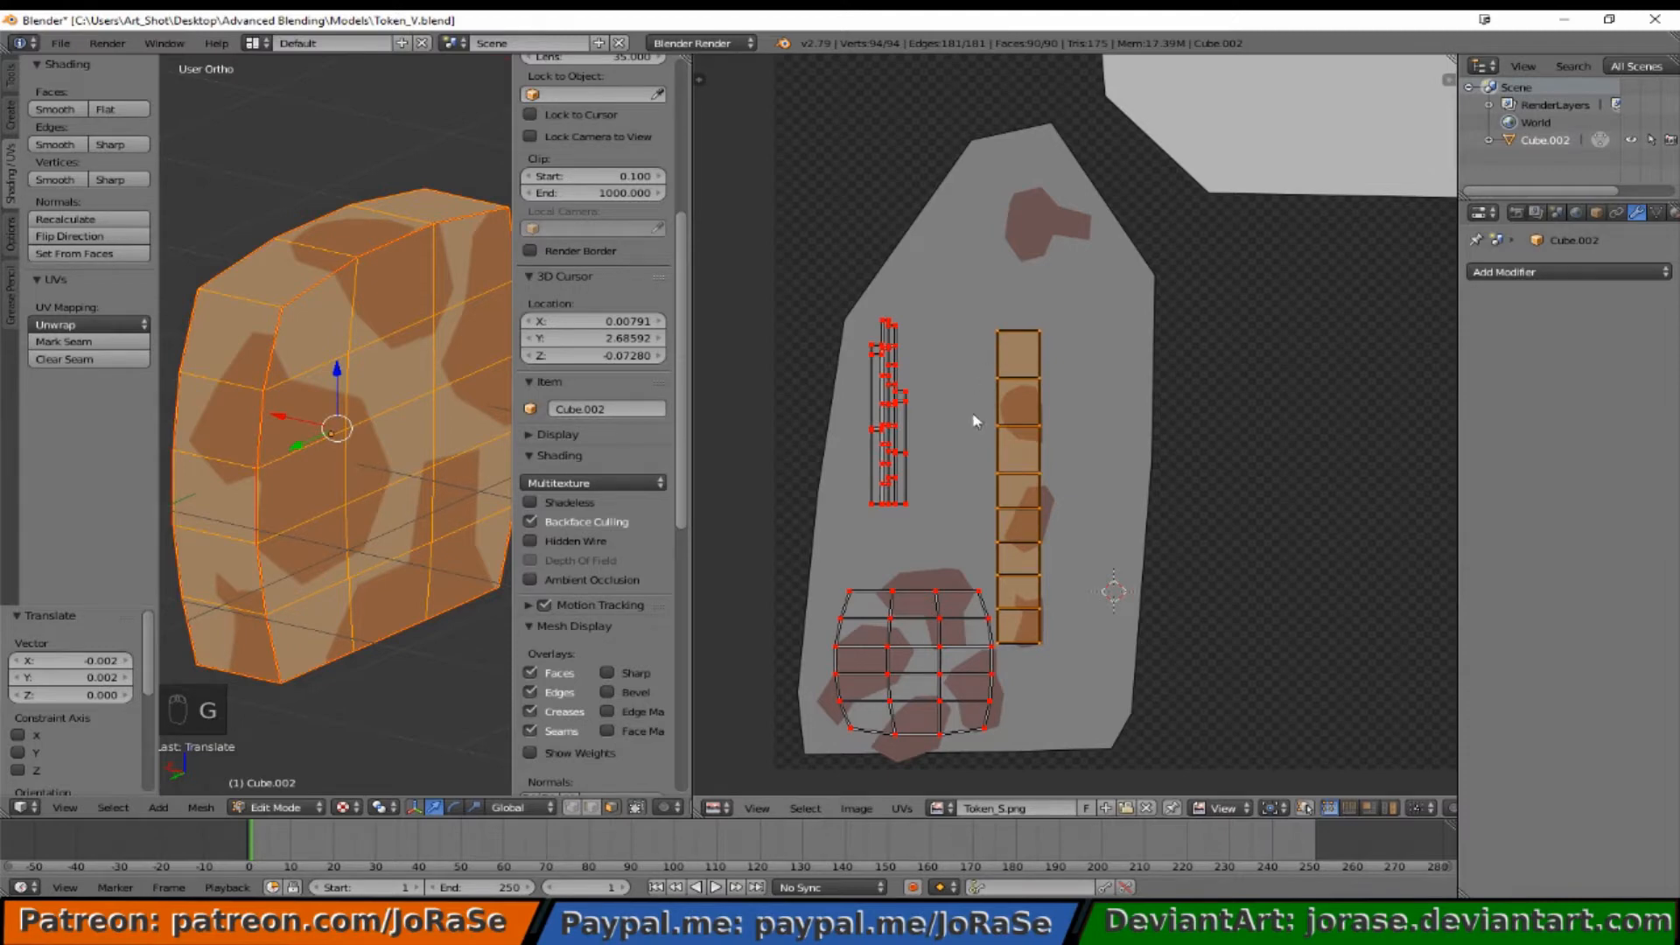
{"action": "mouse_move", "coordinate": [982, 415]}
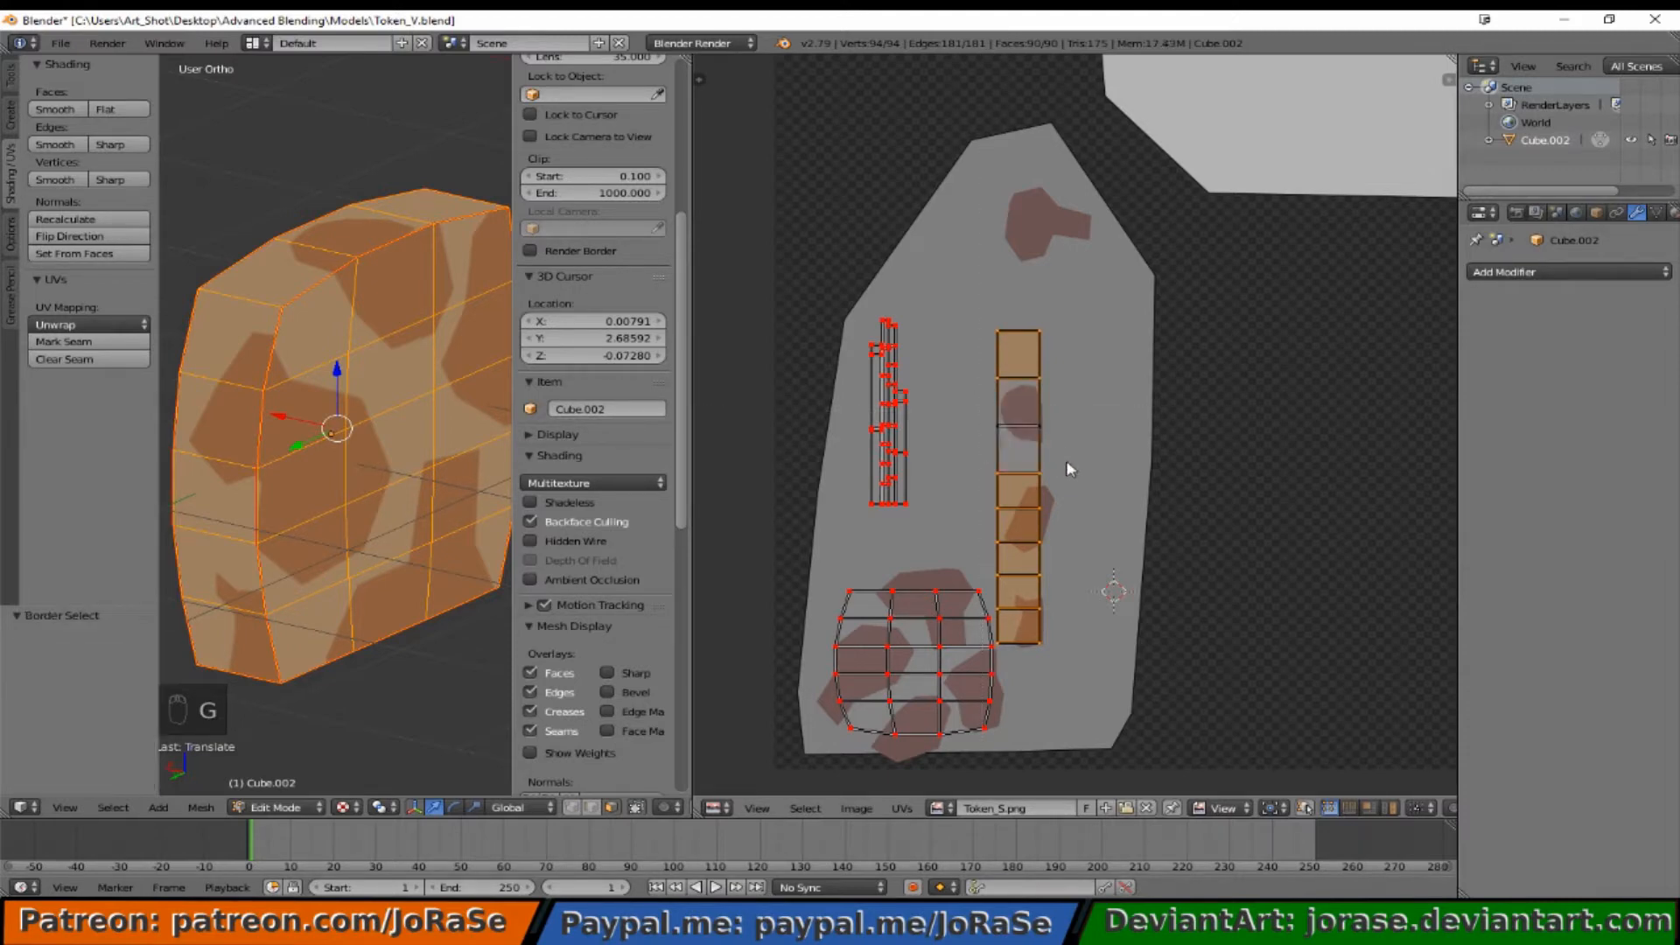
{"action": "key", "text": "b"}
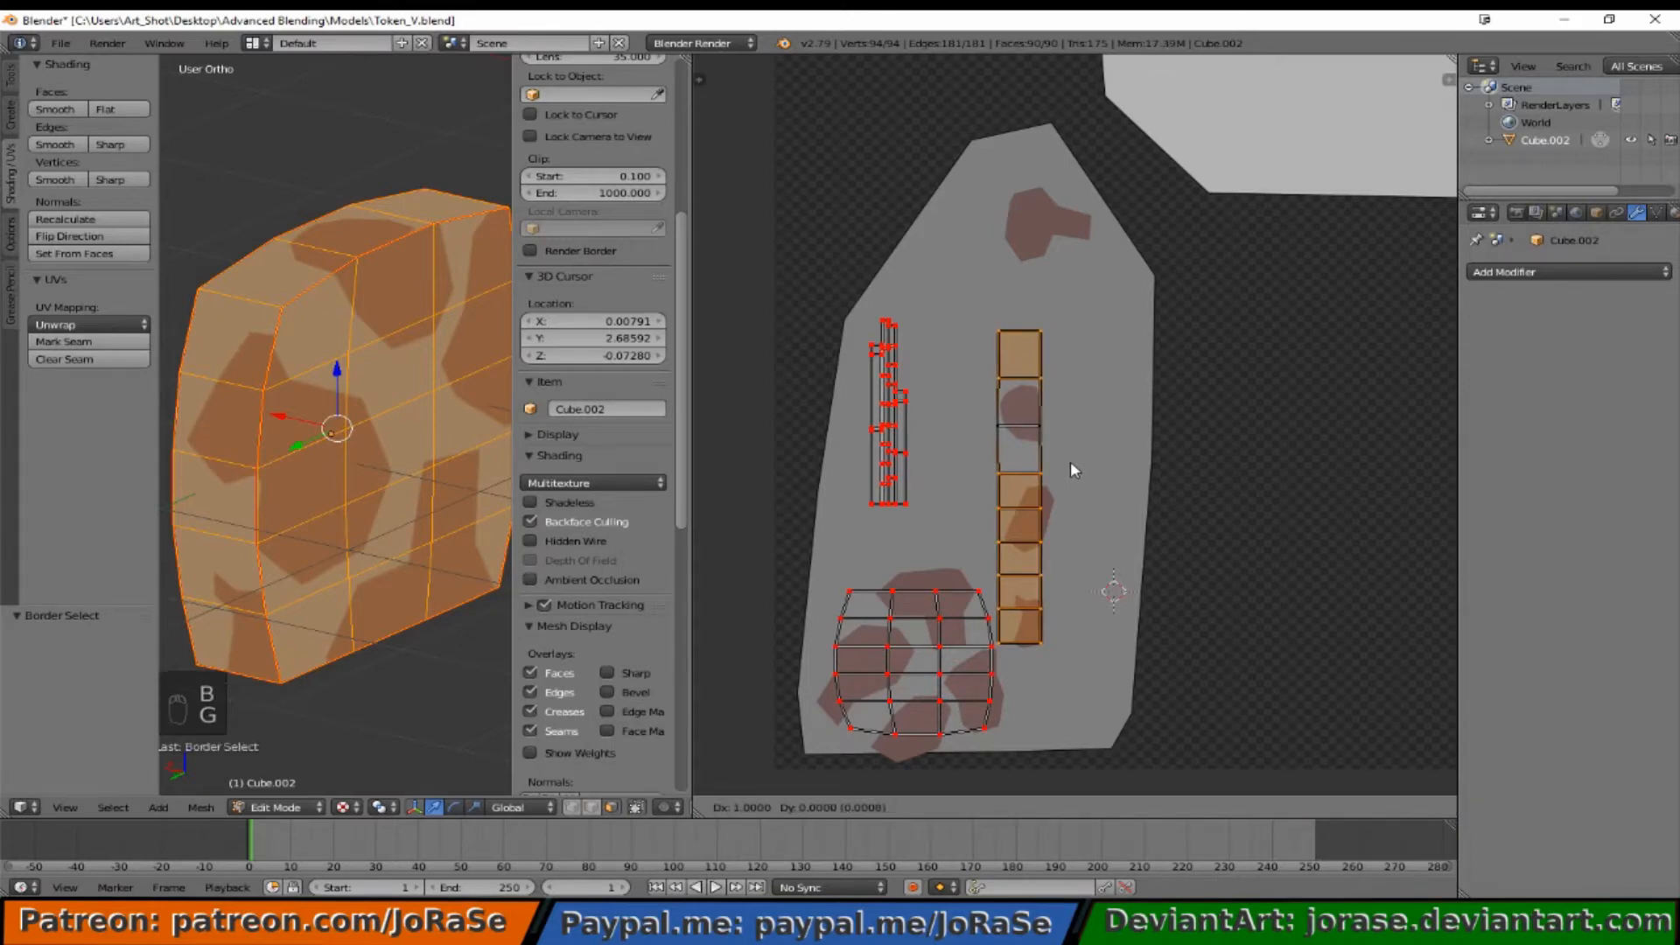
{"action": "mouse_move", "coordinate": [1065, 478]}
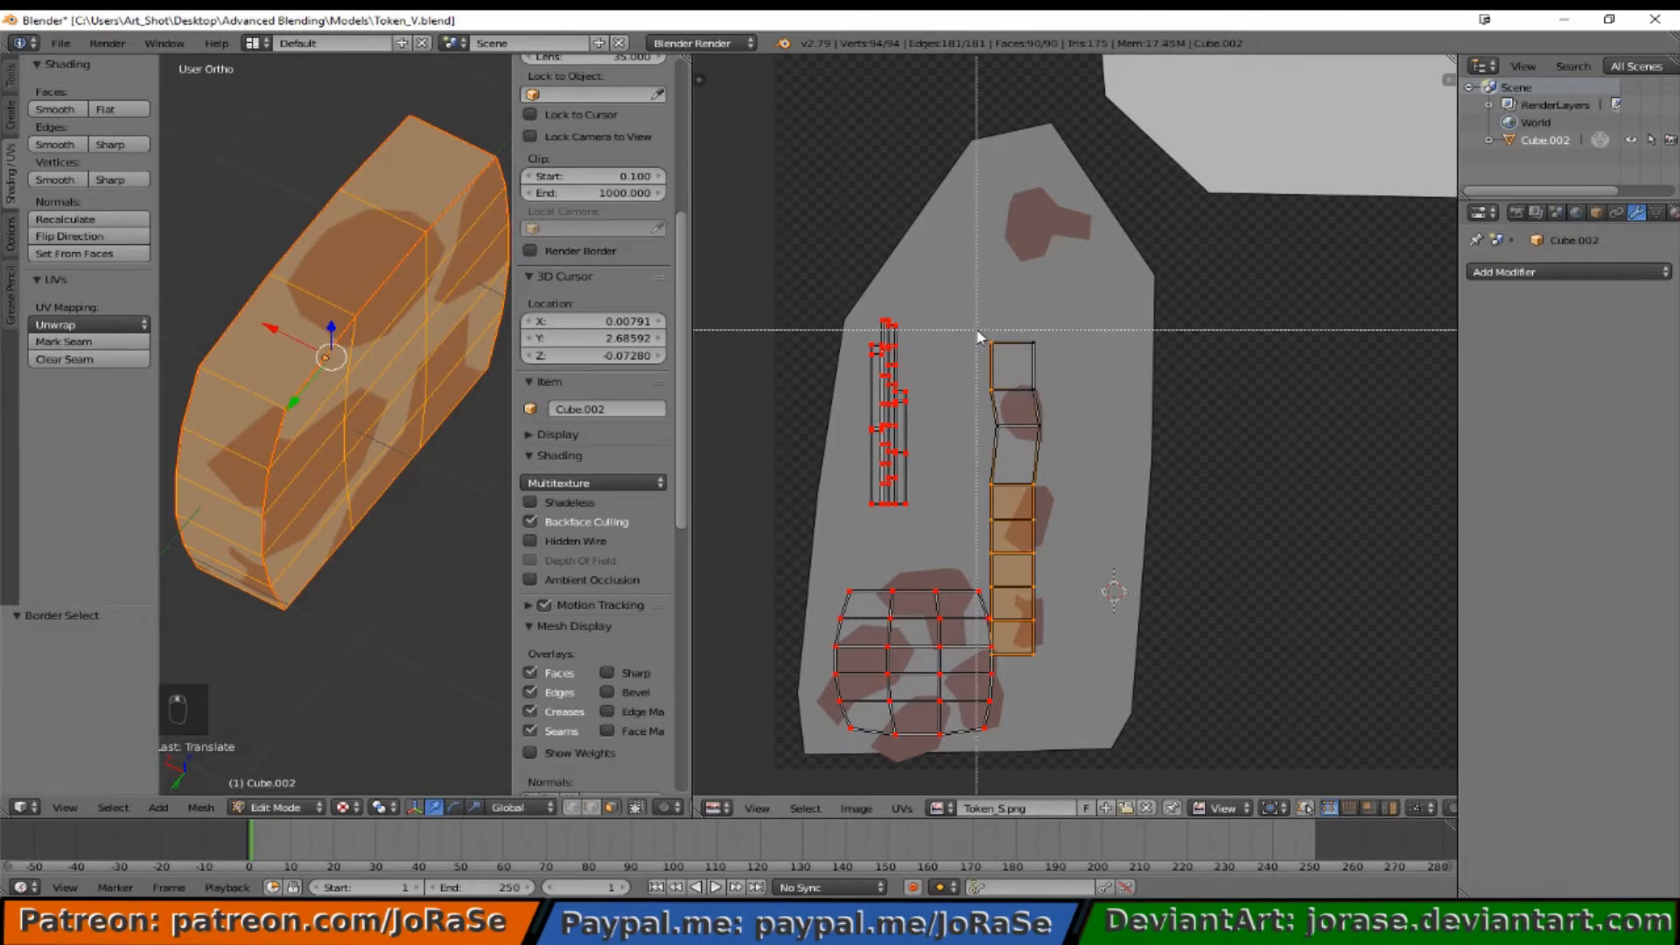
{"action": "mouse_move", "coordinate": [1022, 517]}
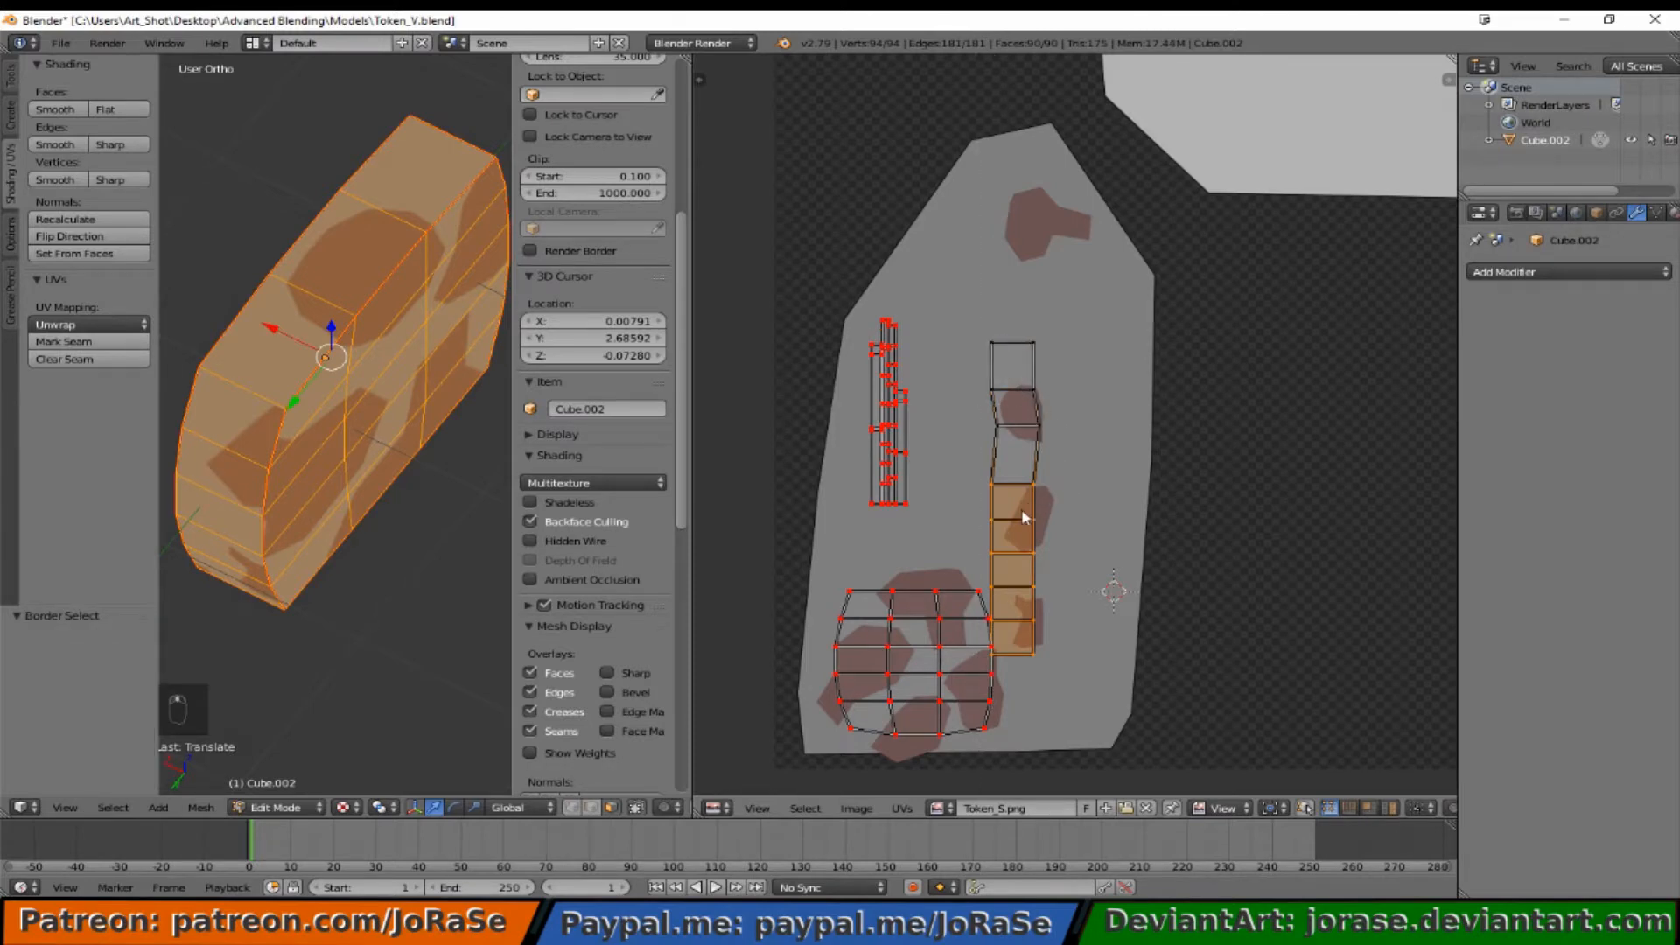
{"action": "mouse_move", "coordinate": [1040, 515]}
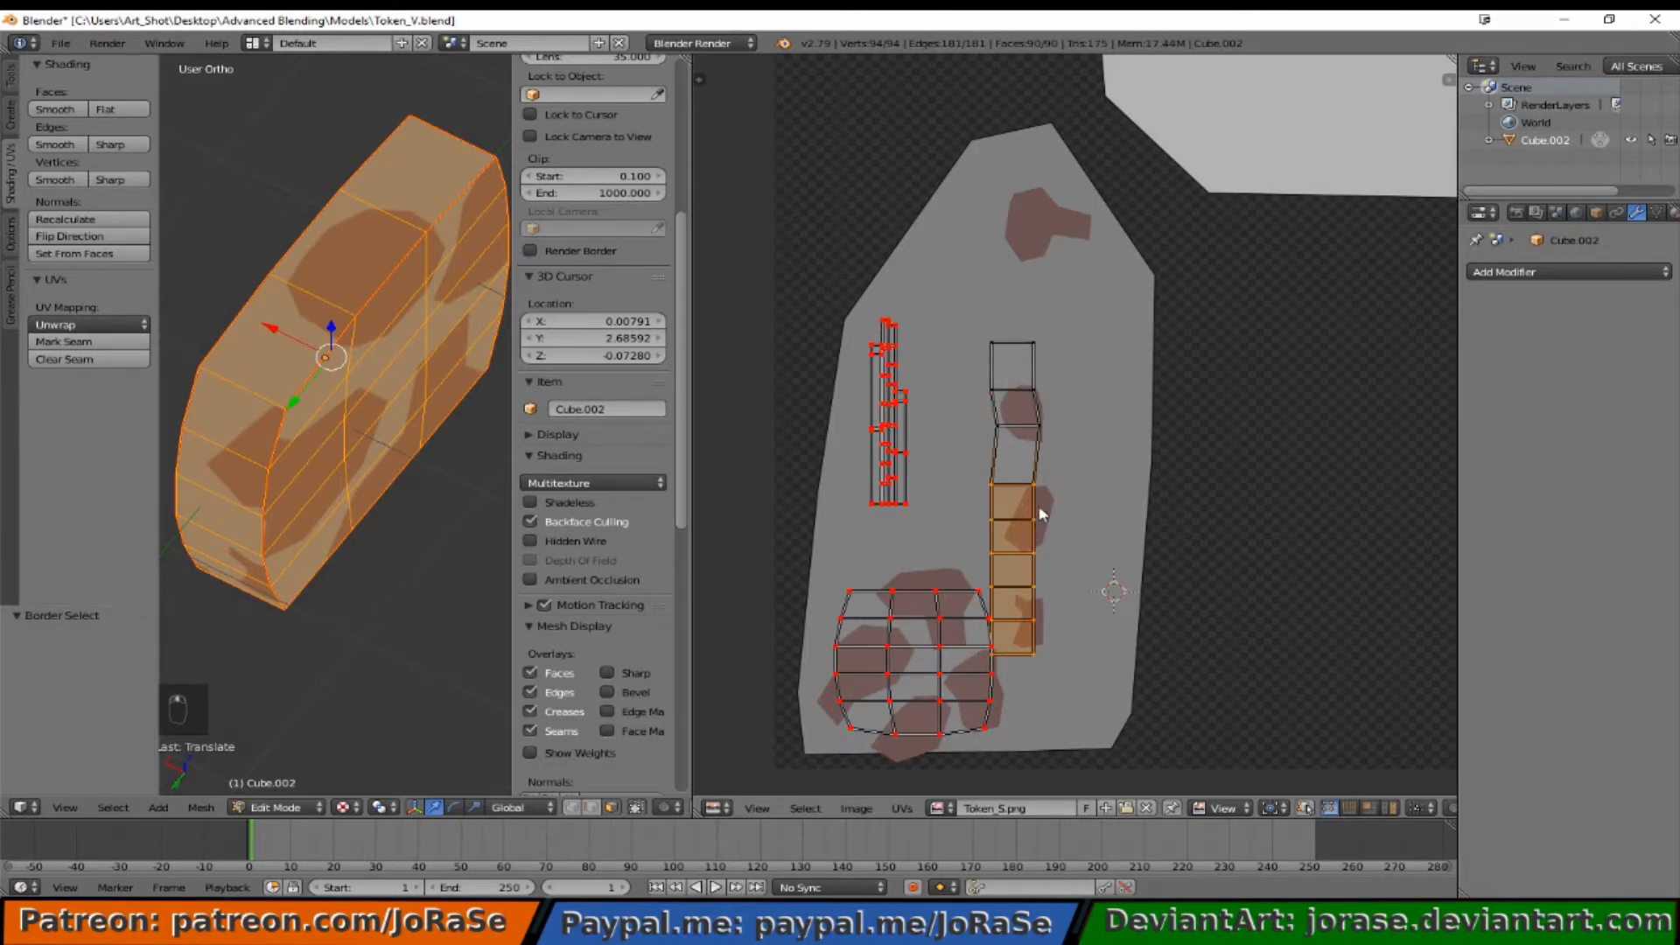
Step: Move the strip's bottom faces onto the brown spots and preview the textured token
{"action": "key", "text": "g"}
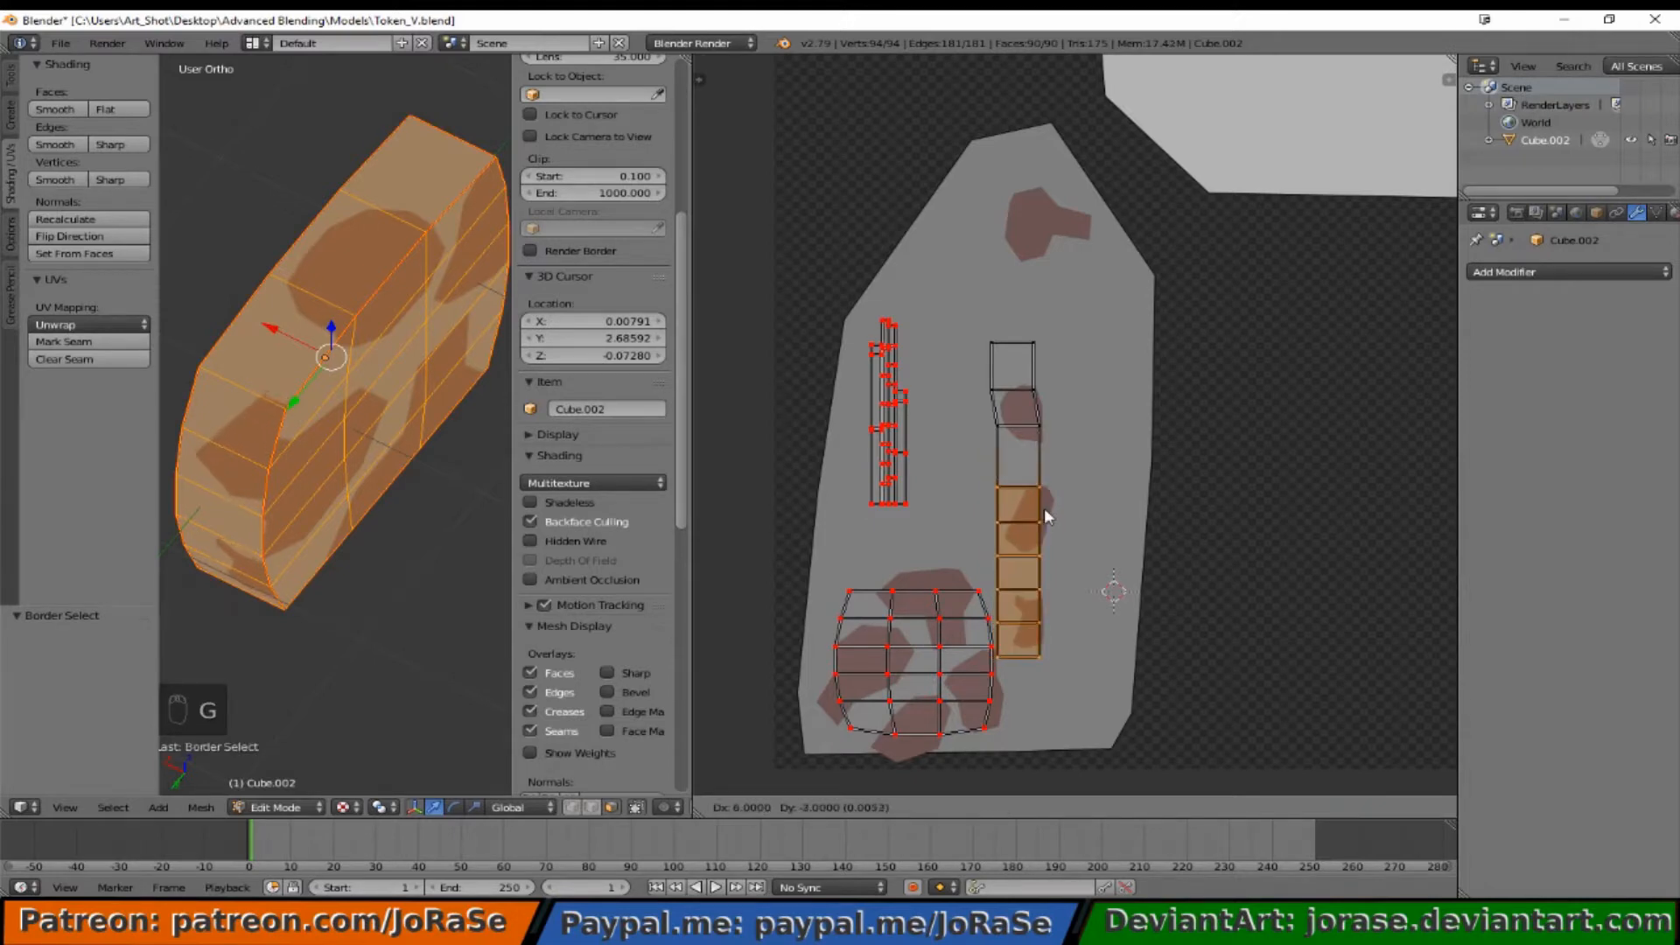
{"action": "left_click", "coordinate": [1048, 505]}
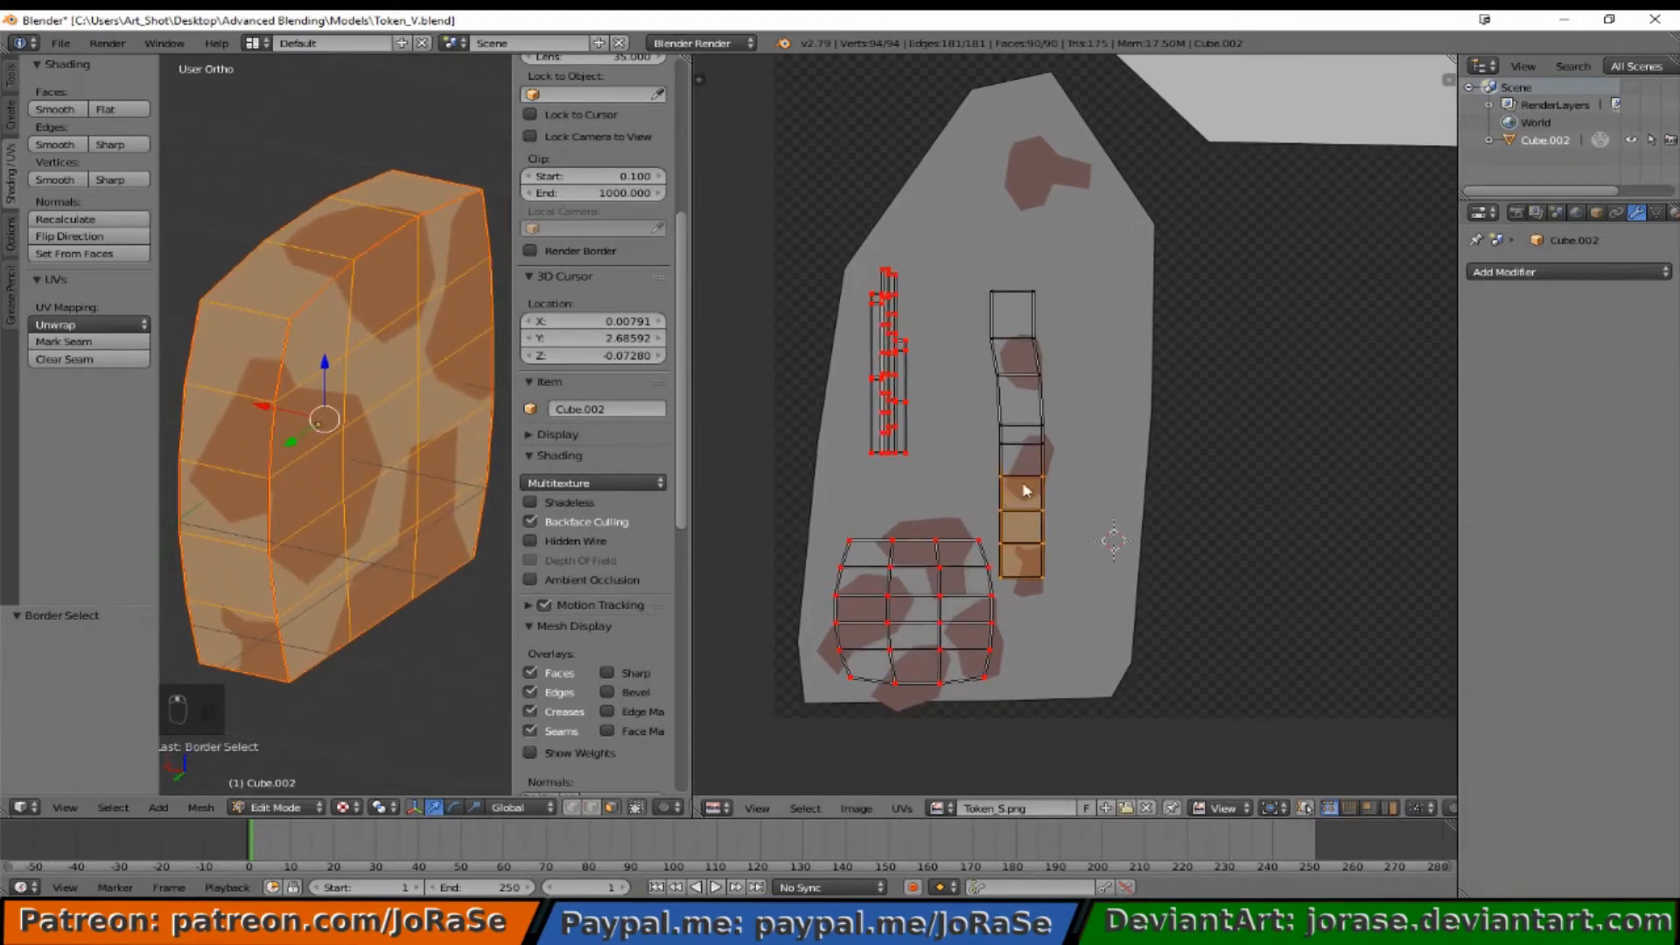
{"action": "key", "text": "g"}
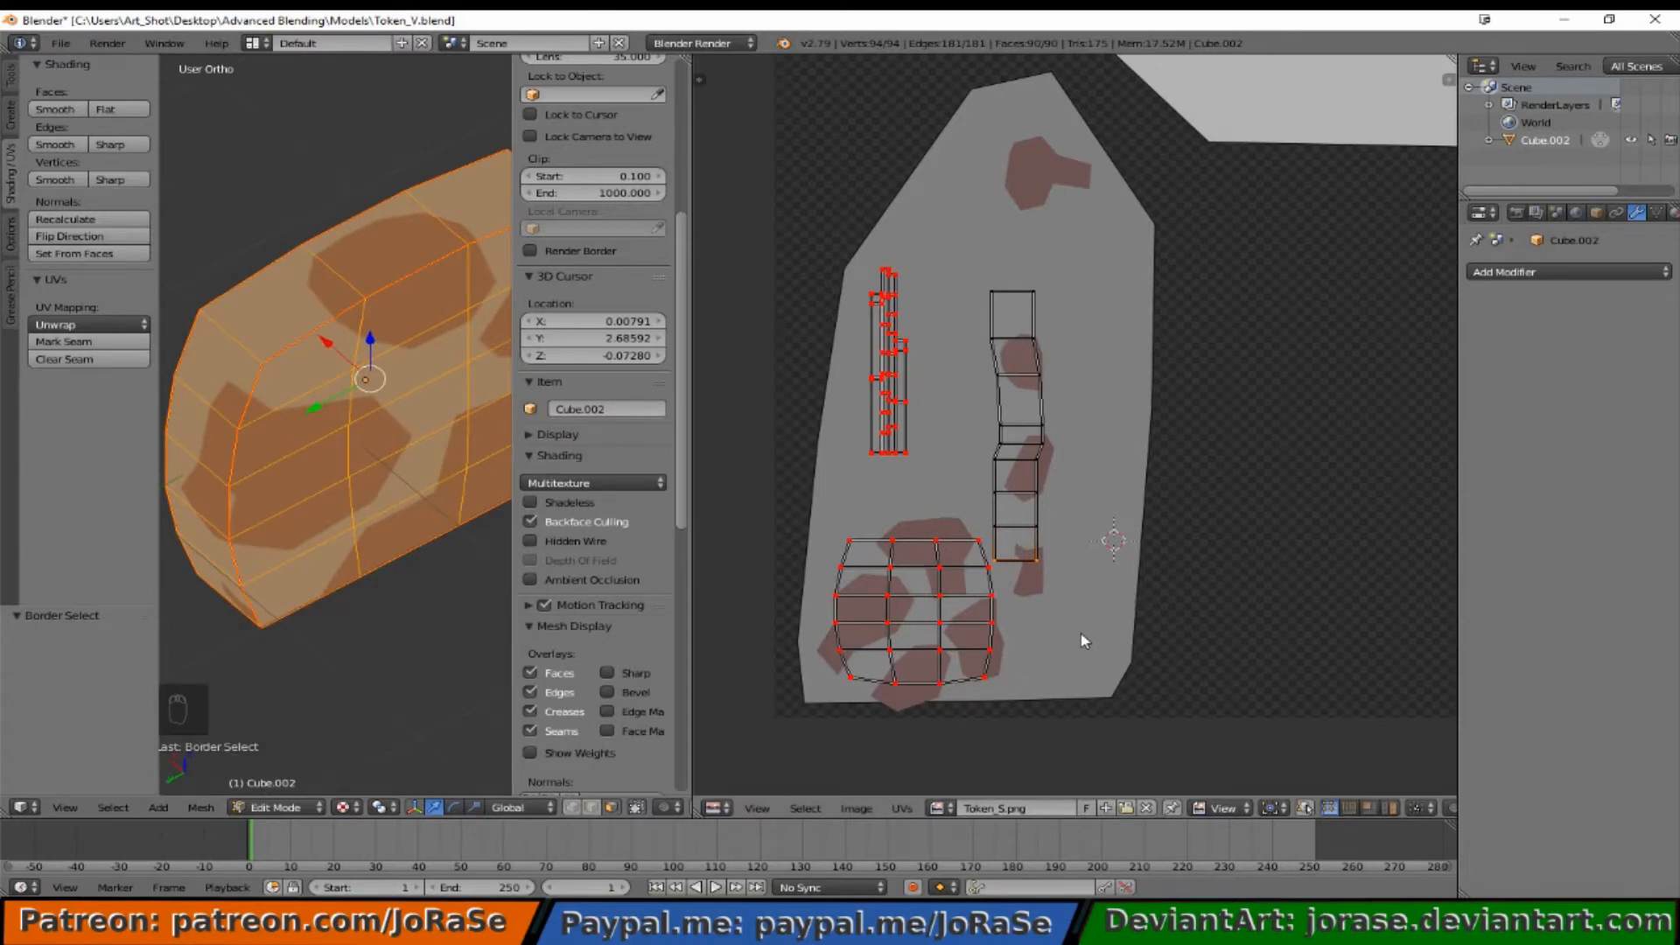
{"action": "key", "text": "g"}
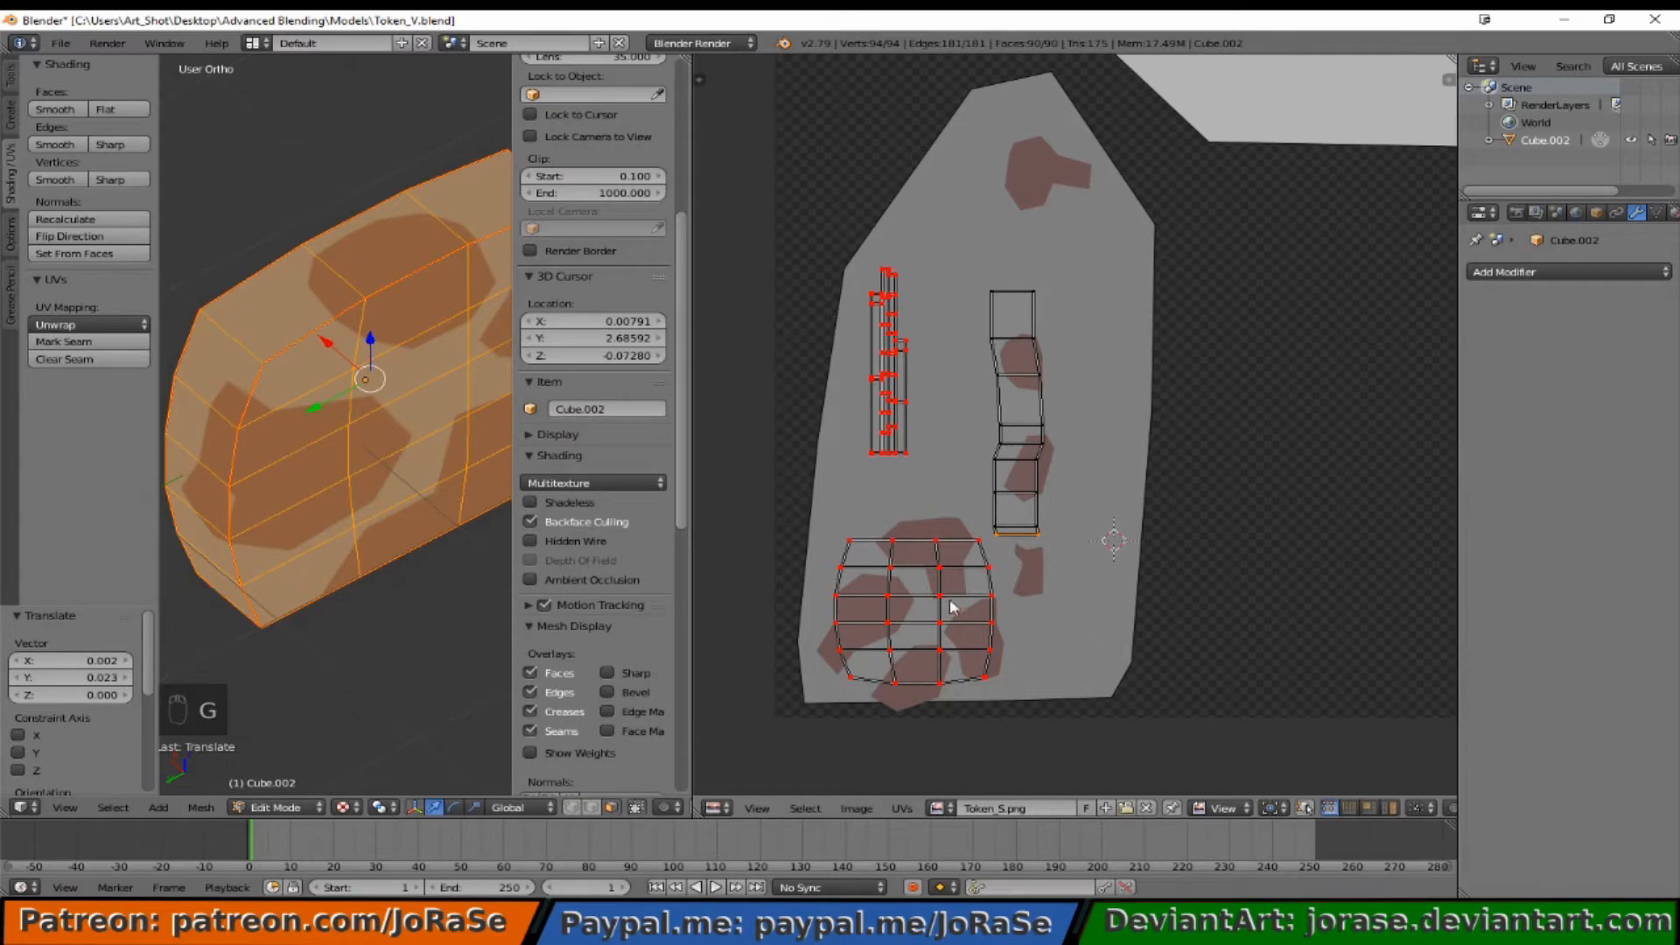
{"action": "key", "text": "a"}
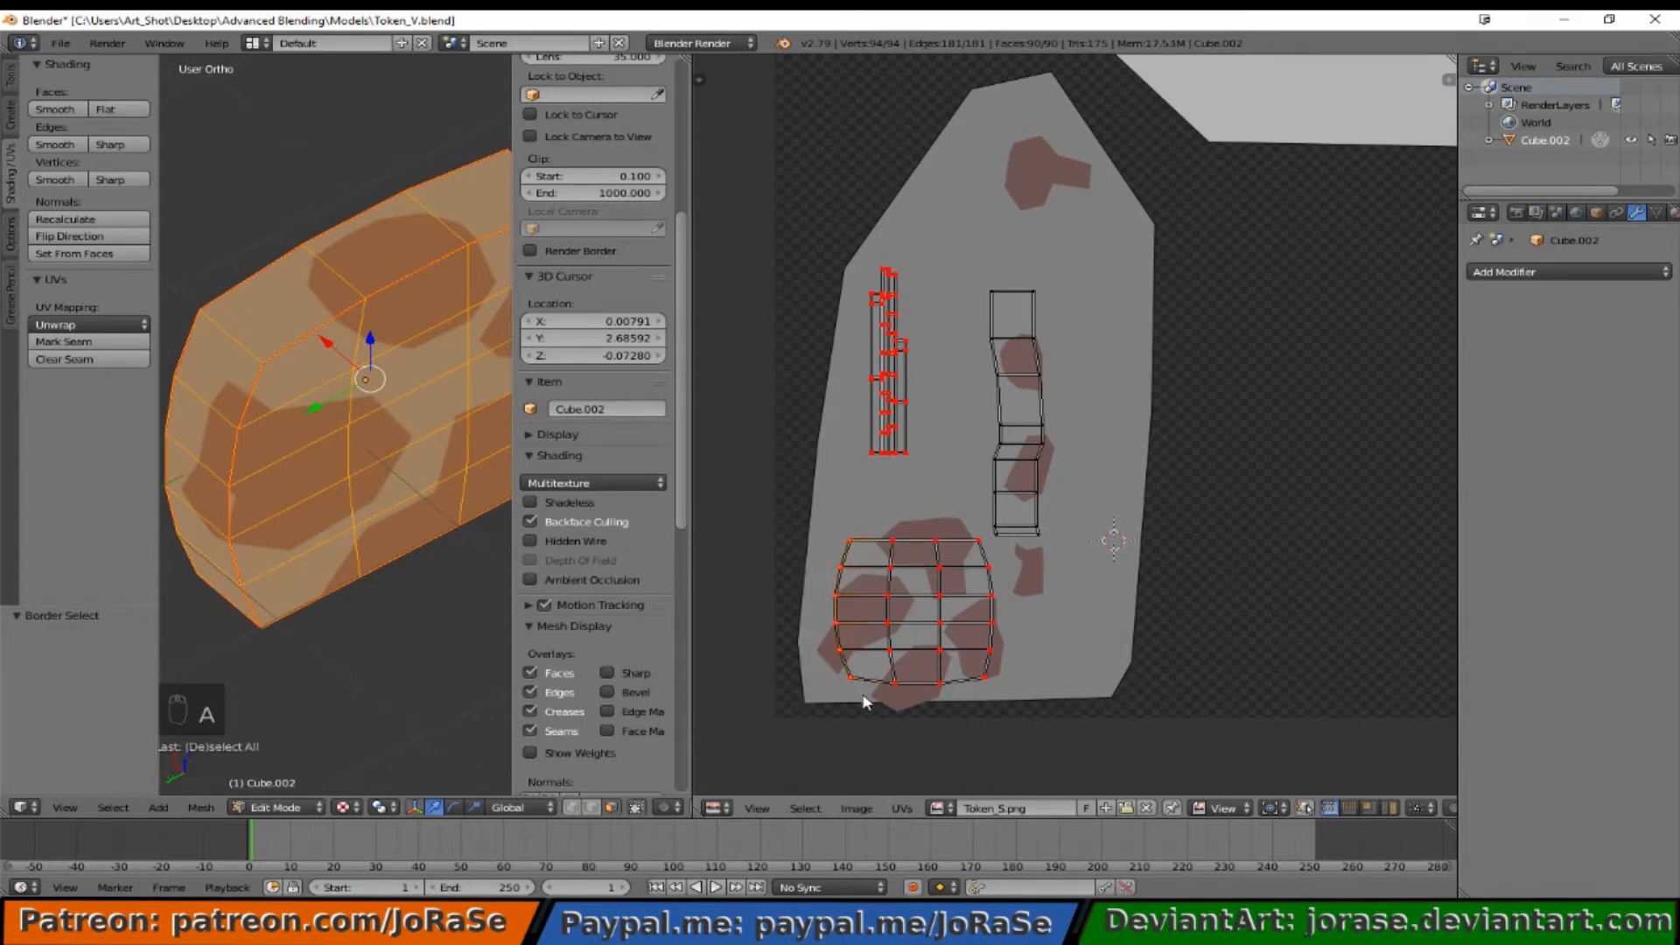
{"action": "key", "text": "b"}
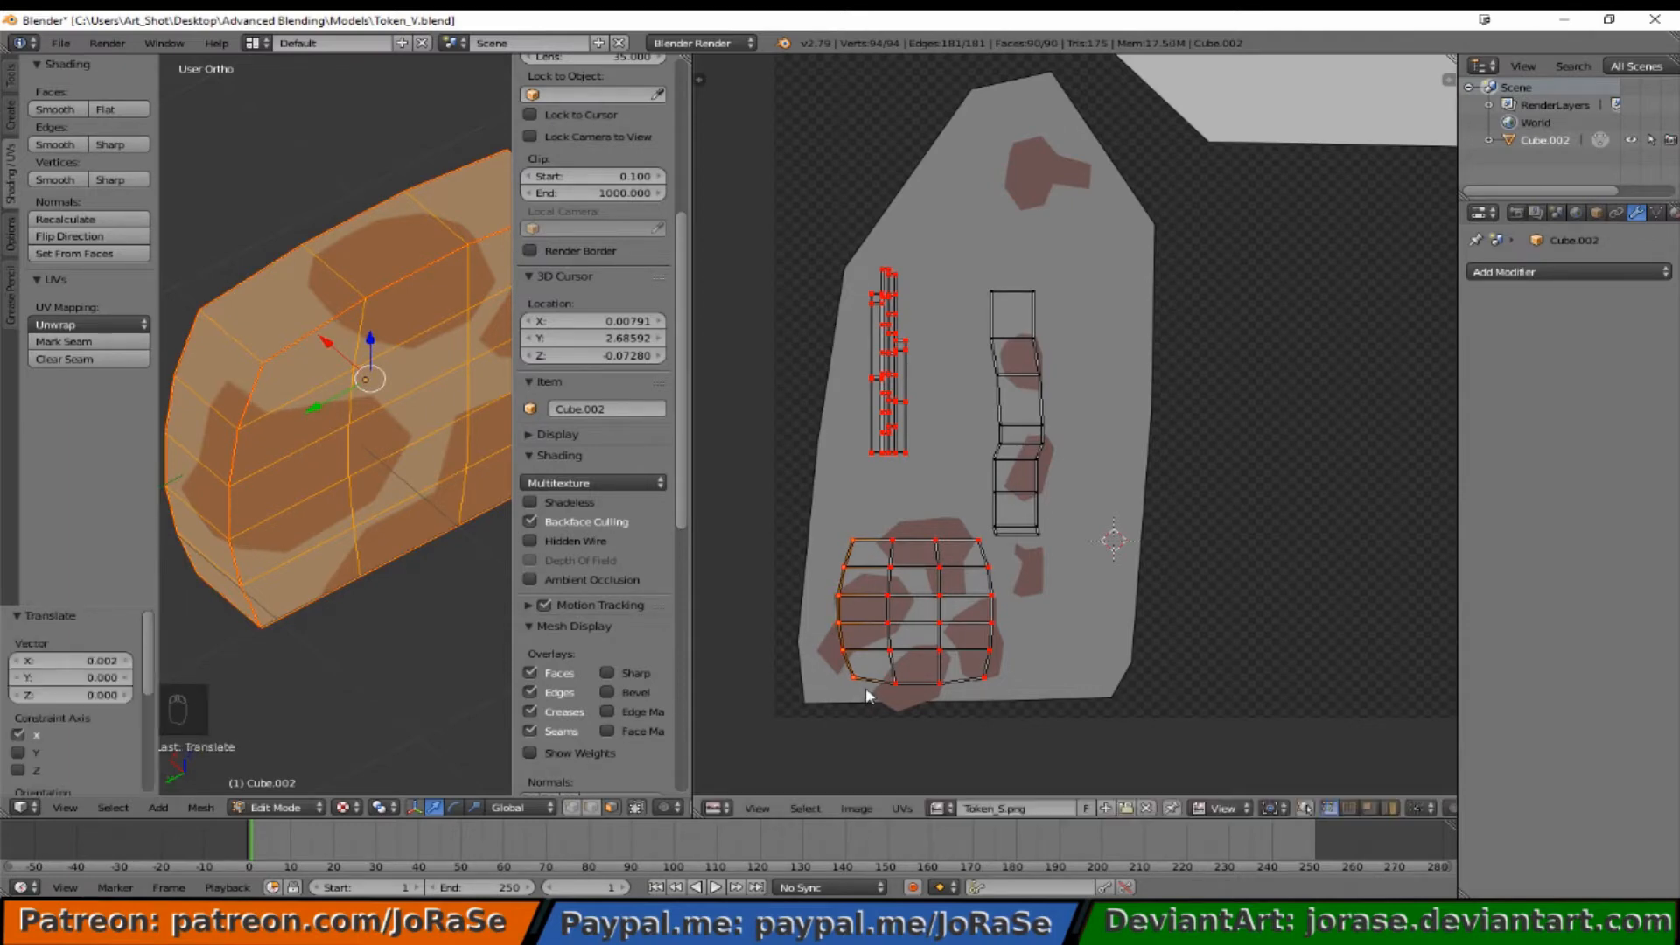
{"action": "key", "text": "Tab"}
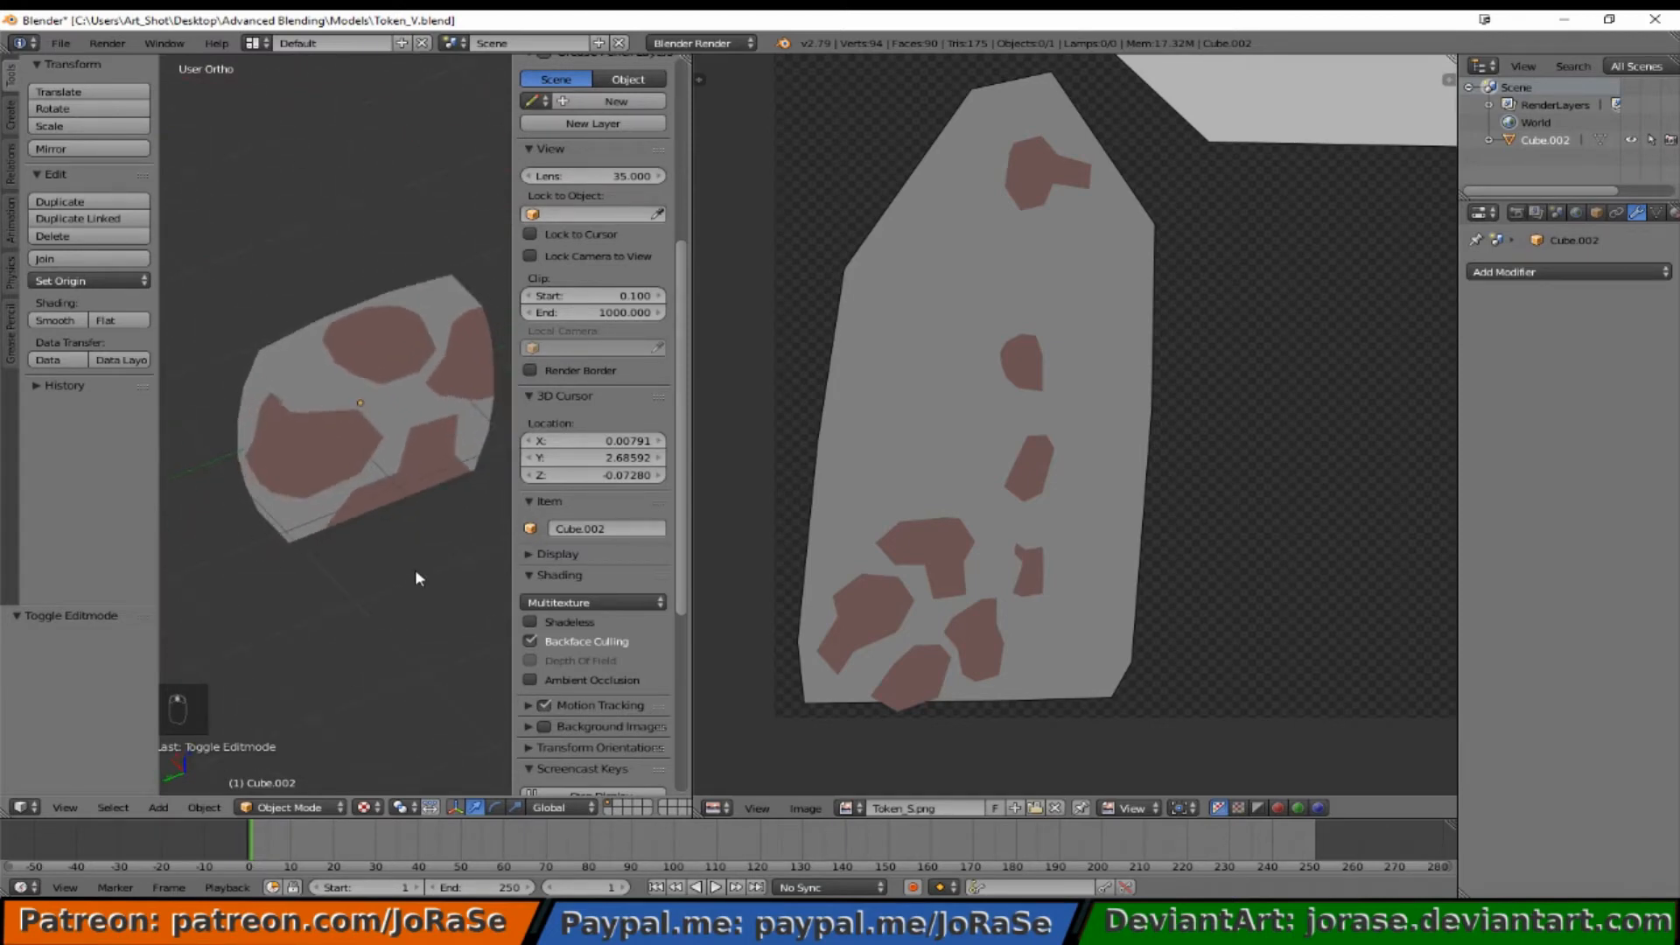
{"action": "mouse_move", "coordinate": [306, 552]}
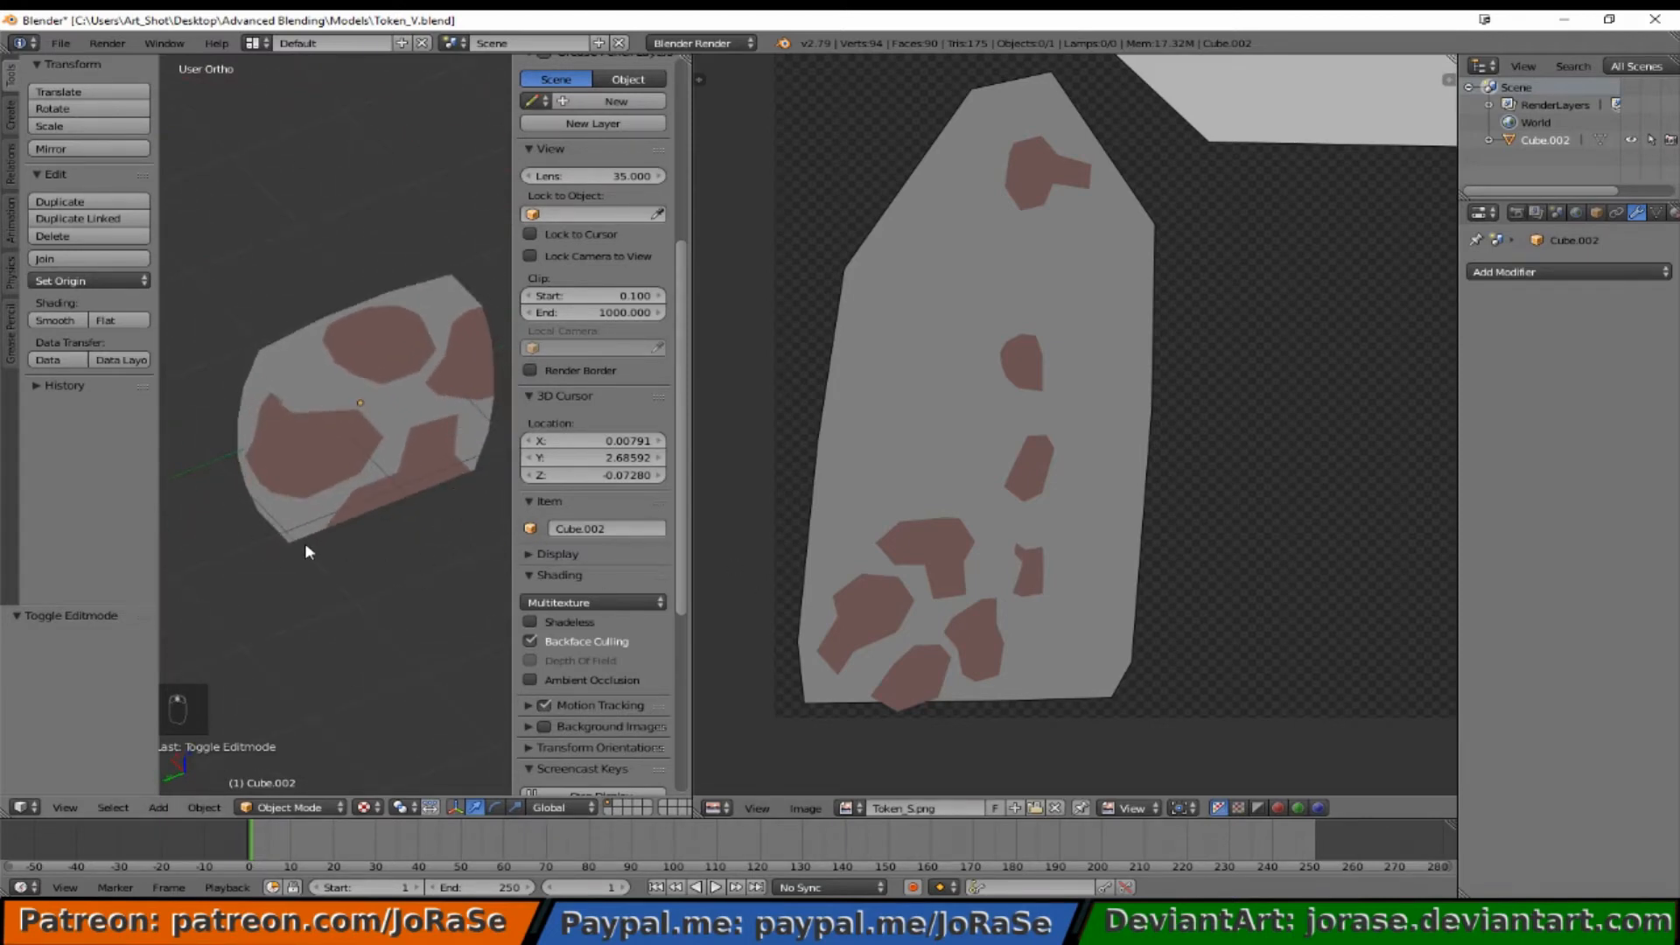
{"action": "key", "text": "Tab"}
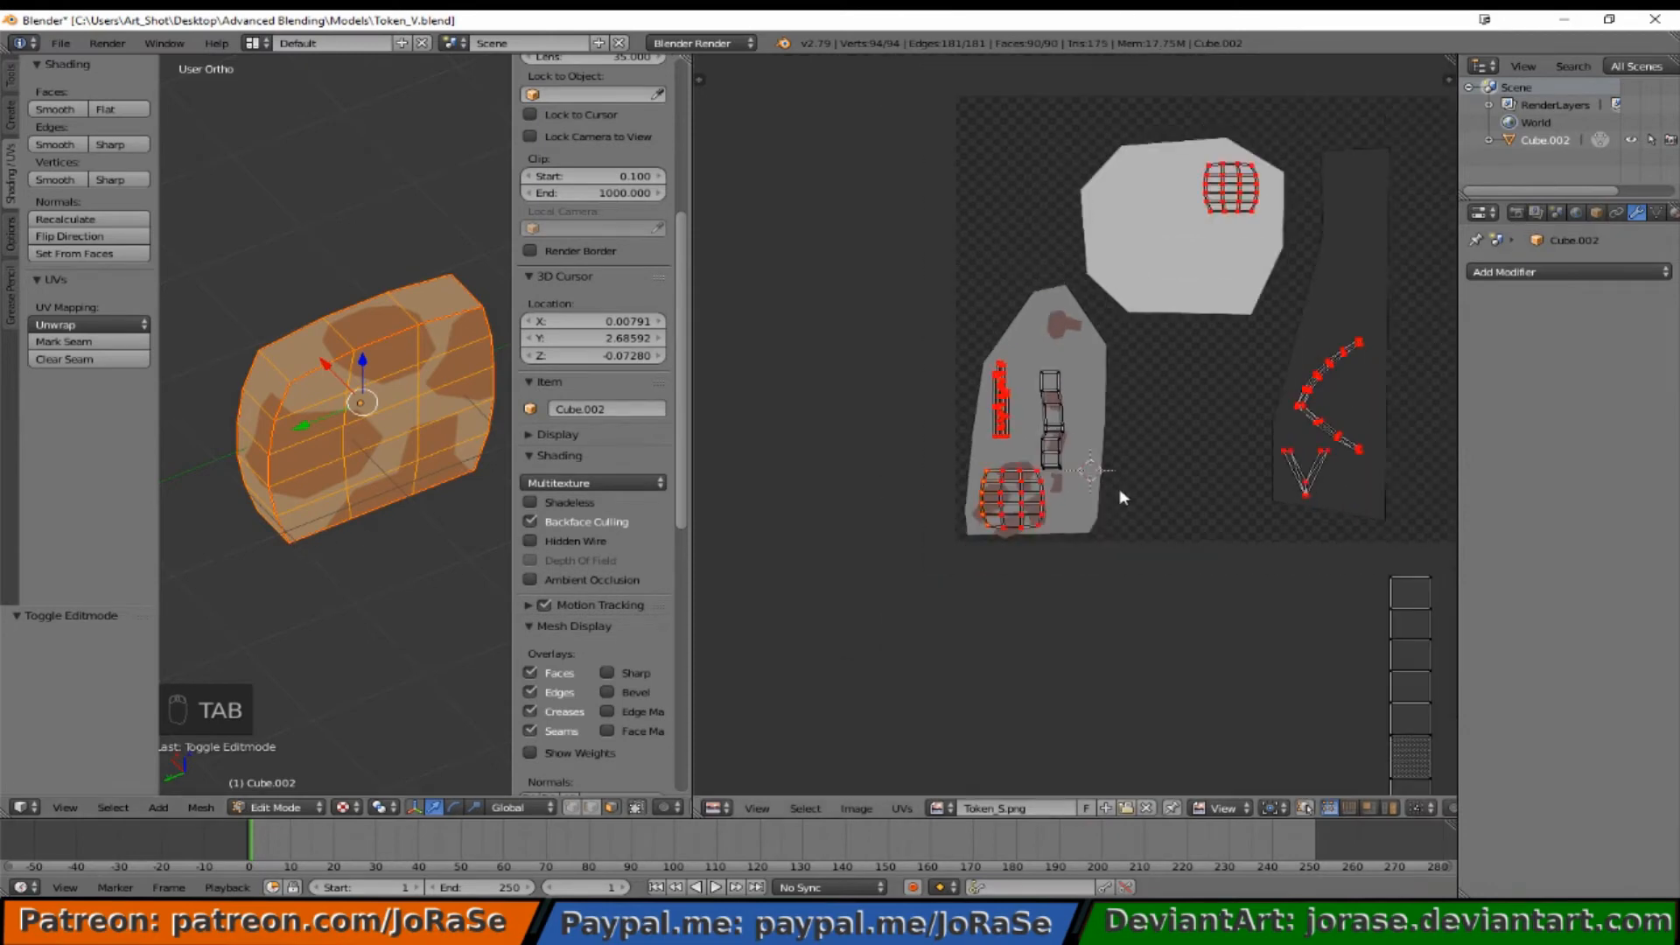
Step: Pin the placed middle strip and move the long strip to the pale patch's right edge
{"action": "key", "text": "a"}
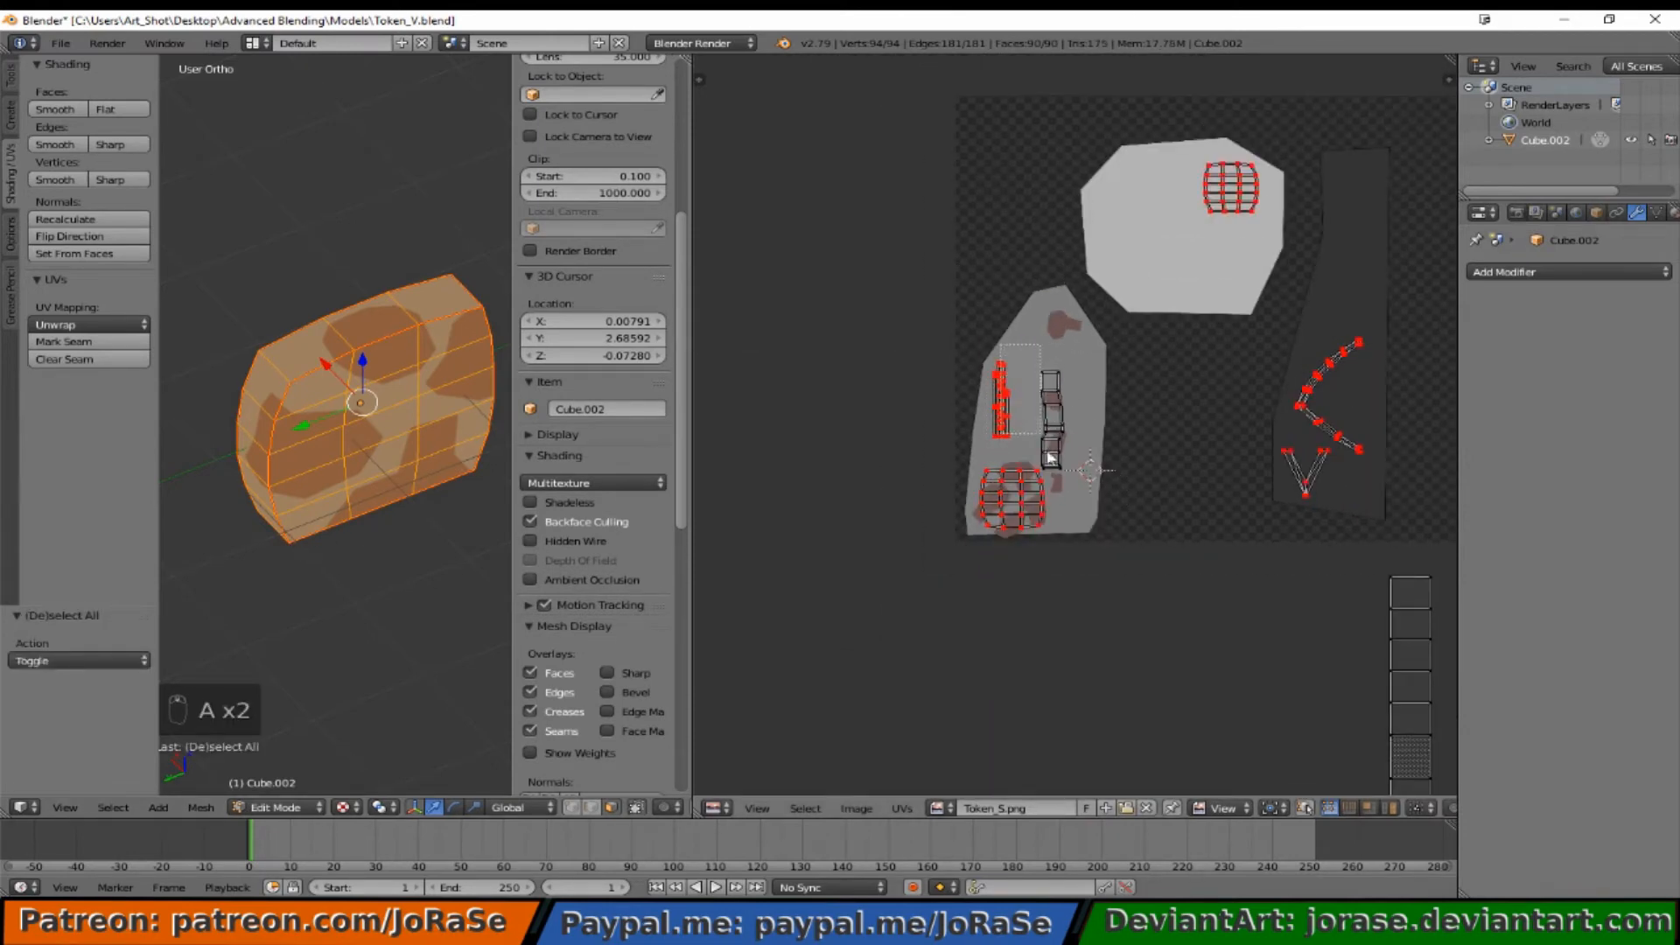
{"action": "key", "text": "p"}
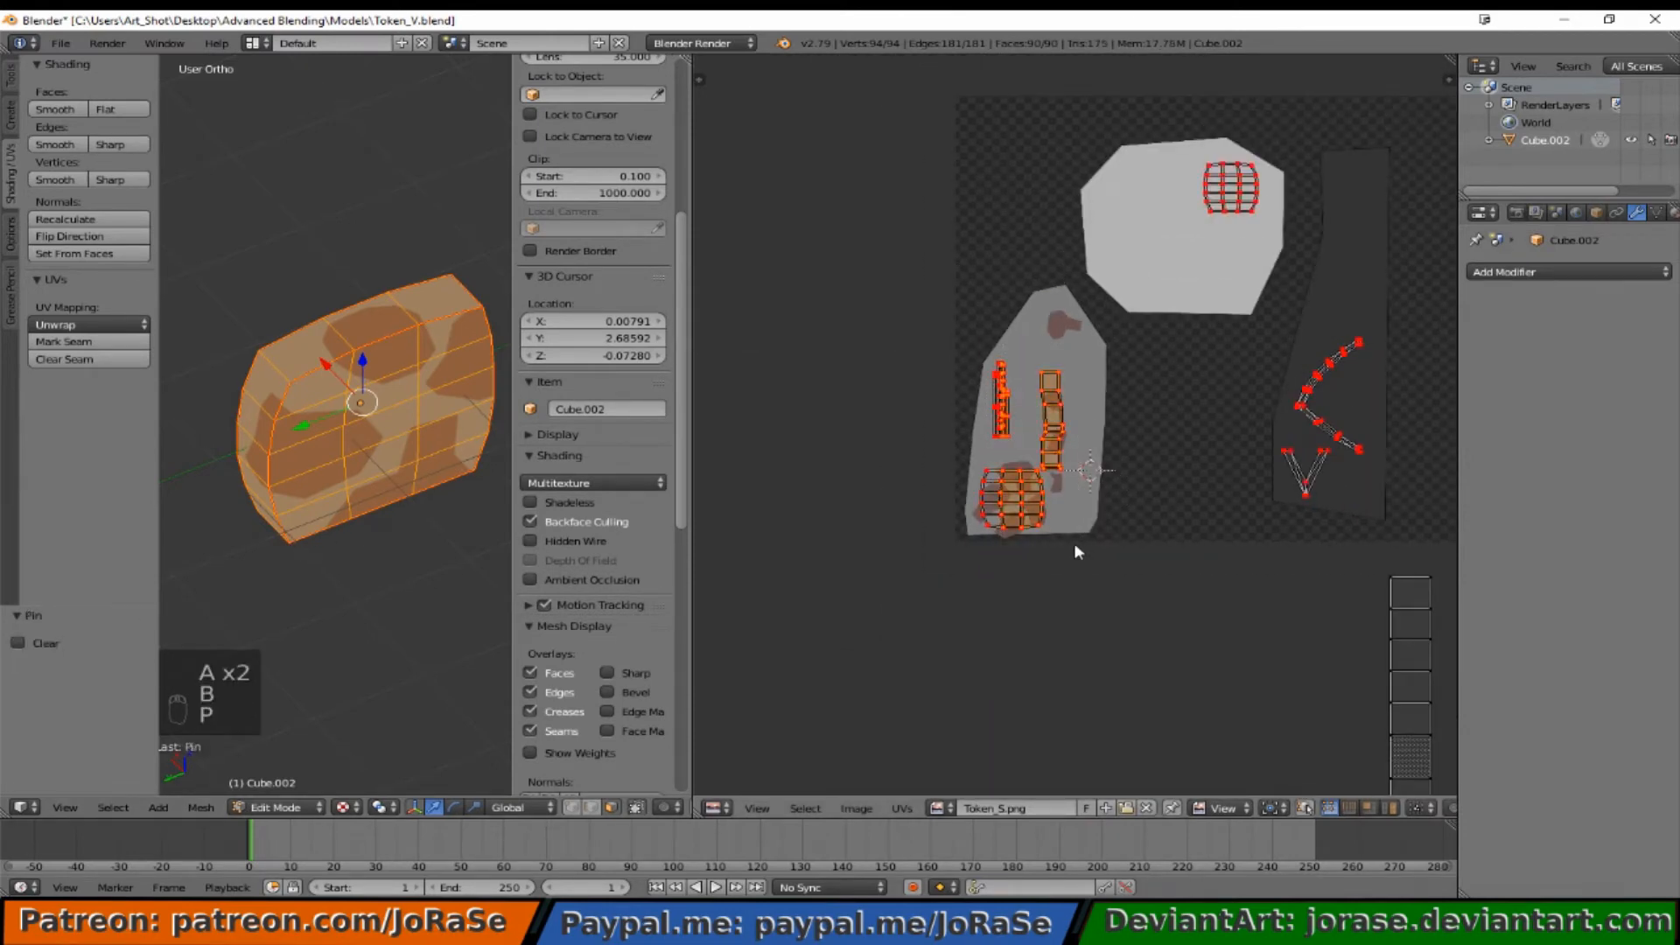
{"action": "key", "text": "a"}
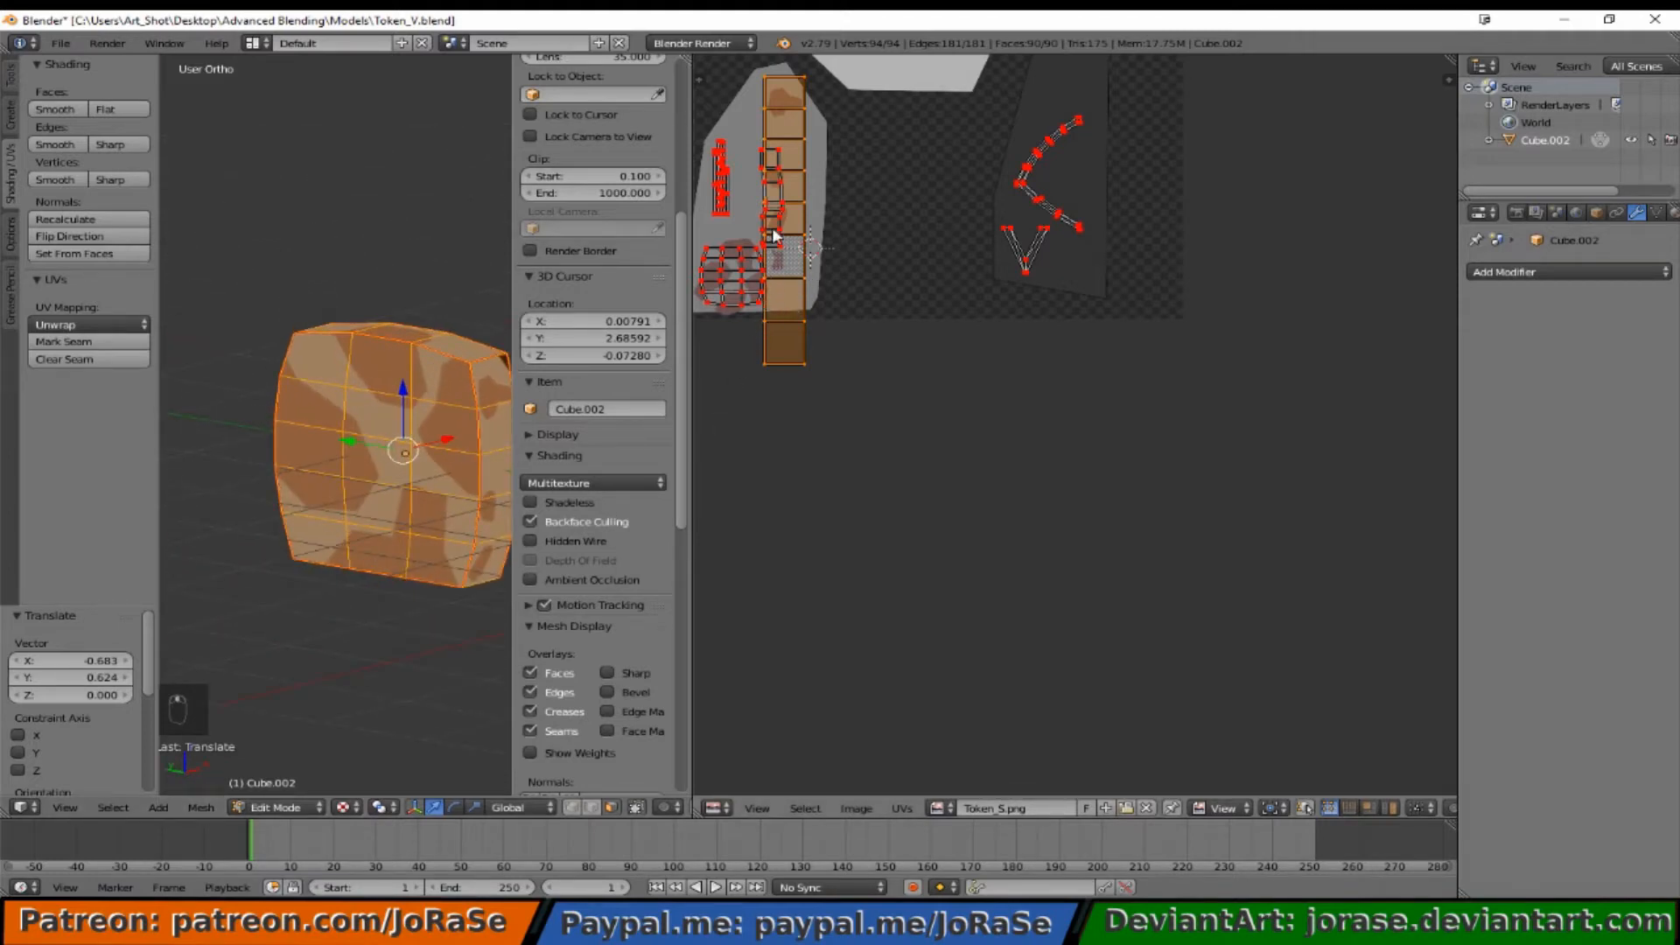
{"action": "key", "text": "g"}
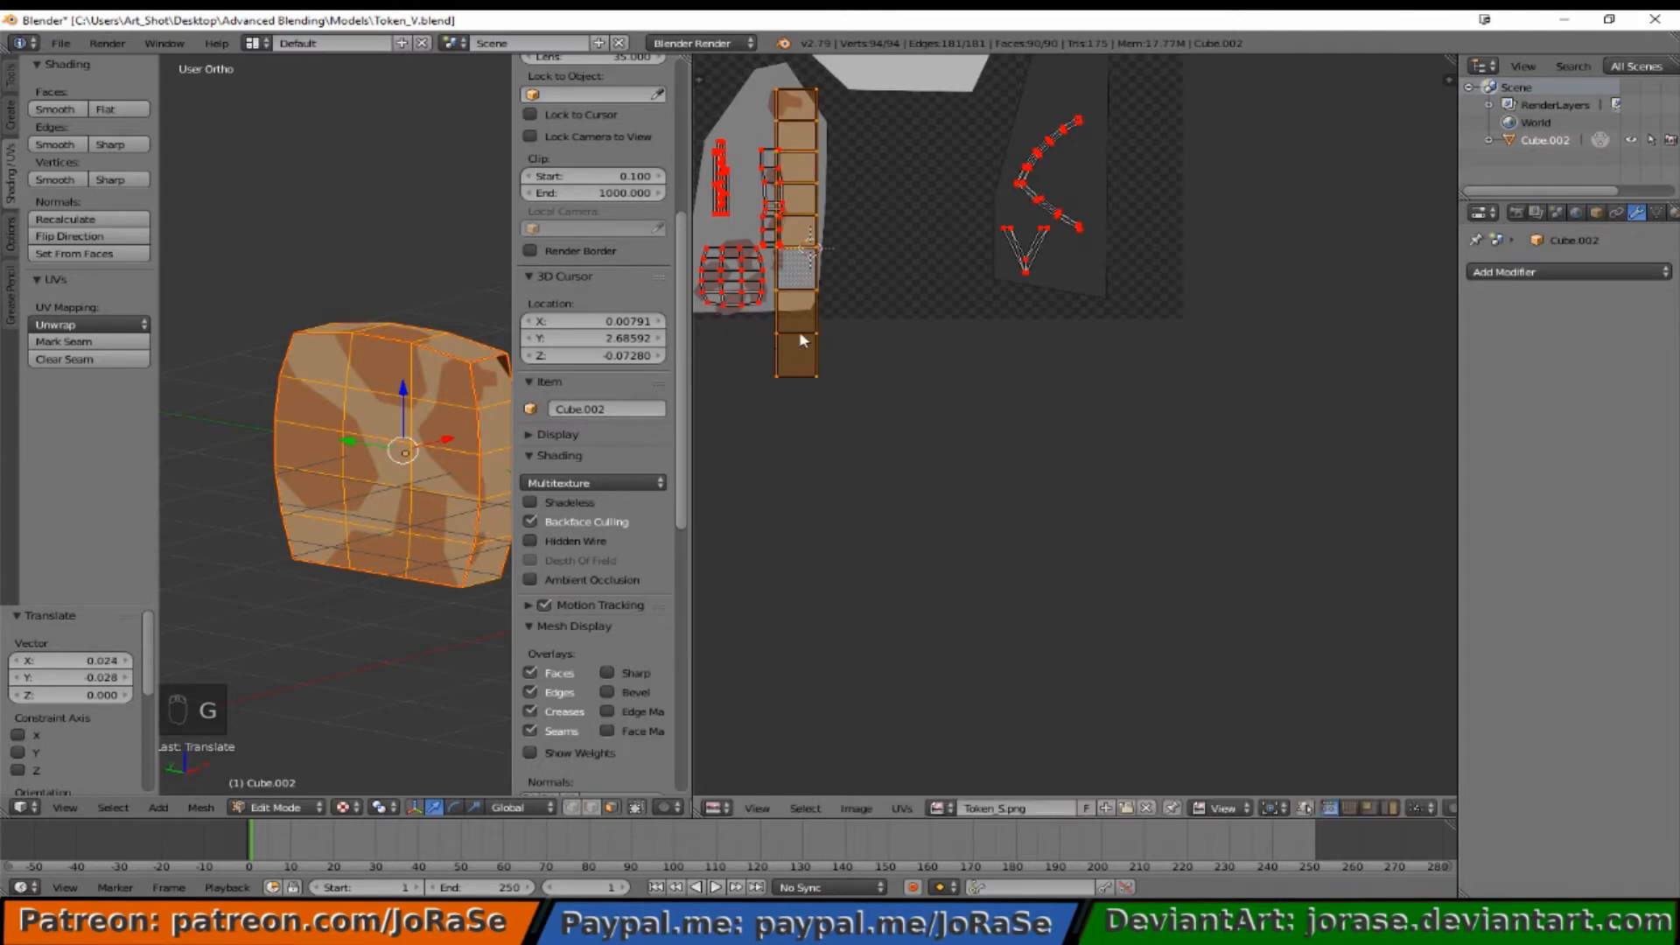
{"action": "mouse_move", "coordinate": [429, 419]}
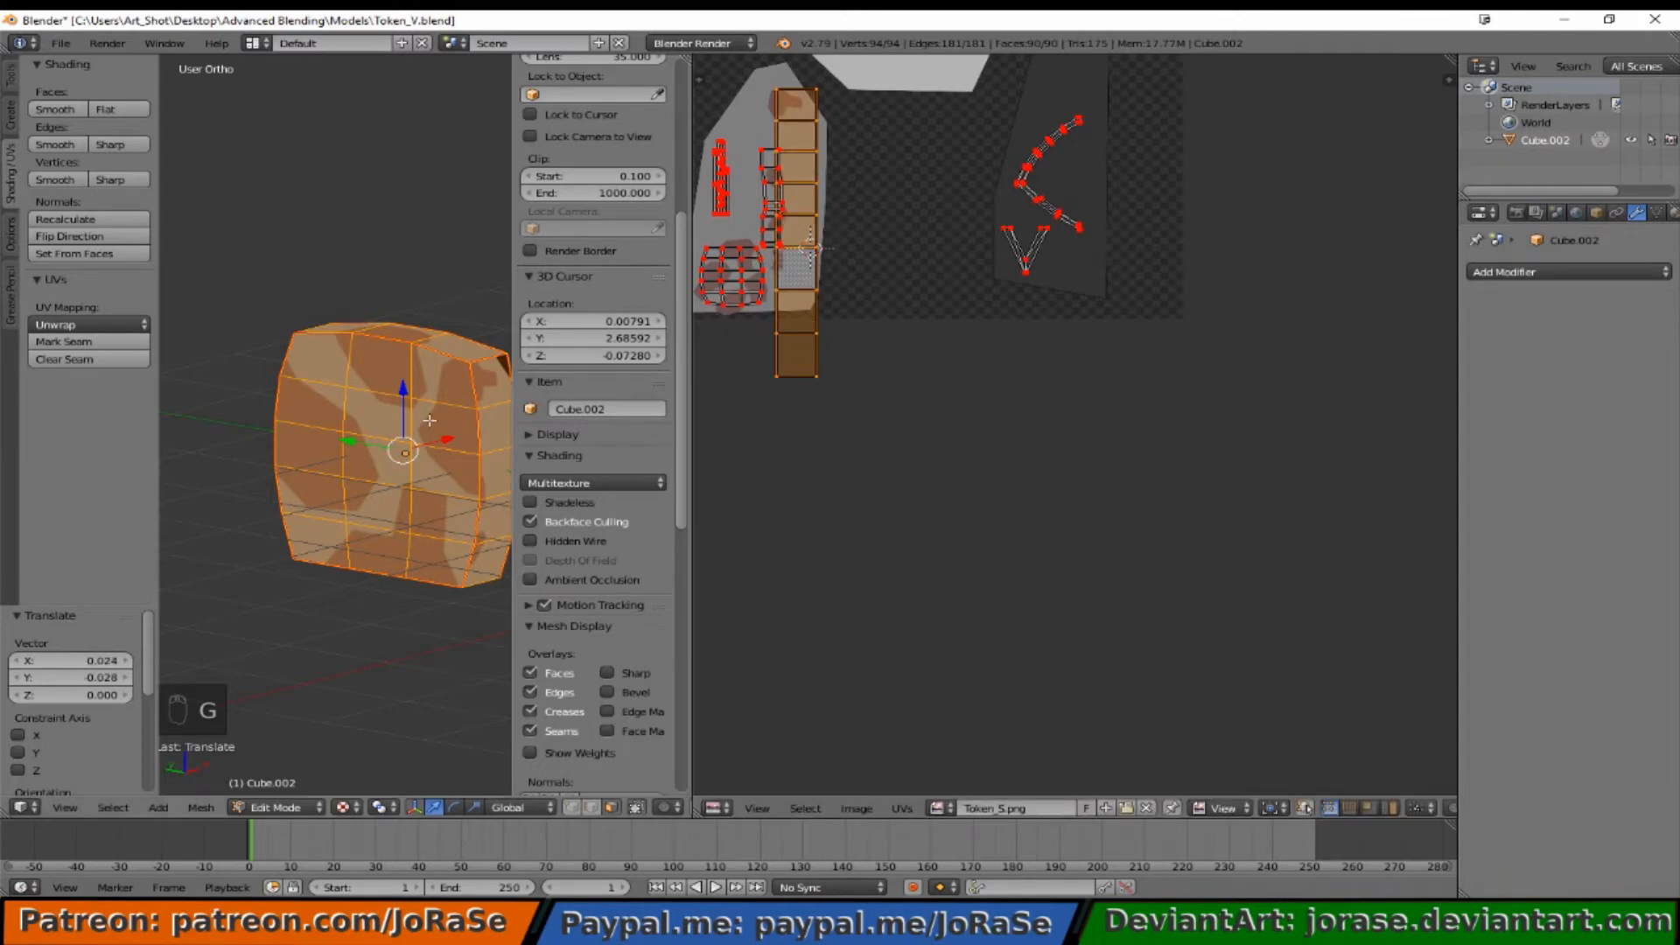
{"action": "mouse_move", "coordinate": [821, 257]}
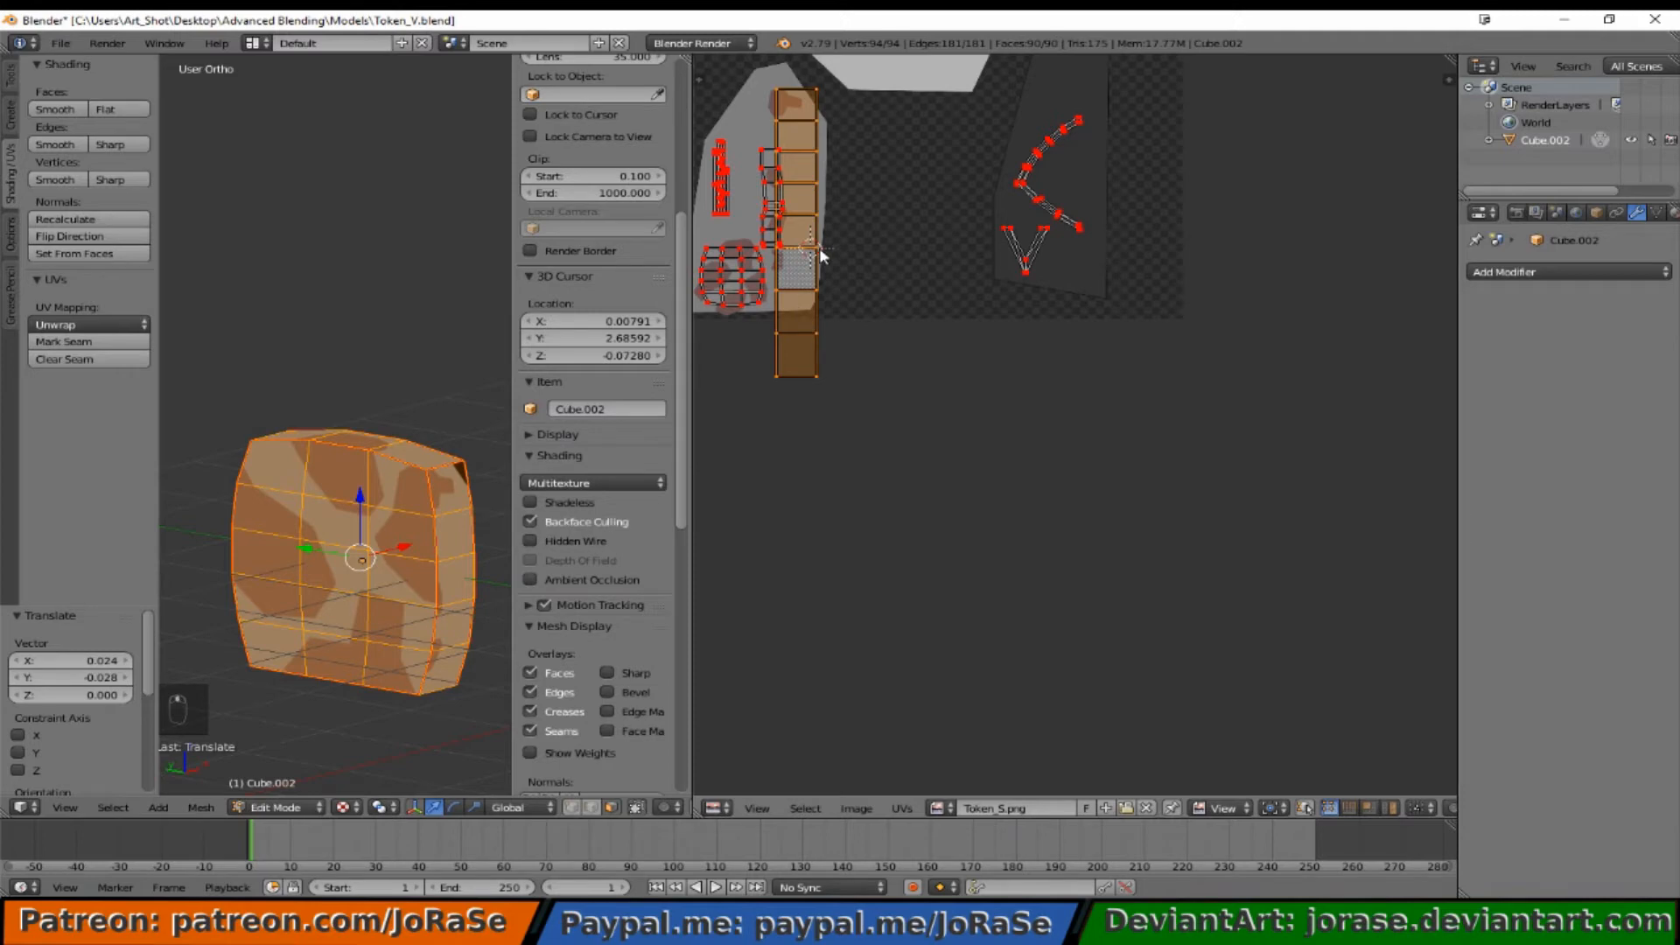
{"action": "key", "text": "g"}
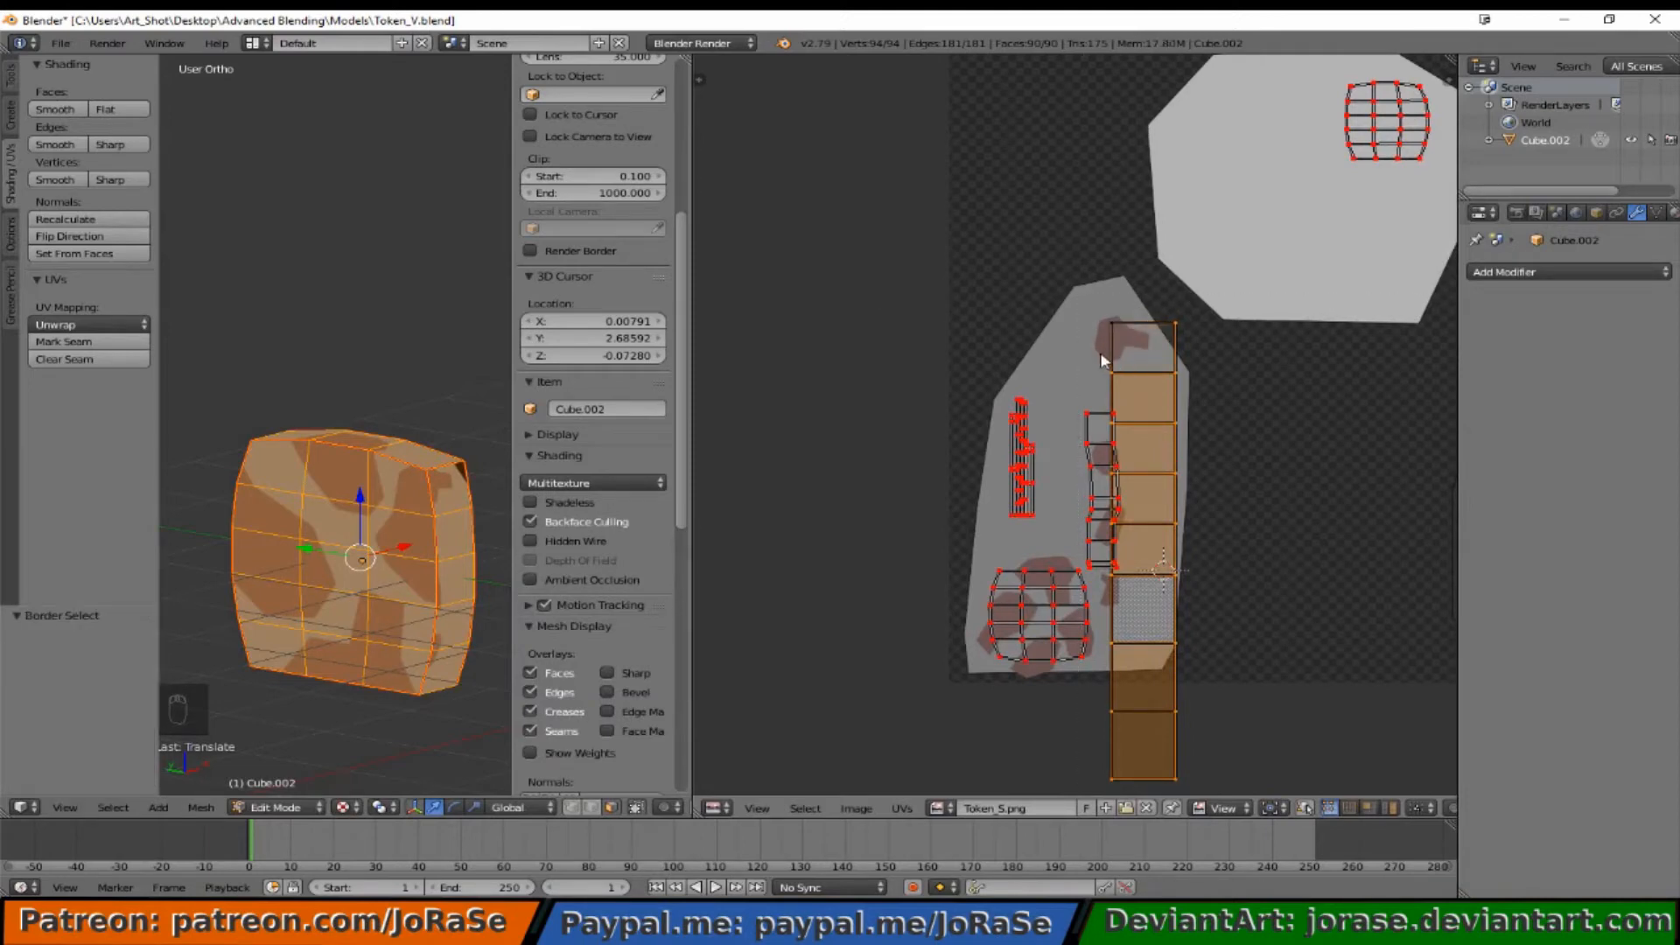
Step: Slide the long strip horizontally and scale it to sit beside the middle strip
{"action": "key", "text": "g"}
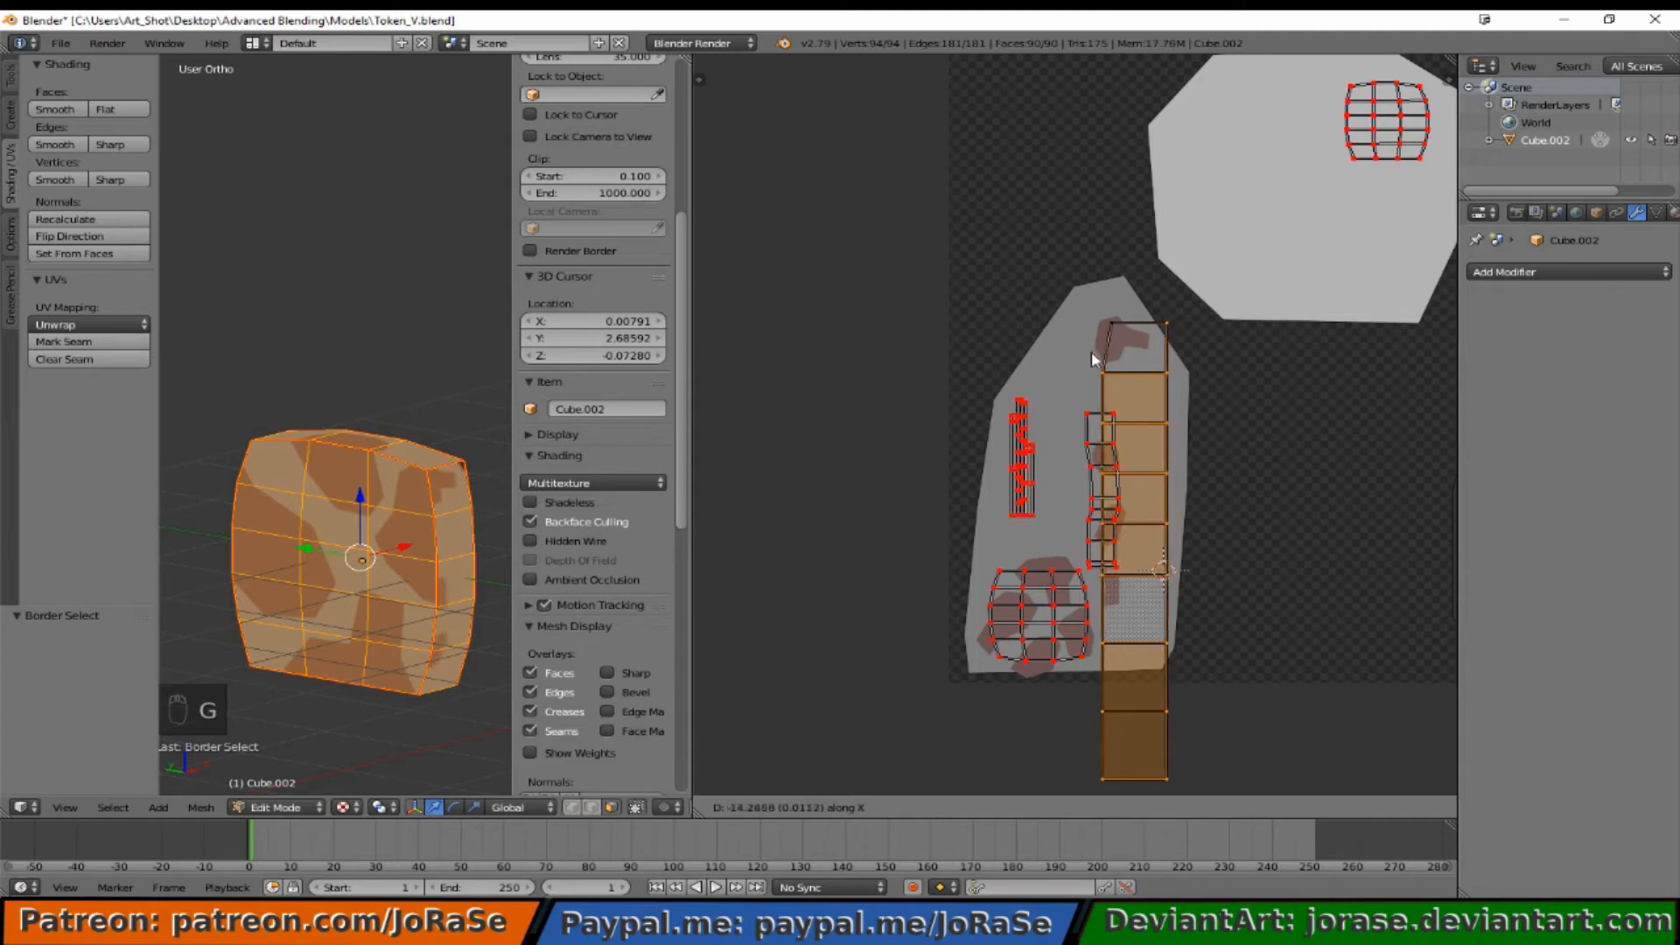
{"action": "mouse_move", "coordinate": [1070, 354]}
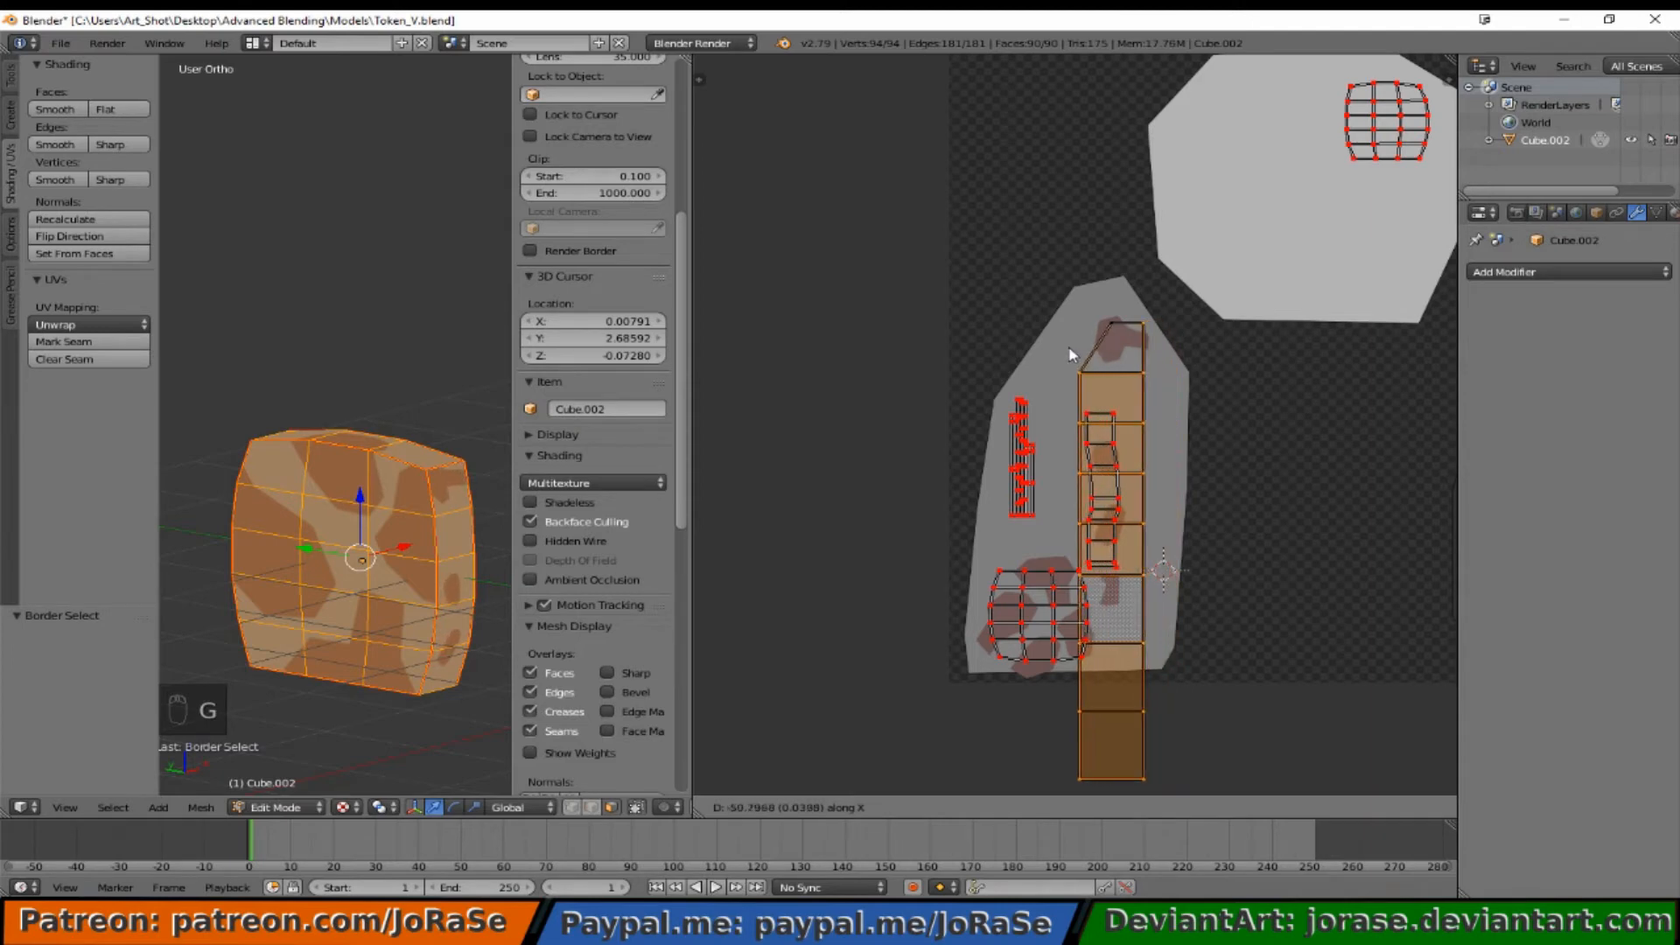
{"action": "mouse_move", "coordinate": [1082, 354]}
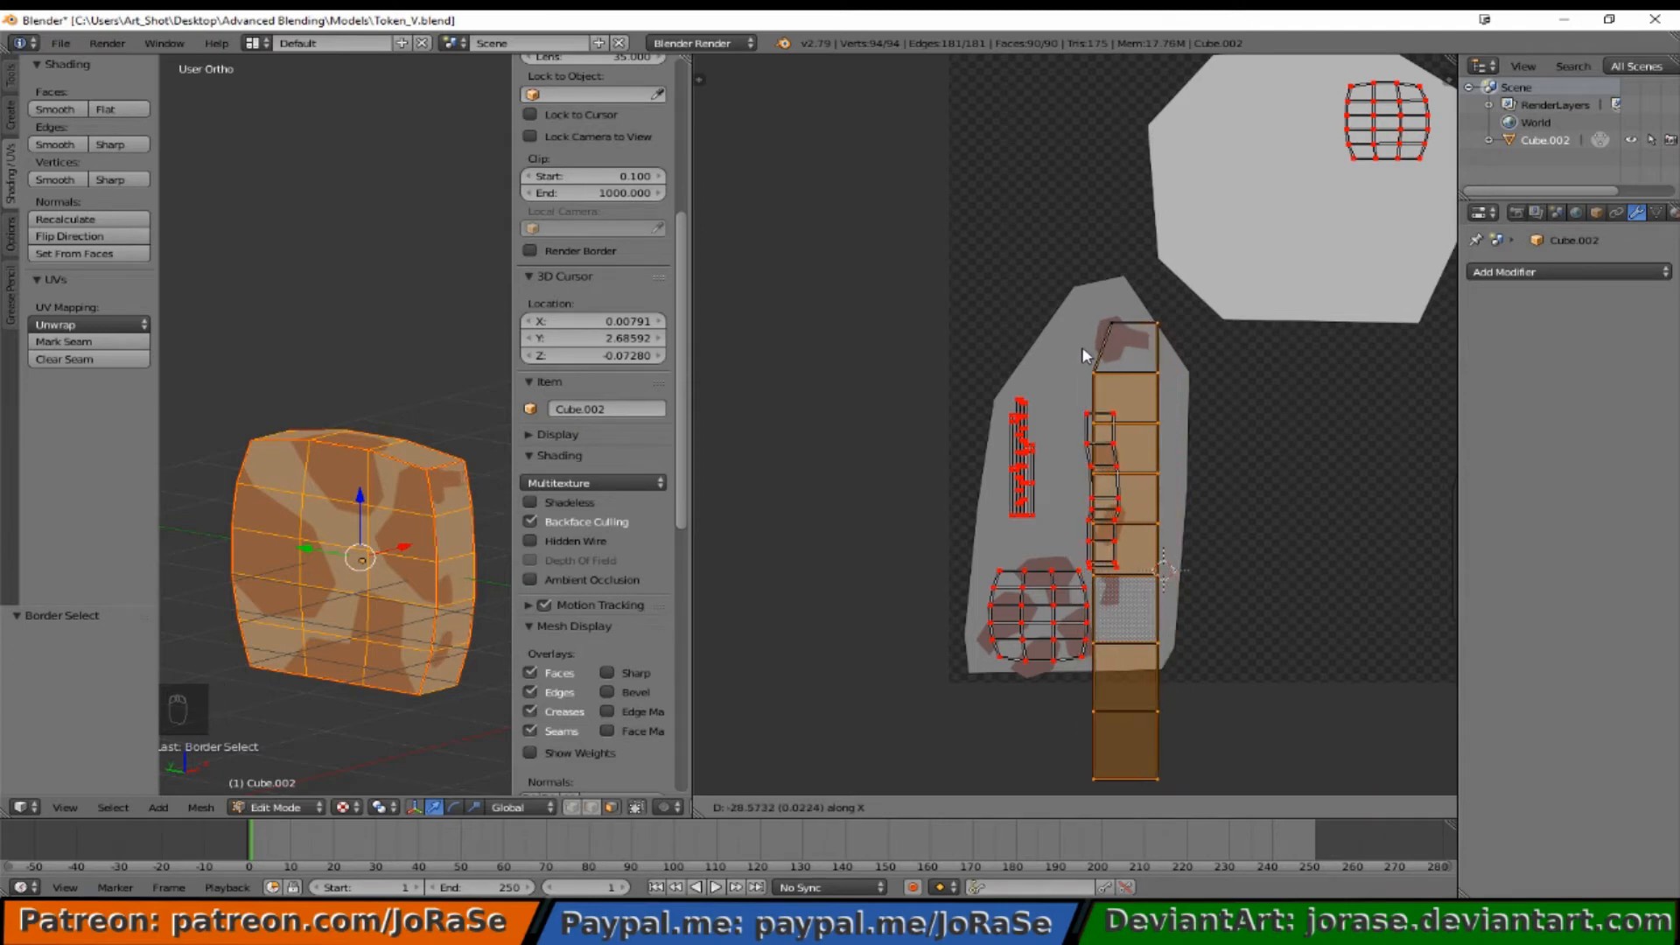
{"action": "key", "text": "g"}
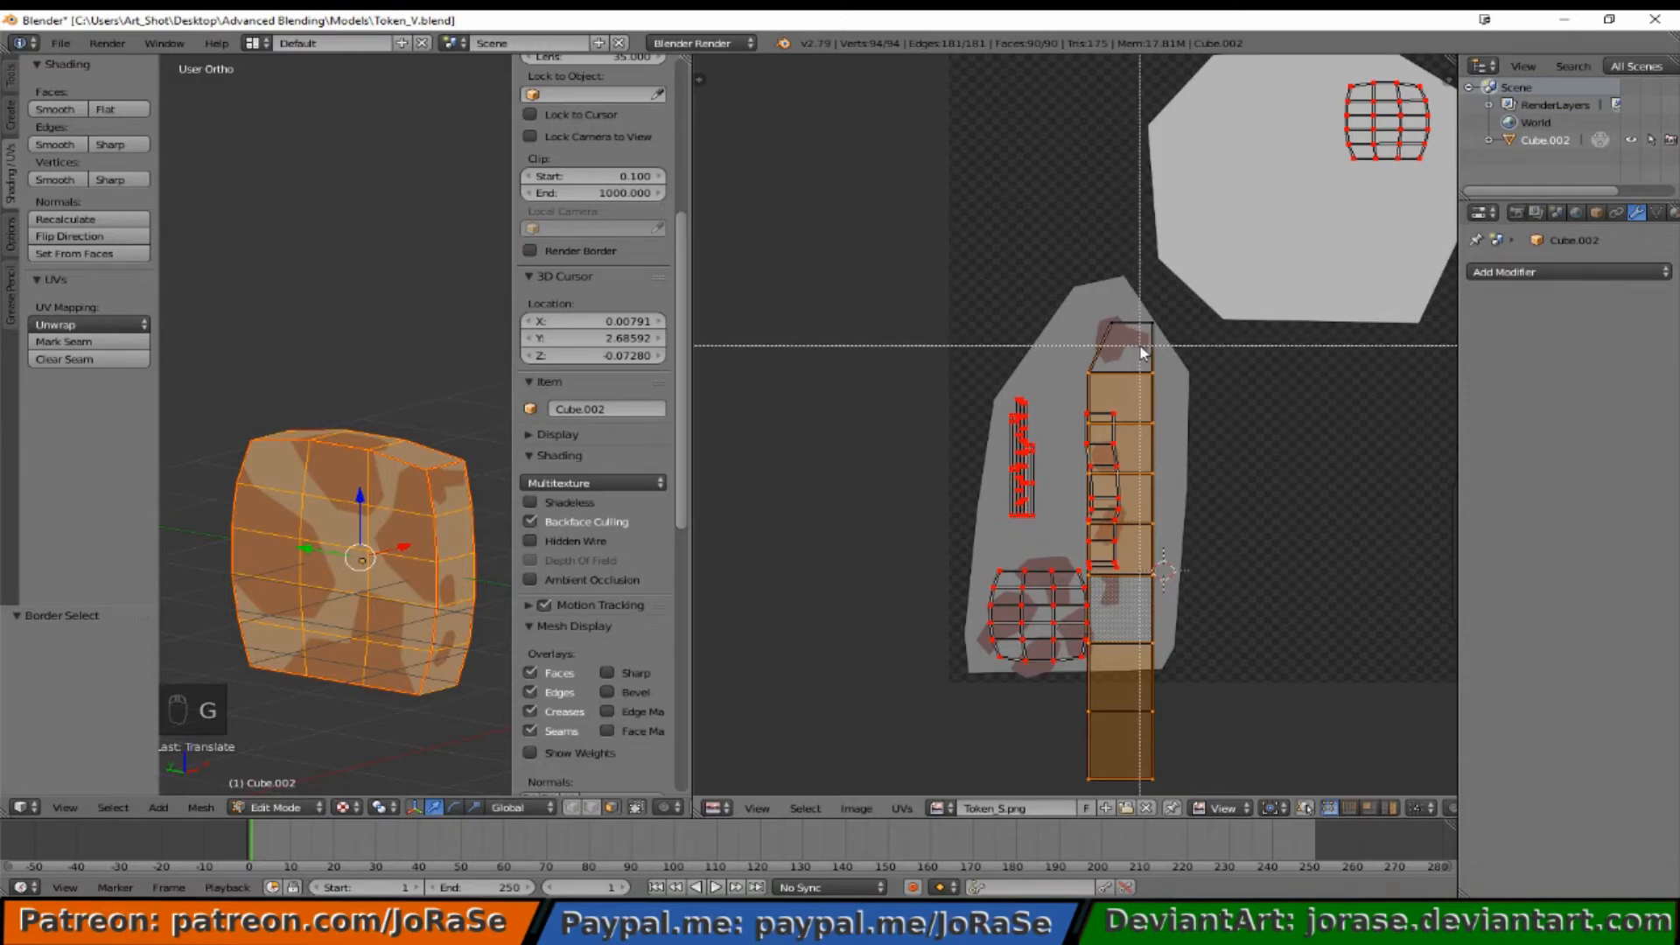
{"action": "mouse_move", "coordinate": [1165, 389]}
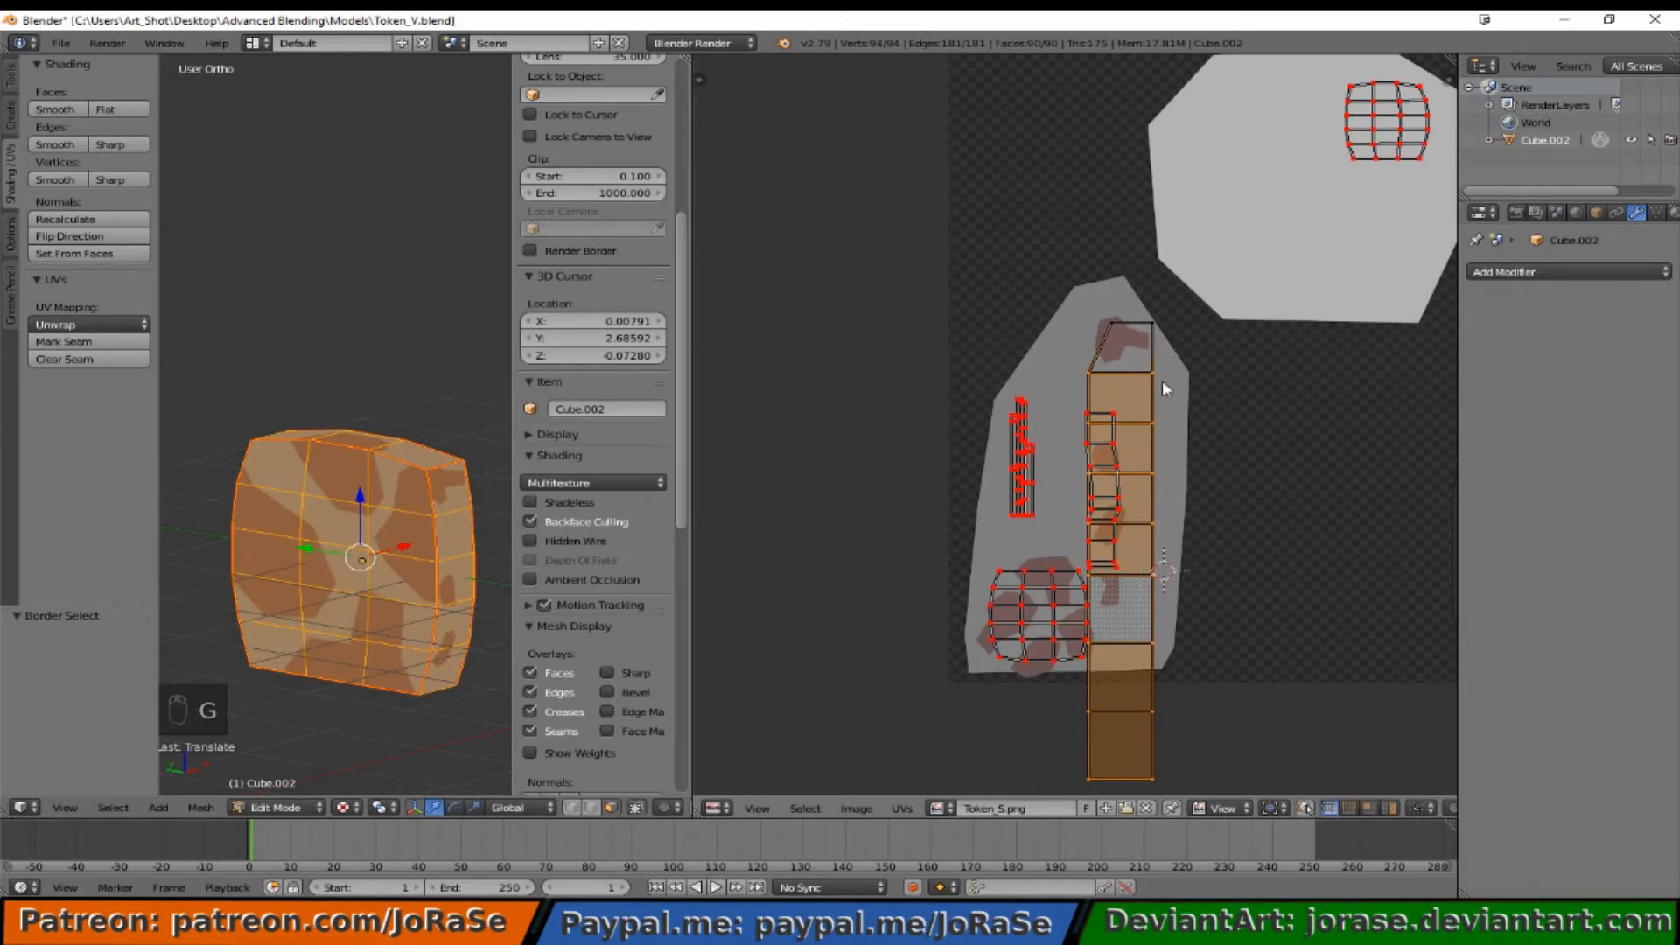
{"action": "key", "text": "s"}
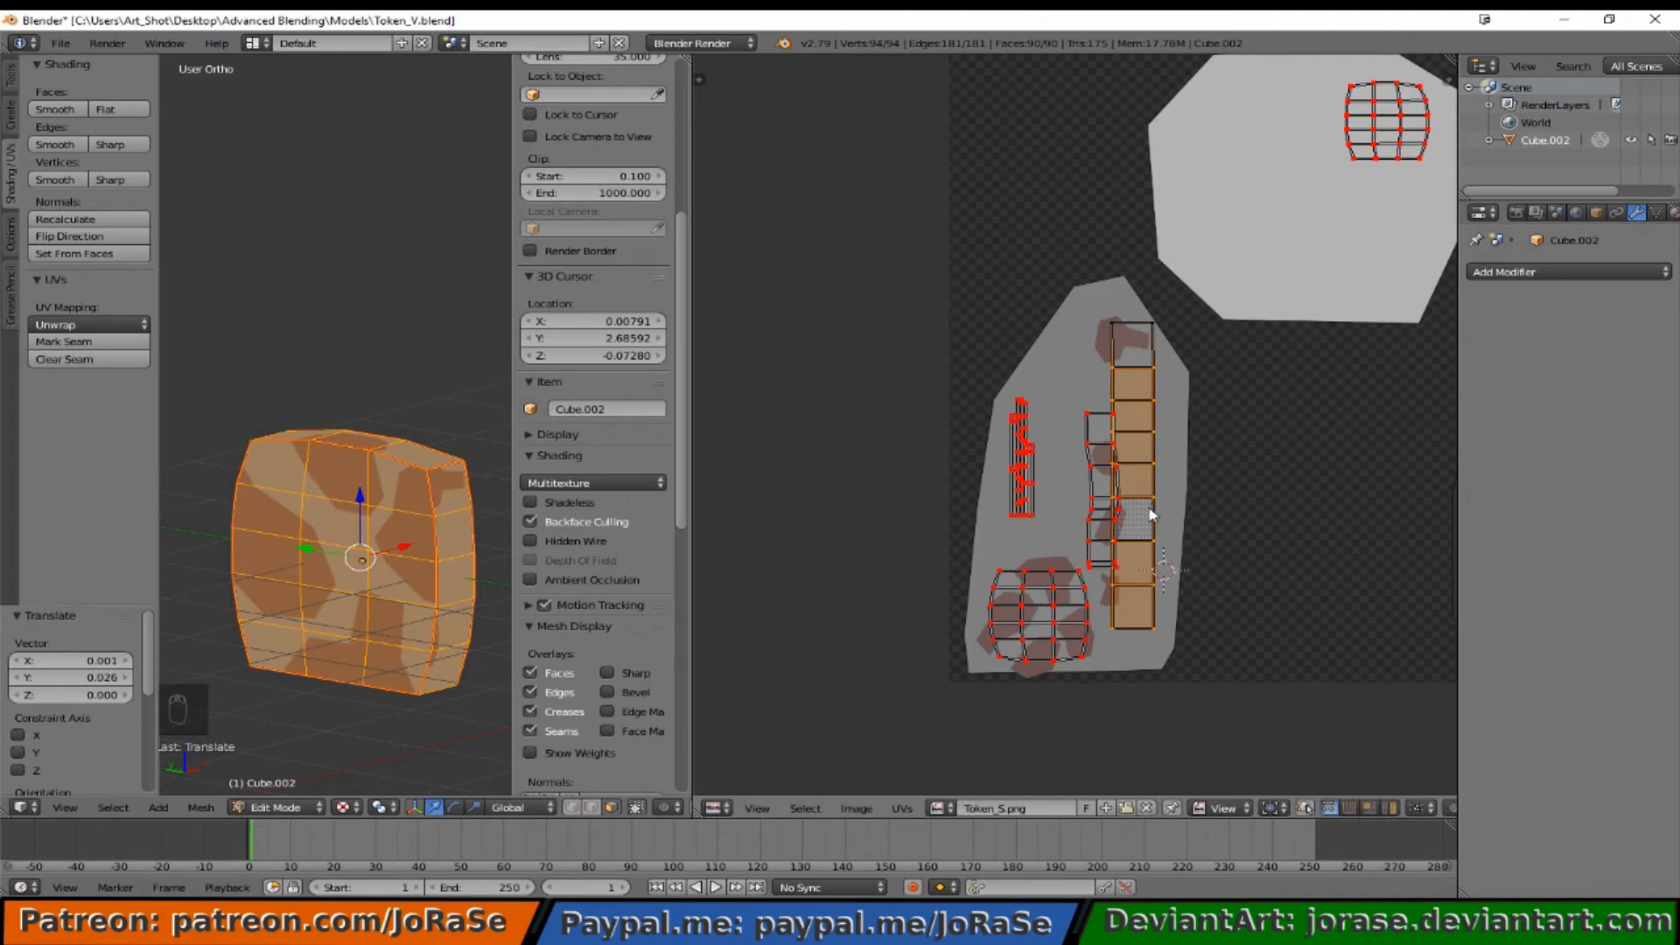
{"action": "mouse_move", "coordinate": [1157, 586]}
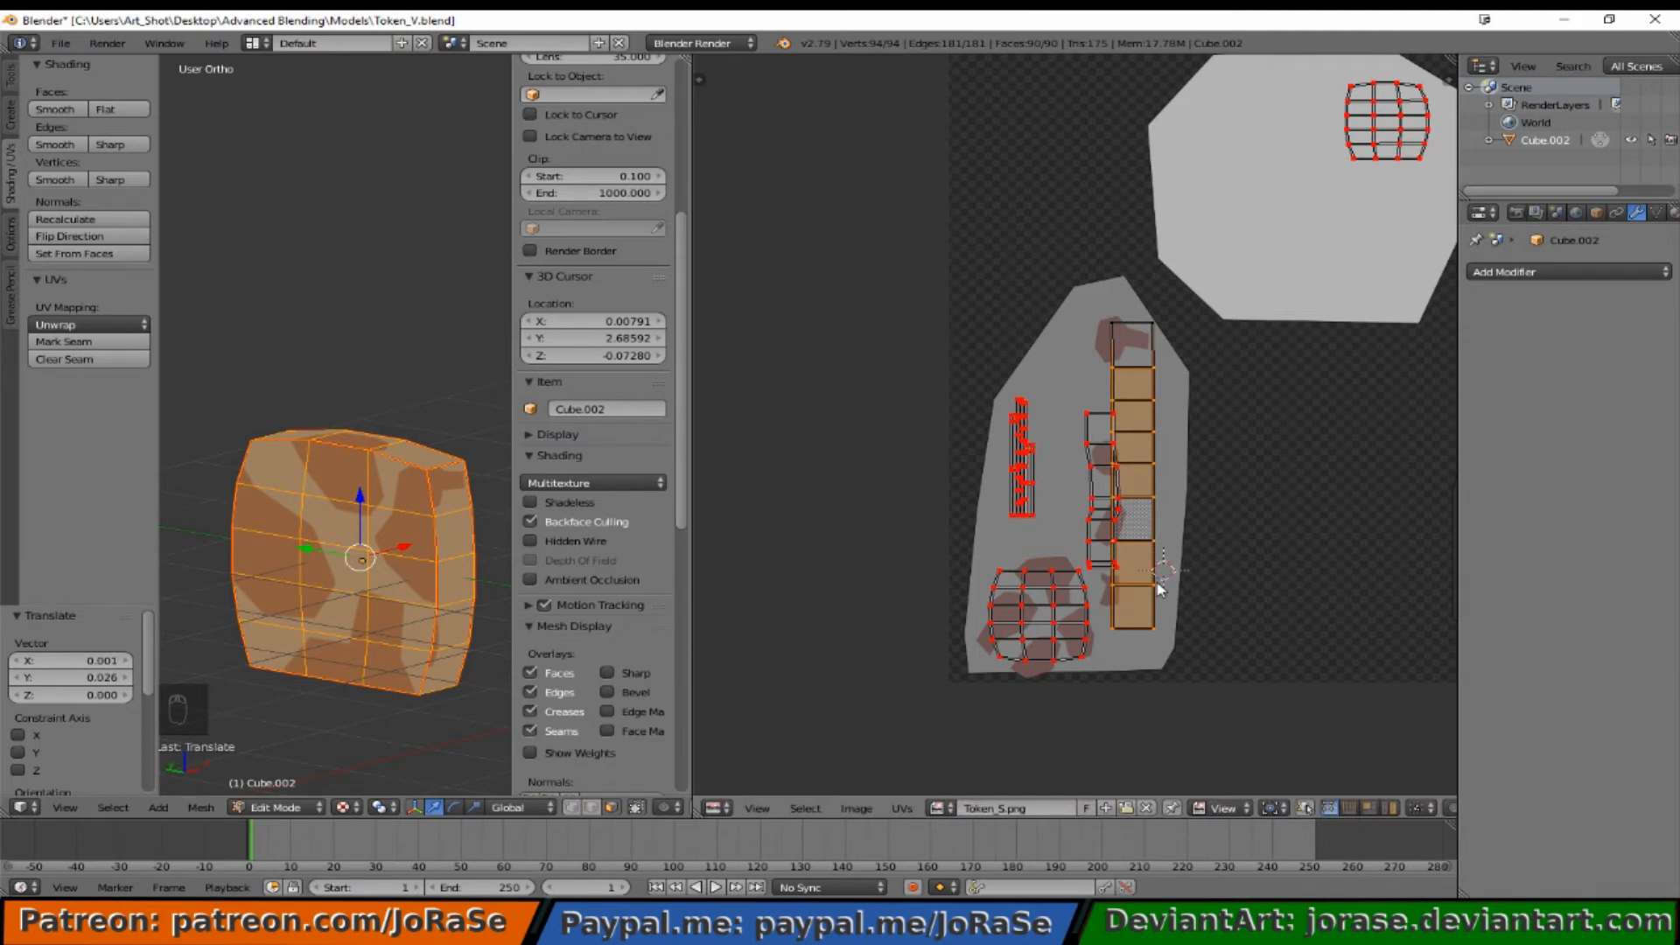
{"action": "mouse_move", "coordinate": [383, 383]}
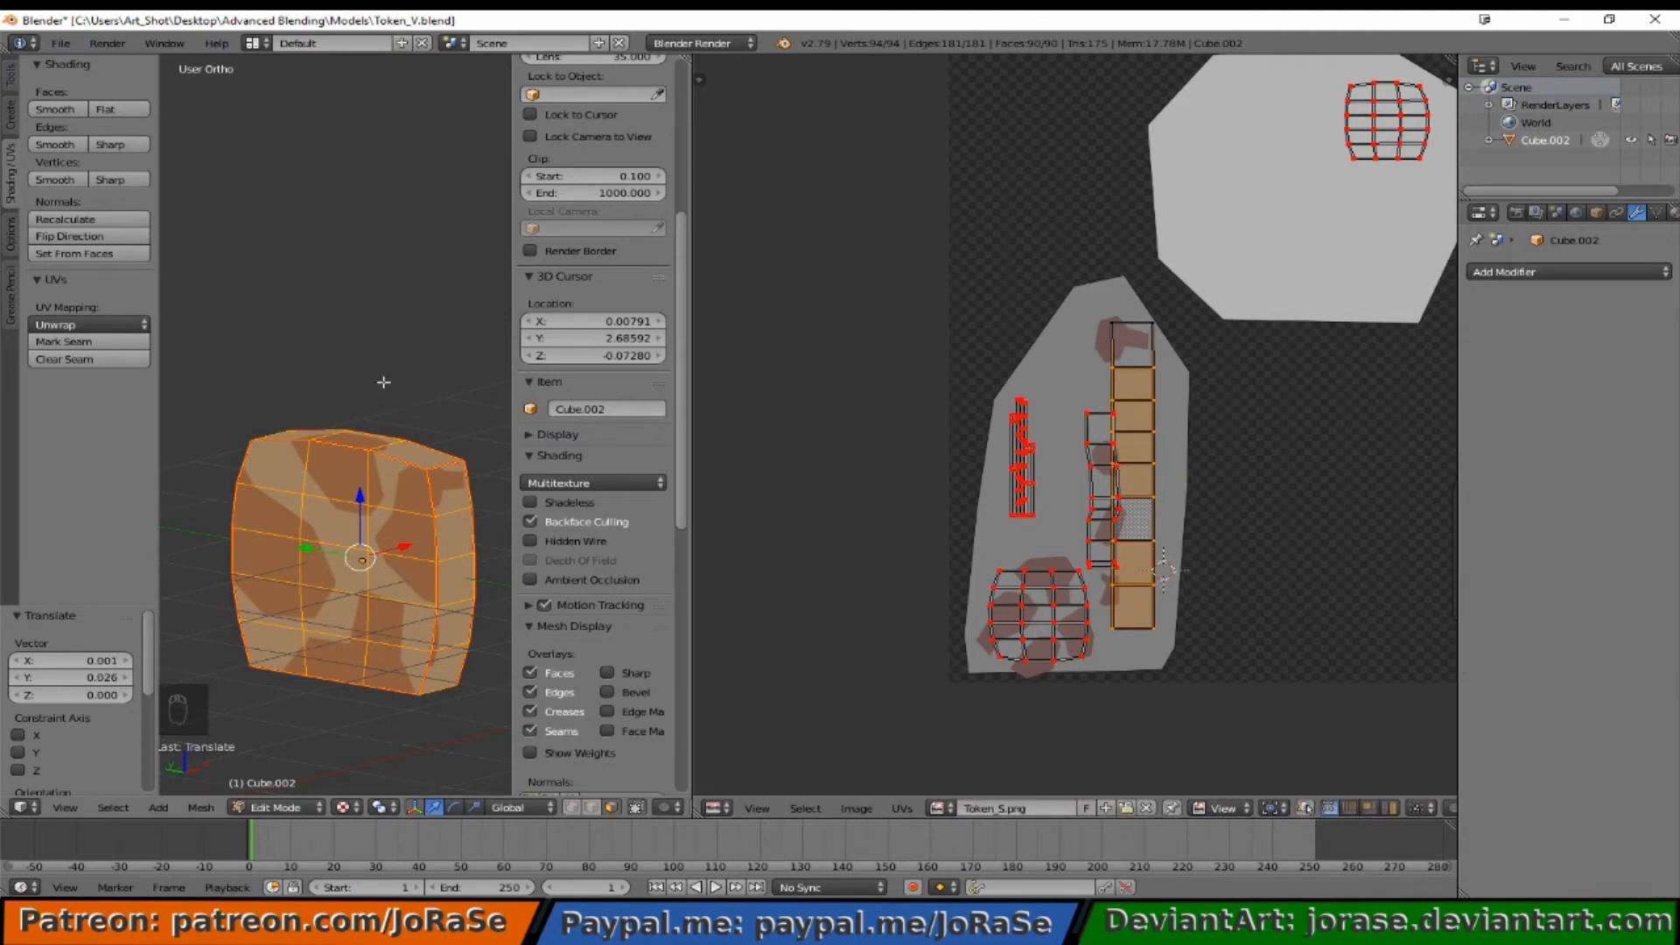
{"action": "mouse_move", "coordinate": [780, 448]}
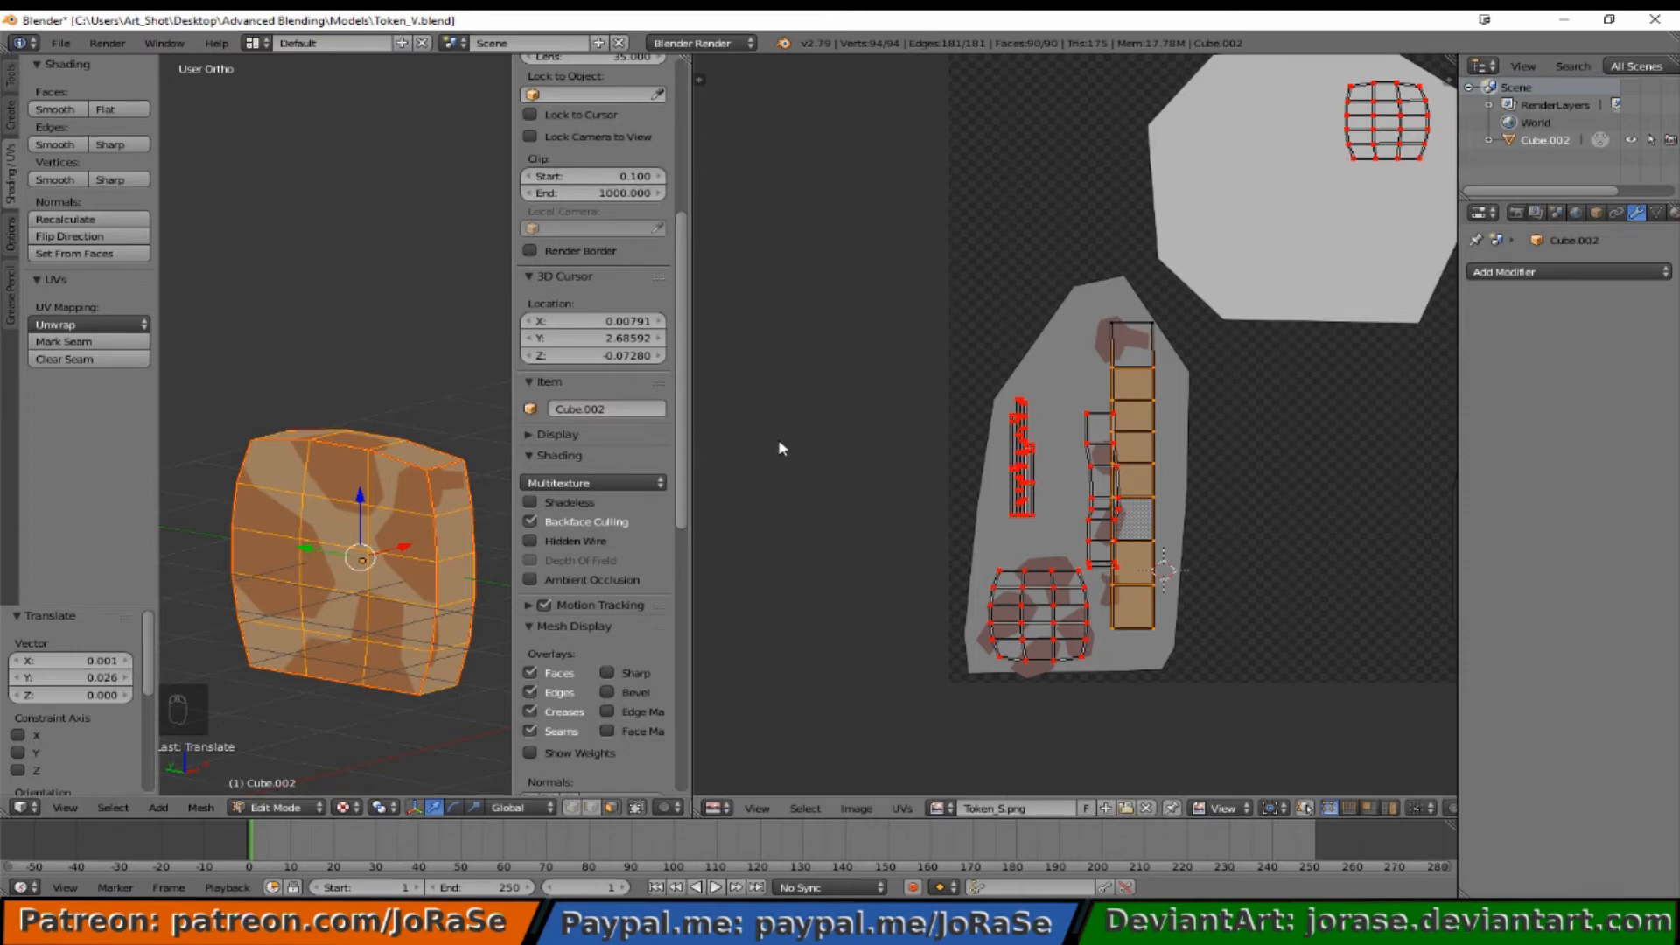
{"action": "mouse_move", "coordinate": [57, 80]}
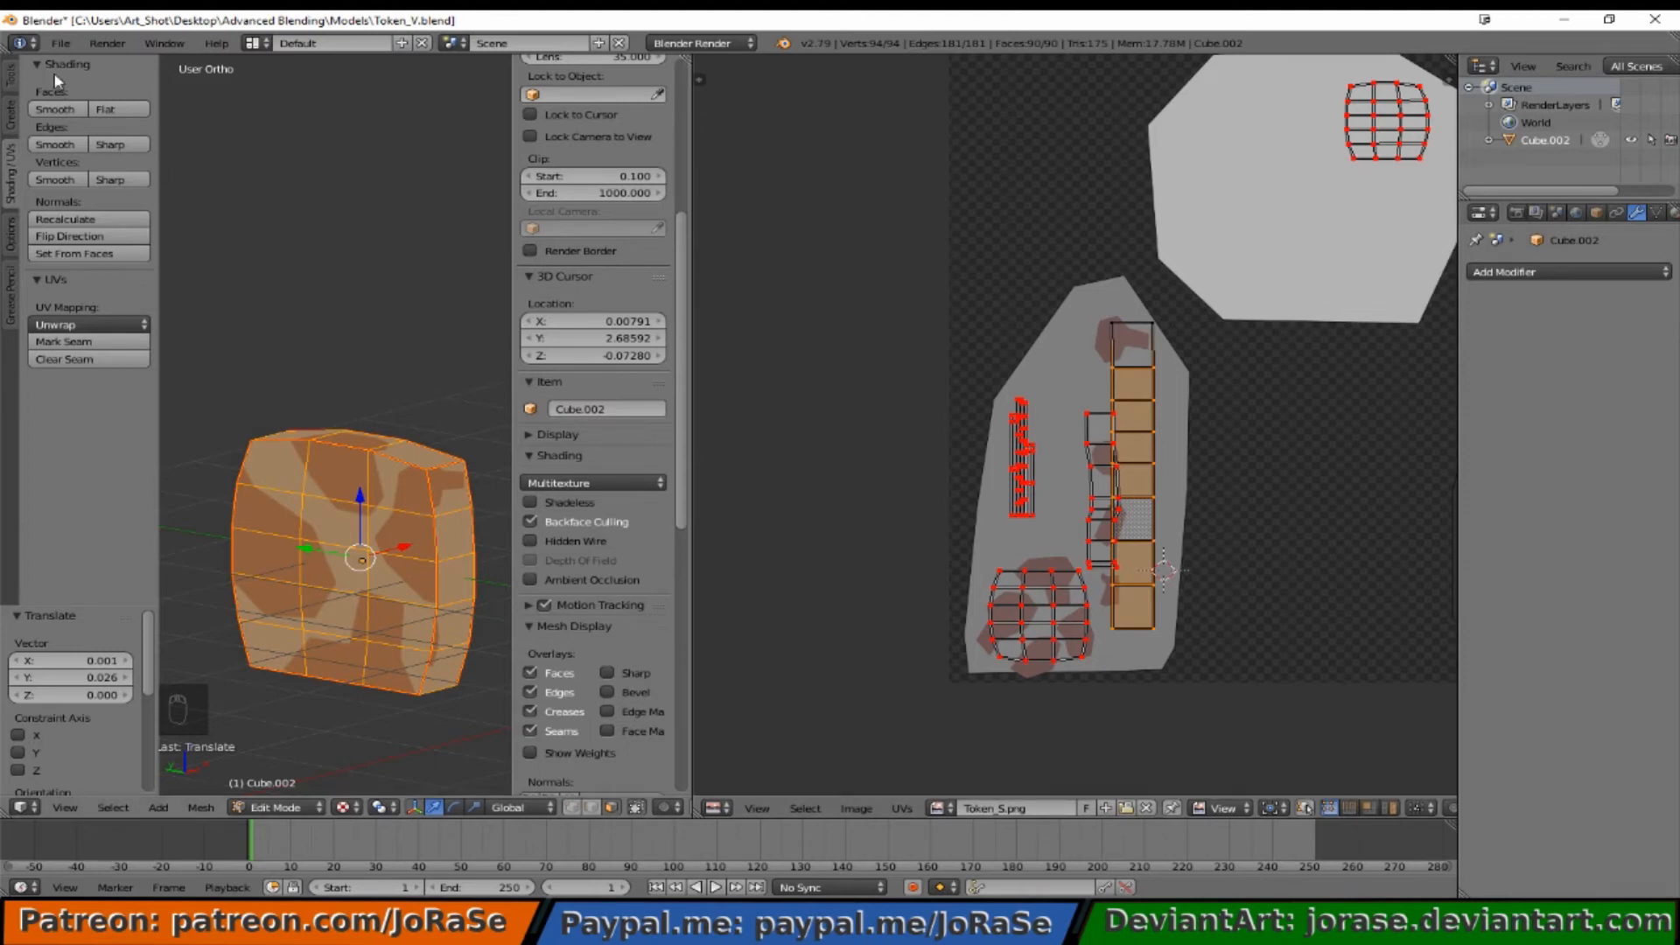
Step: Open the File menu to save the token work
{"action": "left_click", "coordinate": [60, 42]}
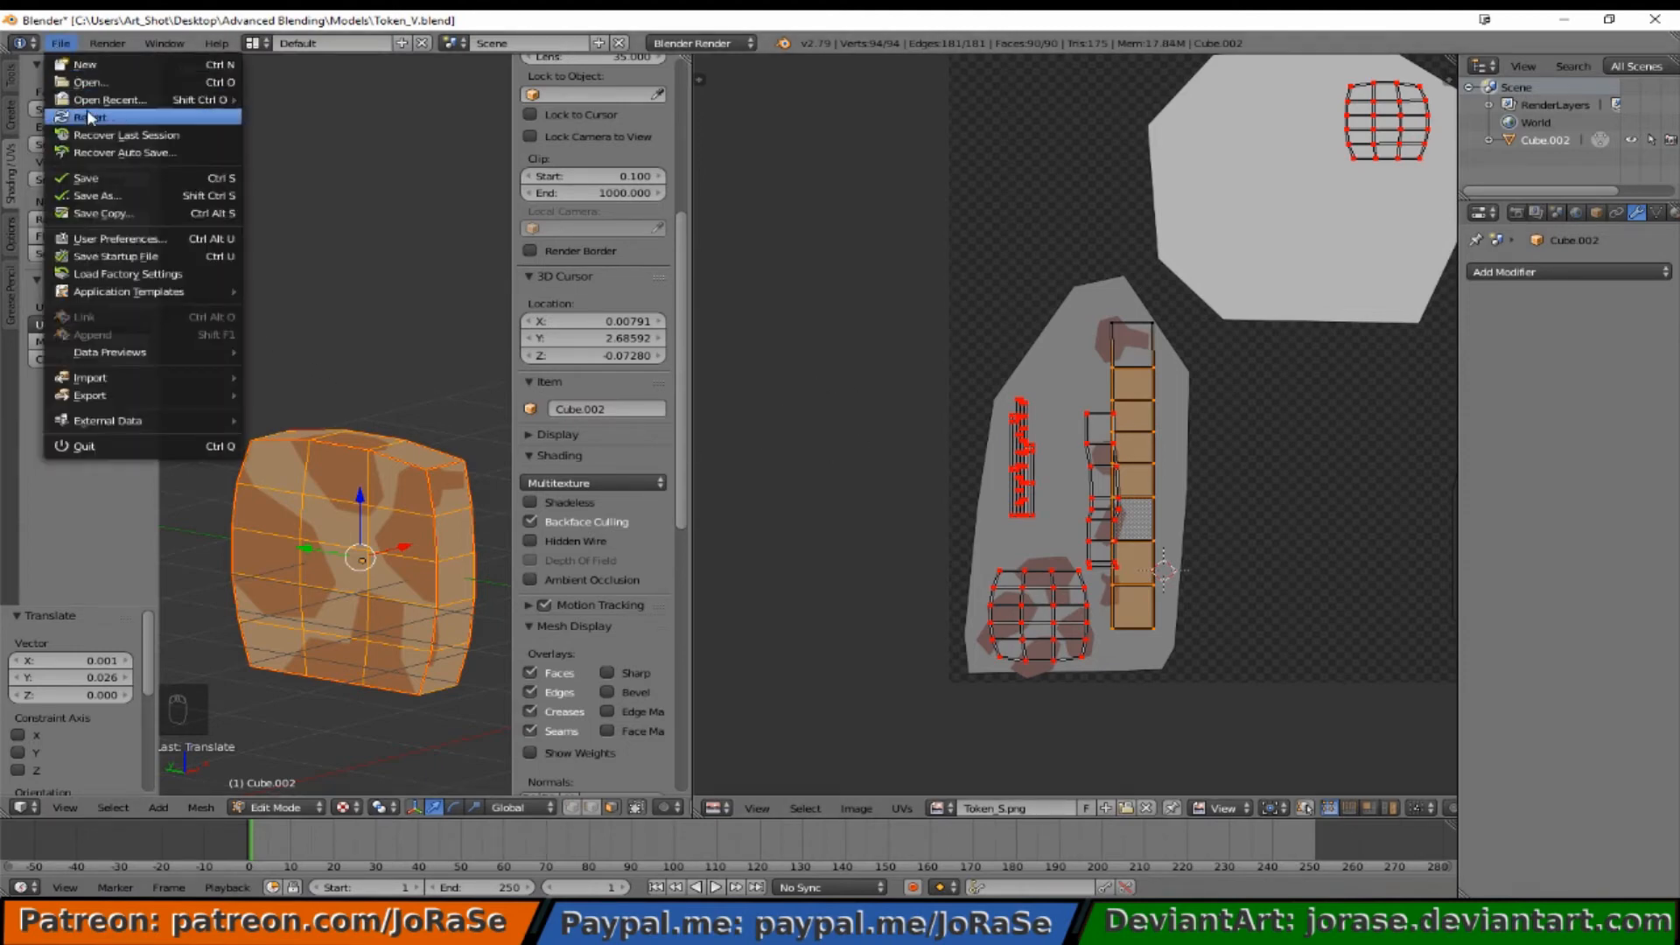